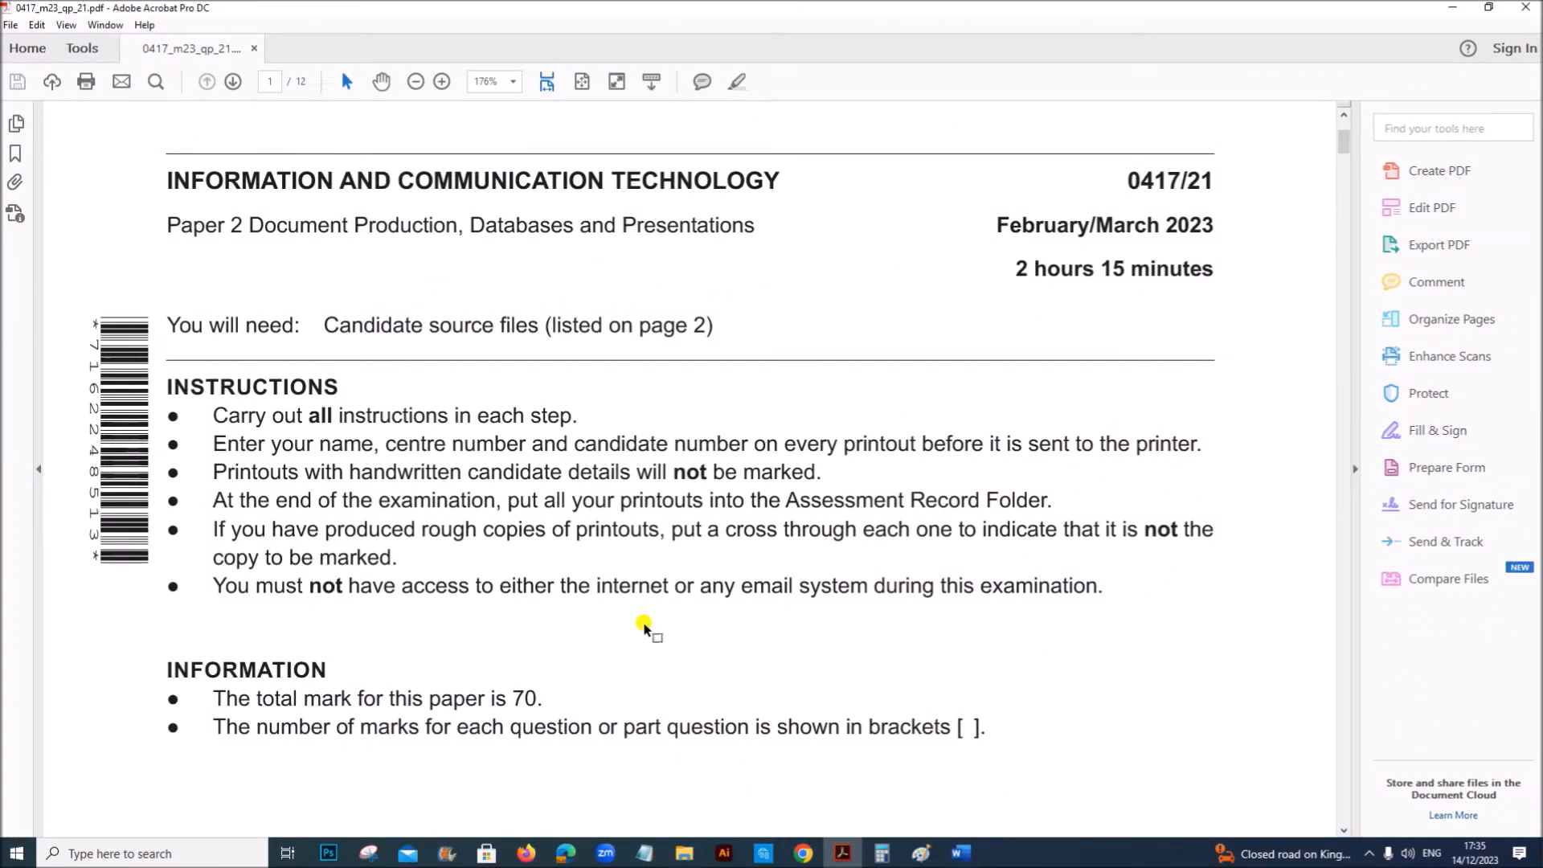
mouse_move(575, 204)
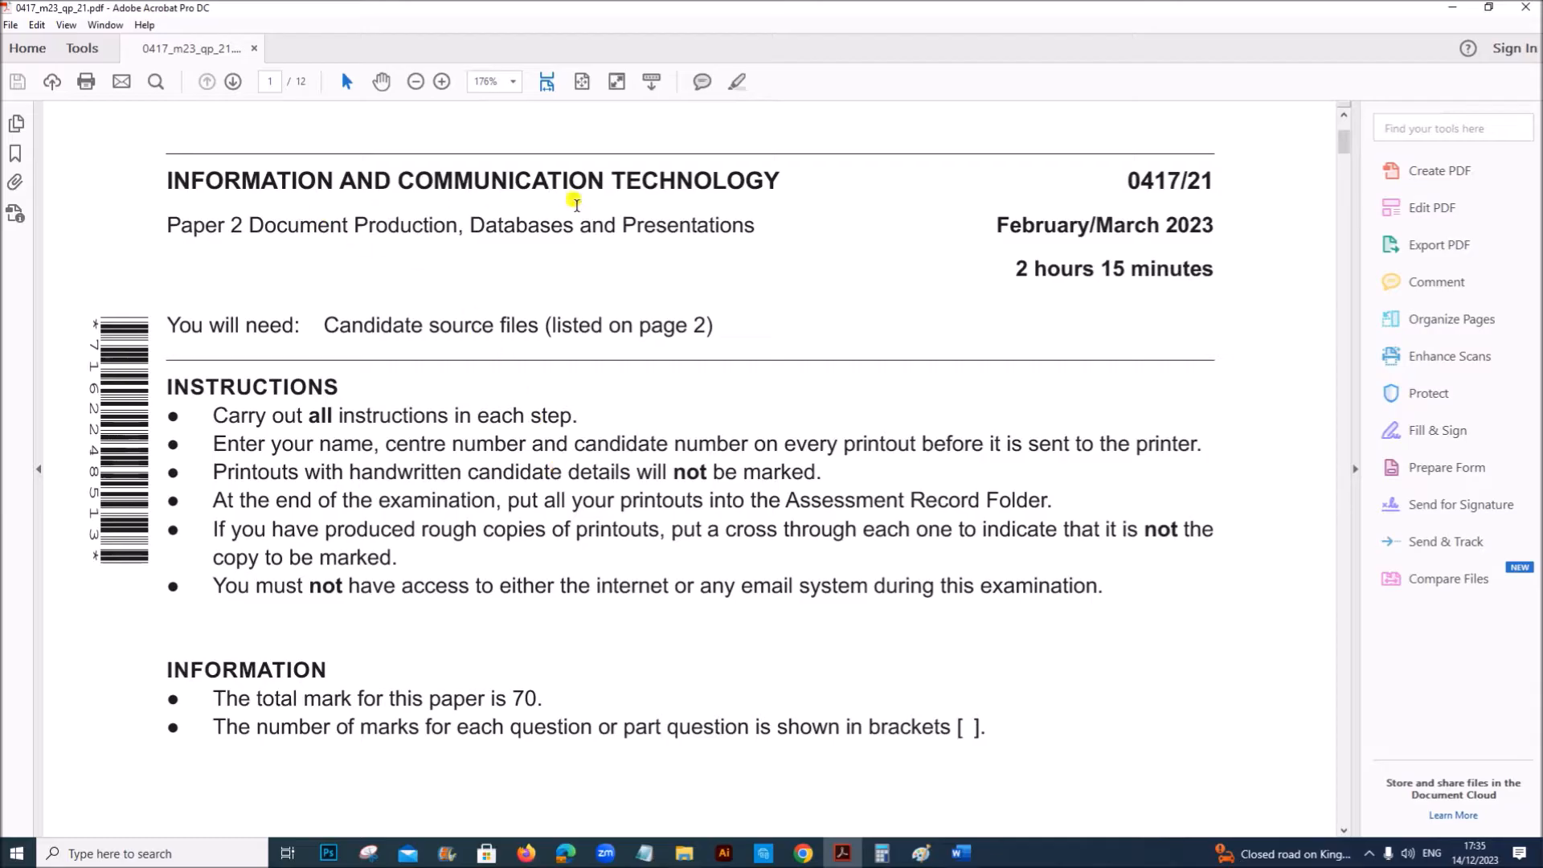
mouse_move(957, 275)
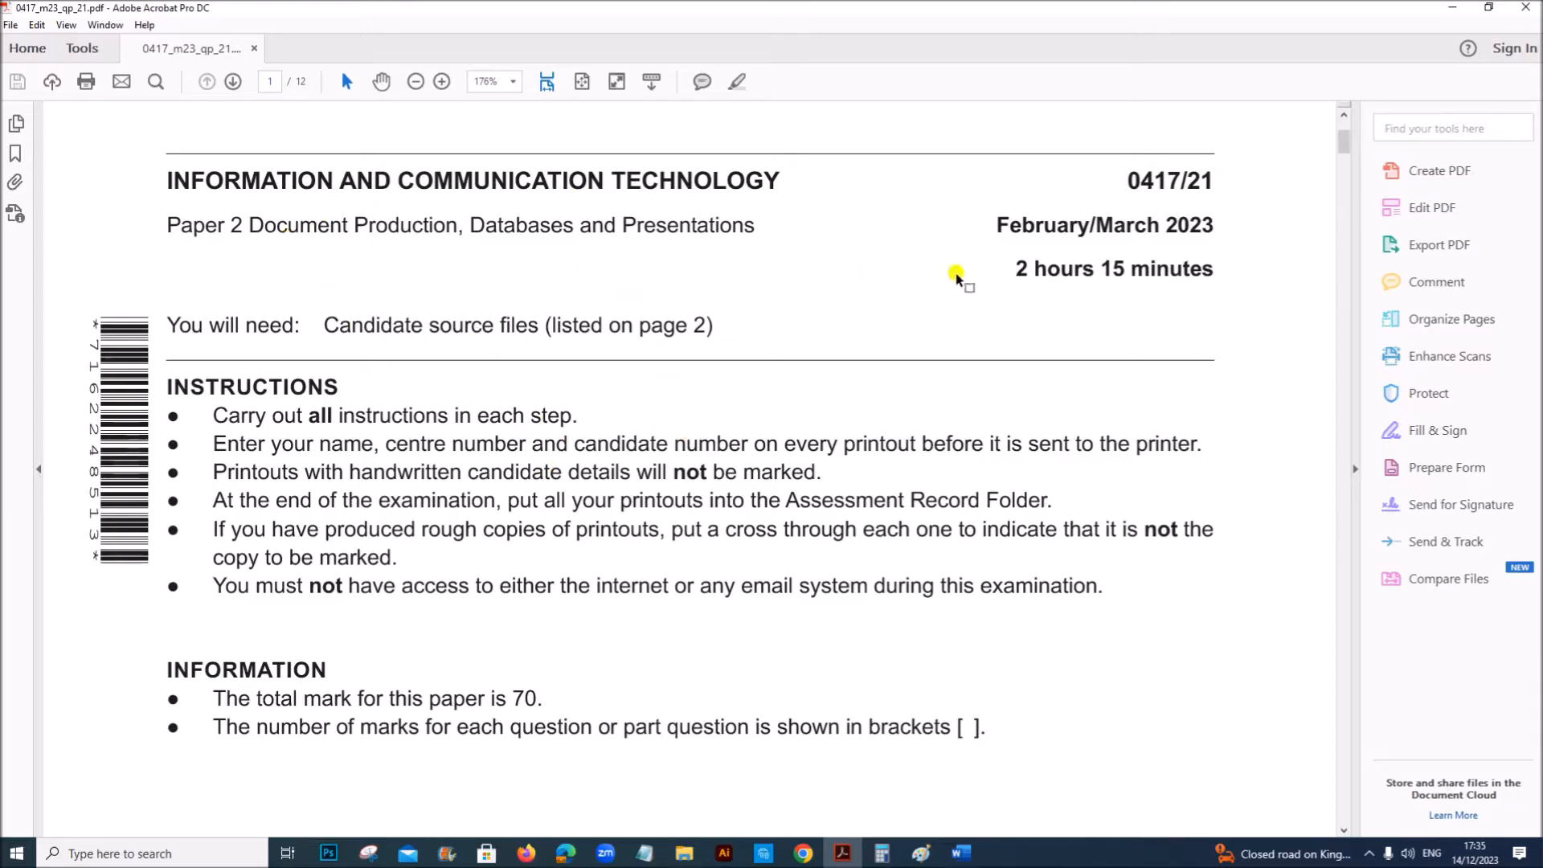
mouse_move(1127, 274)
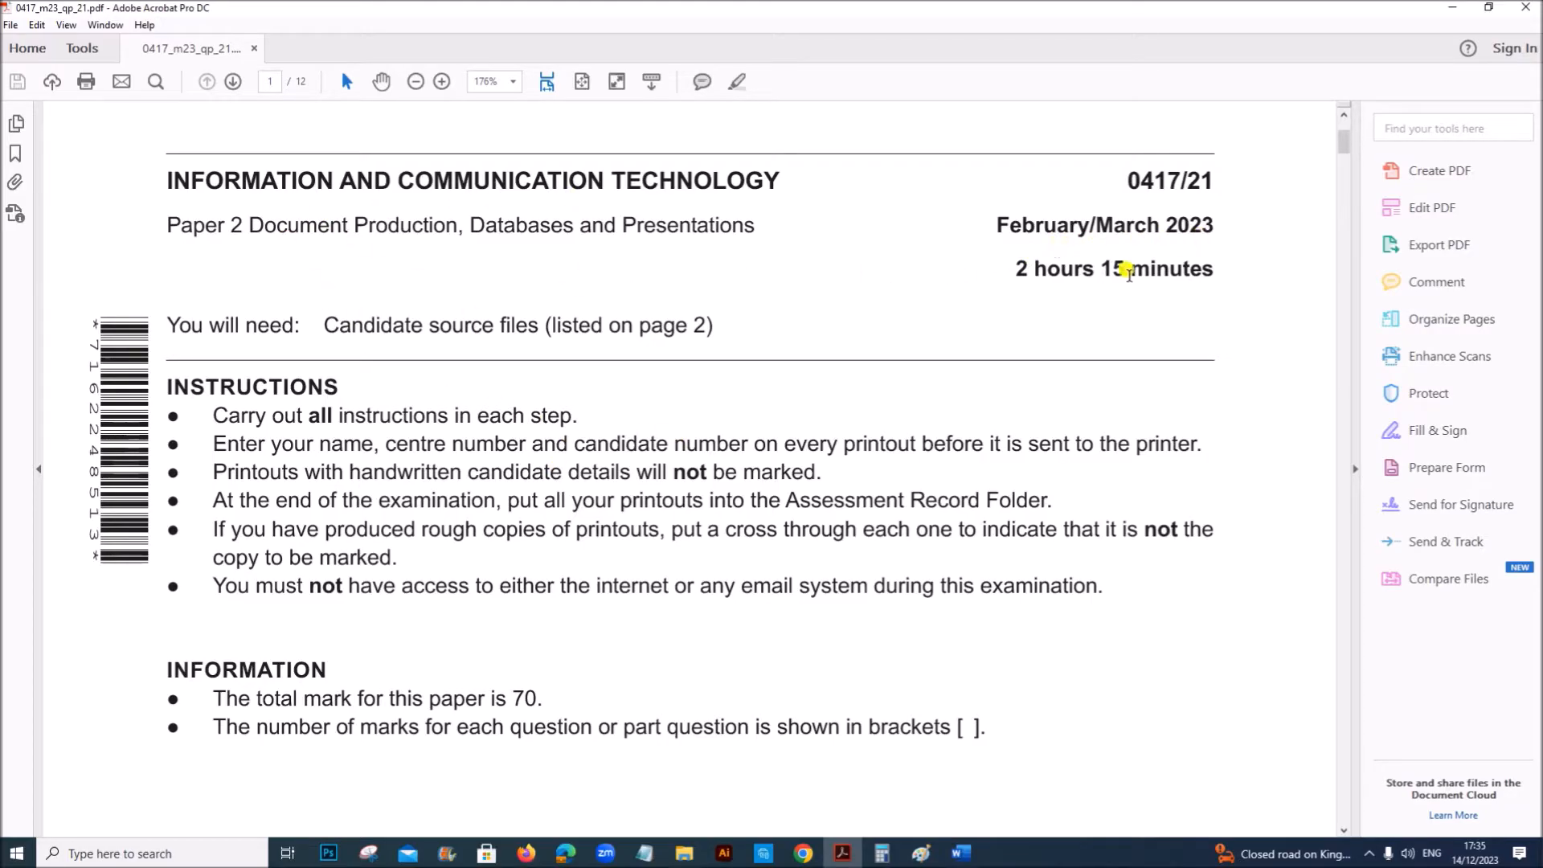
Scroll the exam paper past the cover page to page 2's candidate source files.
scroll(down, 3)
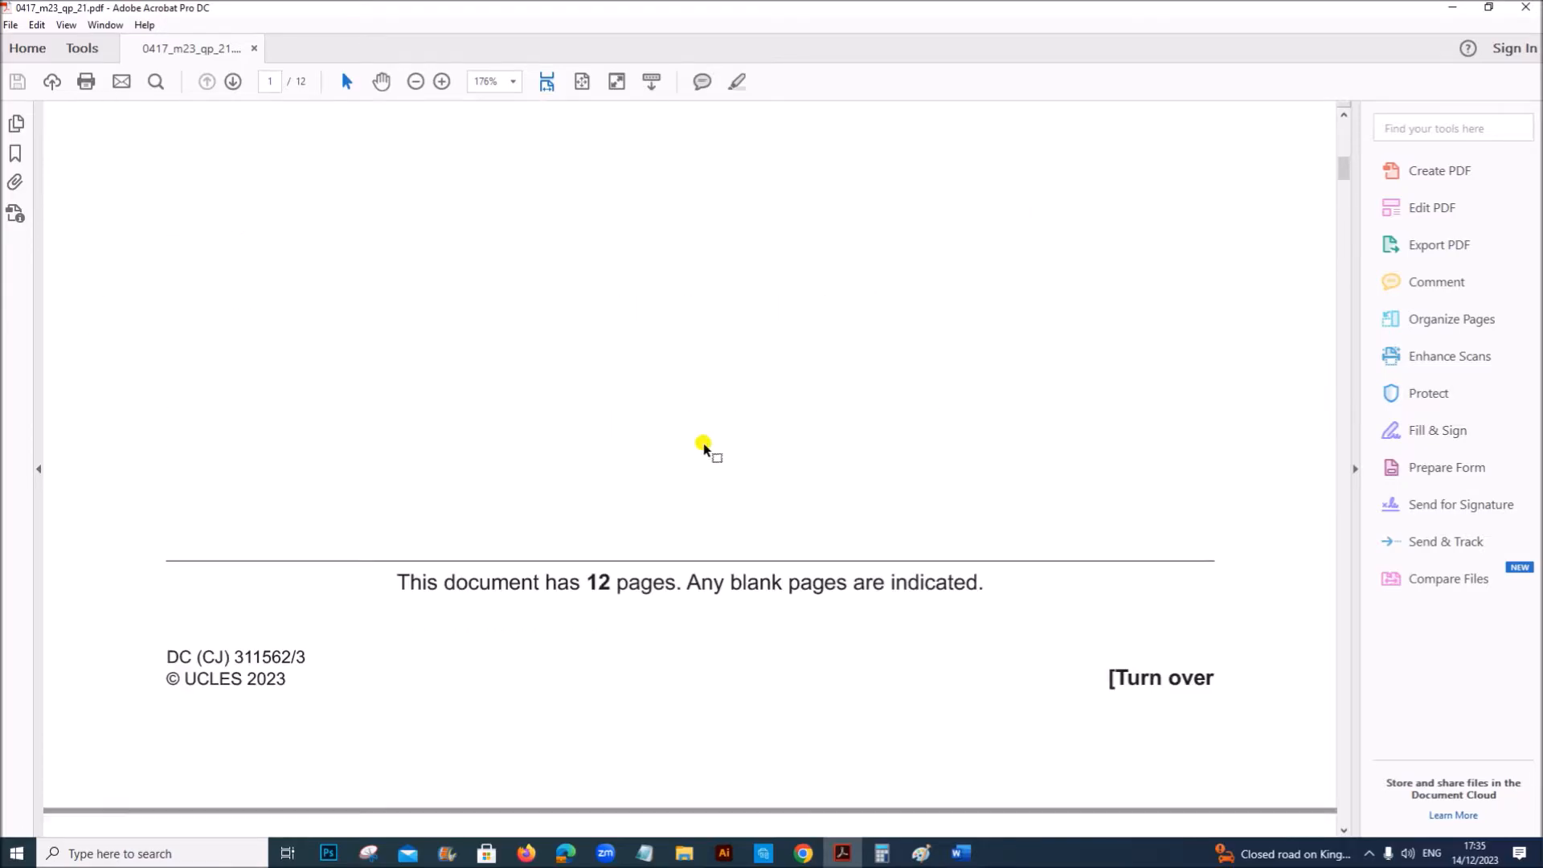
scroll(down, 3)
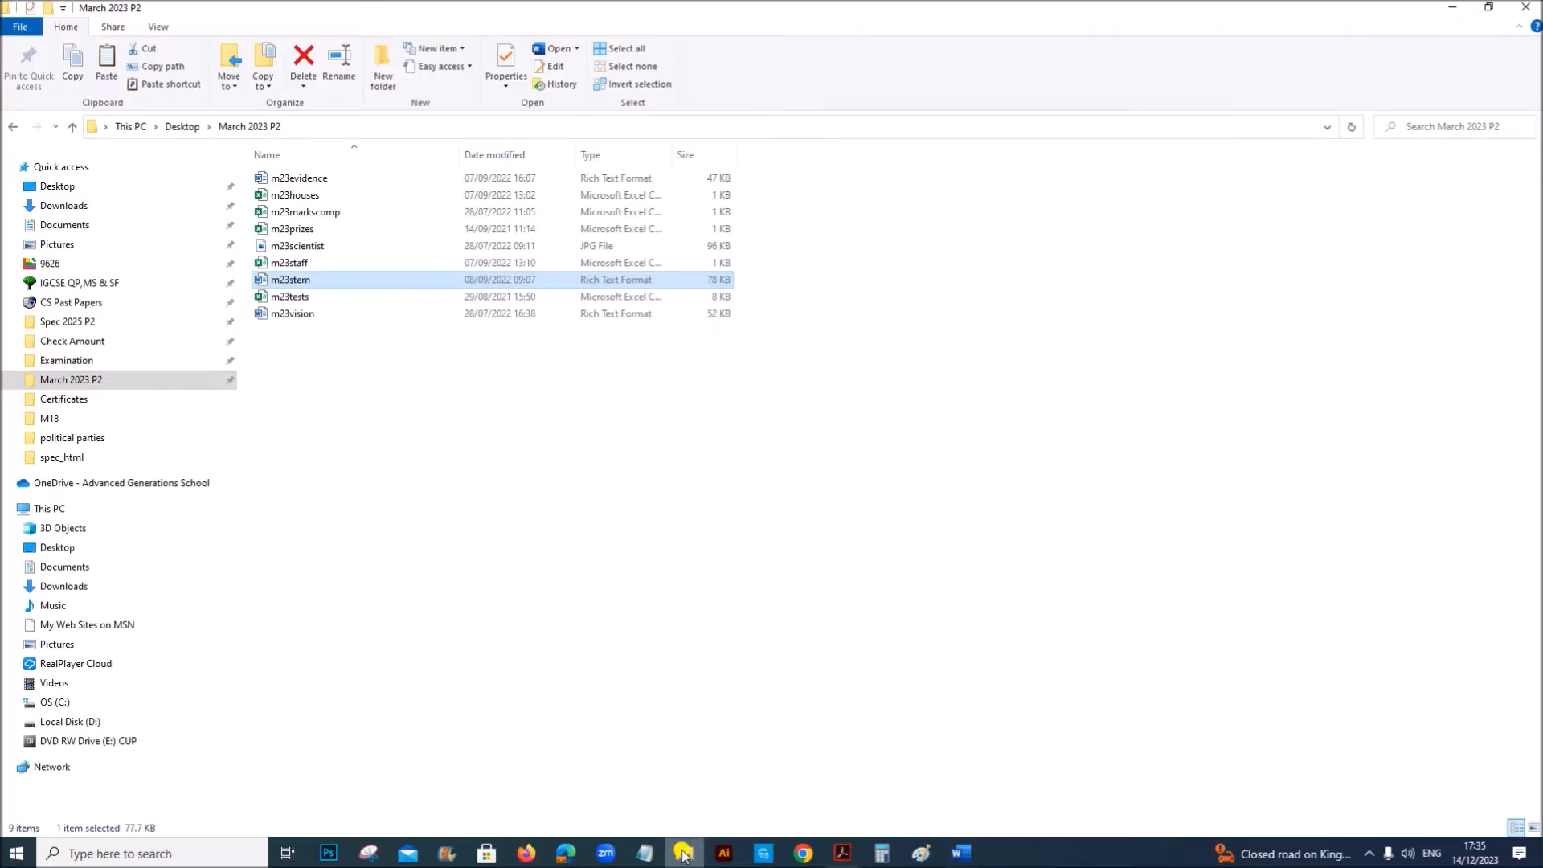
mouse_move(839, 846)
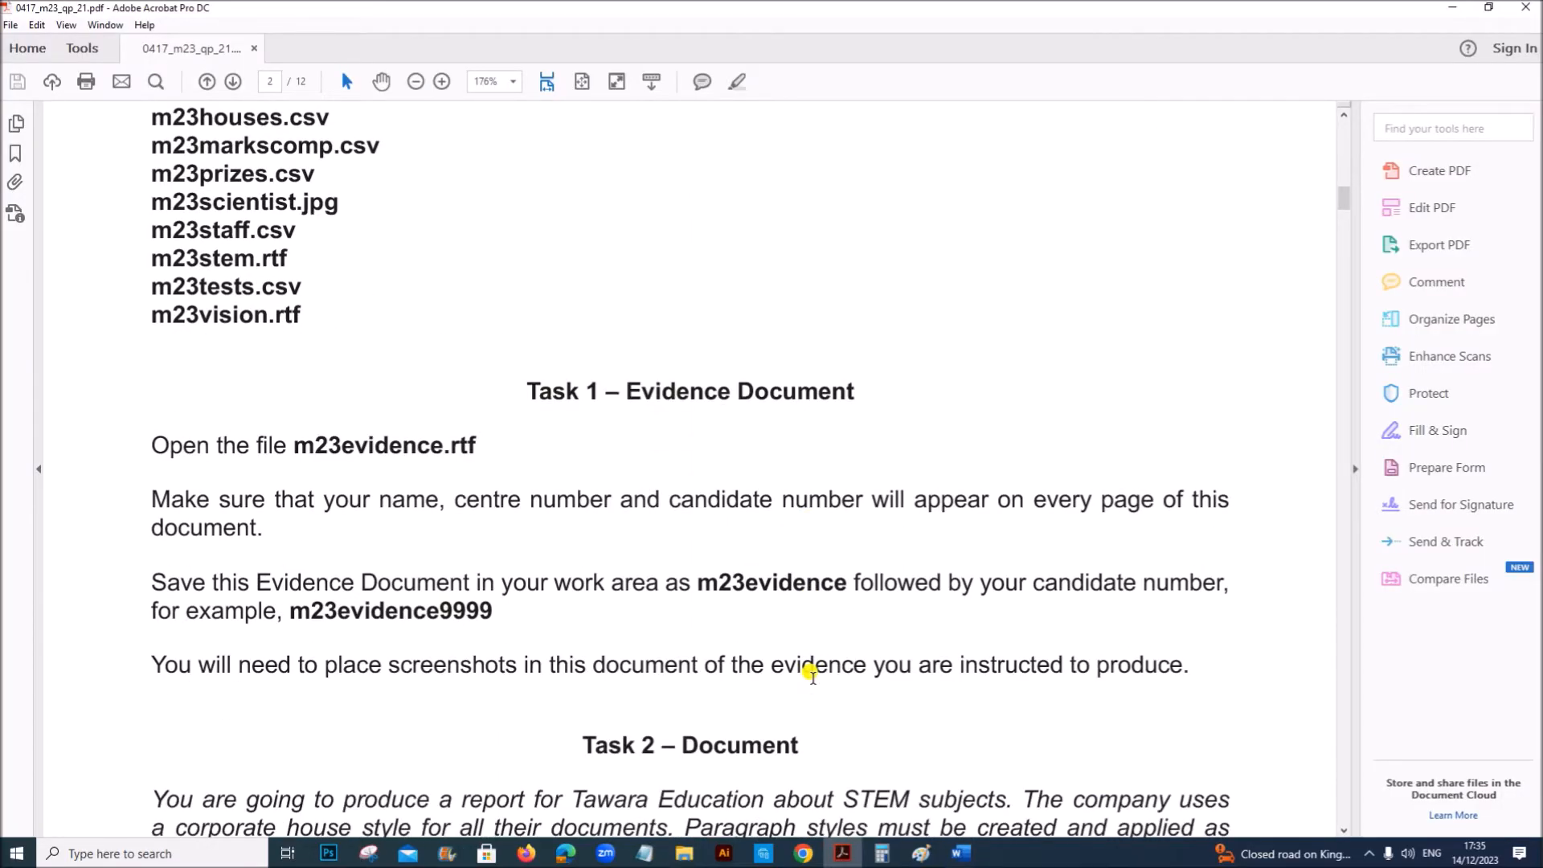
Highlight Task 1's name/candidate-number requirement and the m23evidence file name, then switch to Word.
scroll(down, 3)
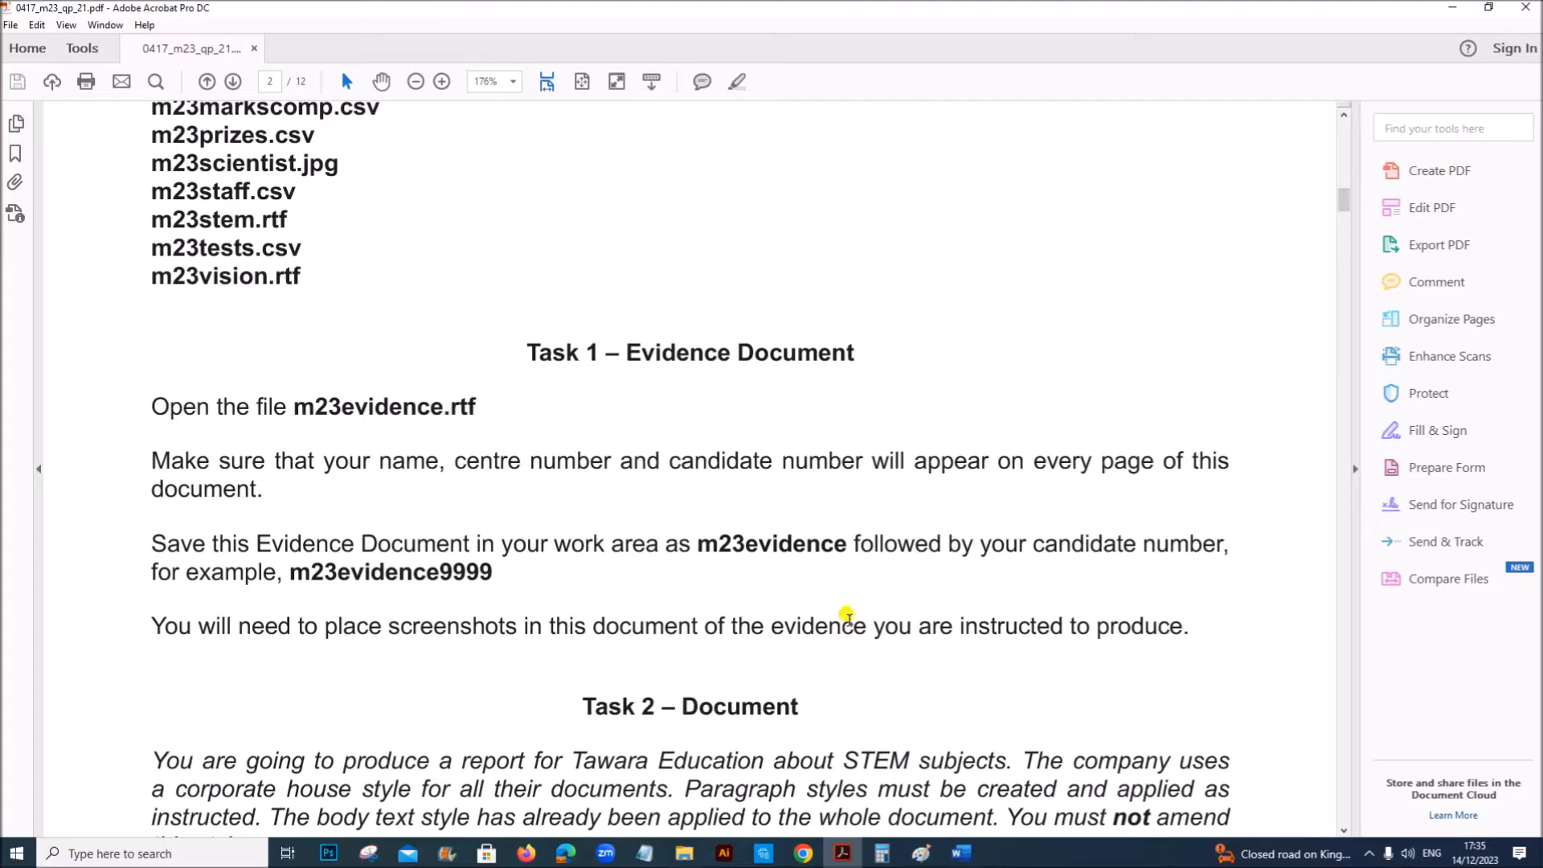
double_click(384, 407)
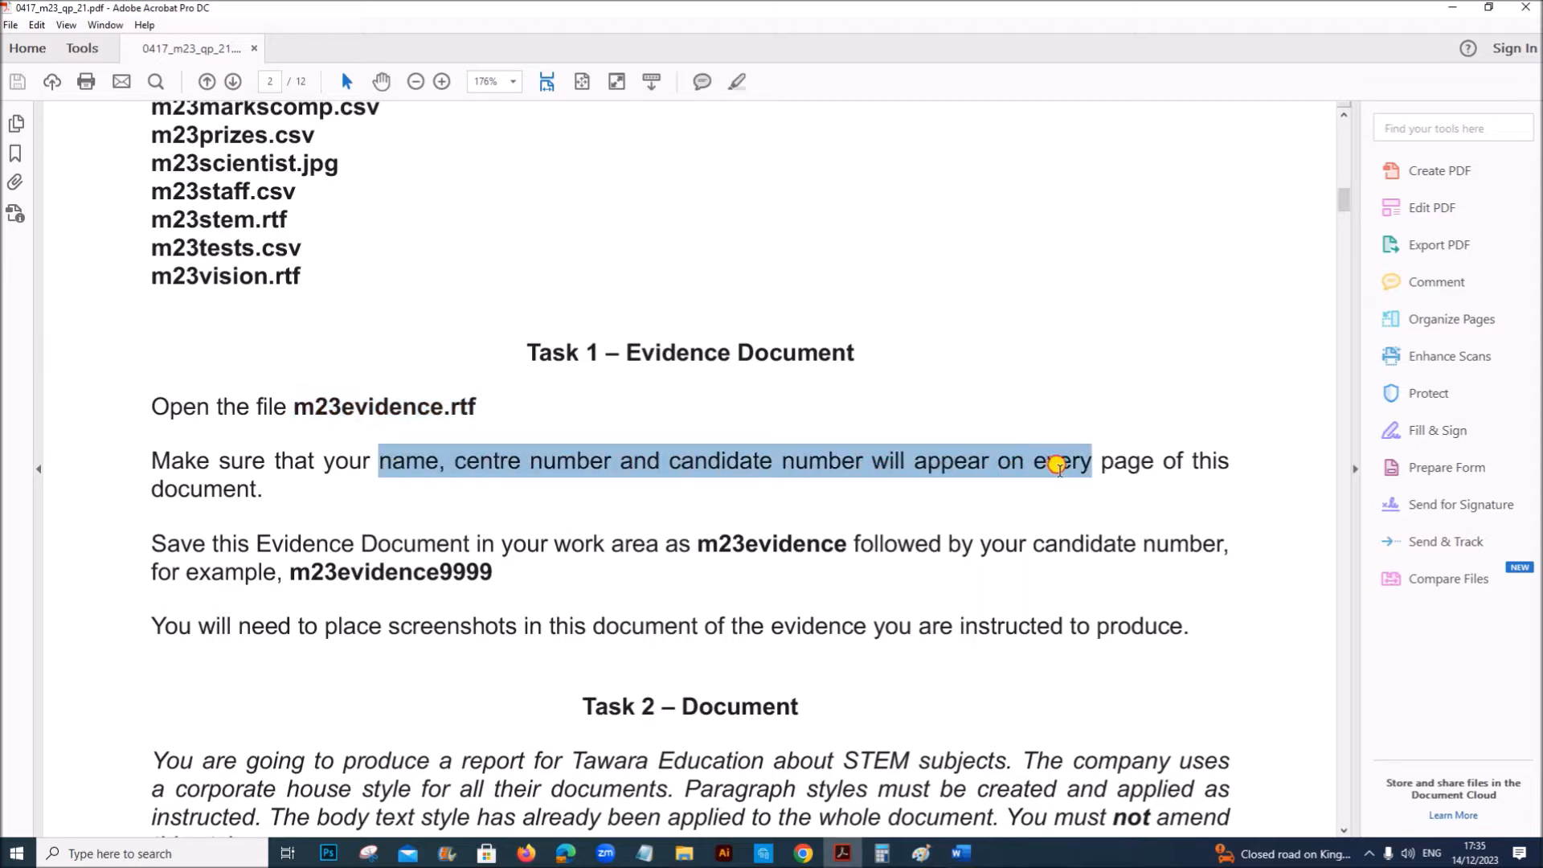
click(714, 543)
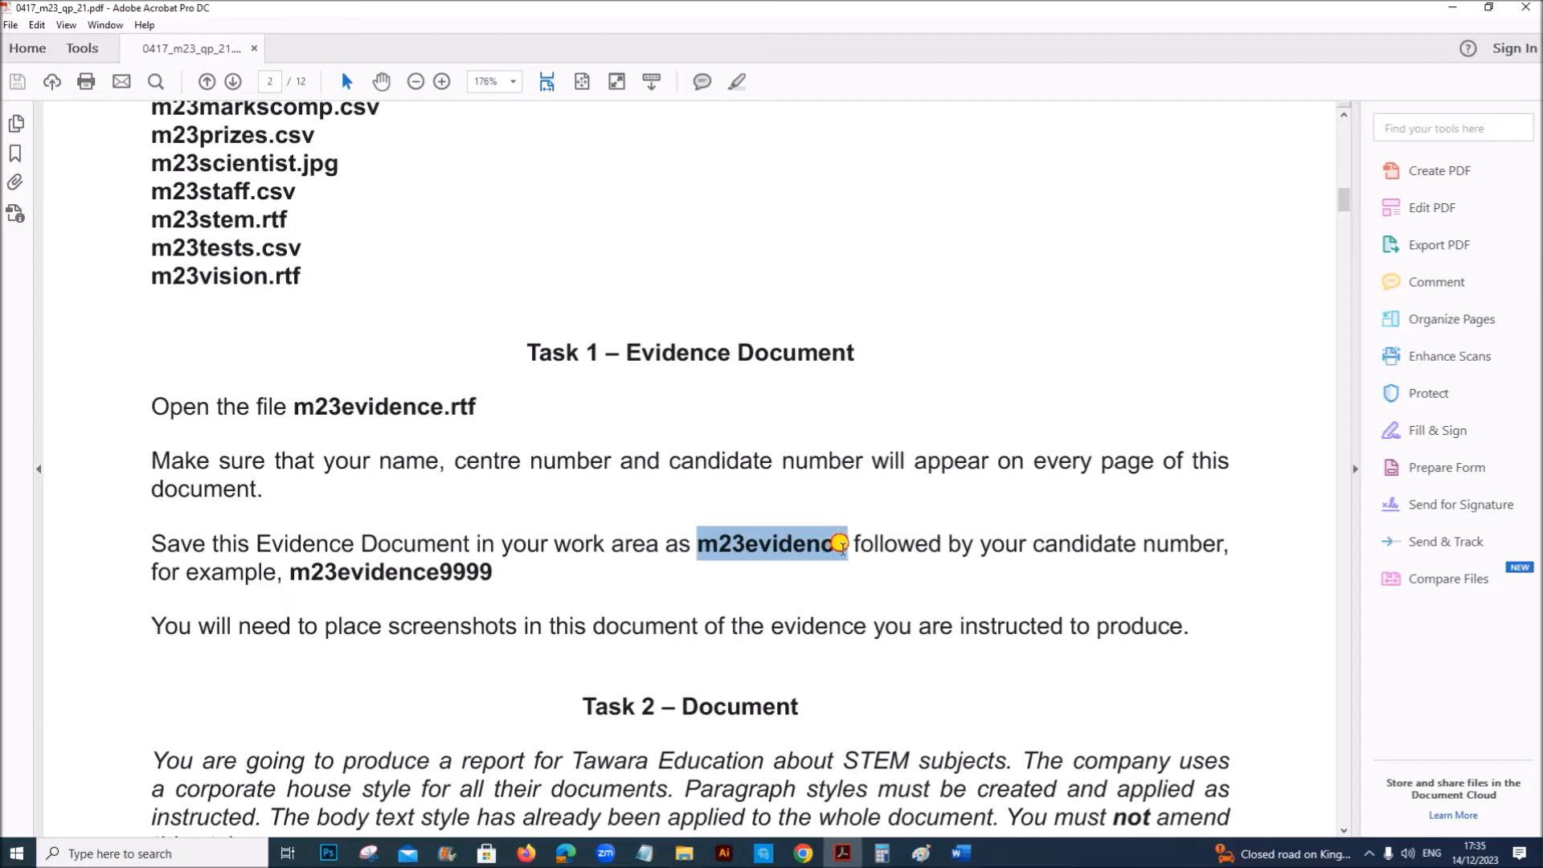
mouse_move(969, 842)
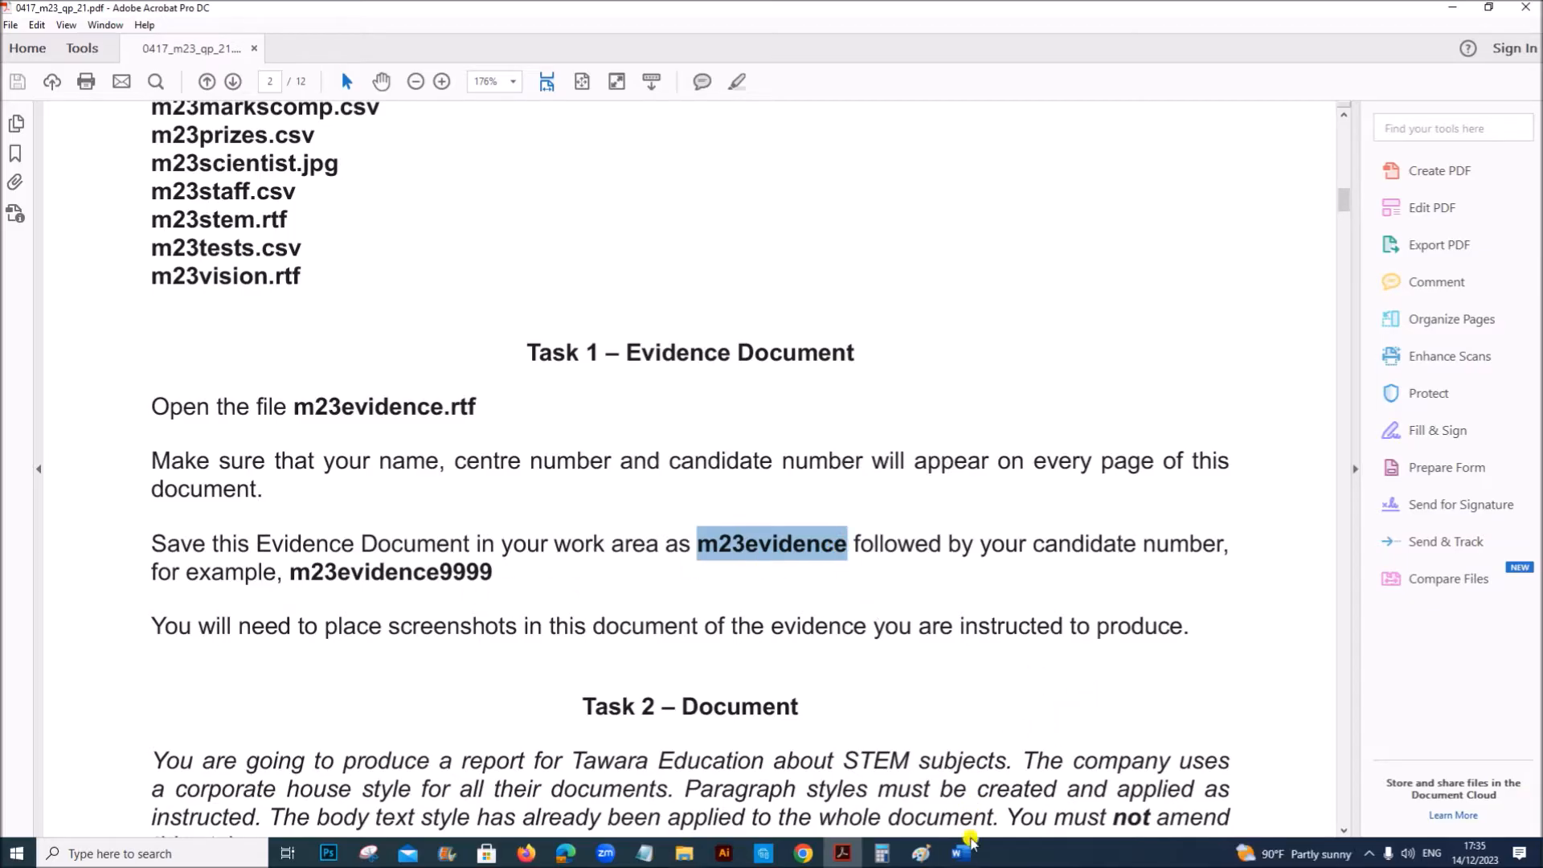
click(956, 854)
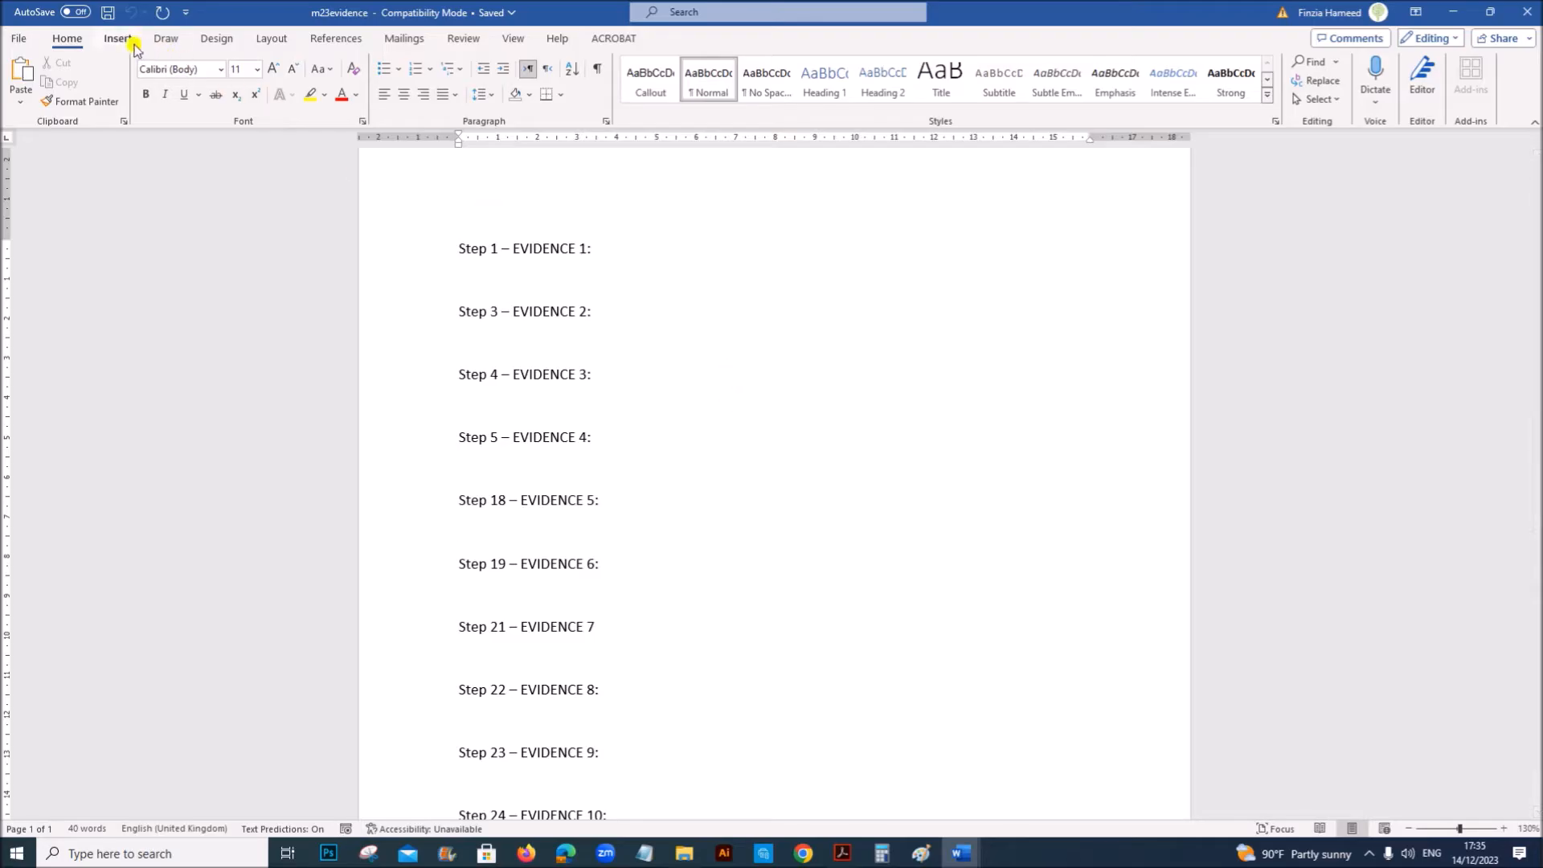
Add a Blank (Three Columns) header filled with Name, ZZ123 and 1234.
click(116, 38)
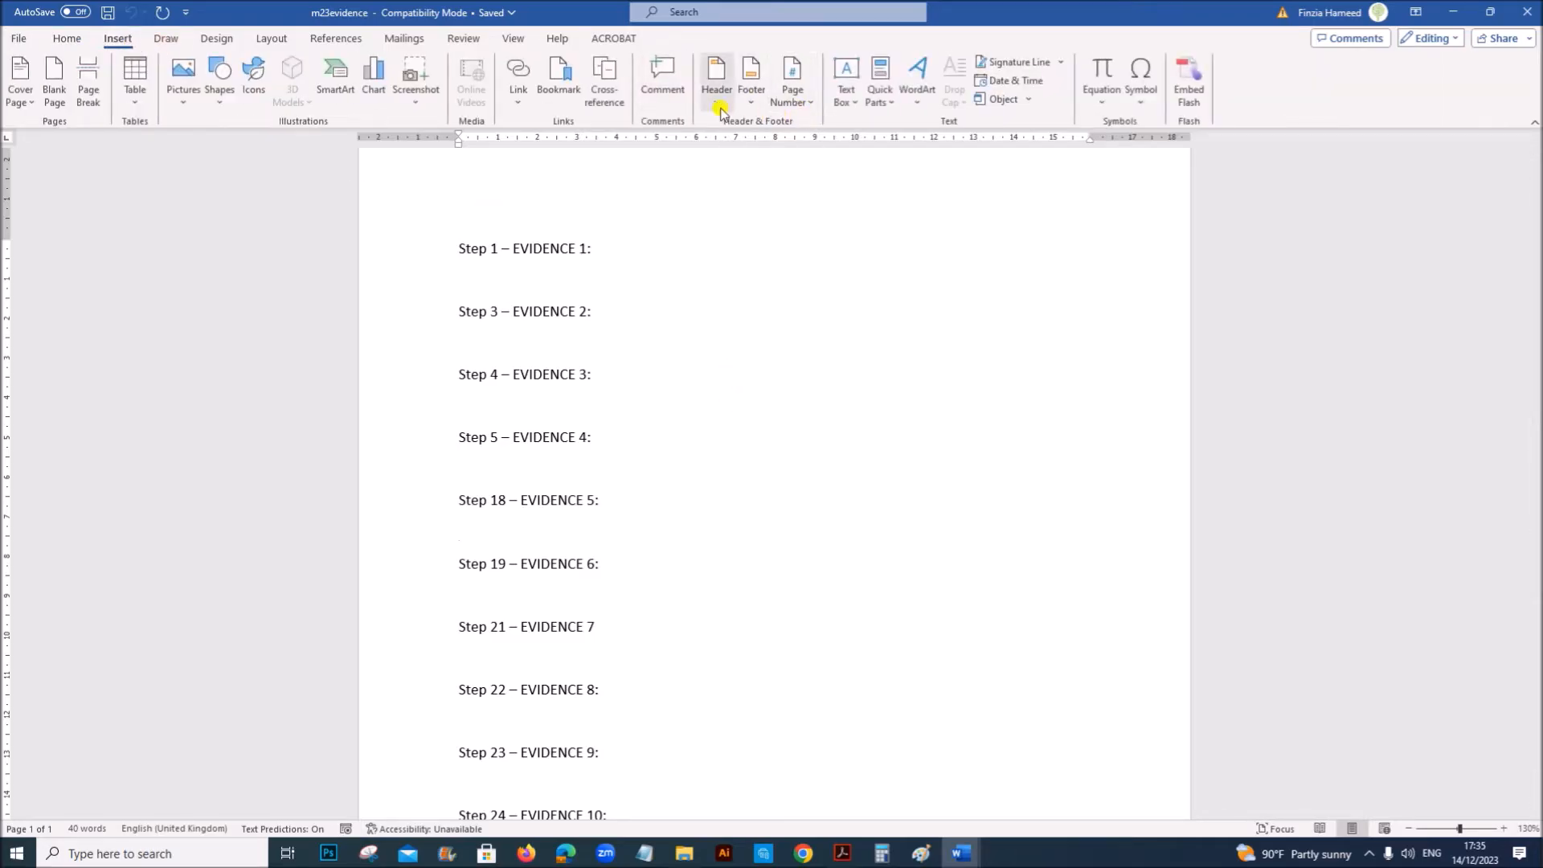
click(716, 79)
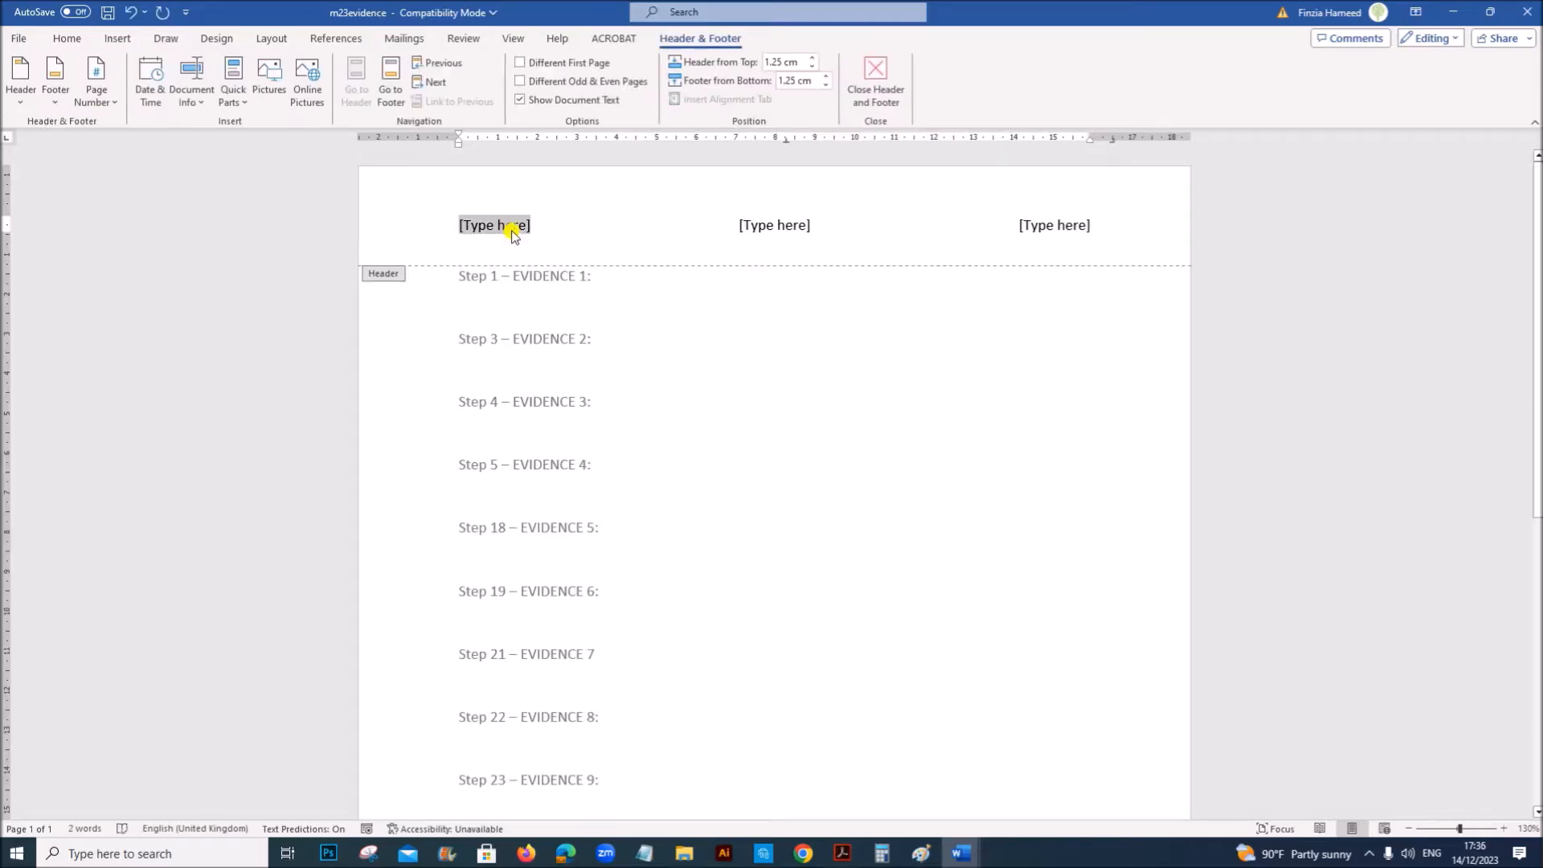
text(Name)
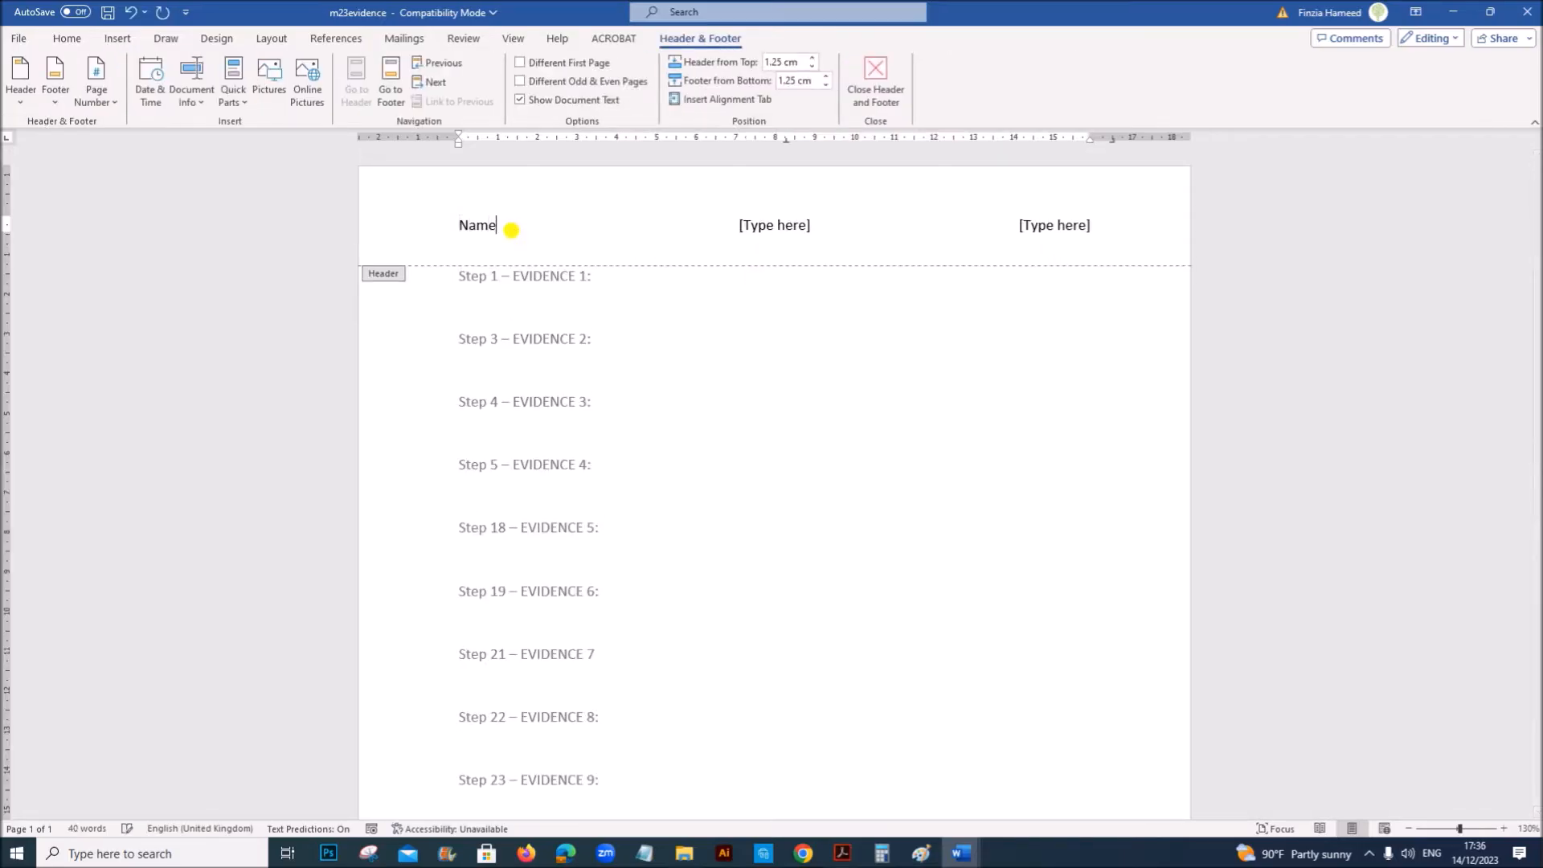
click(774, 224)
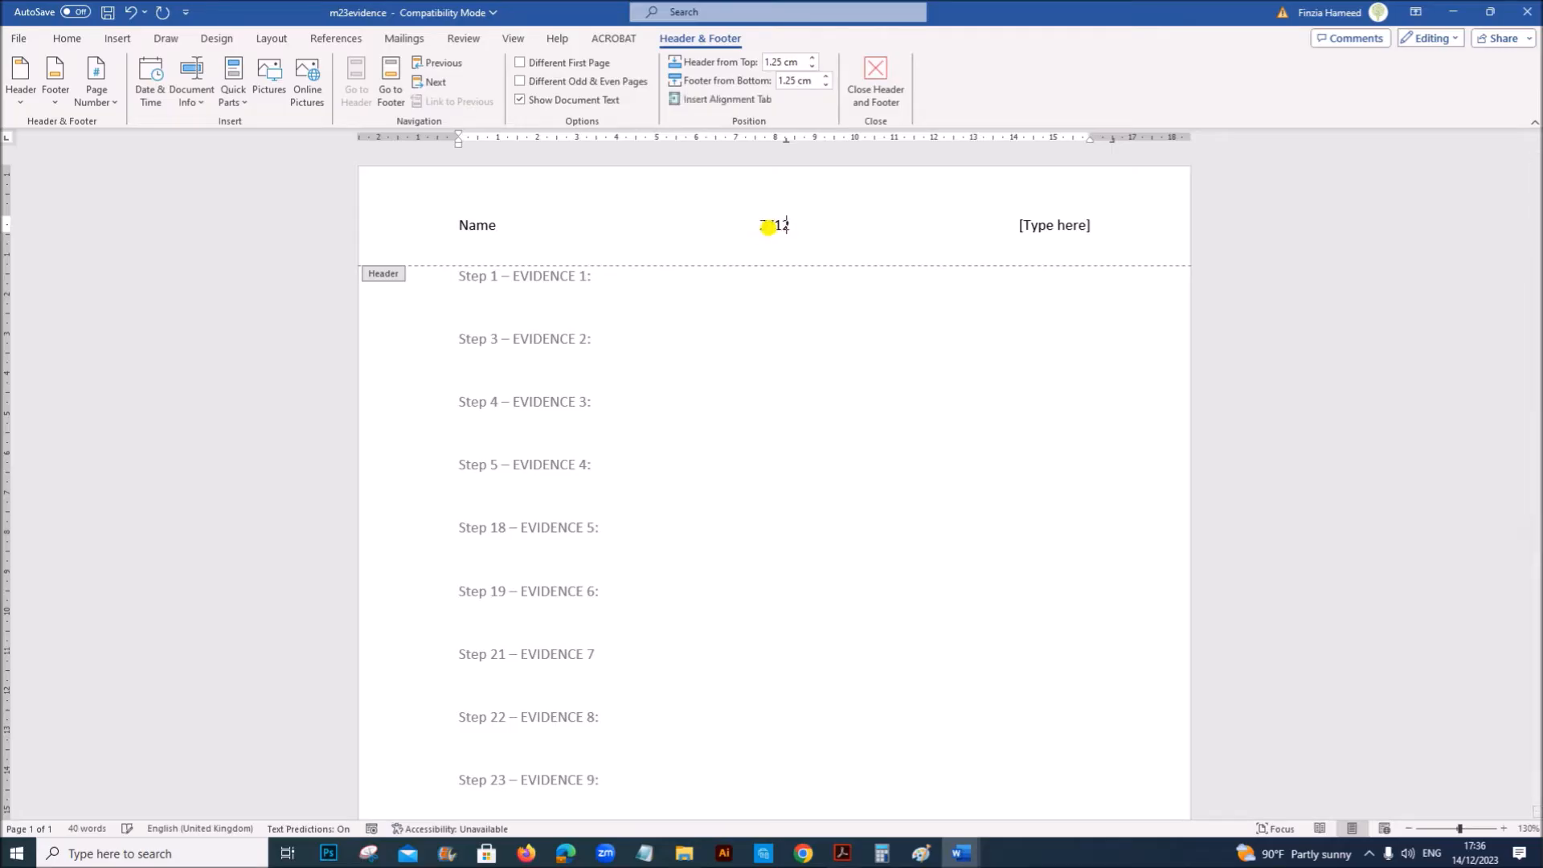
text(ZZ123)
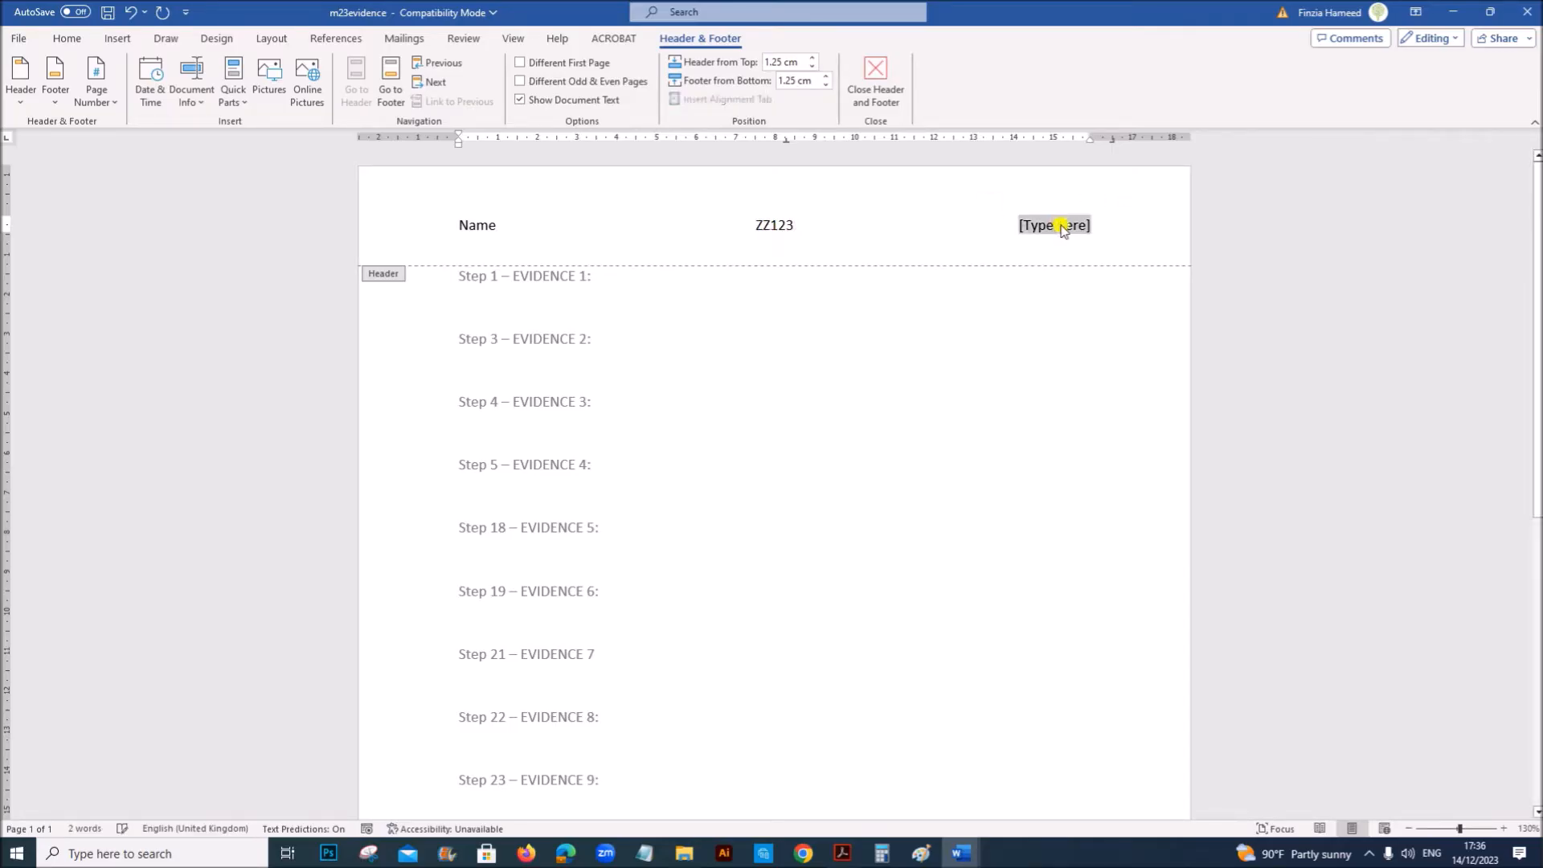
text(1234)
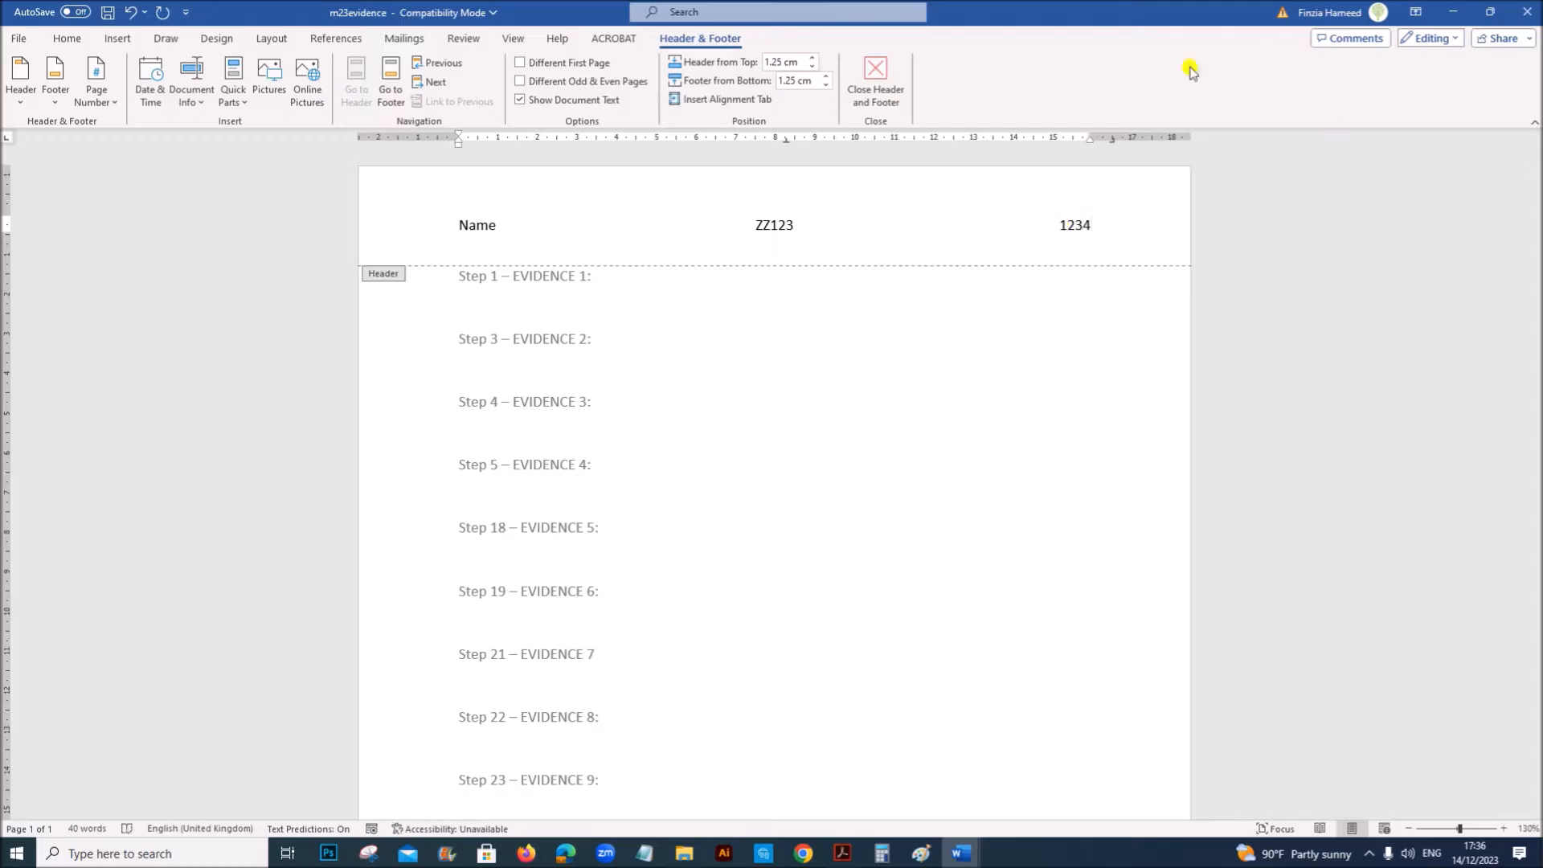
Save As m23evidence1234, changing the file type from rich text to Word Document.
click(18, 38)
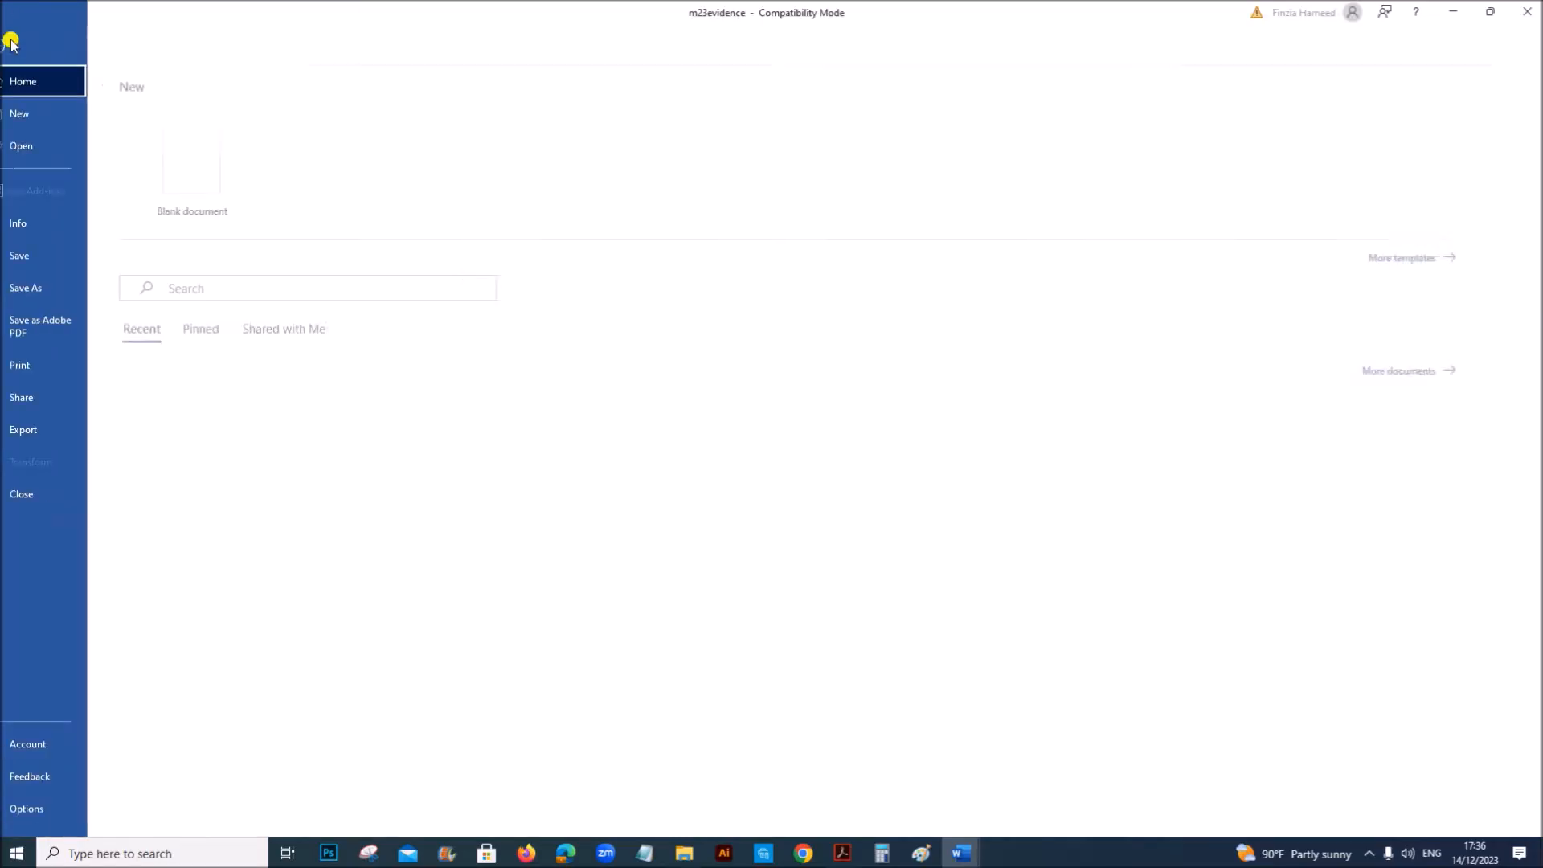
click(26, 288)
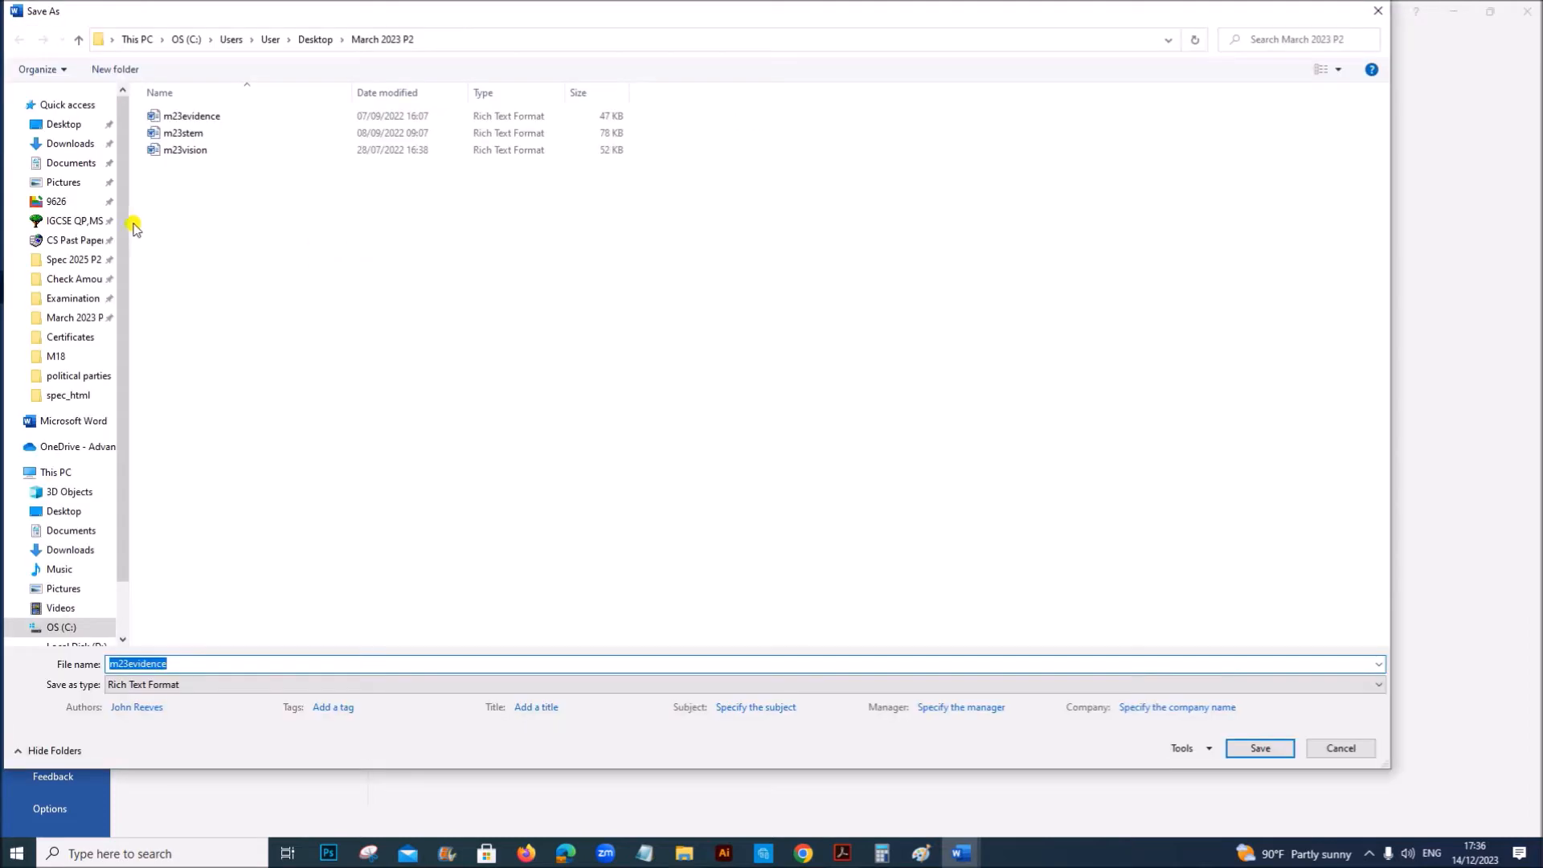
click(74, 316)
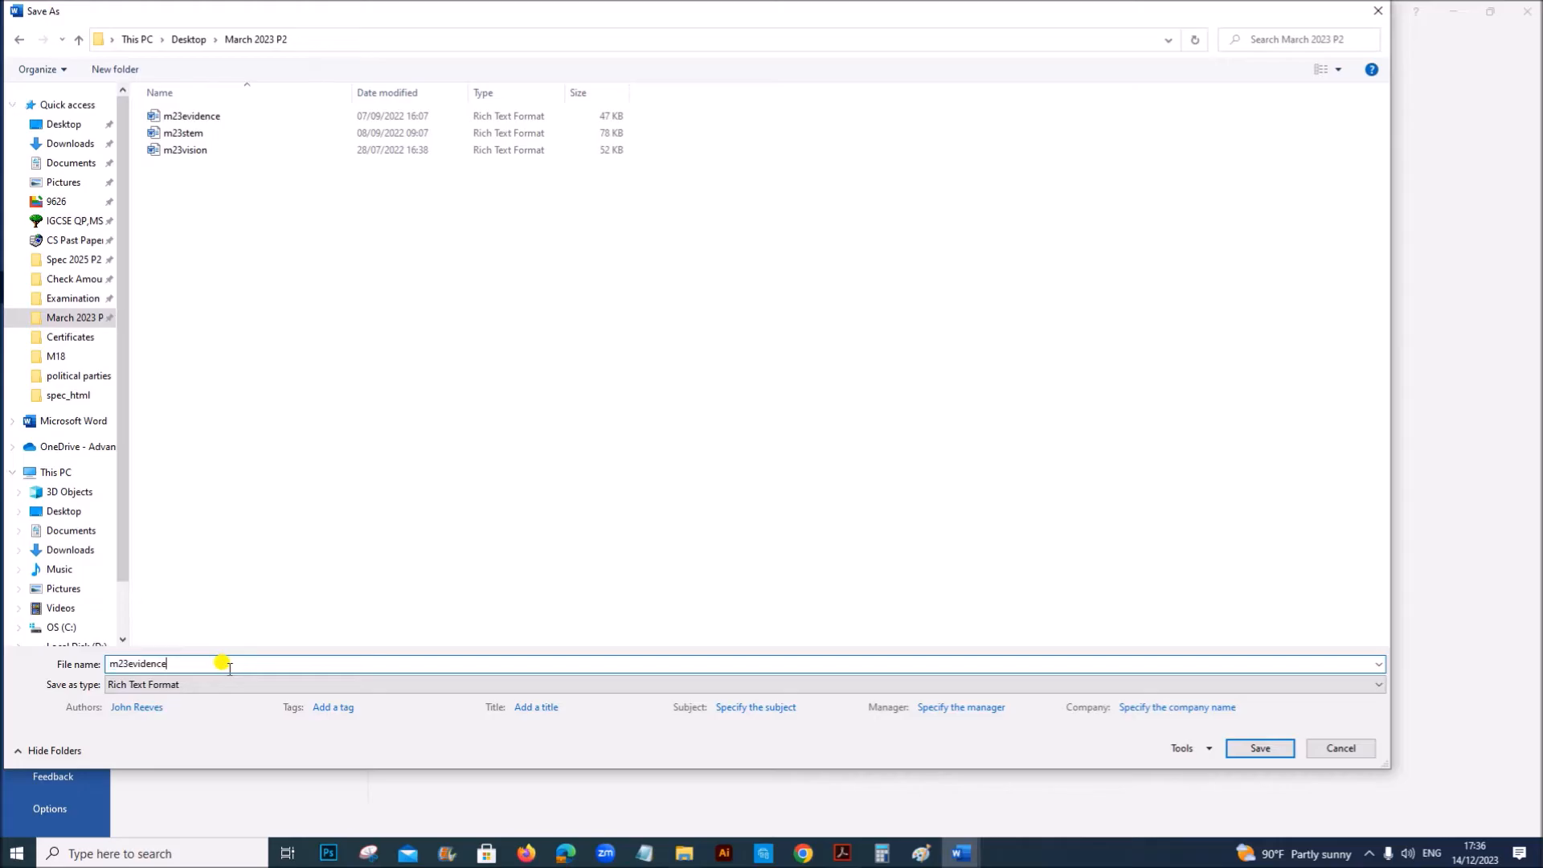
text(123)
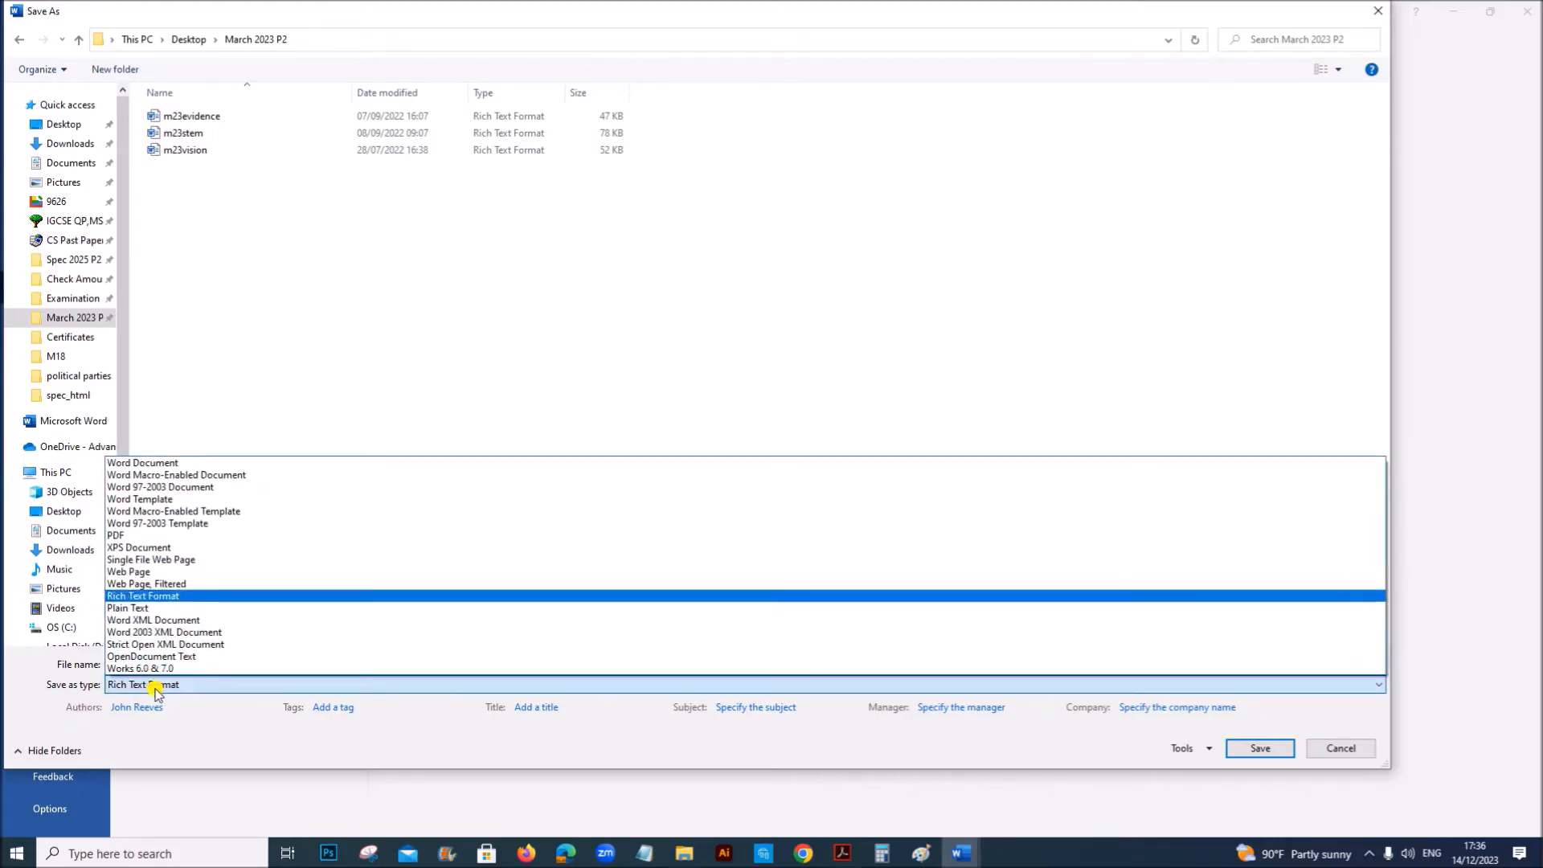
click(142, 463)
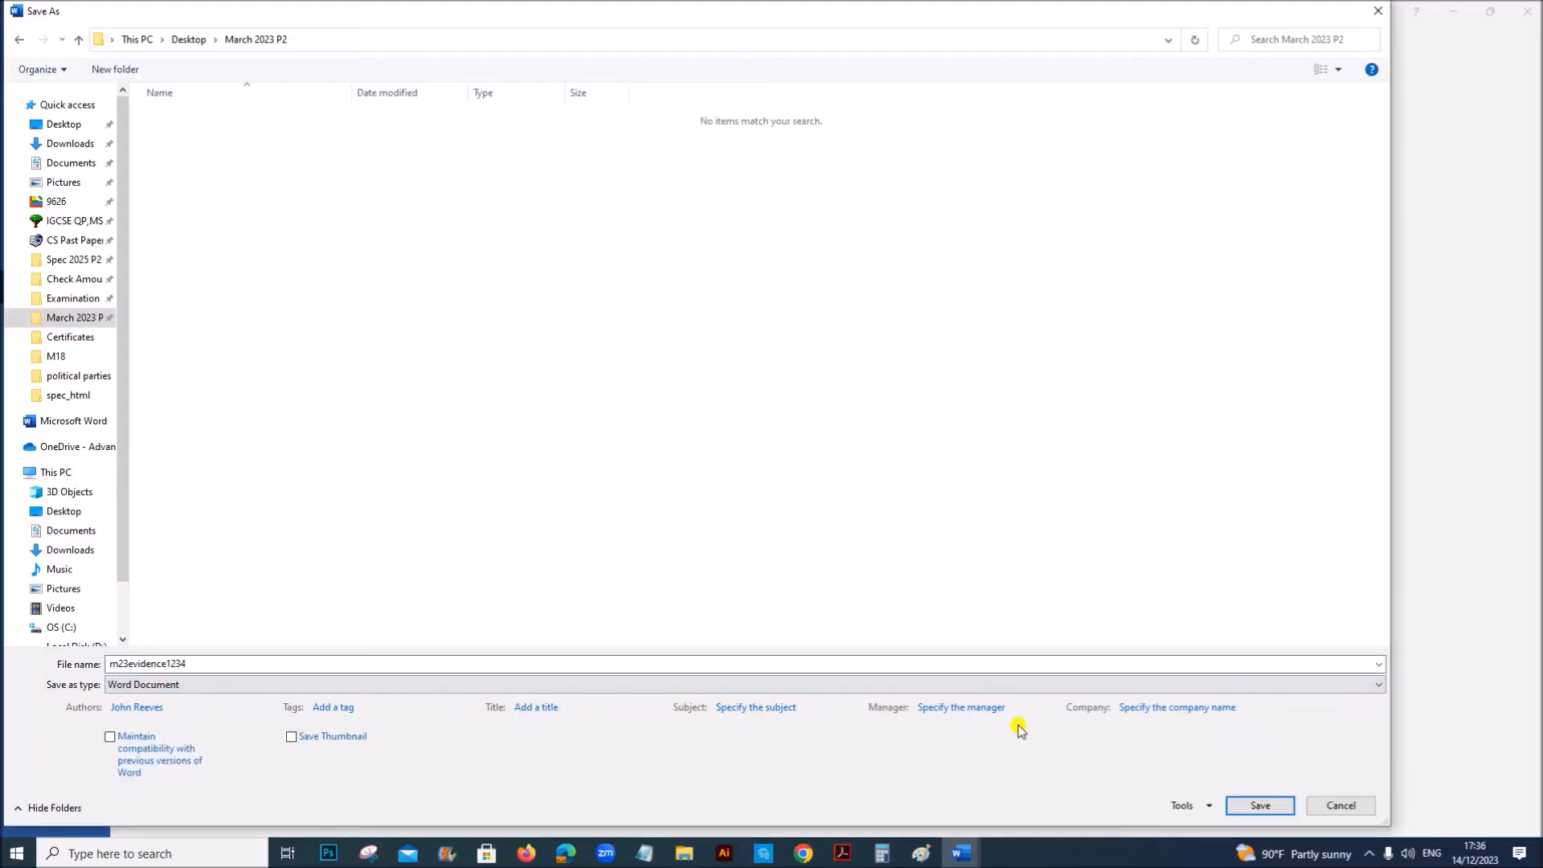
click(1259, 805)
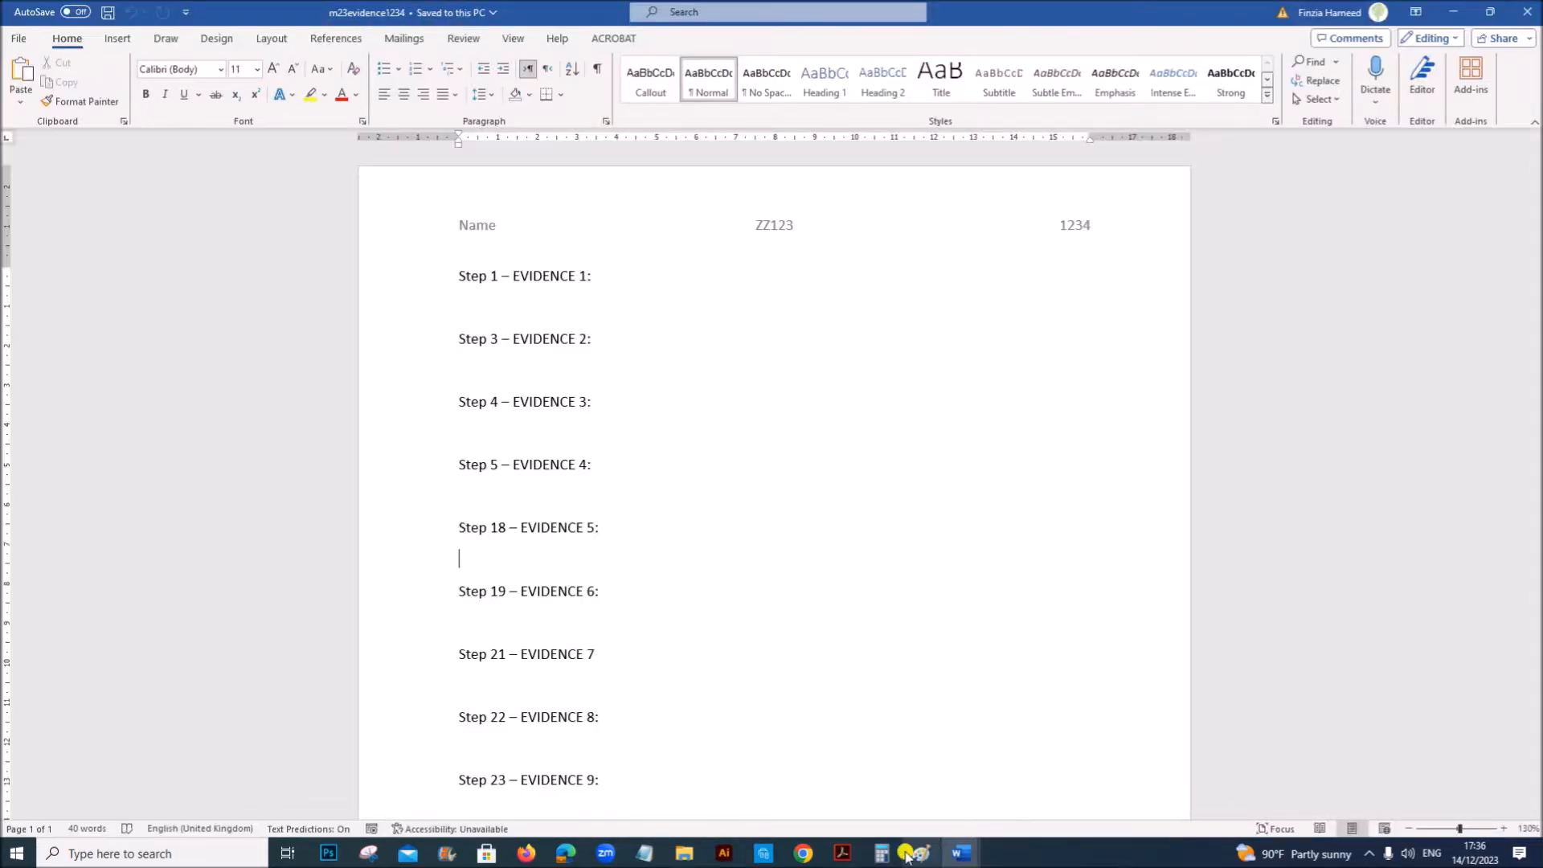
Return to the exam paper and scroll down towards Task 2.
click(840, 854)
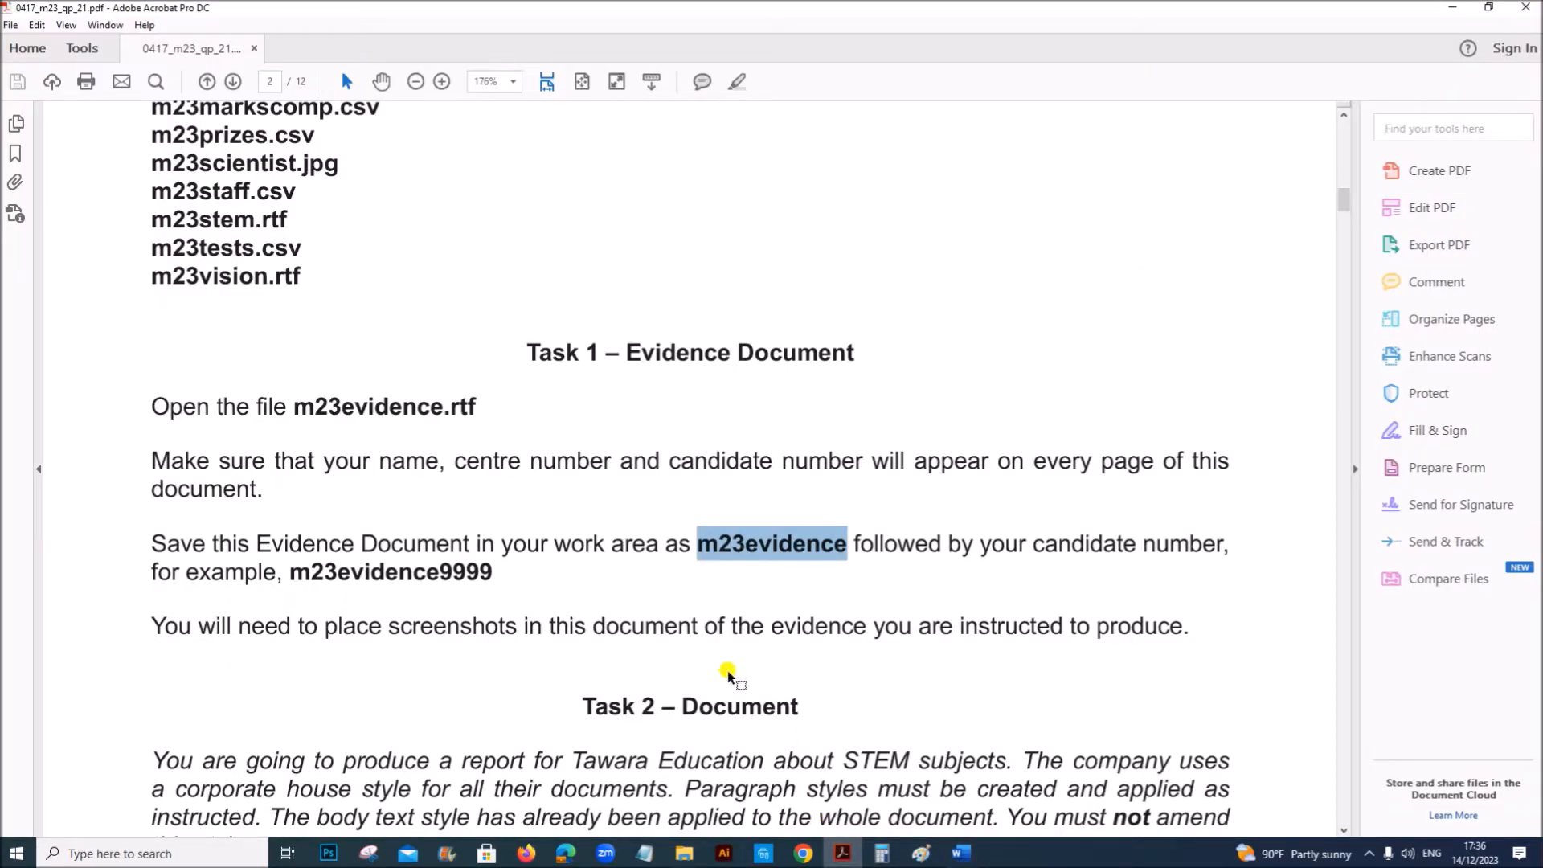
scroll(down, 3)
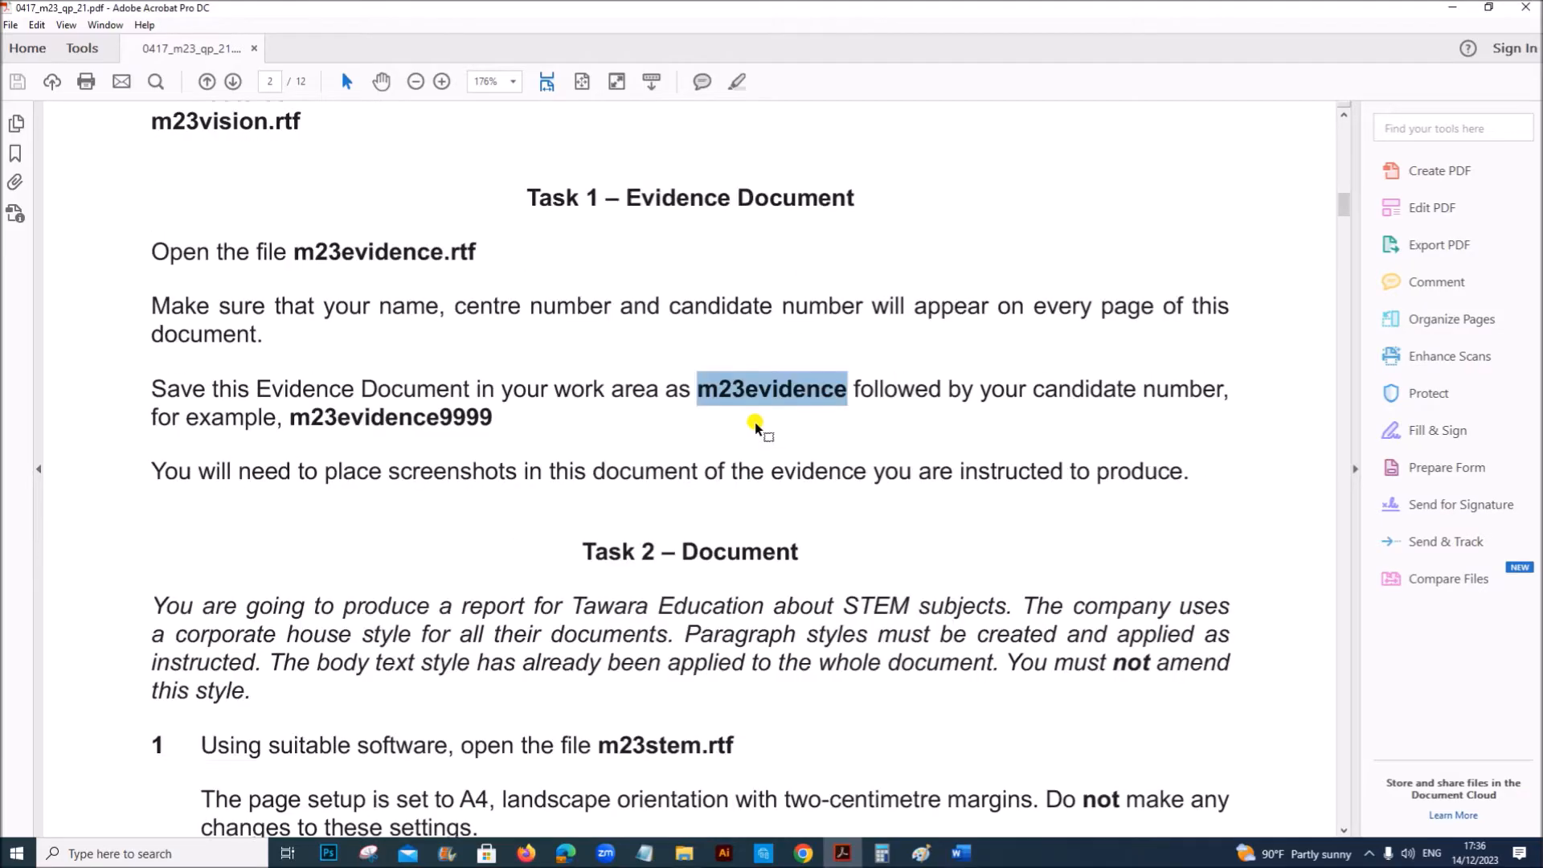
scroll(down, 3)
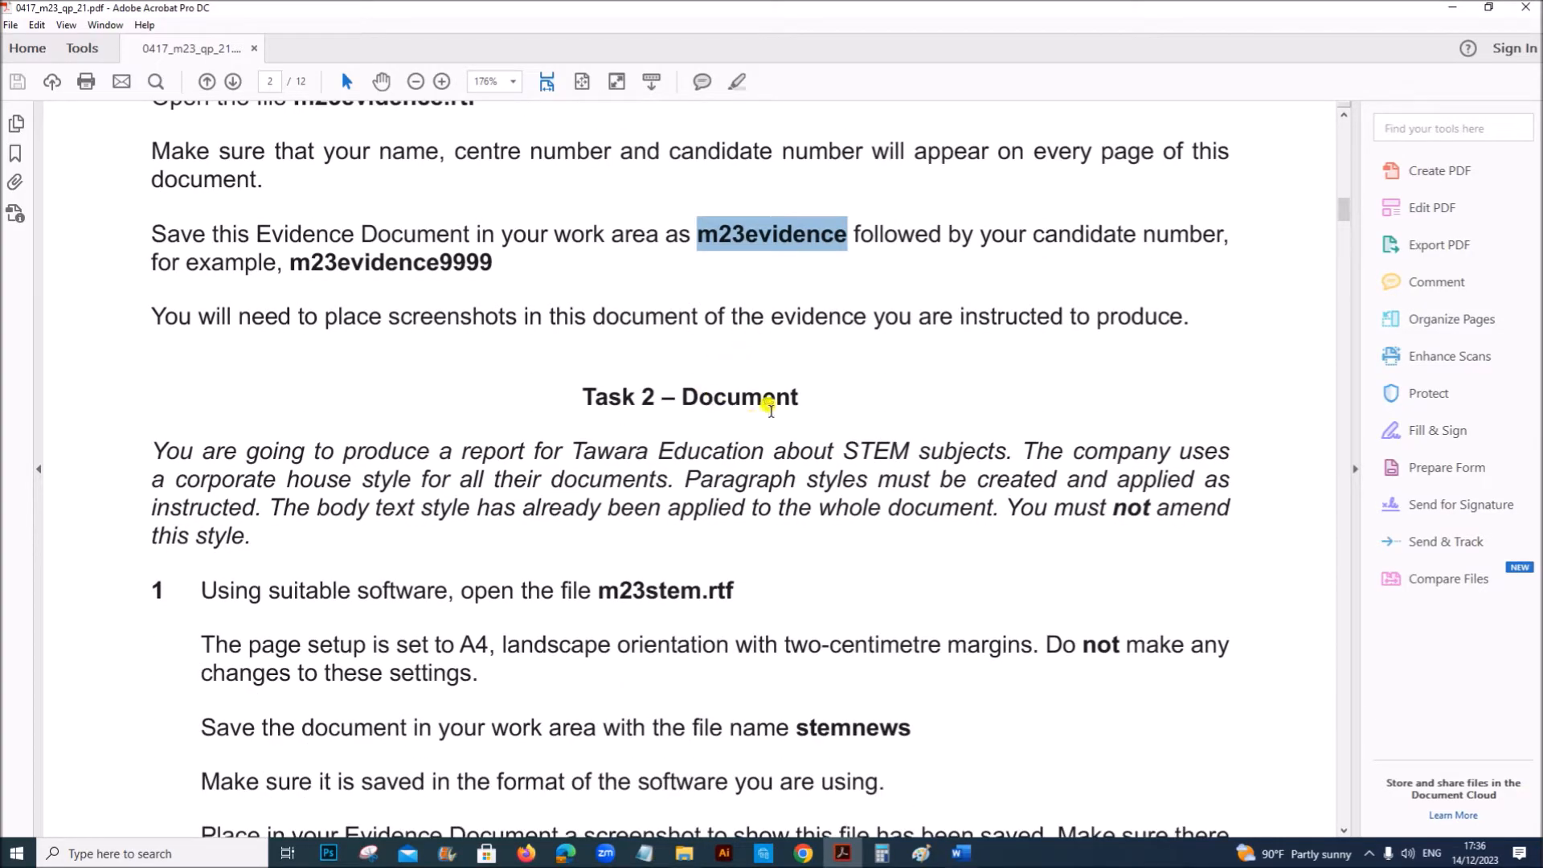
mouse_move(890, 479)
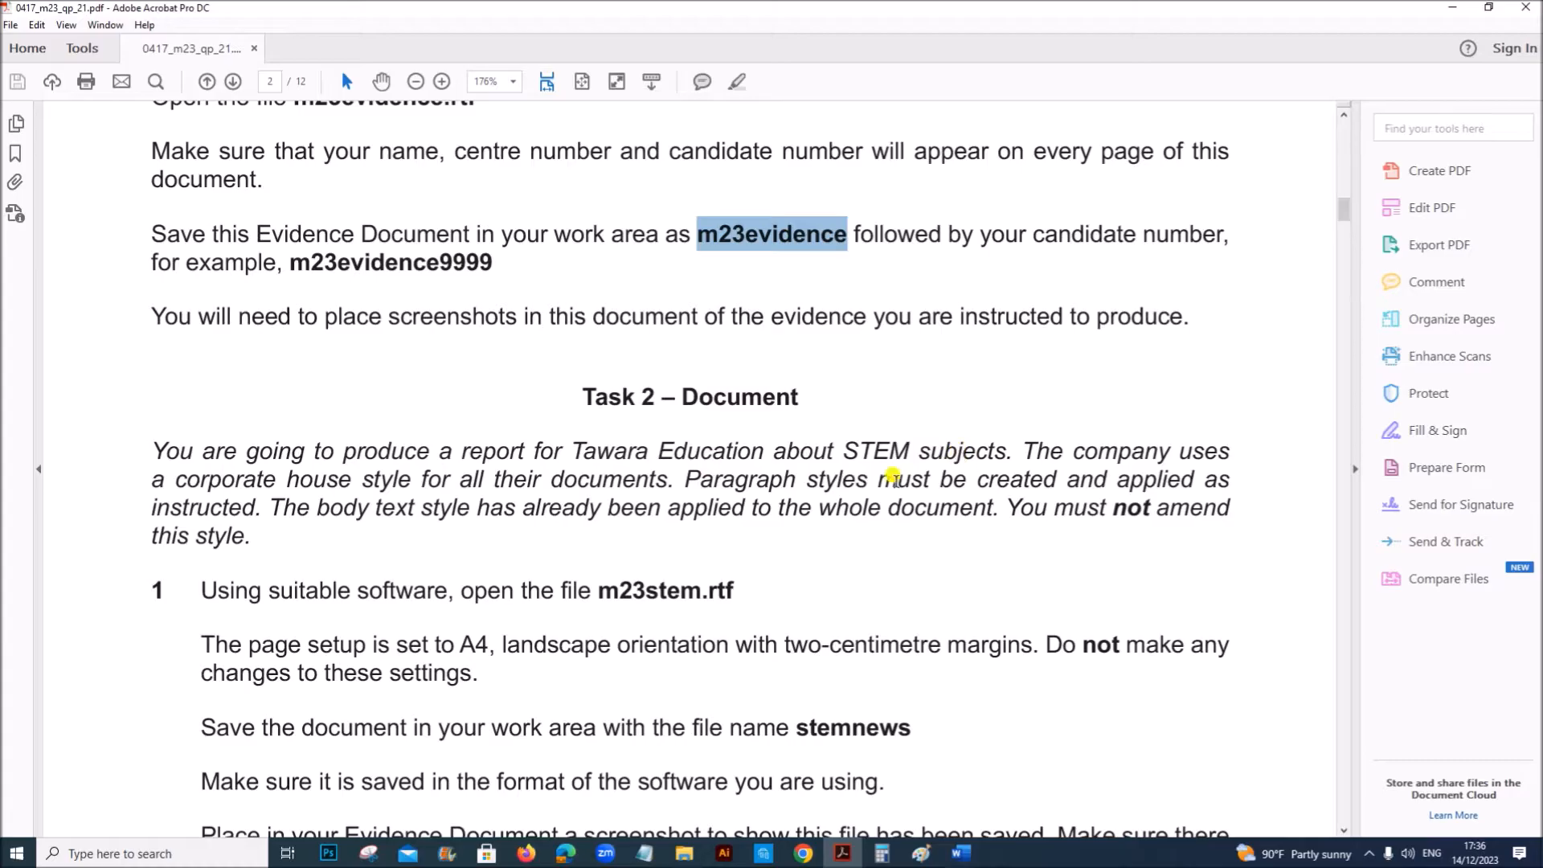
scroll(down, 3)
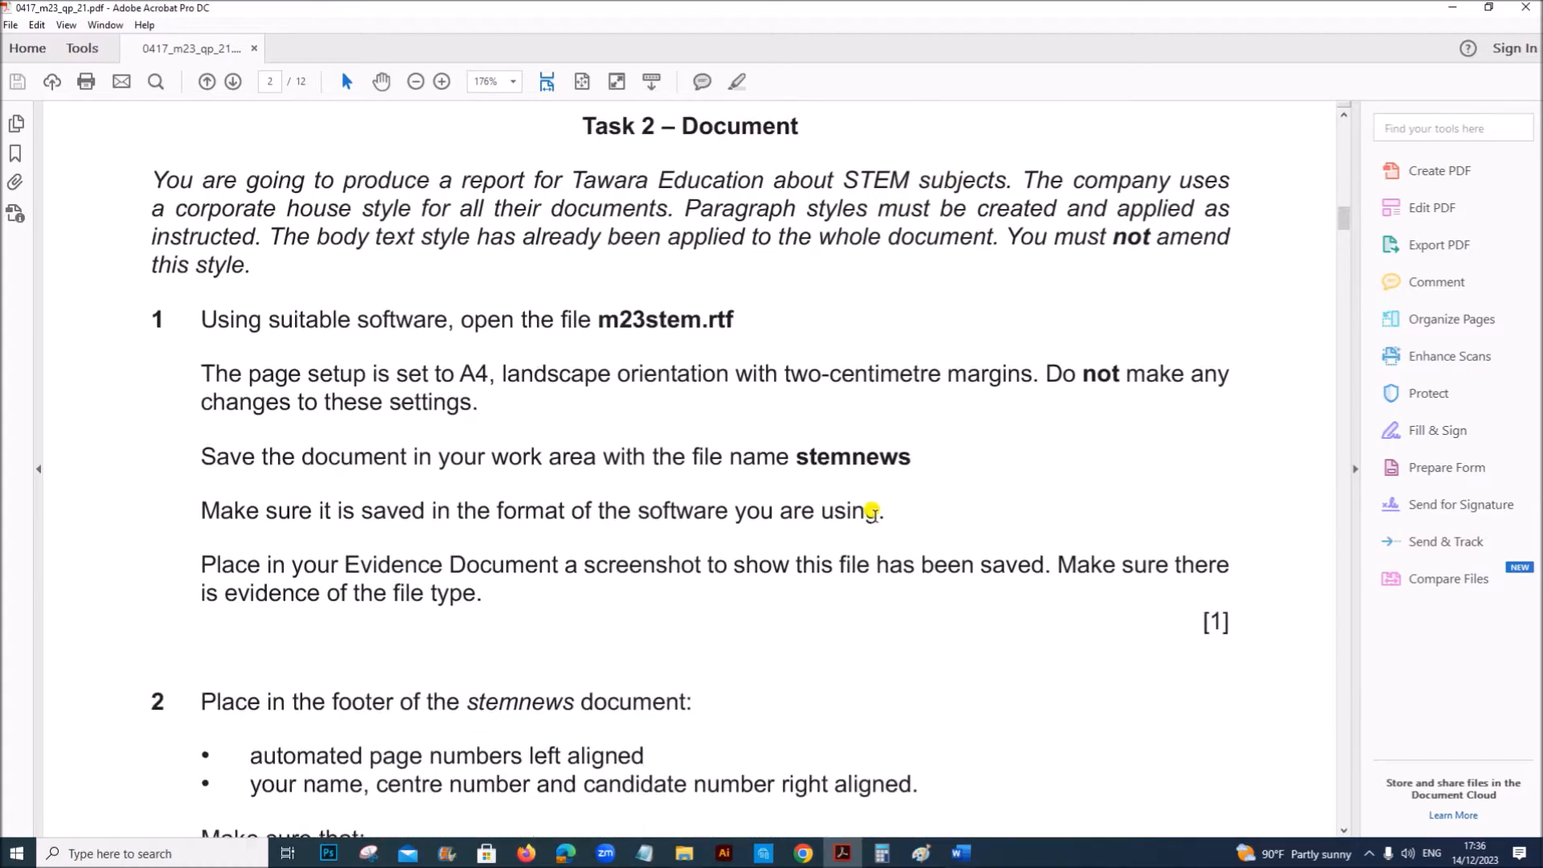
mouse_move(365, 328)
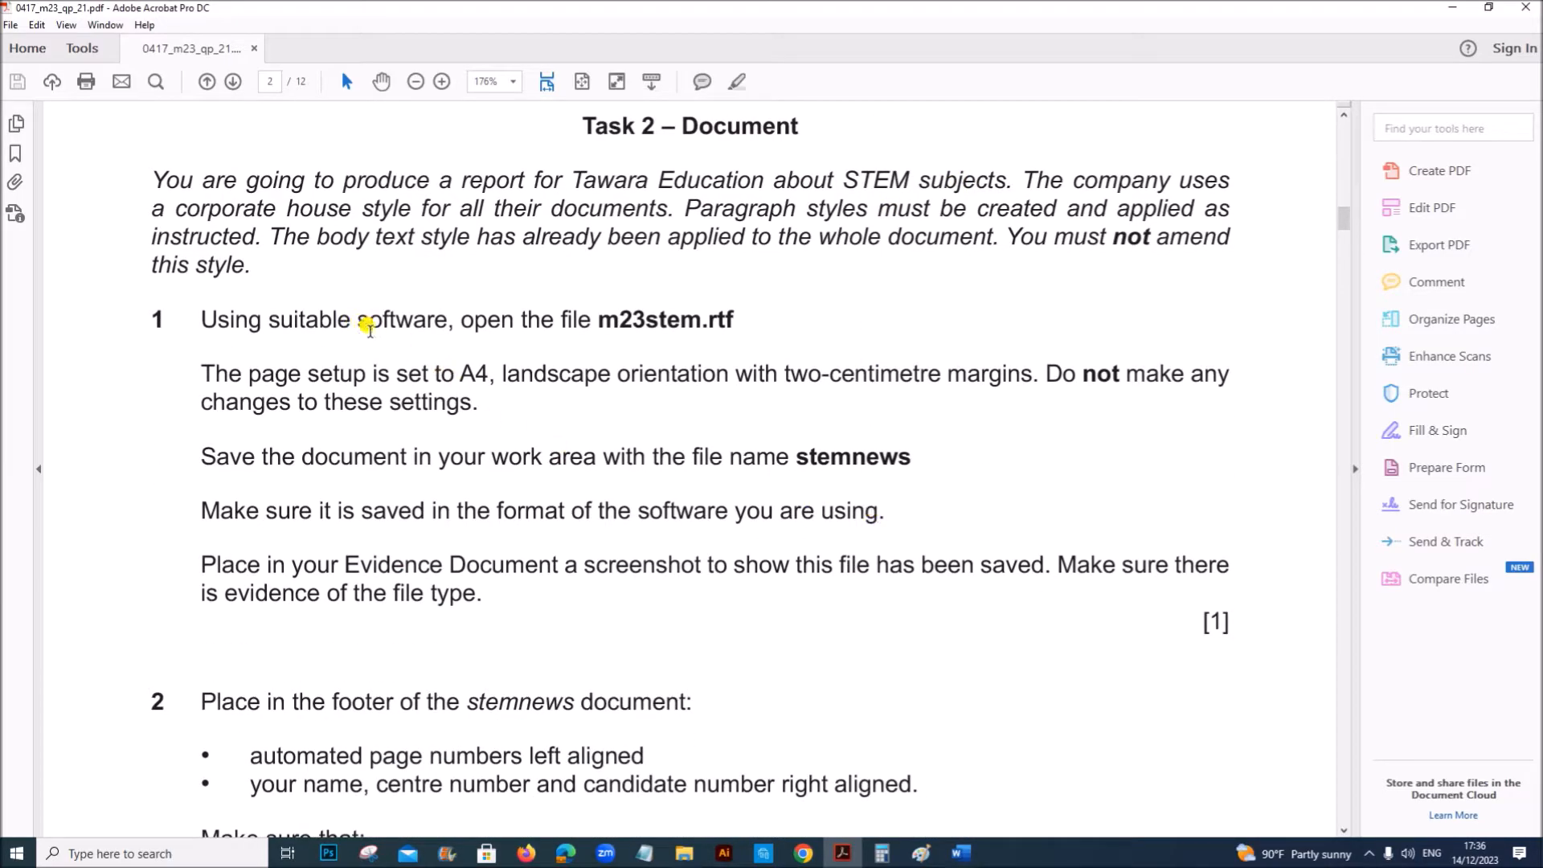
mouse_move(689, 330)
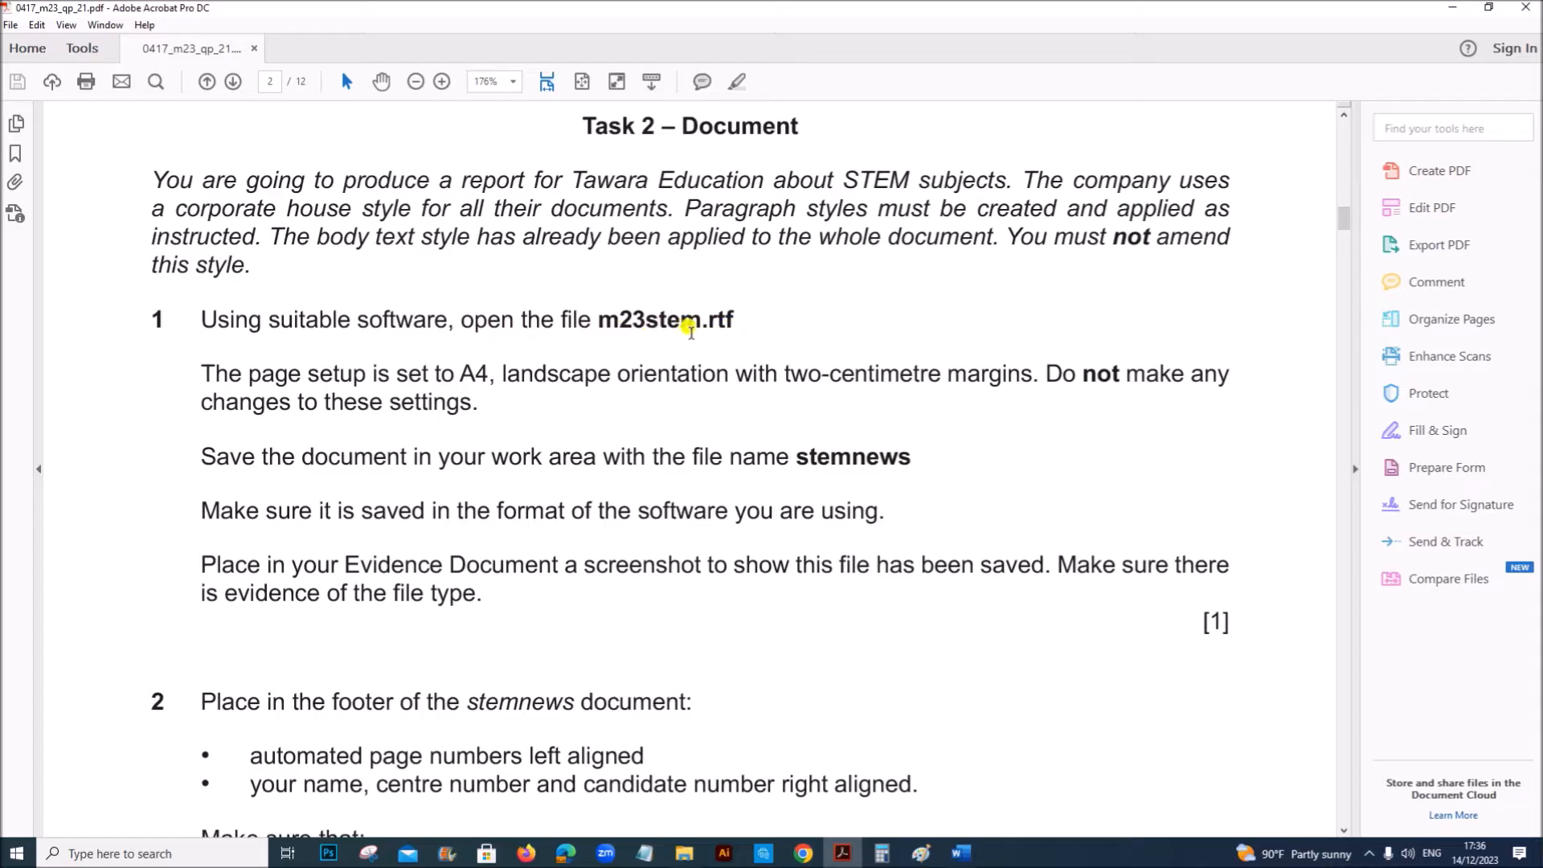
mouse_move(952, 854)
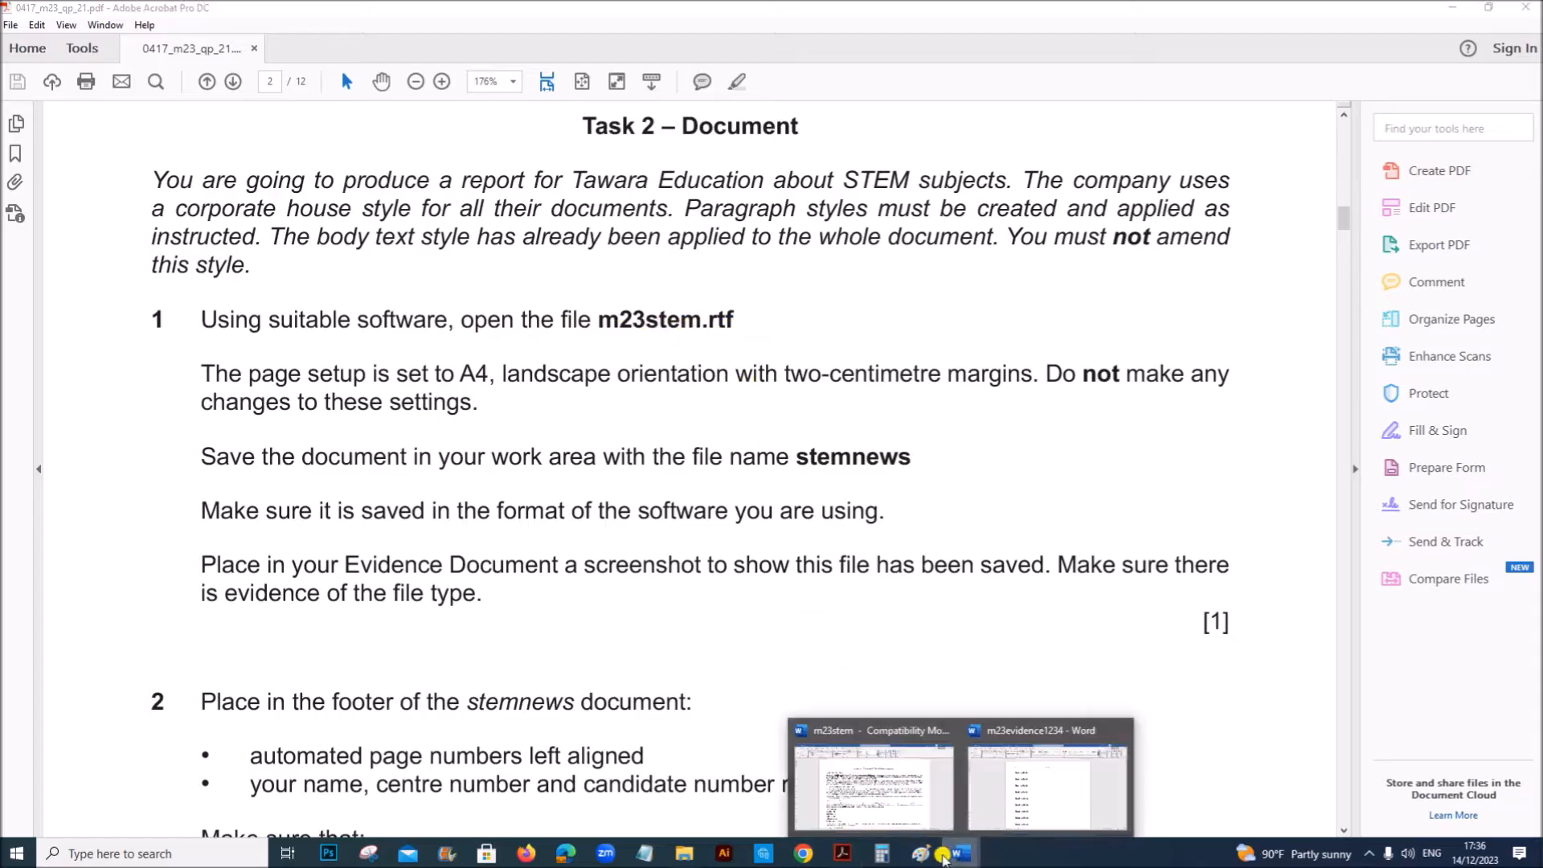
Bring up m23stem in Word, then highlight the required file name stemnews in question 1.
click(870, 777)
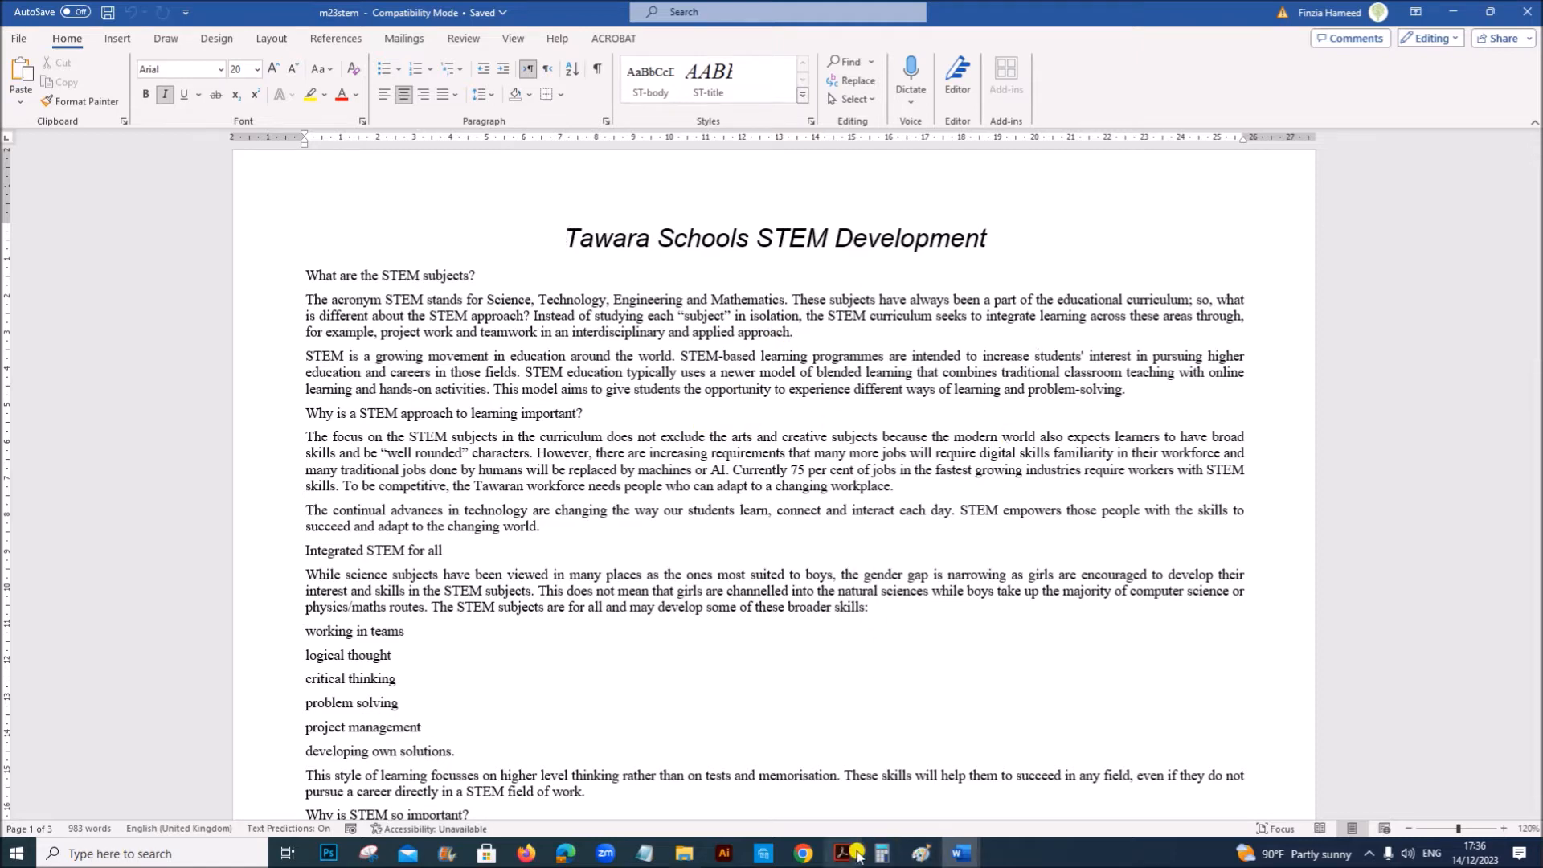
click(841, 853)
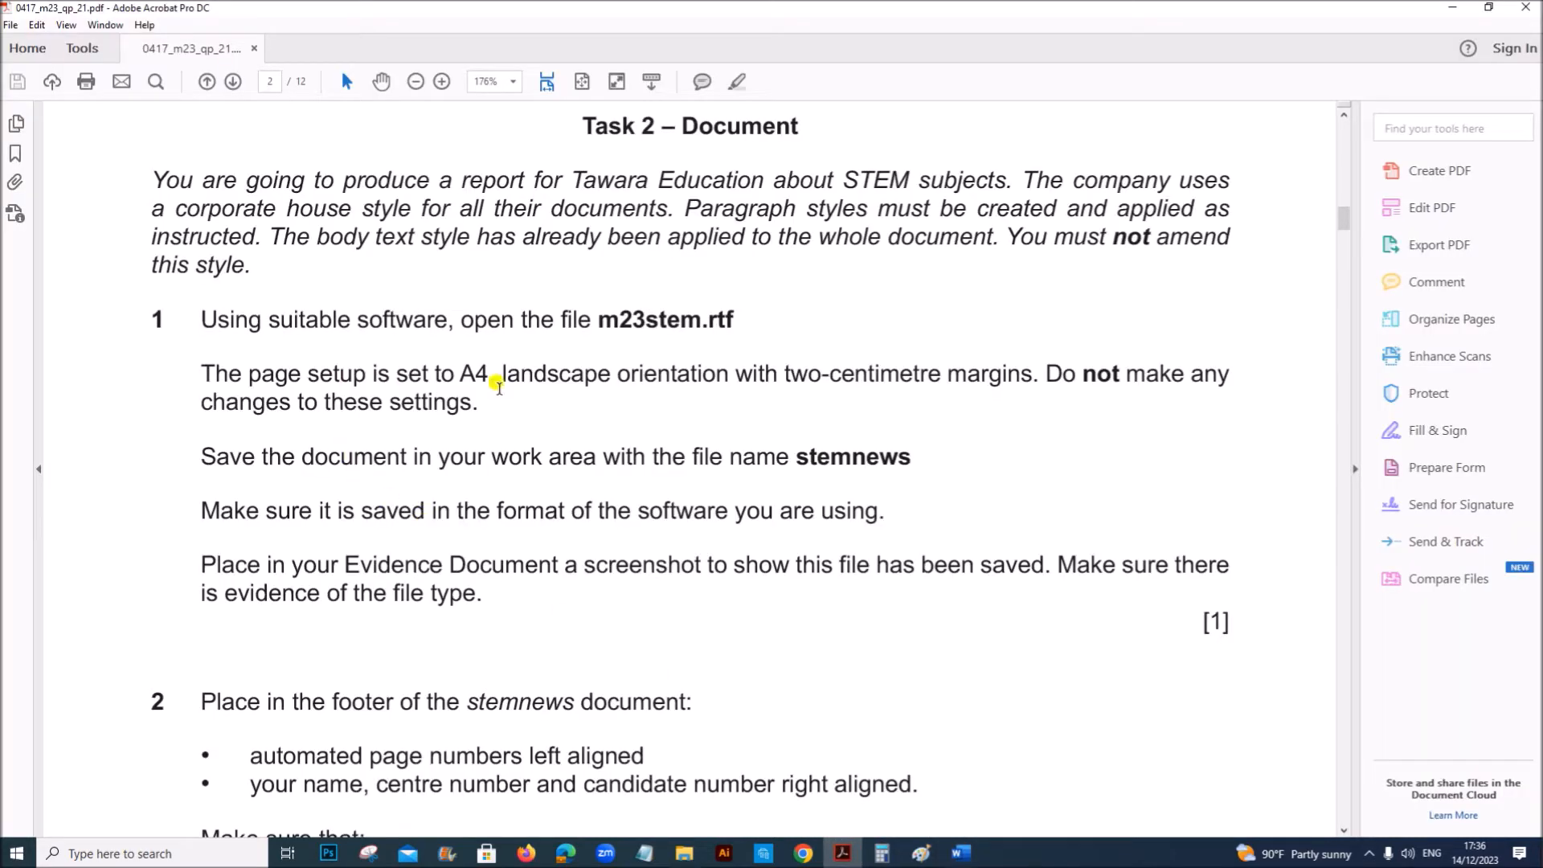
mouse_move(1125, 369)
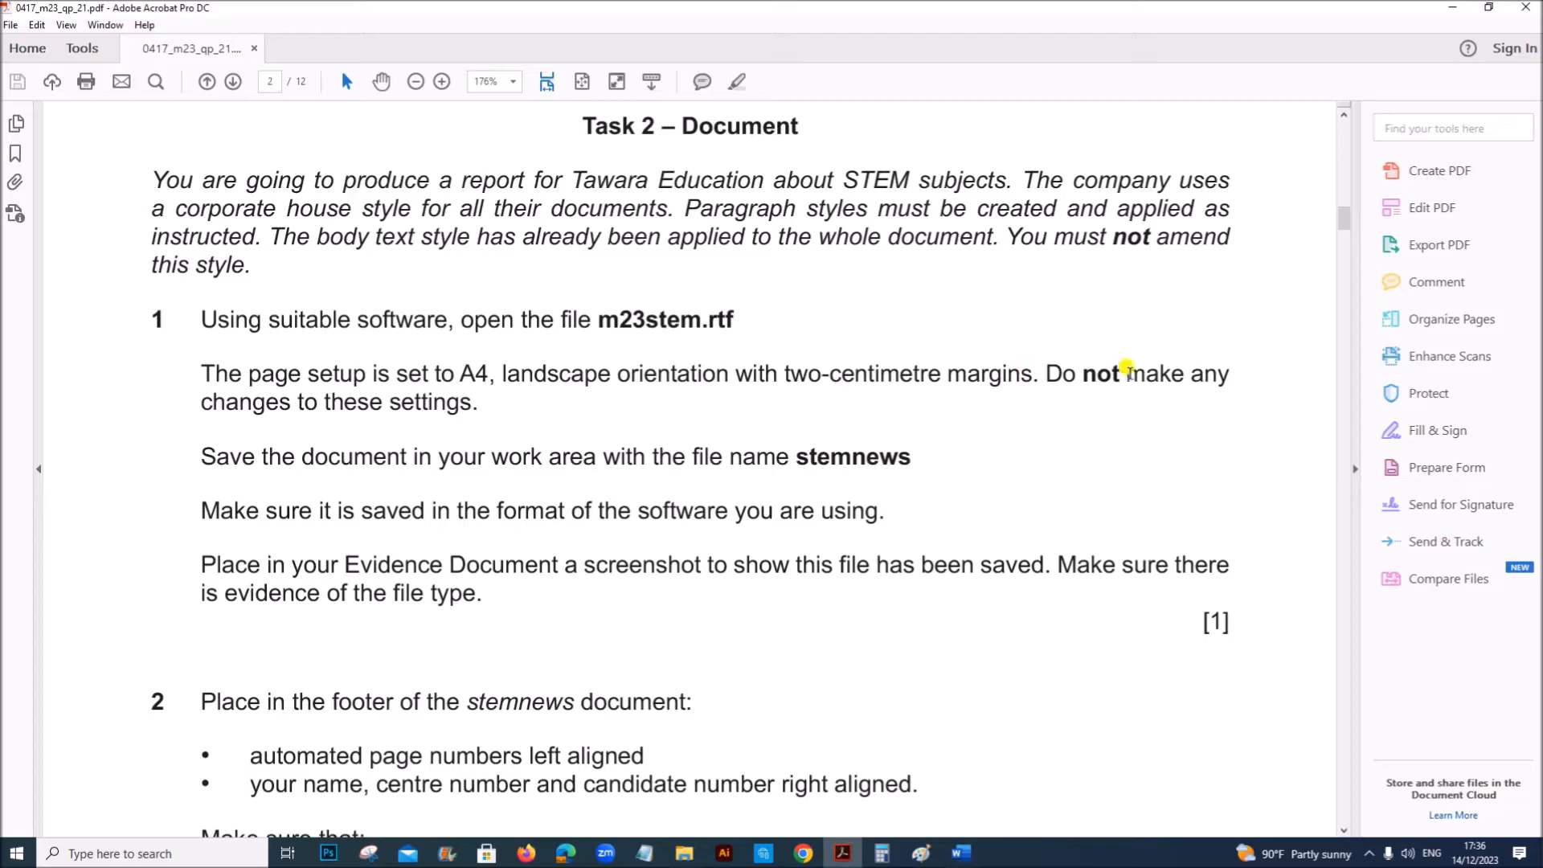
scroll(down, 3)
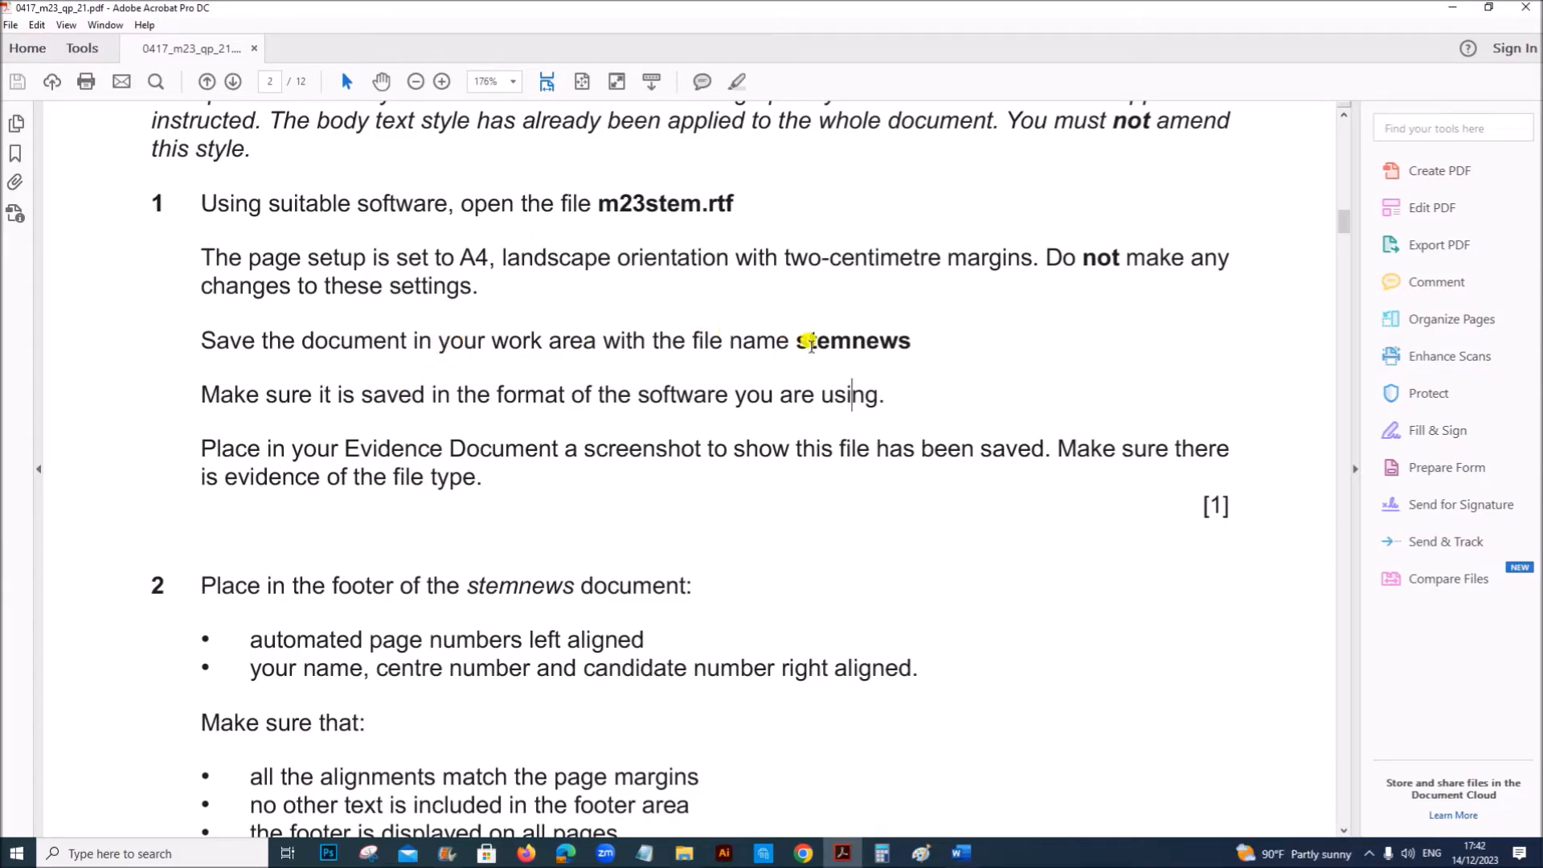
double_click(854, 341)
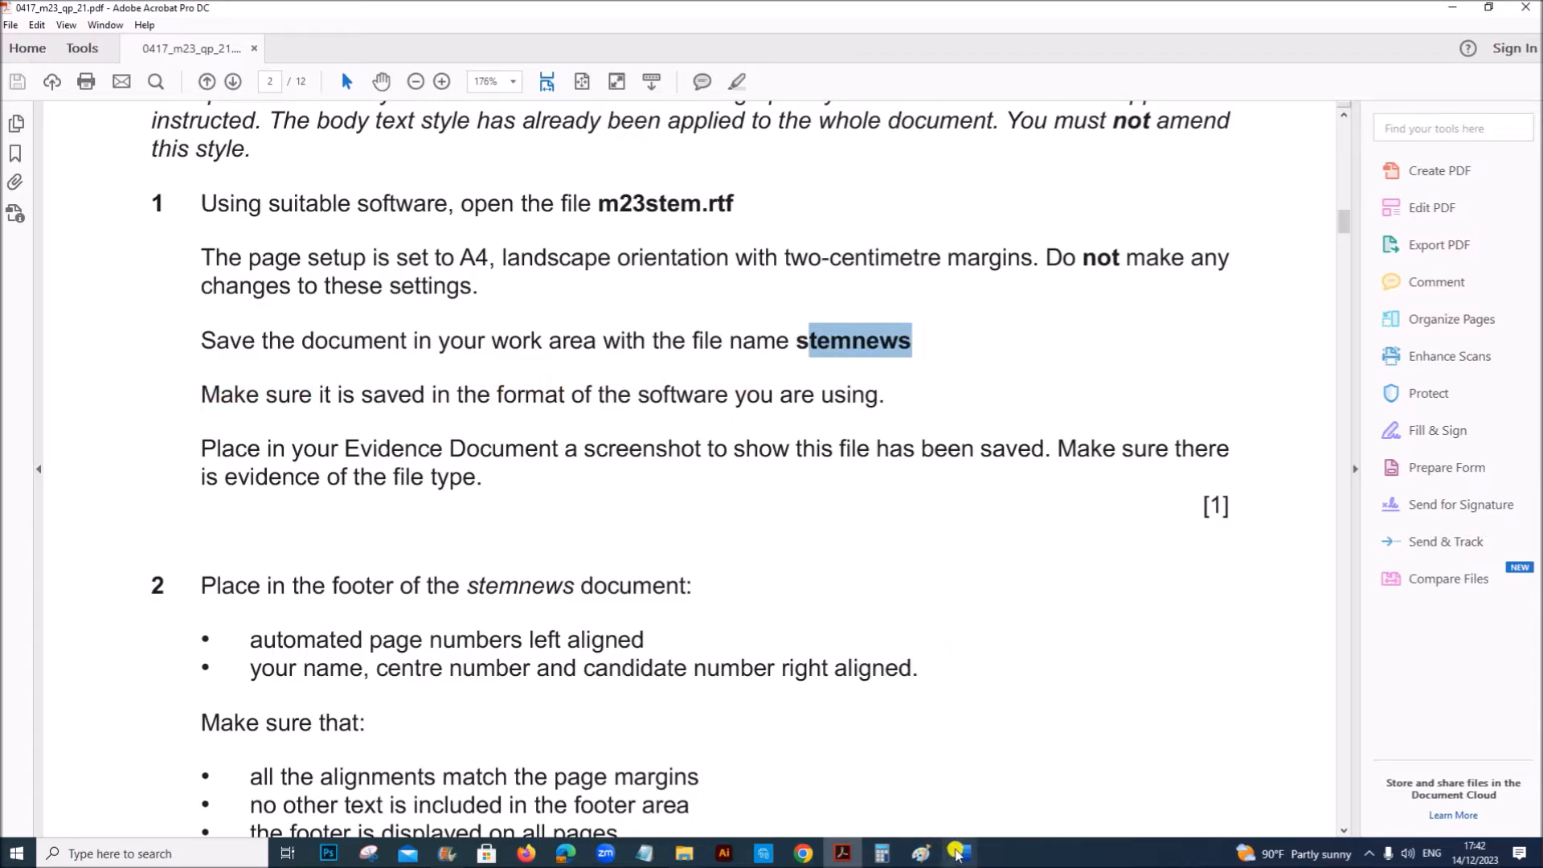
Start saving the newsletter as stemnews with Word Document as the file type.
click(956, 853)
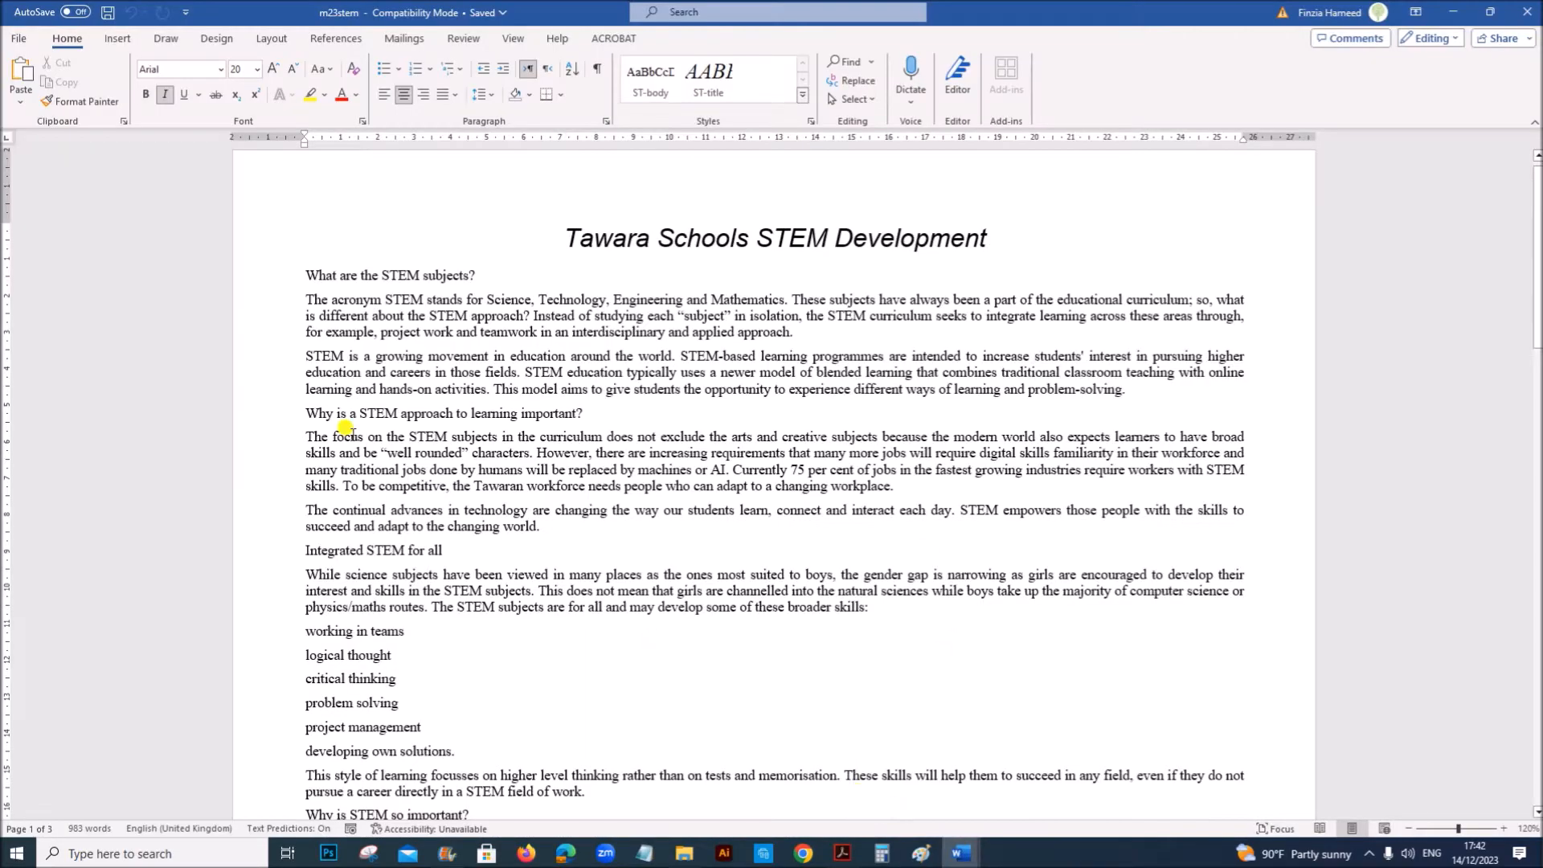
click(18, 38)
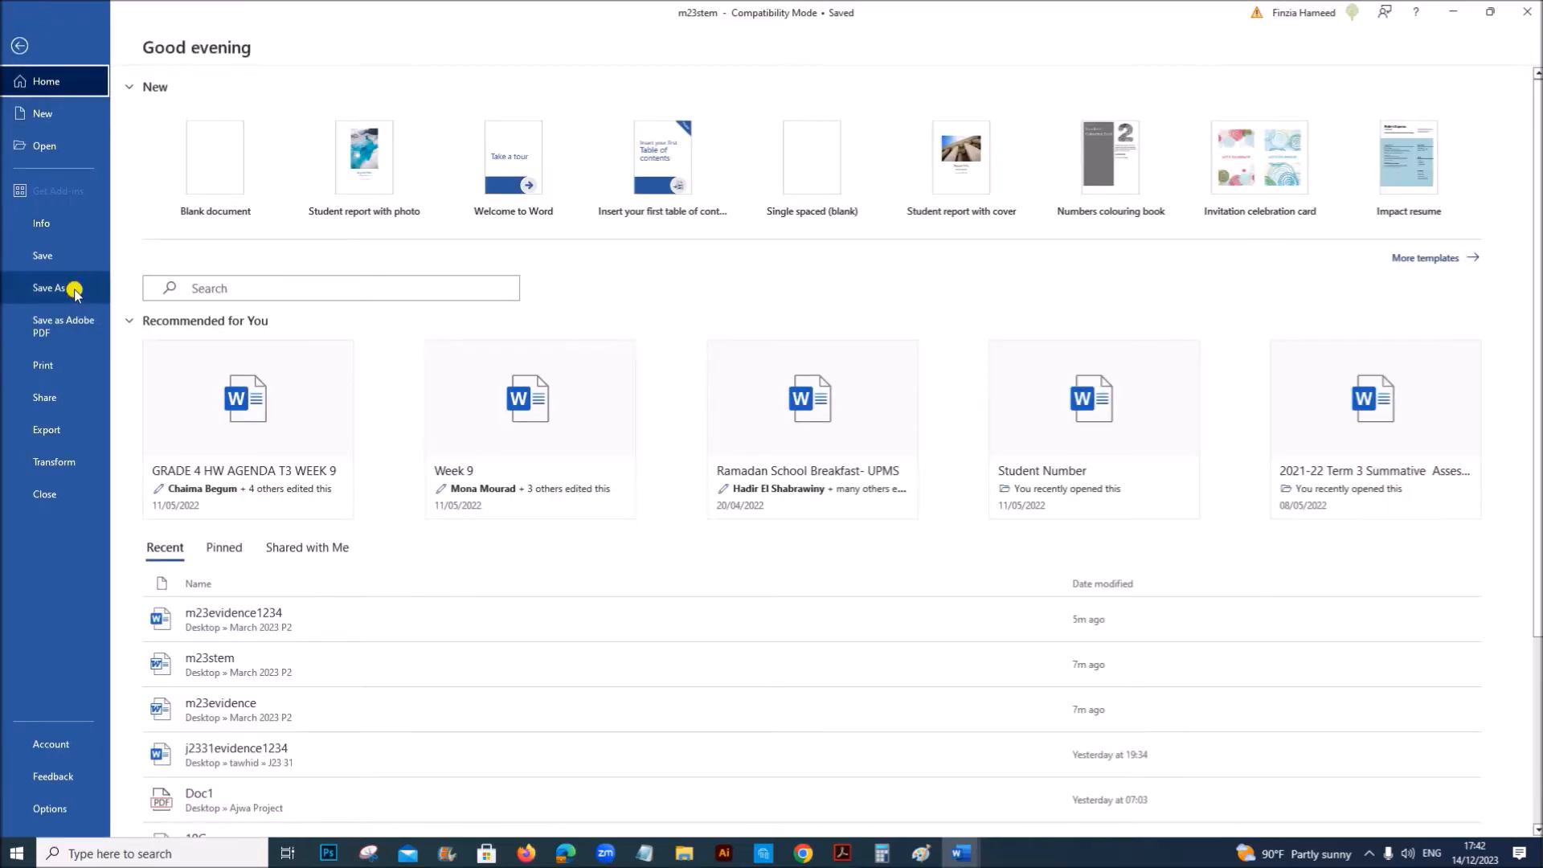
click(49, 289)
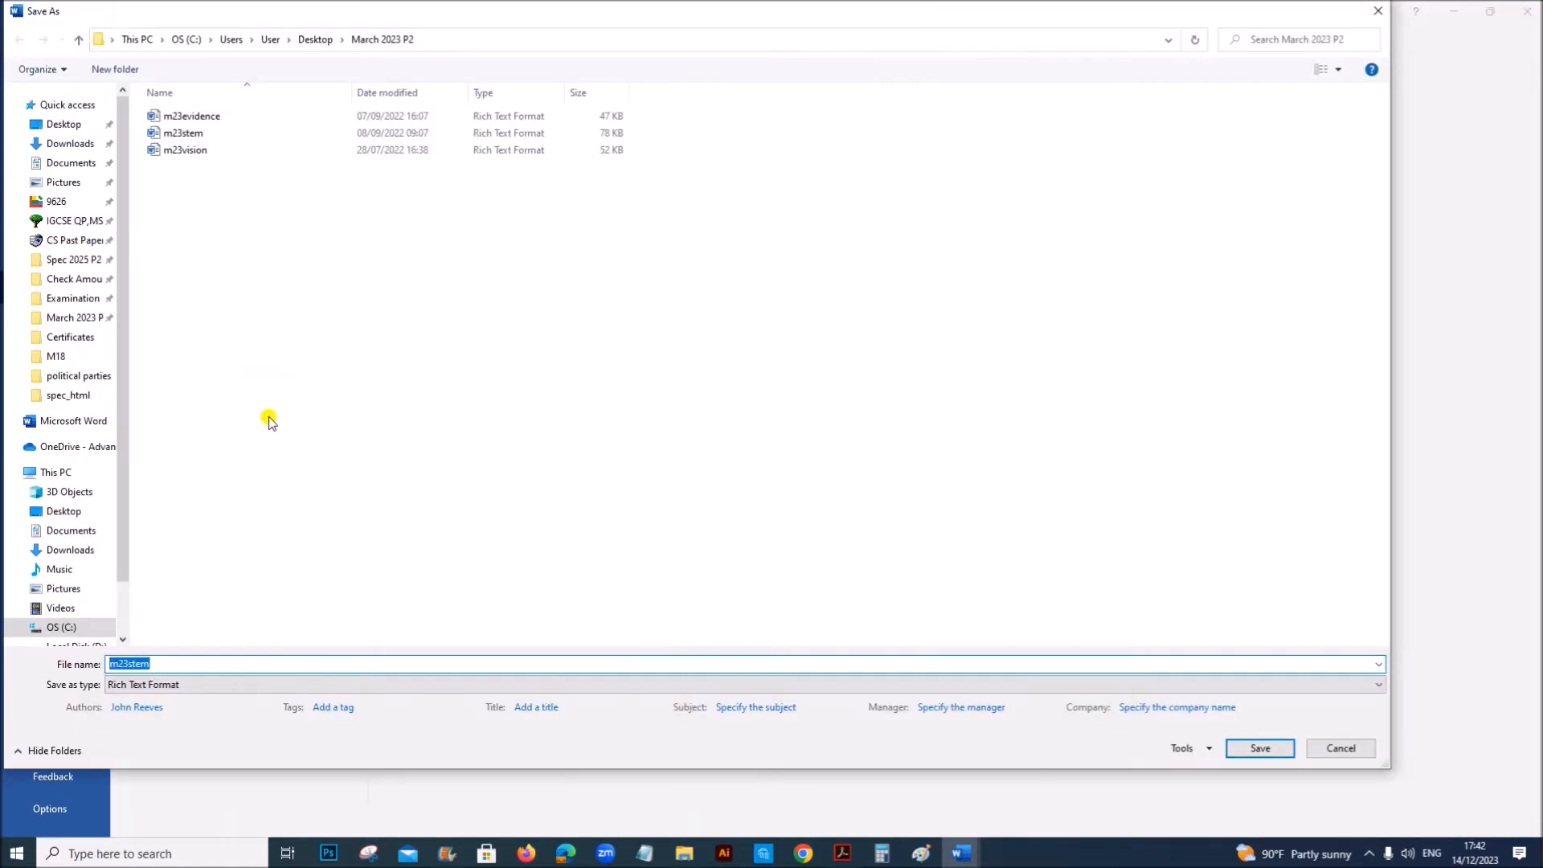
text(st)
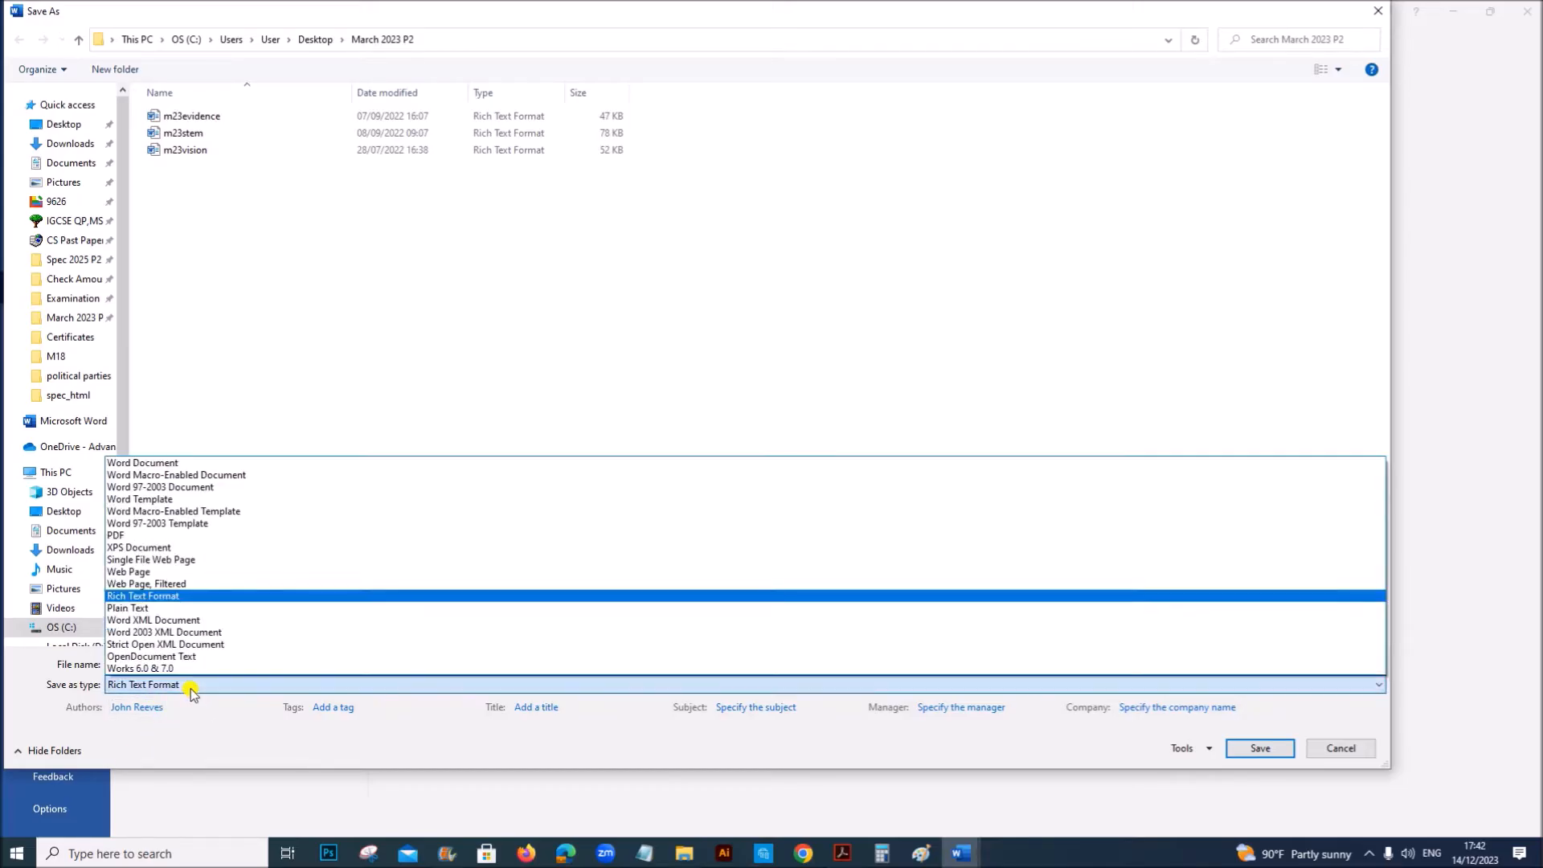
click(143, 463)
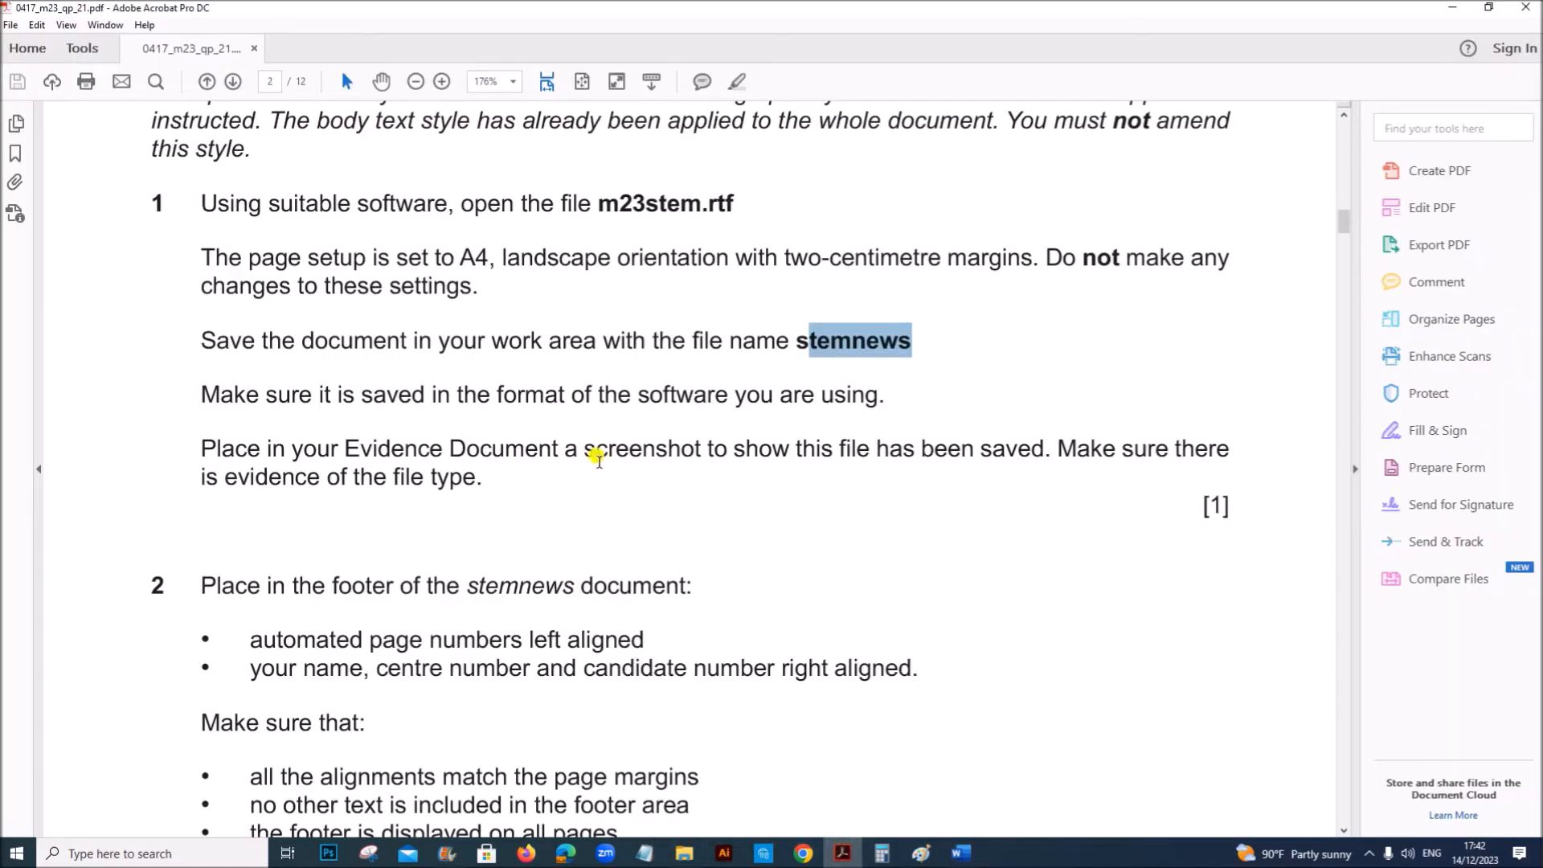
mouse_move(665, 632)
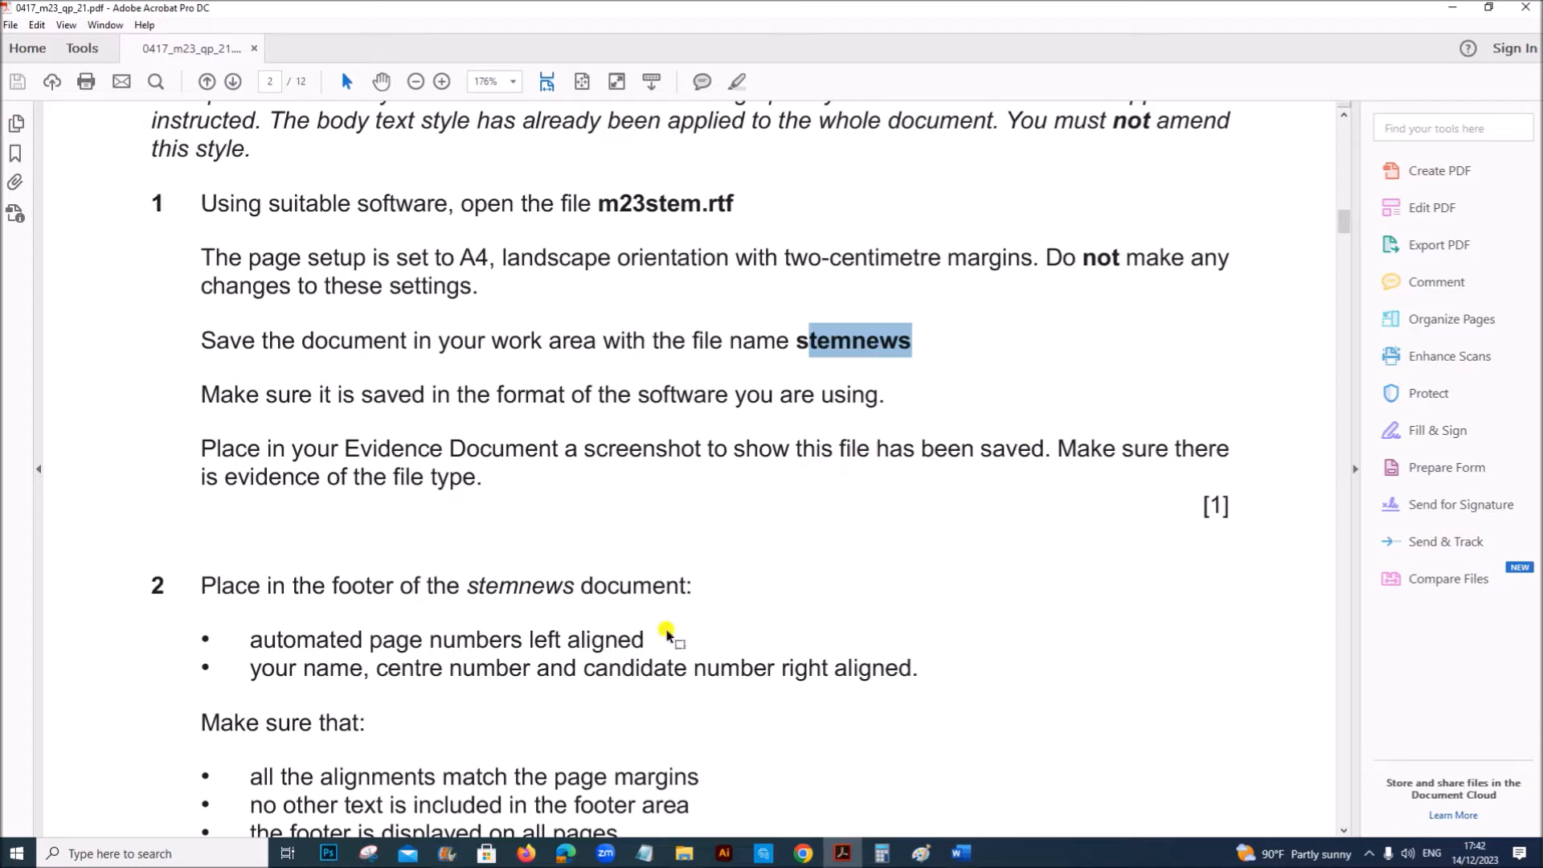
Open March 2023 P2, widen the Type column and screenshot the listing showing stemnews.
click(683, 854)
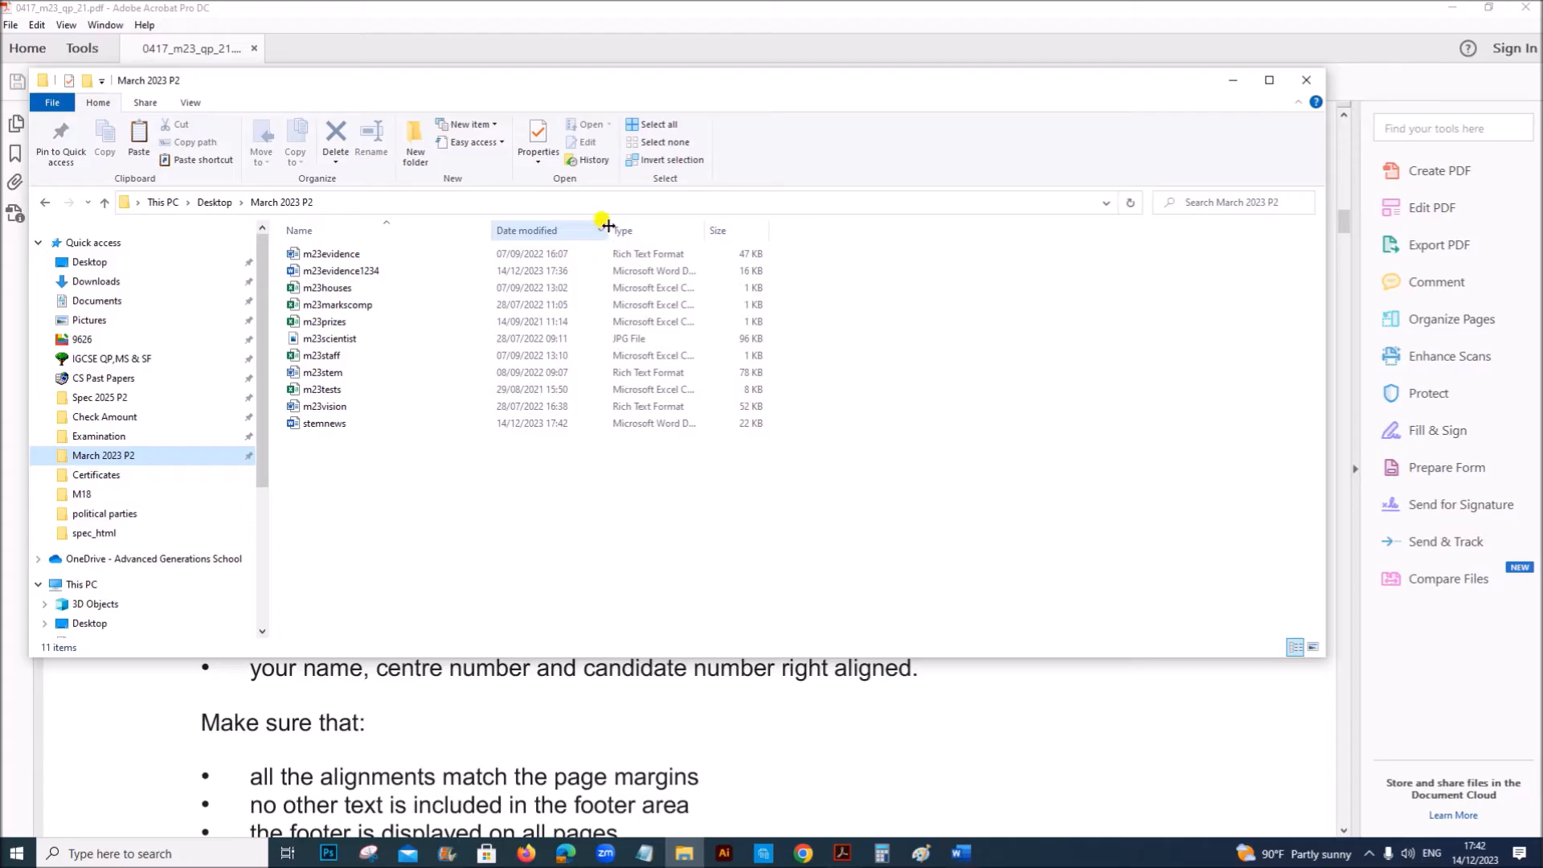
mouse_move(699, 225)
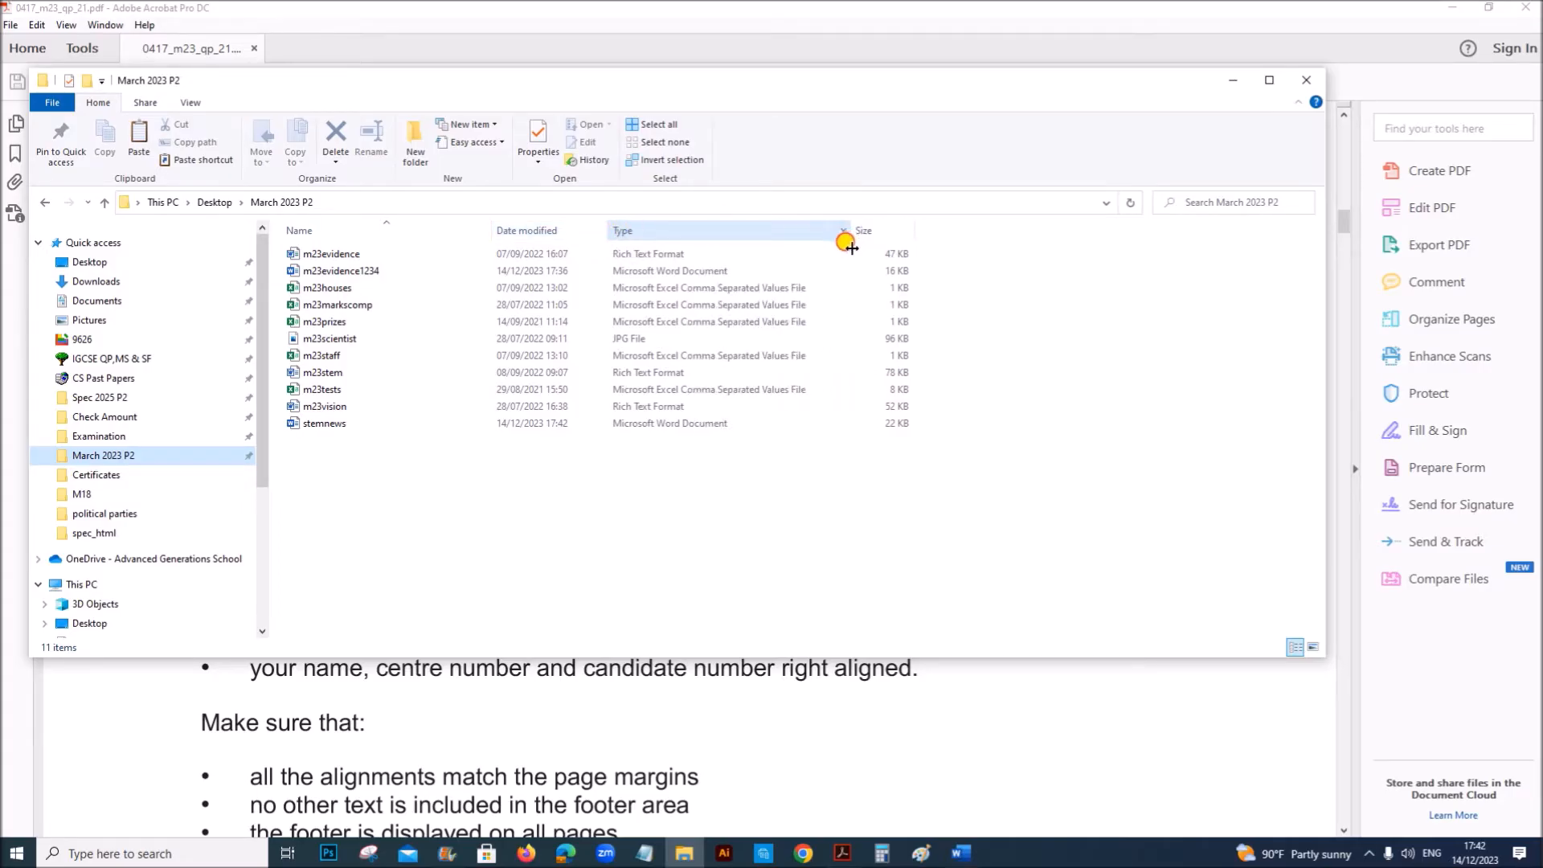
click(325, 424)
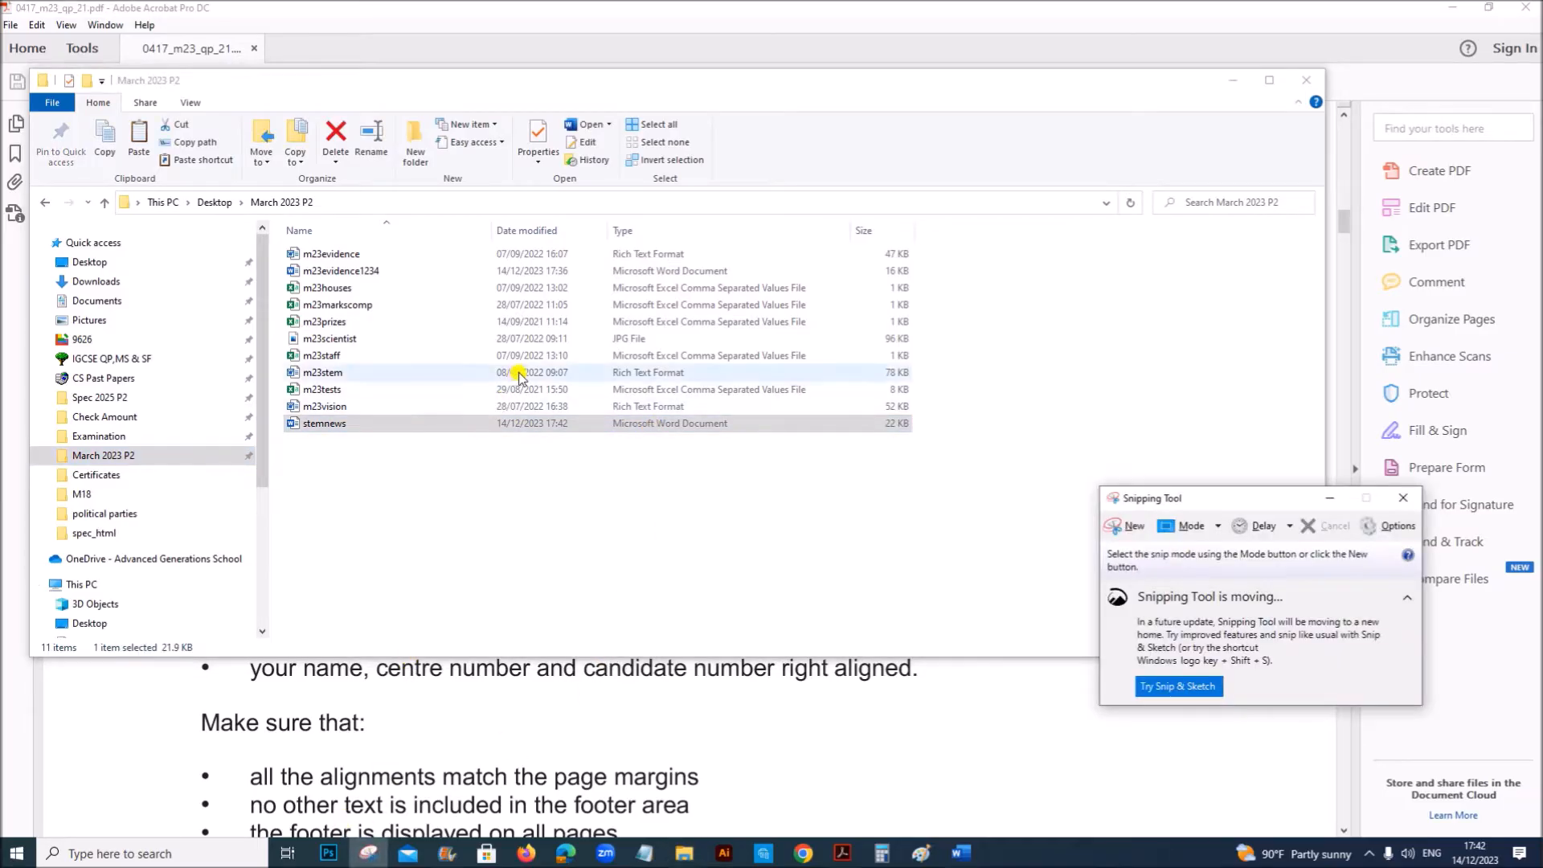
click(1132, 526)
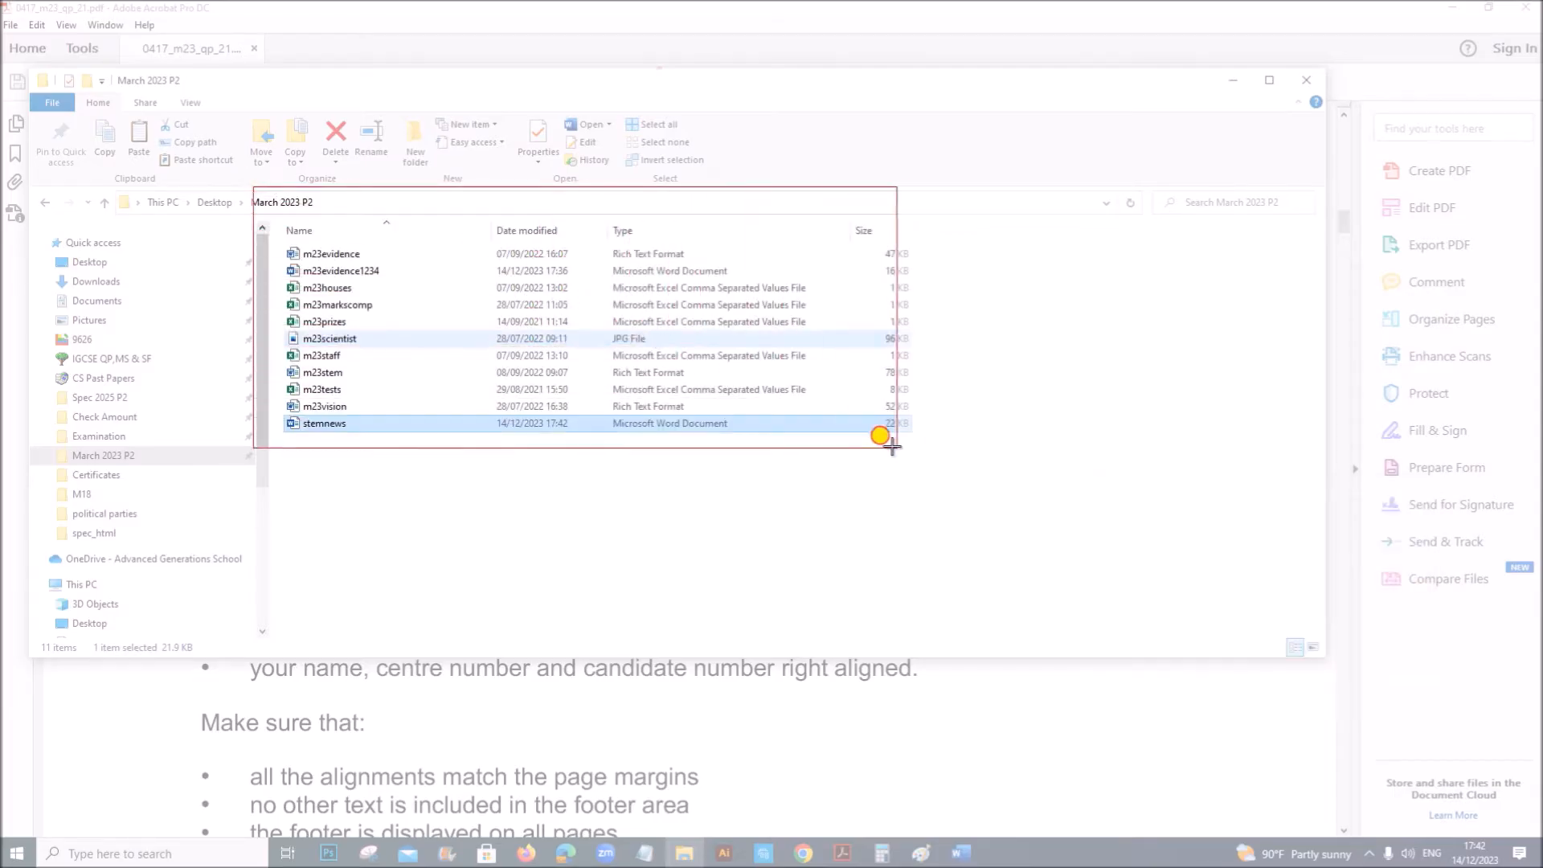
click(963, 854)
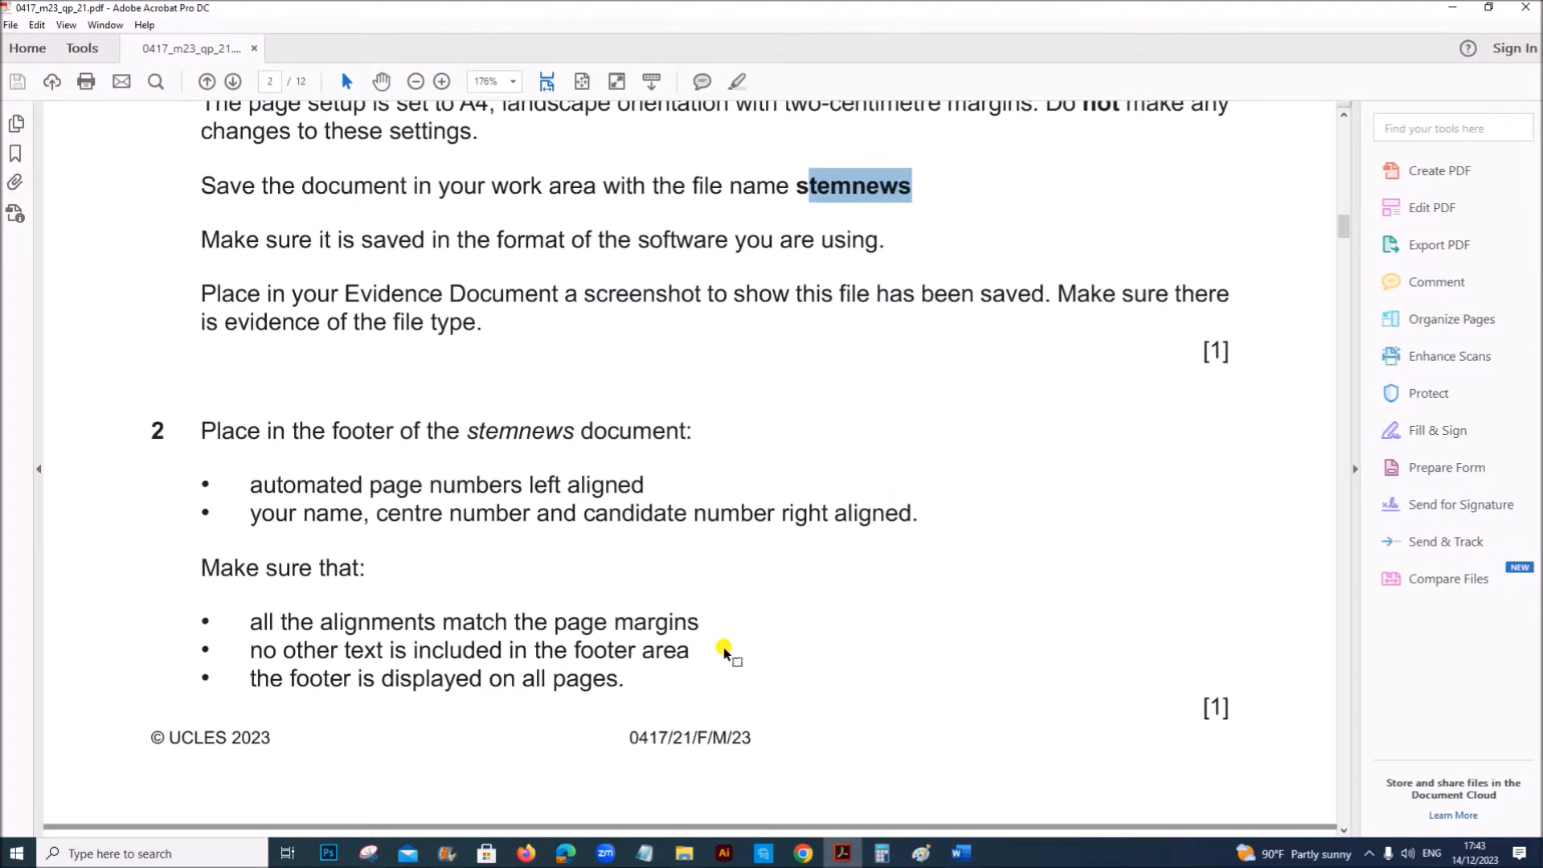
Scroll the question paper down to question 2's footer requirements.
scroll(down, 3)
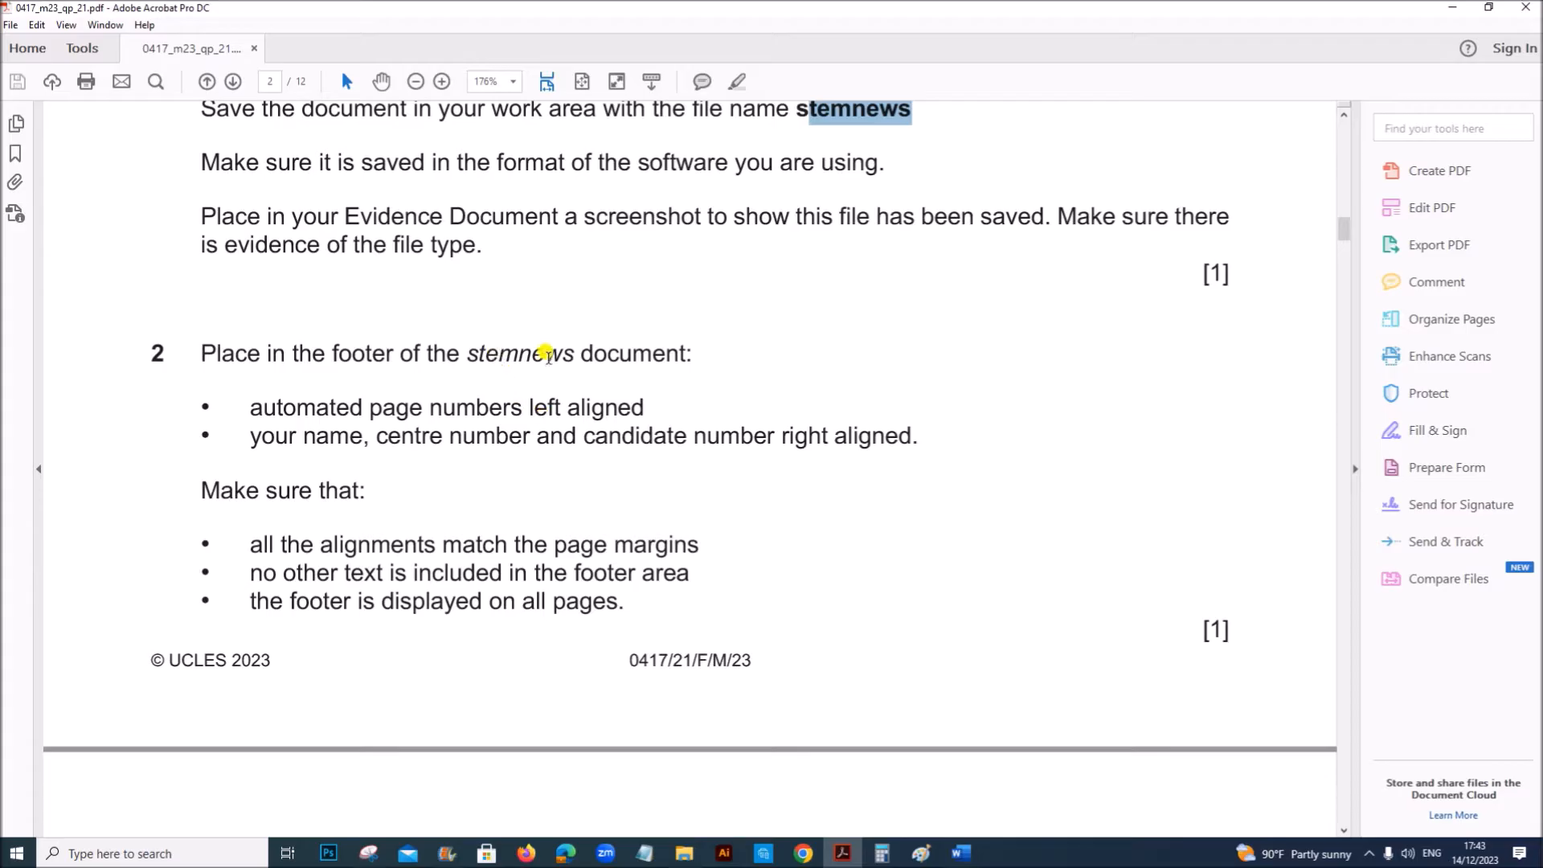
mouse_move(608, 405)
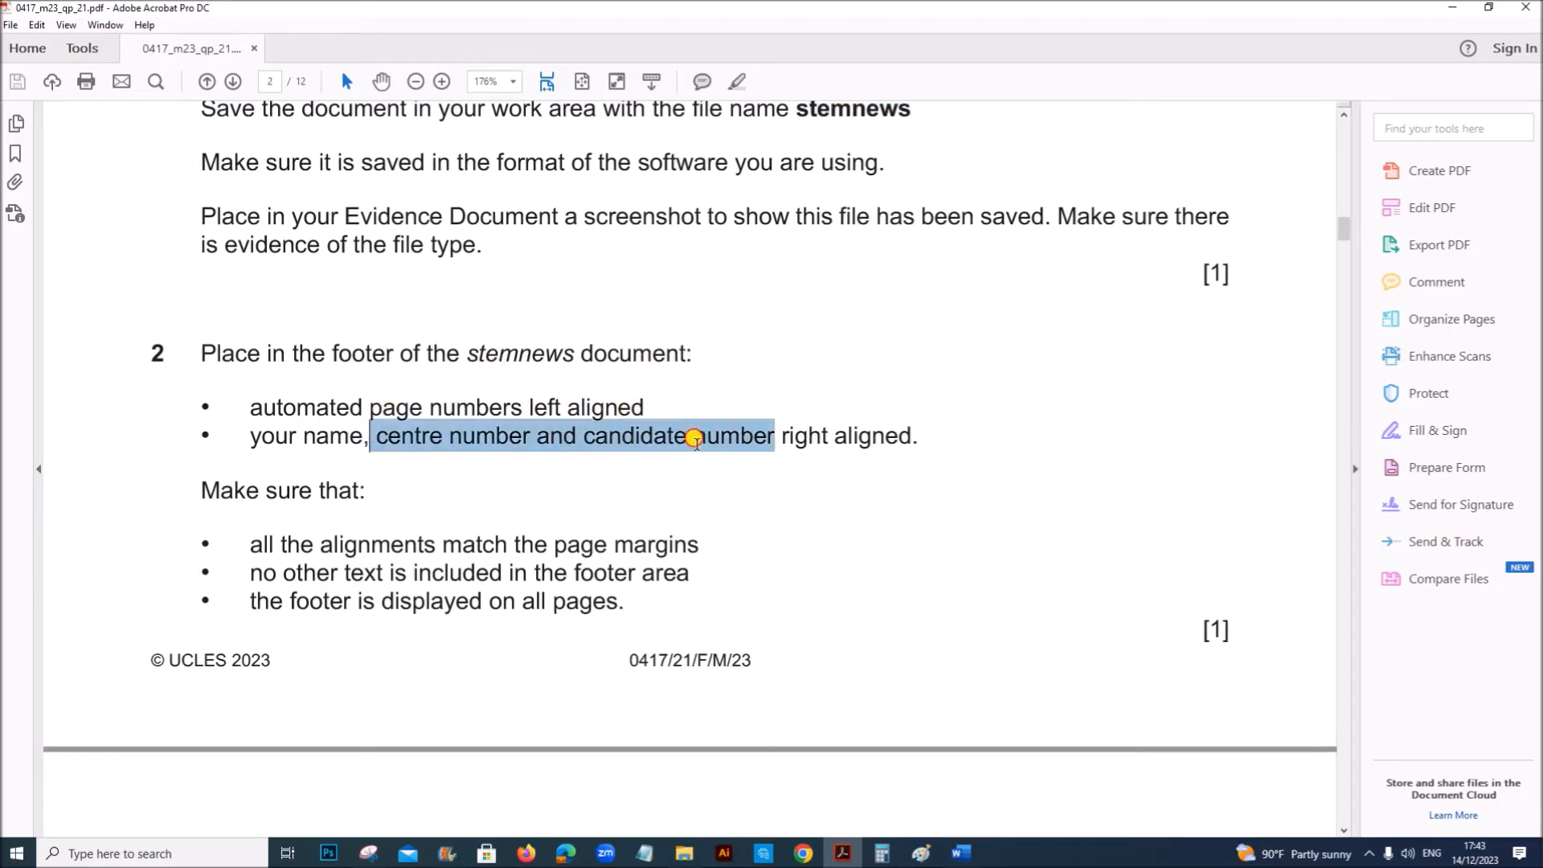
mouse_move(961, 853)
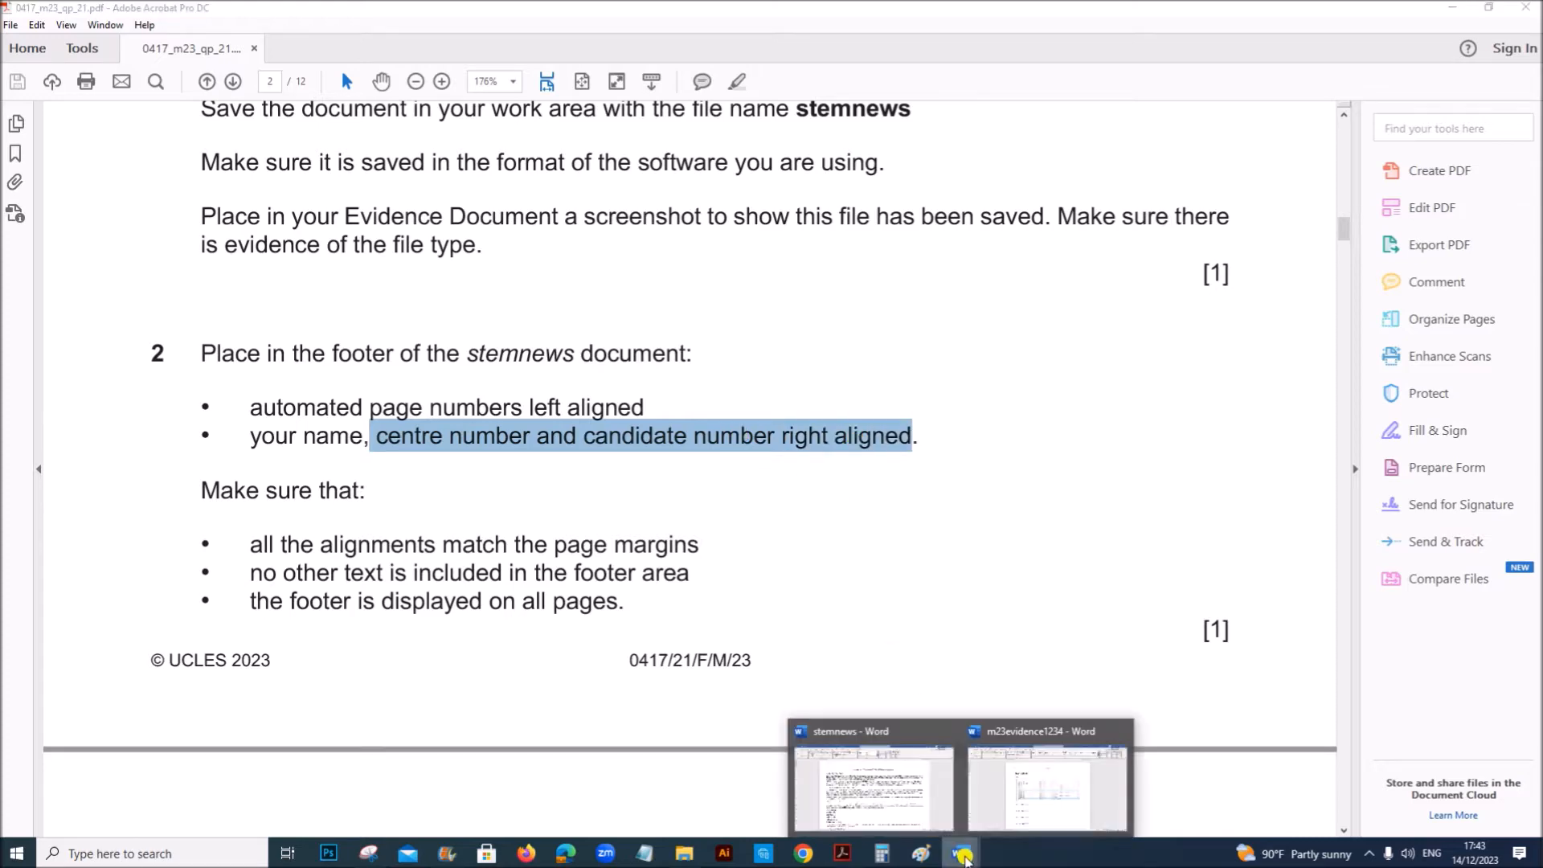
Insert a Blank (Three Columns) footer in stemnews with a plain page number on the left.
click(870, 777)
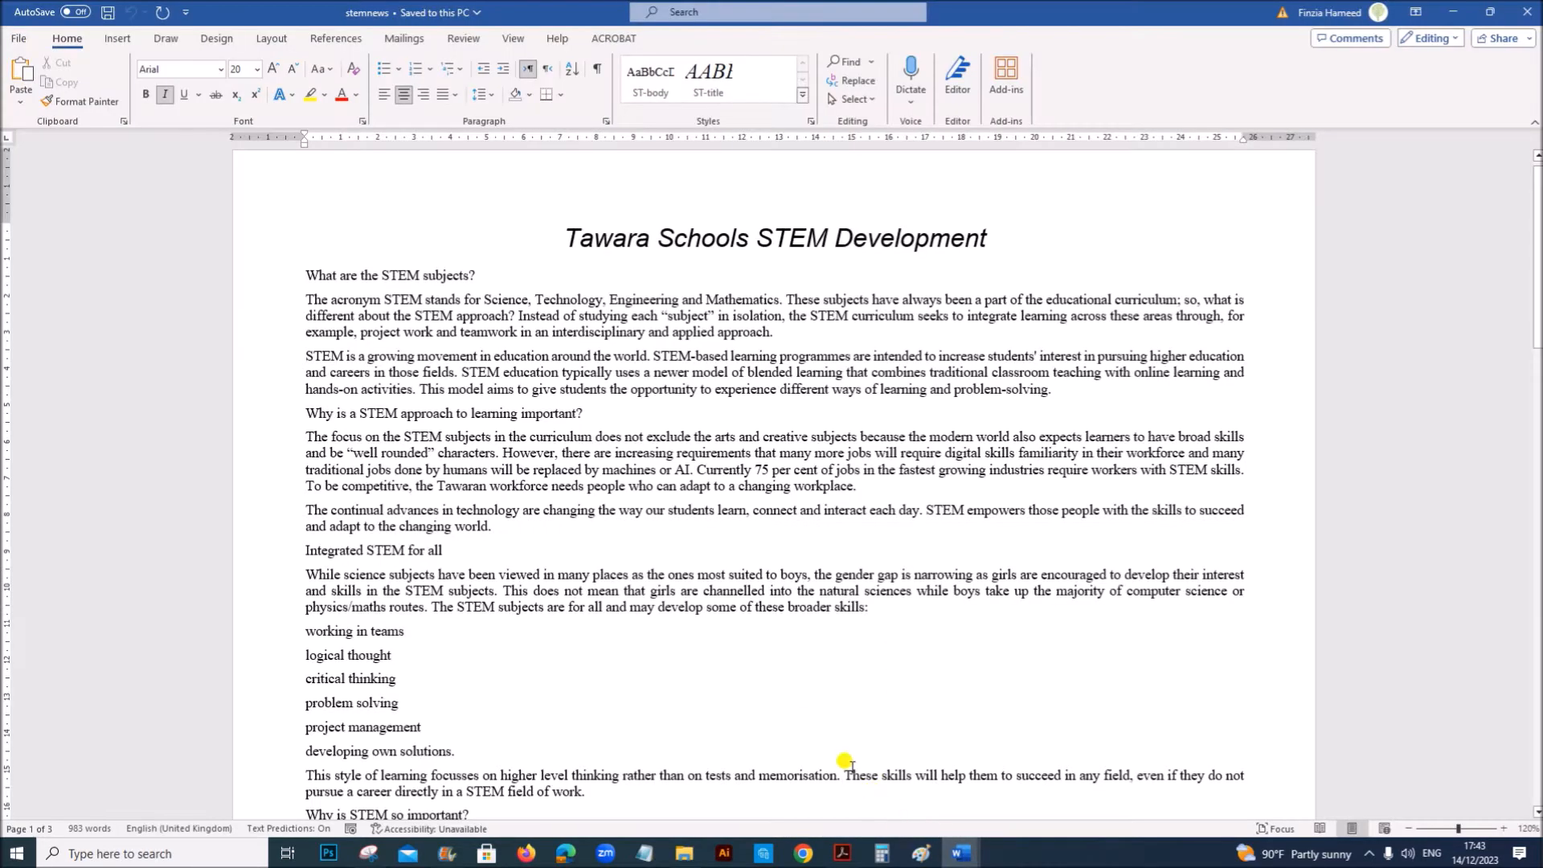
scroll(down, 3)
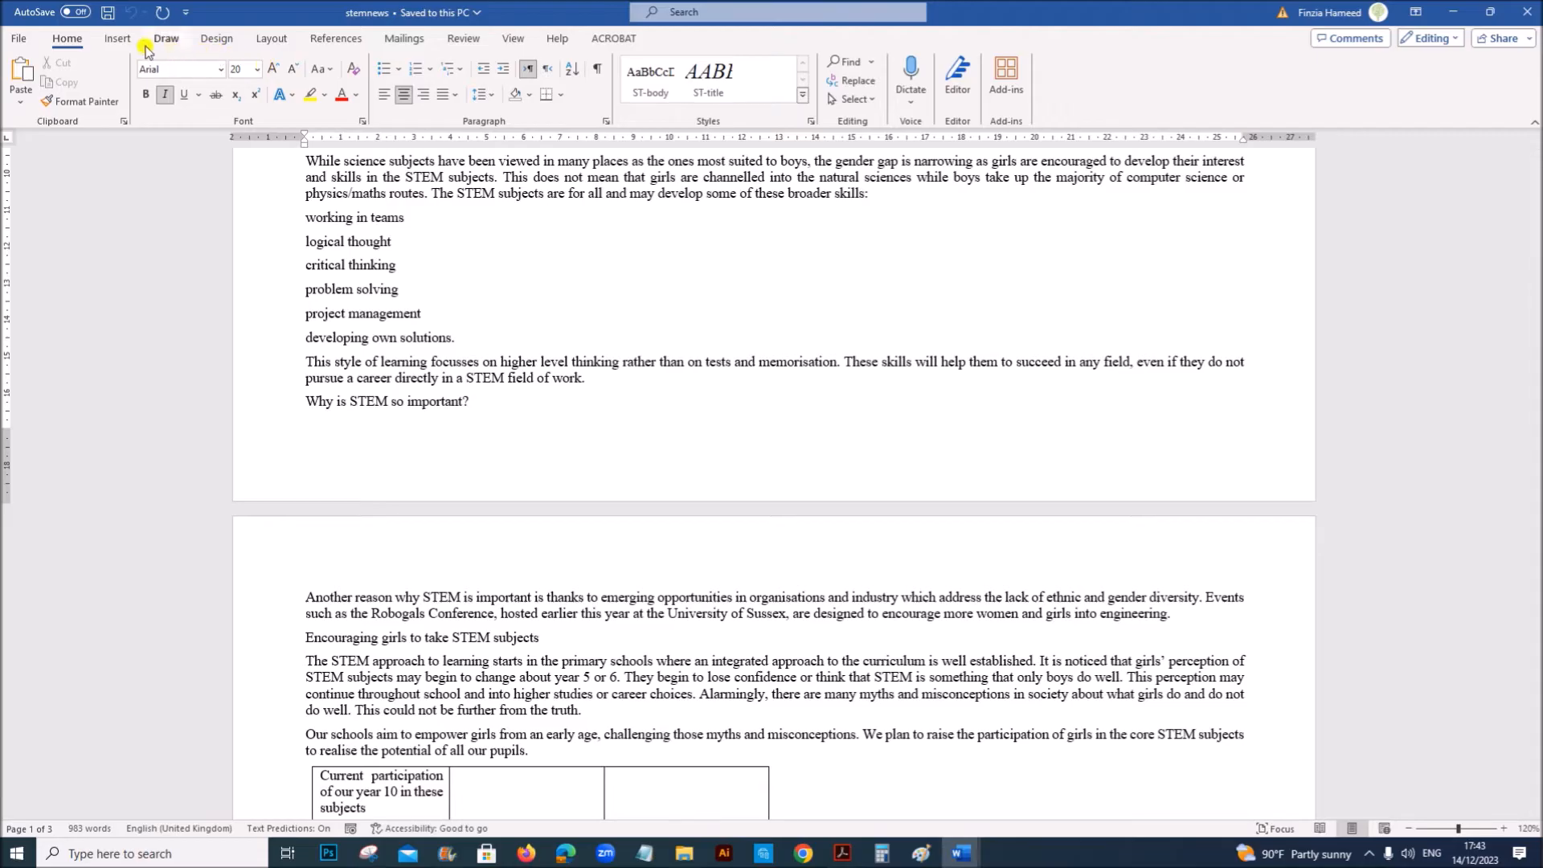
click(751, 79)
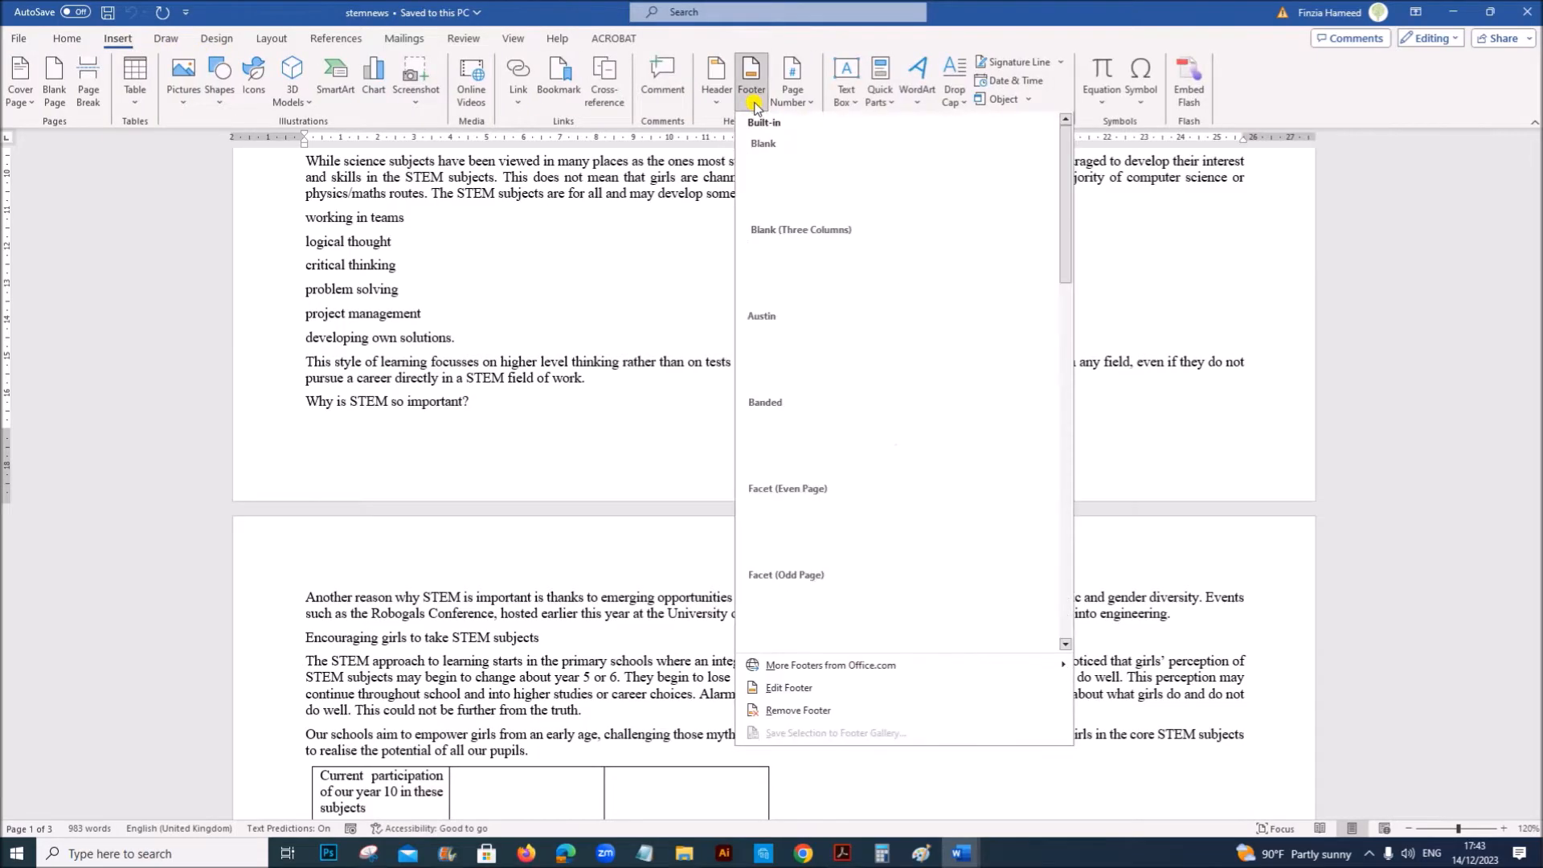
click(801, 229)
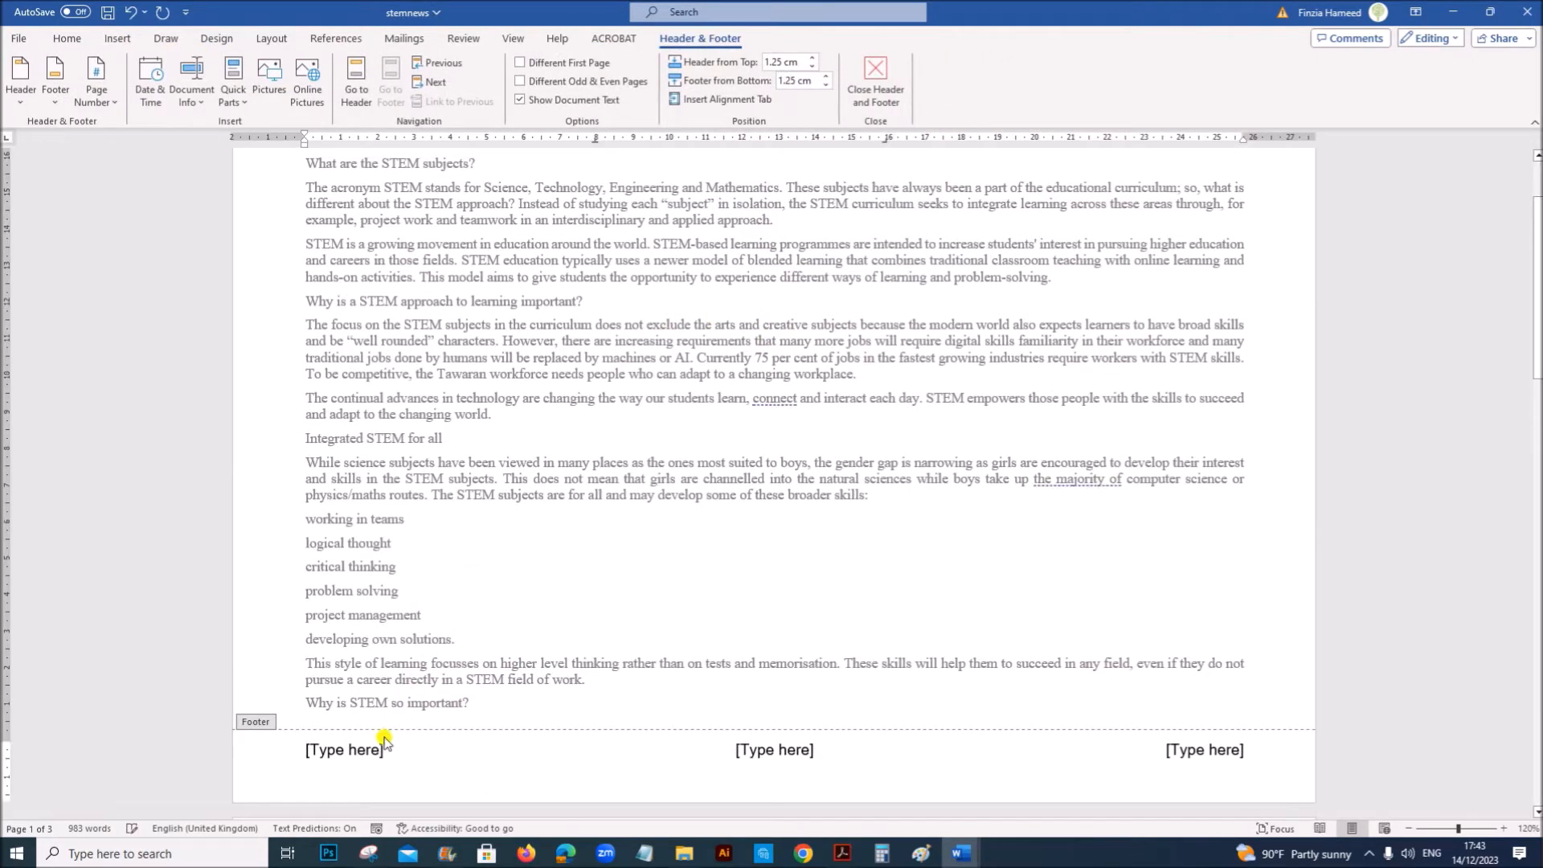
click(344, 750)
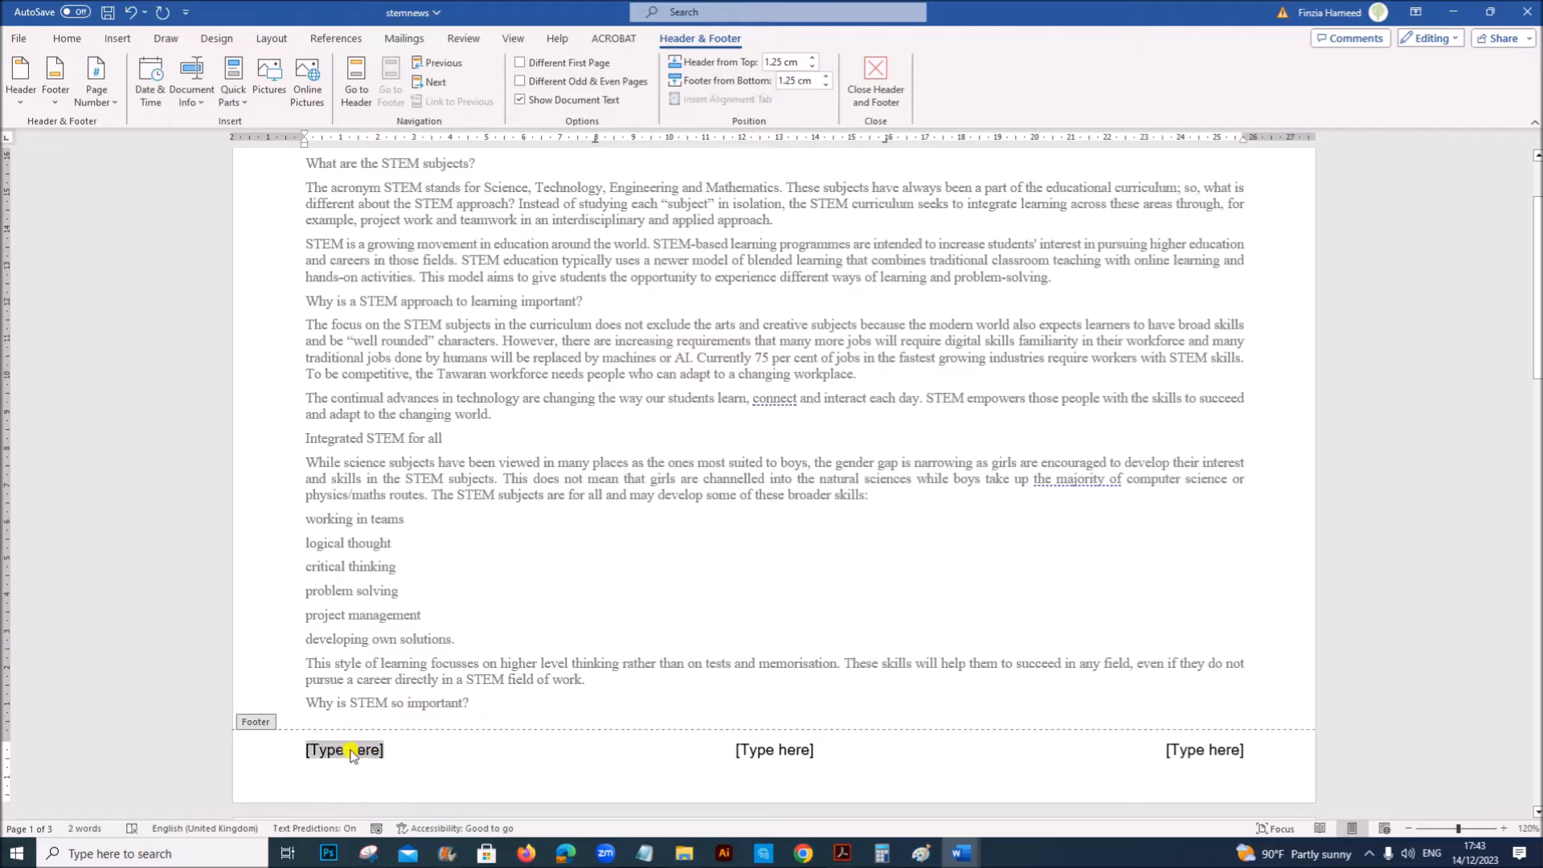
mouse_move(95, 80)
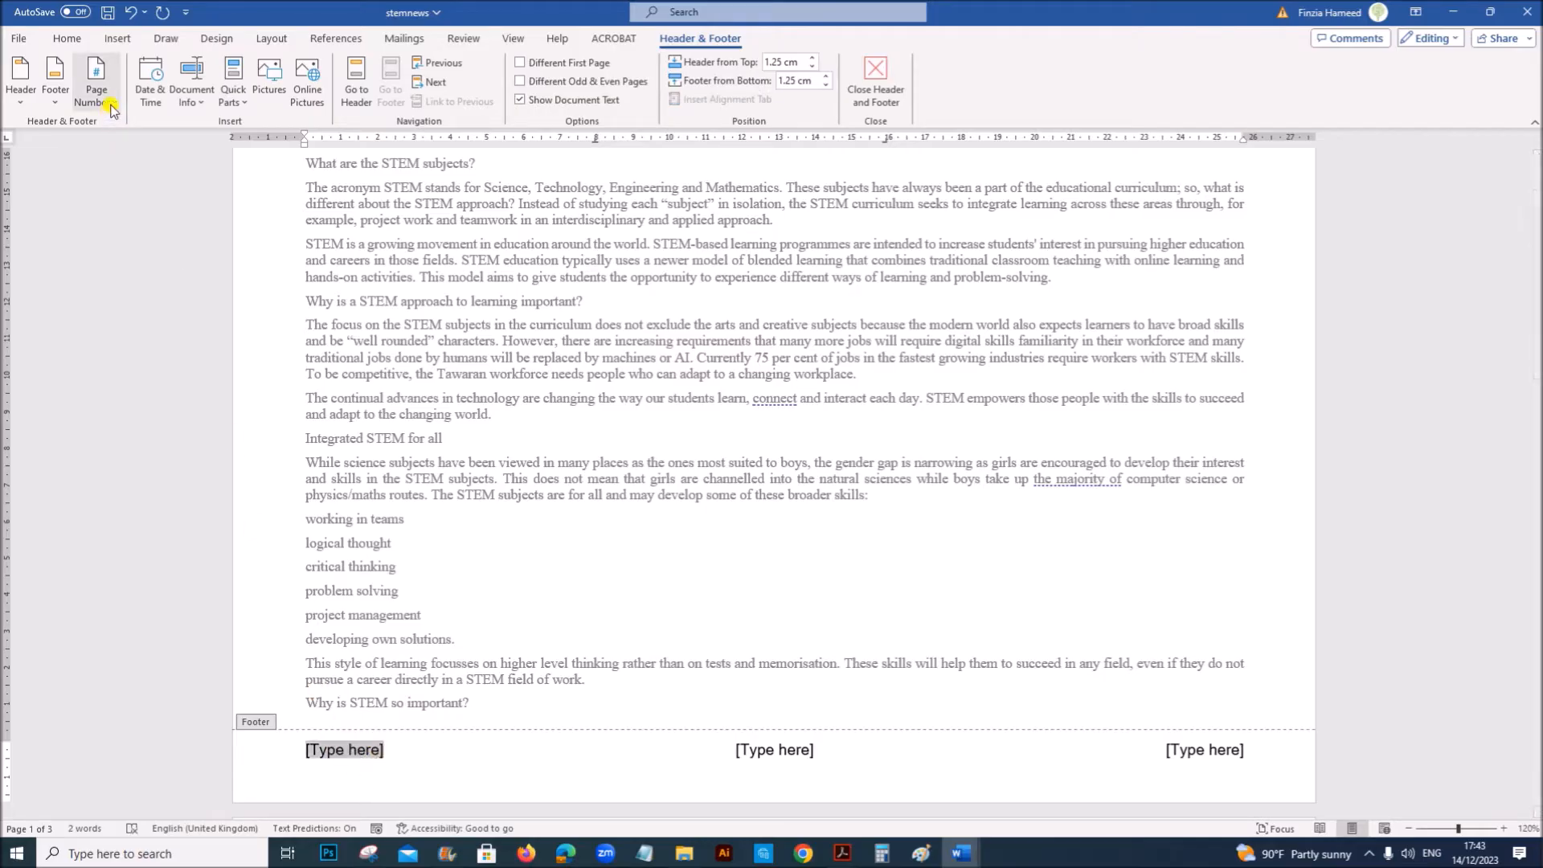
click(95, 81)
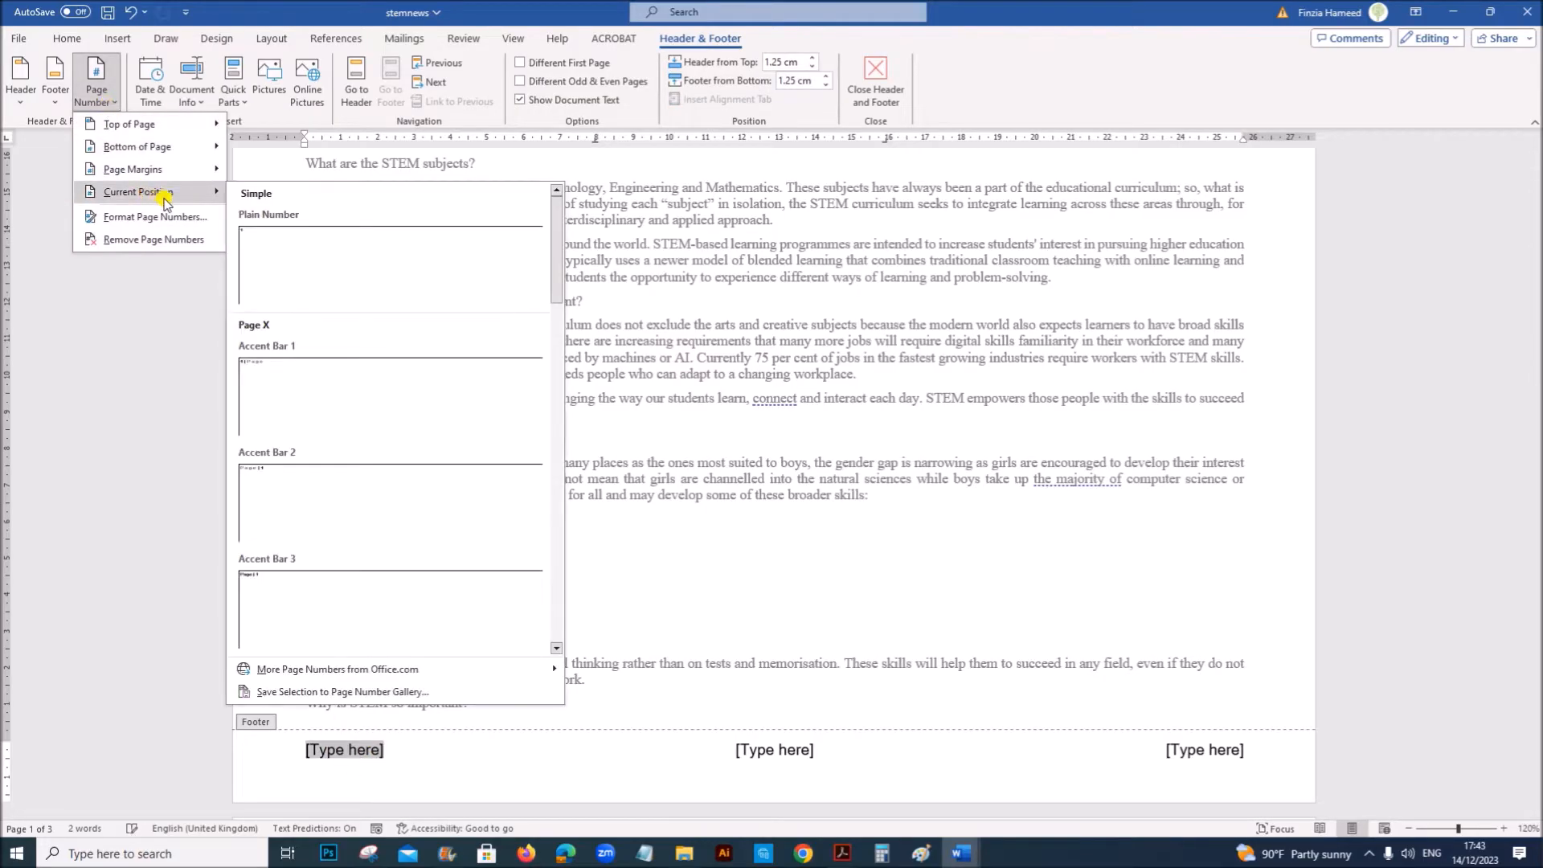
mouse_move(310, 271)
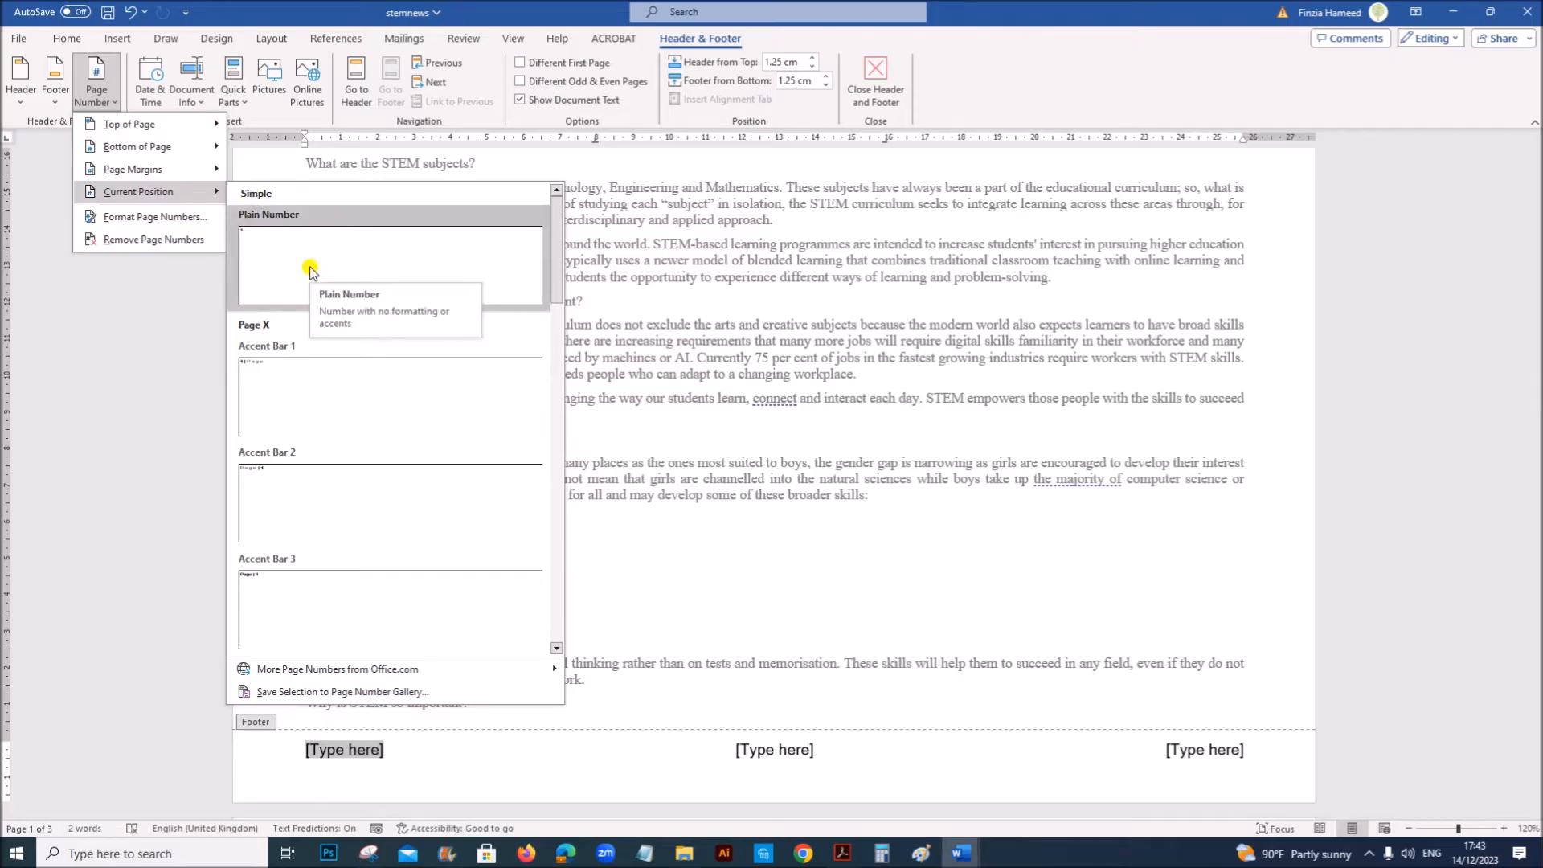
click(308, 266)
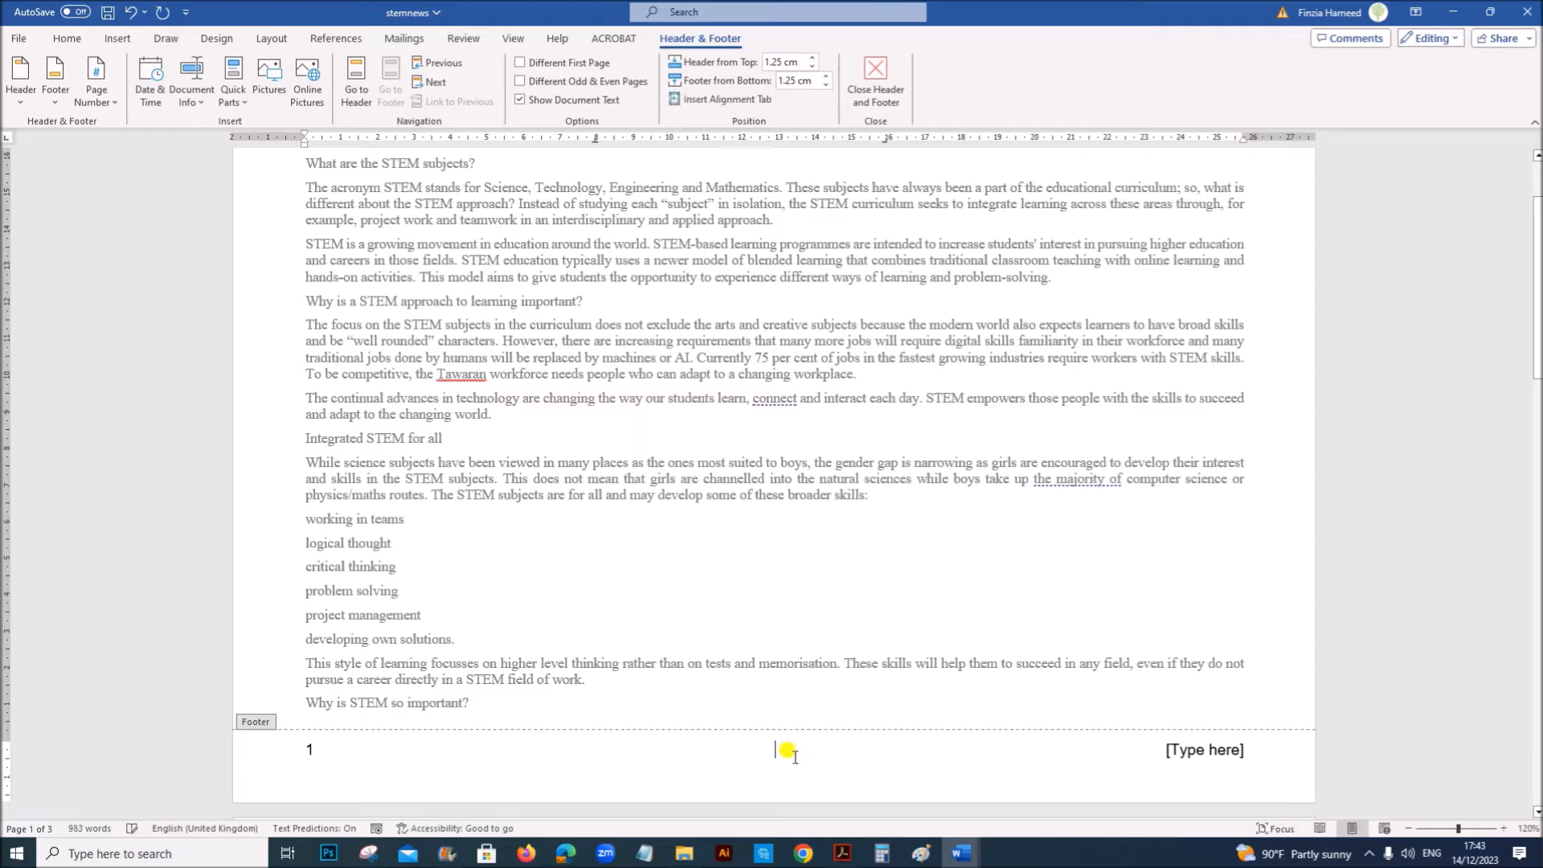
Type the candidate details Name, ZZ123, 1234 in the right footer position.
click(1205, 749)
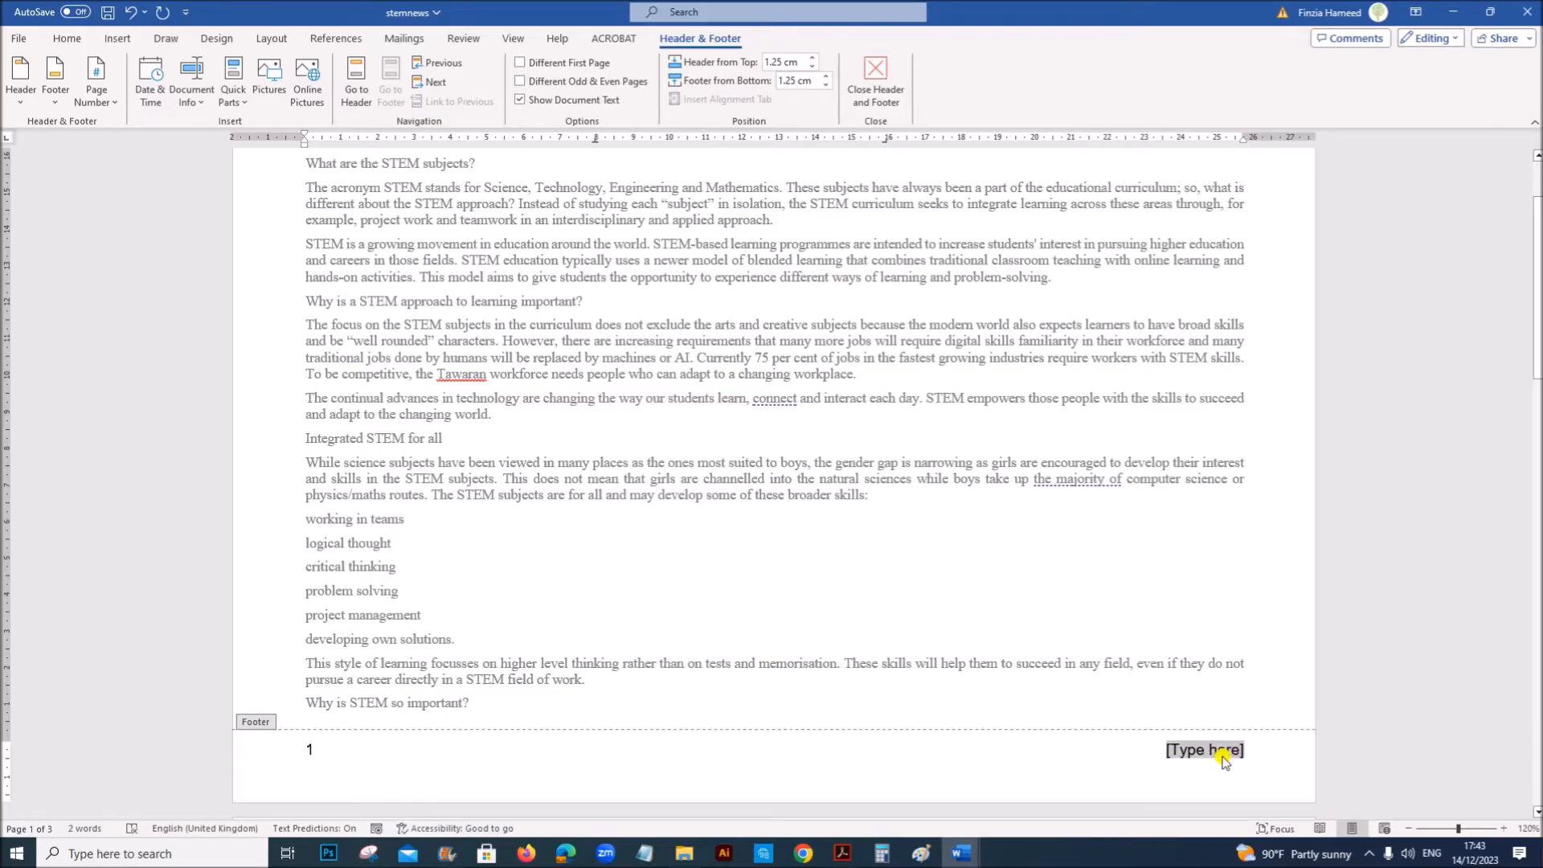
text(Name,)
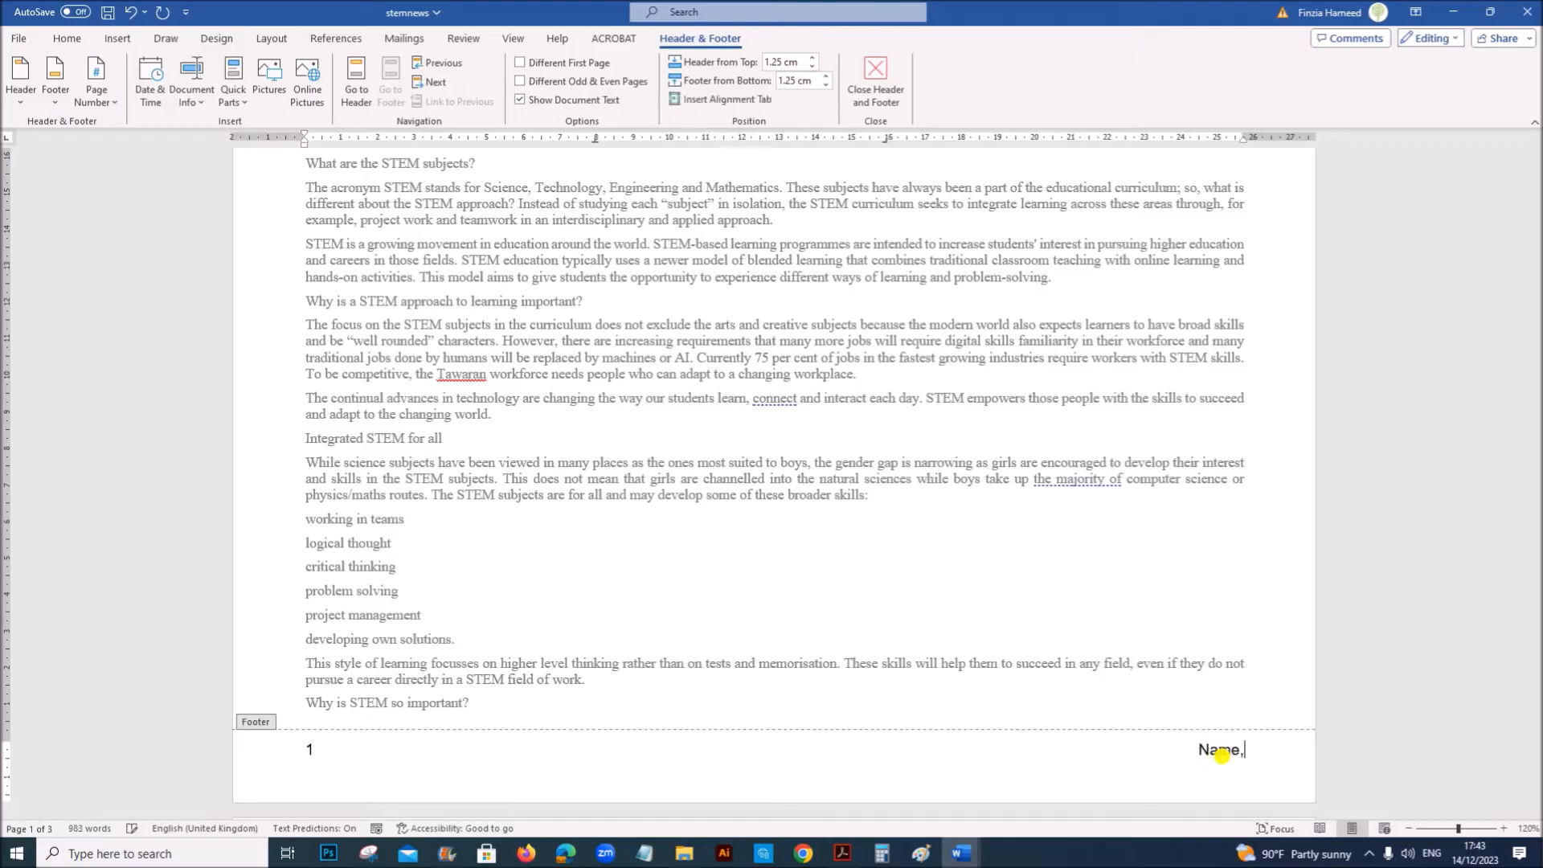
text(Z712)
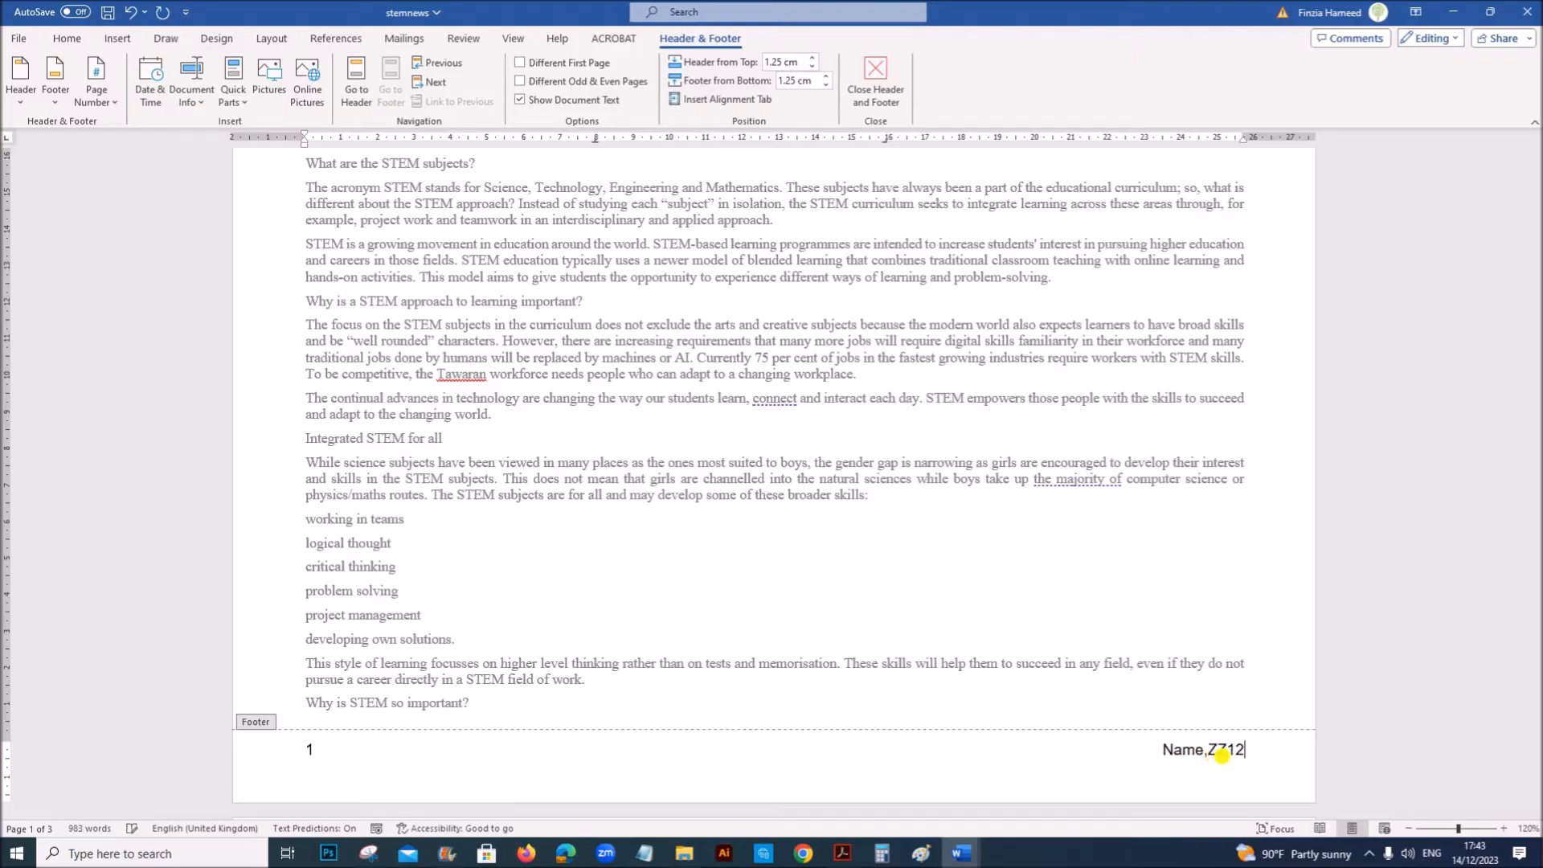
text(ZZ123 12)
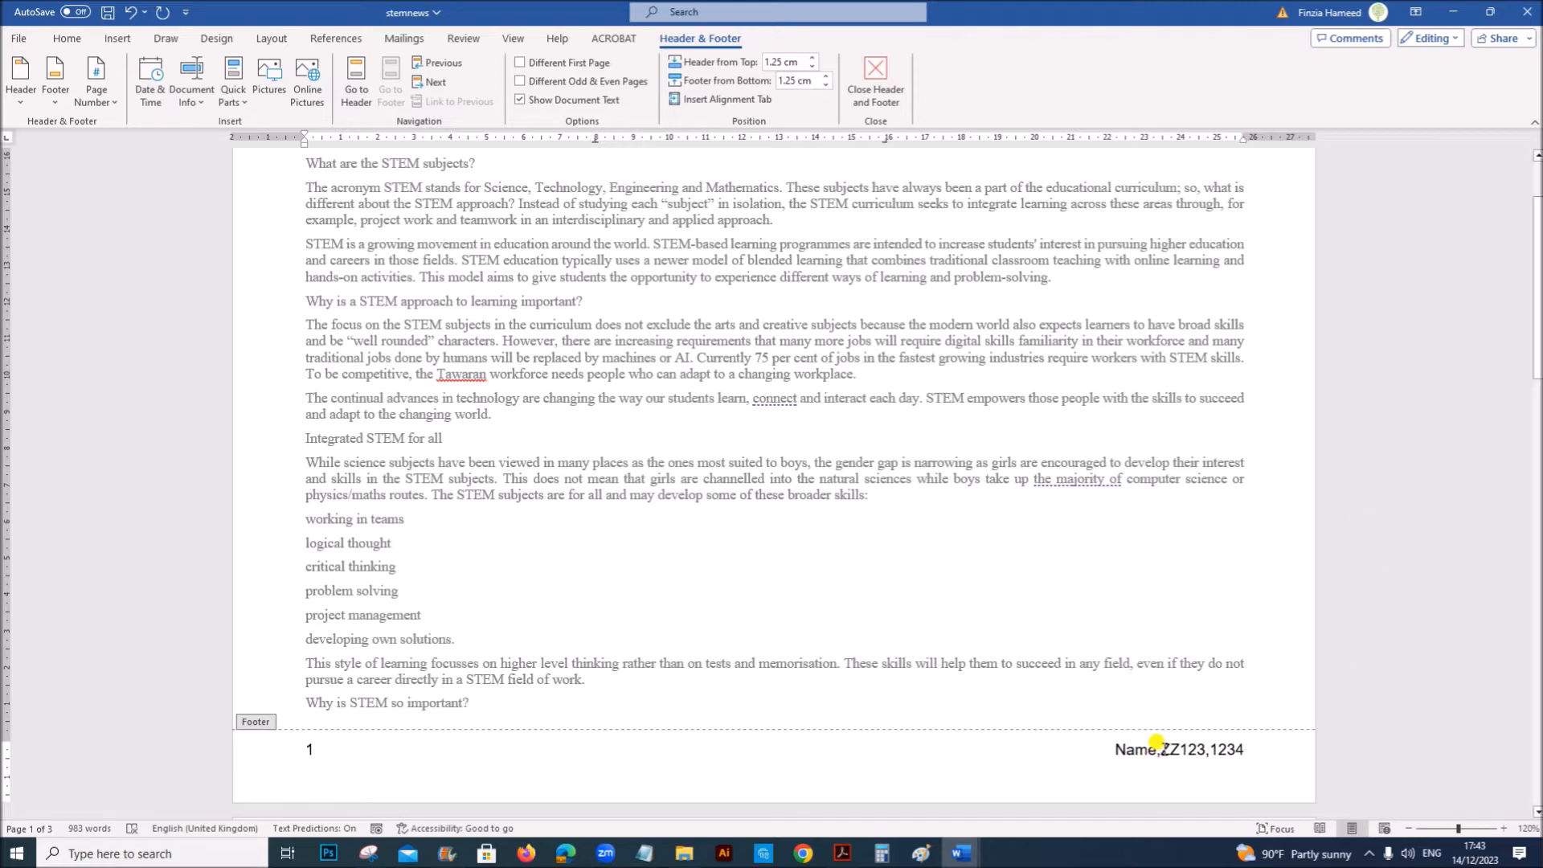
Check the stemnews footer across pages, then scroll the question paper to question 3's house style table.
click(874, 80)
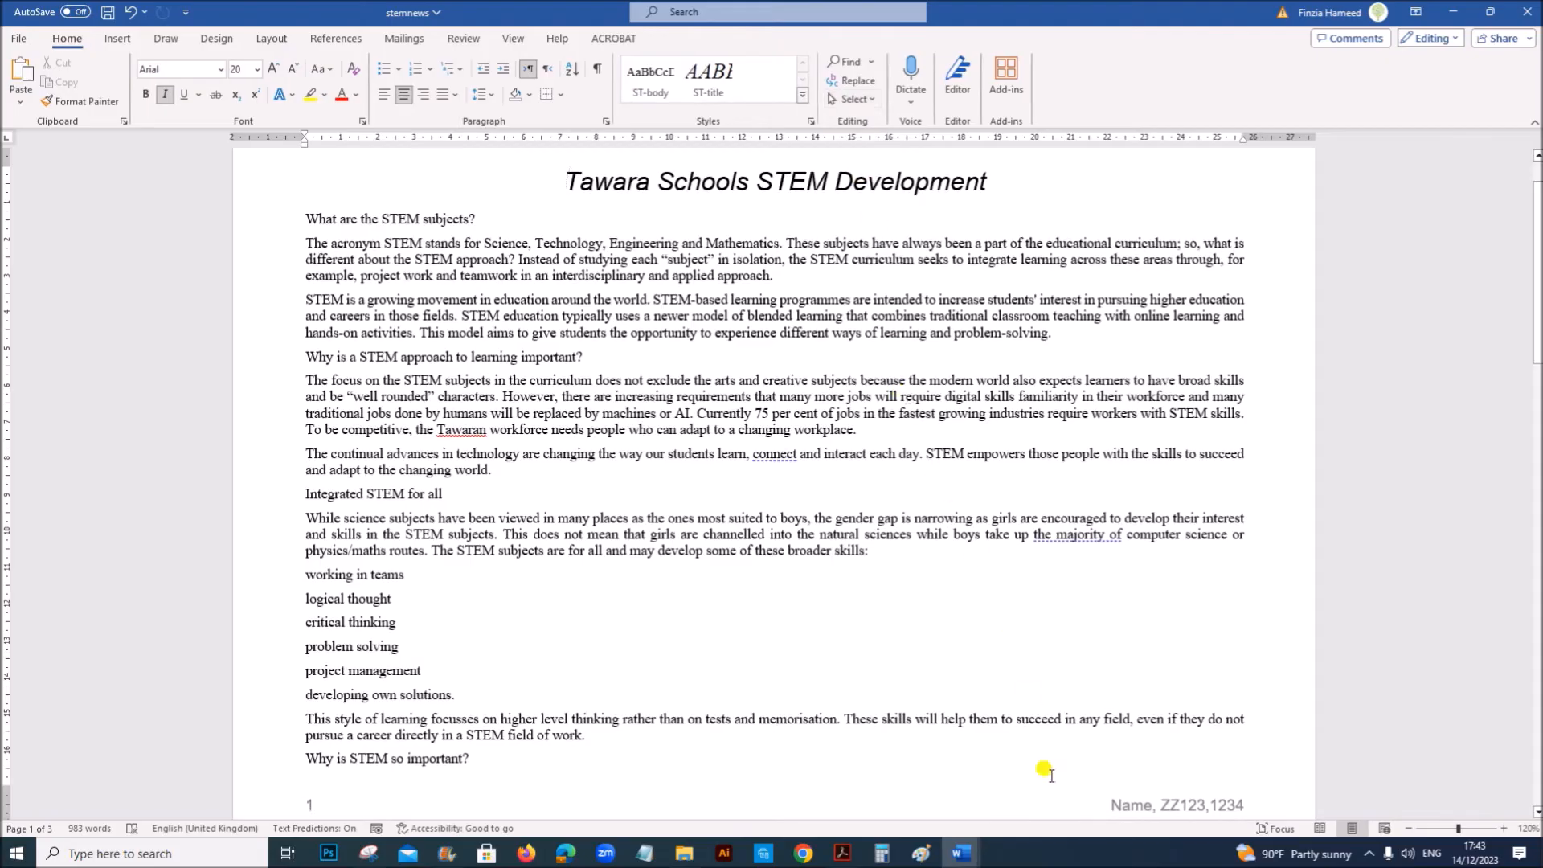
click(839, 854)
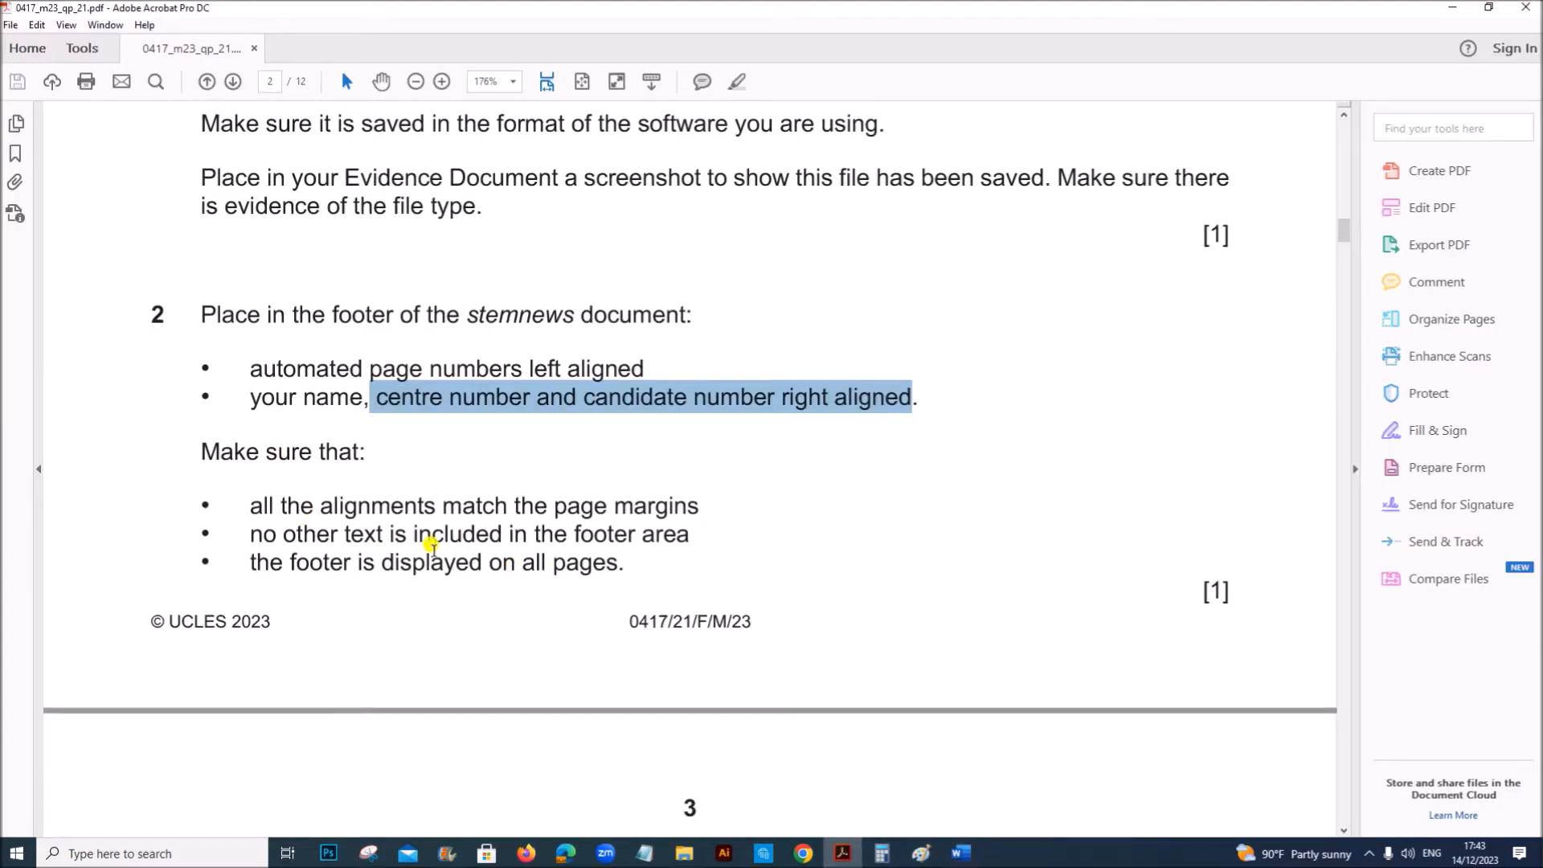
mouse_move(306, 547)
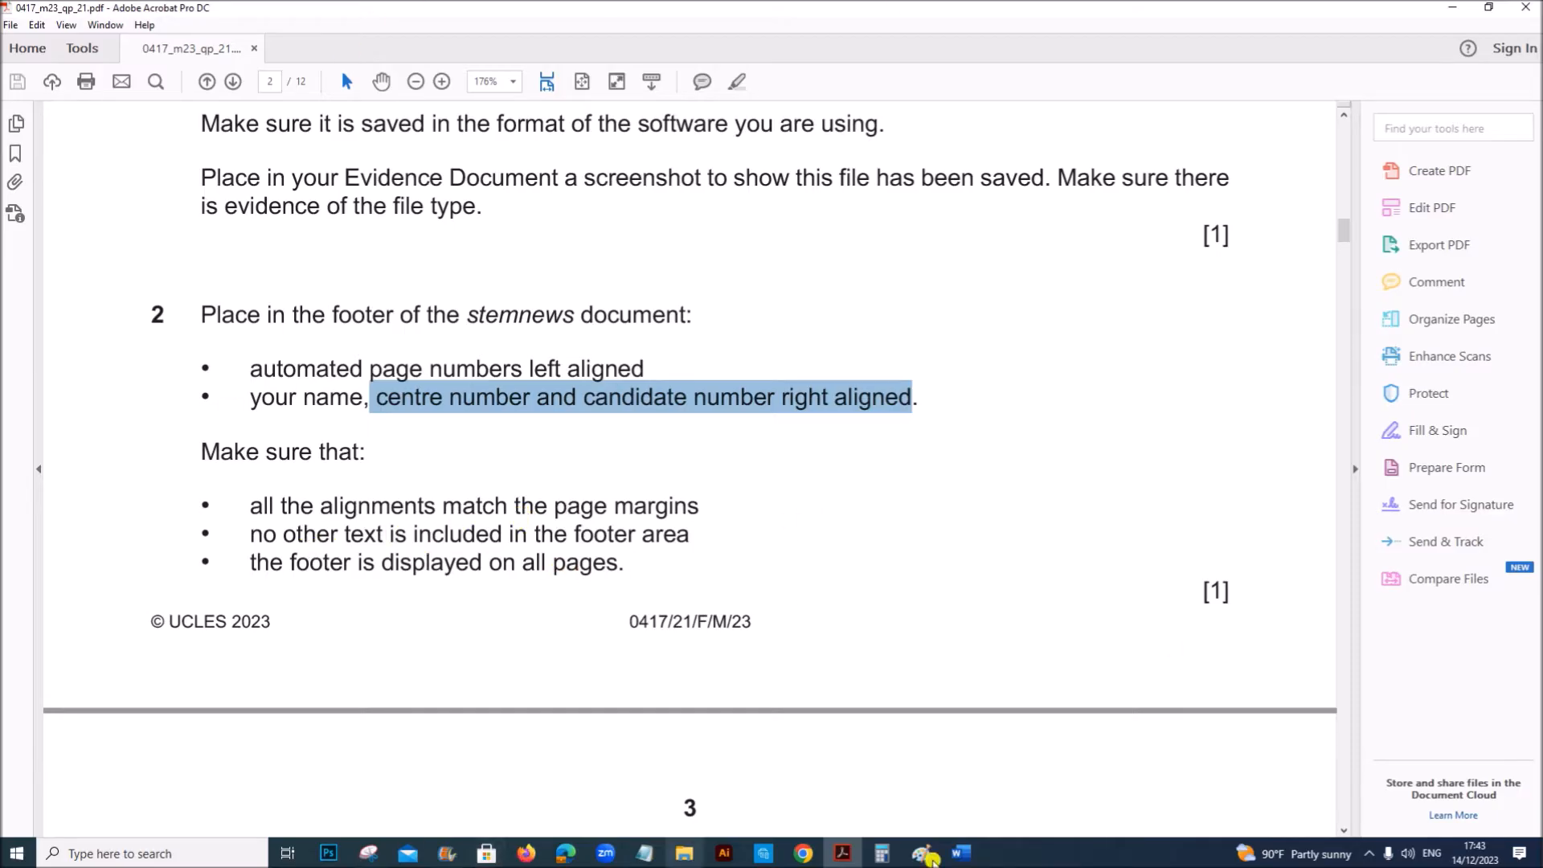
click(959, 854)
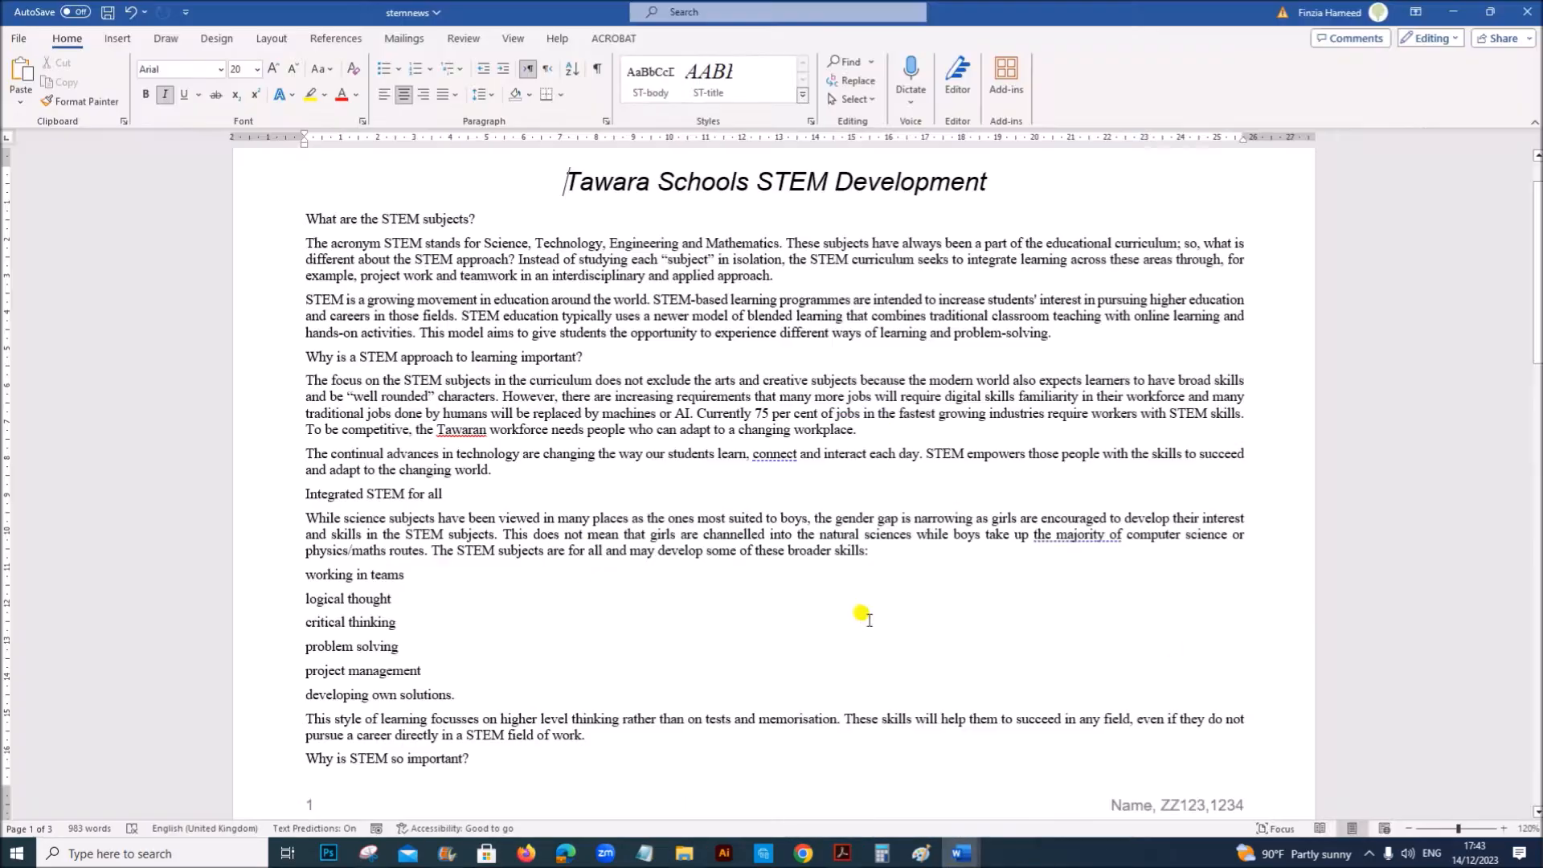
scroll(down, 3)
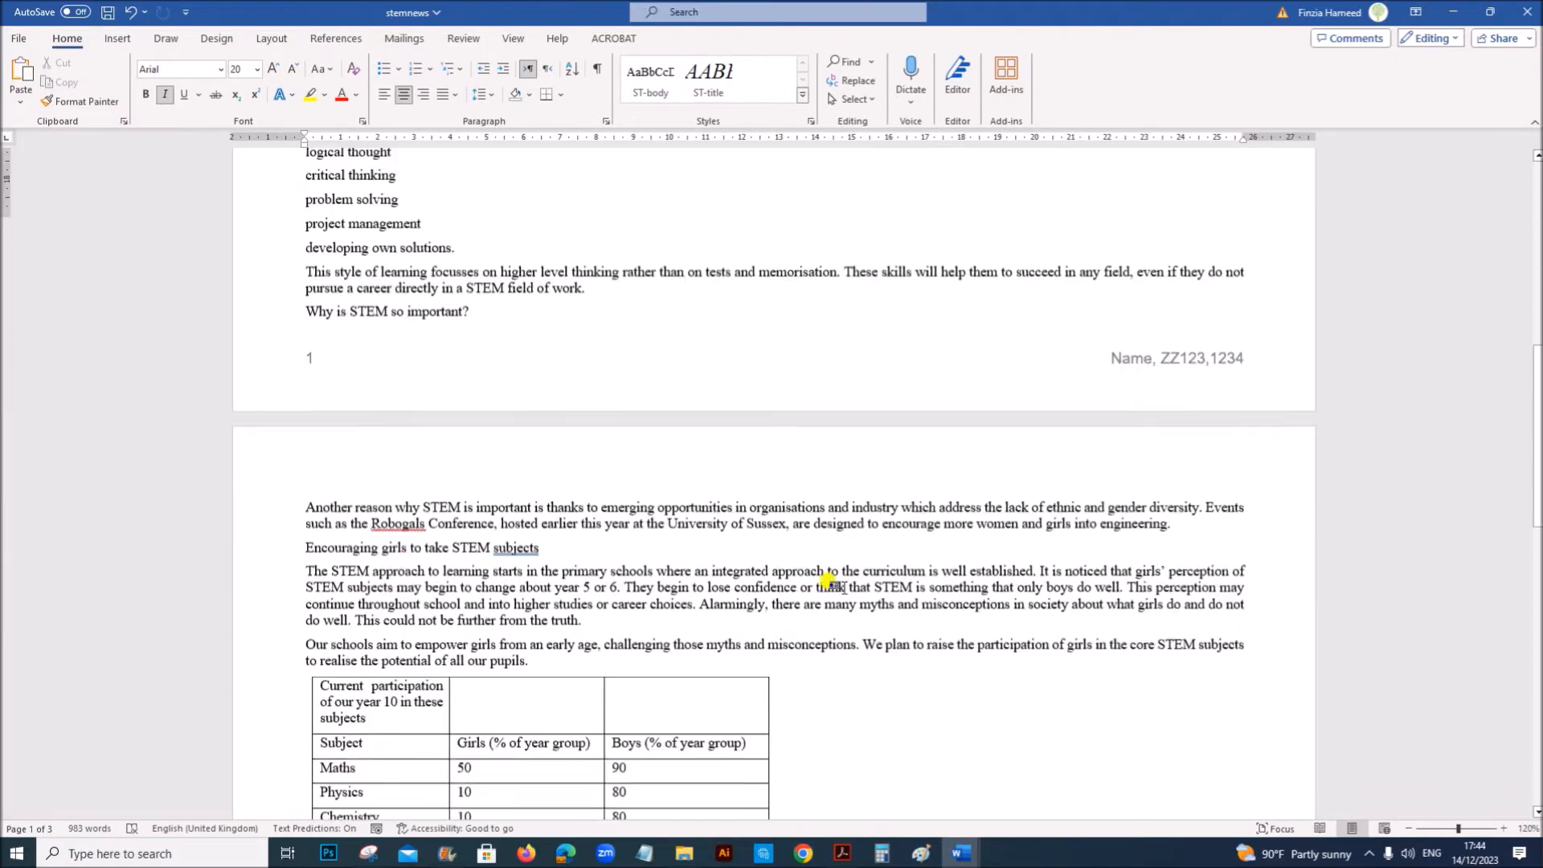
scroll(down, 3)
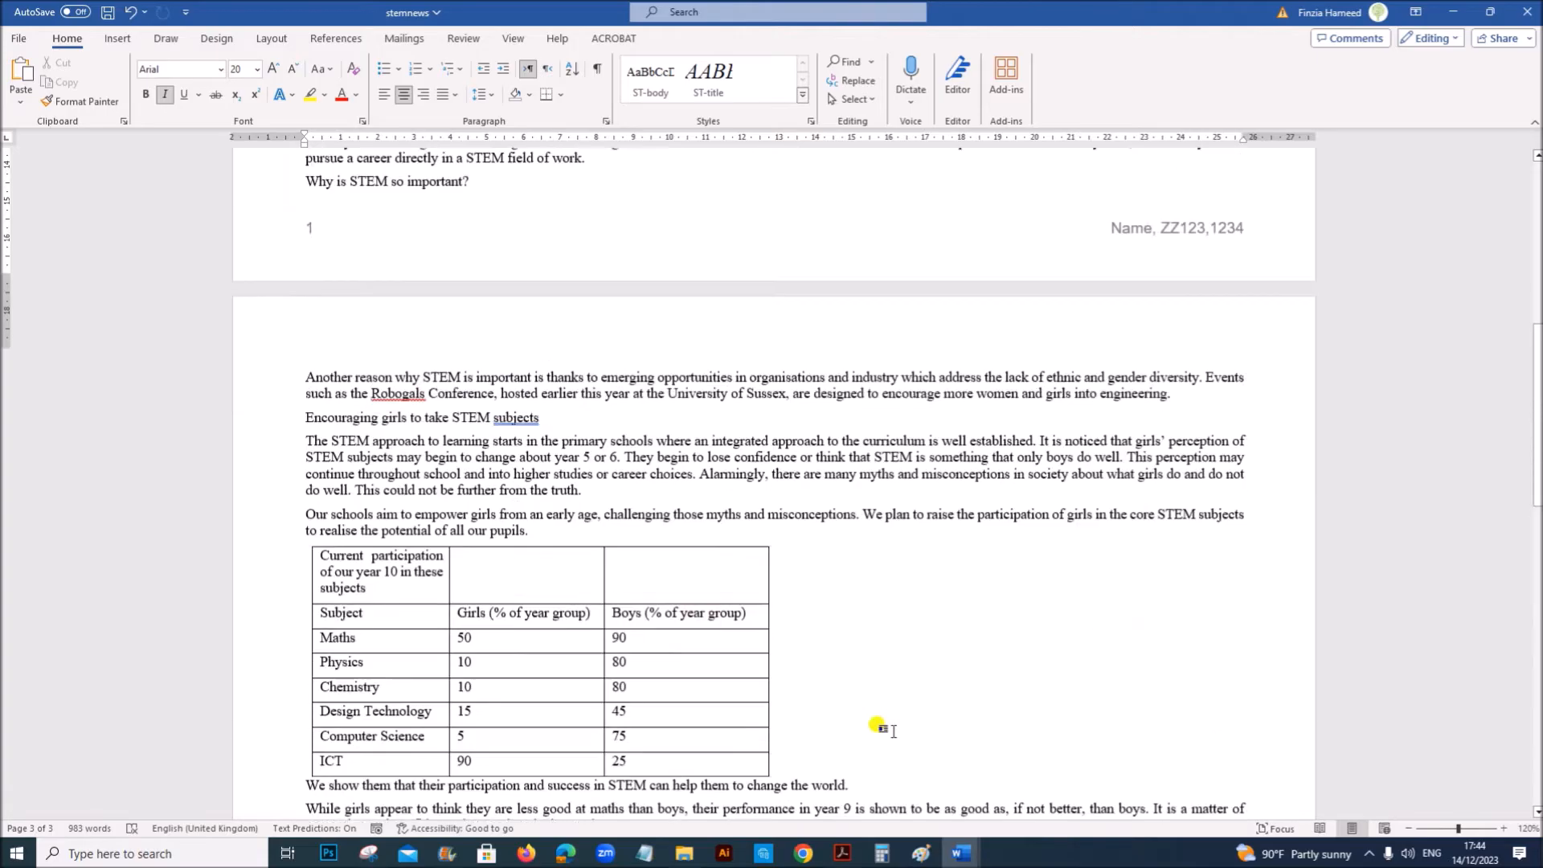
click(841, 854)
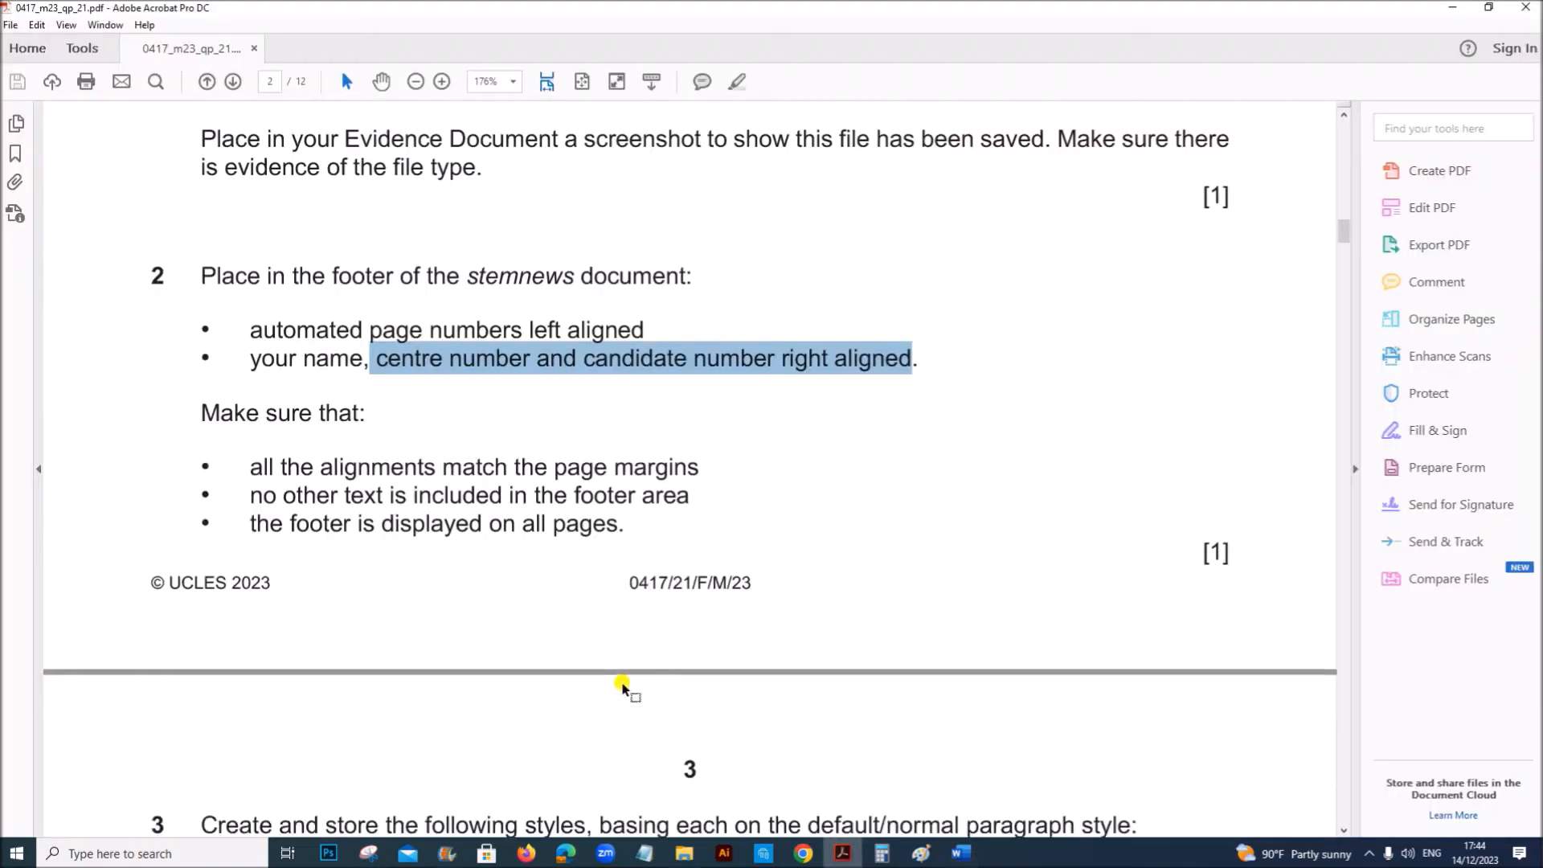
scroll(down, 3)
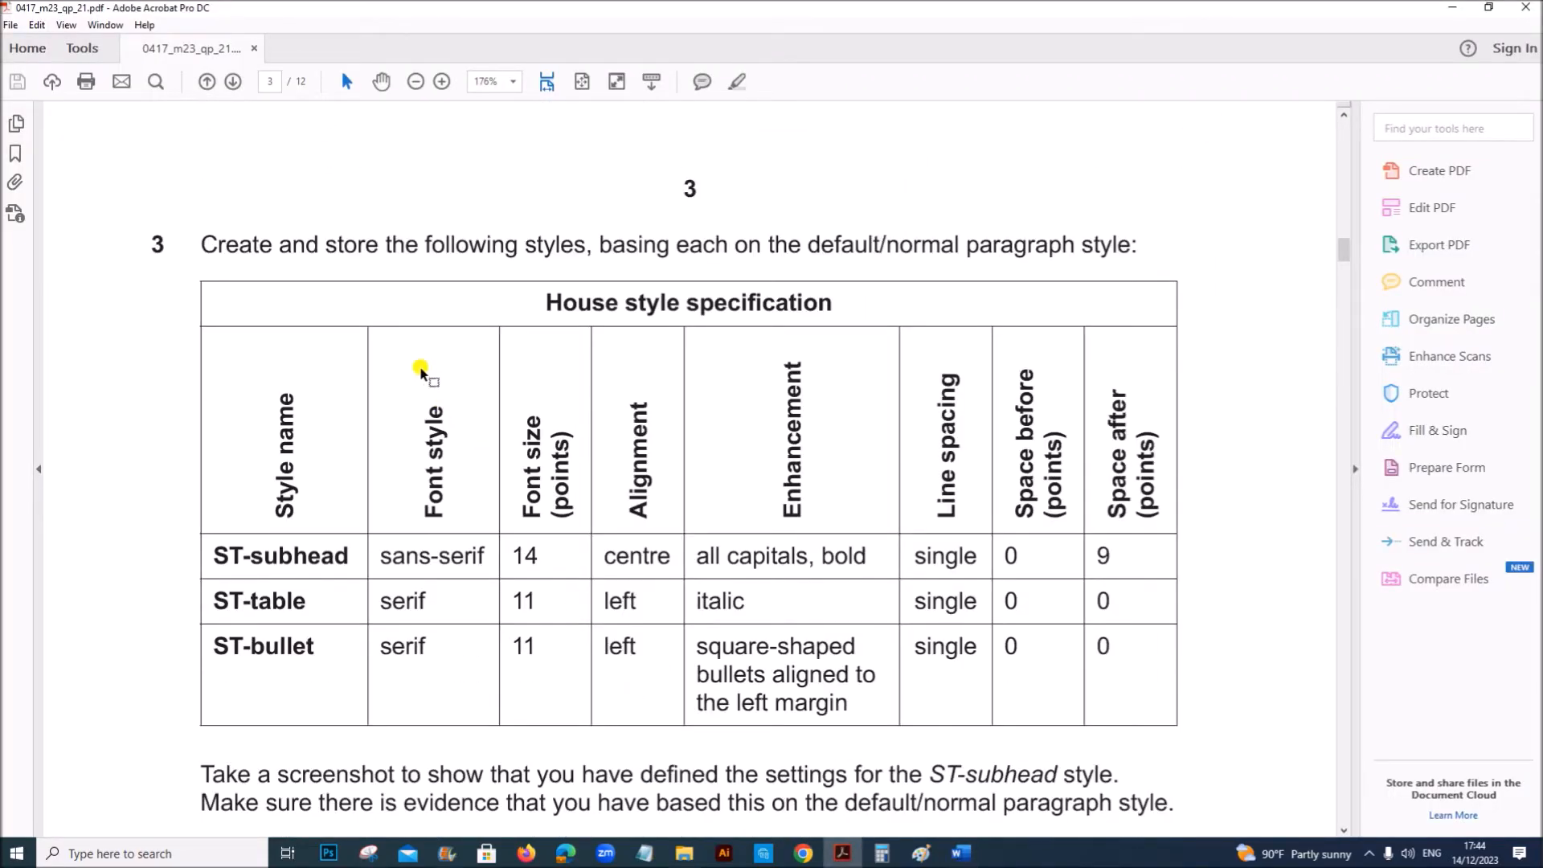
mouse_move(734, 247)
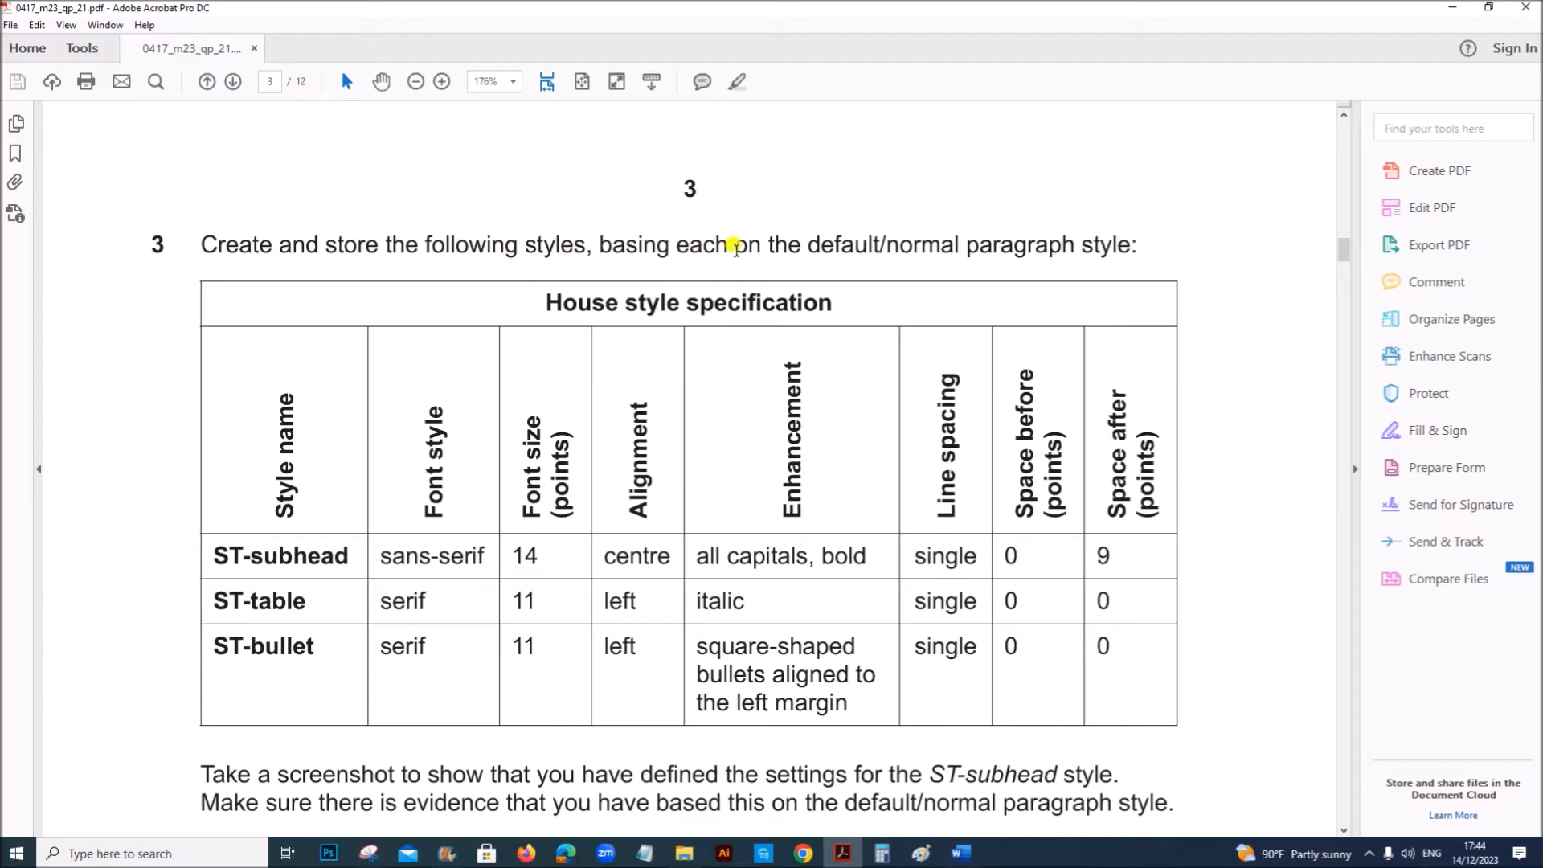
mouse_move(834, 725)
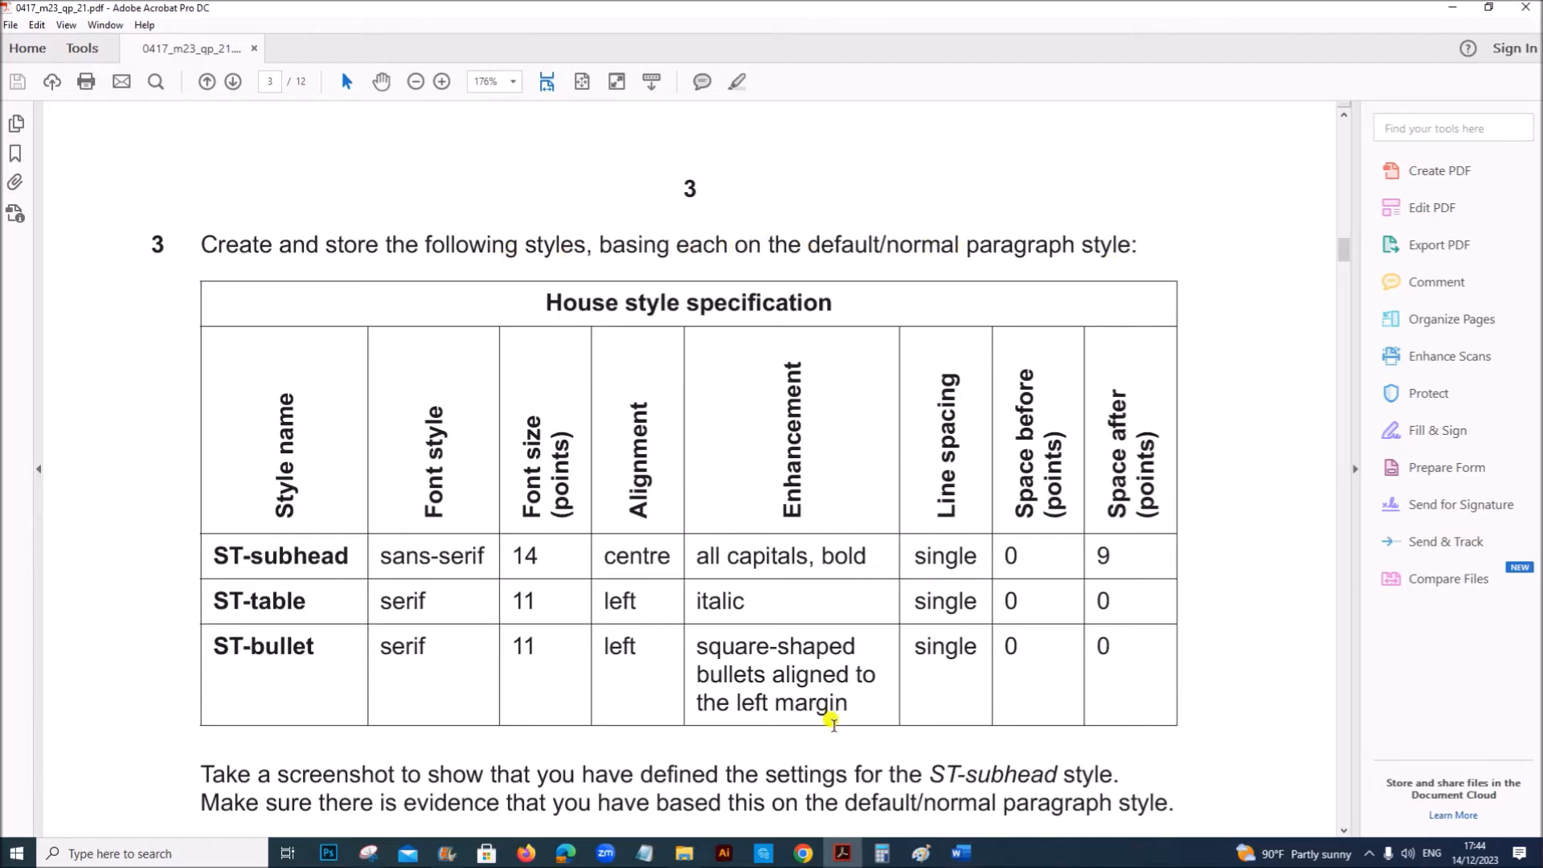
Start a new style from formatting and copy the name ST-subhead from the question paper.
click(957, 853)
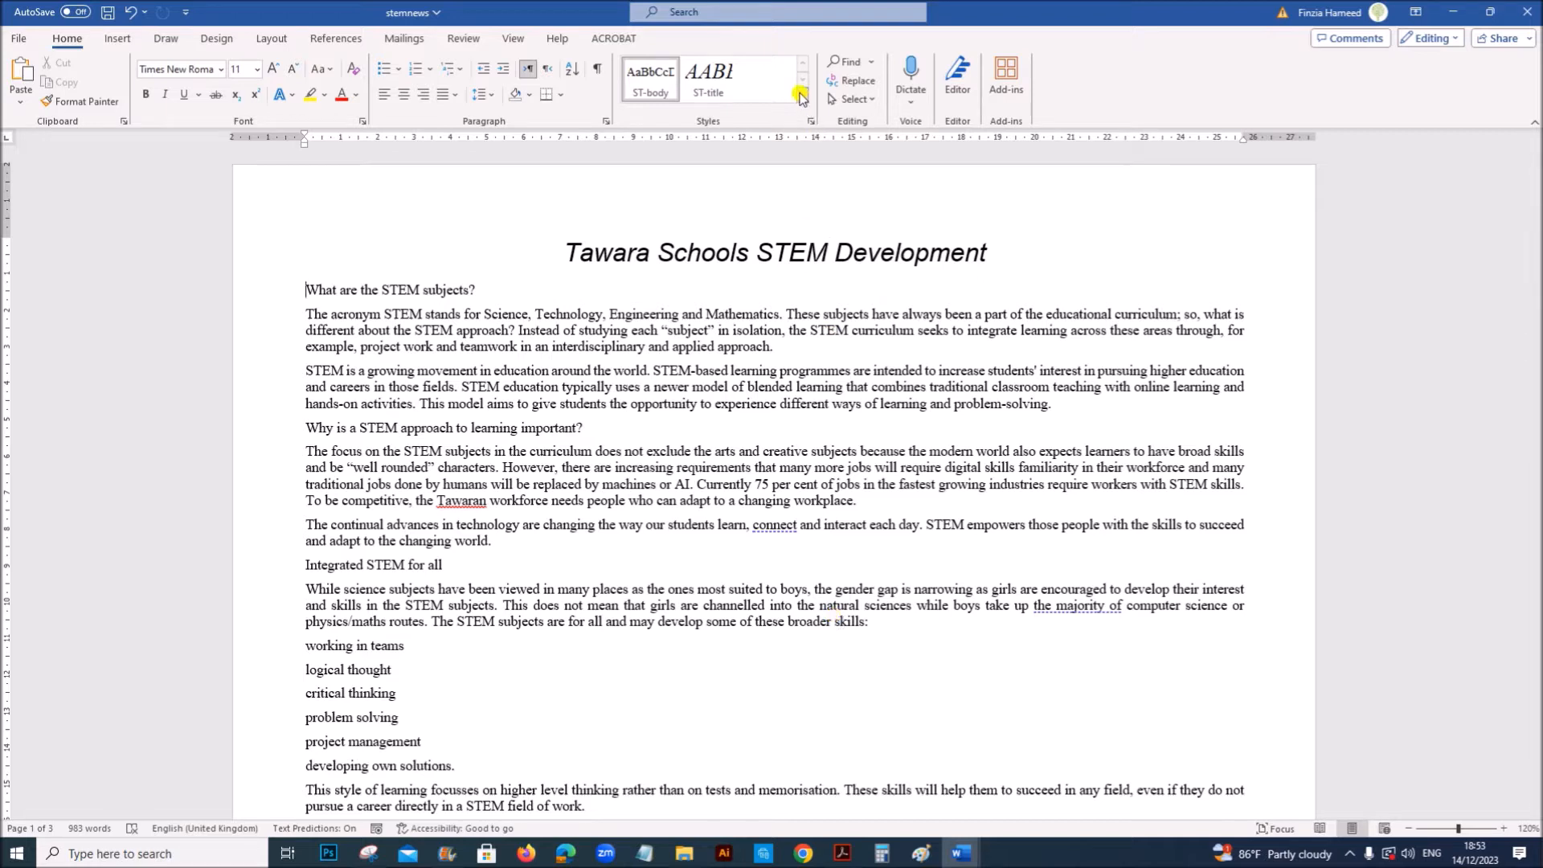
mouse_move(162, 44)
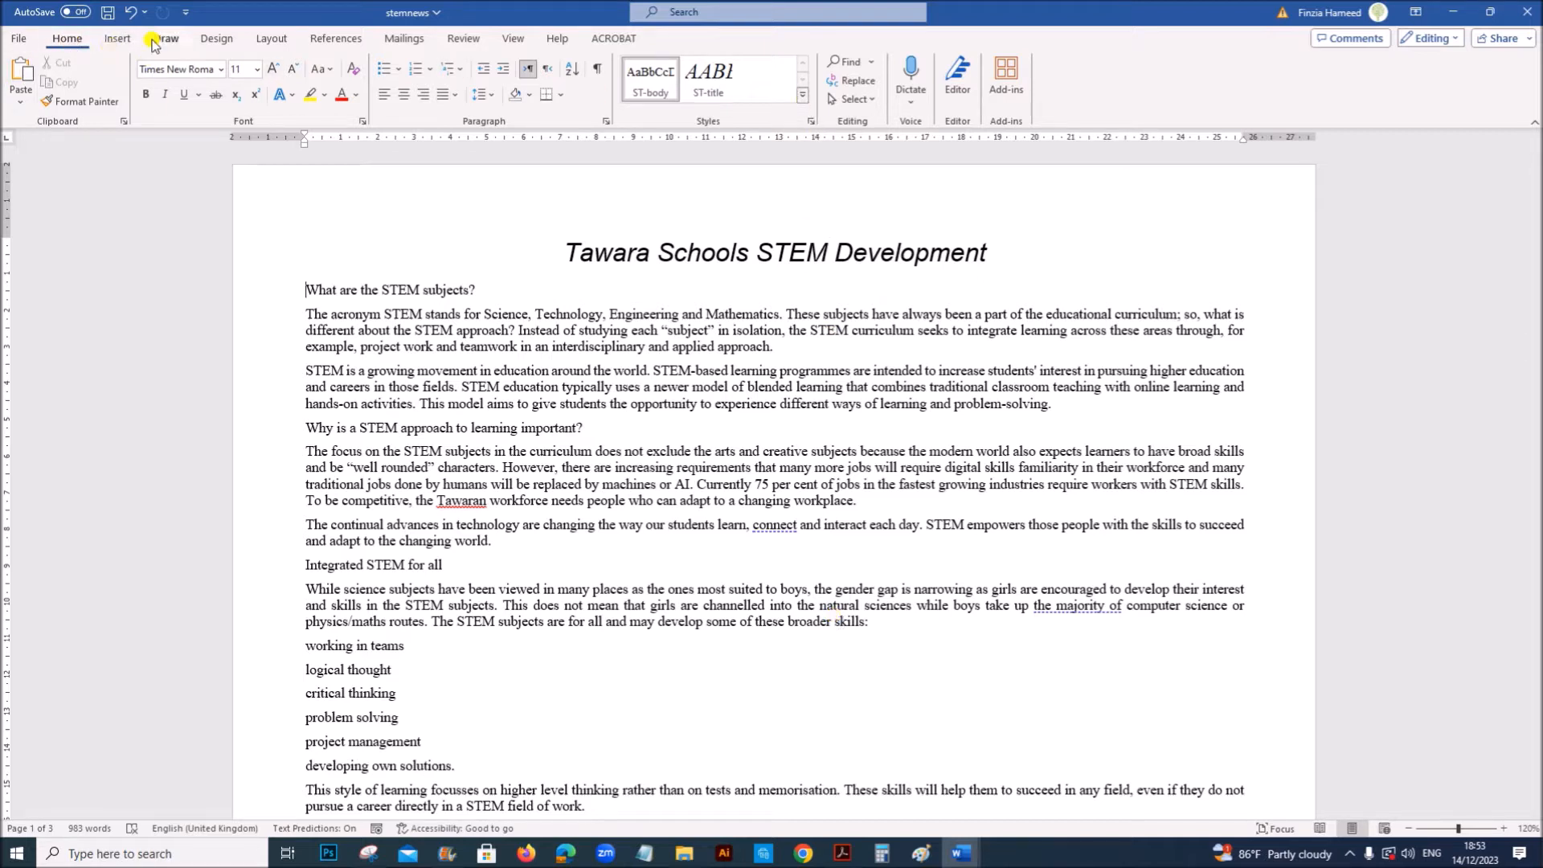
click(803, 98)
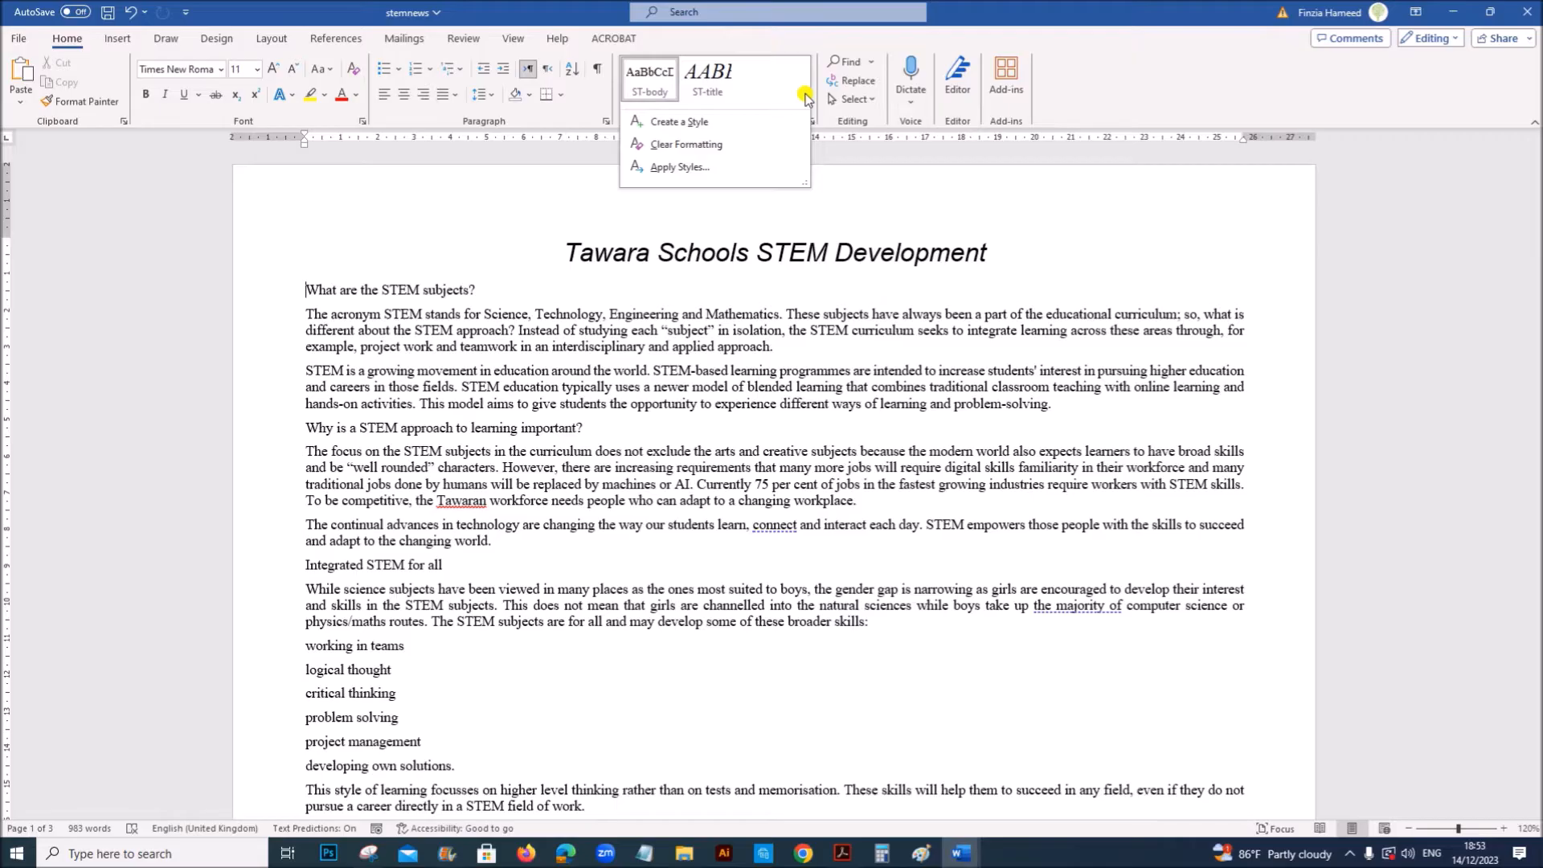
mouse_move(679, 122)
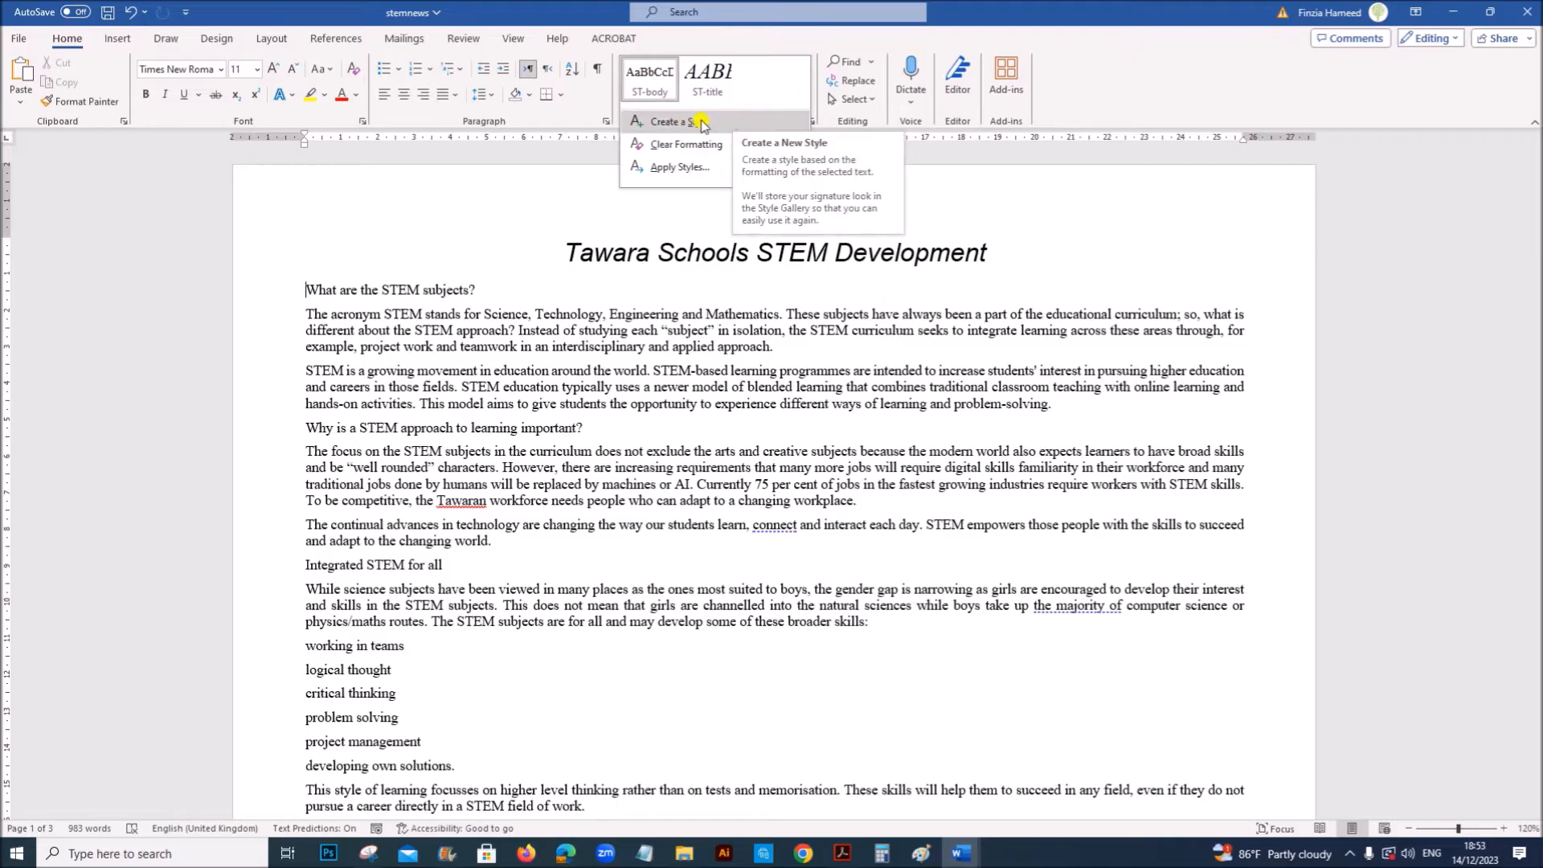
click(672, 122)
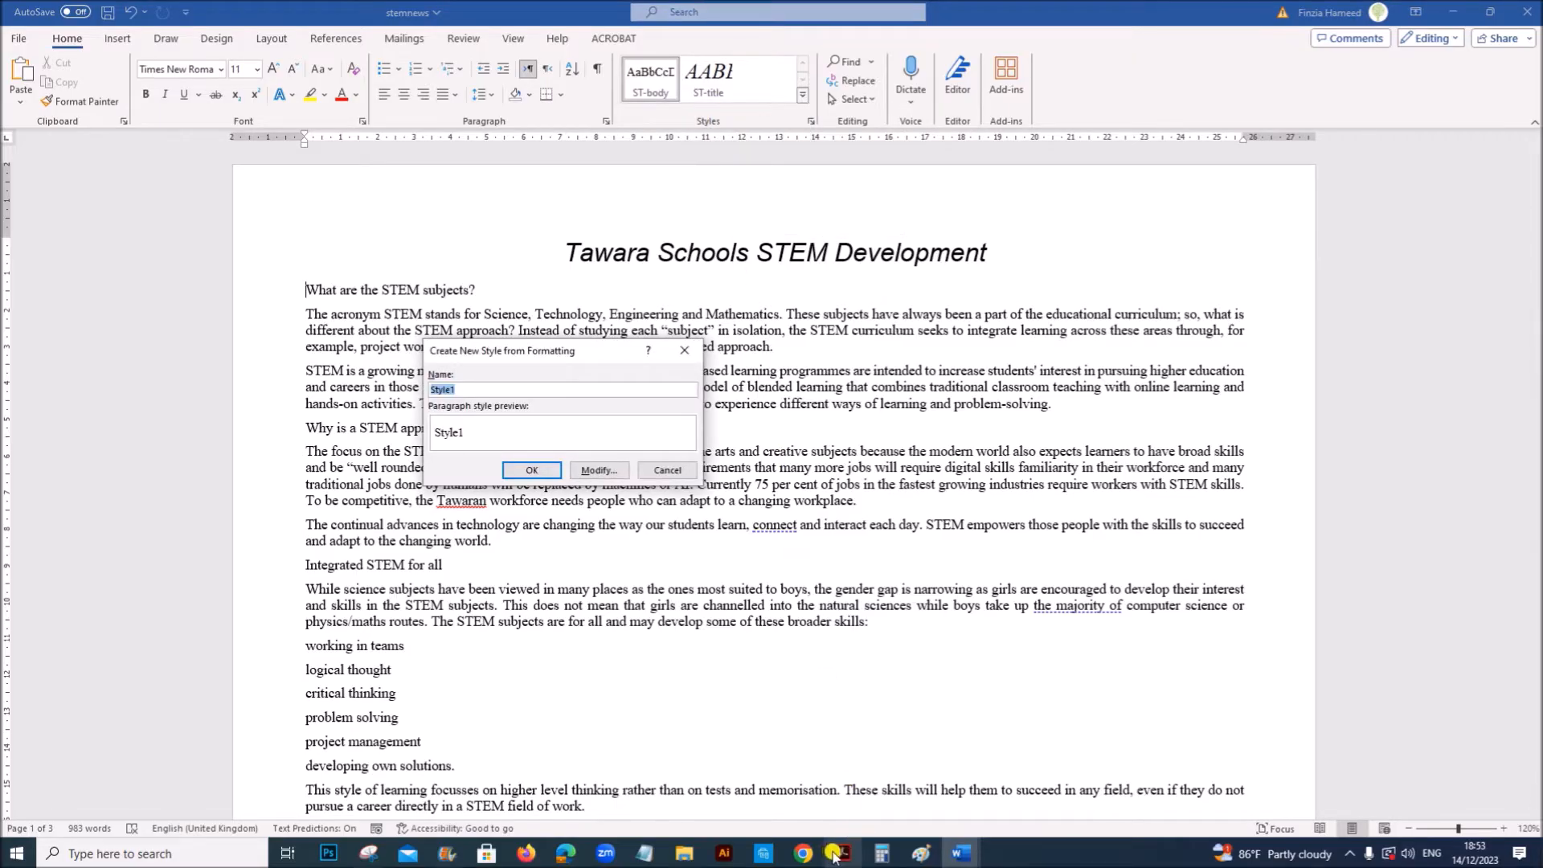
click(838, 853)
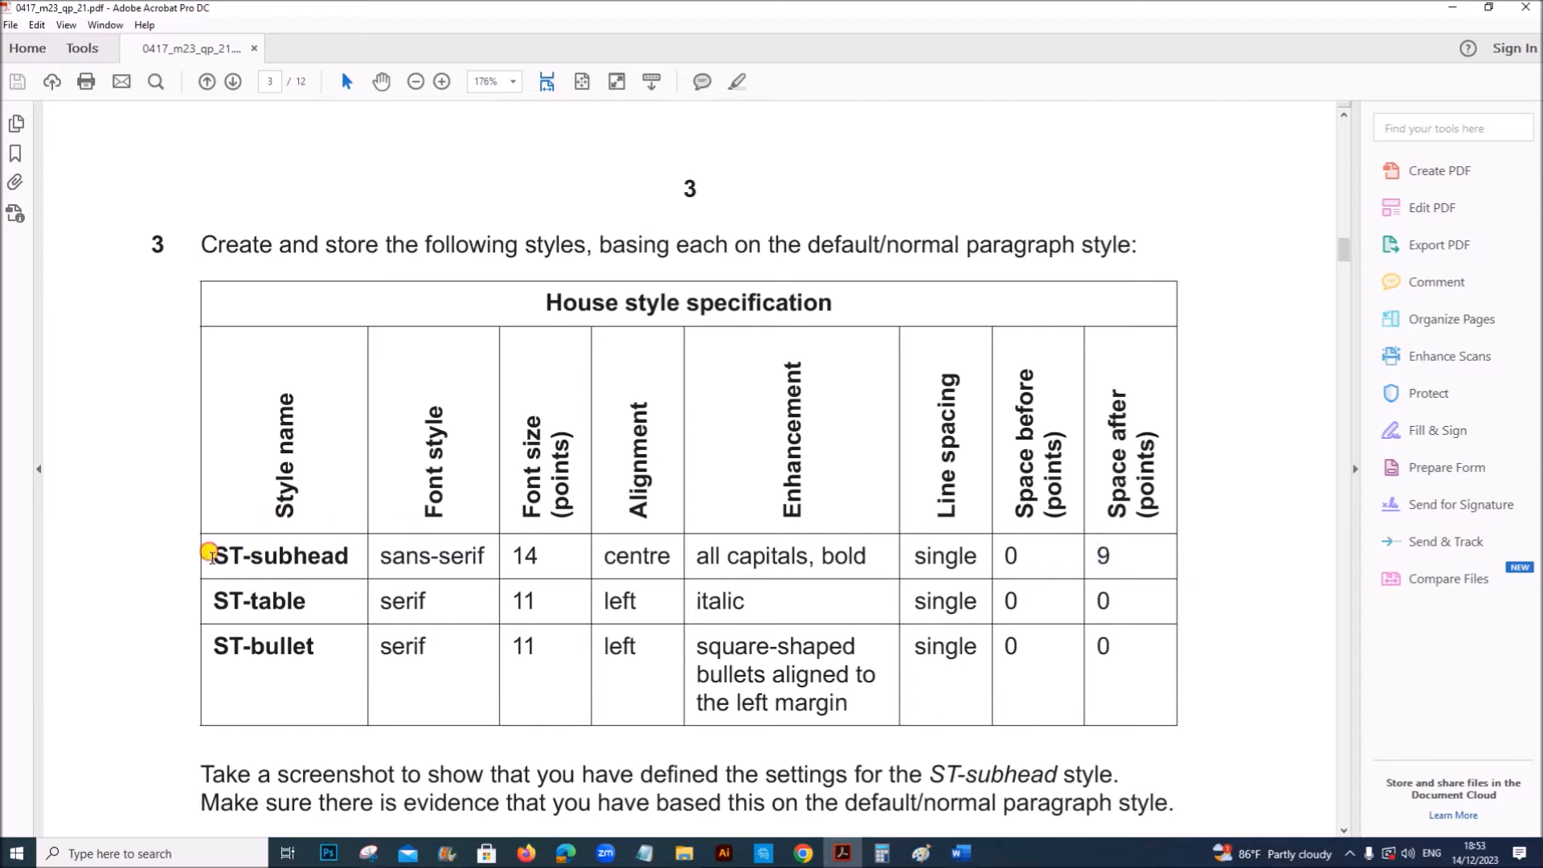
double_click(281, 556)
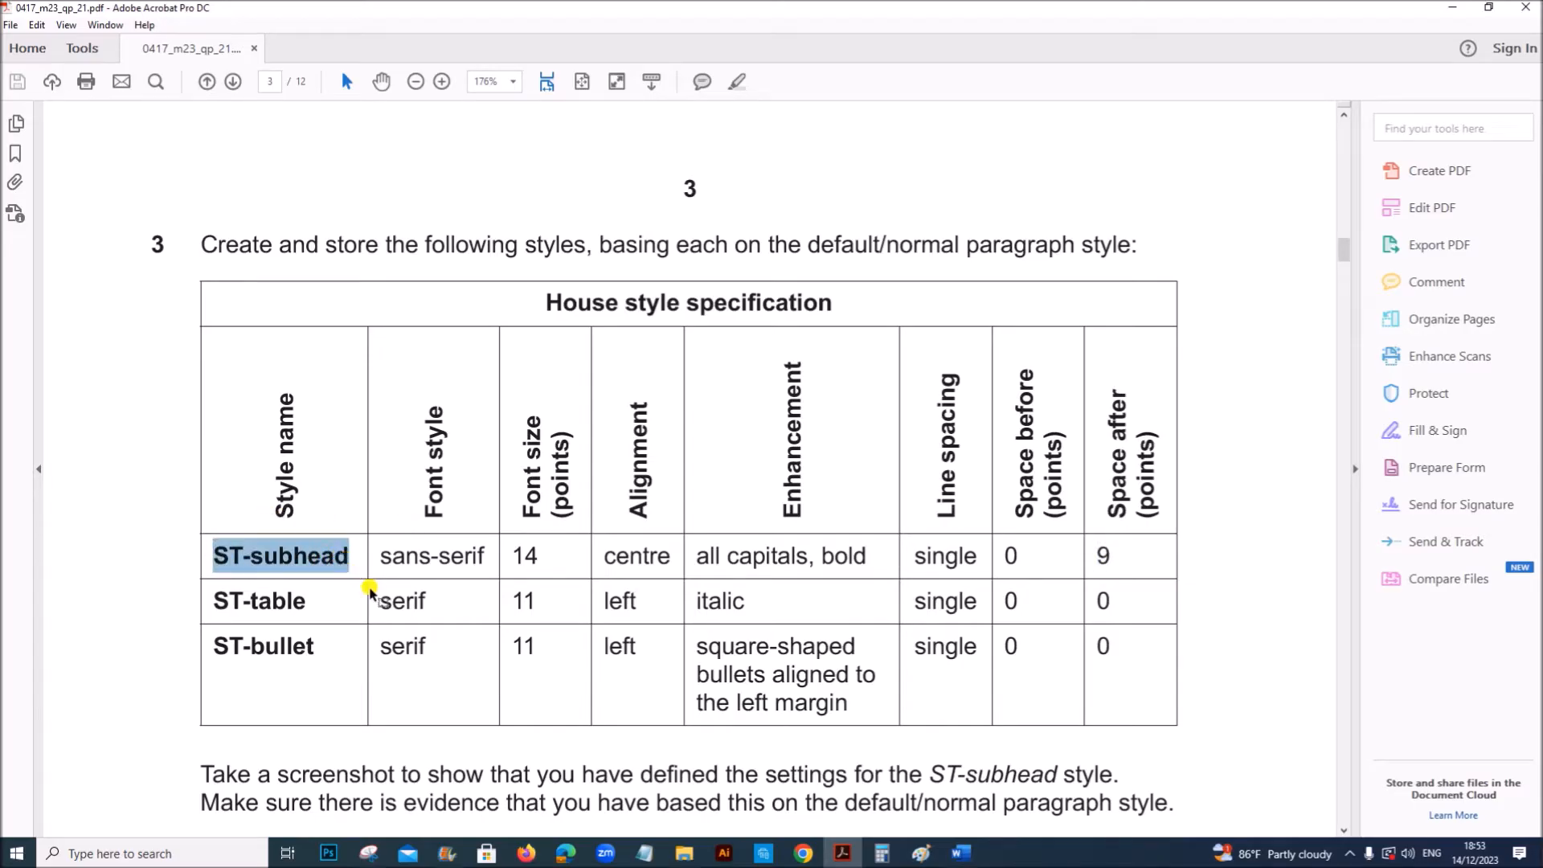
mouse_move(958, 854)
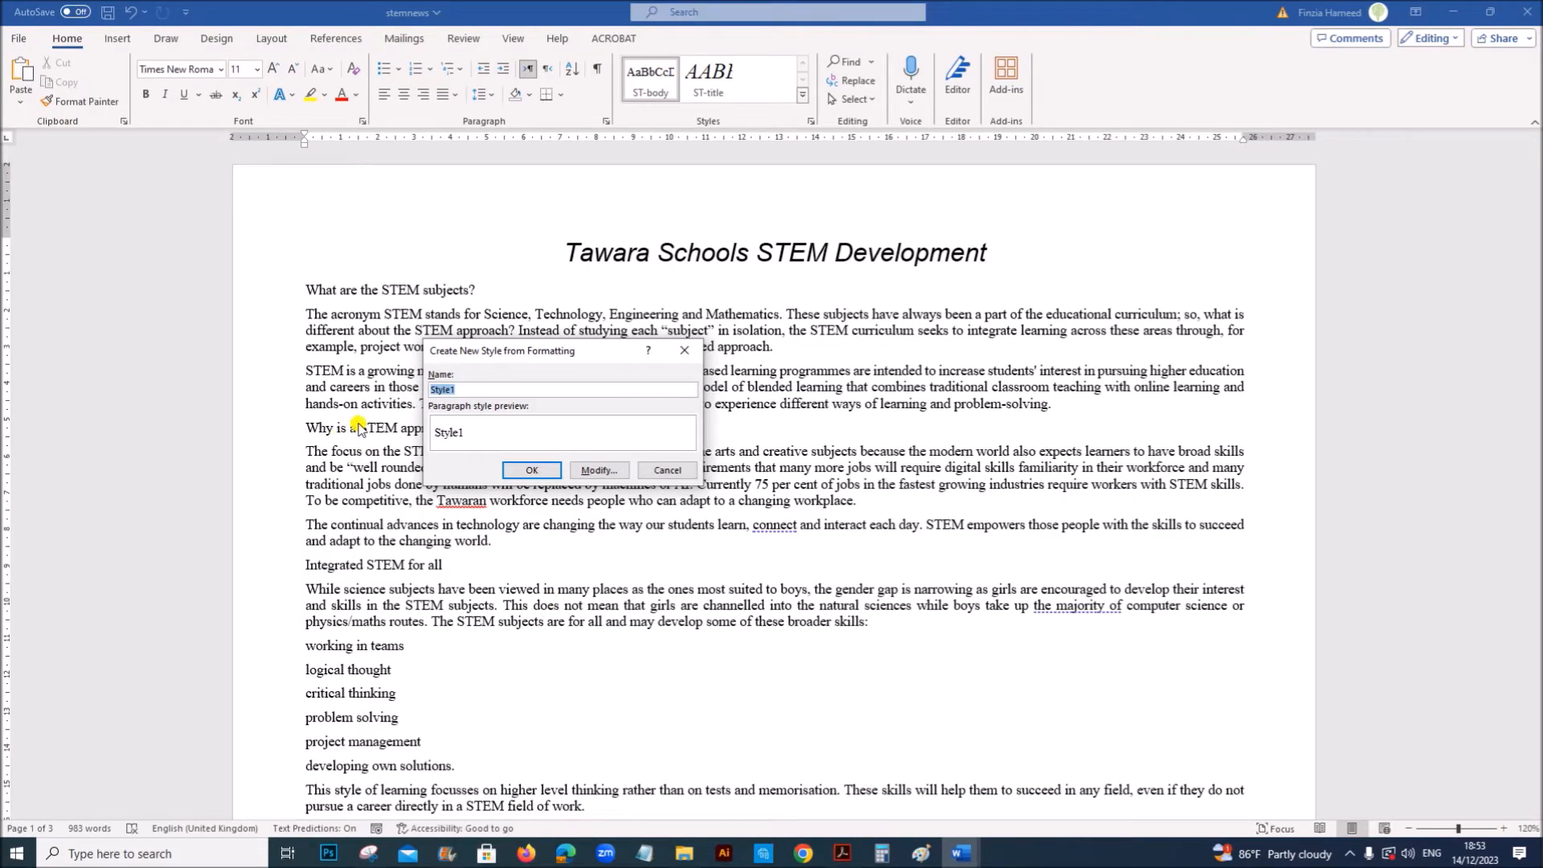
Base the ST-subhead style on Normal, with Arial 14 pt bold text.
click(598, 470)
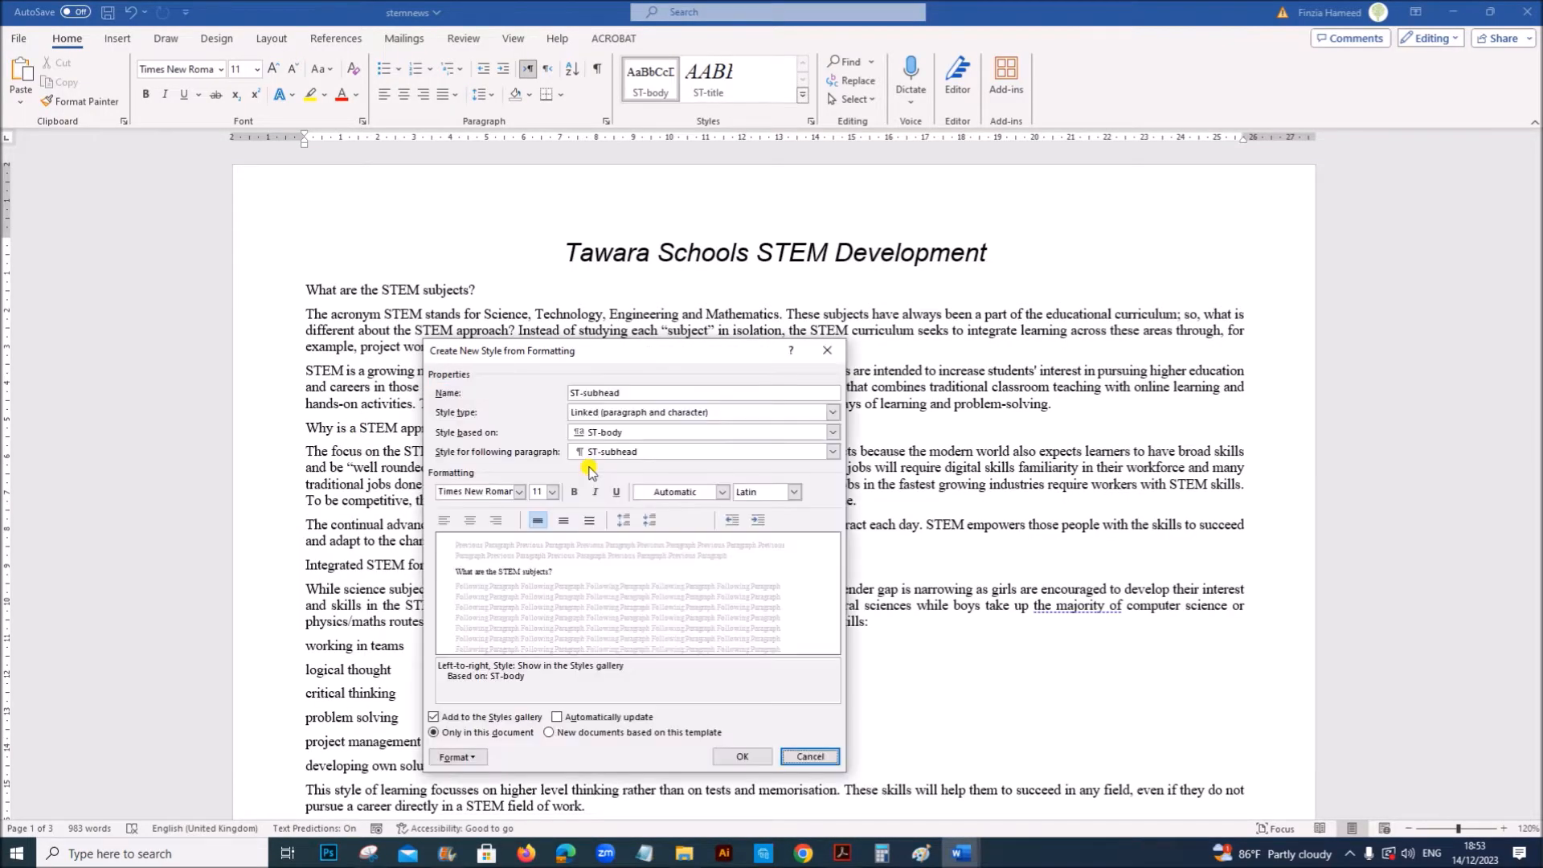
click(832, 433)
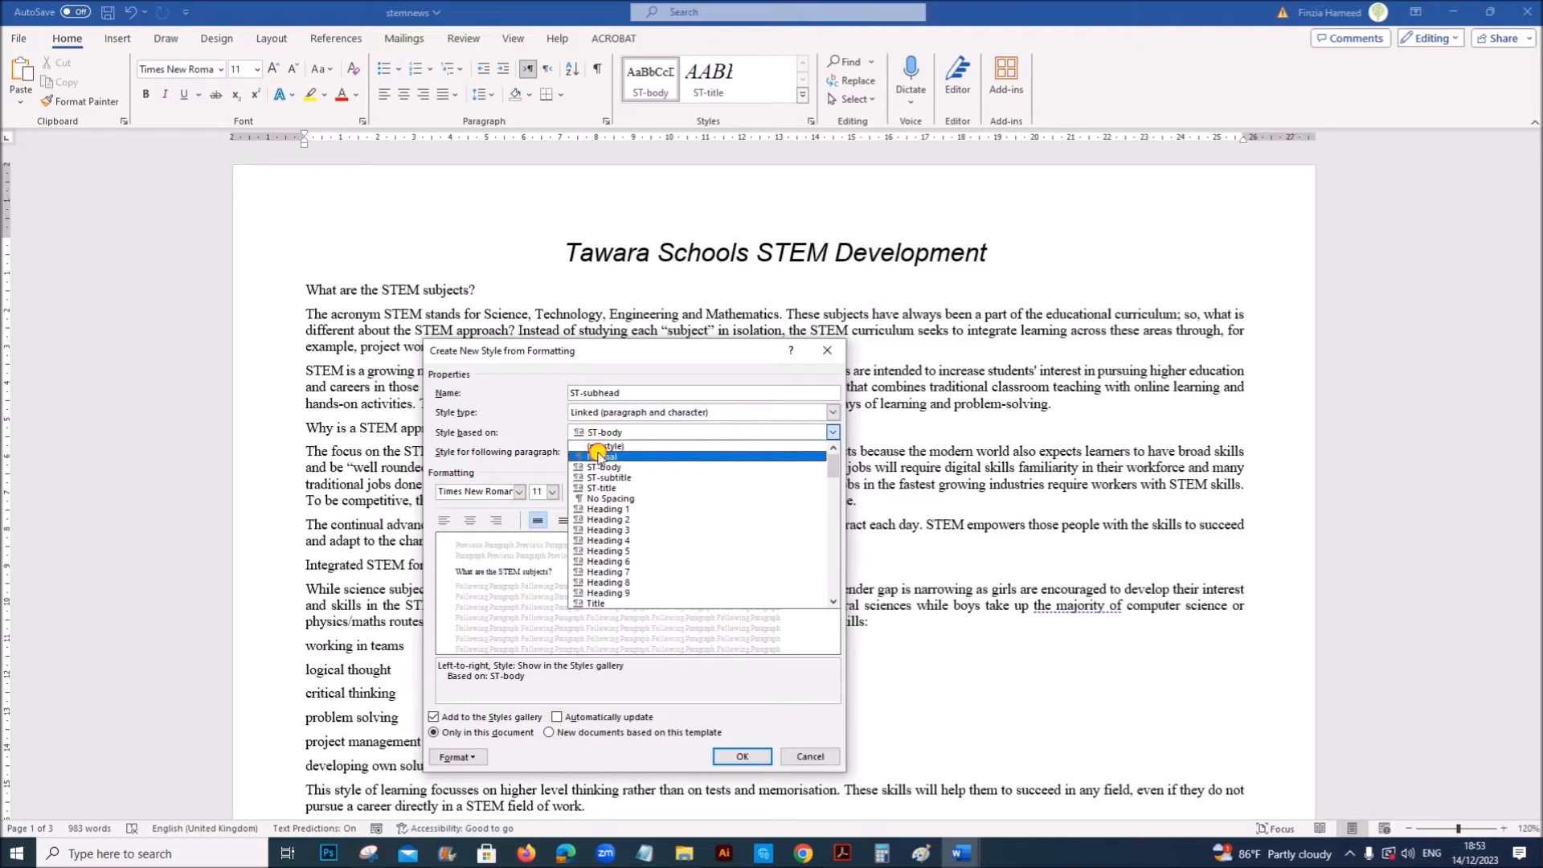
click(602, 456)
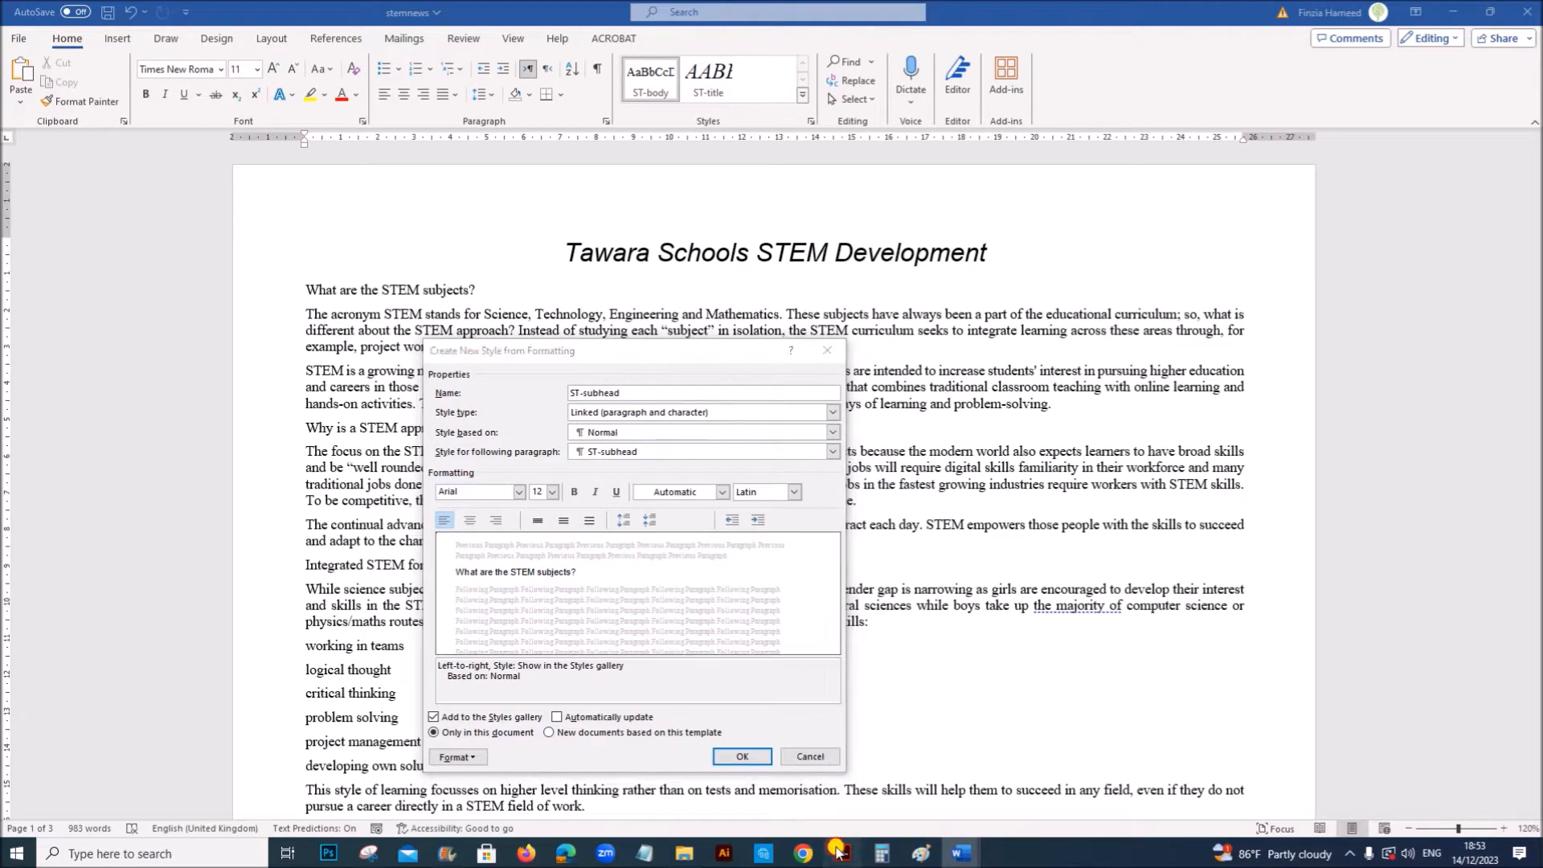
click(839, 854)
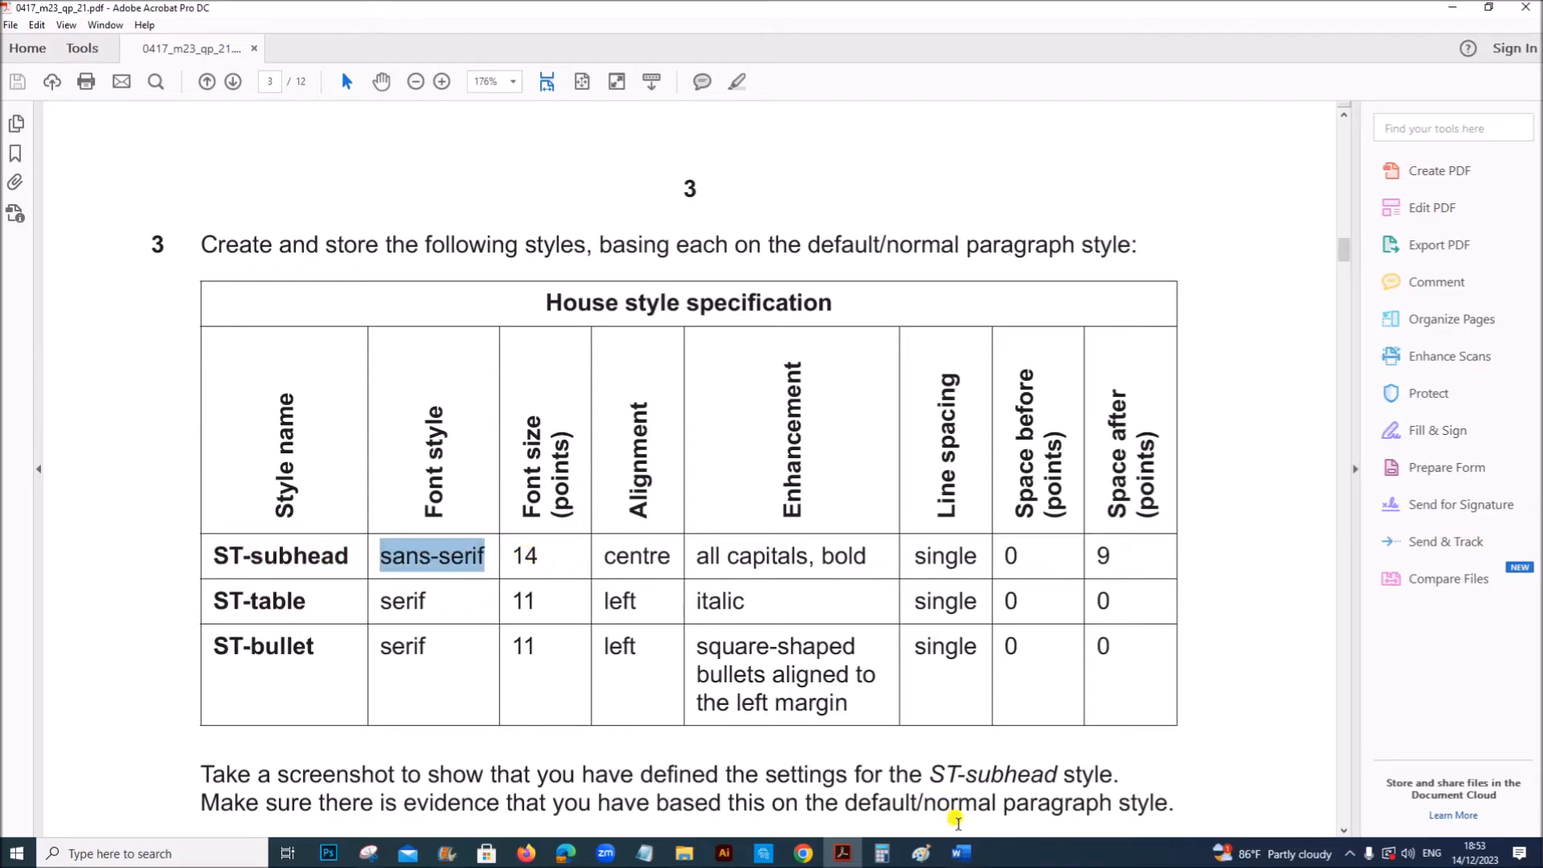
click(959, 854)
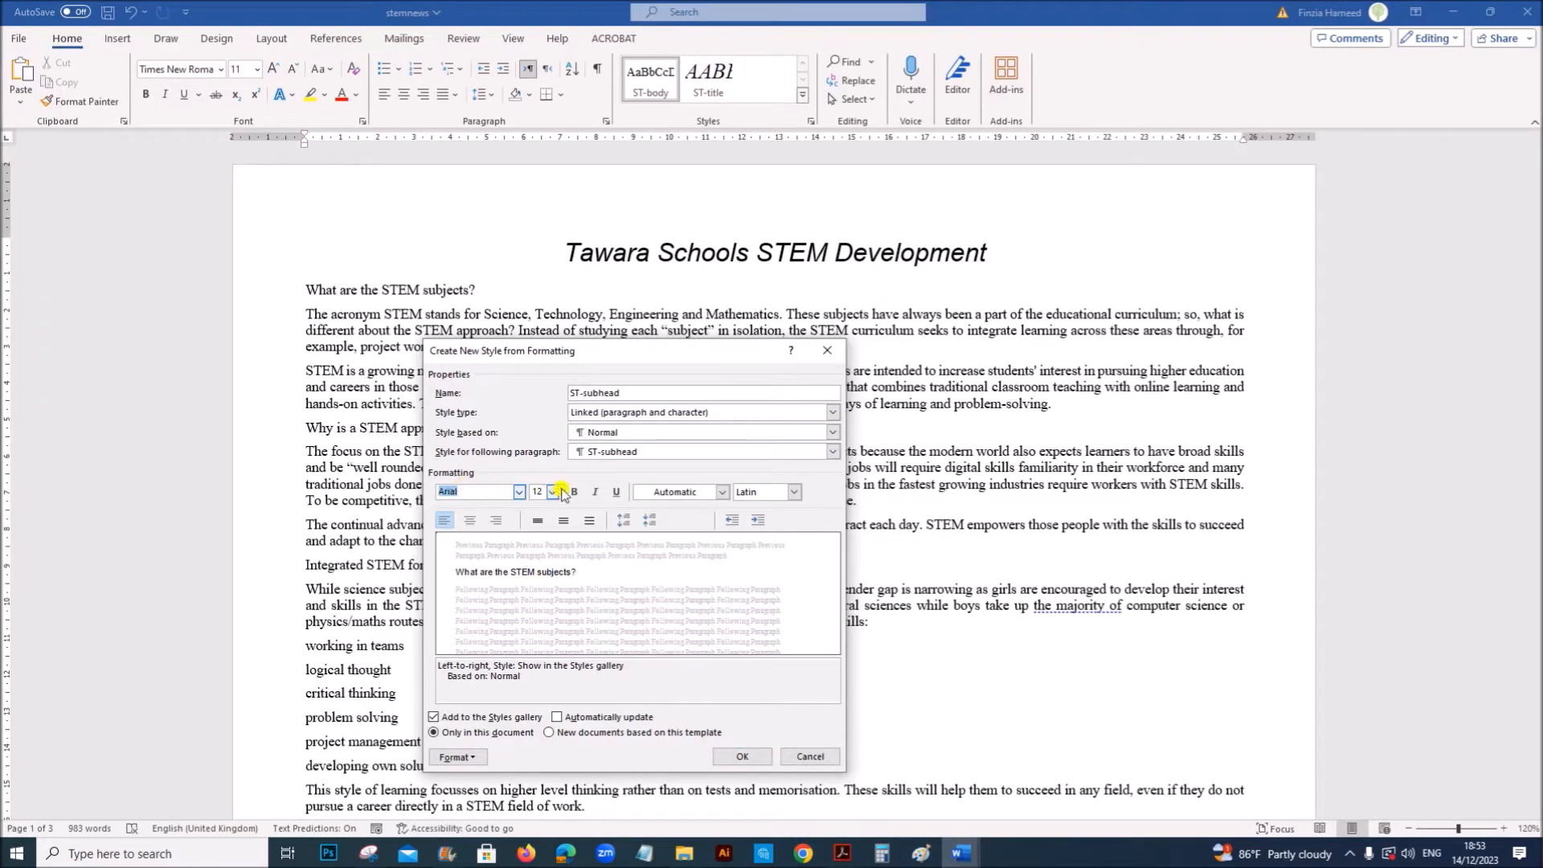
click(549, 491)
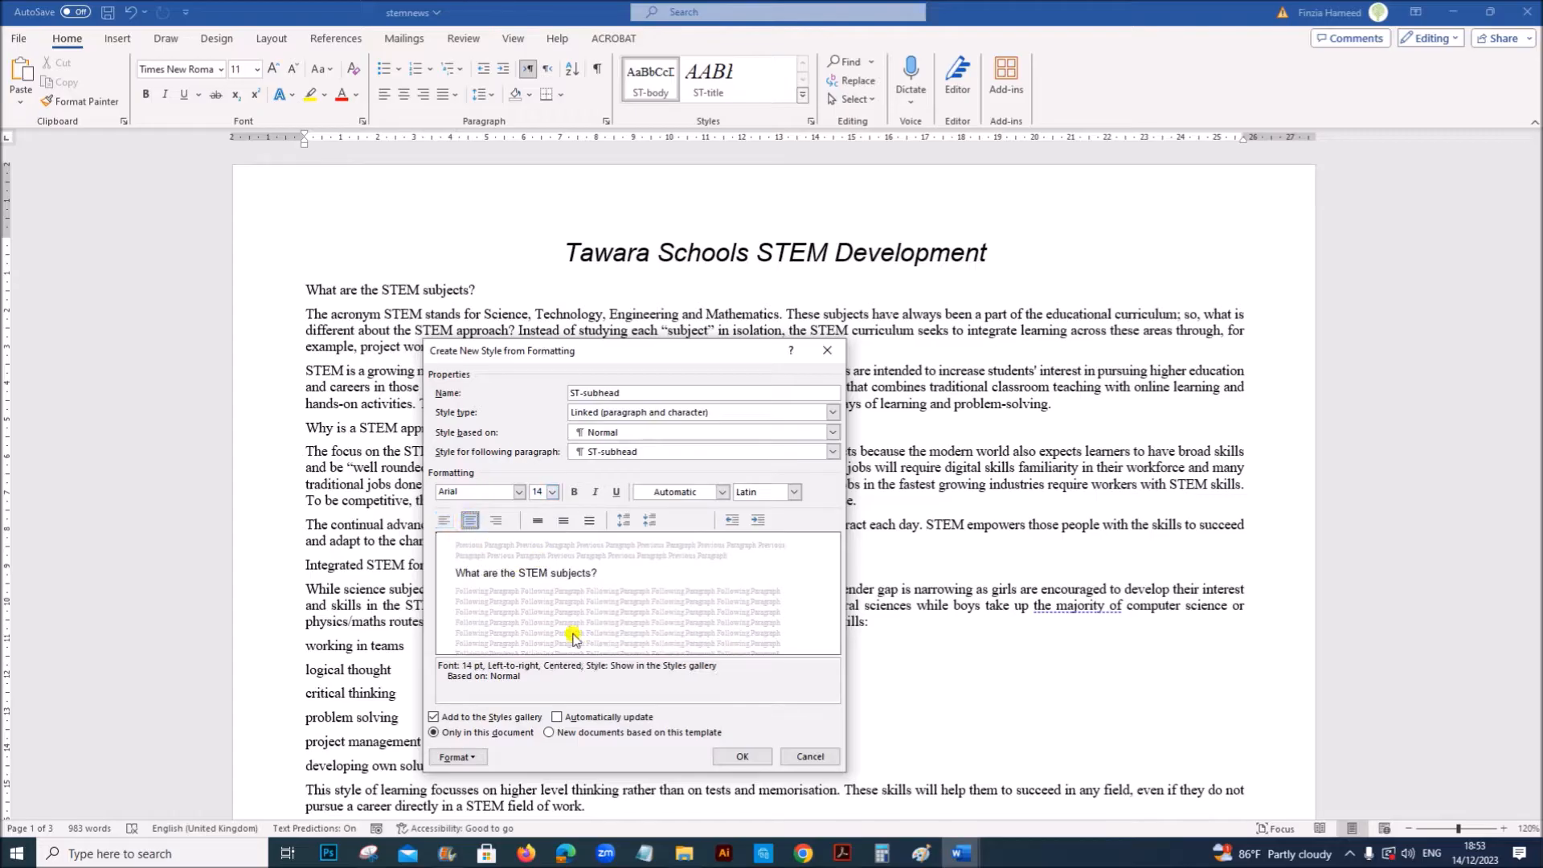
click(838, 854)
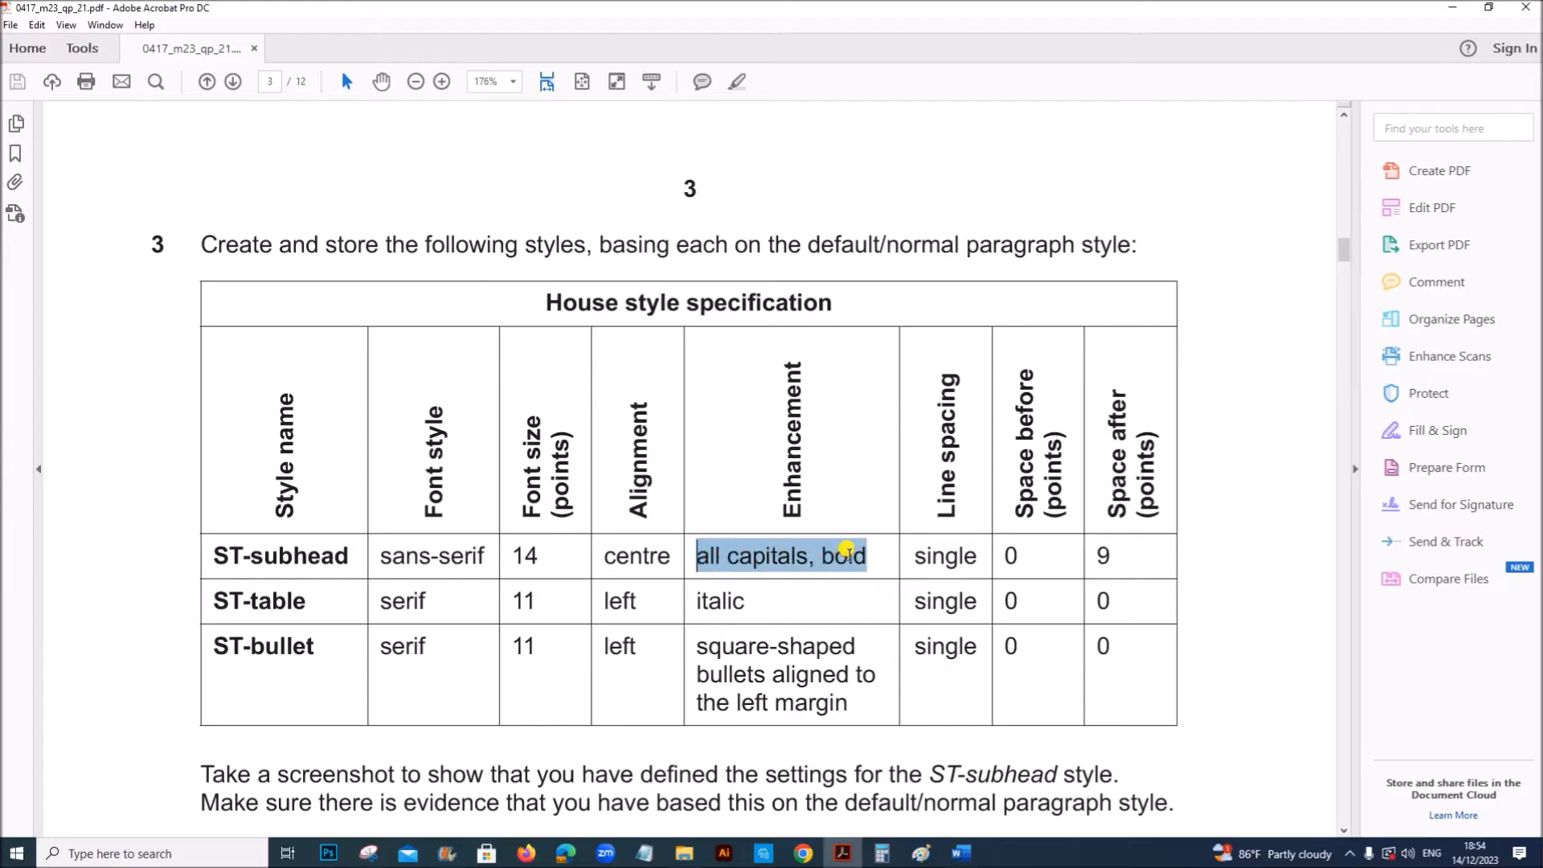
click(958, 854)
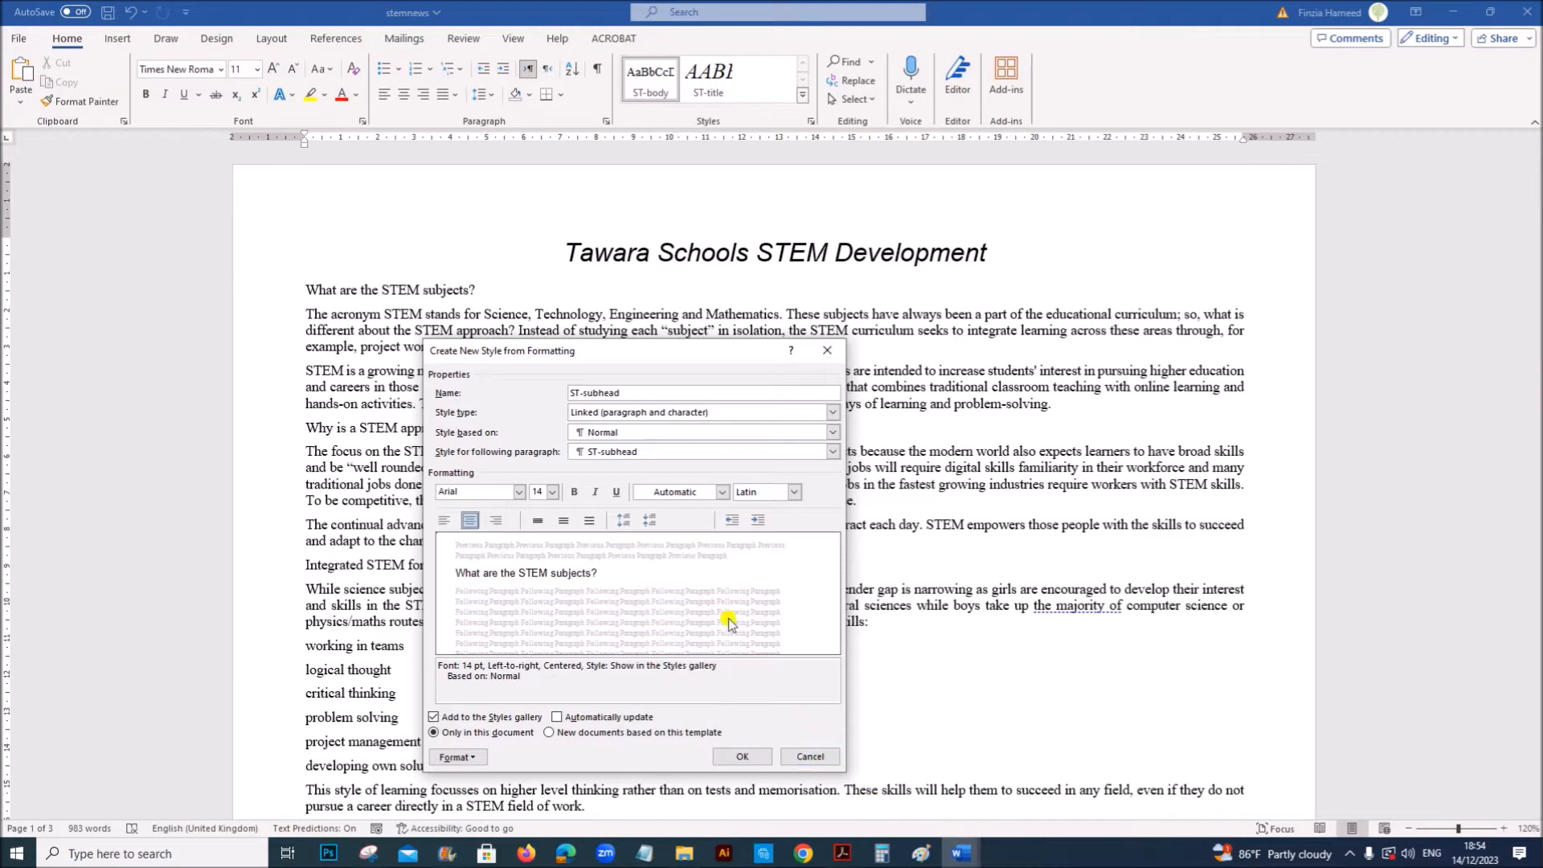
click(574, 491)
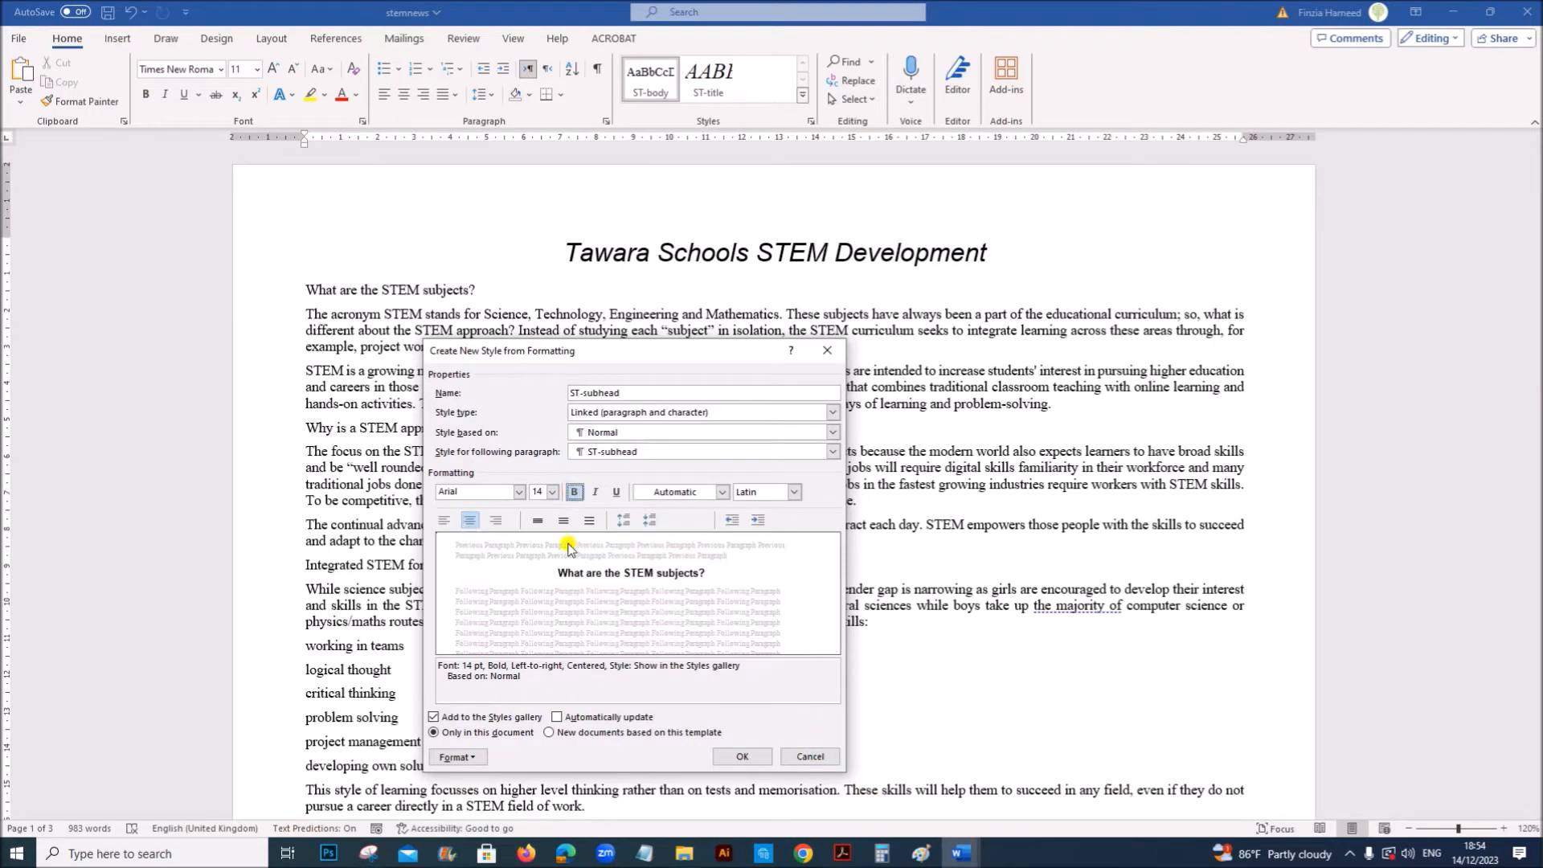
Turn on the All caps font effect for ST-subhead.
click(456, 756)
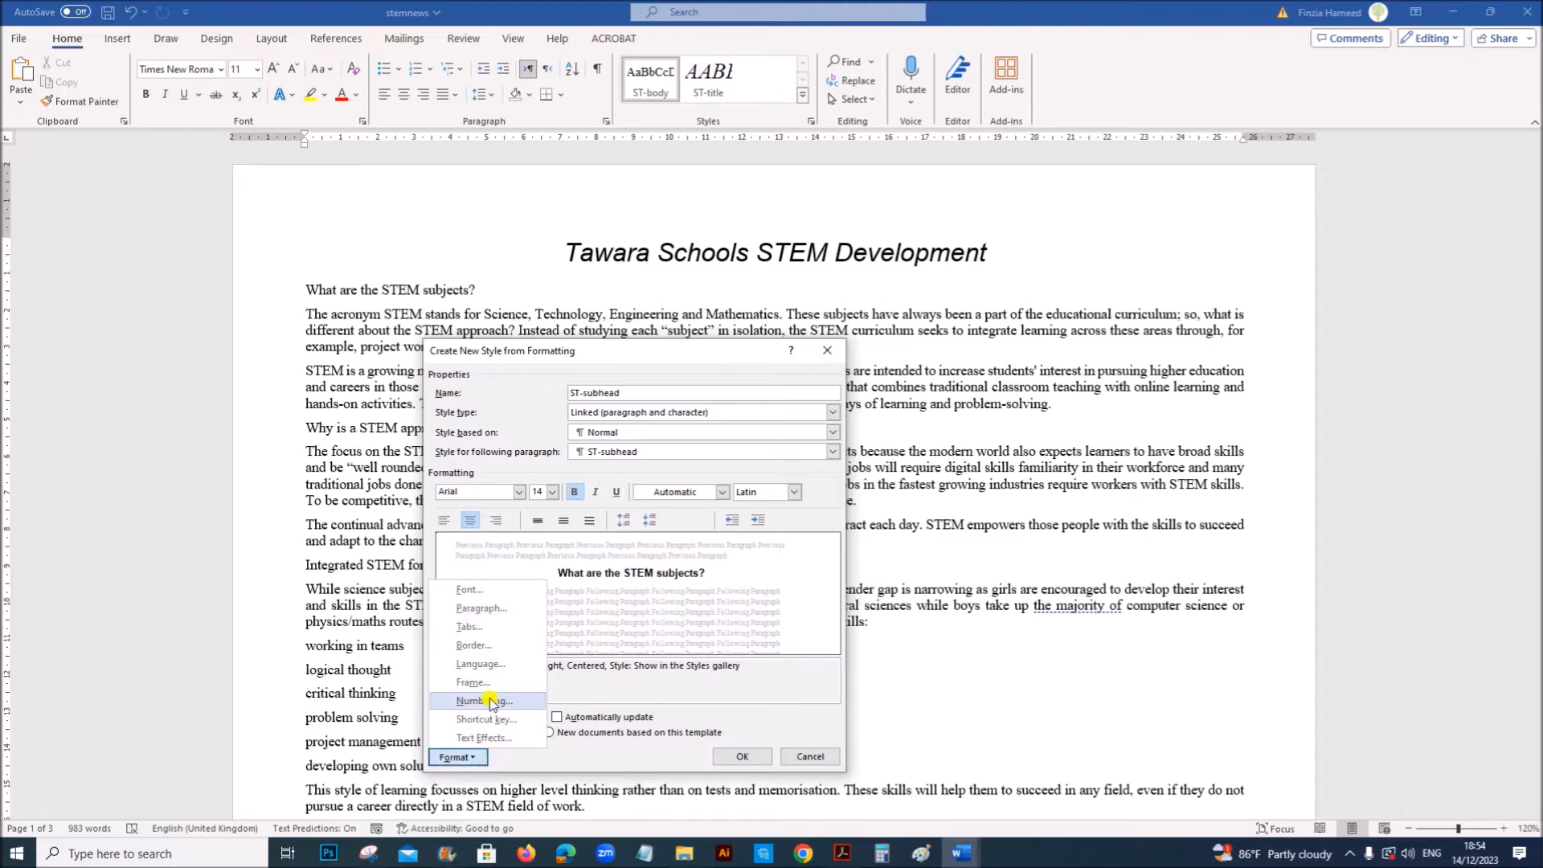
click(468, 590)
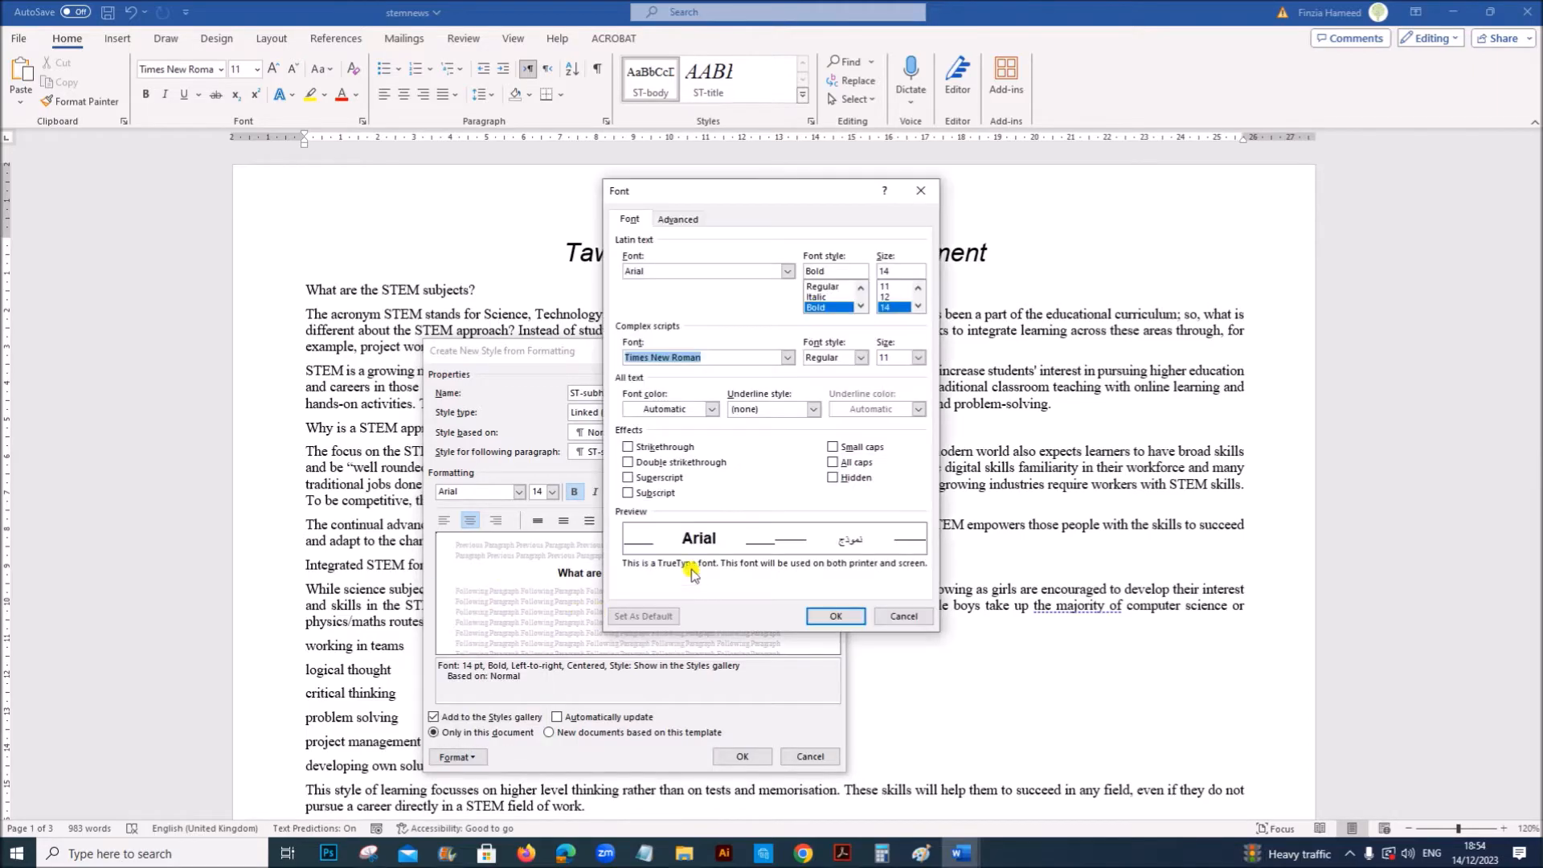
click(834, 462)
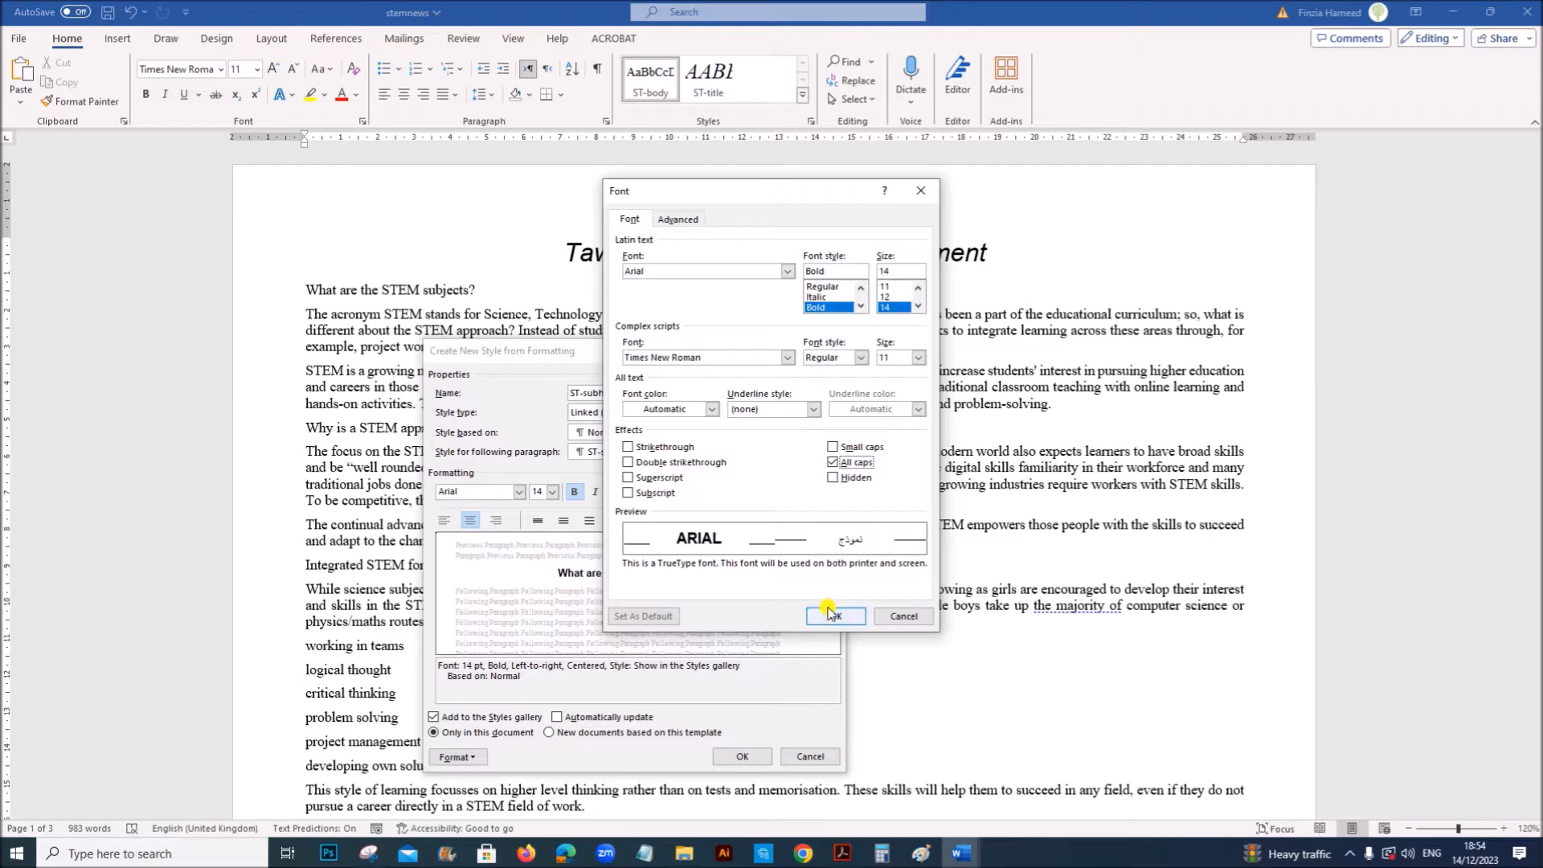
click(844, 854)
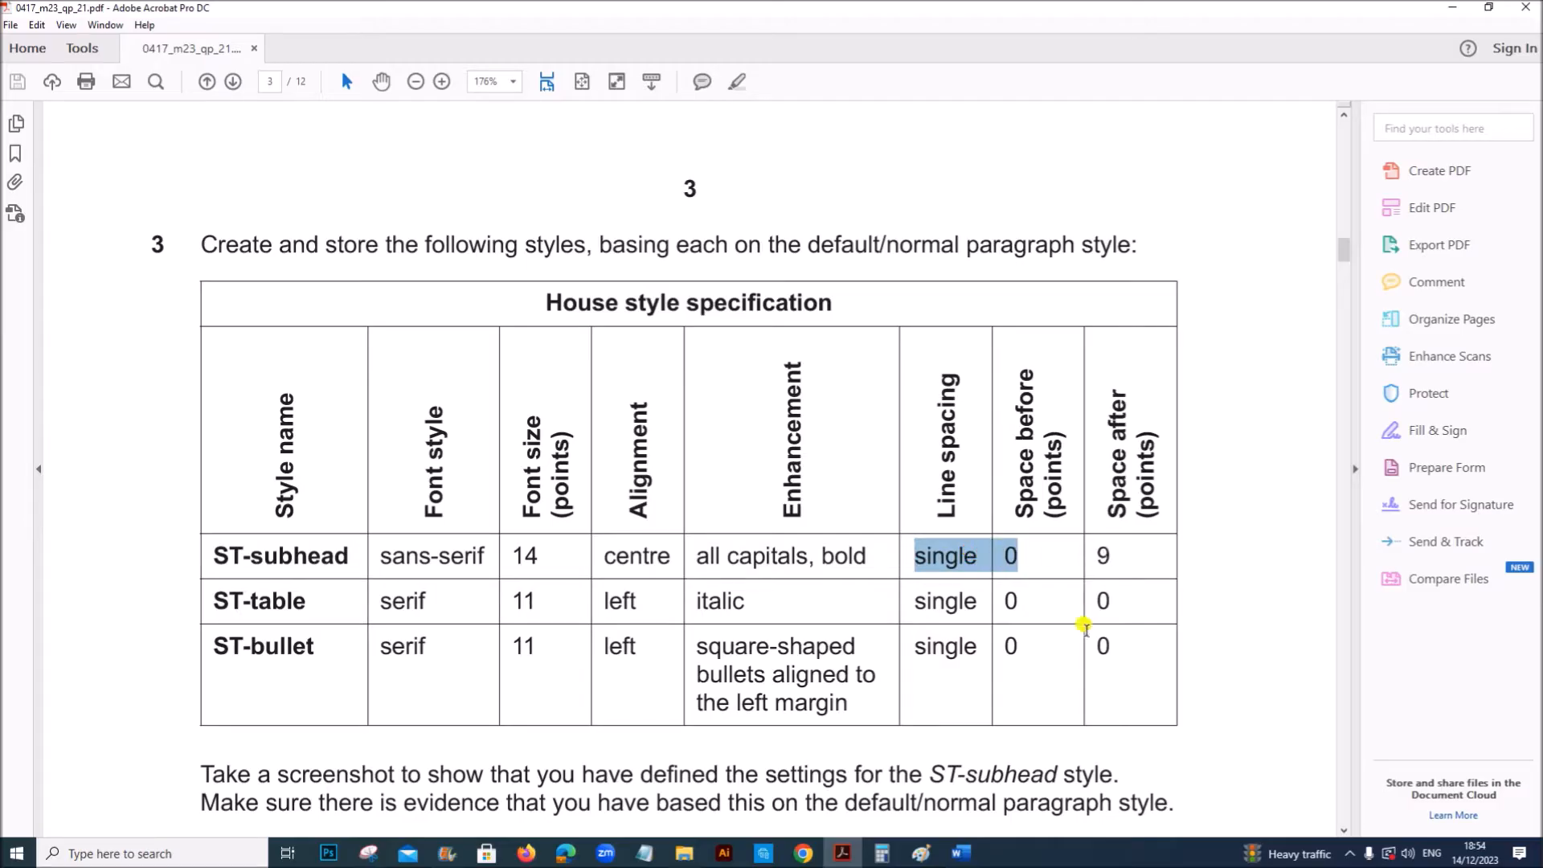
Give ST-subhead single spacing, 0 pt before and 9 pt after, save it, and reset the first heading.
click(957, 854)
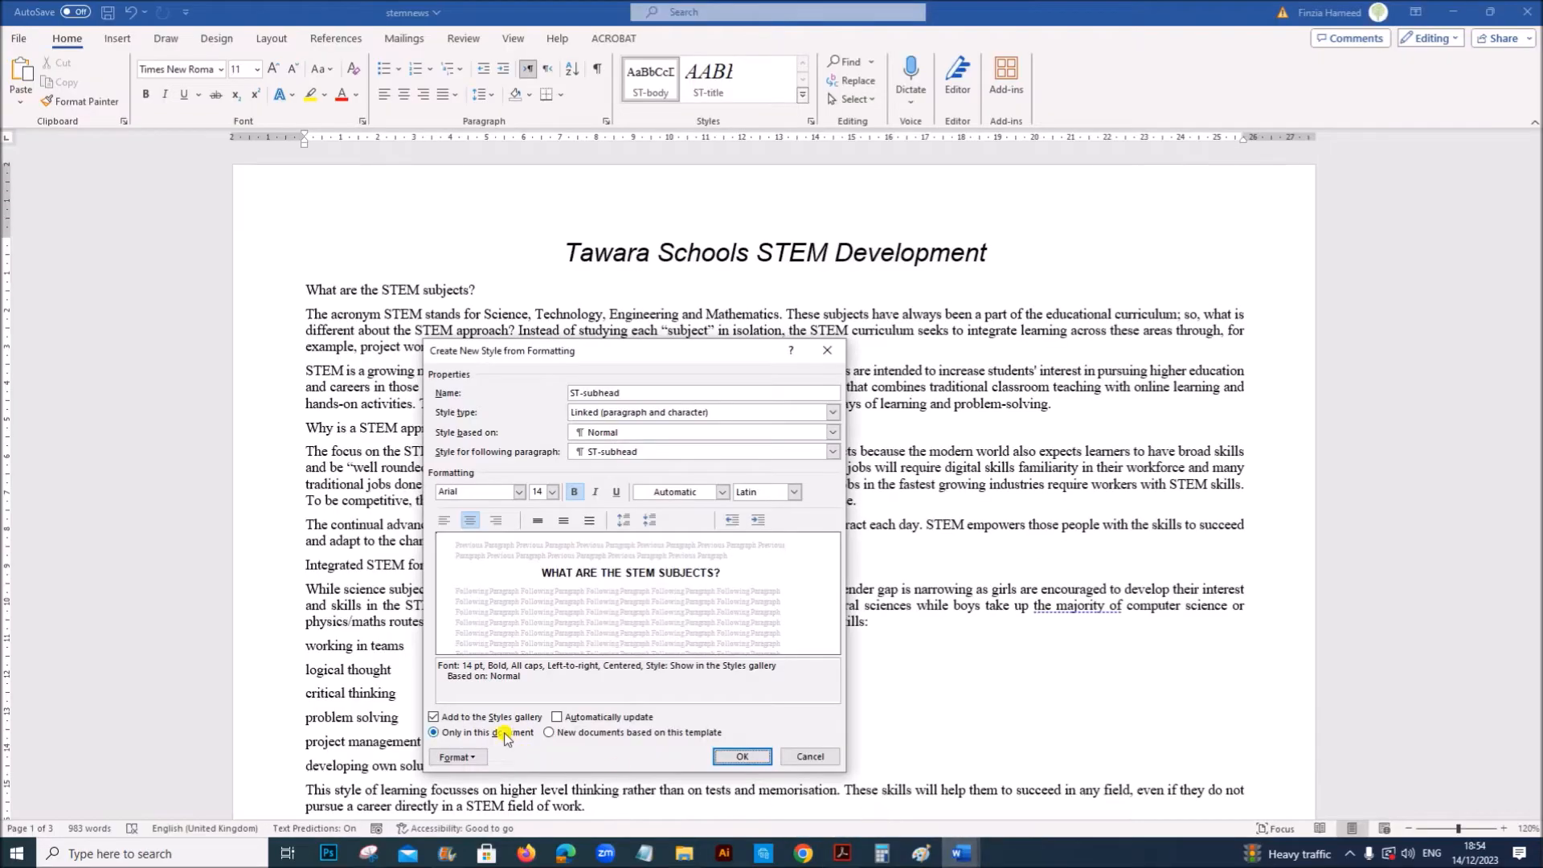
click(456, 756)
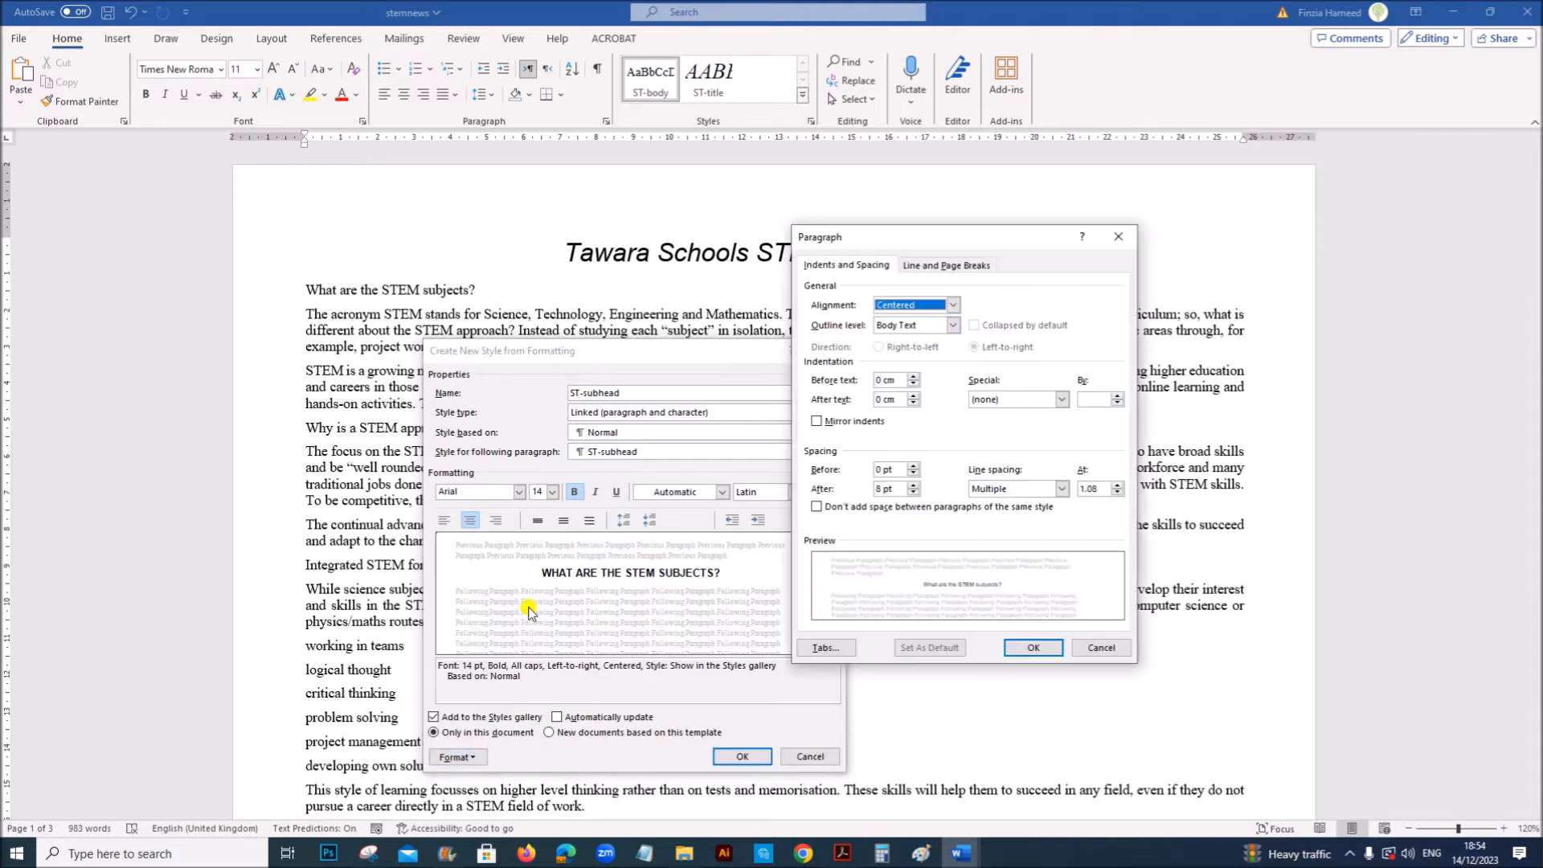
click(1061, 489)
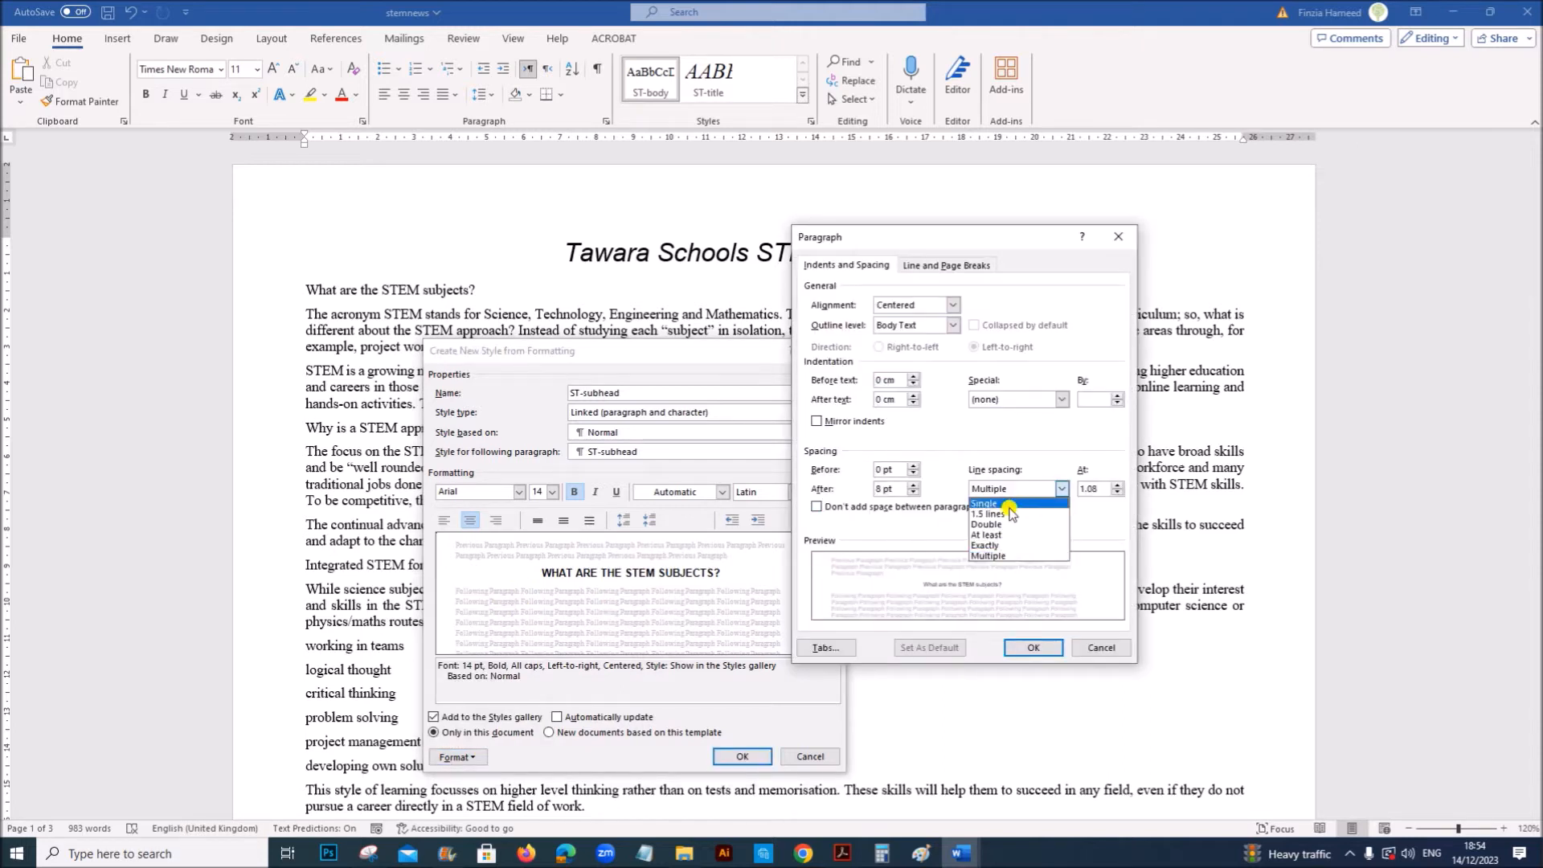
click(983, 503)
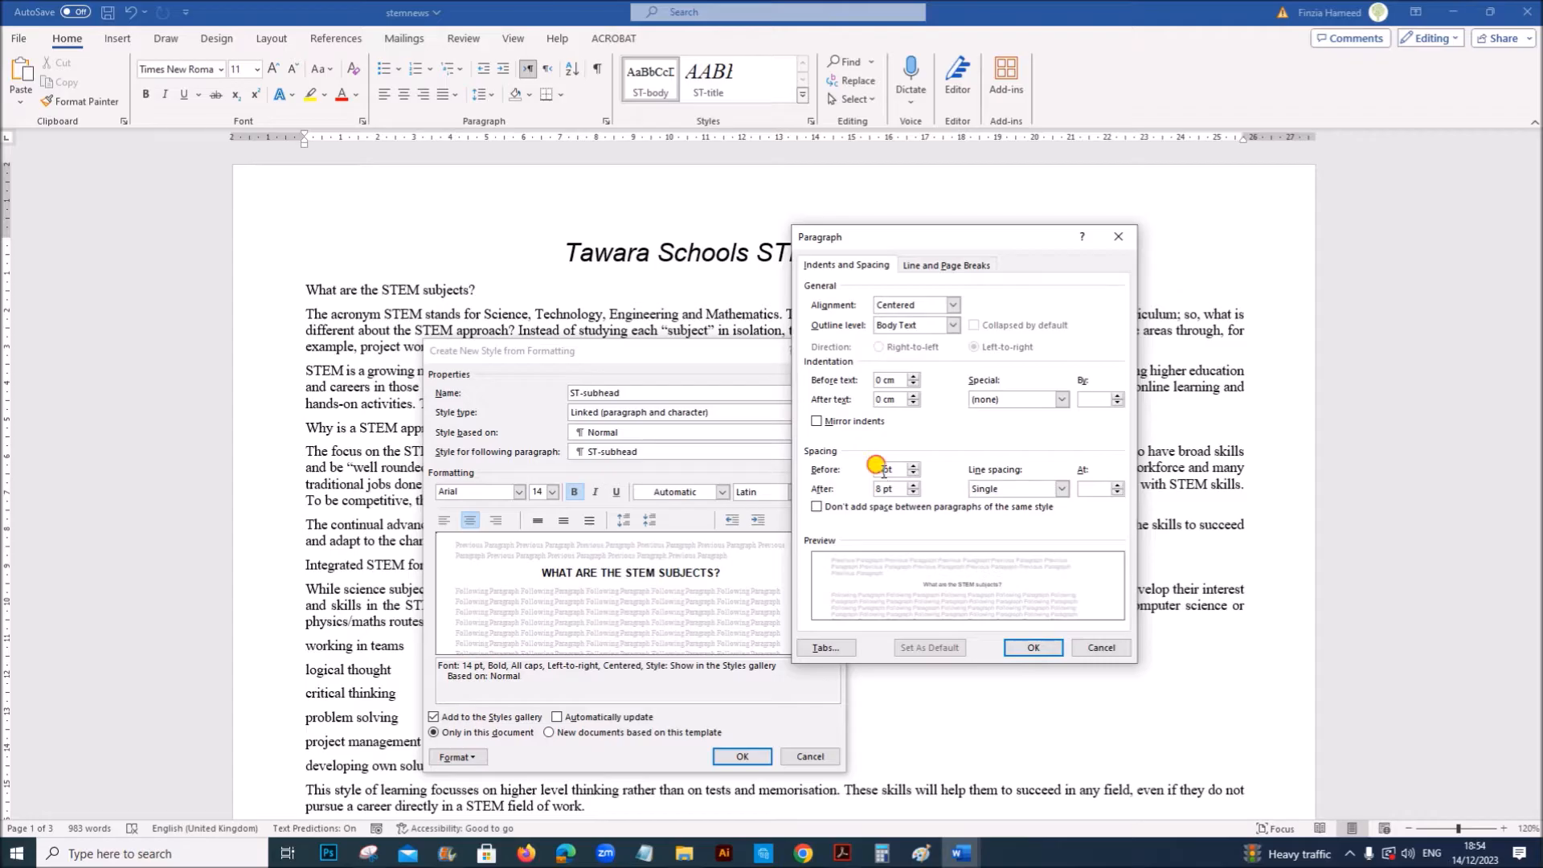
click(911, 470)
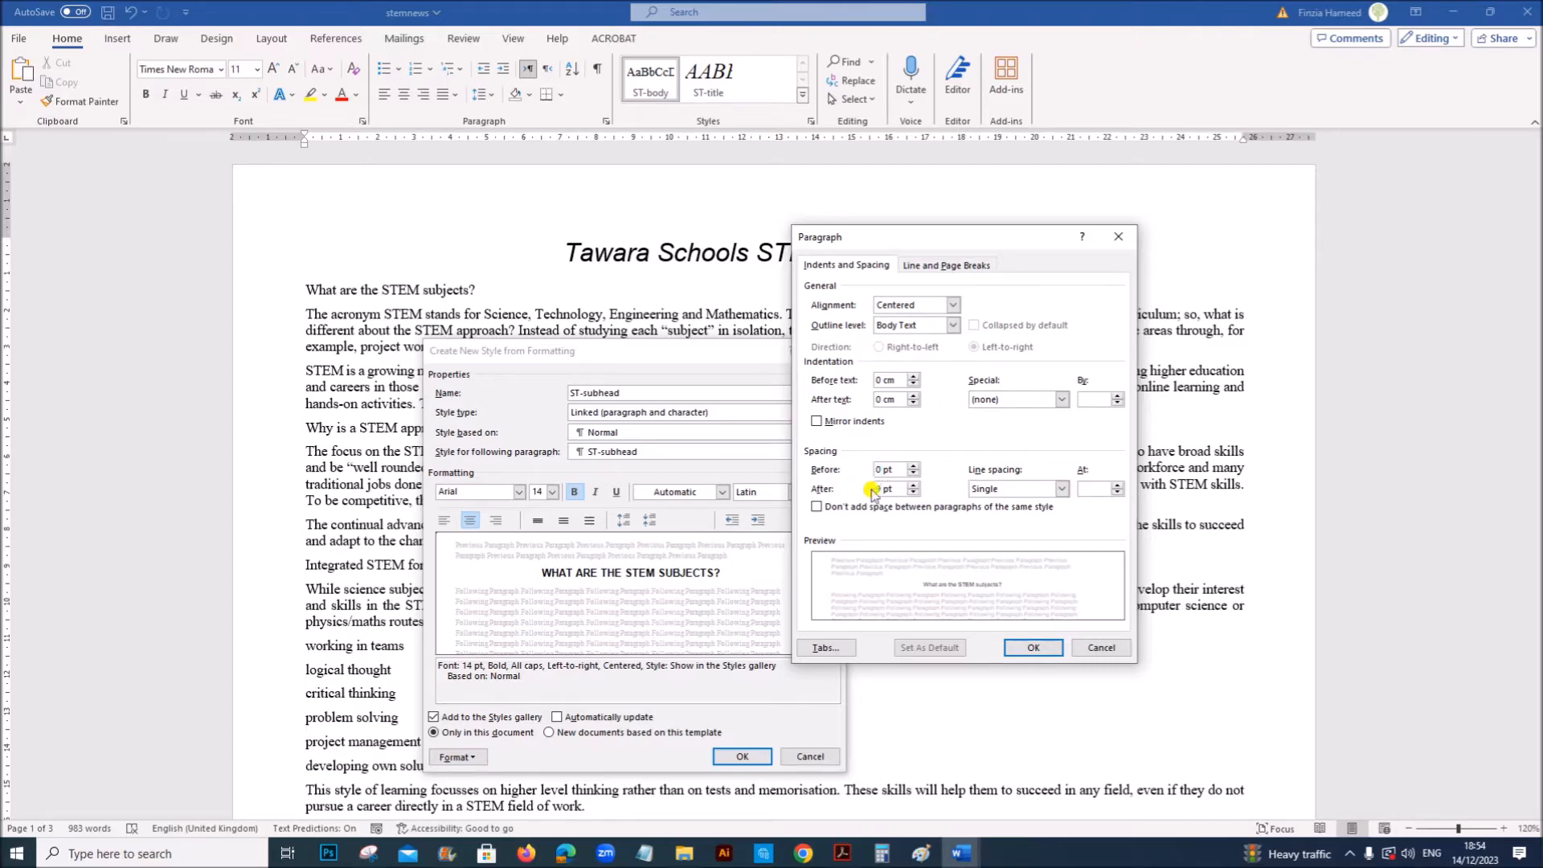
click(1032, 646)
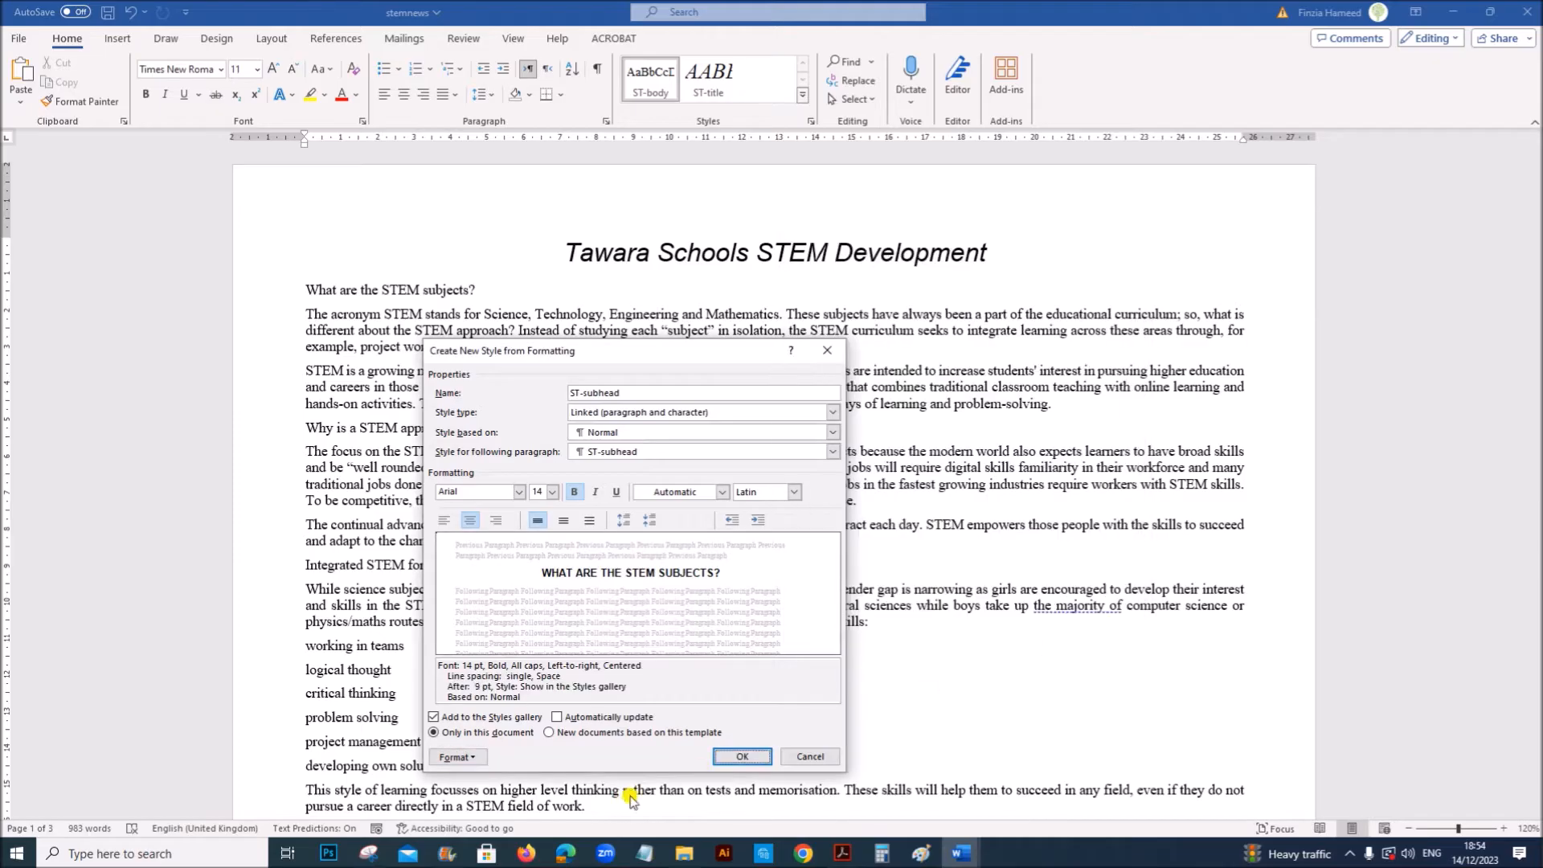
click(741, 756)
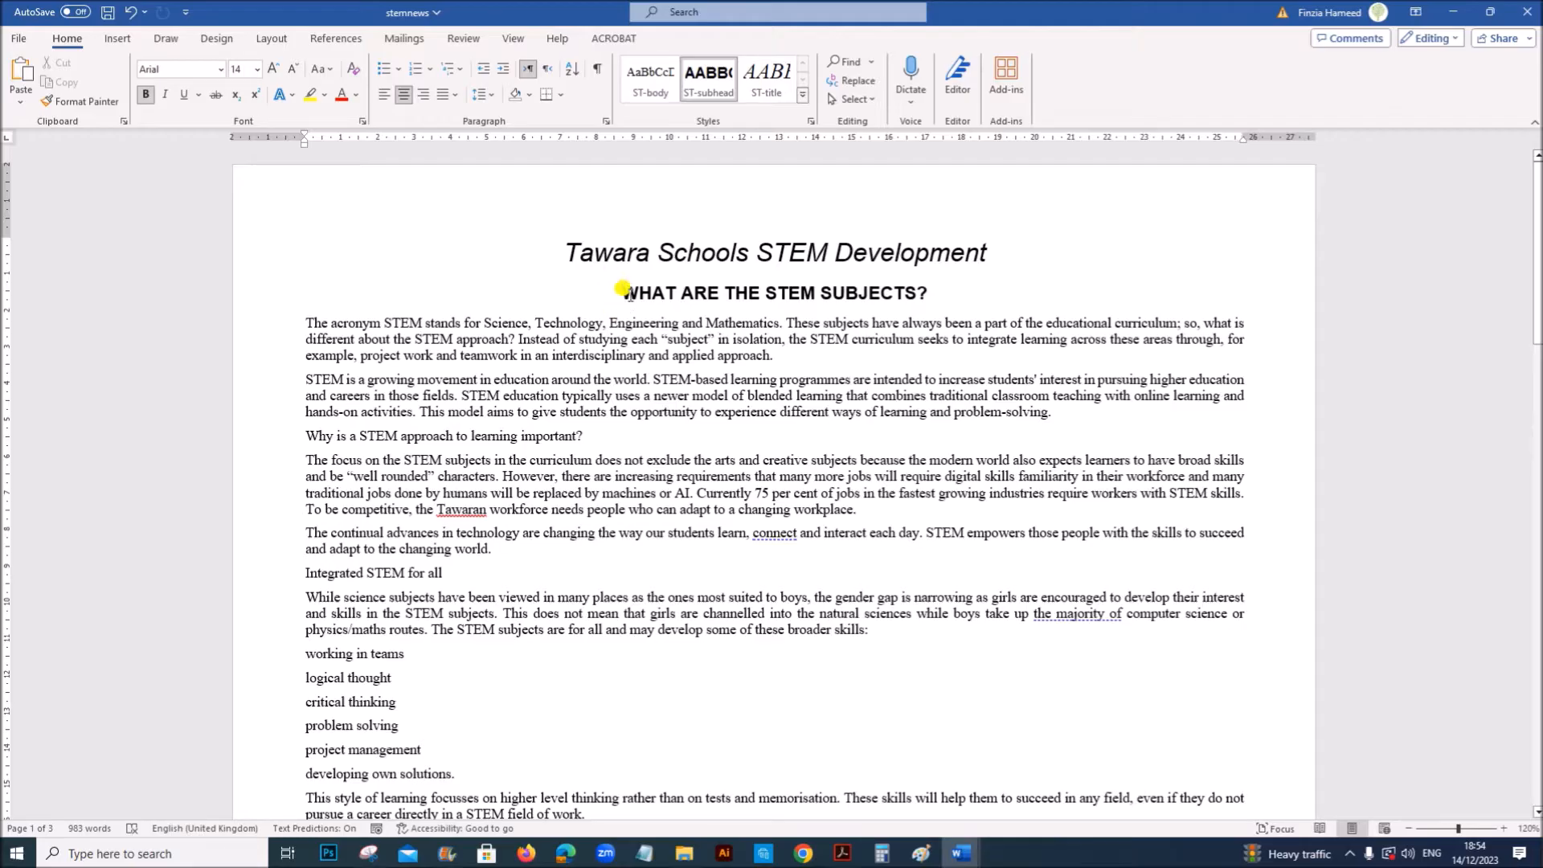
click(649, 79)
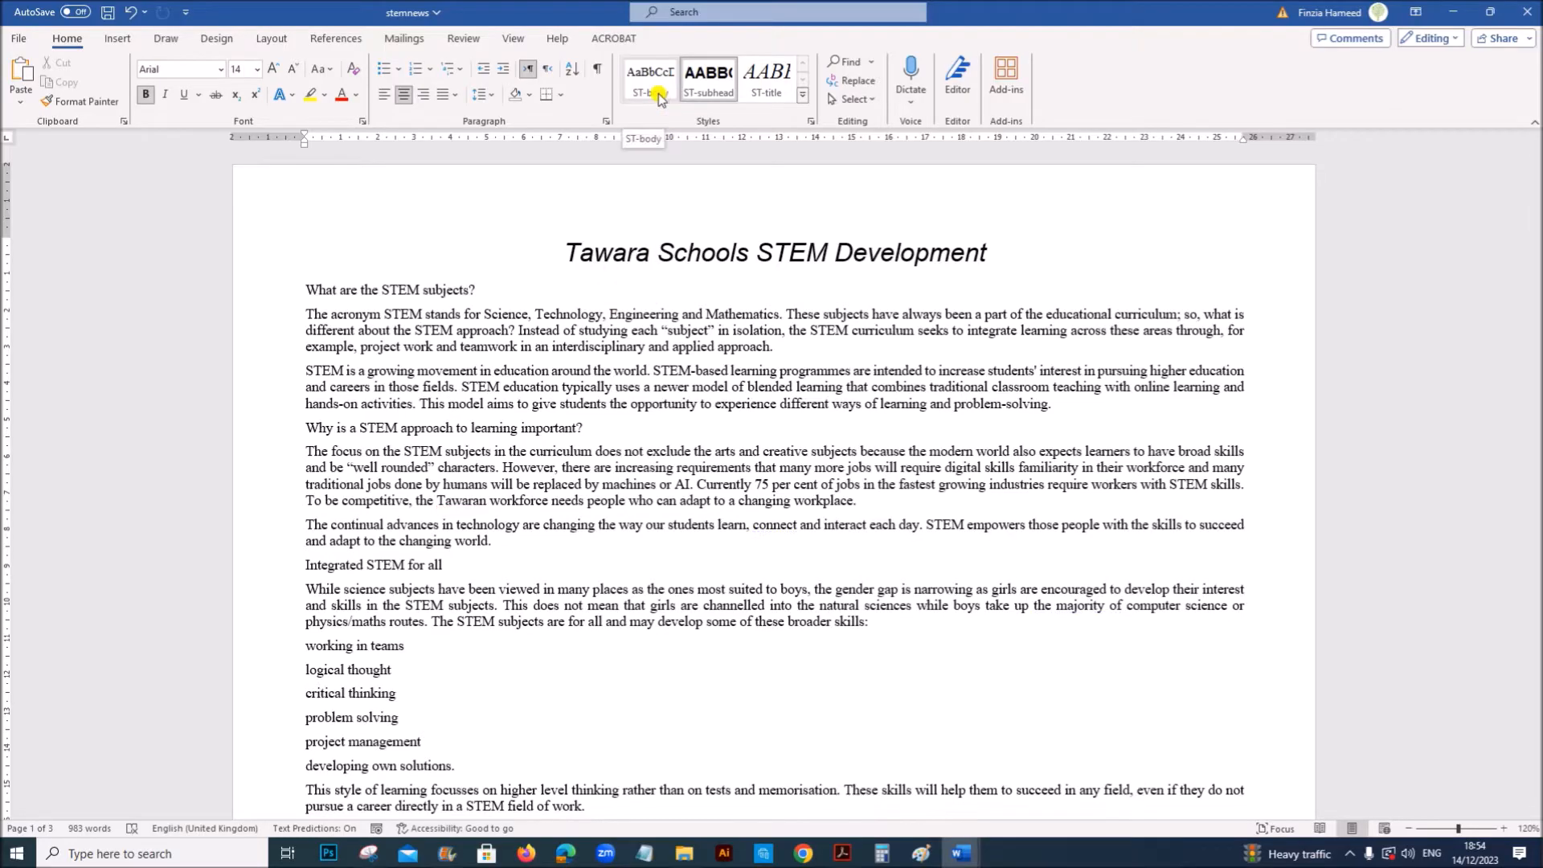
click(841, 854)
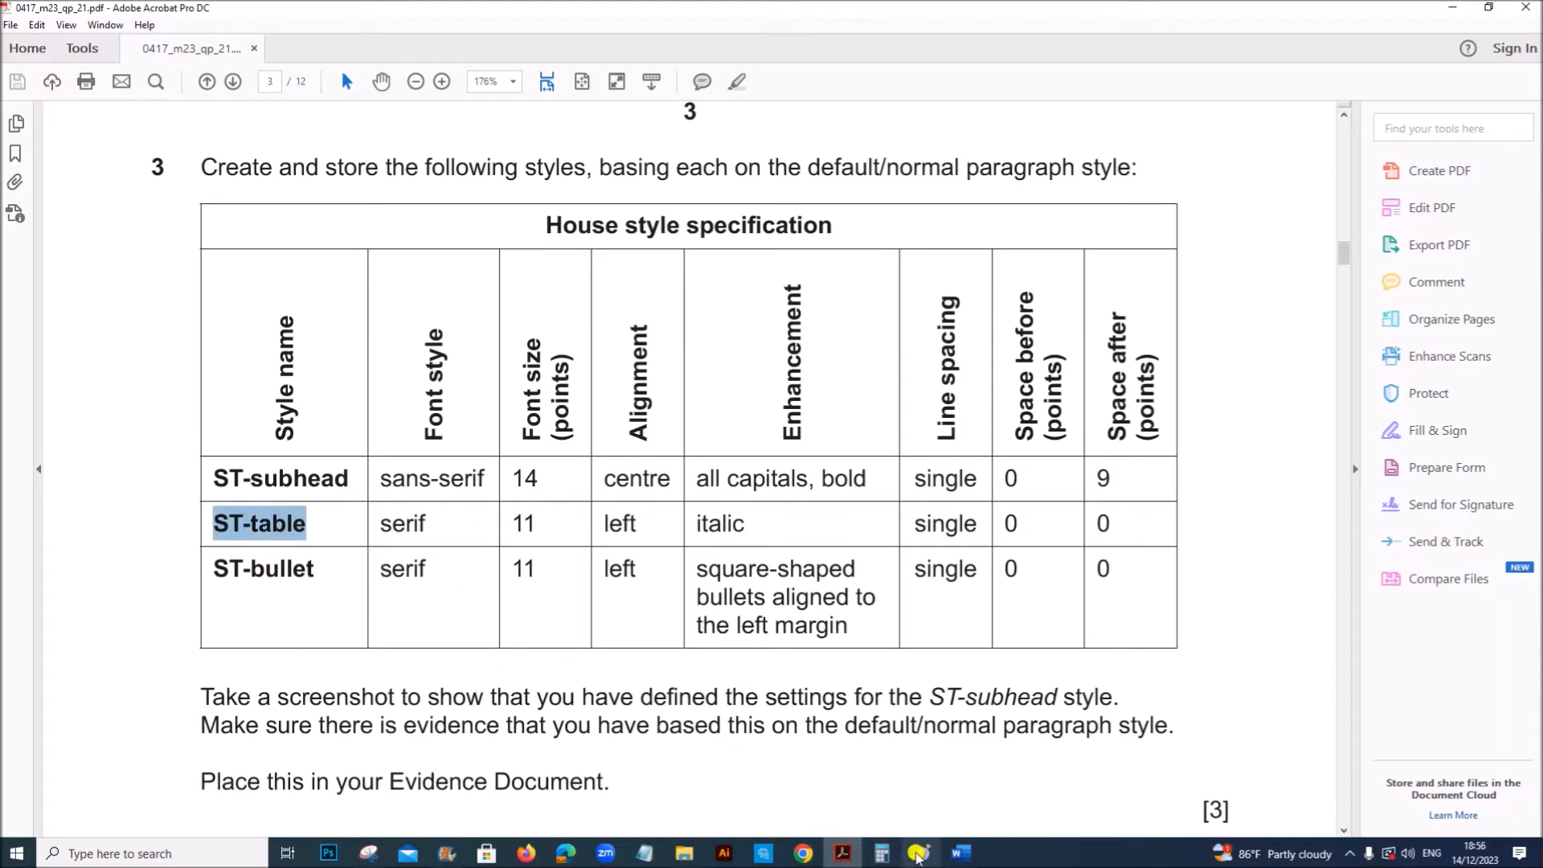
Start the ST-table style based on Normal with Times New Roman 11 pt, left-aligned.
click(957, 854)
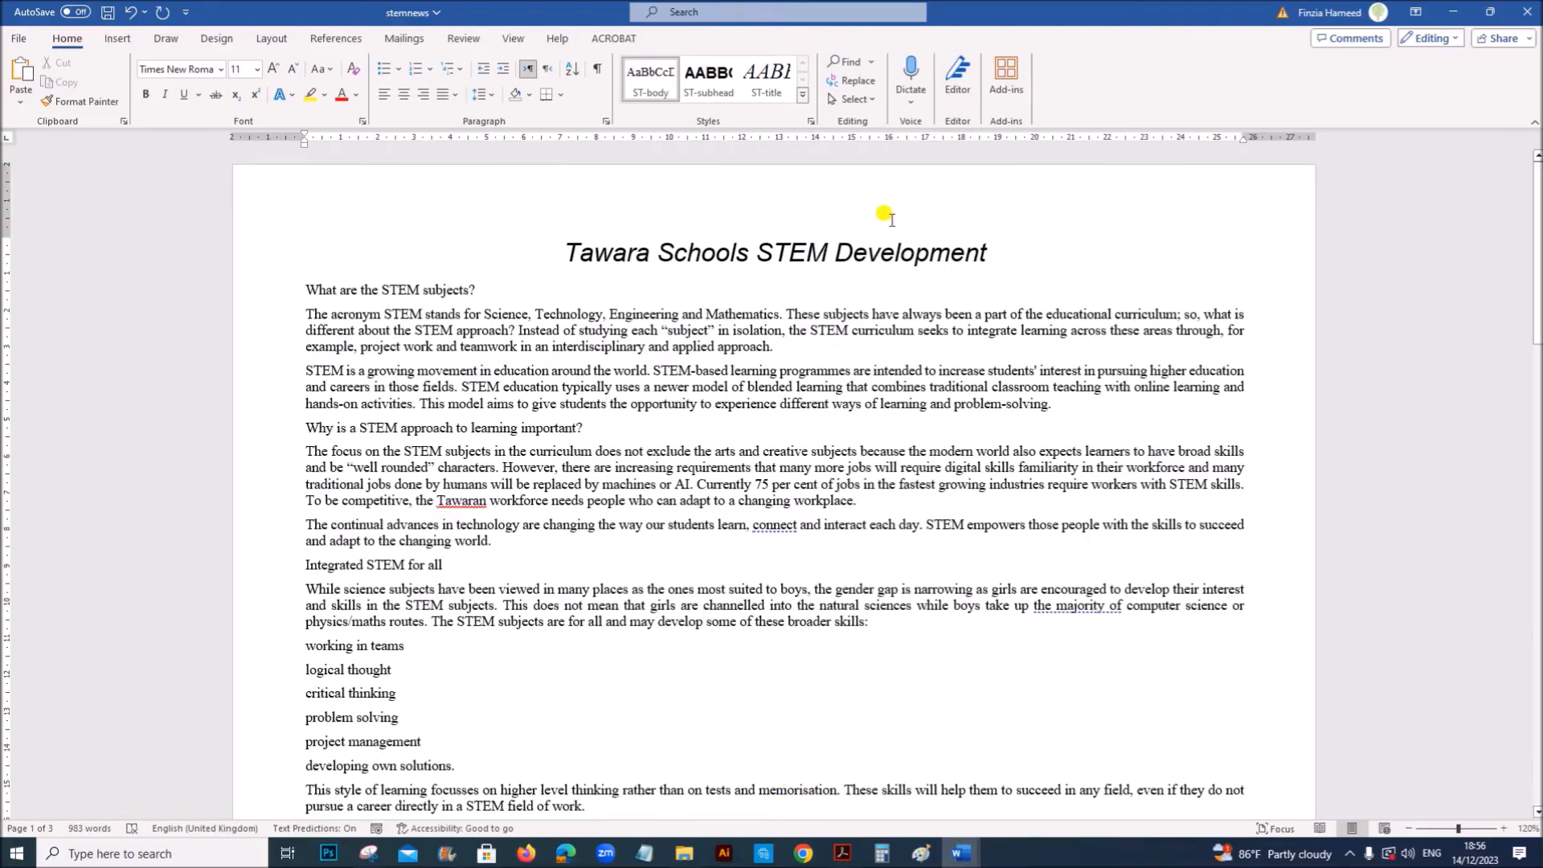
click(801, 93)
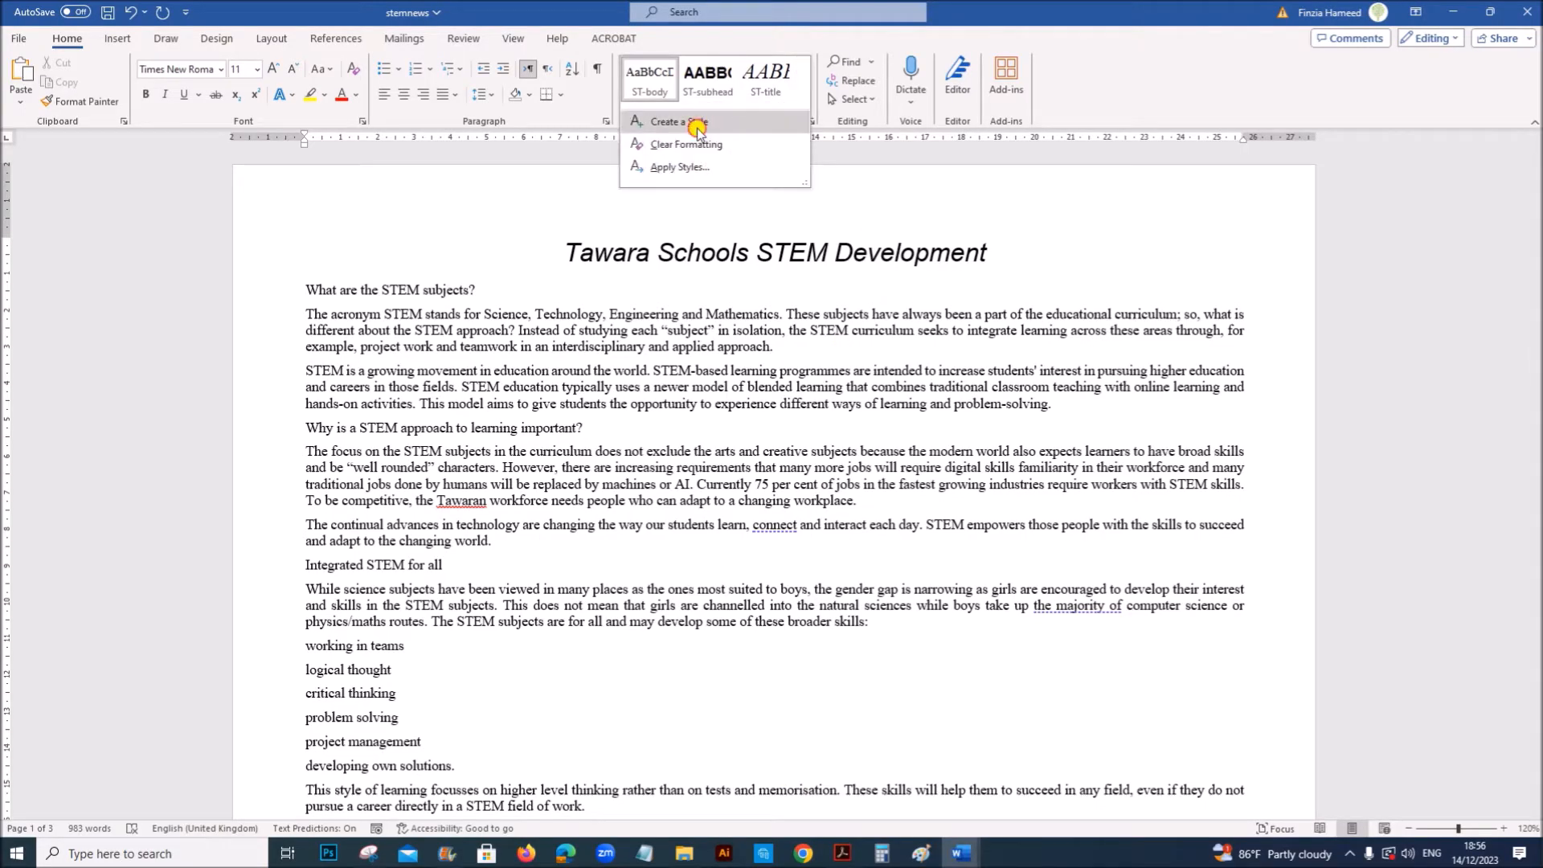
click(676, 122)
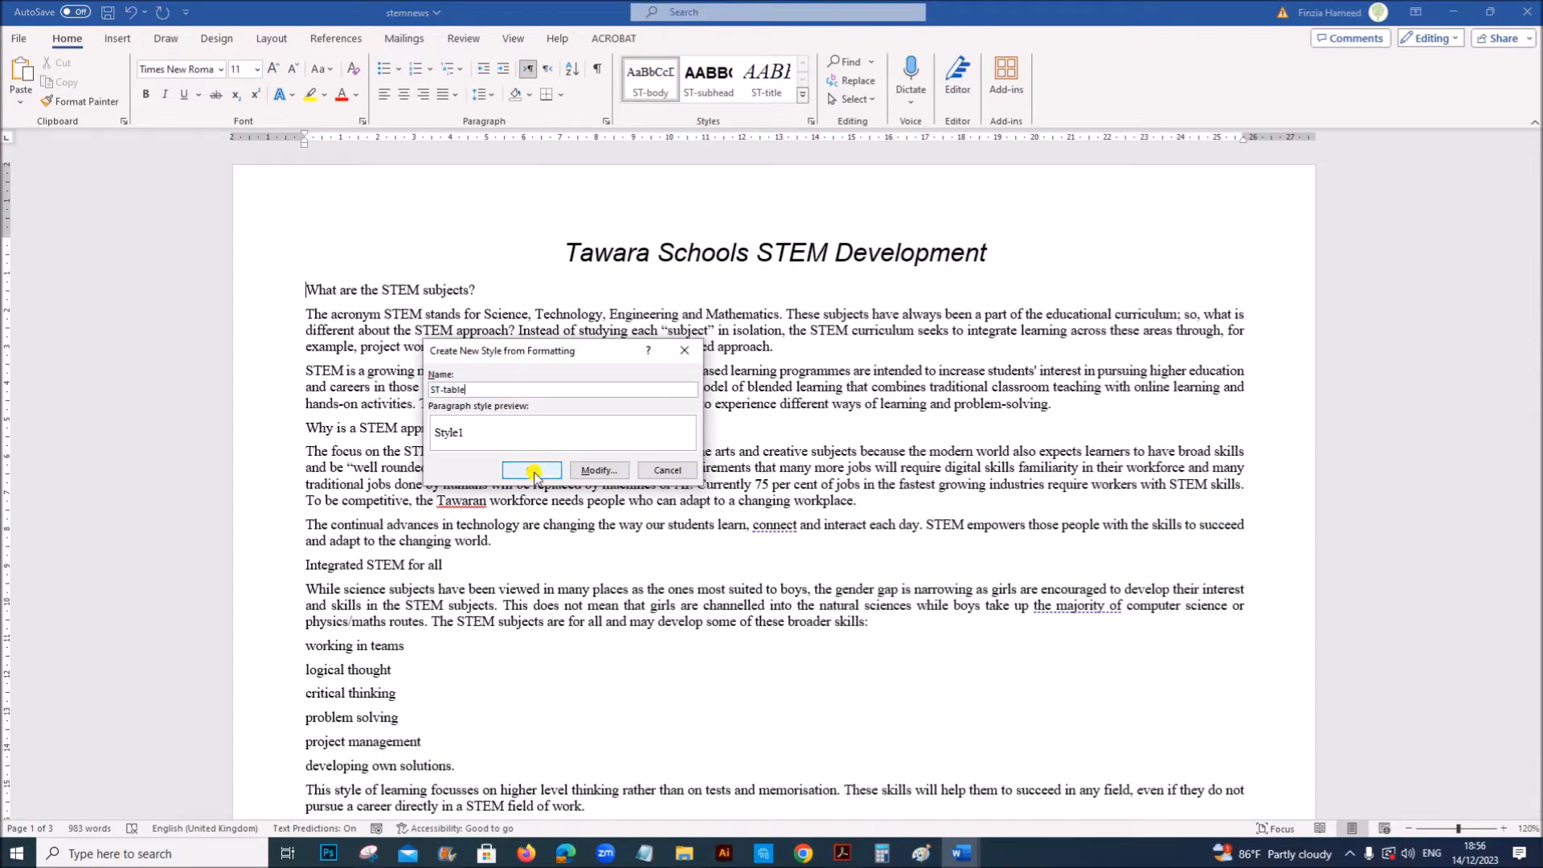
click(597, 469)
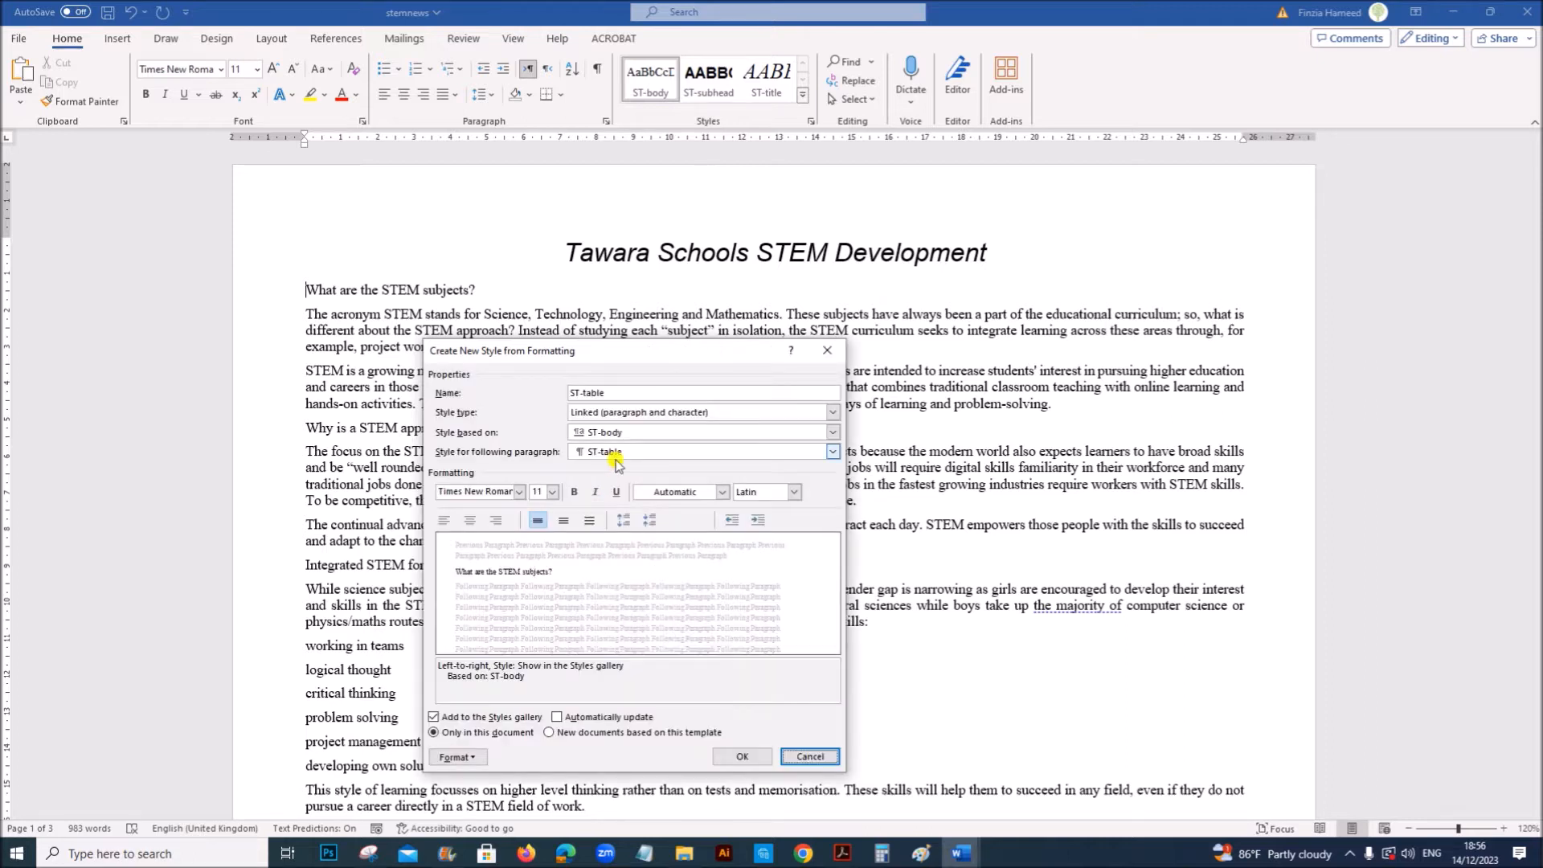
click(832, 432)
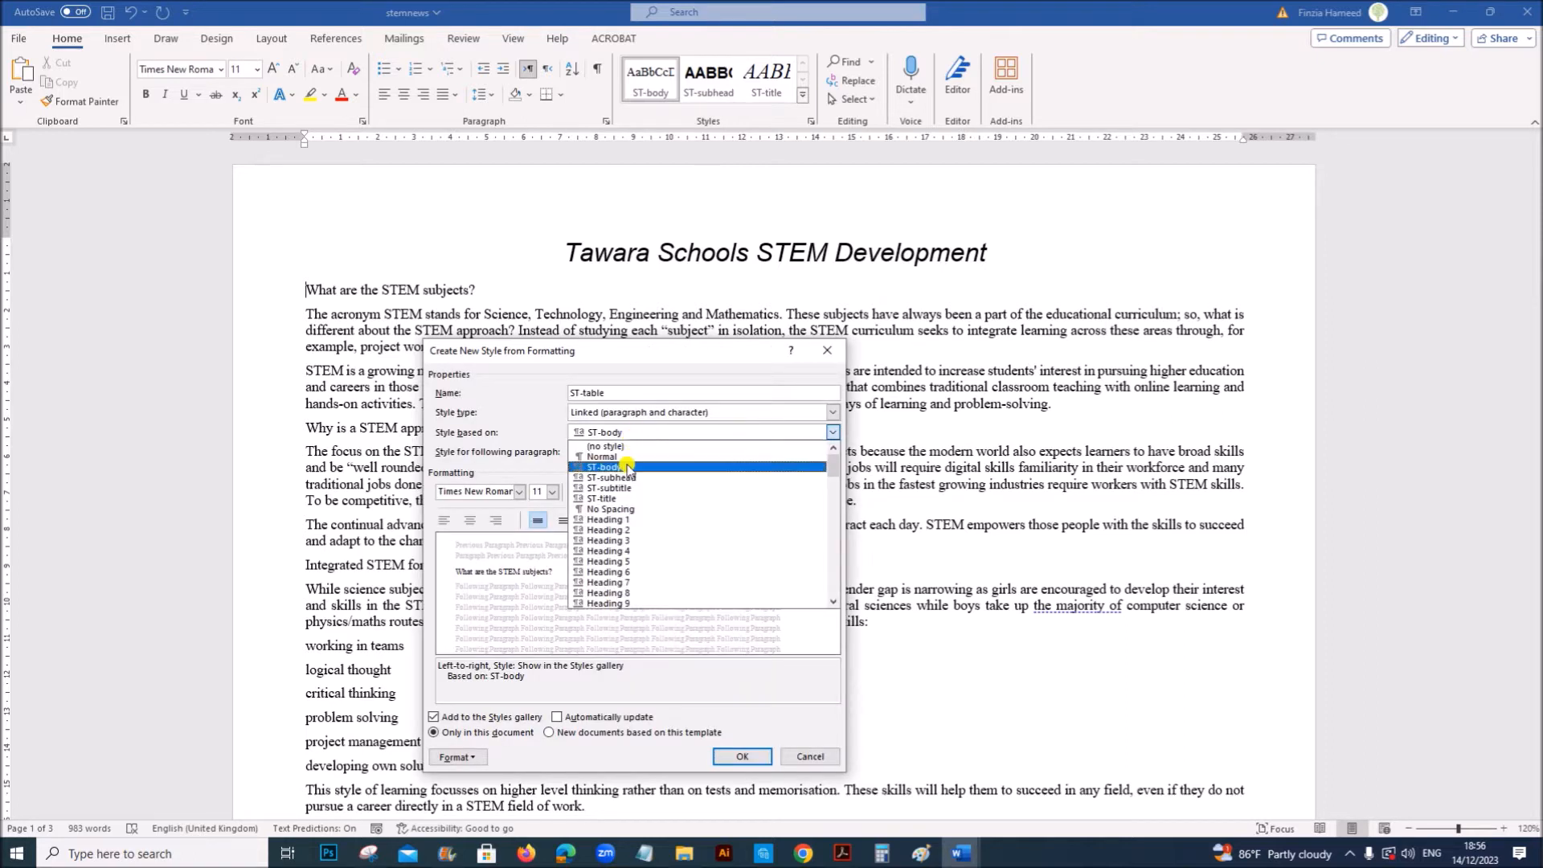
click(601, 456)
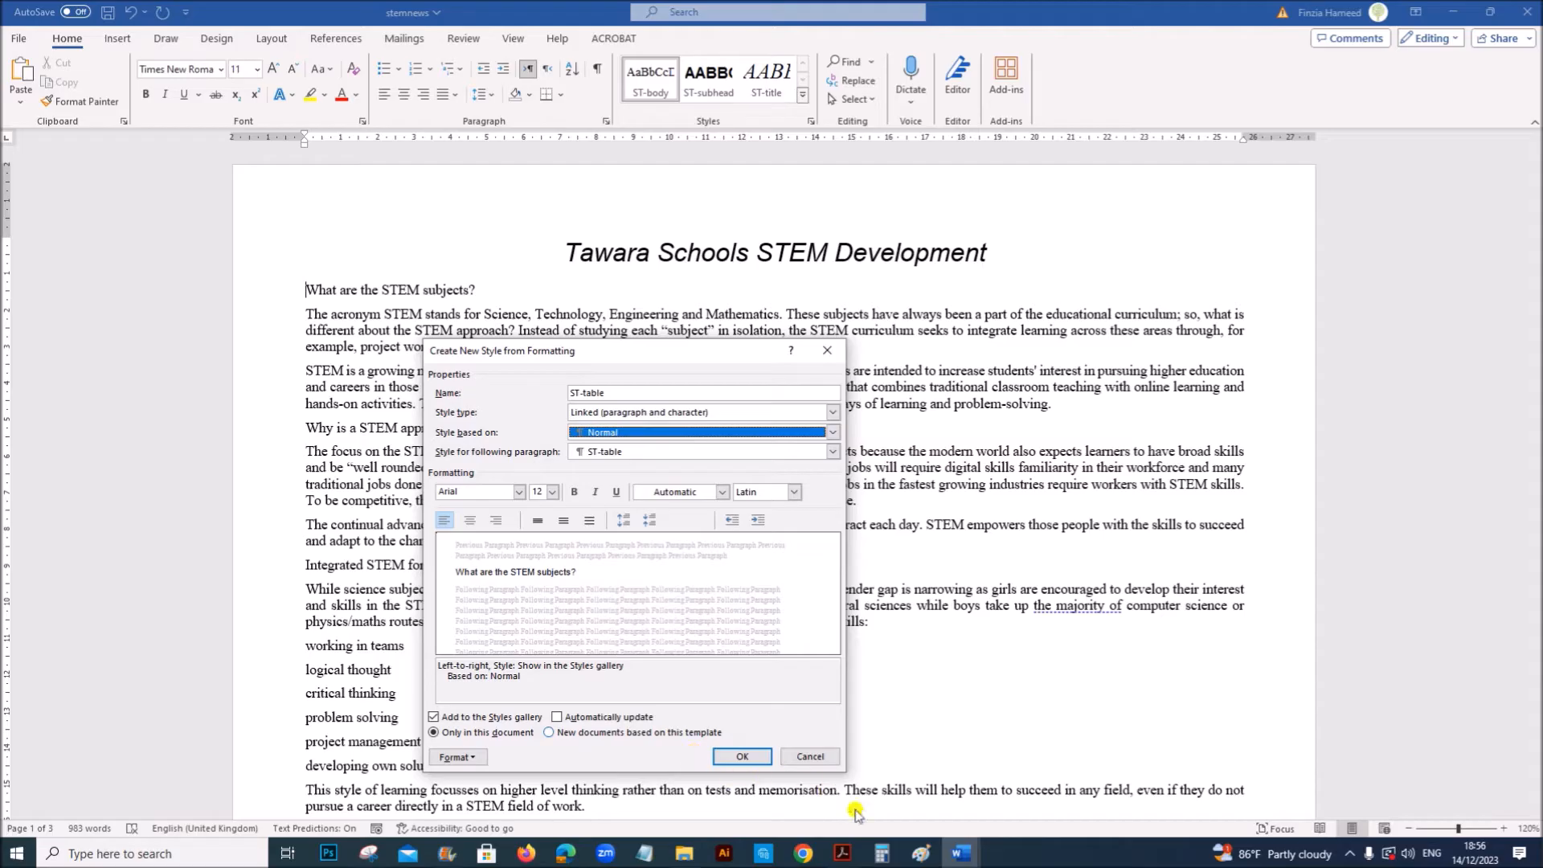
click(839, 854)
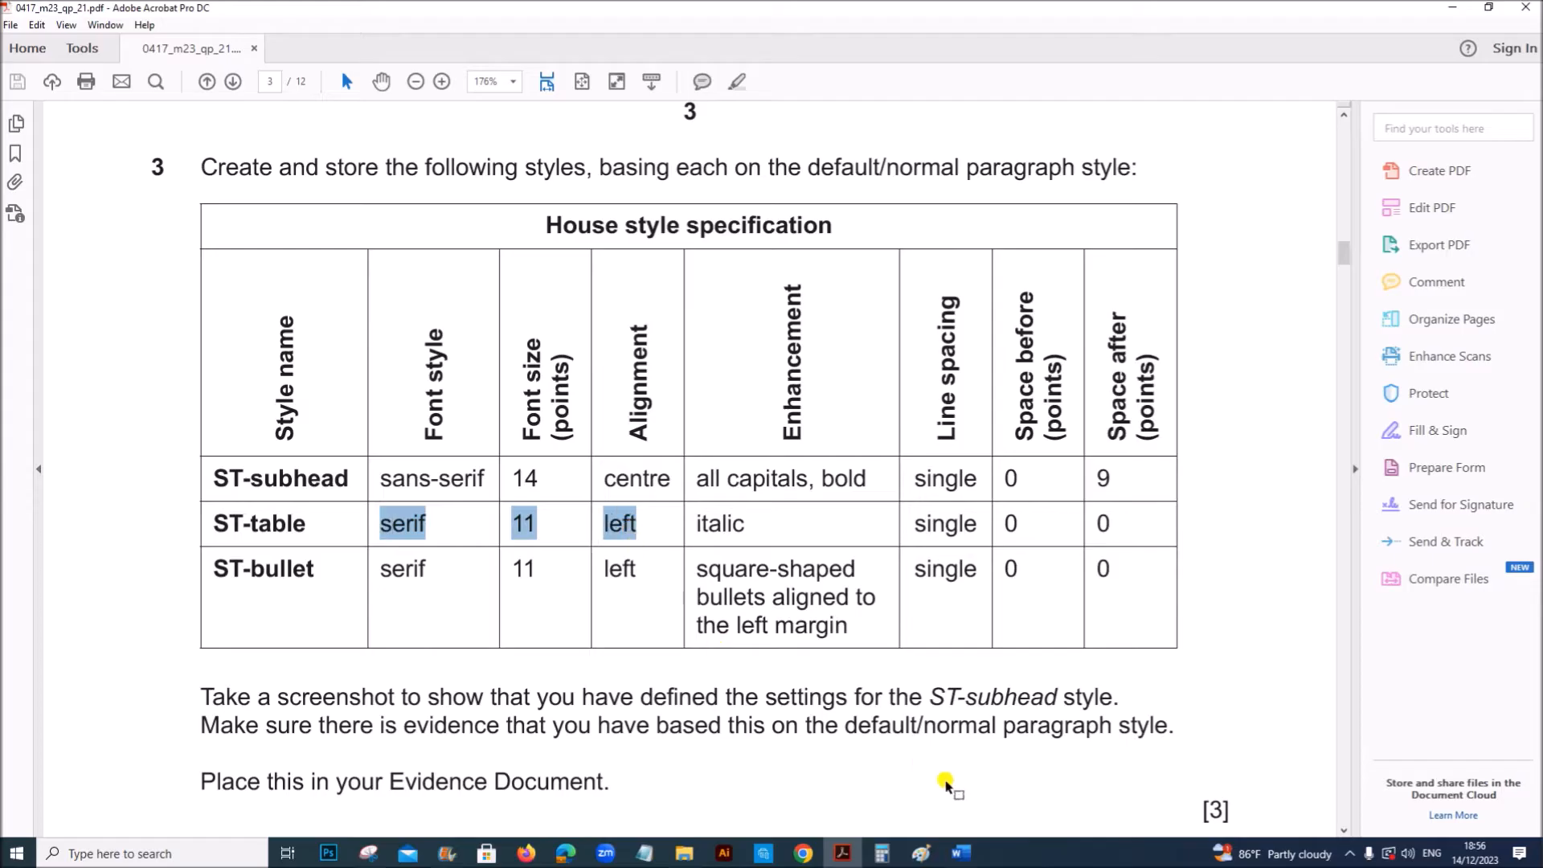
click(960, 854)
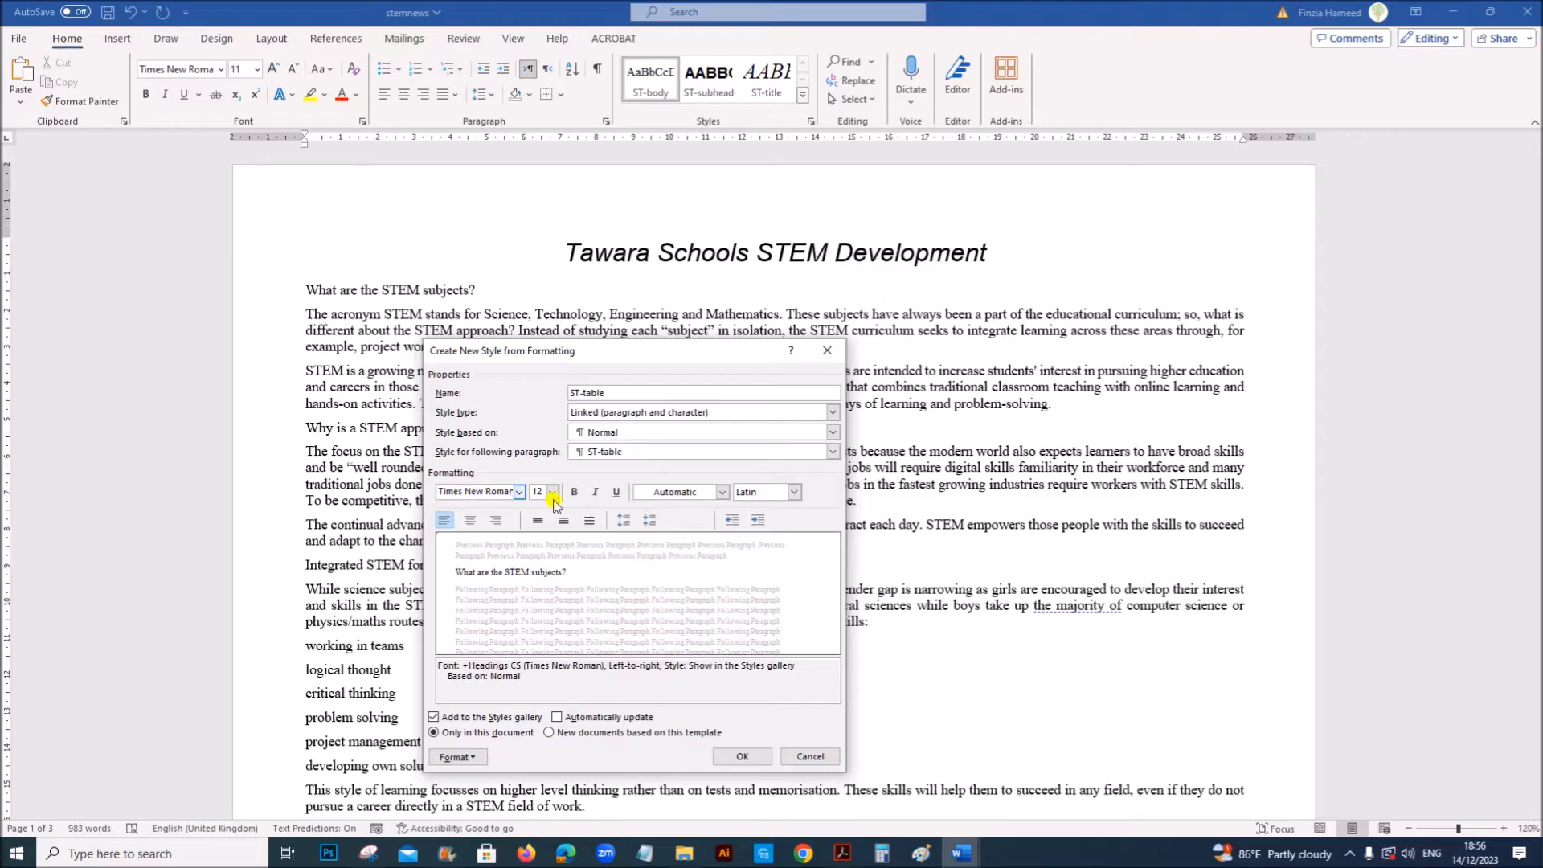
click(551, 496)
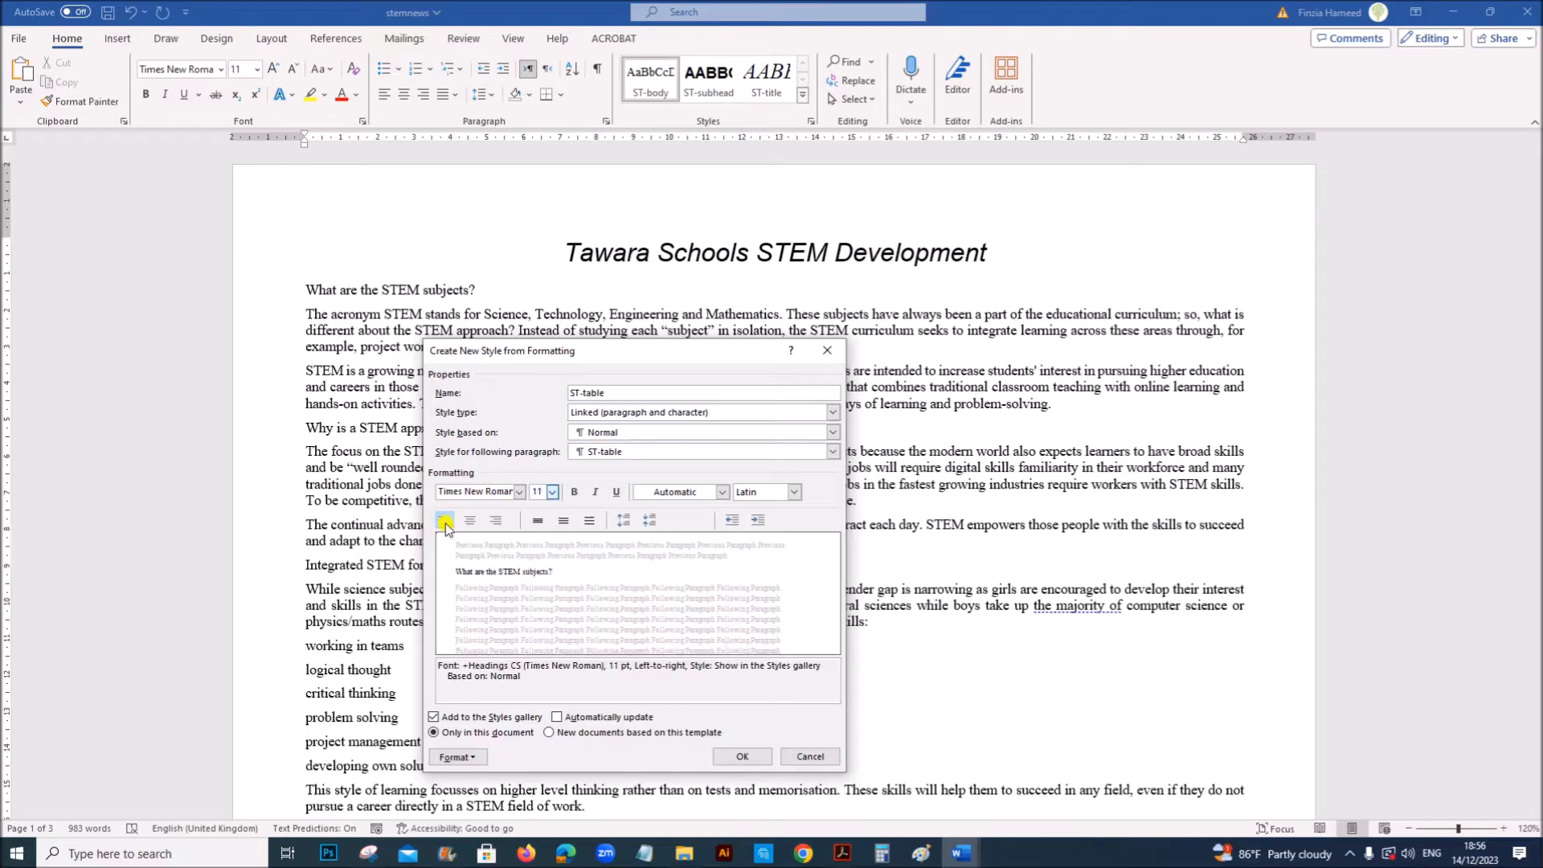
click(840, 854)
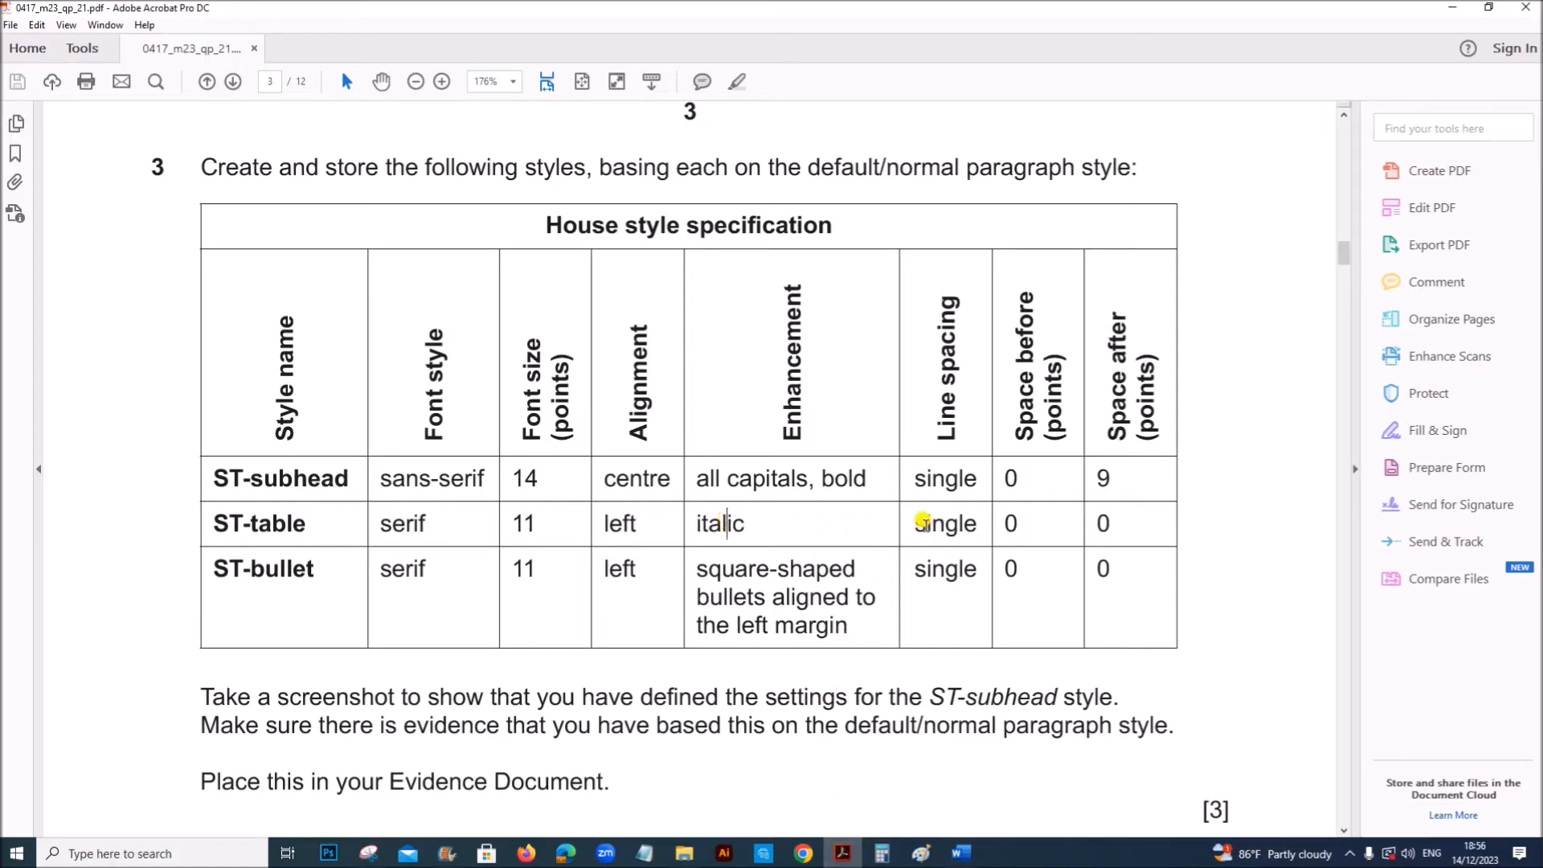
mouse_move(960, 851)
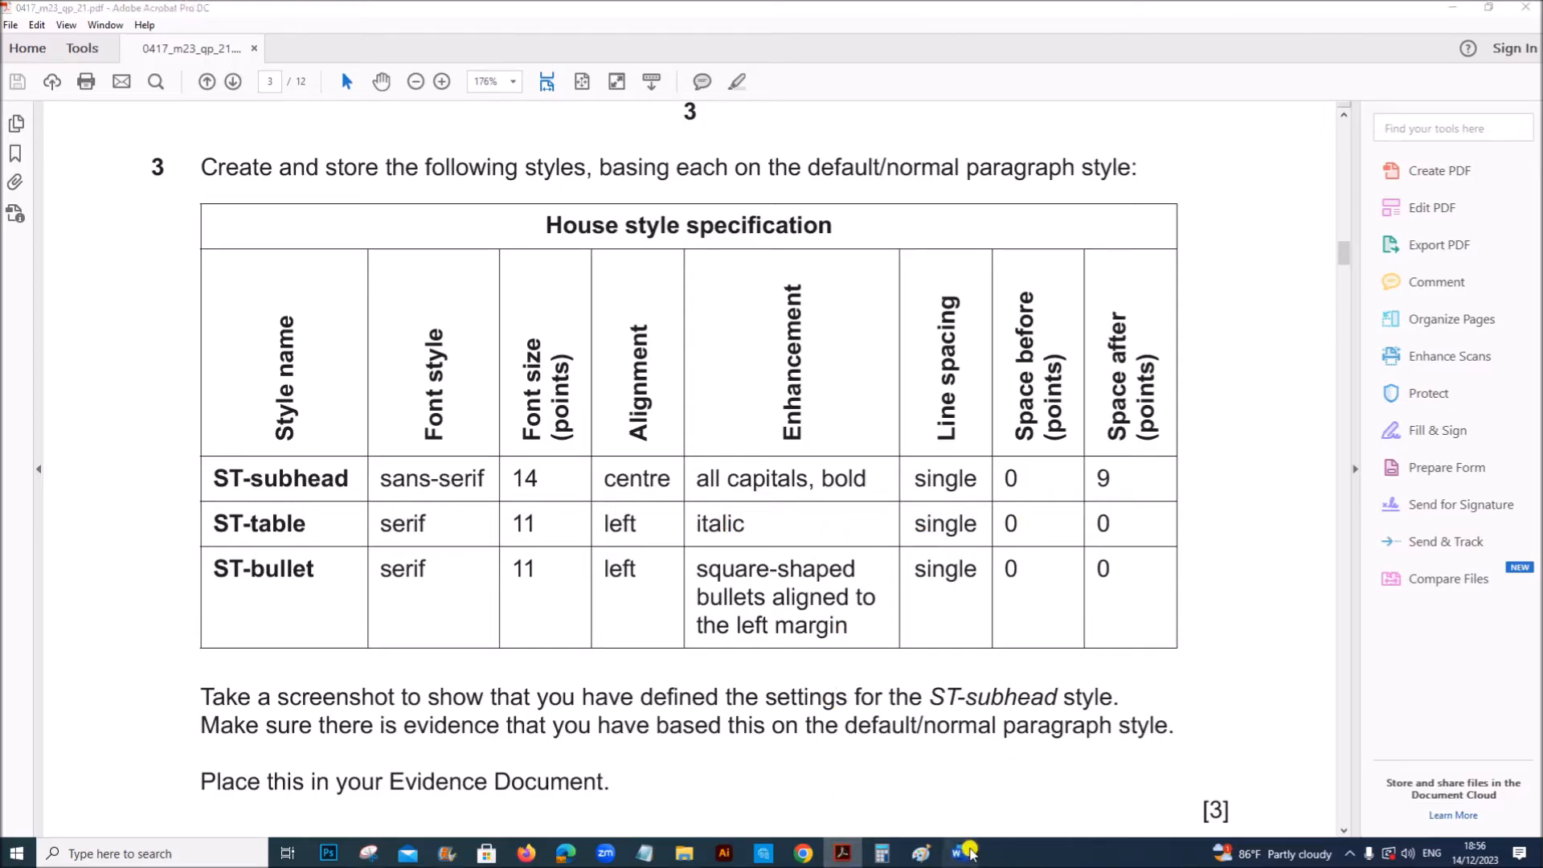
Make ST-table italic with single spacing and 0 pt before and after, then save it.
click(956, 854)
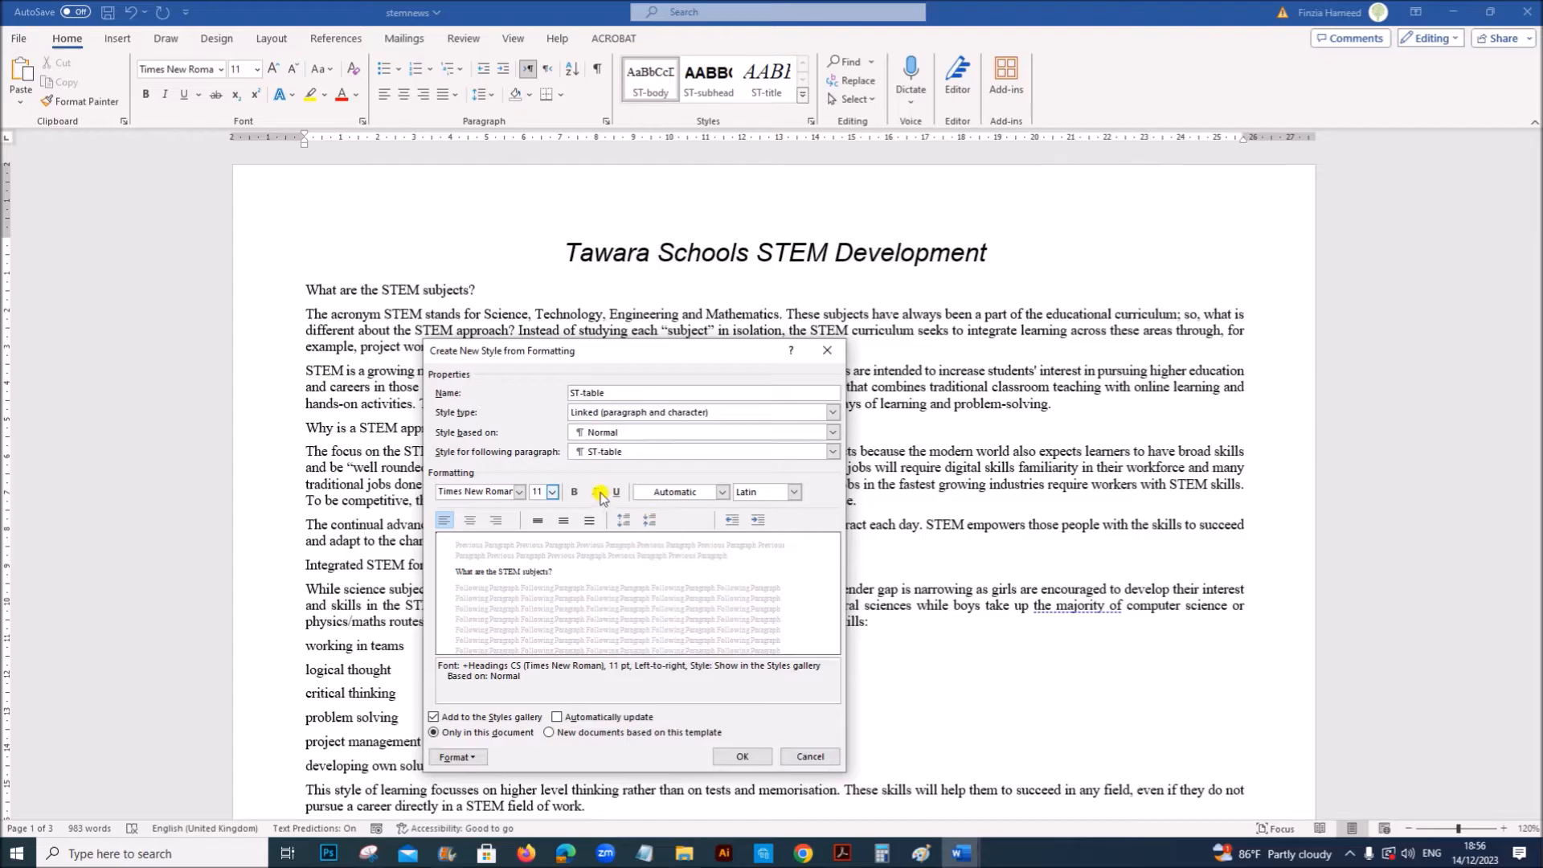
click(457, 757)
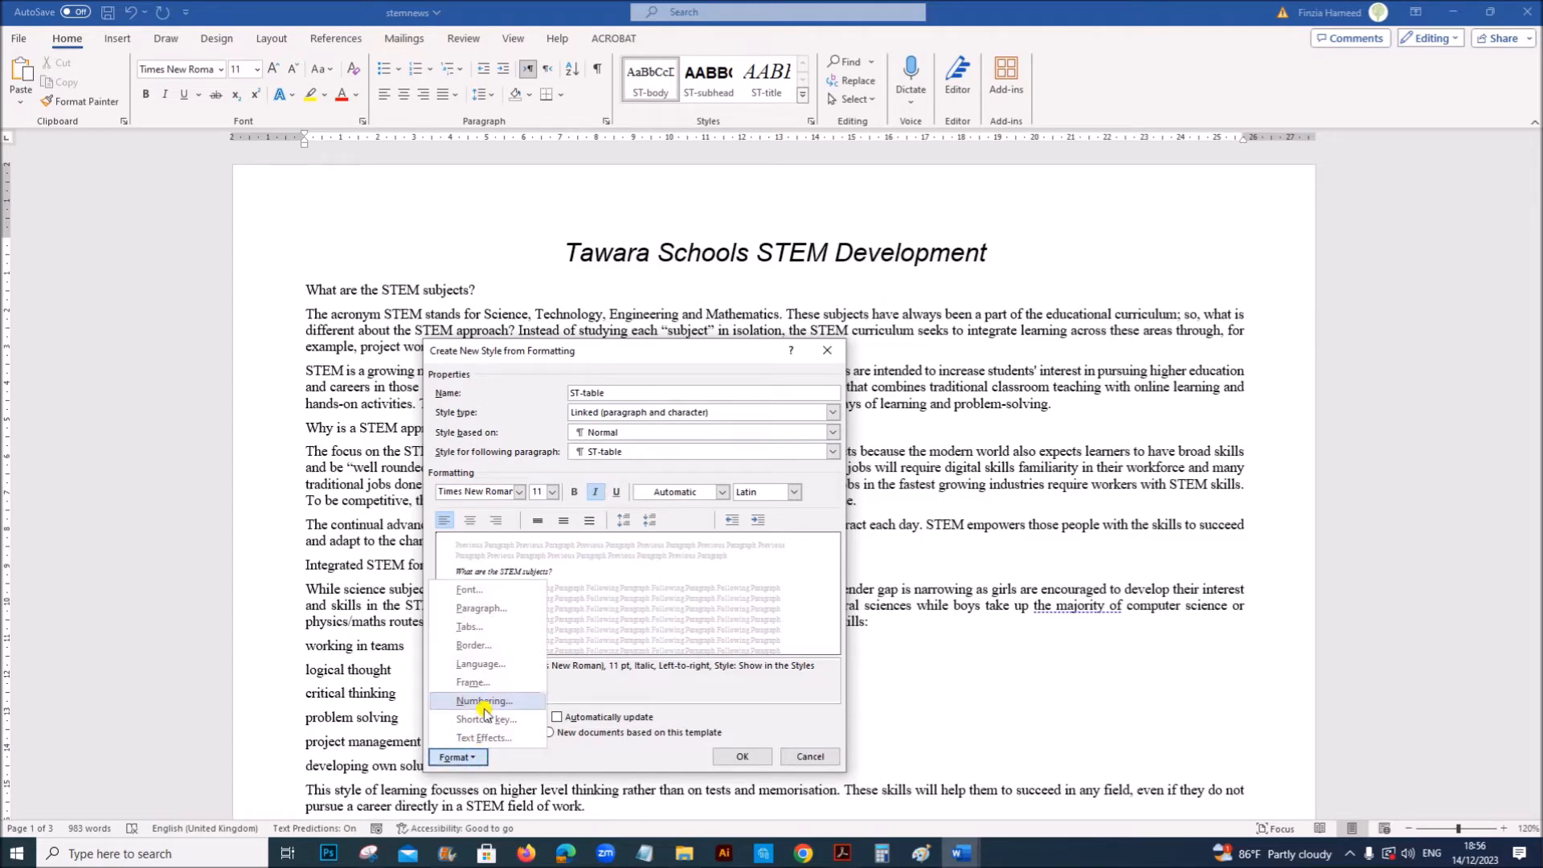
click(481, 607)
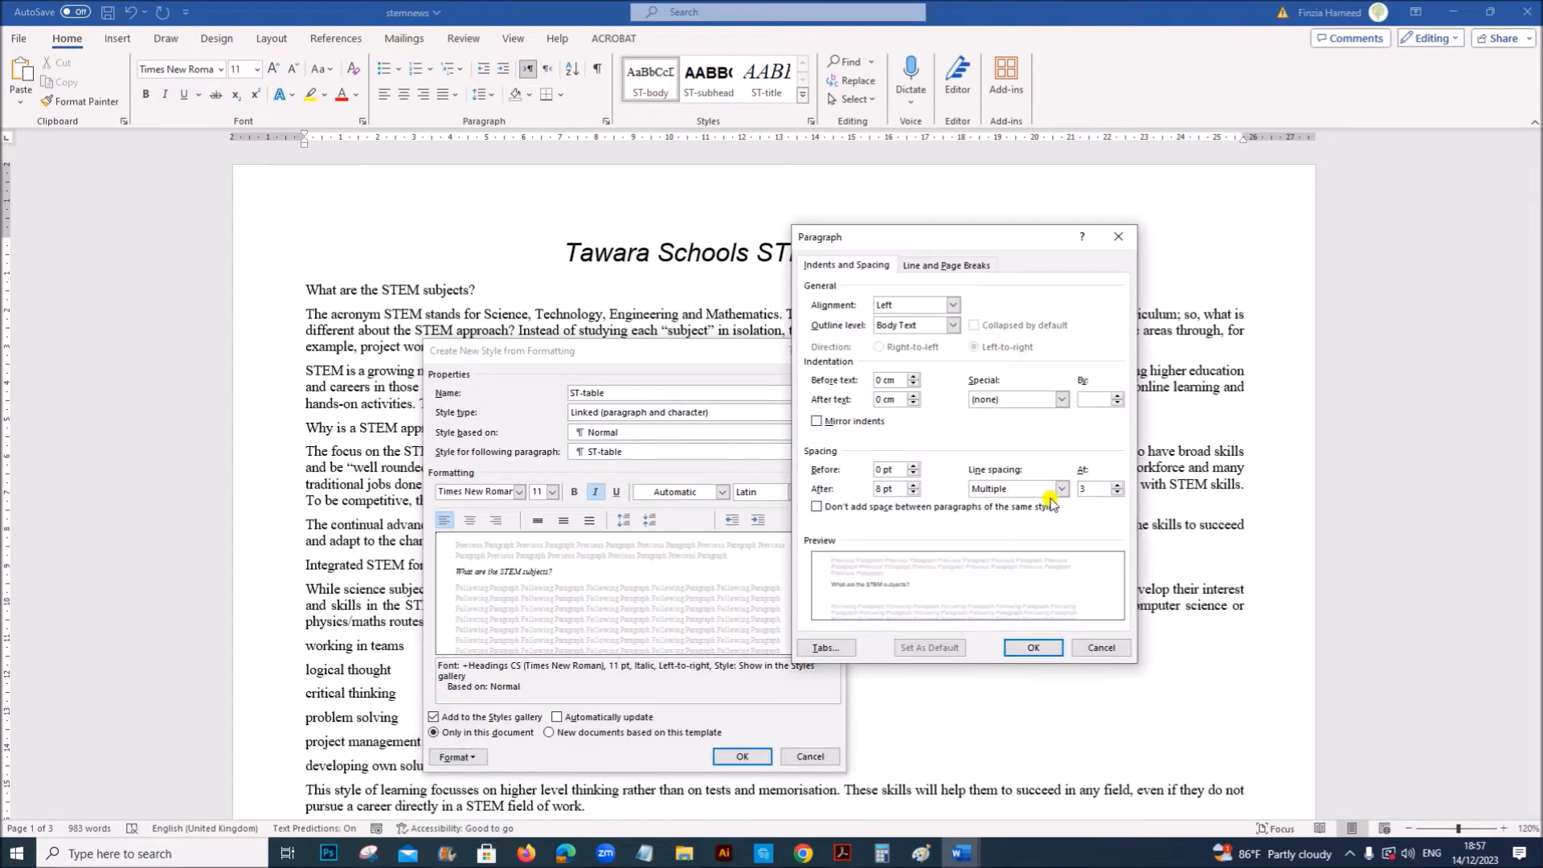
click(1061, 488)
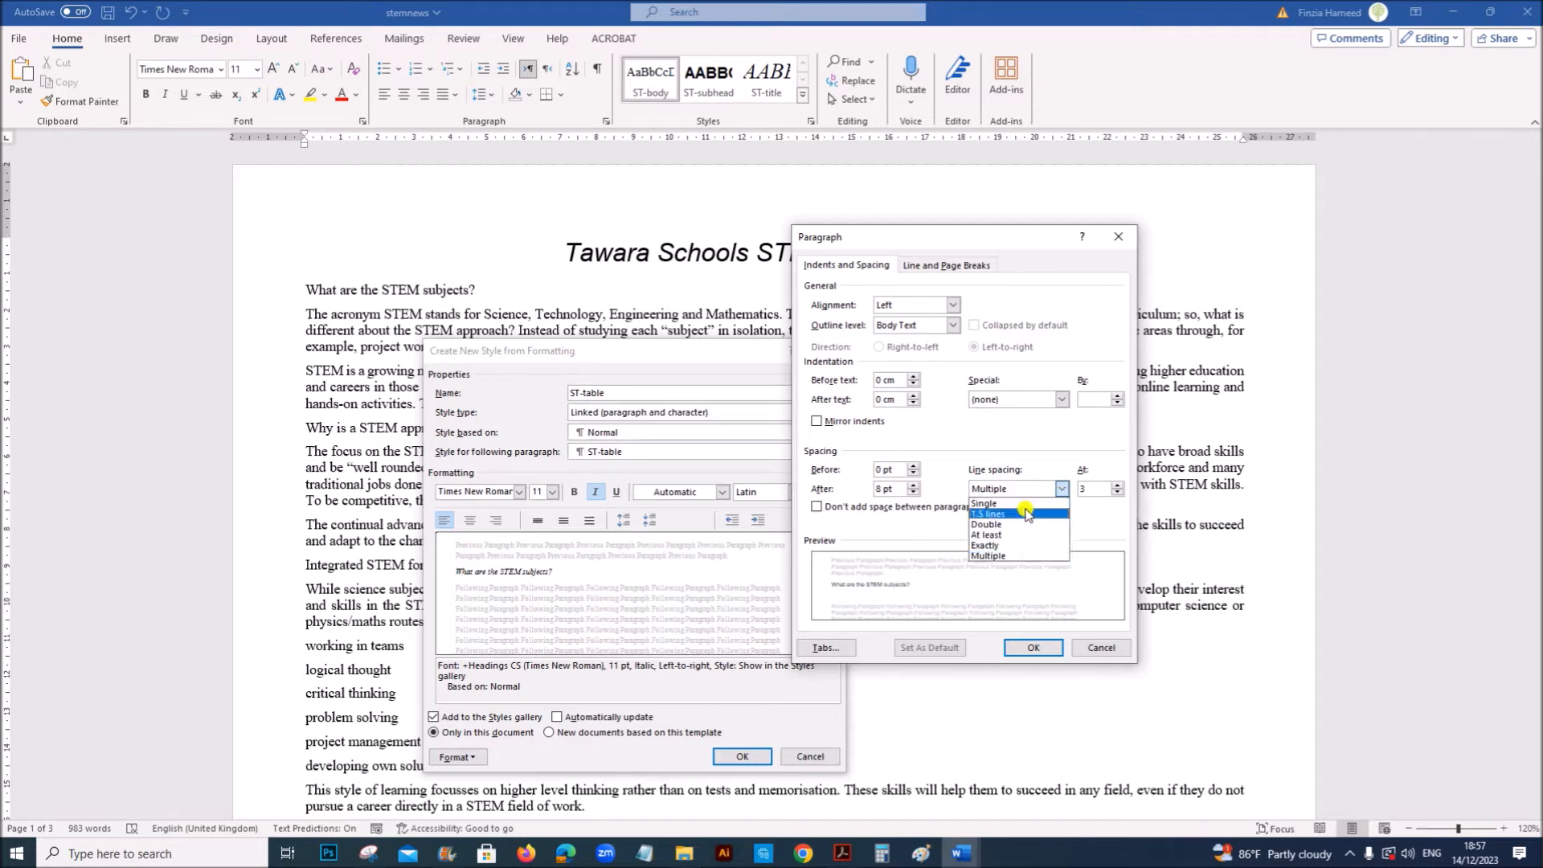
click(986, 503)
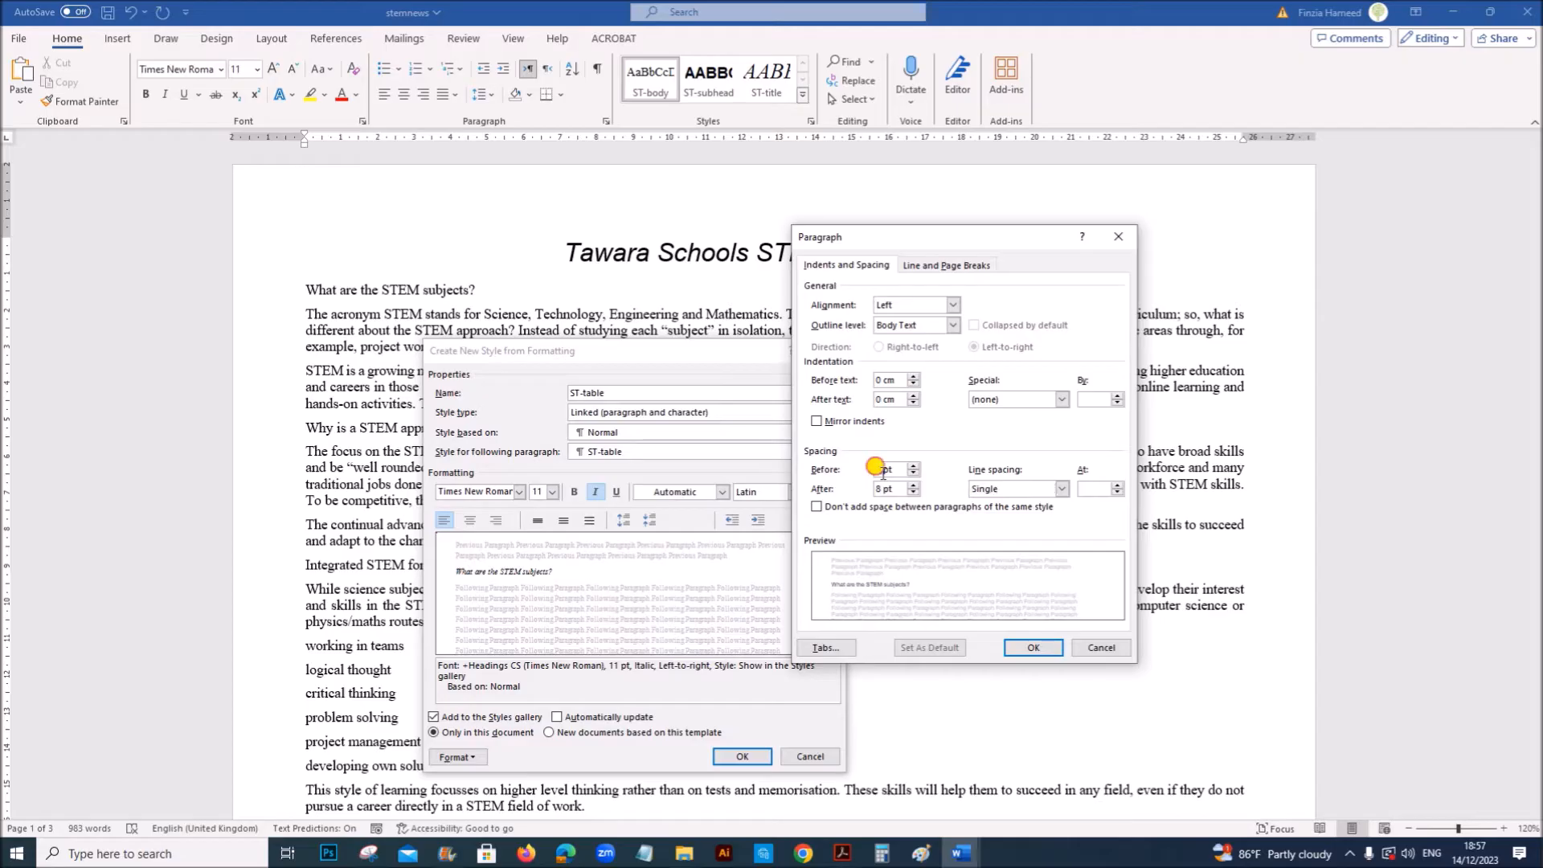
click(912, 473)
text(0)
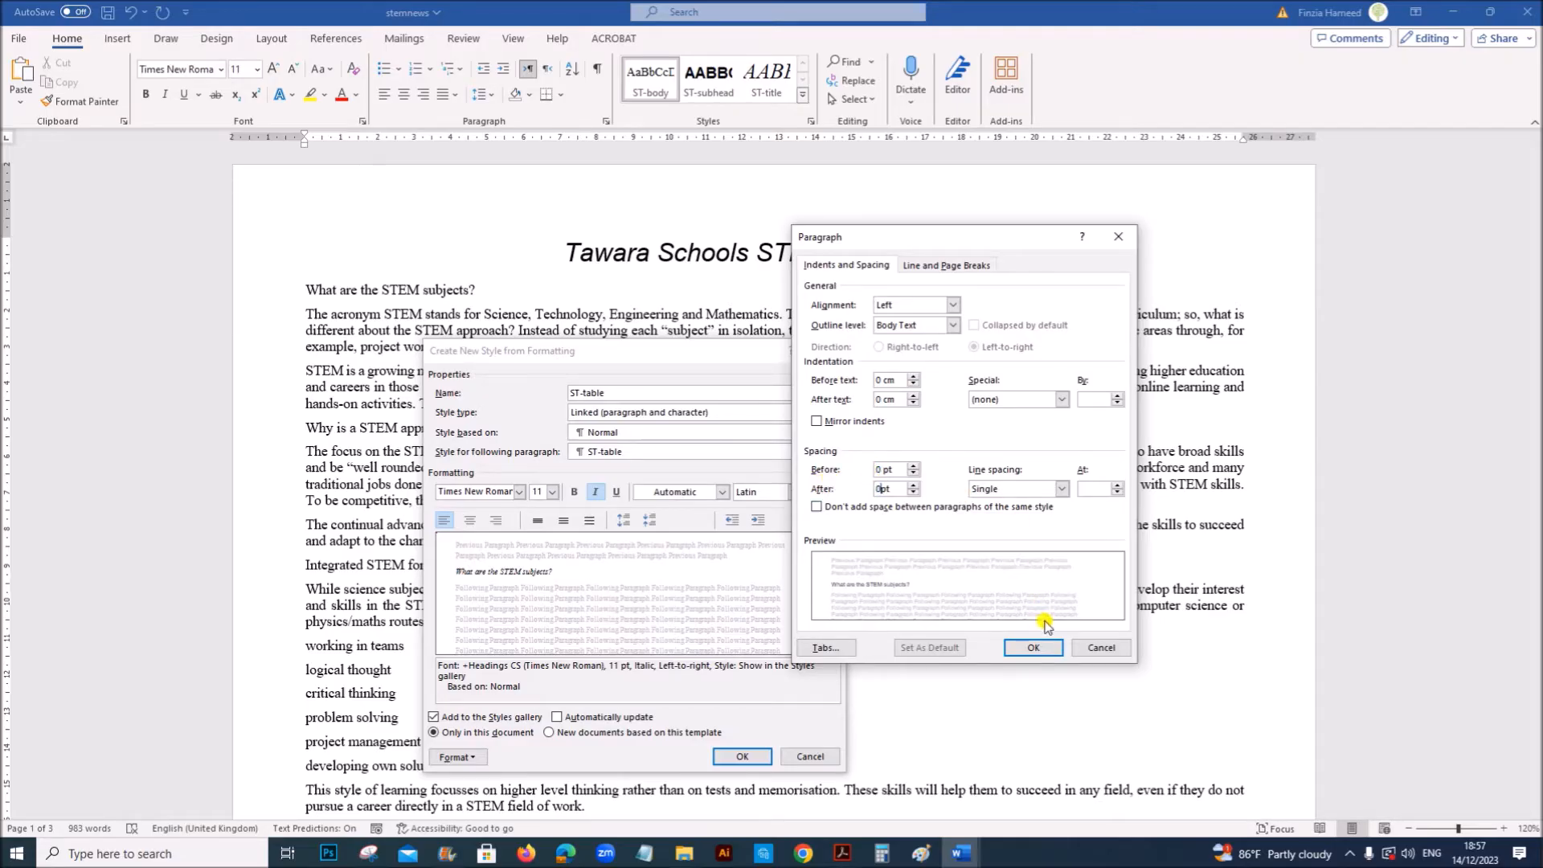
click(1032, 647)
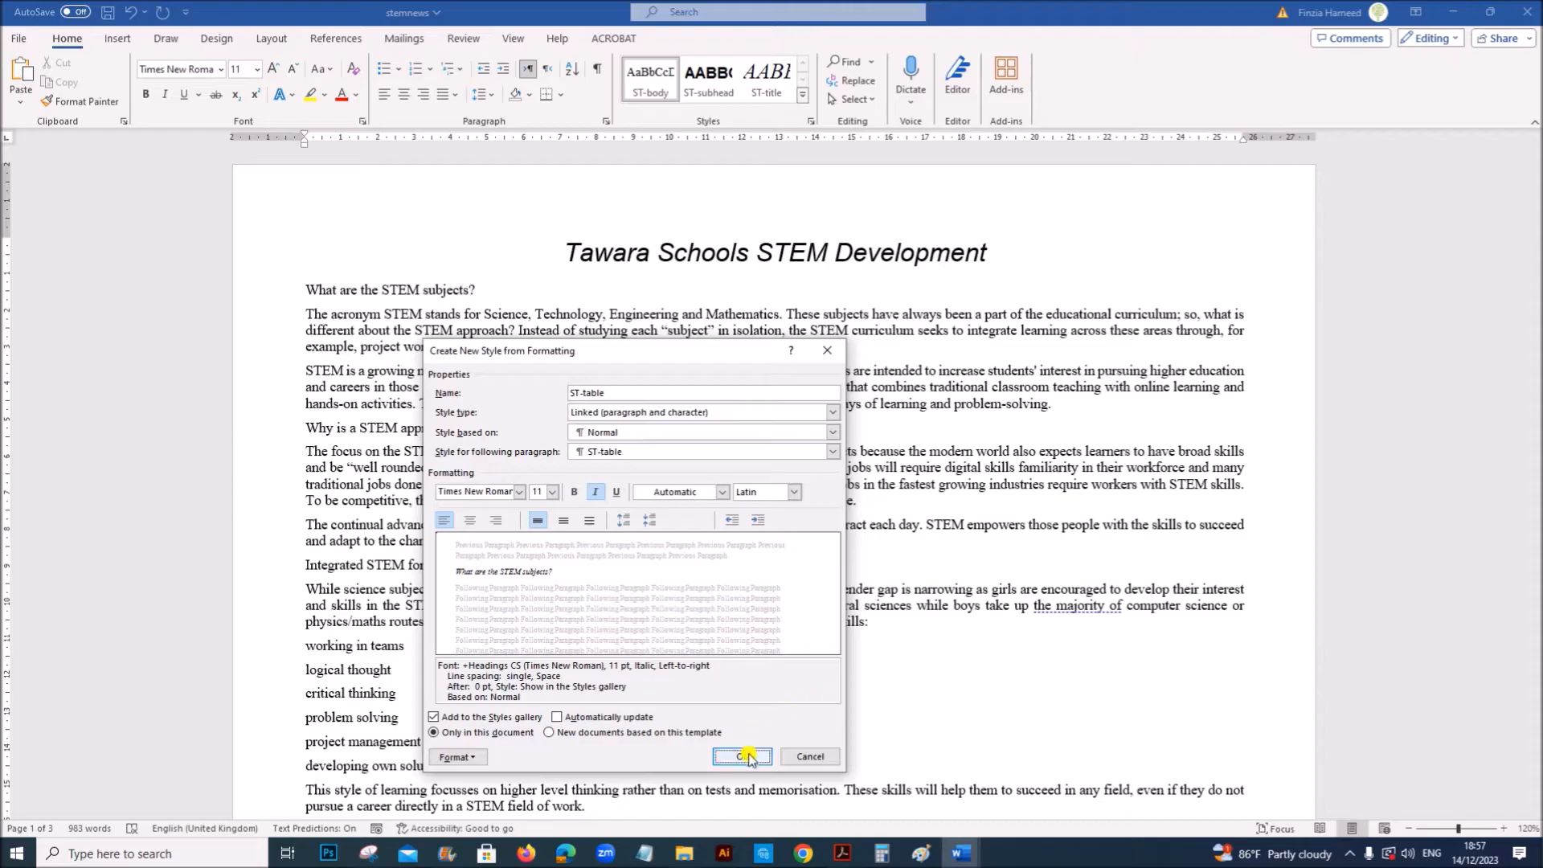
click(742, 756)
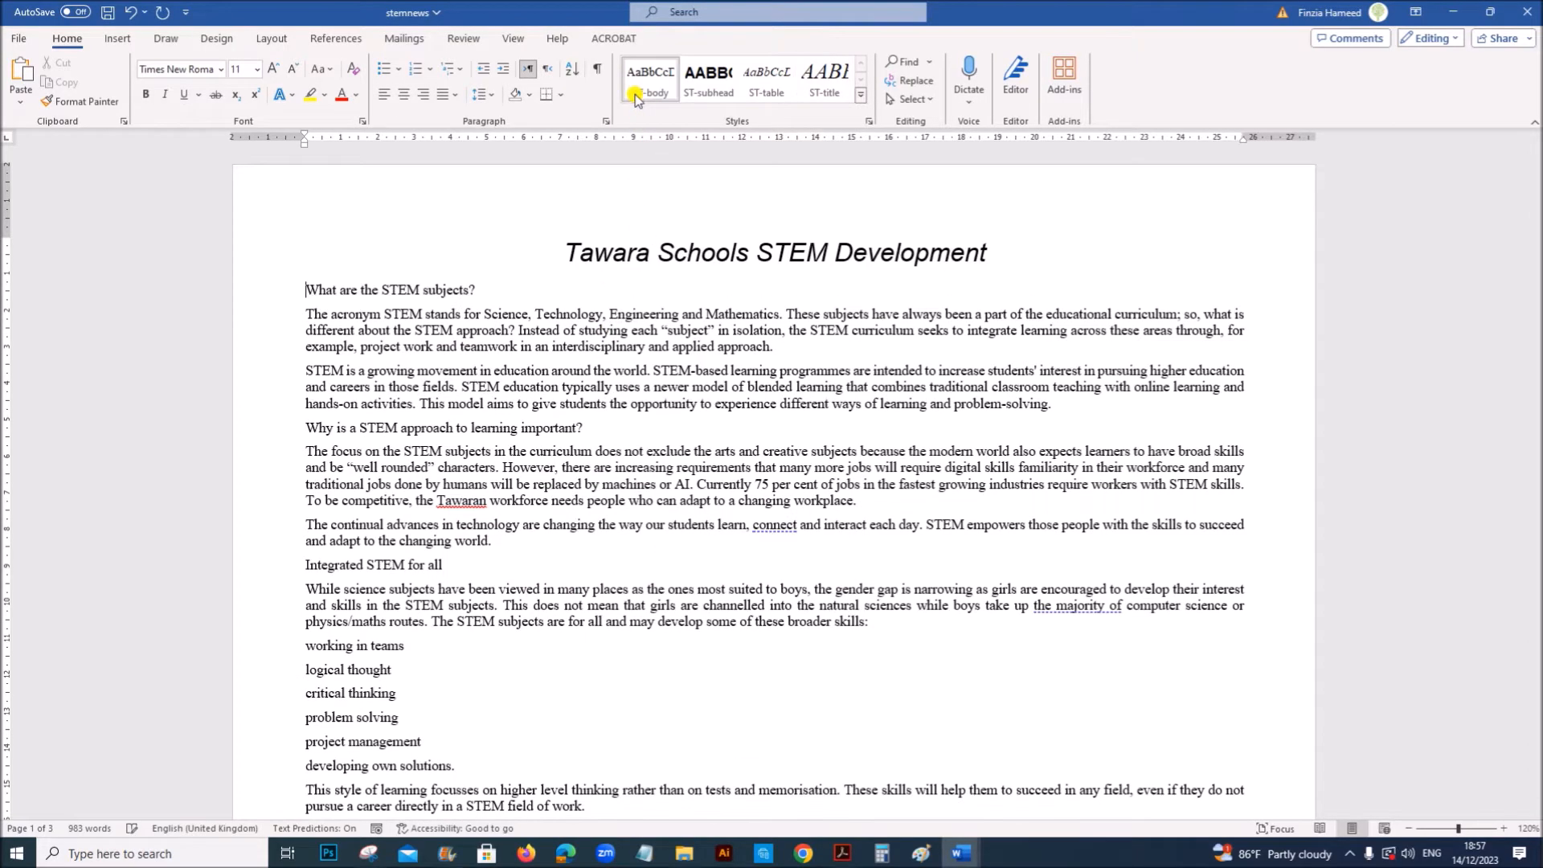
click(839, 854)
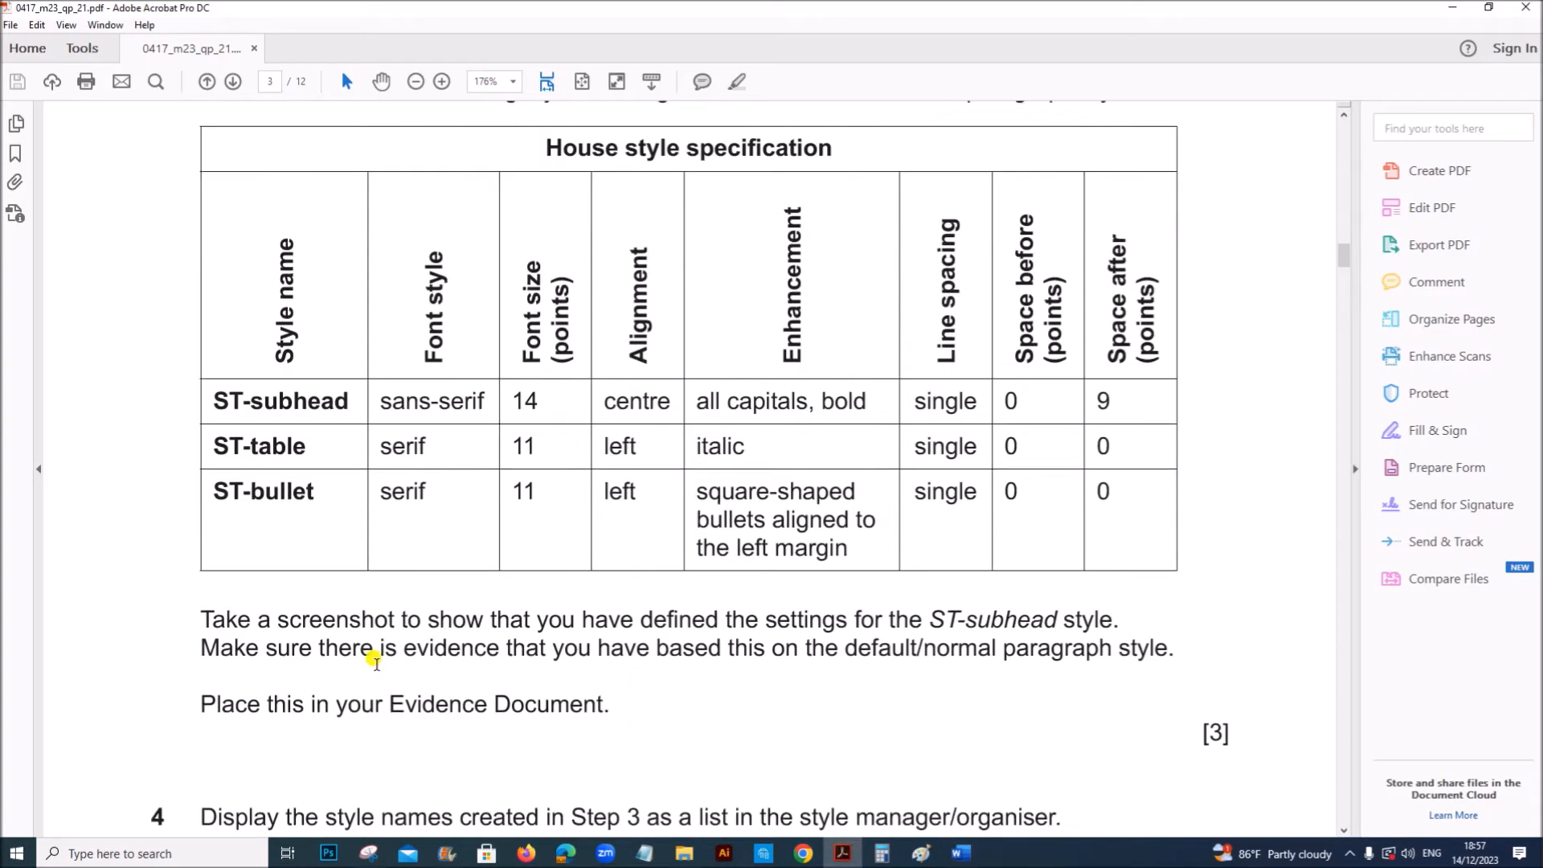
Copy the ST-bullet name and start it as a new style based on Normal at 11 pt.
double_click(263, 491)
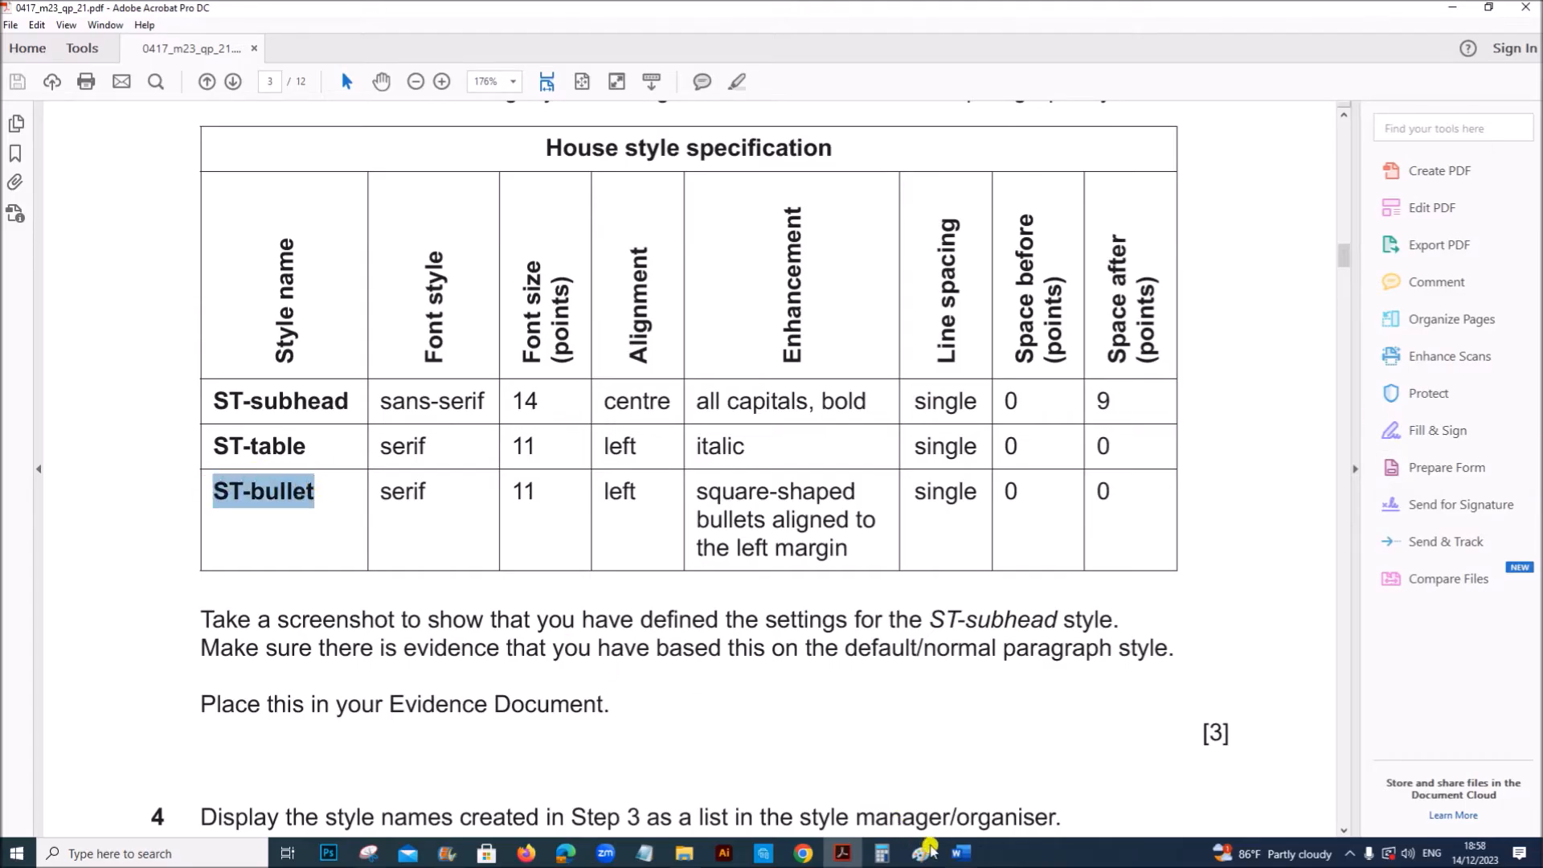
click(957, 854)
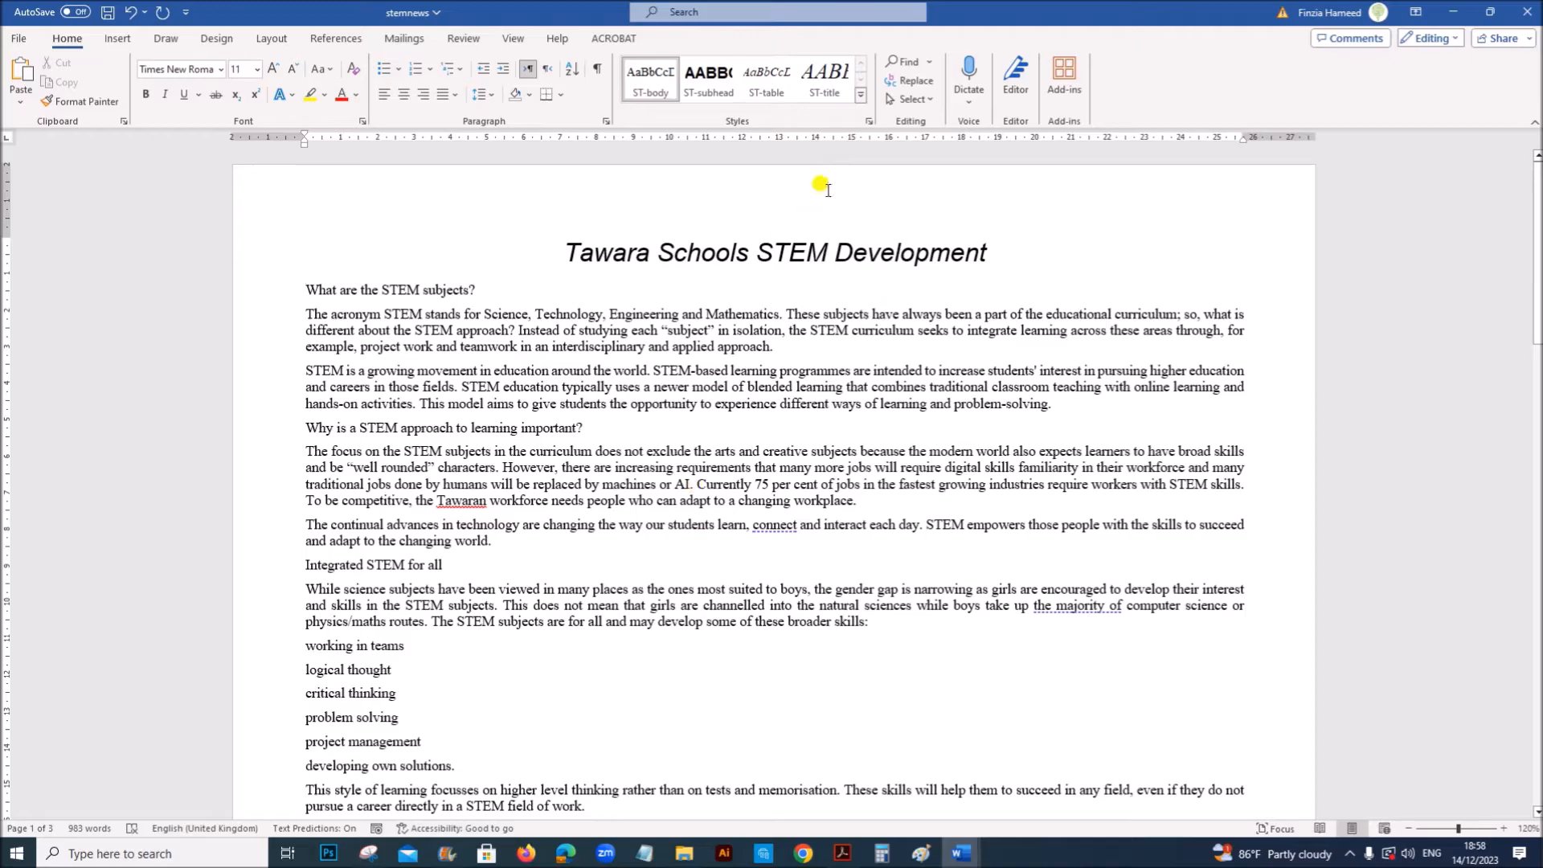
click(858, 95)
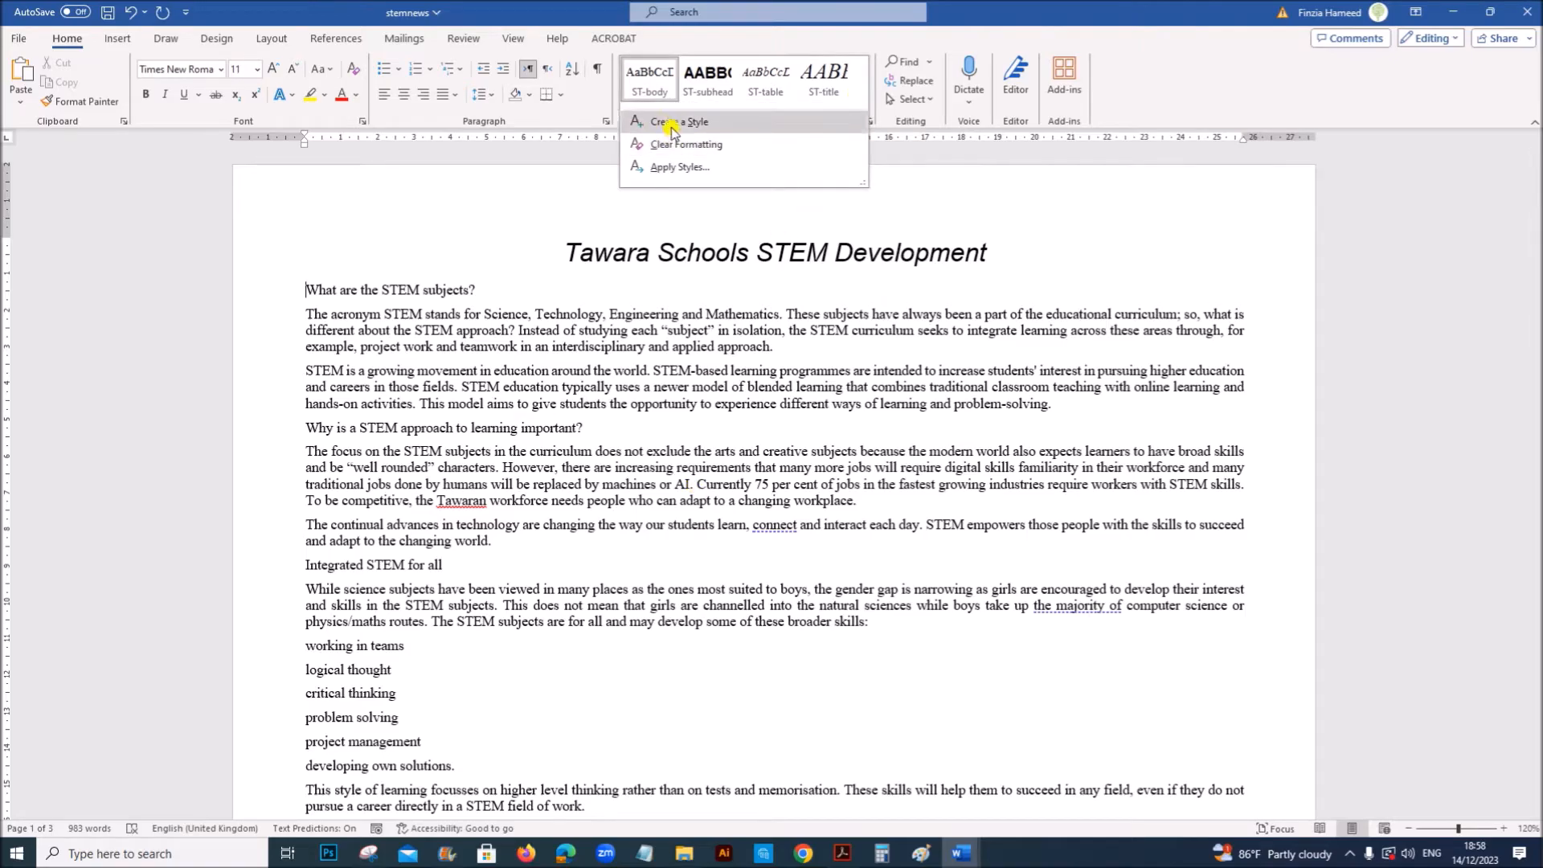
click(679, 121)
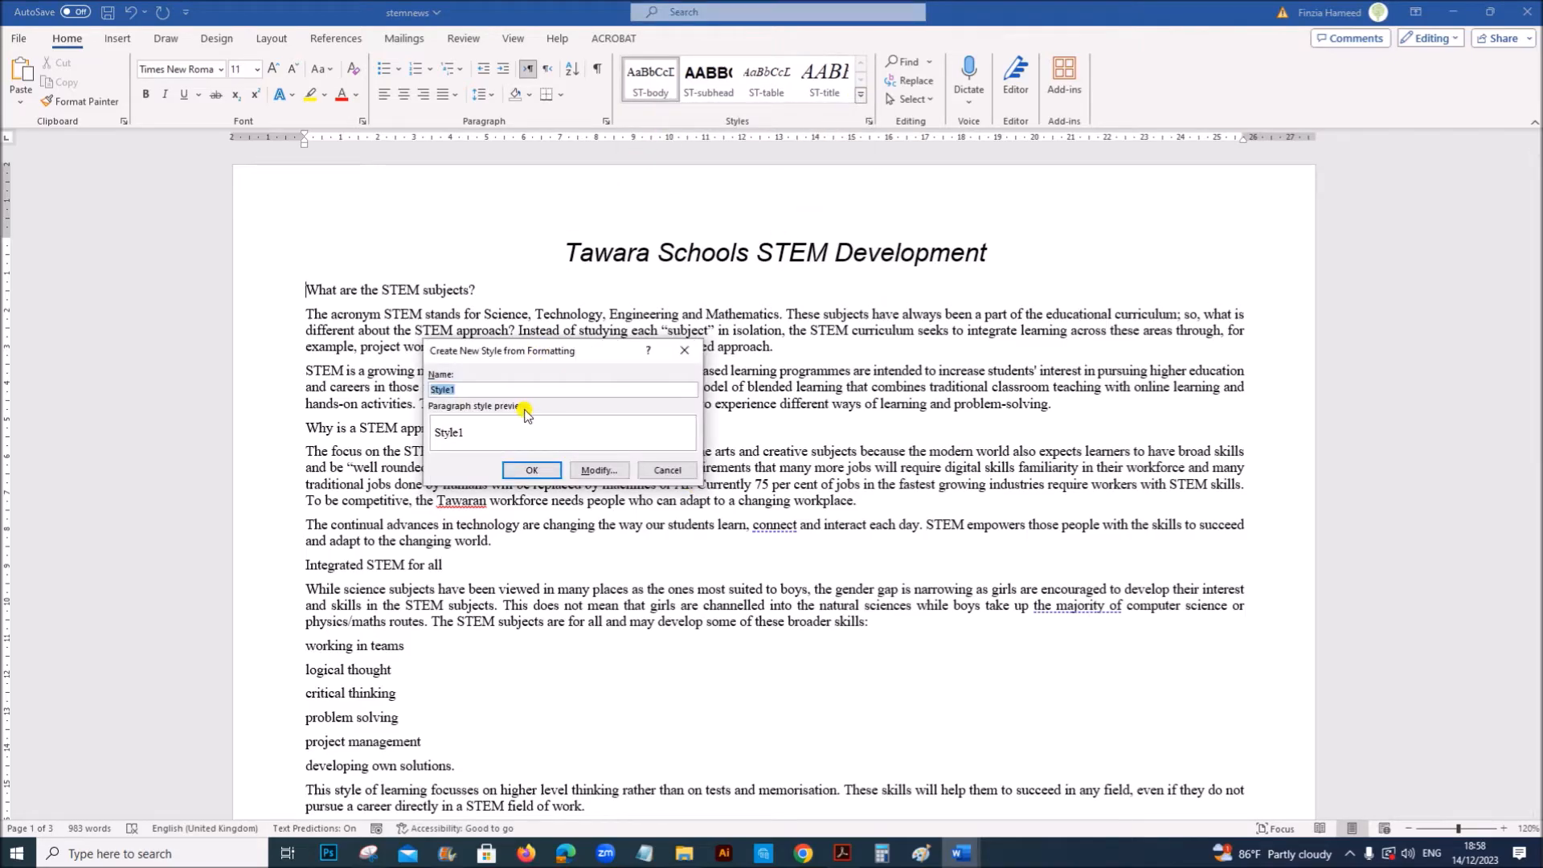
click(598, 470)
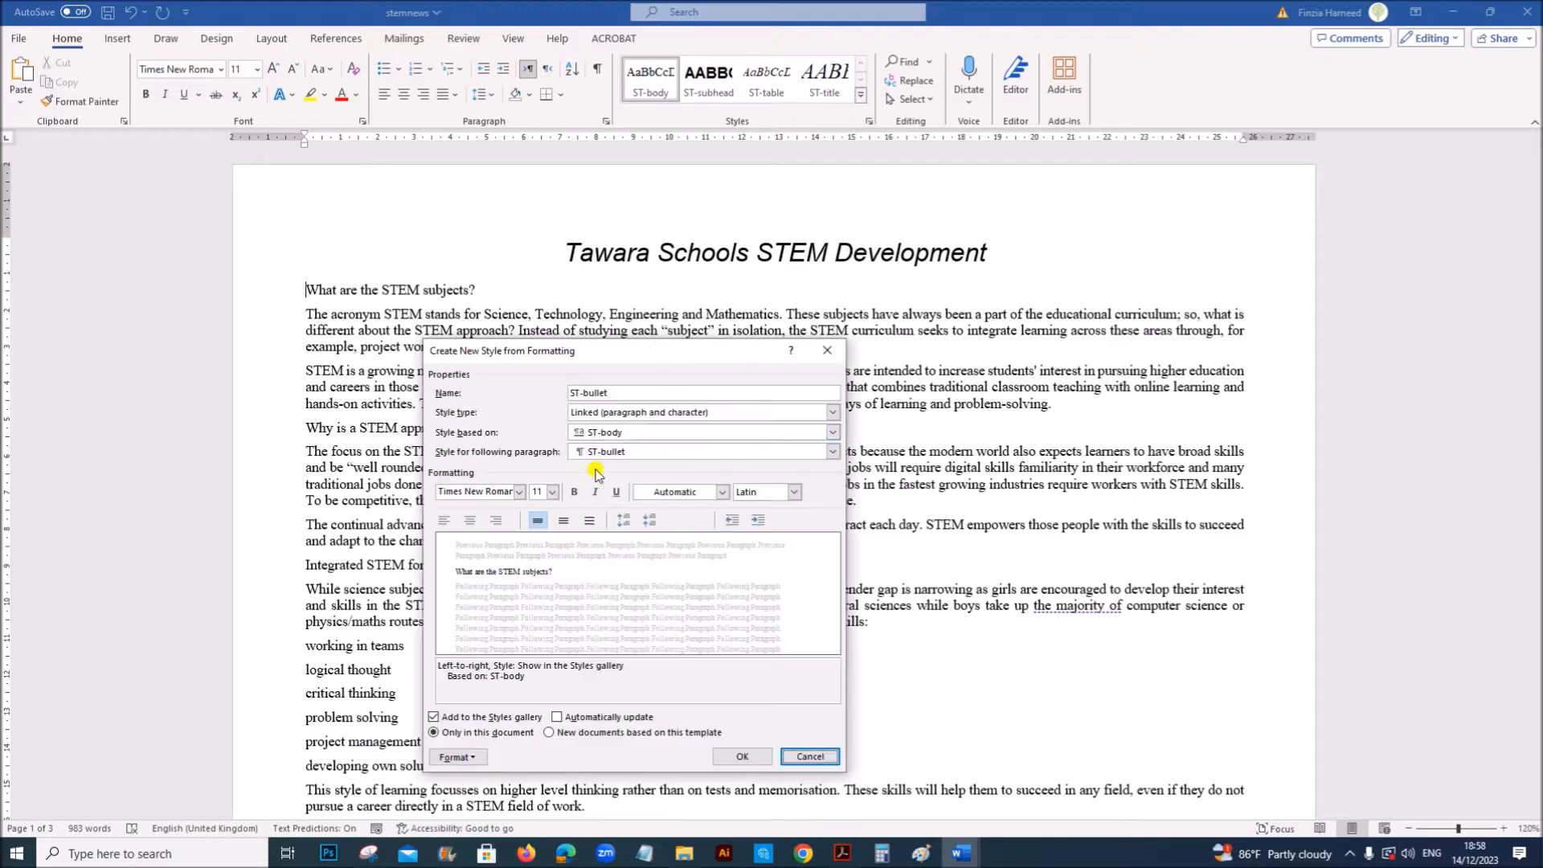
click(832, 433)
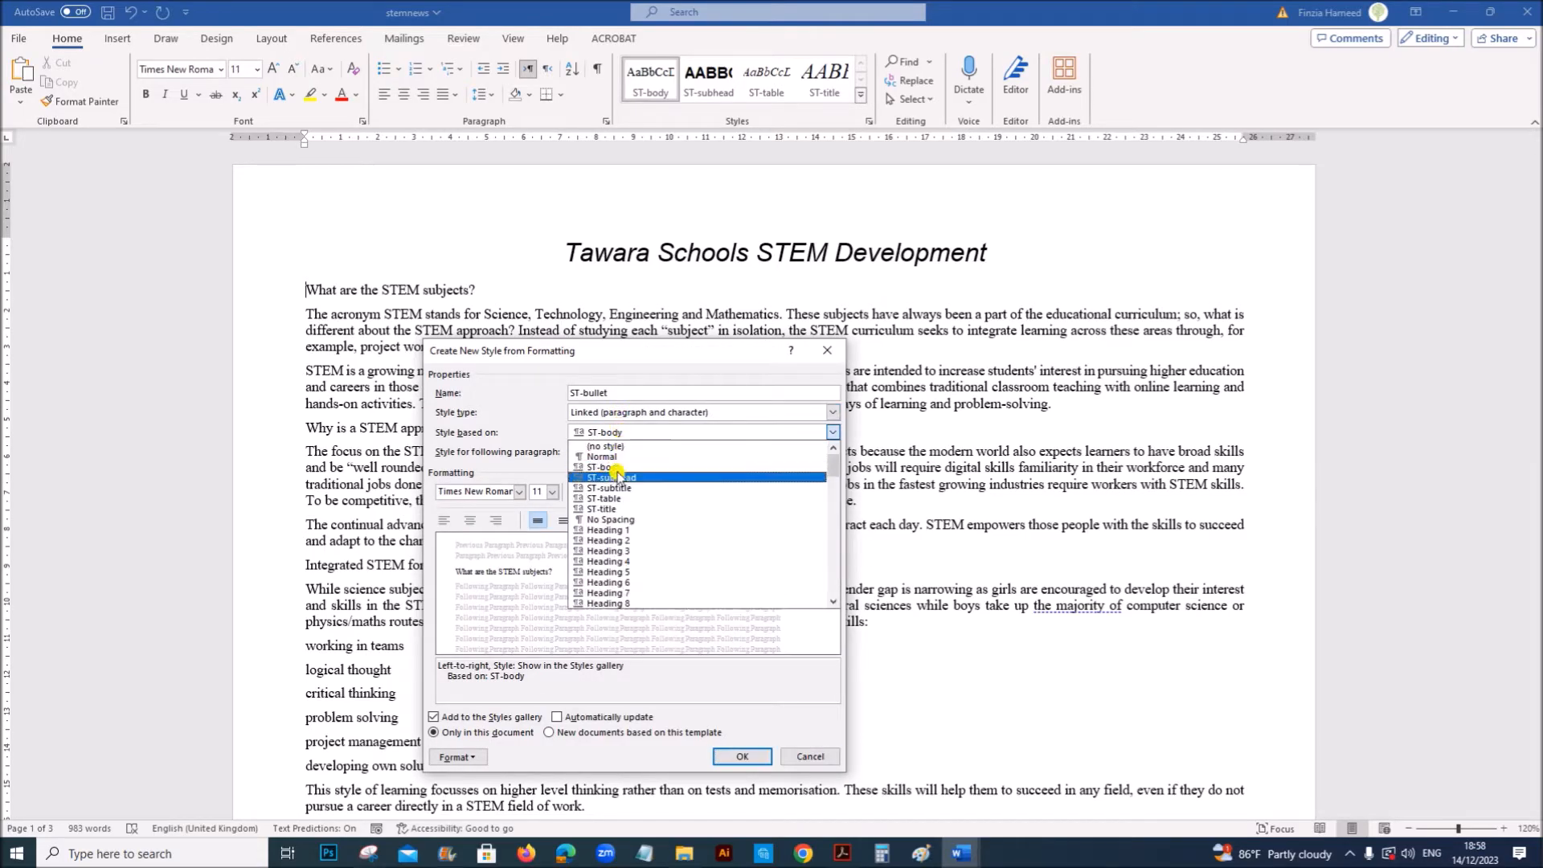
click(601, 455)
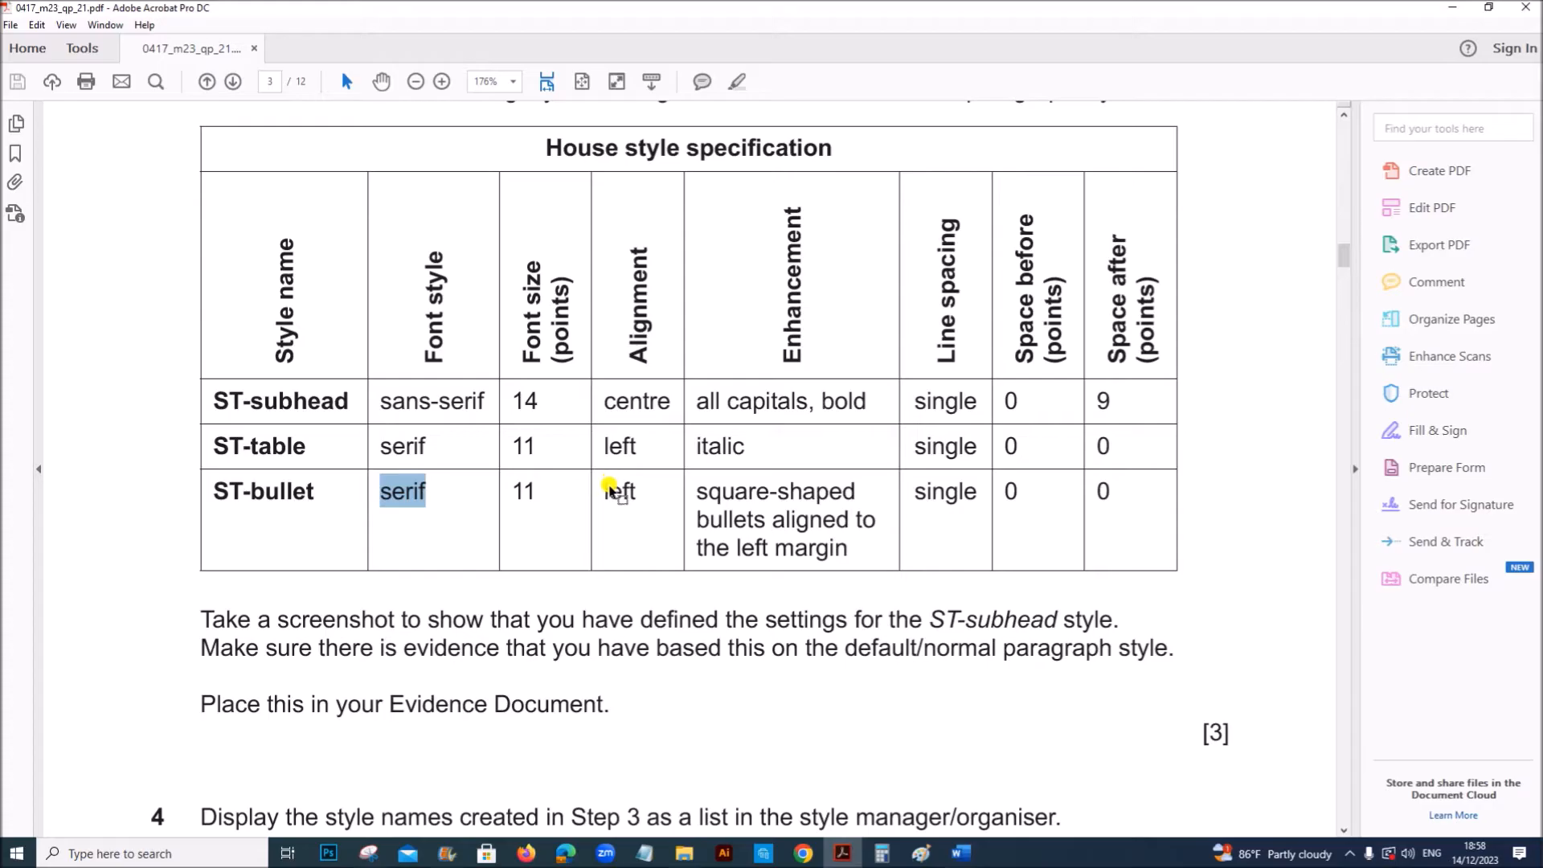
mouse_move(959, 852)
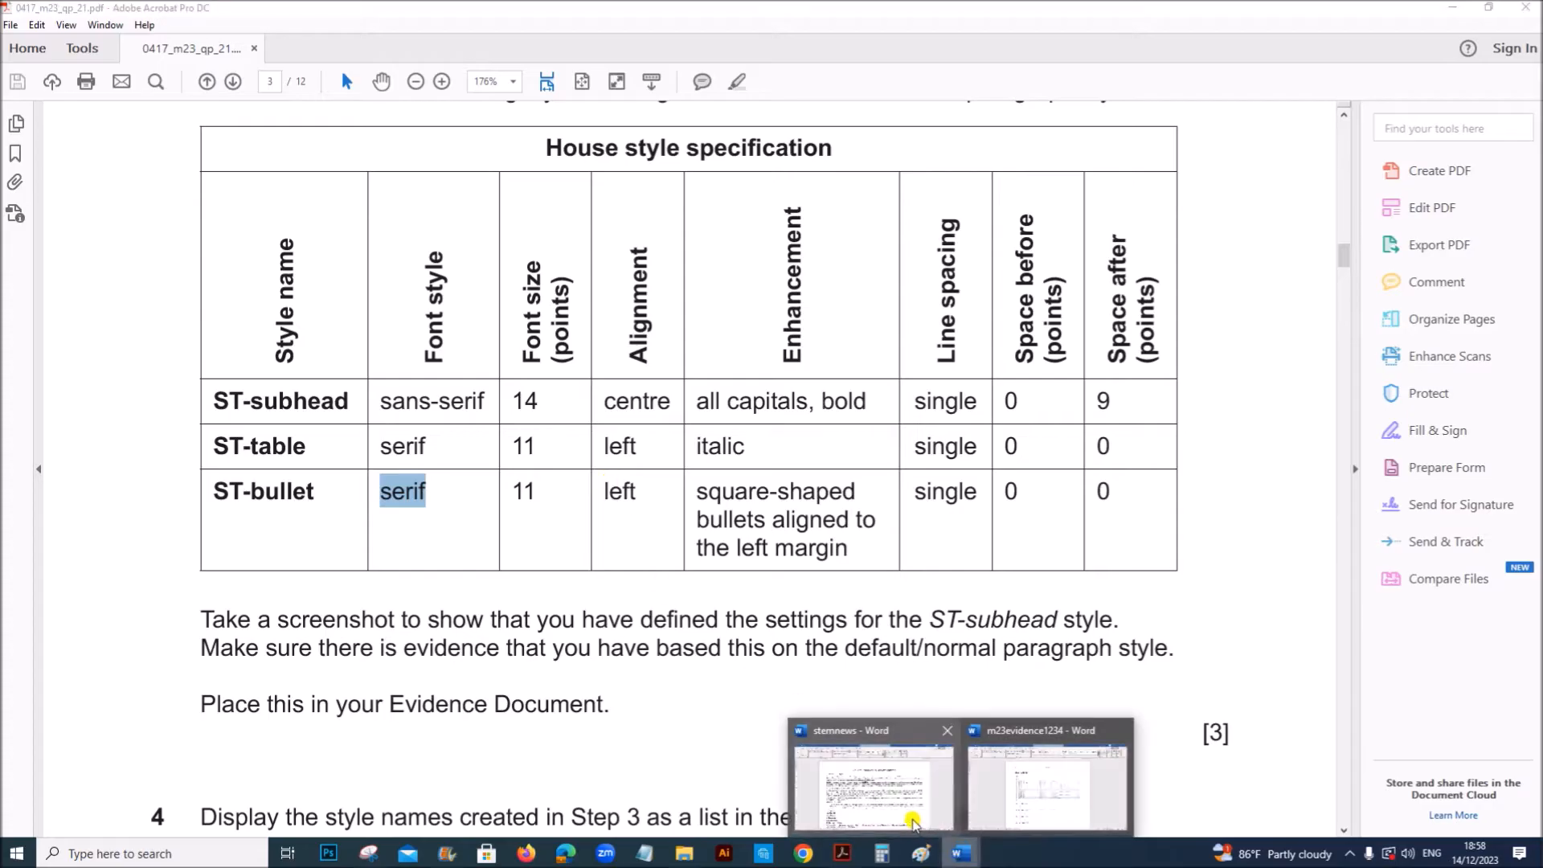
click(872, 788)
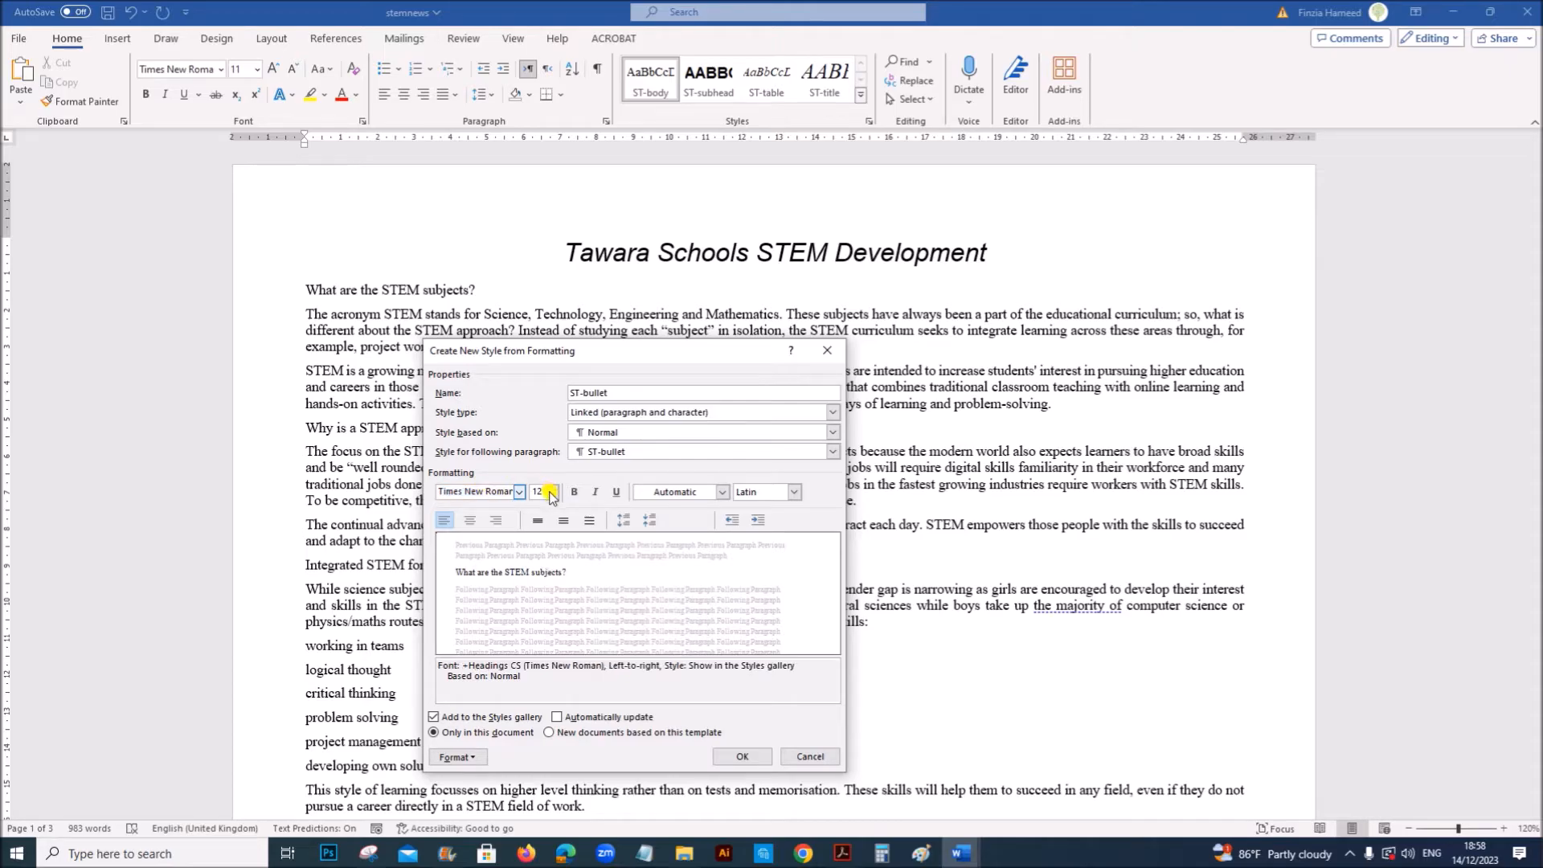
click(552, 491)
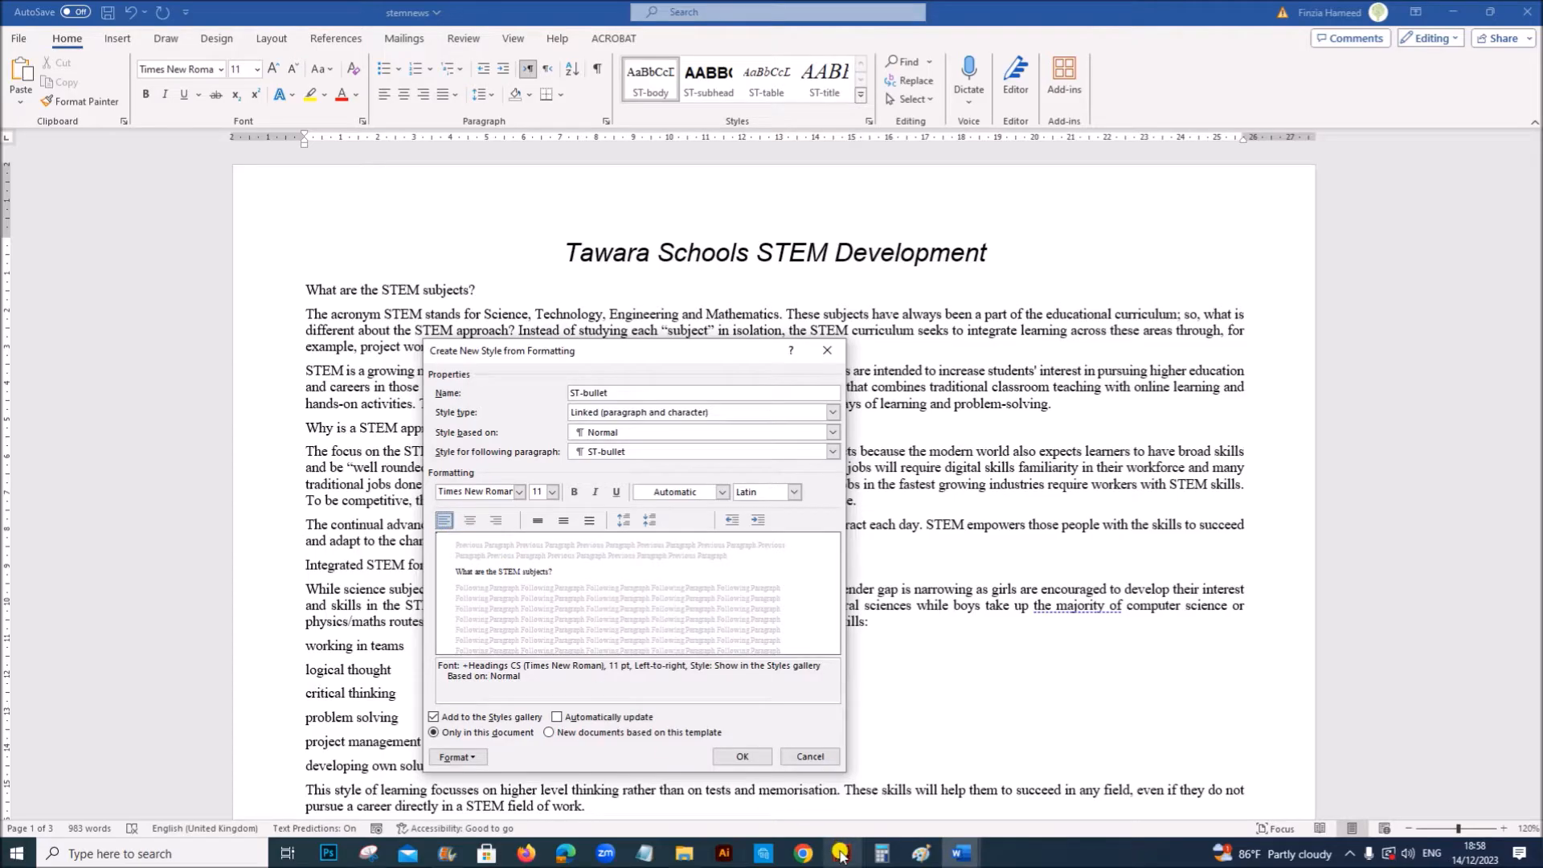
click(838, 854)
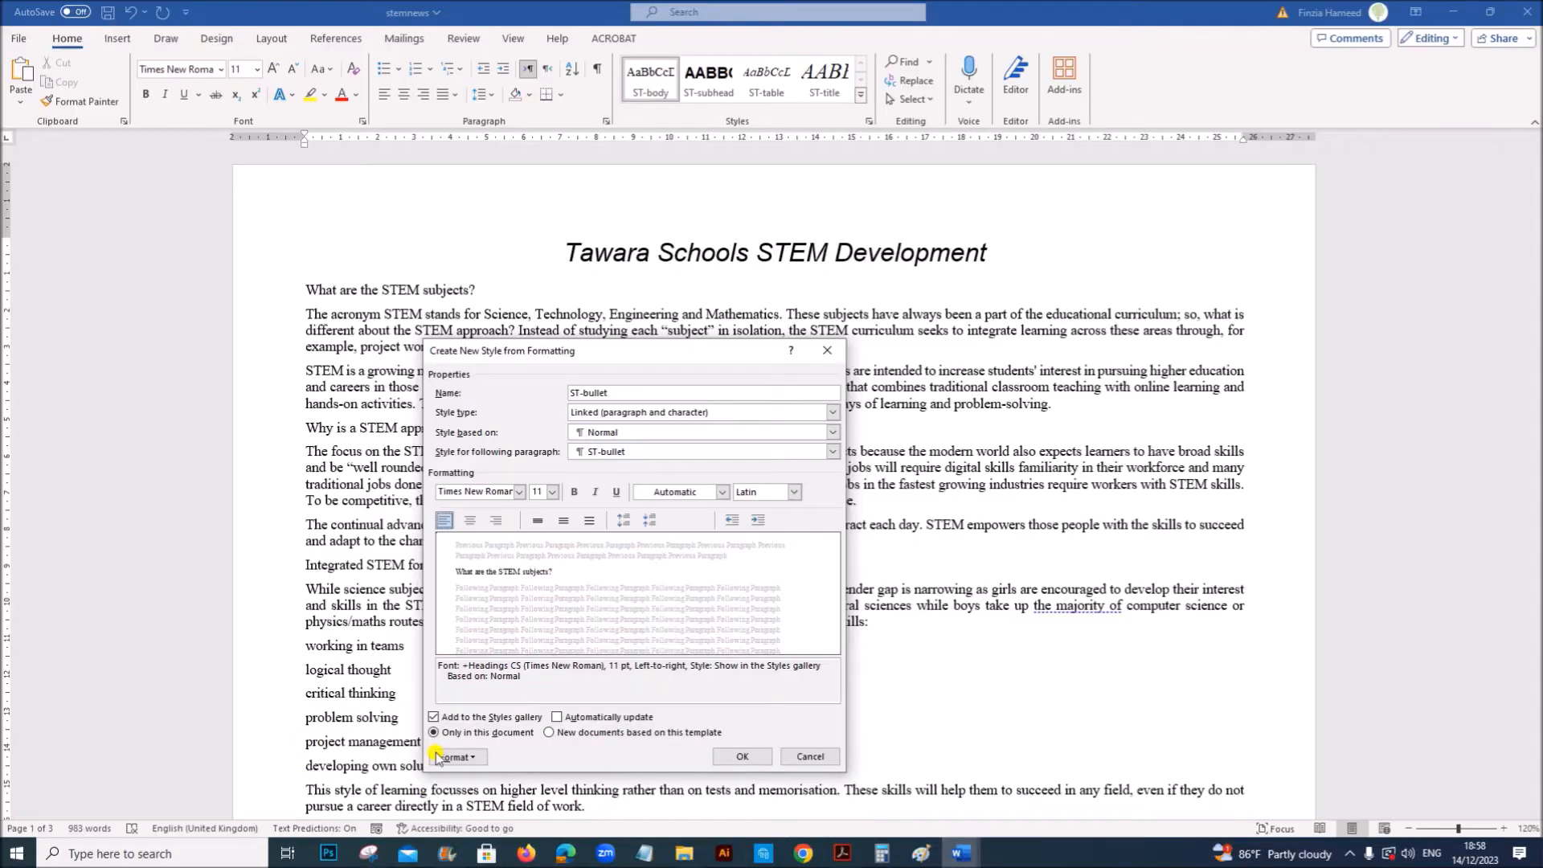
Add a square bullet to the ST-bullet style.
click(457, 756)
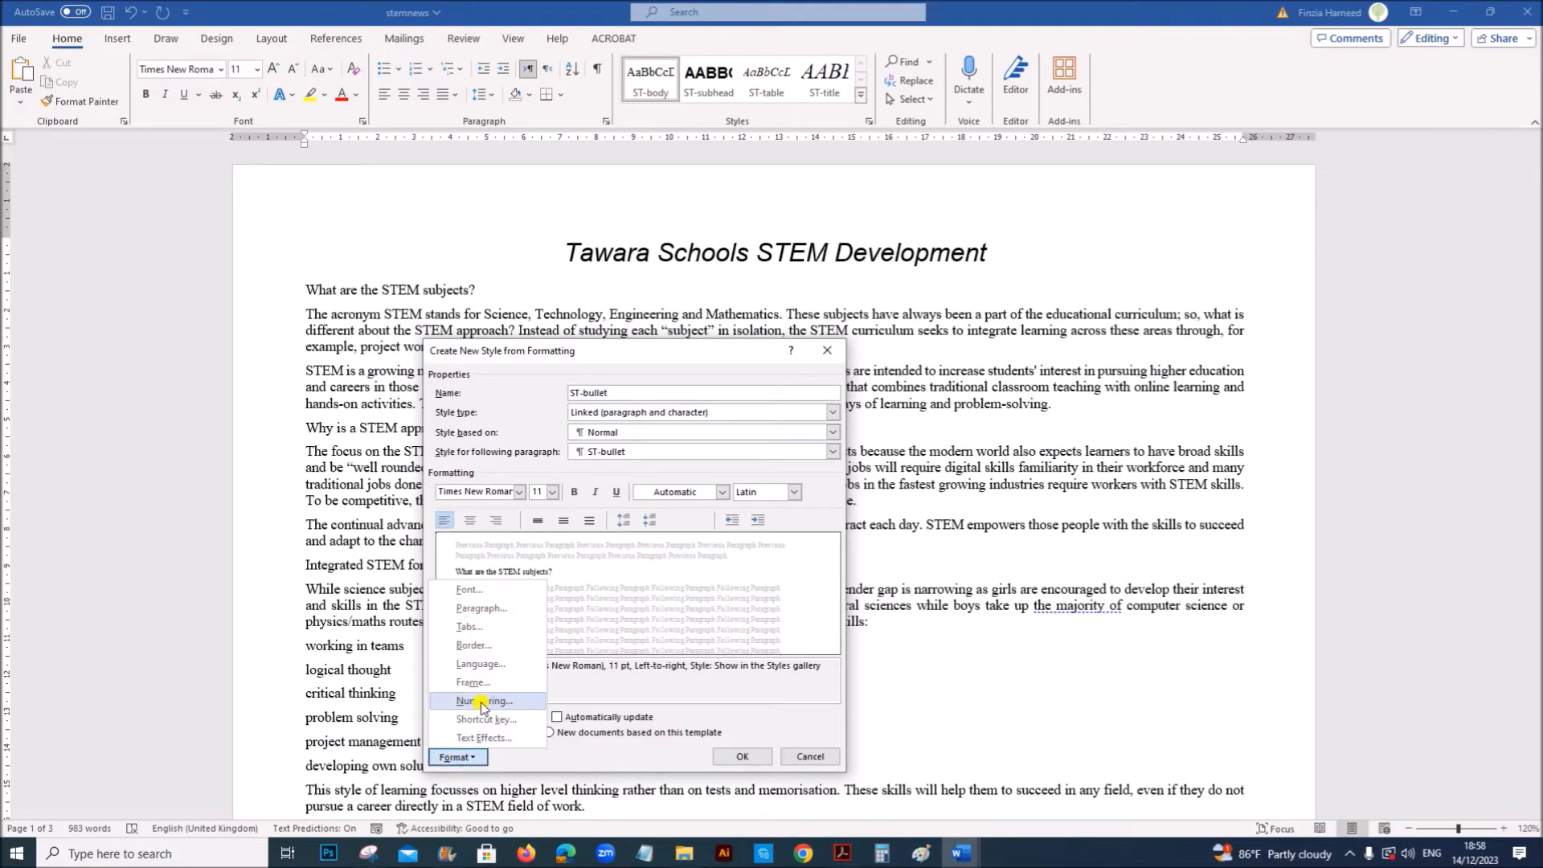
click(484, 701)
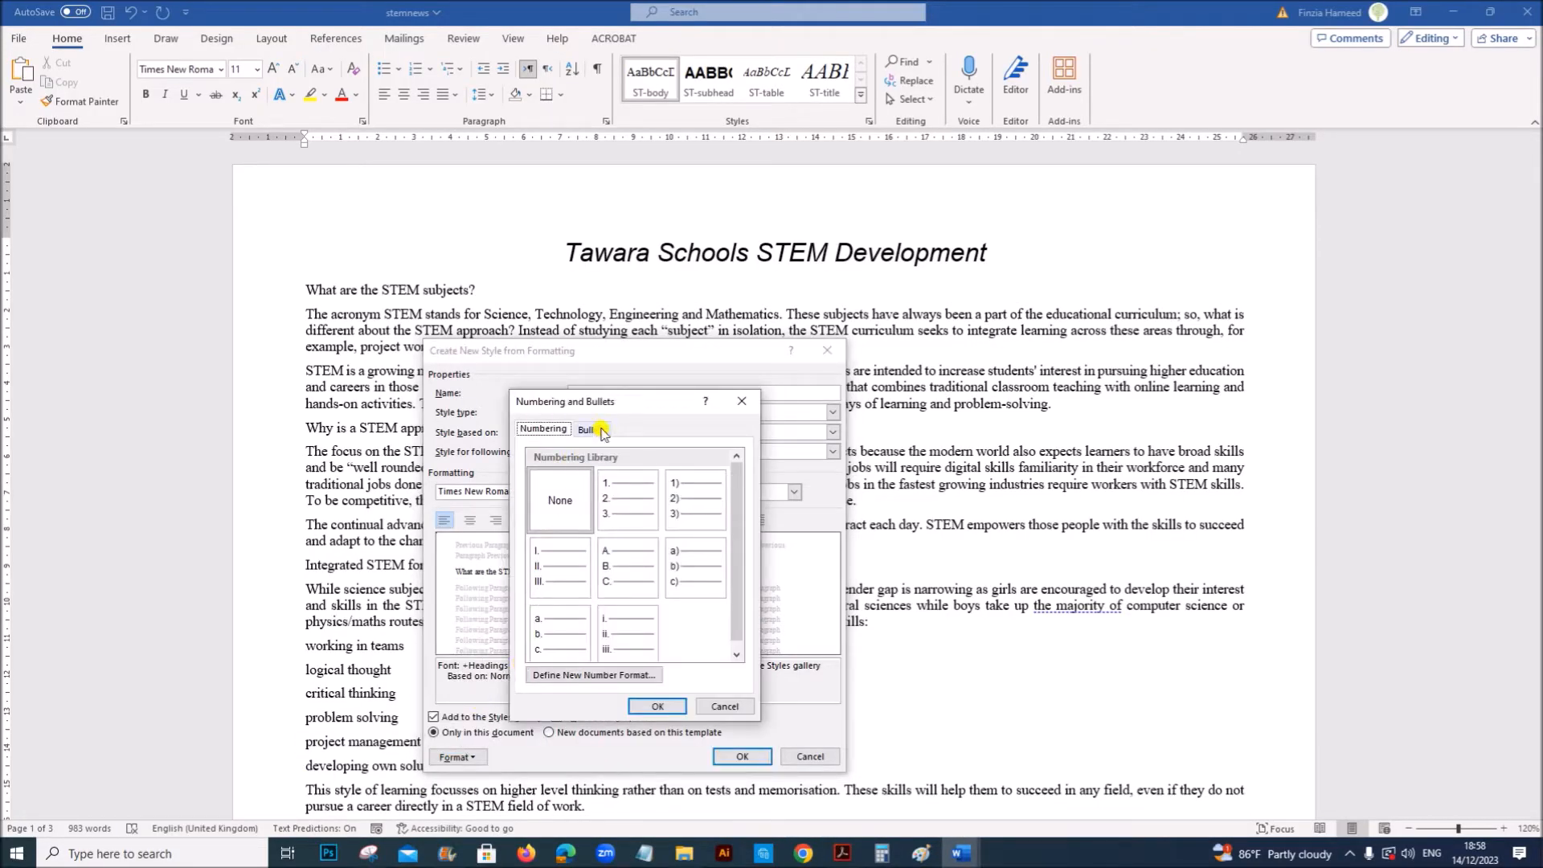
click(591, 428)
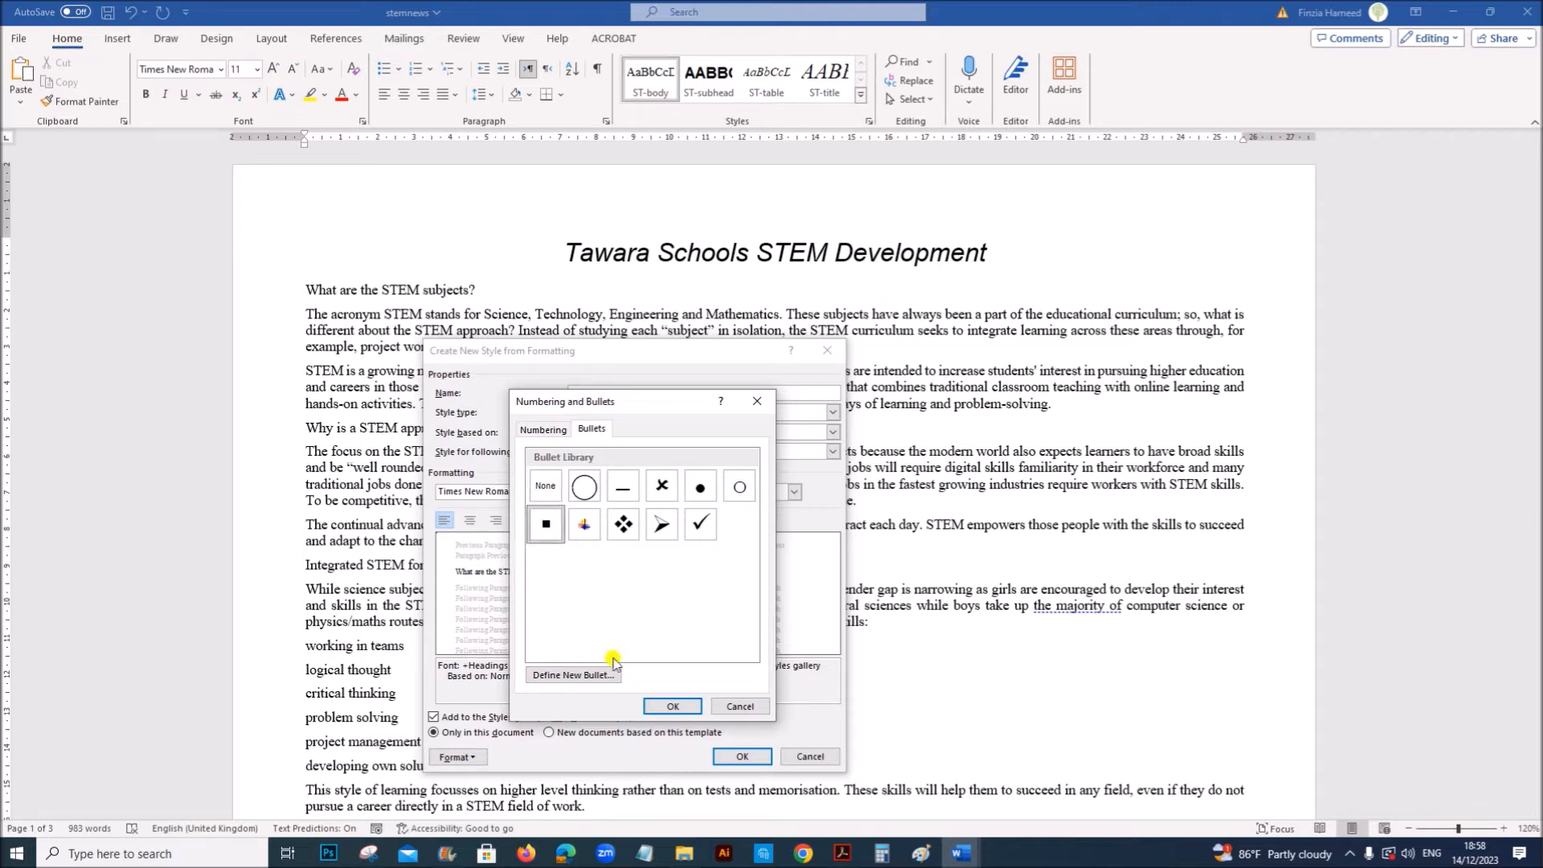
click(672, 705)
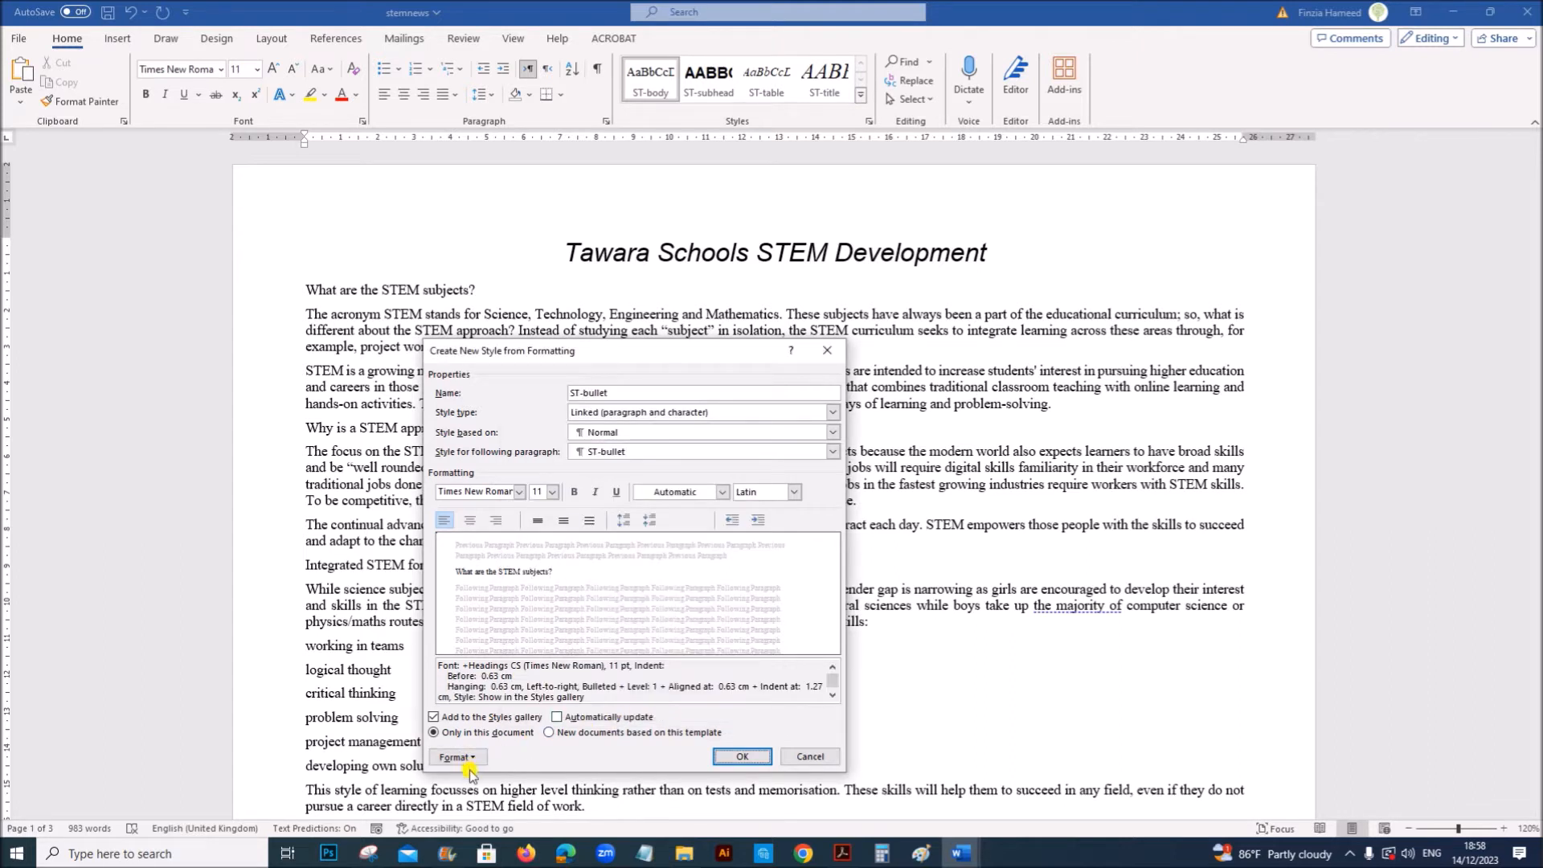
Set ST-bullet to single line spacing with 0 pt after, and save the style.
click(457, 757)
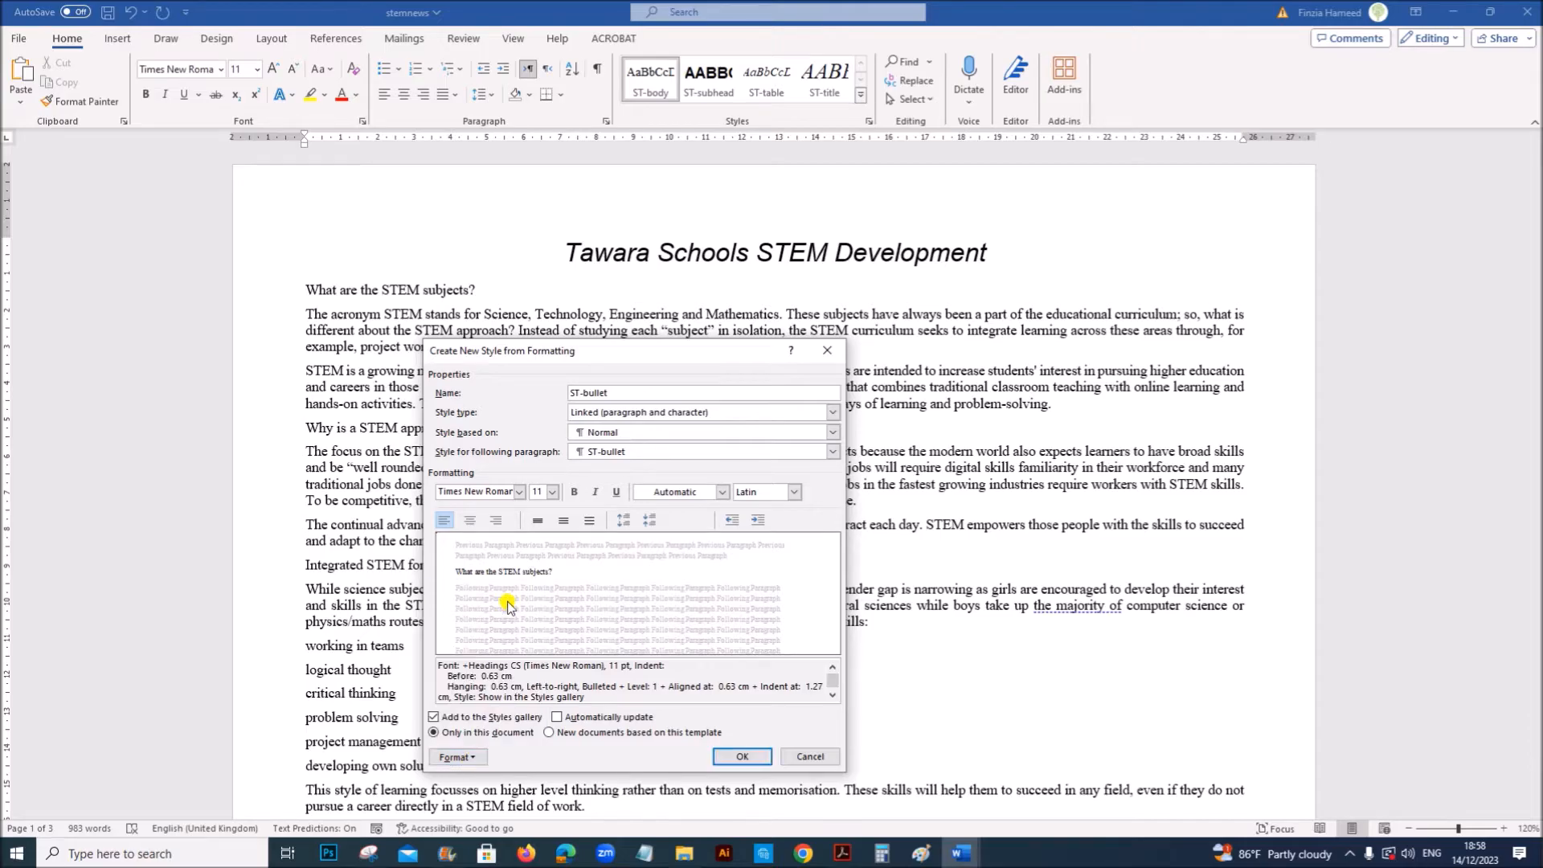
click(456, 756)
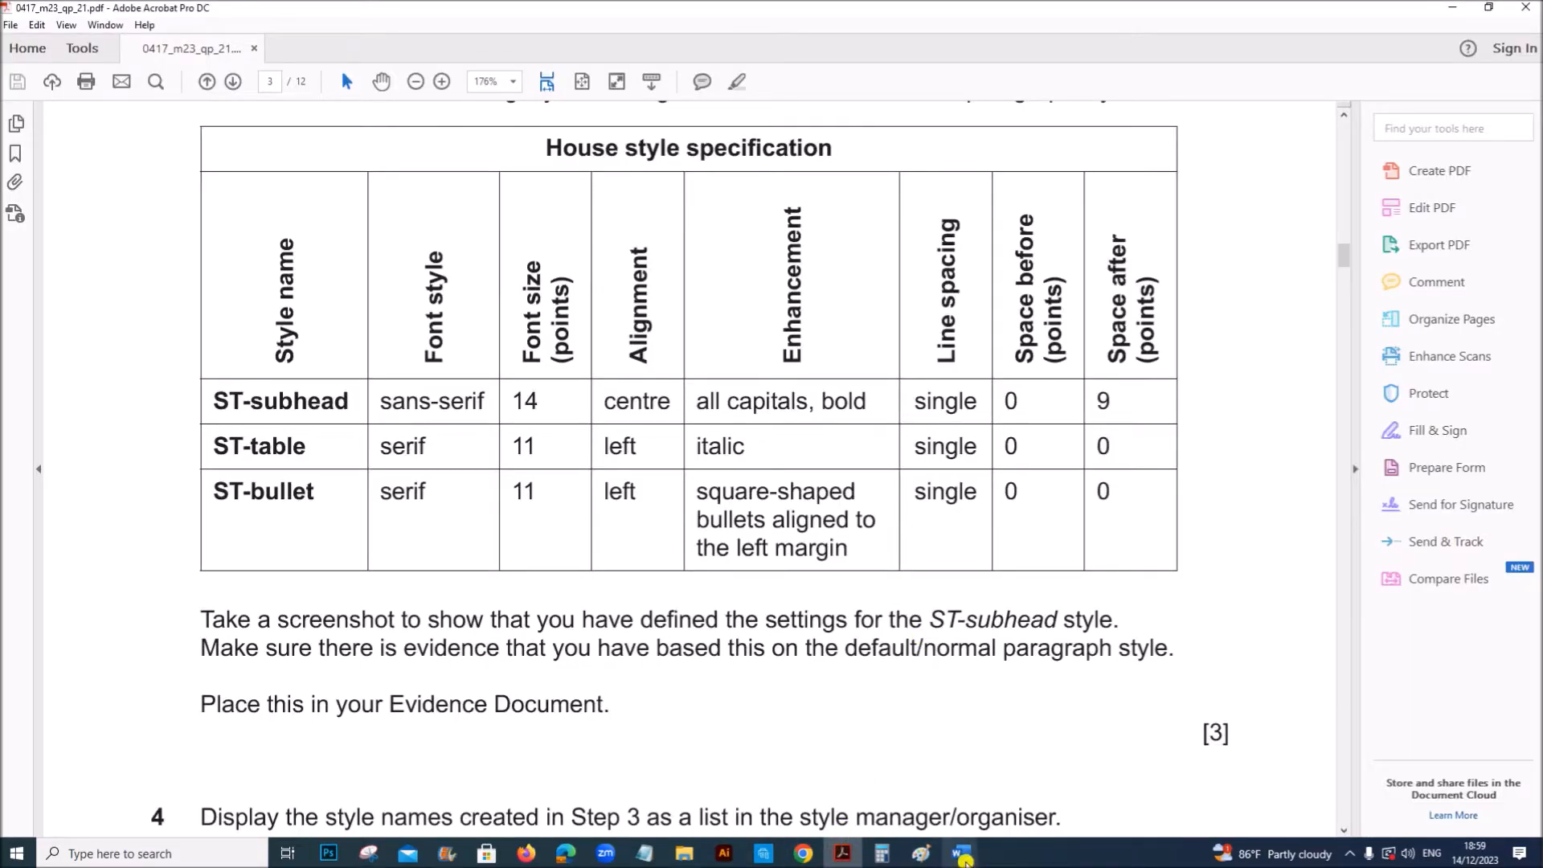
click(958, 853)
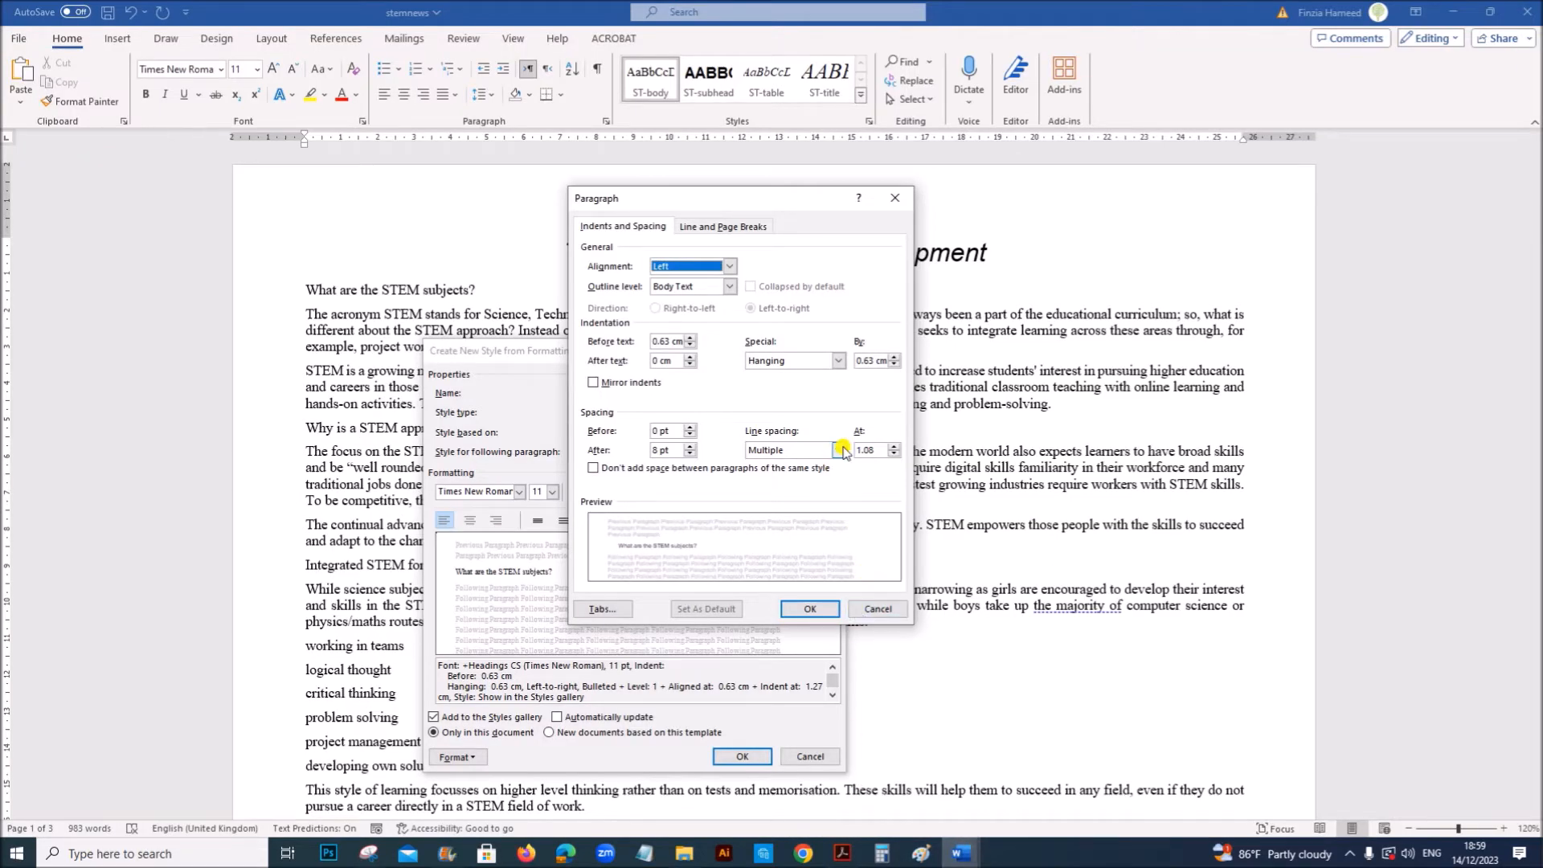
click(791, 450)
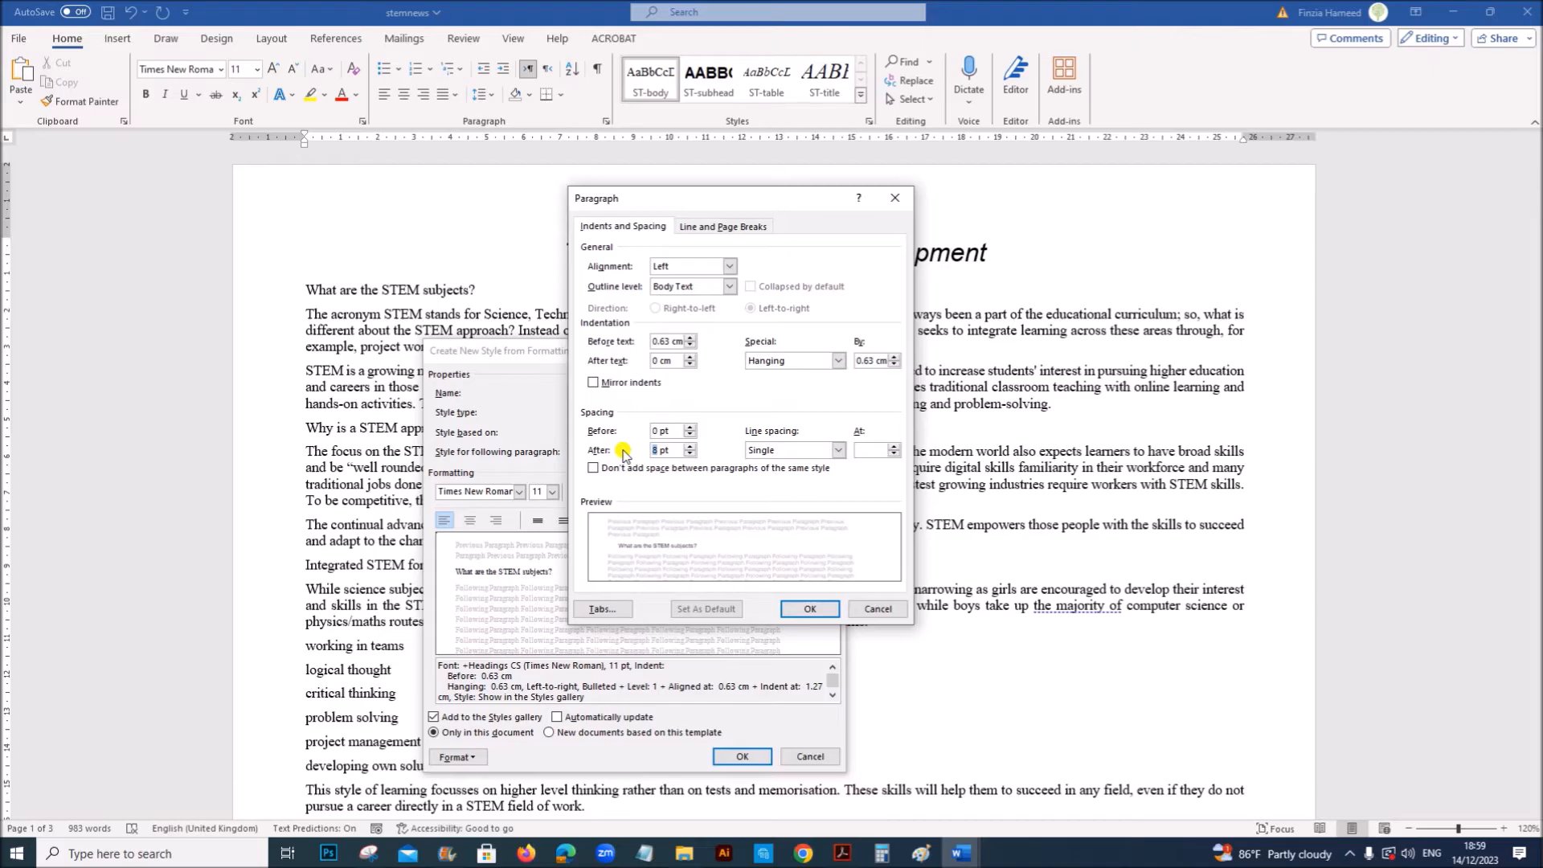
click(689, 453)
text(0)
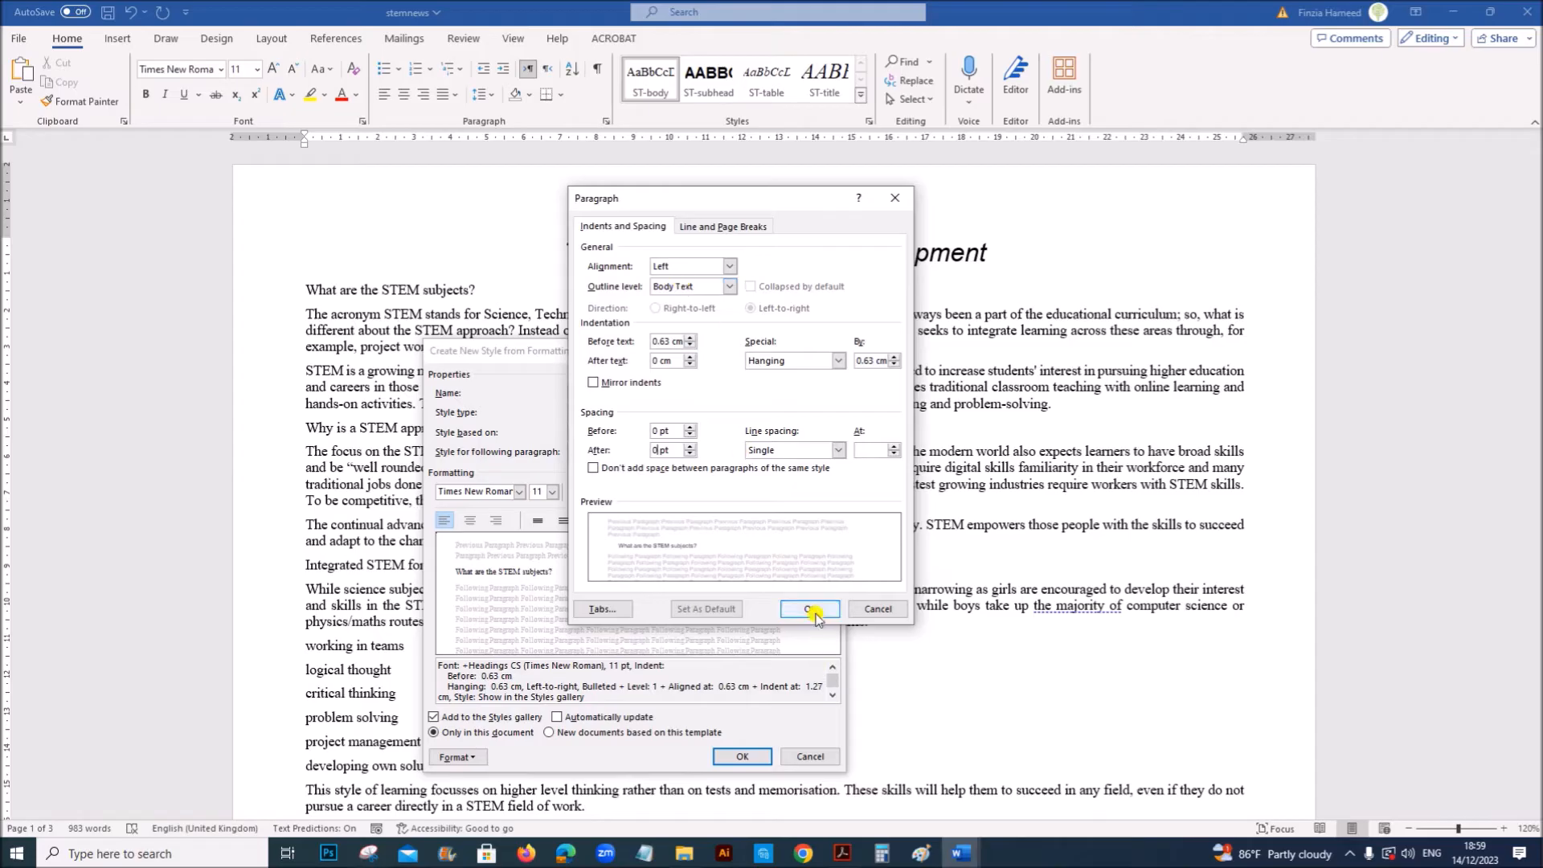
click(809, 608)
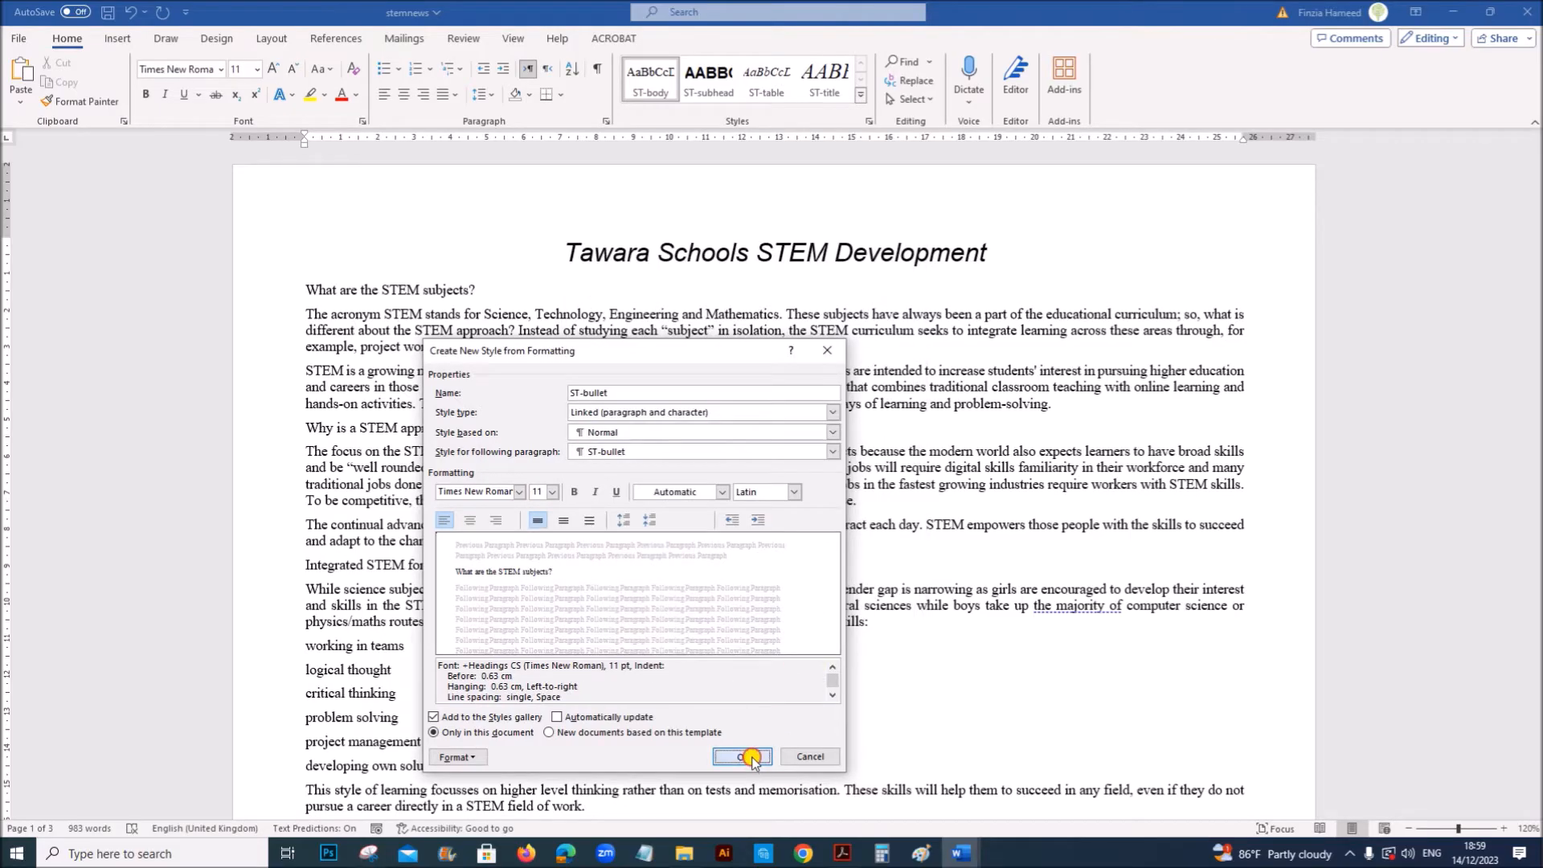
click(736, 756)
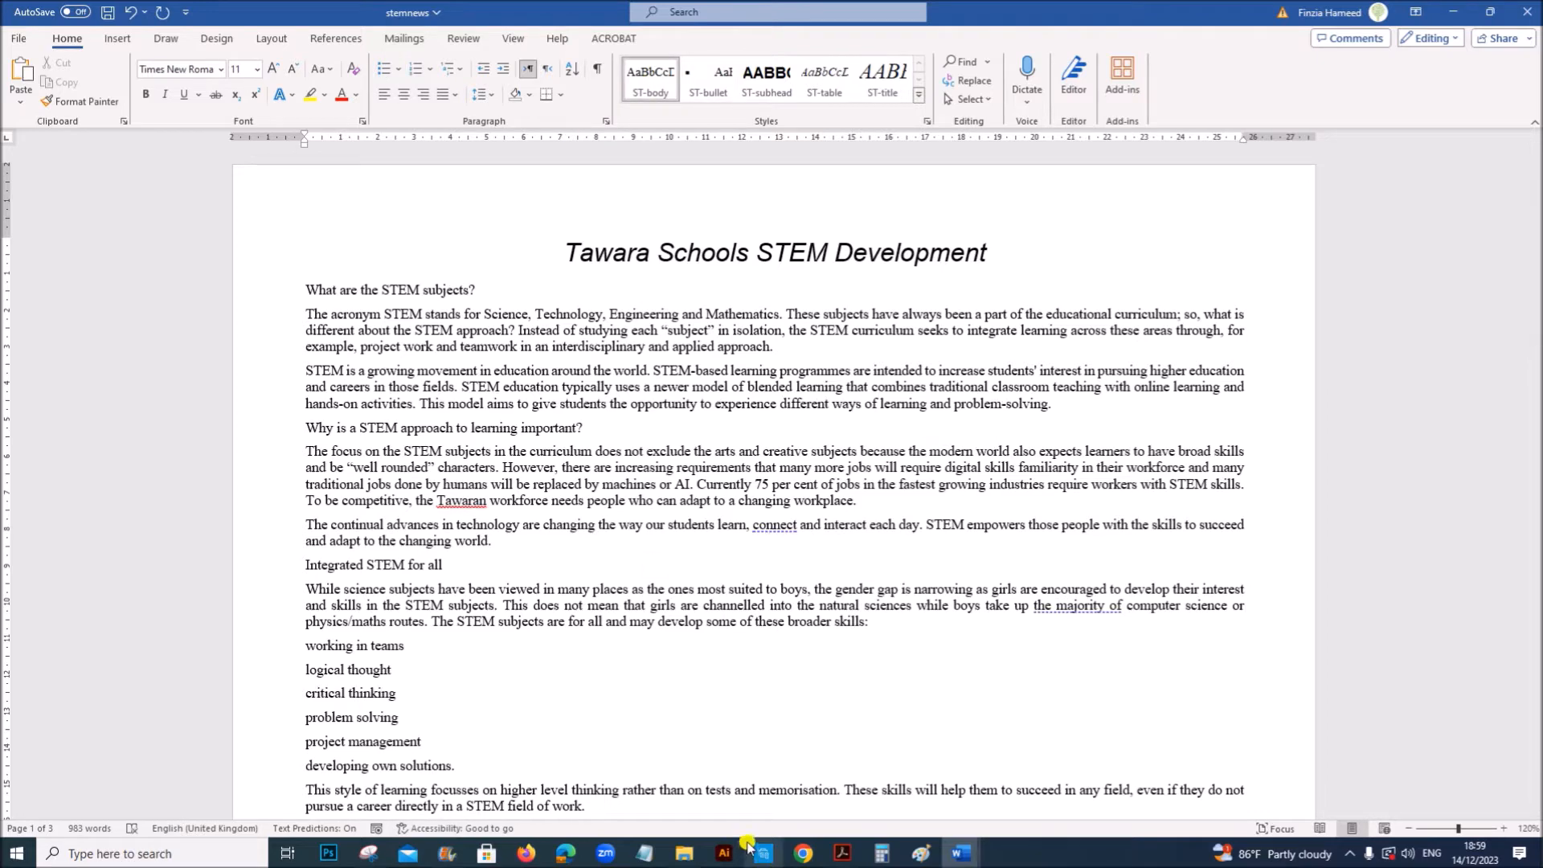
click(838, 854)
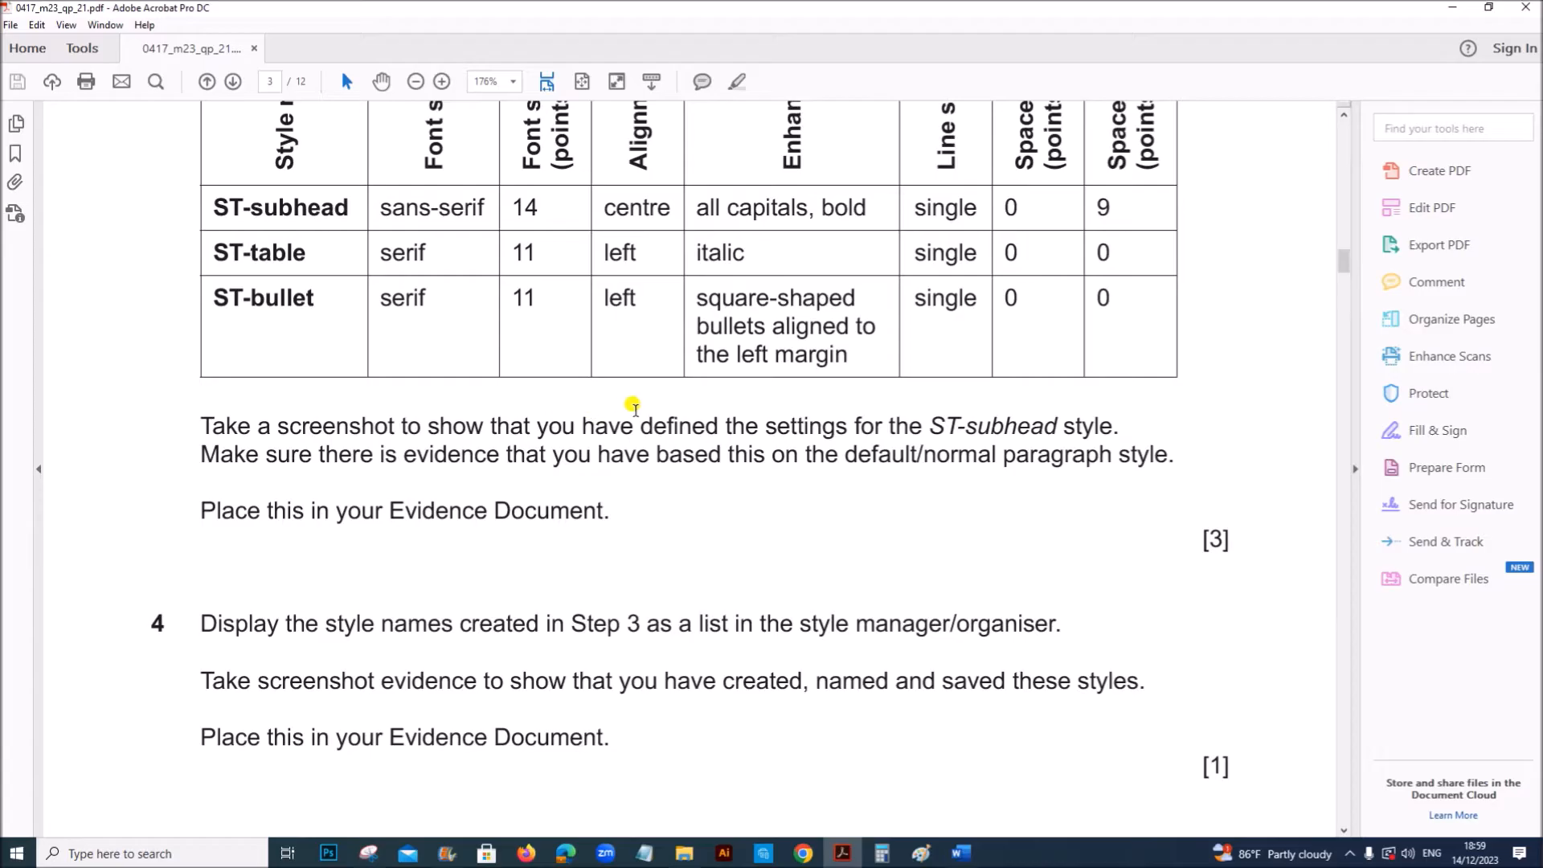
mouse_move(5, 407)
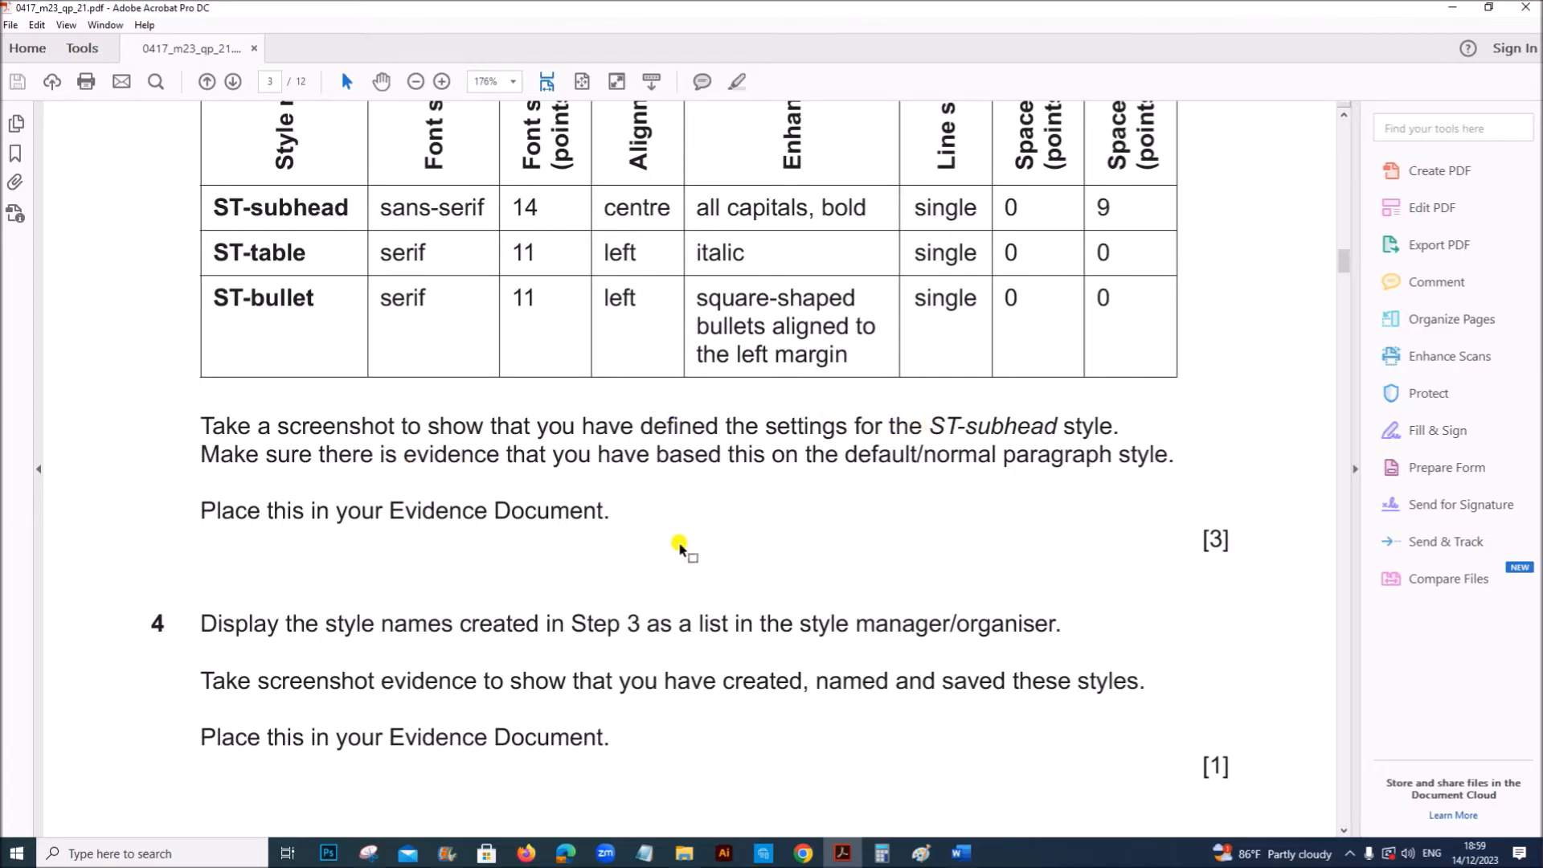
click(957, 853)
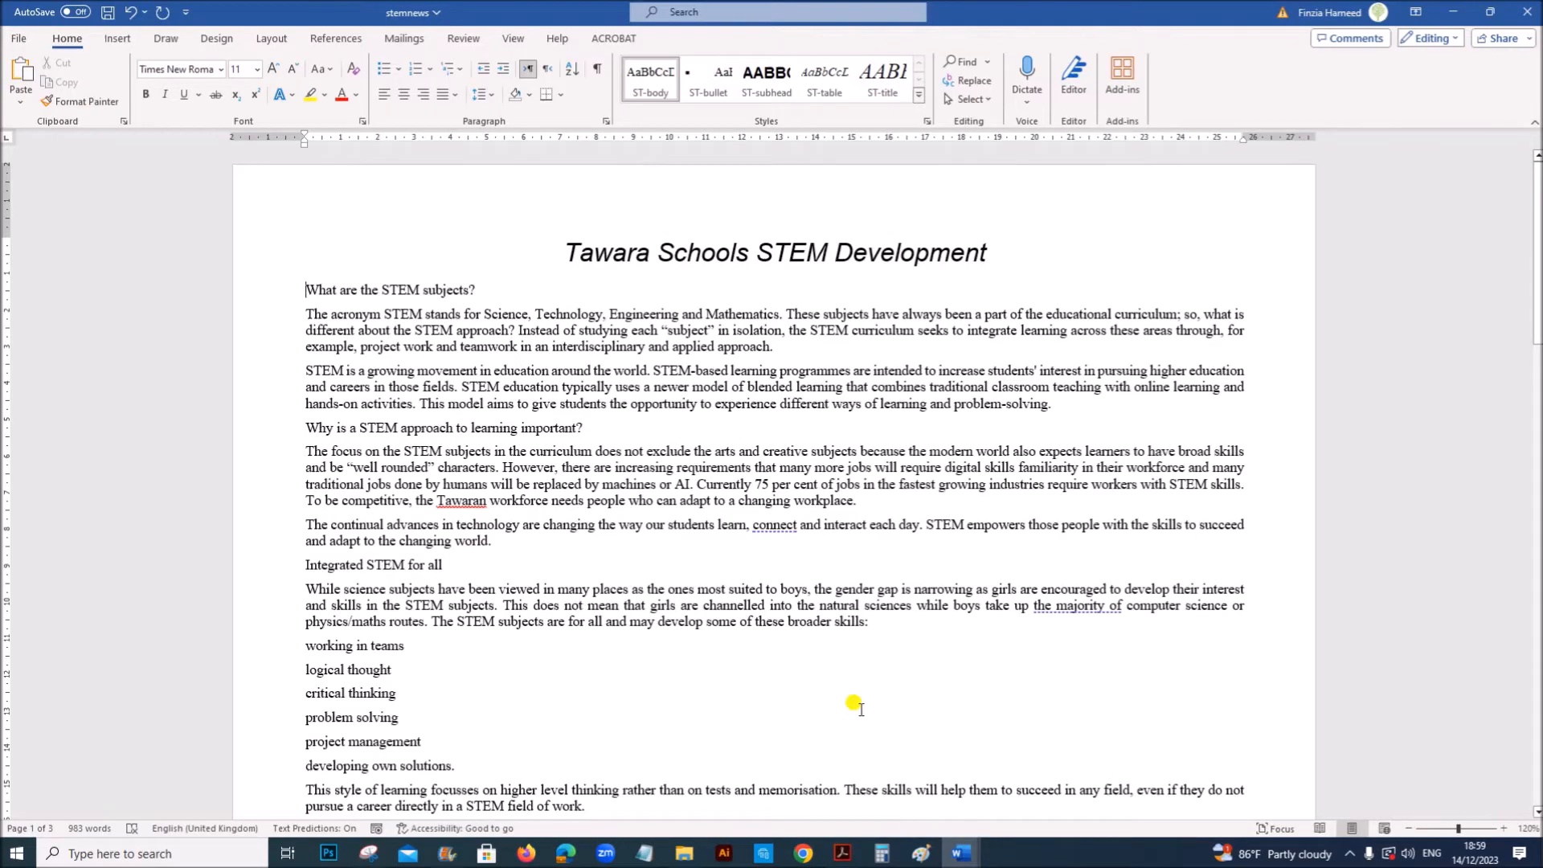
click(766, 79)
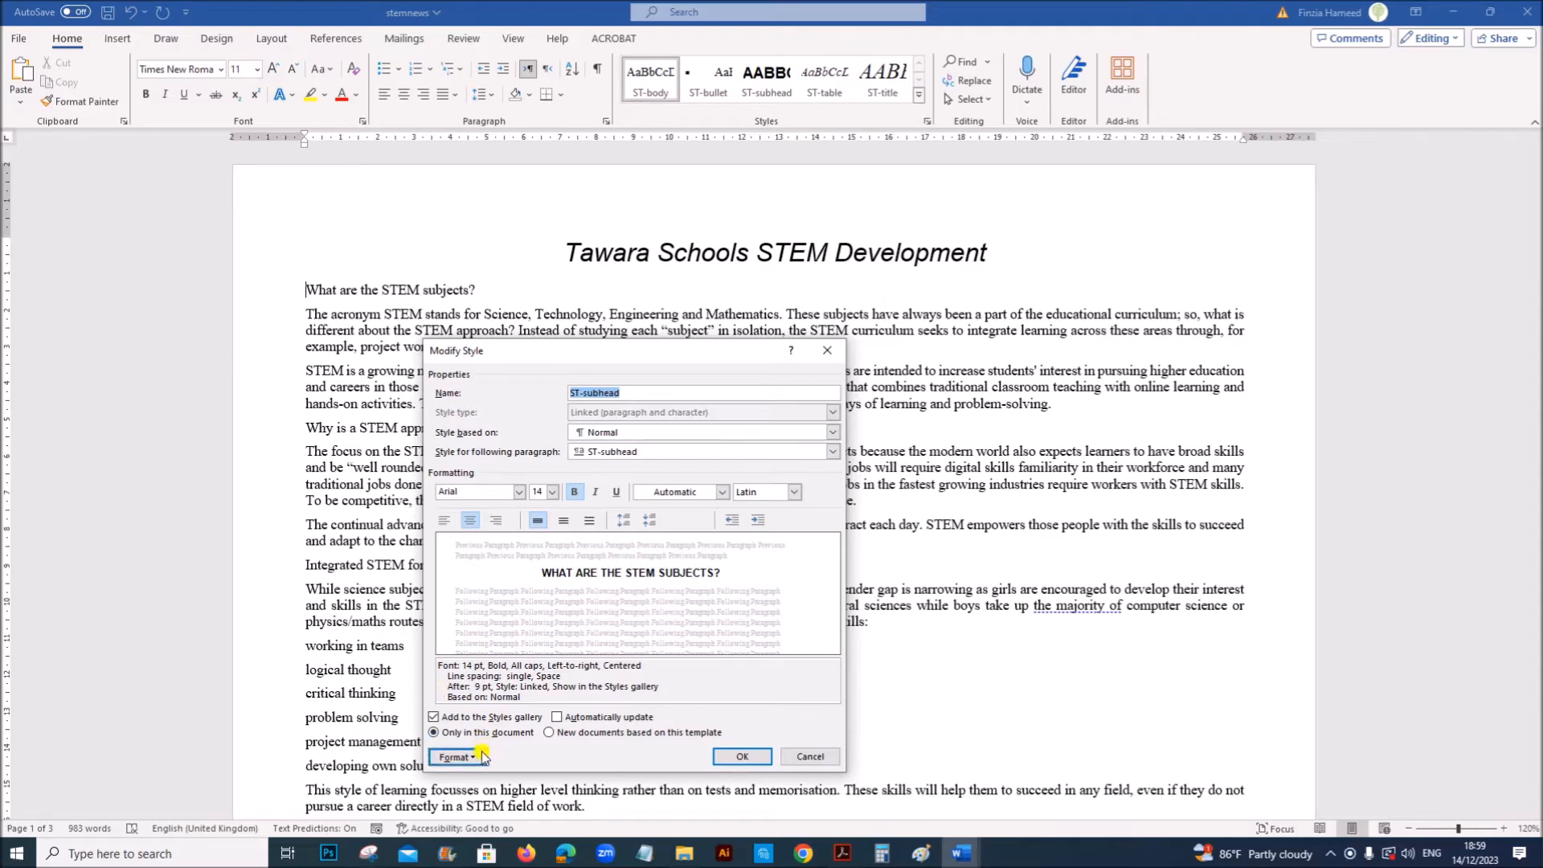
click(456, 755)
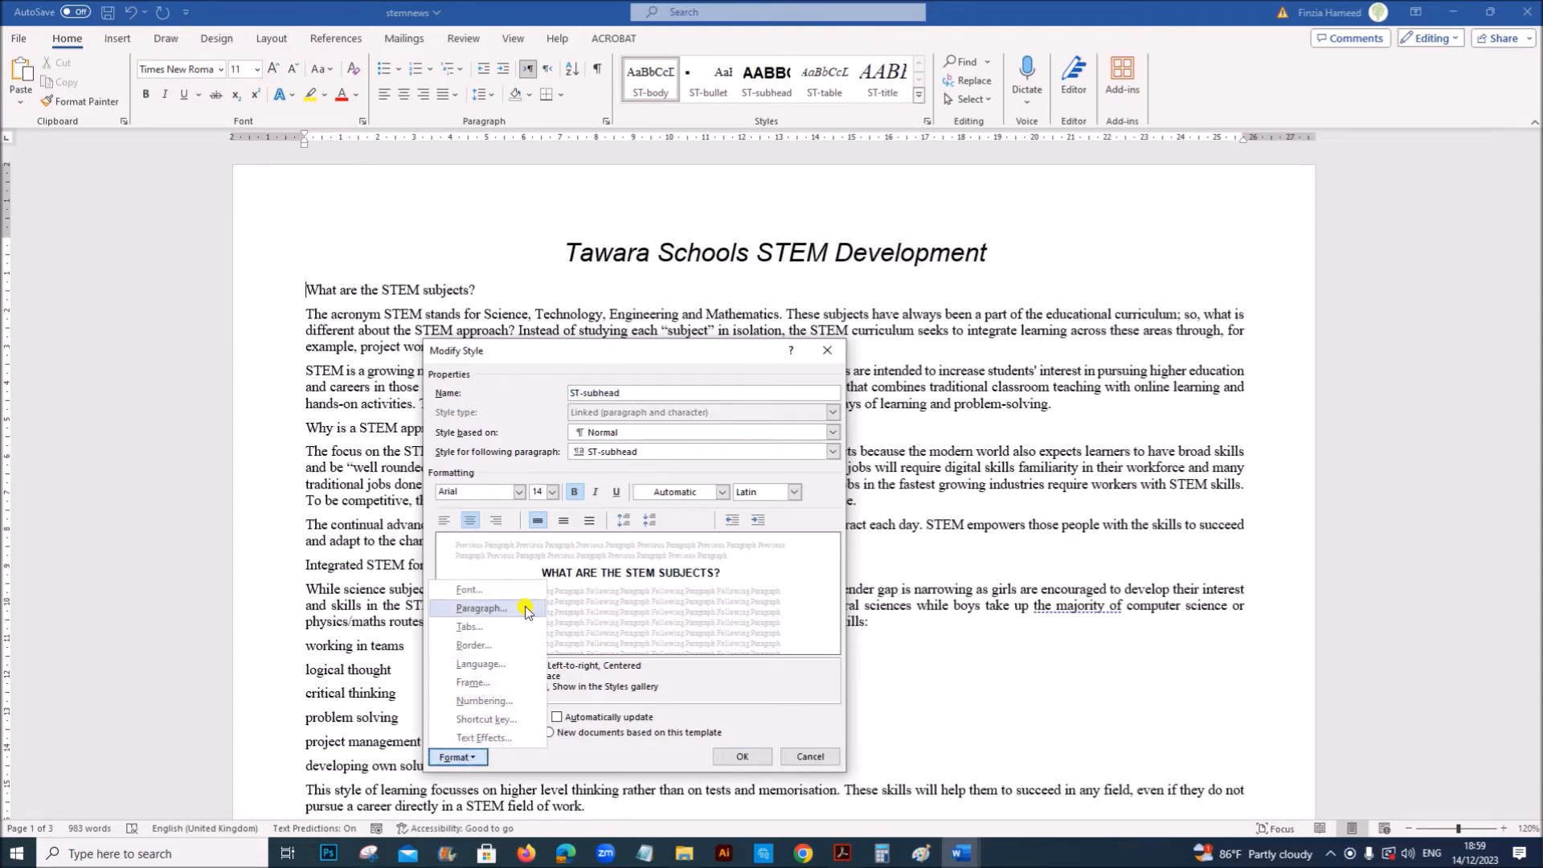
click(480, 608)
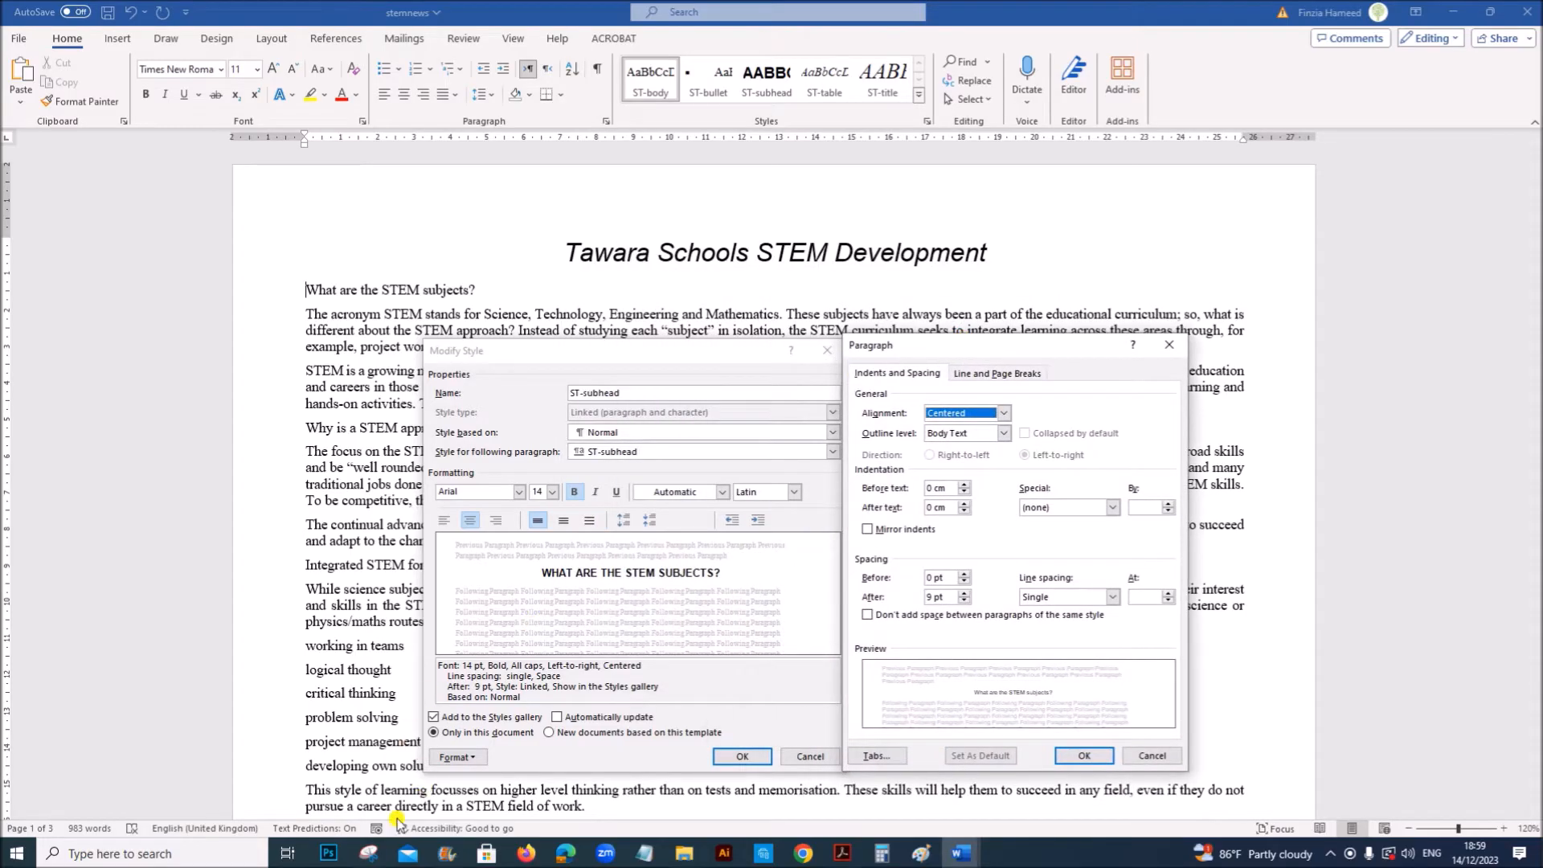
mouse_move(338, 186)
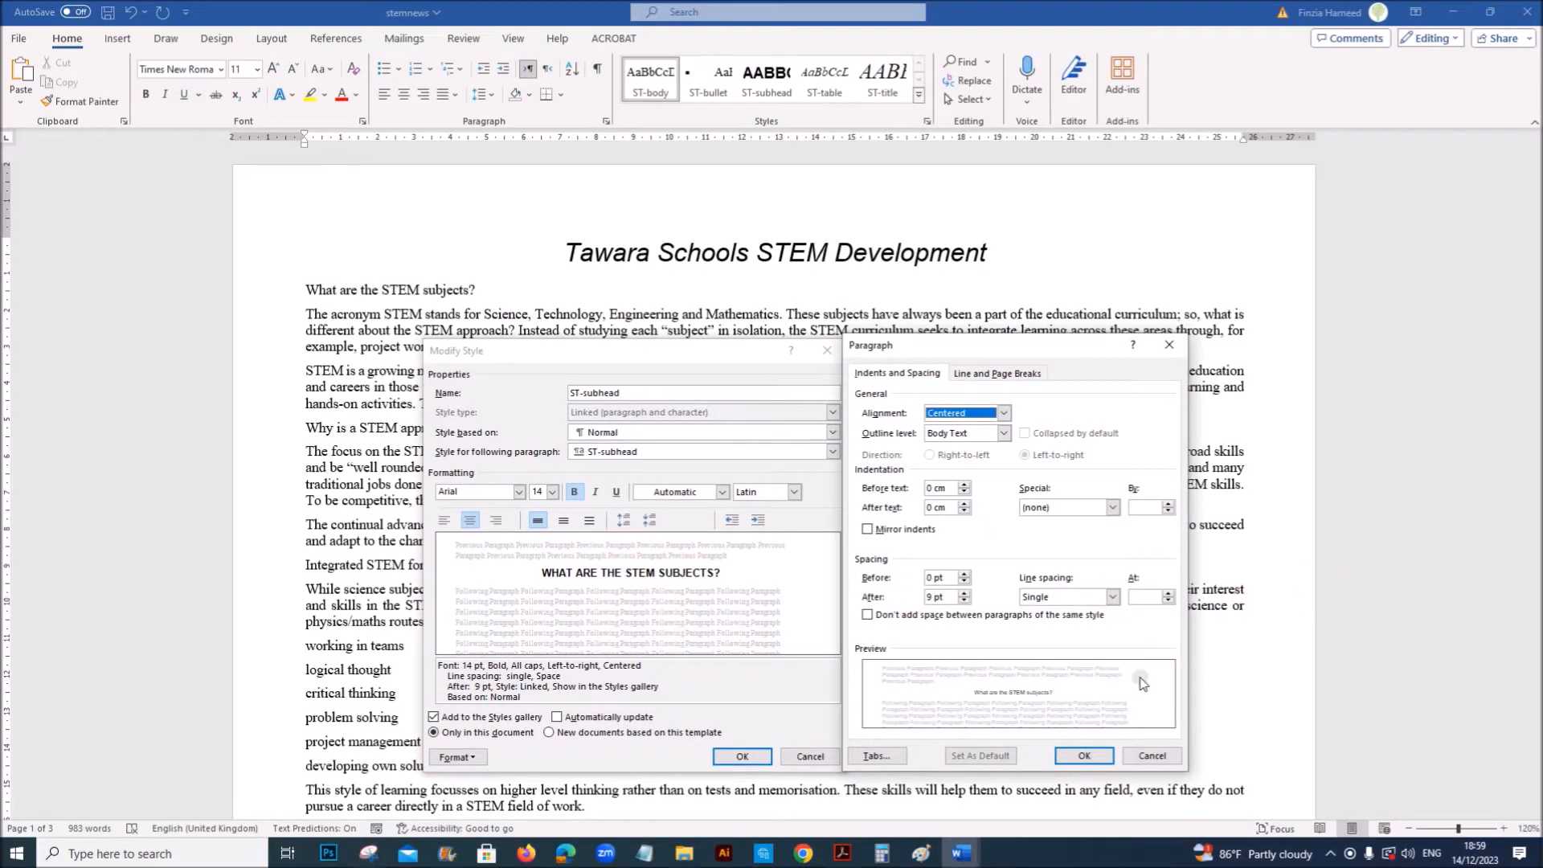
click(1083, 755)
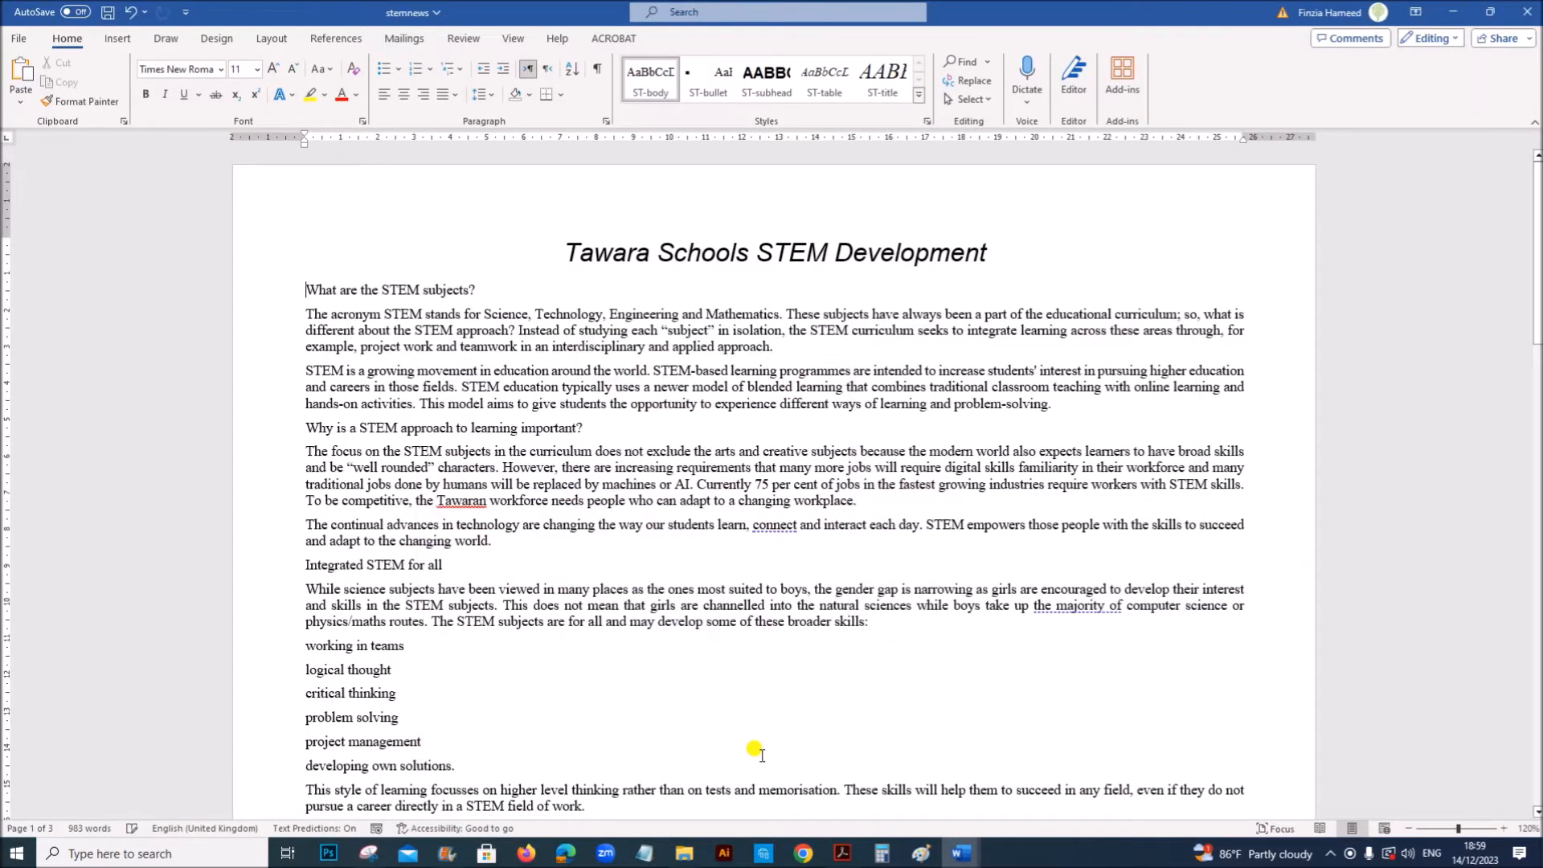
mouse_move(959, 853)
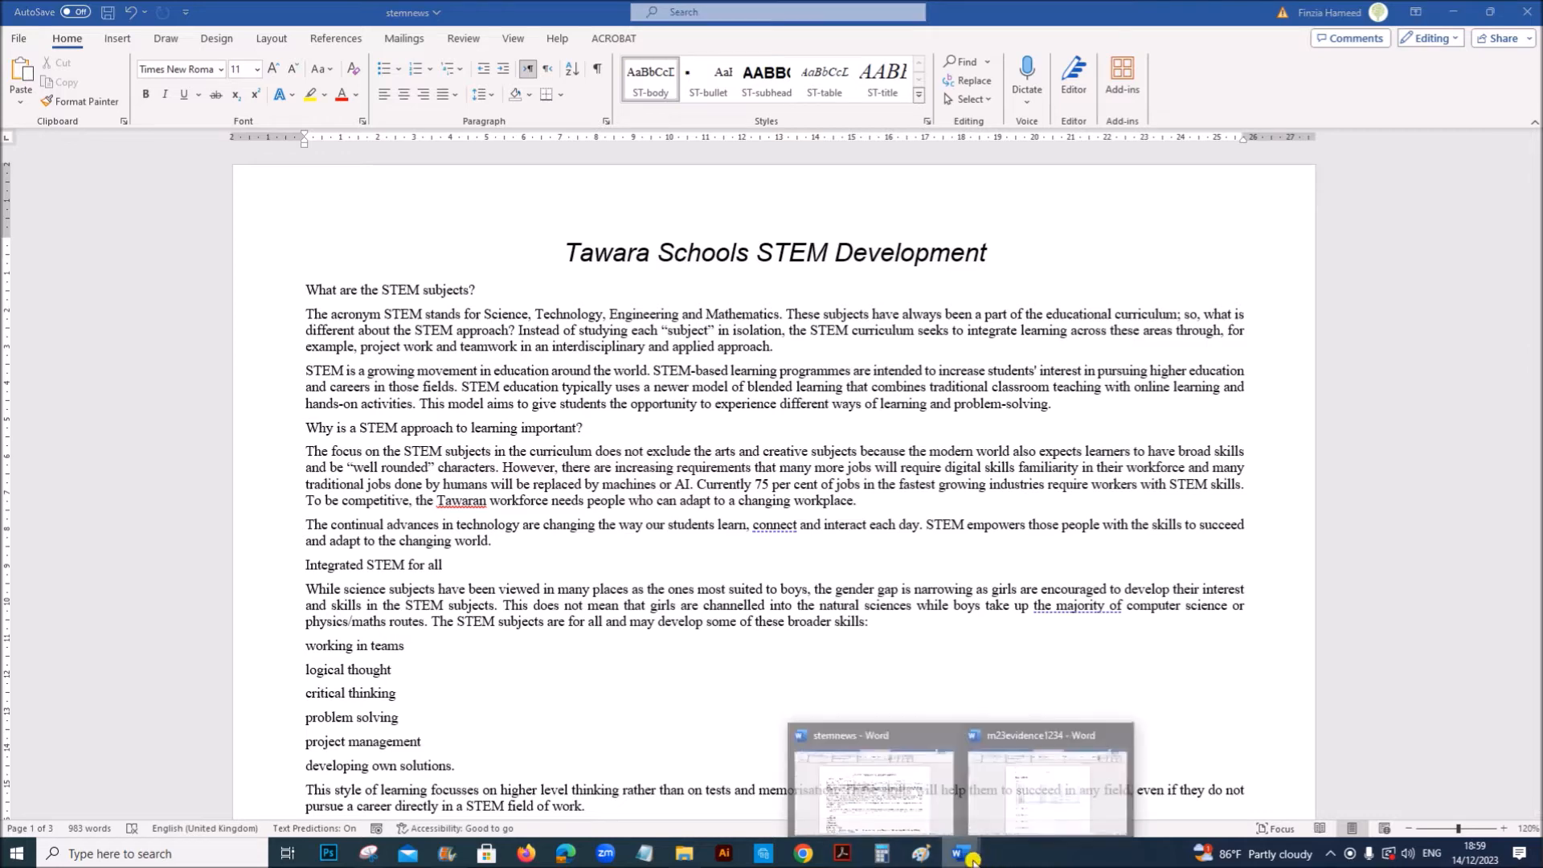
Paste the ST-subhead settings screenshot under Step 3 – EVIDENCE 2 in m23evidence1234.
click(1045, 777)
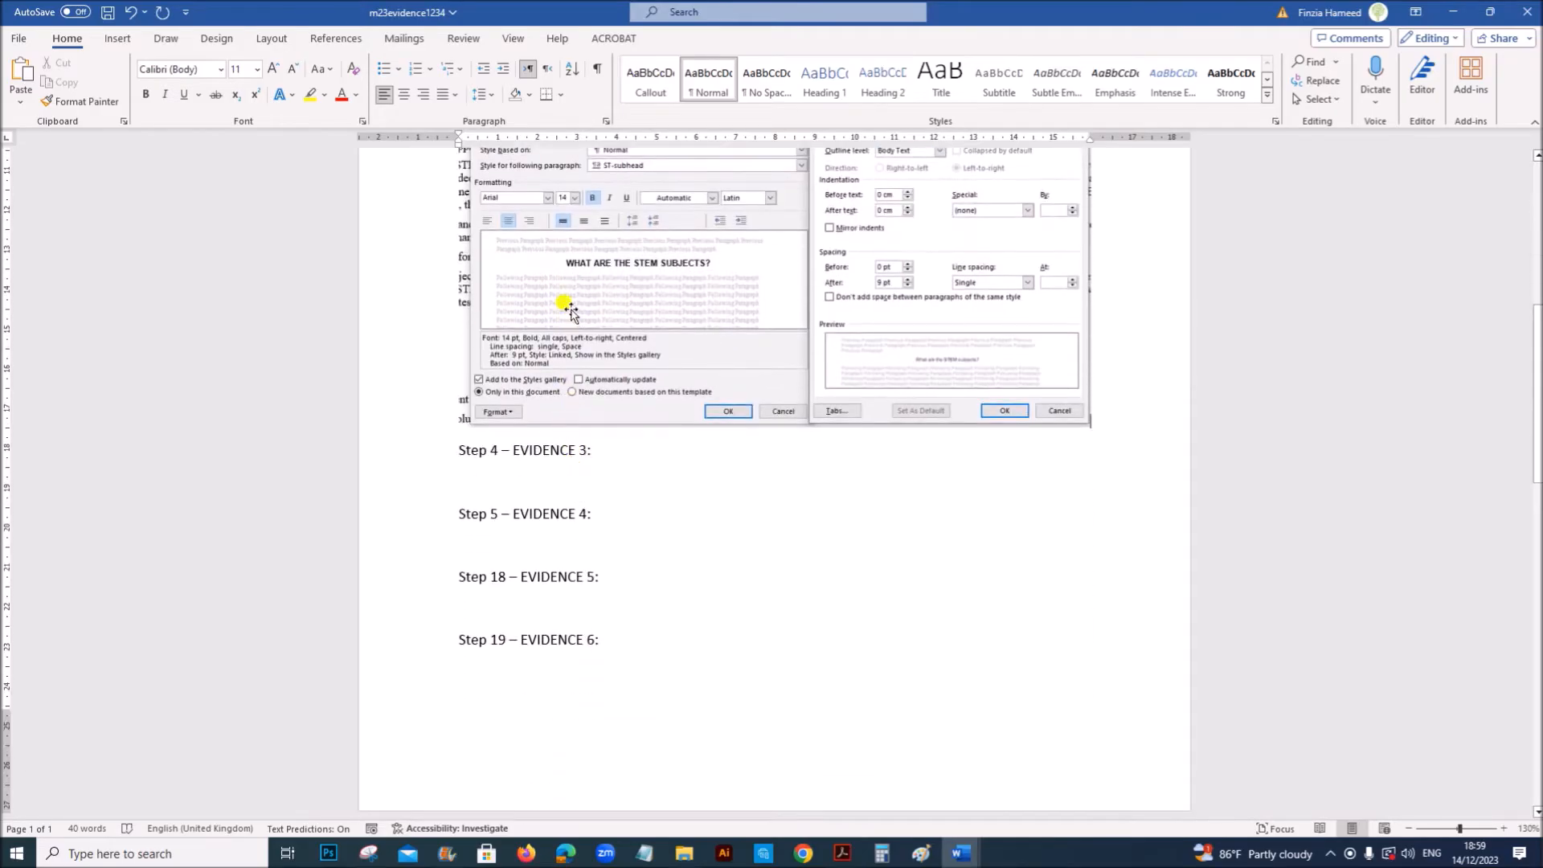
scroll(down, 3)
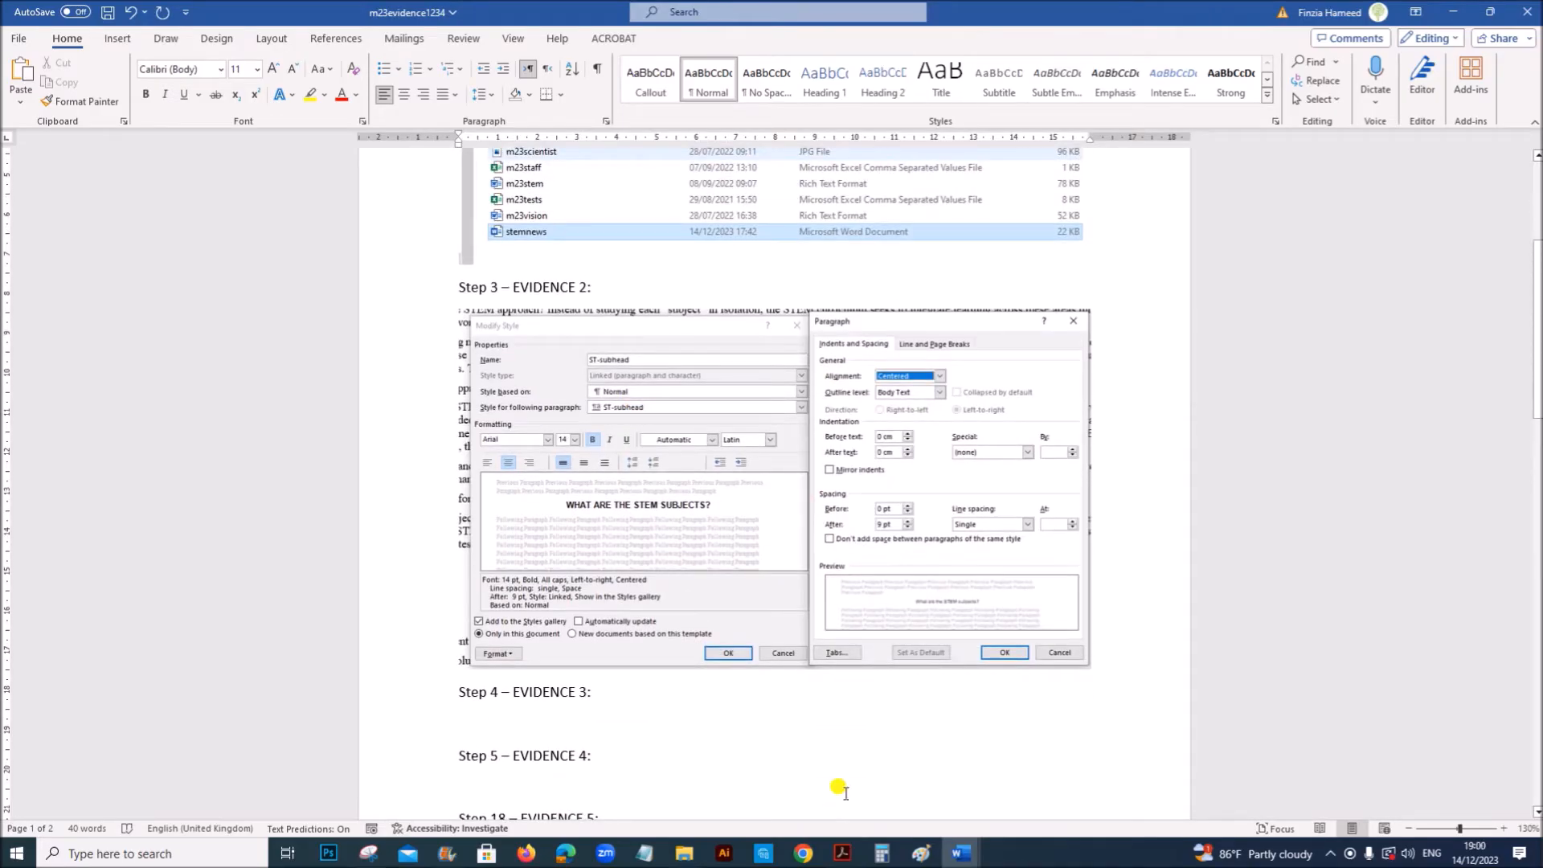
click(839, 853)
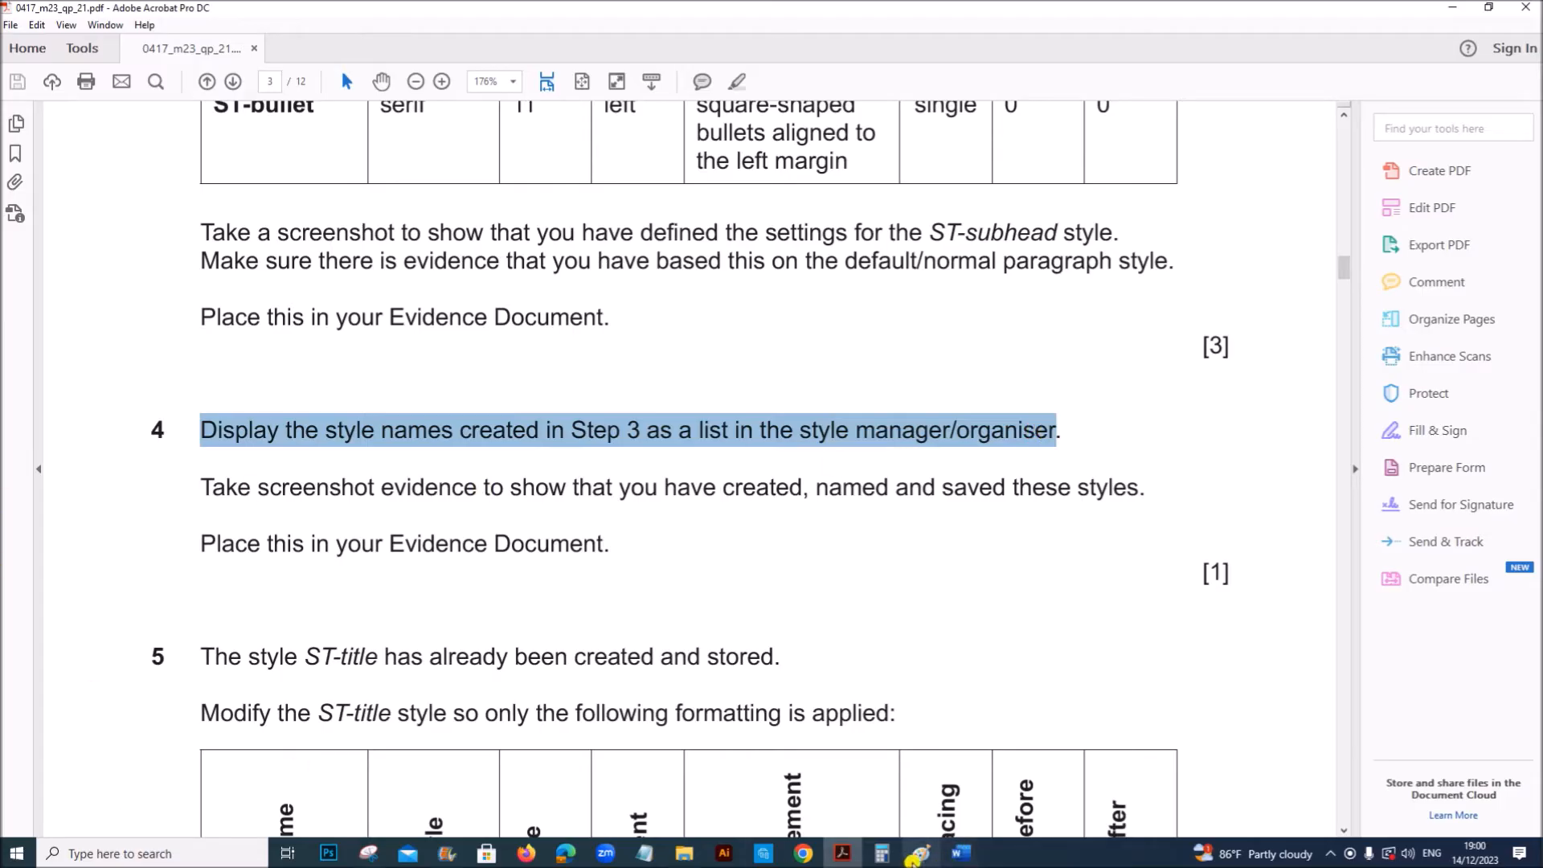
mouse_move(959, 854)
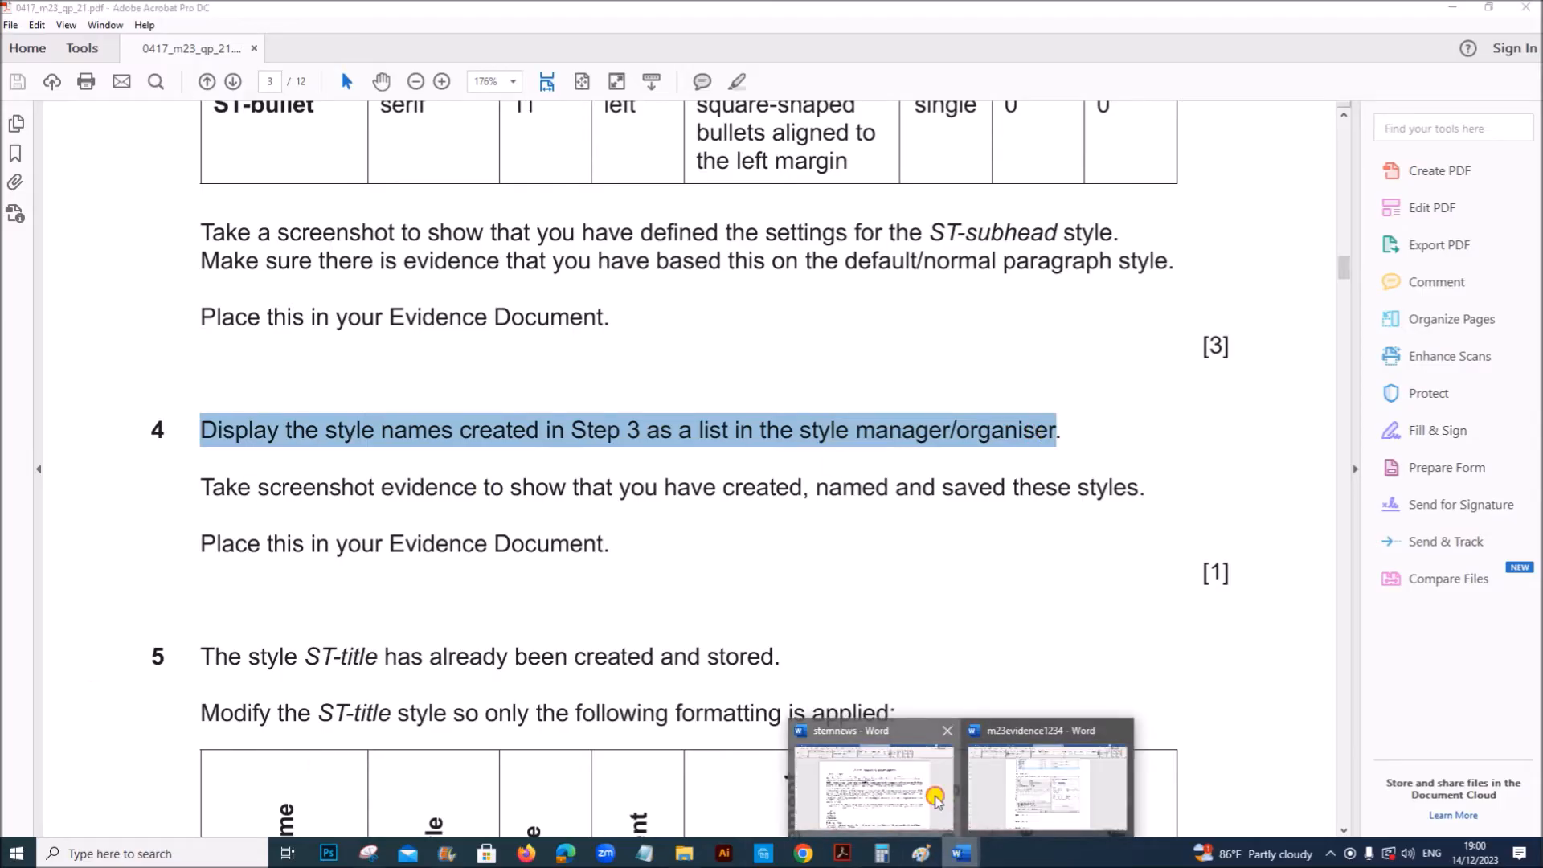
Show the stemnews Styles list for the Step 4 – EVIDENCE 3 screenshot.
click(870, 792)
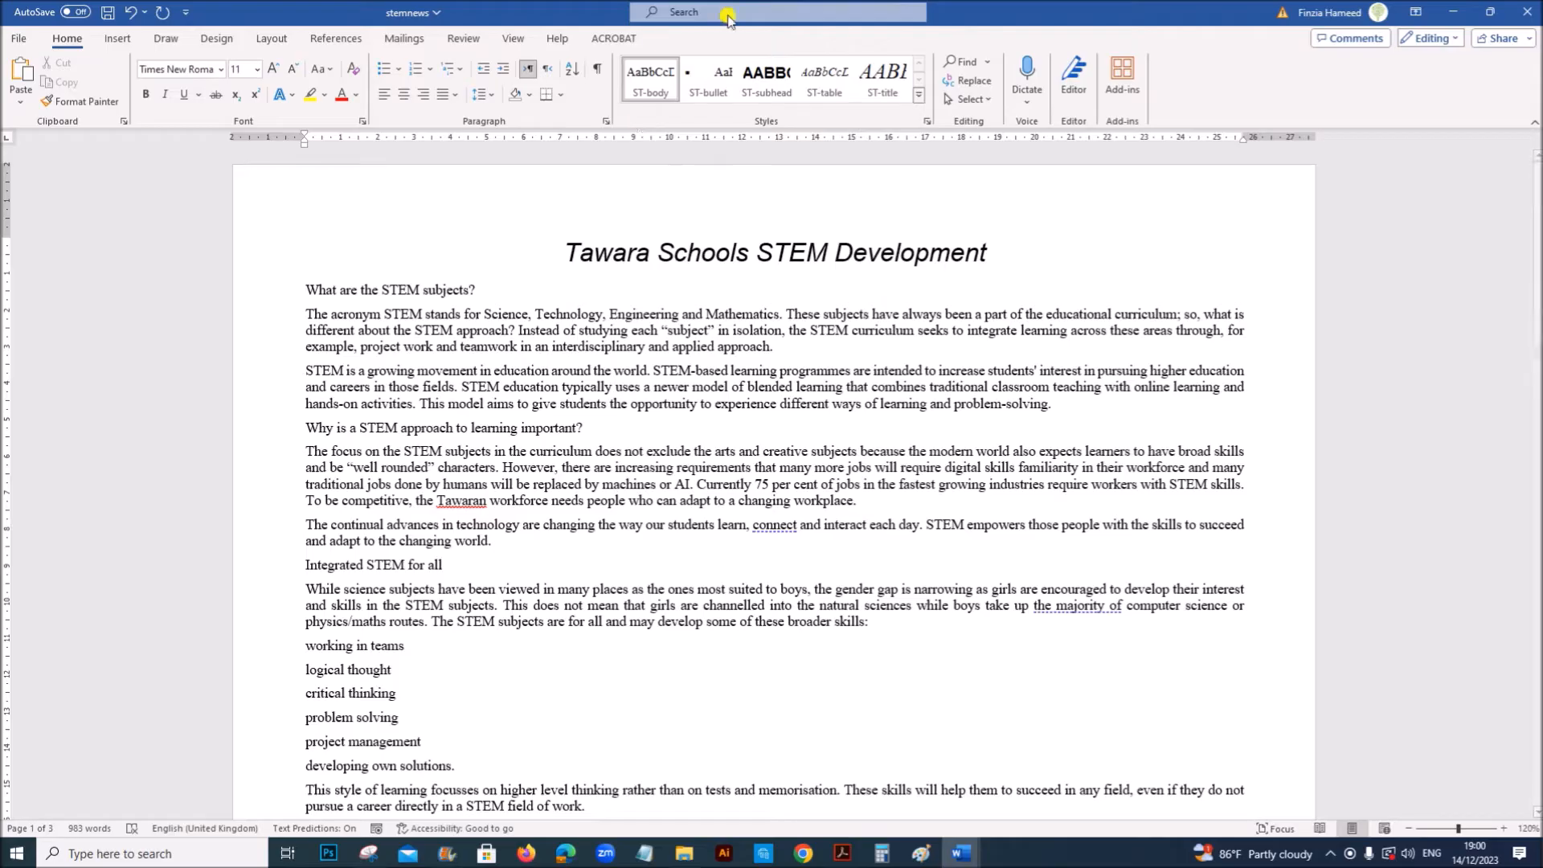
mouse_move(788, 32)
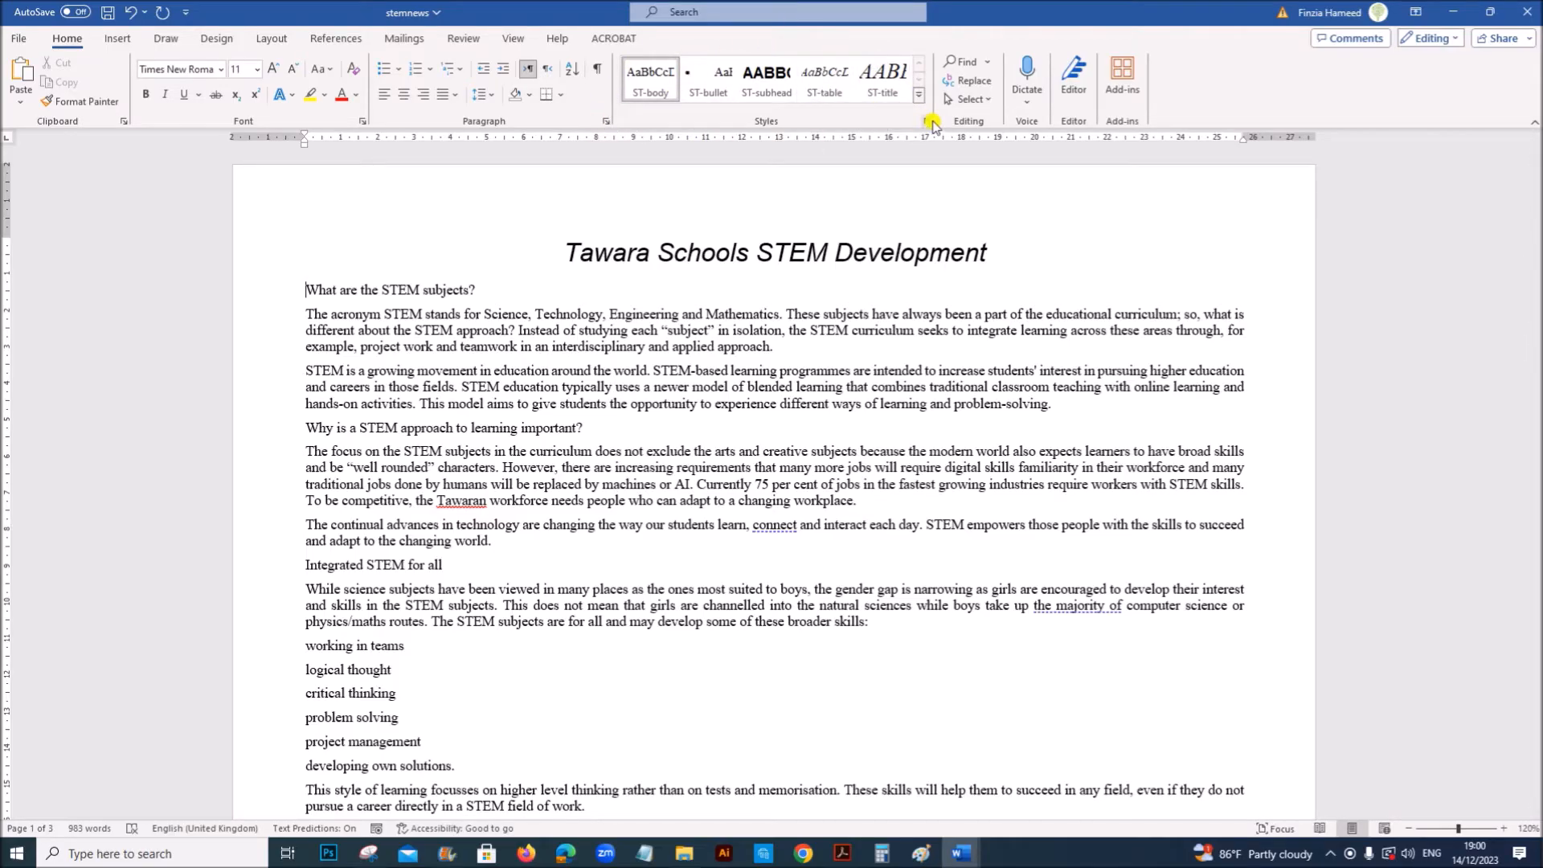
click(926, 121)
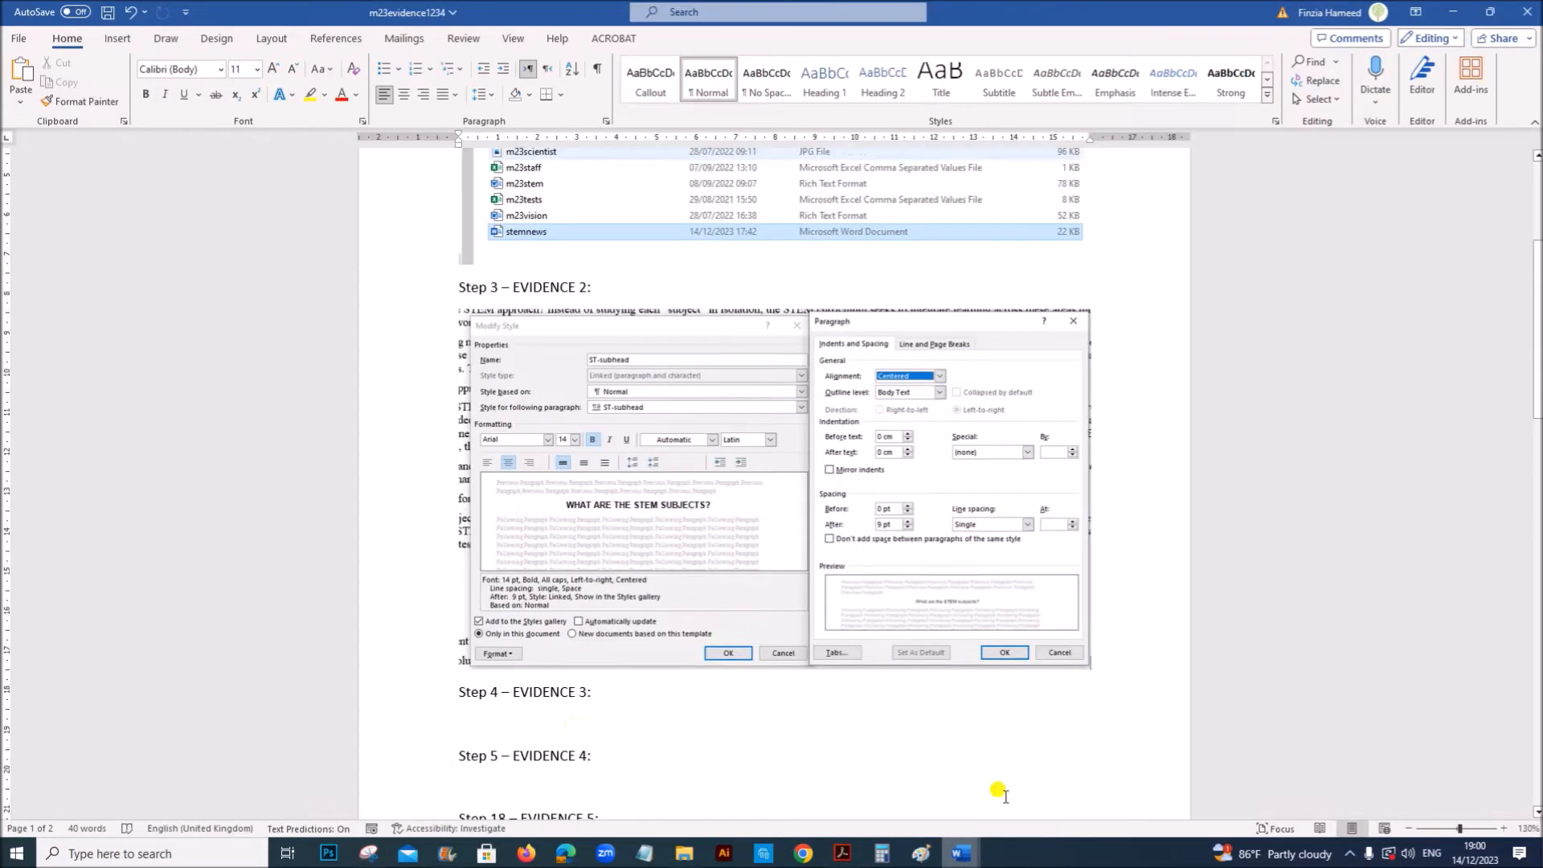
scroll(down, 3)
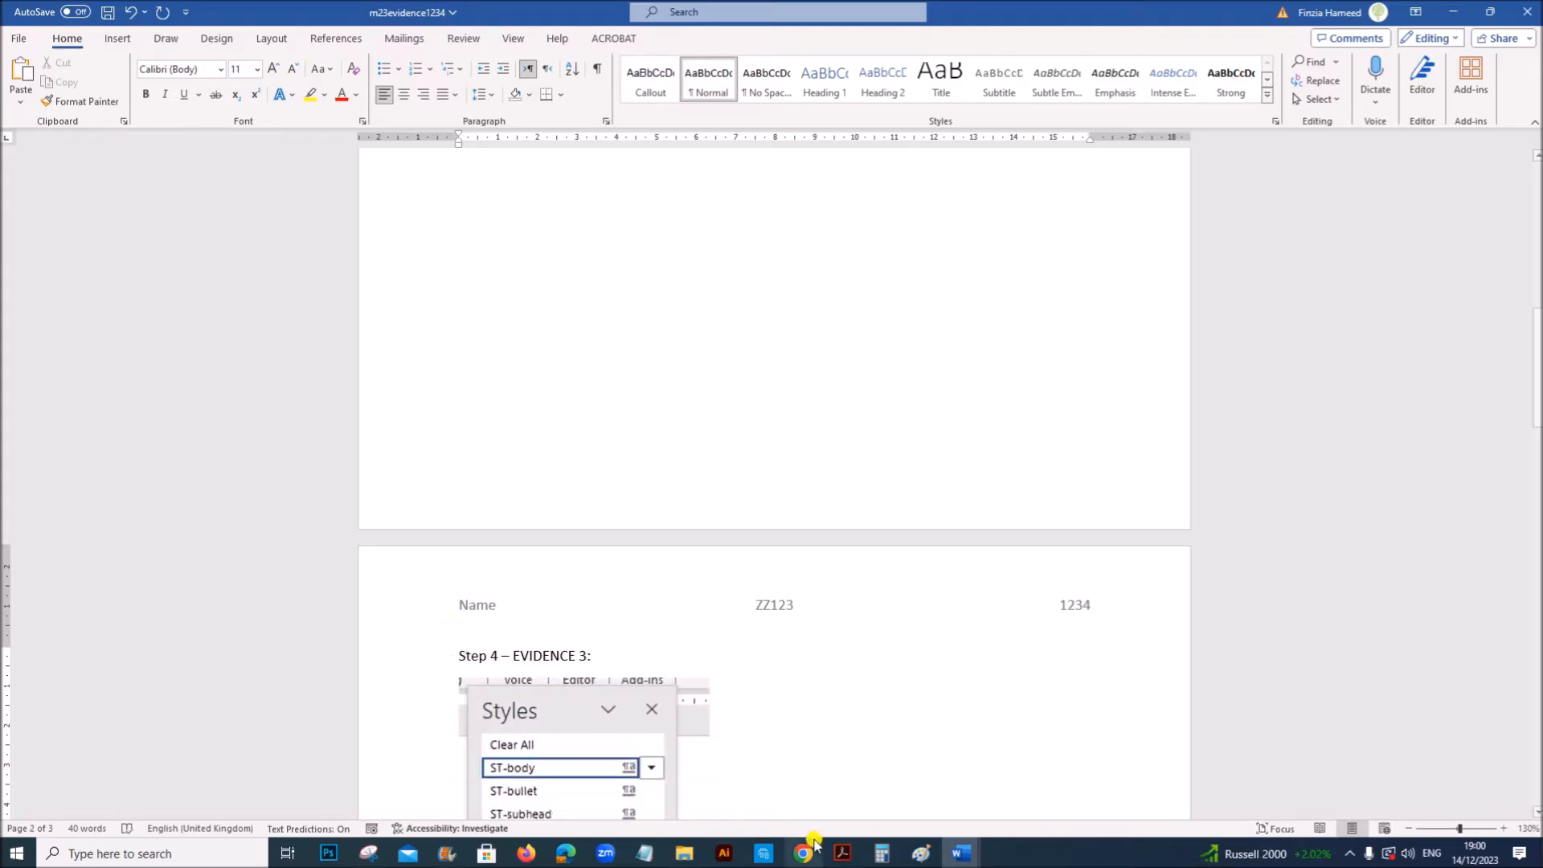
click(841, 854)
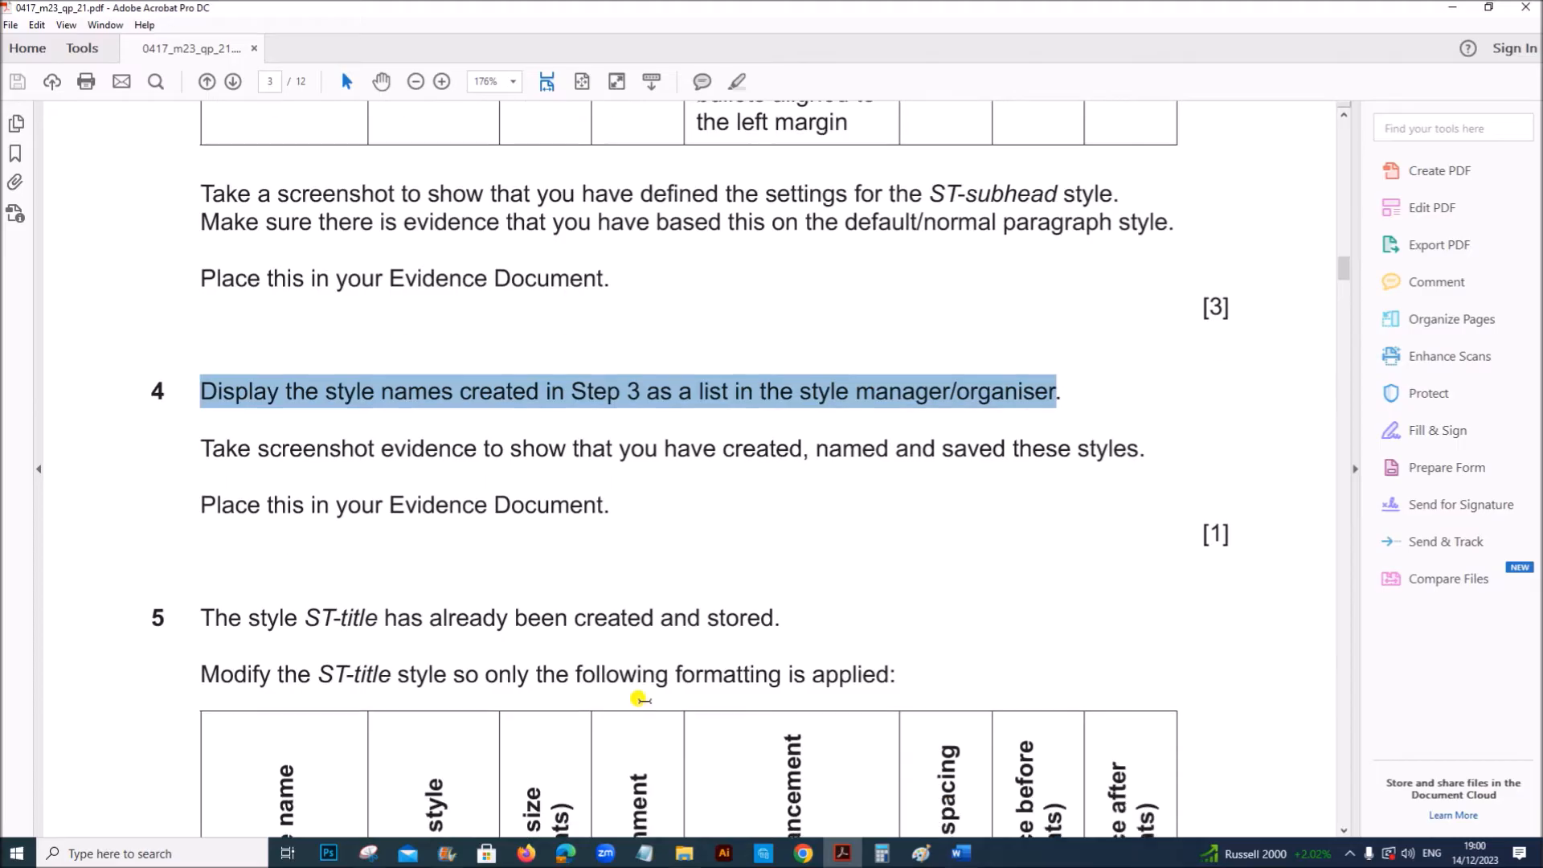
Scroll to question 5 and highlight 'ST-title has already been created and stored'.
scroll(down, 3)
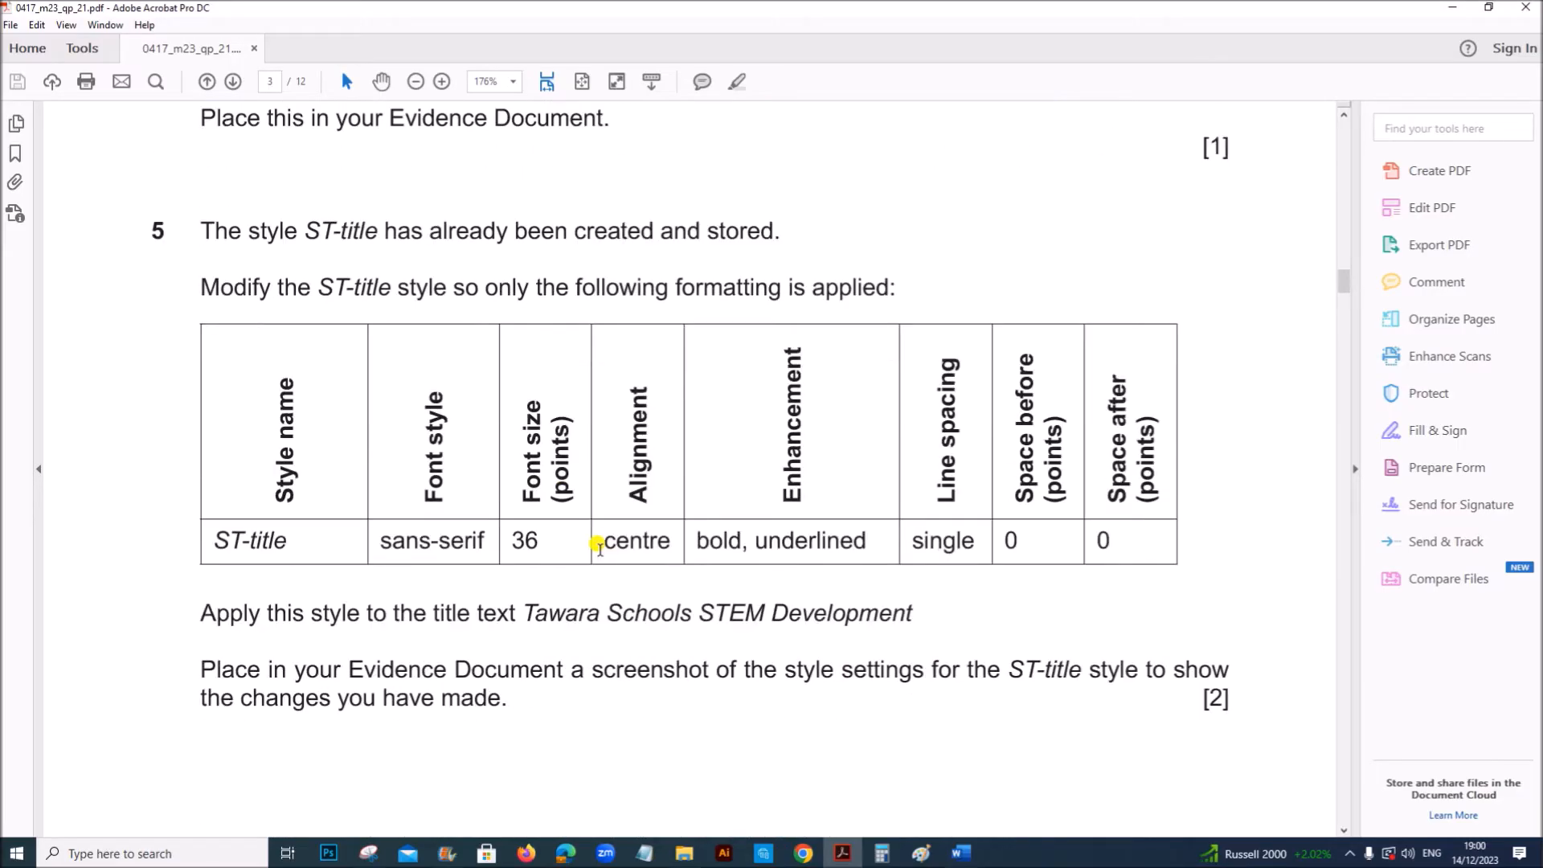
drag(308, 231, 568, 230)
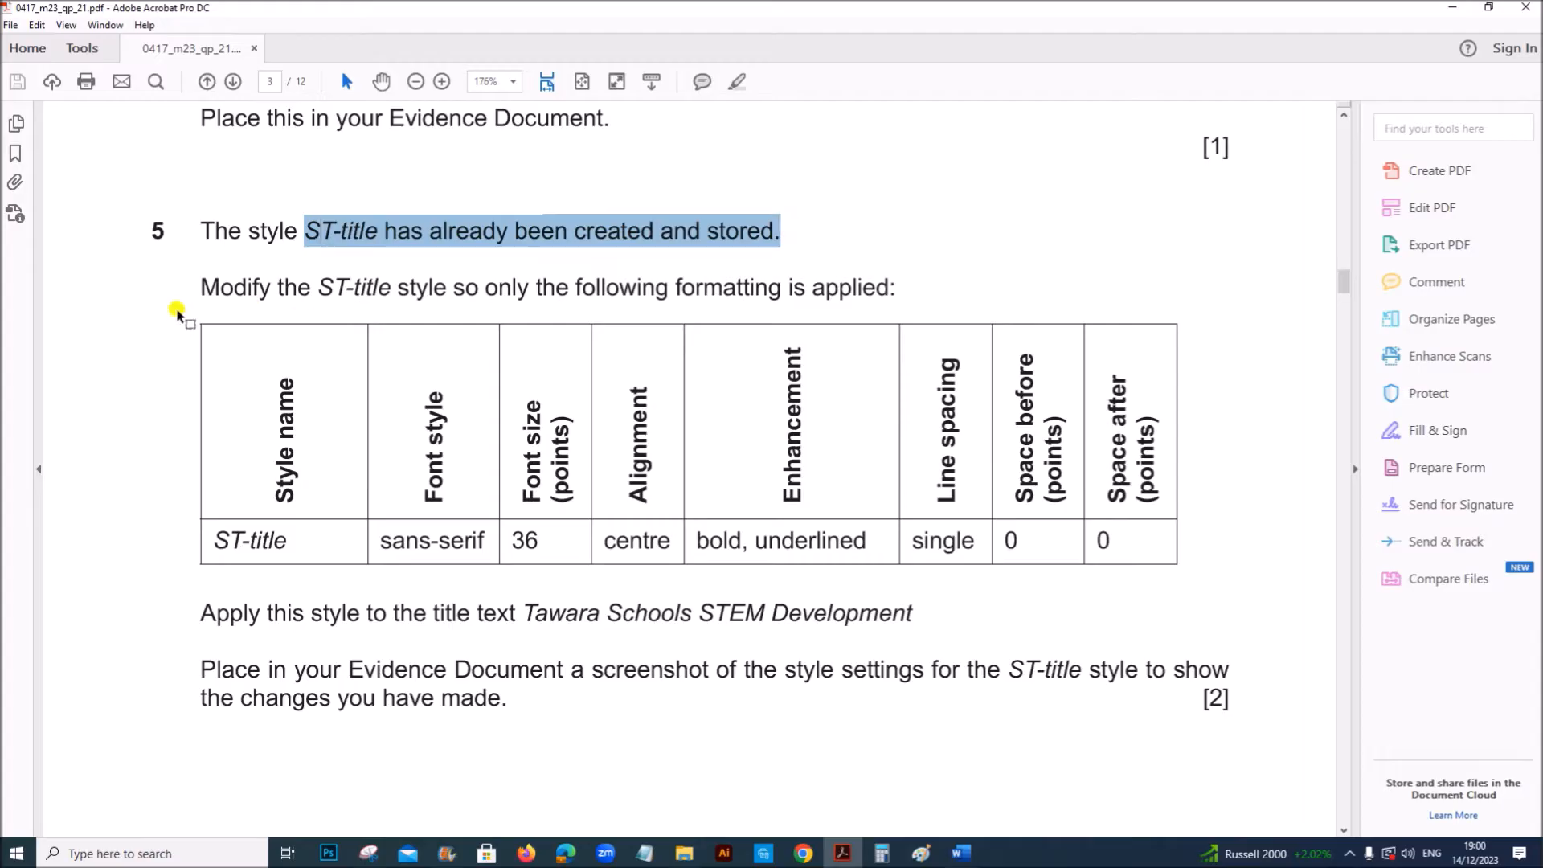
mouse_move(790, 300)
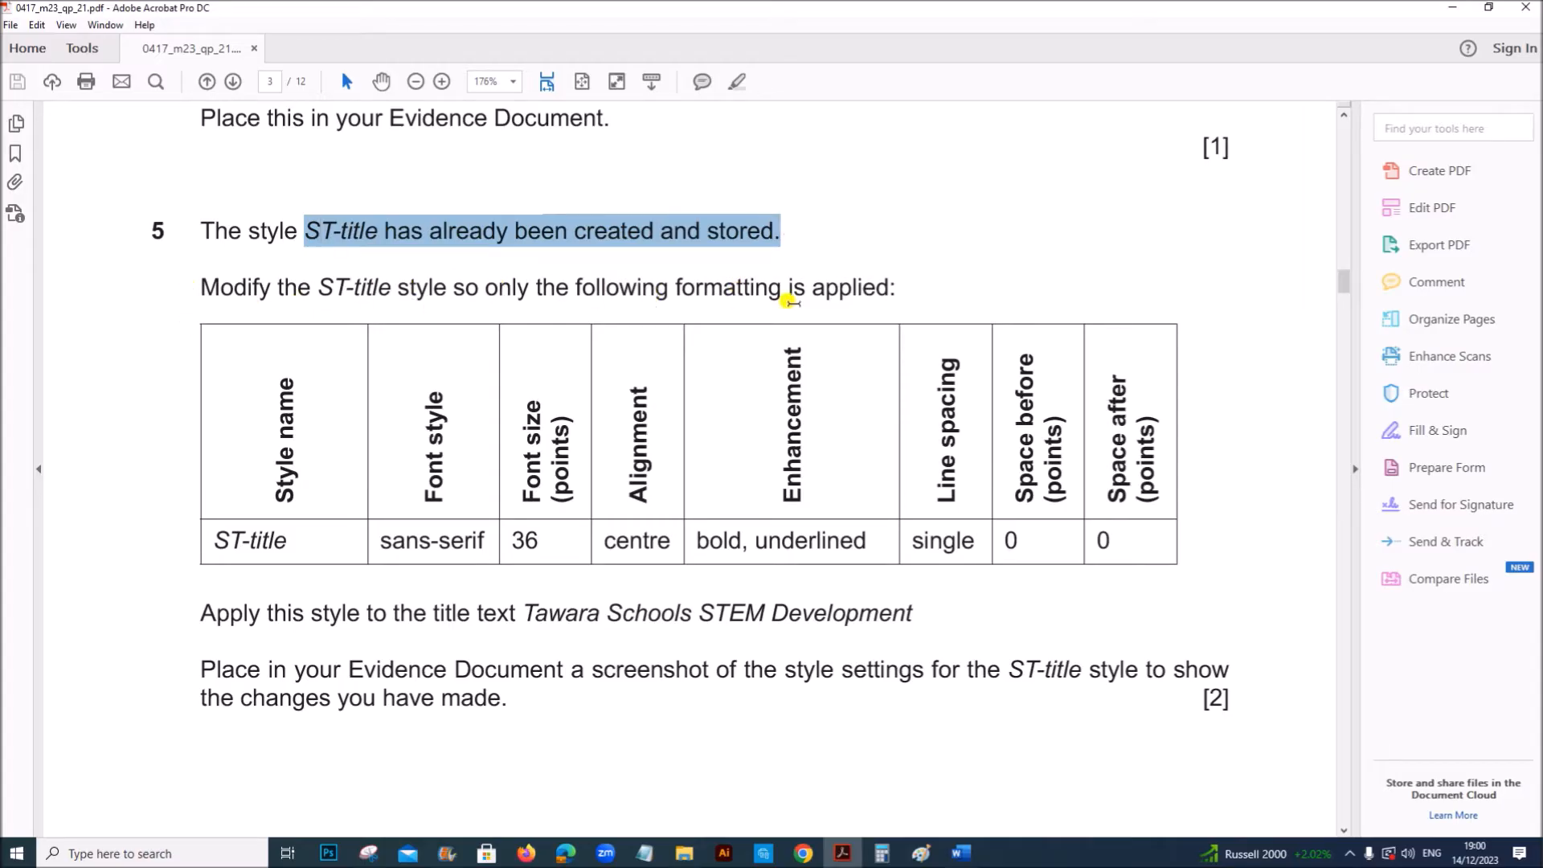
click(956, 853)
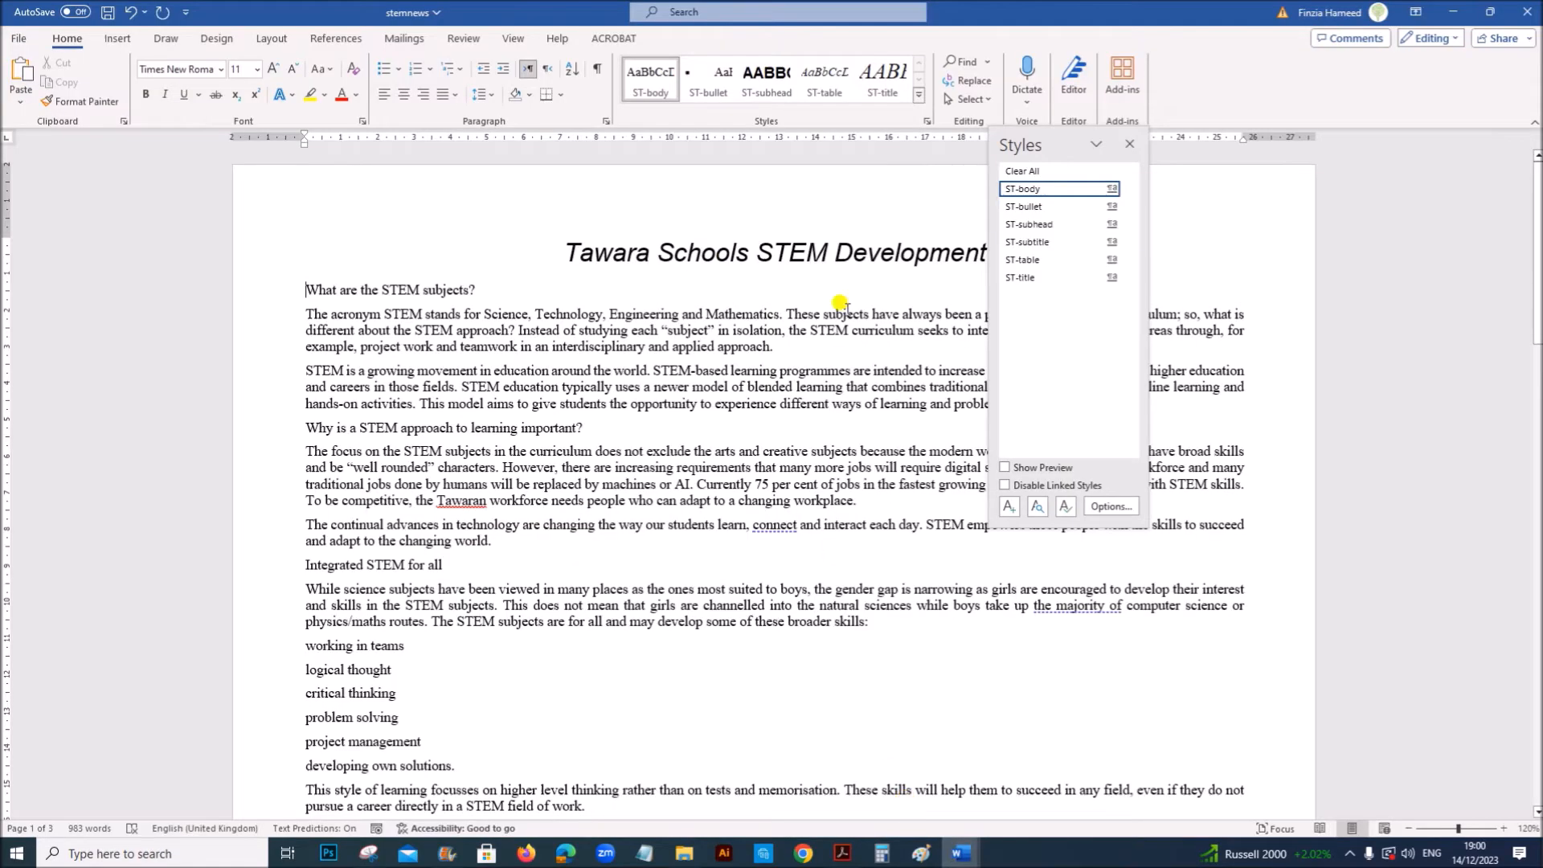
mouse_move(1014, 133)
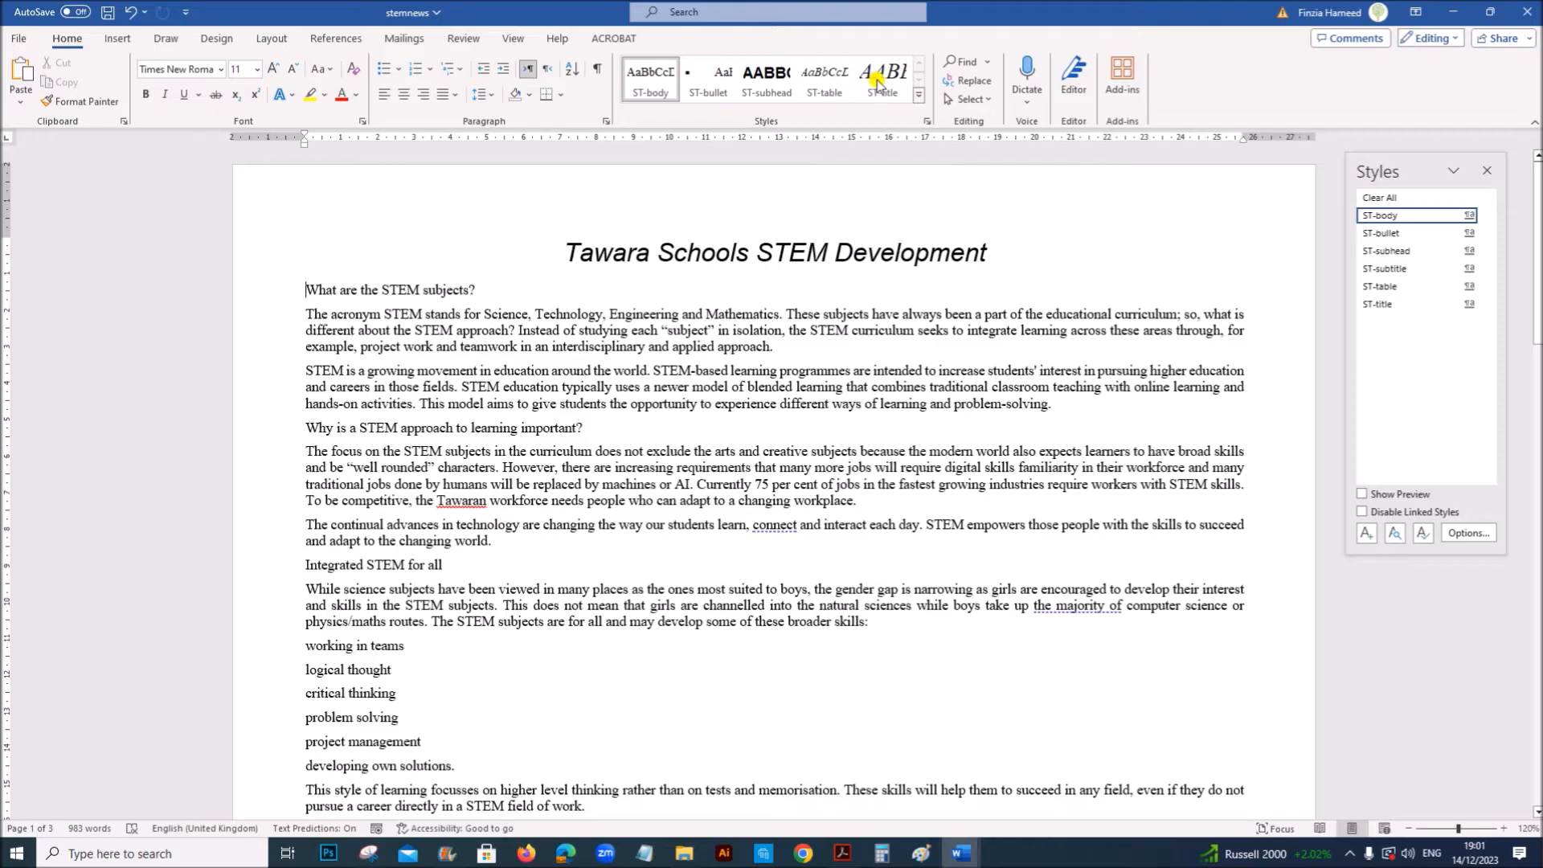
mouse_move(878, 74)
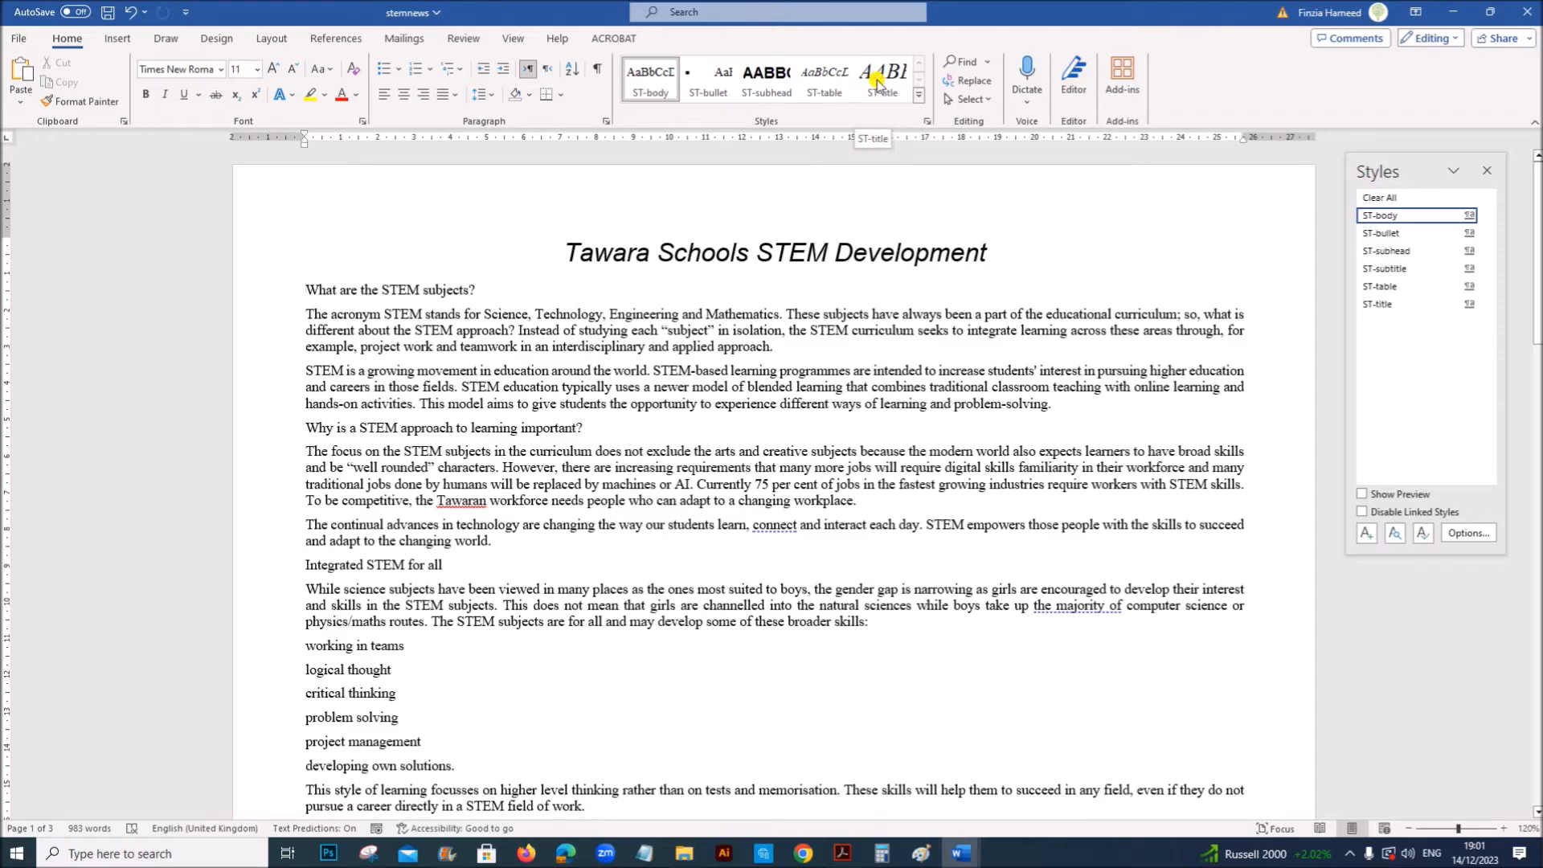
Open Modify Style for ST-title, checking question 5's sans-serif font requirement in Acrobat.
right_click(882, 77)
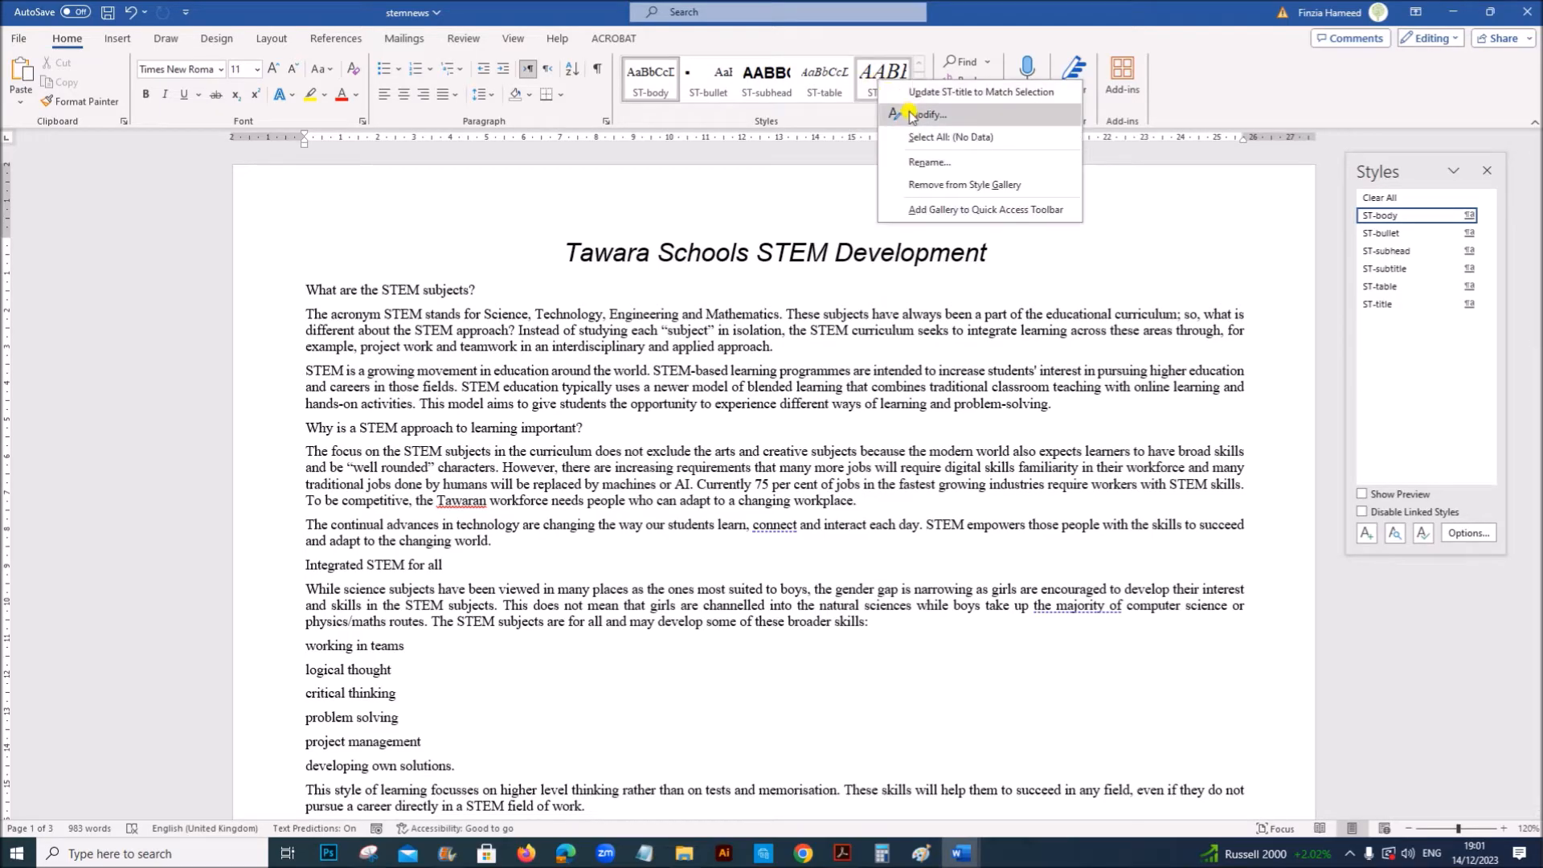
click(839, 853)
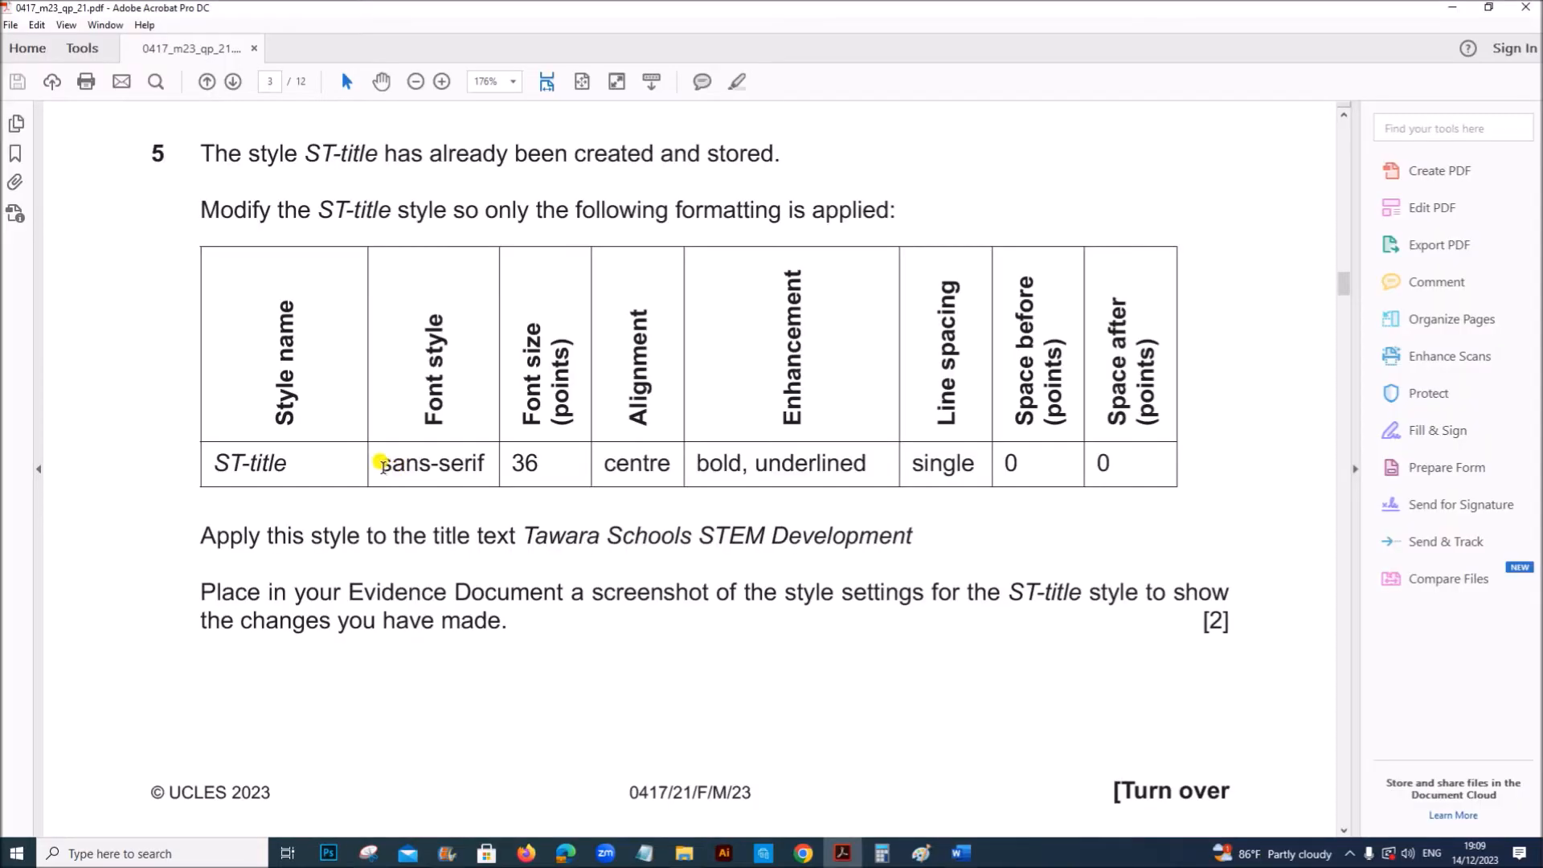
double_click(431, 464)
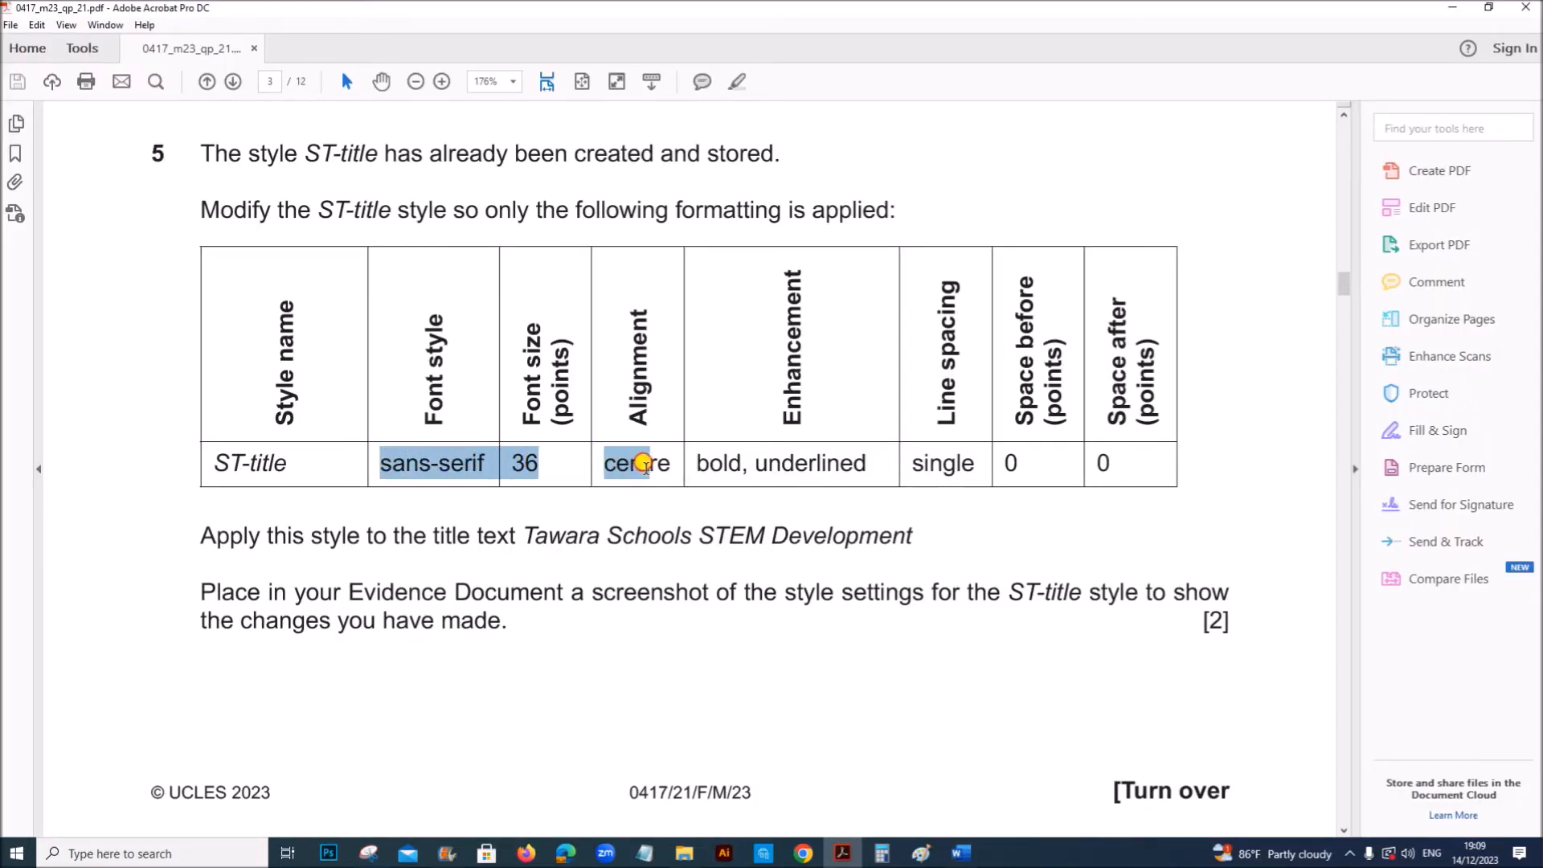
mouse_move(958, 852)
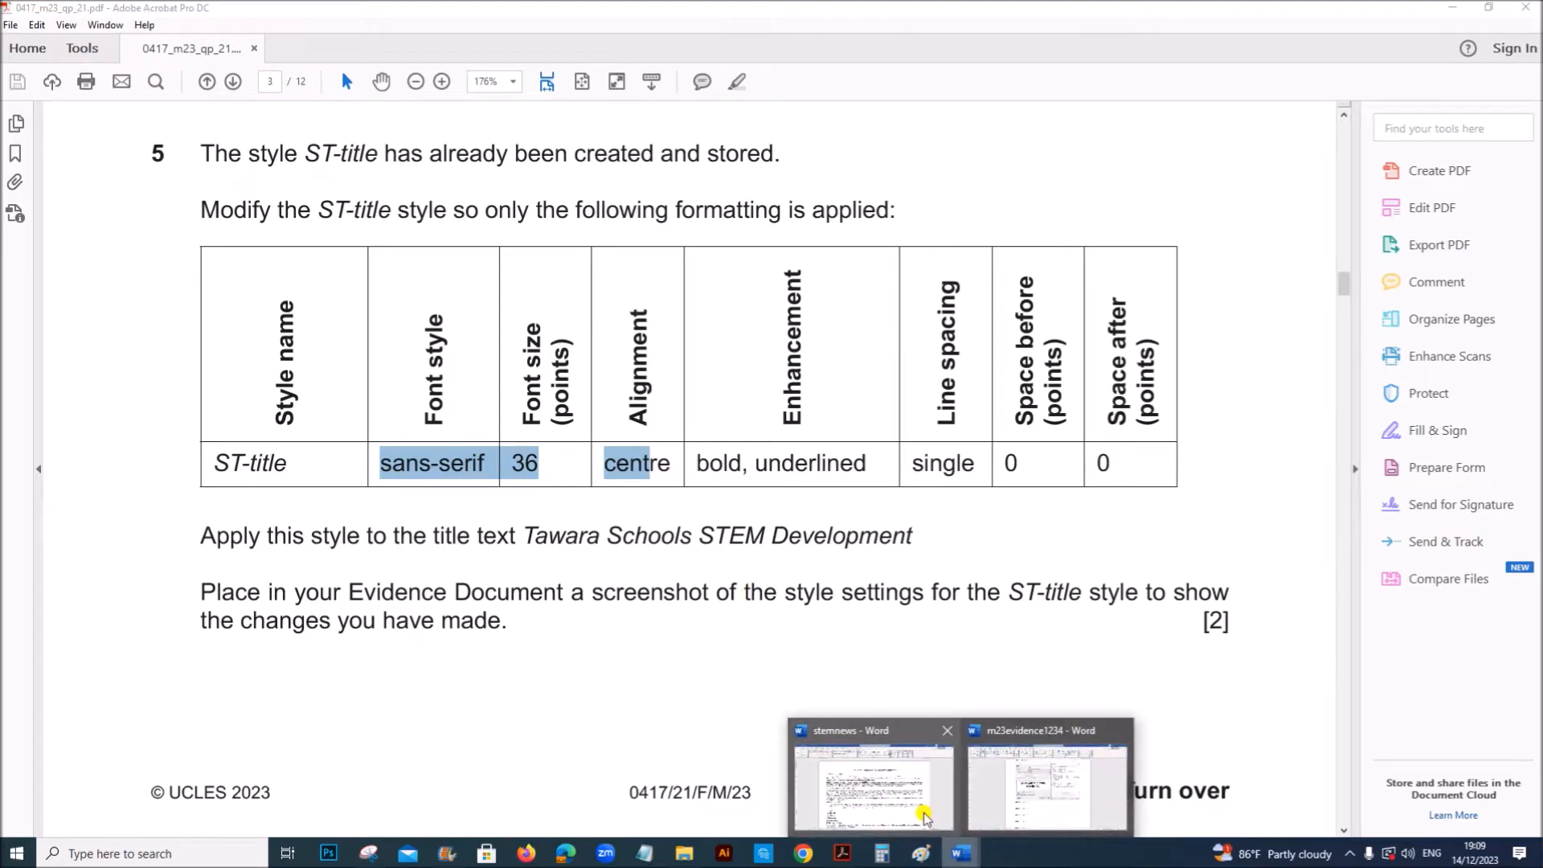
click(869, 777)
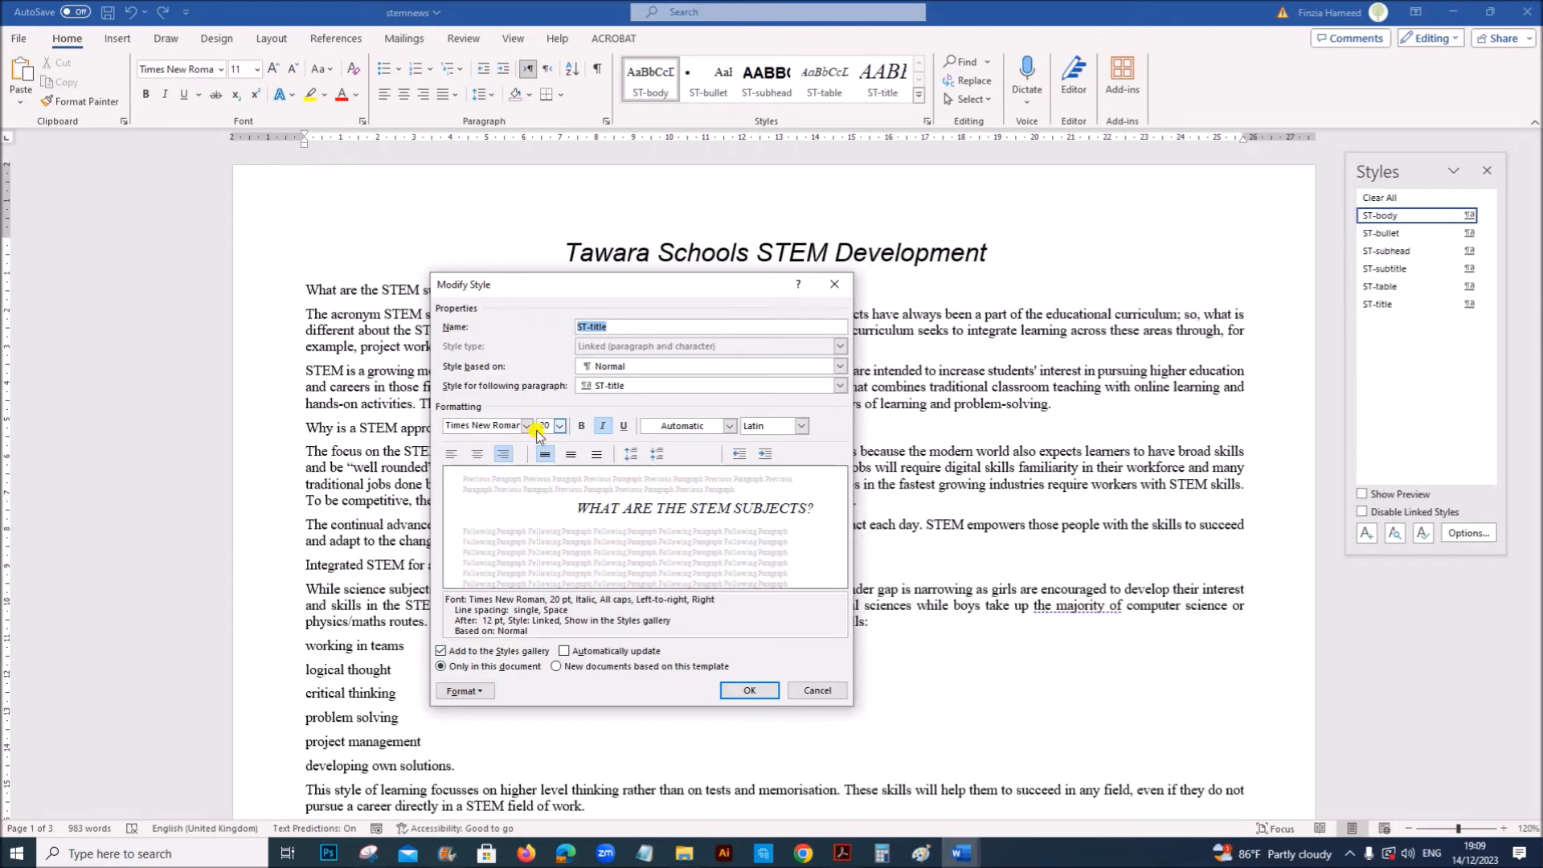
Set the ST-title font to Arial and centre it, checking the spec in Acrobat.
click(558, 425)
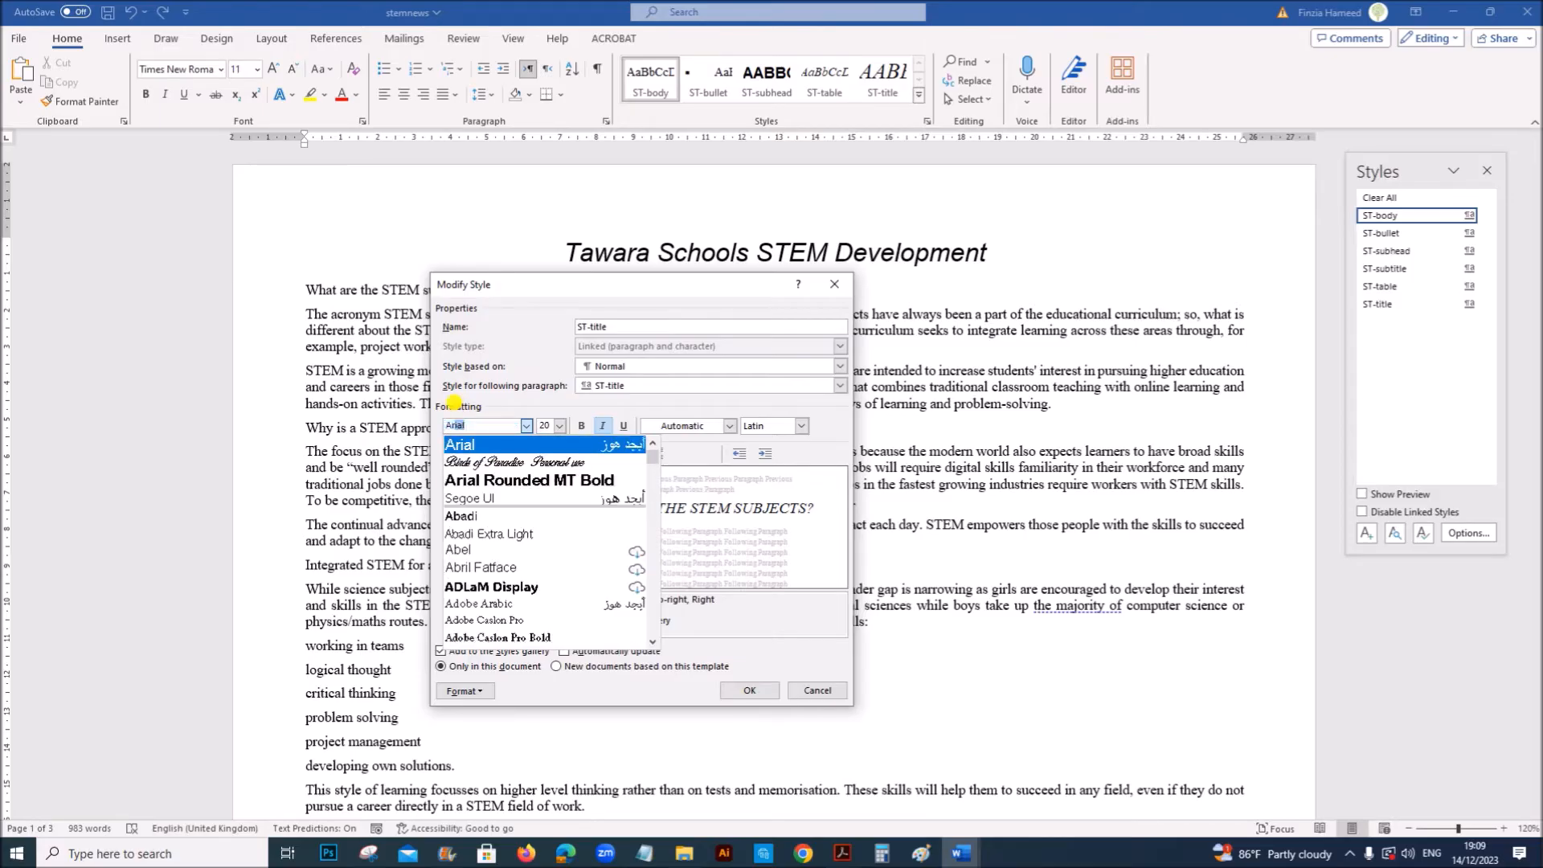
click(526, 426)
text(38)
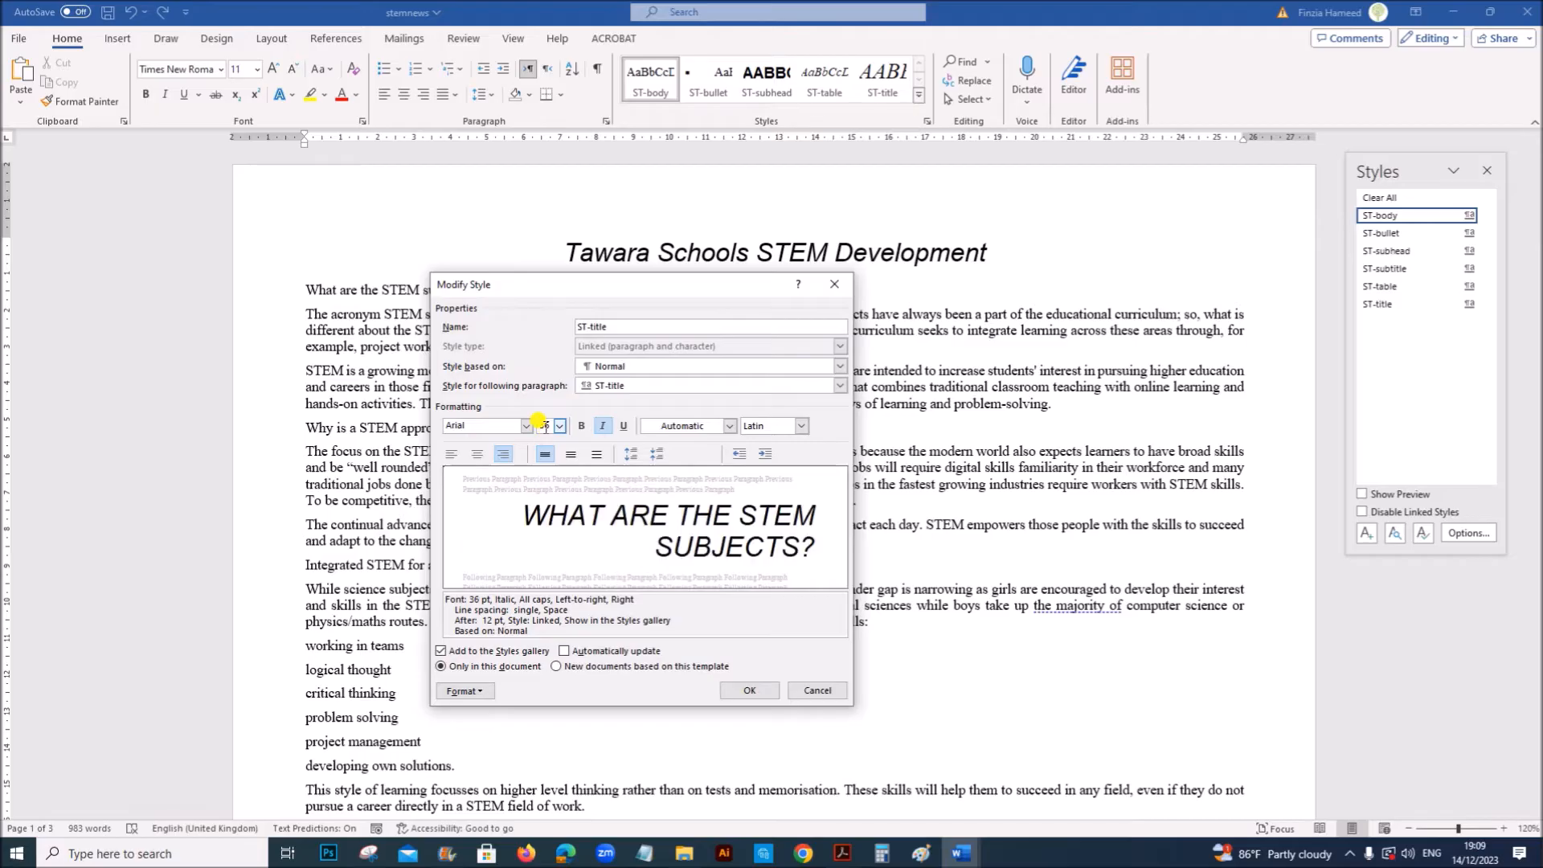
click(477, 453)
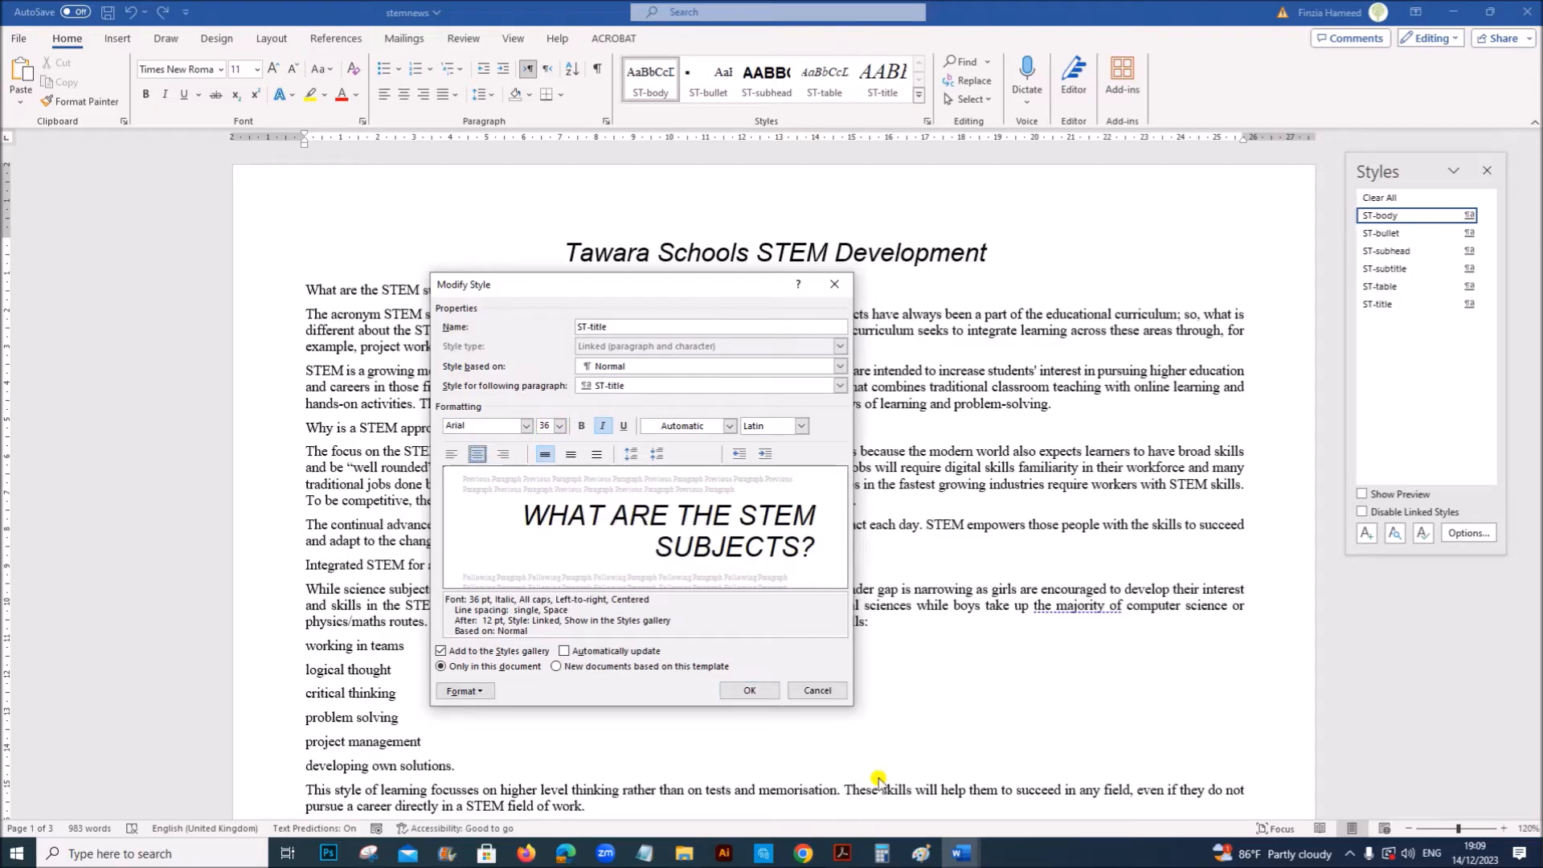
click(839, 854)
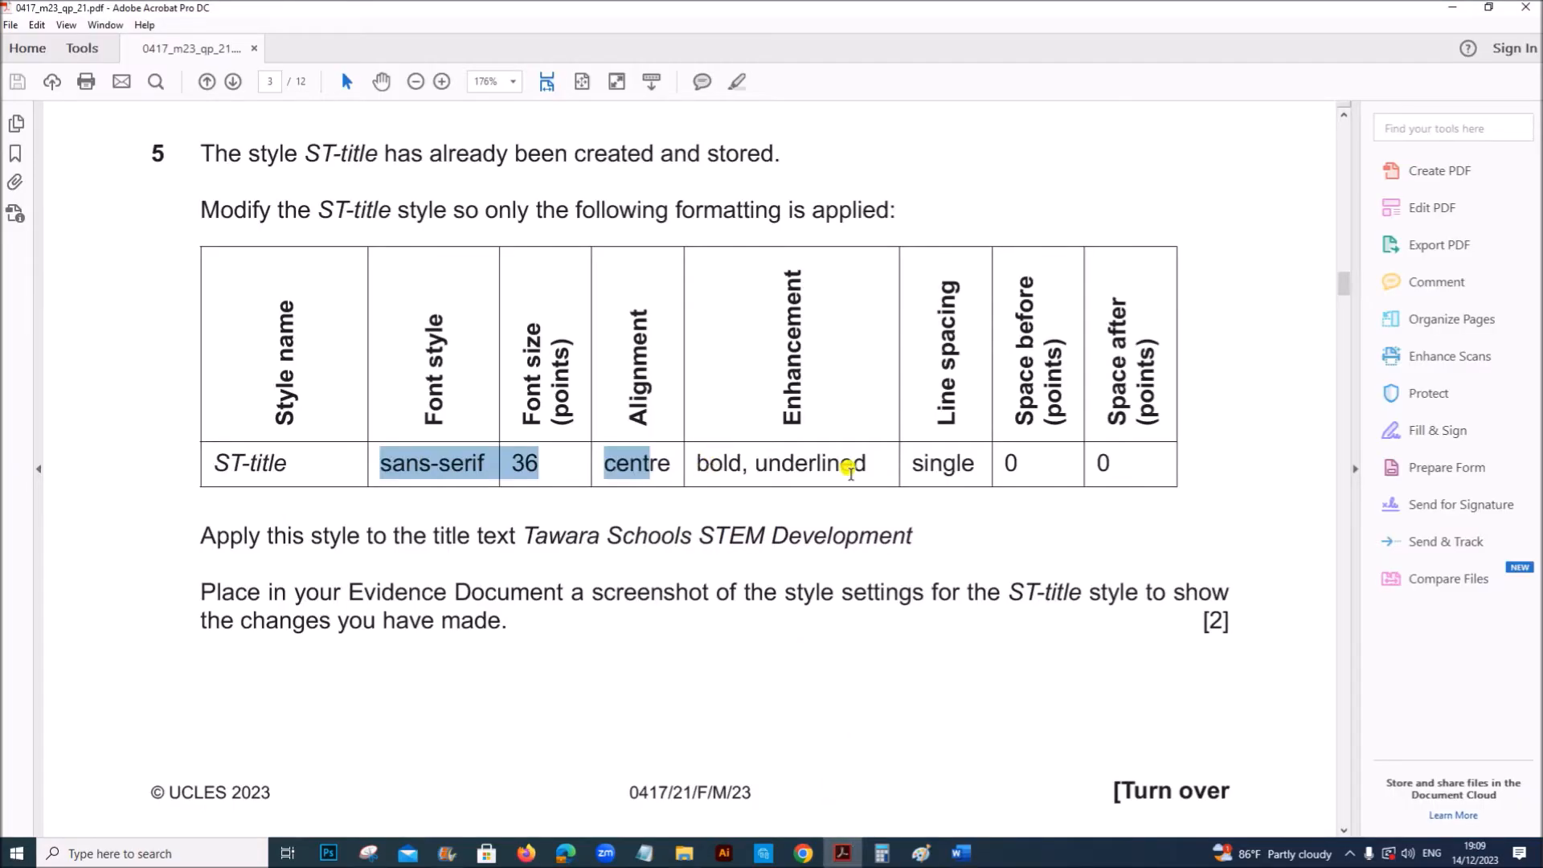
click(959, 854)
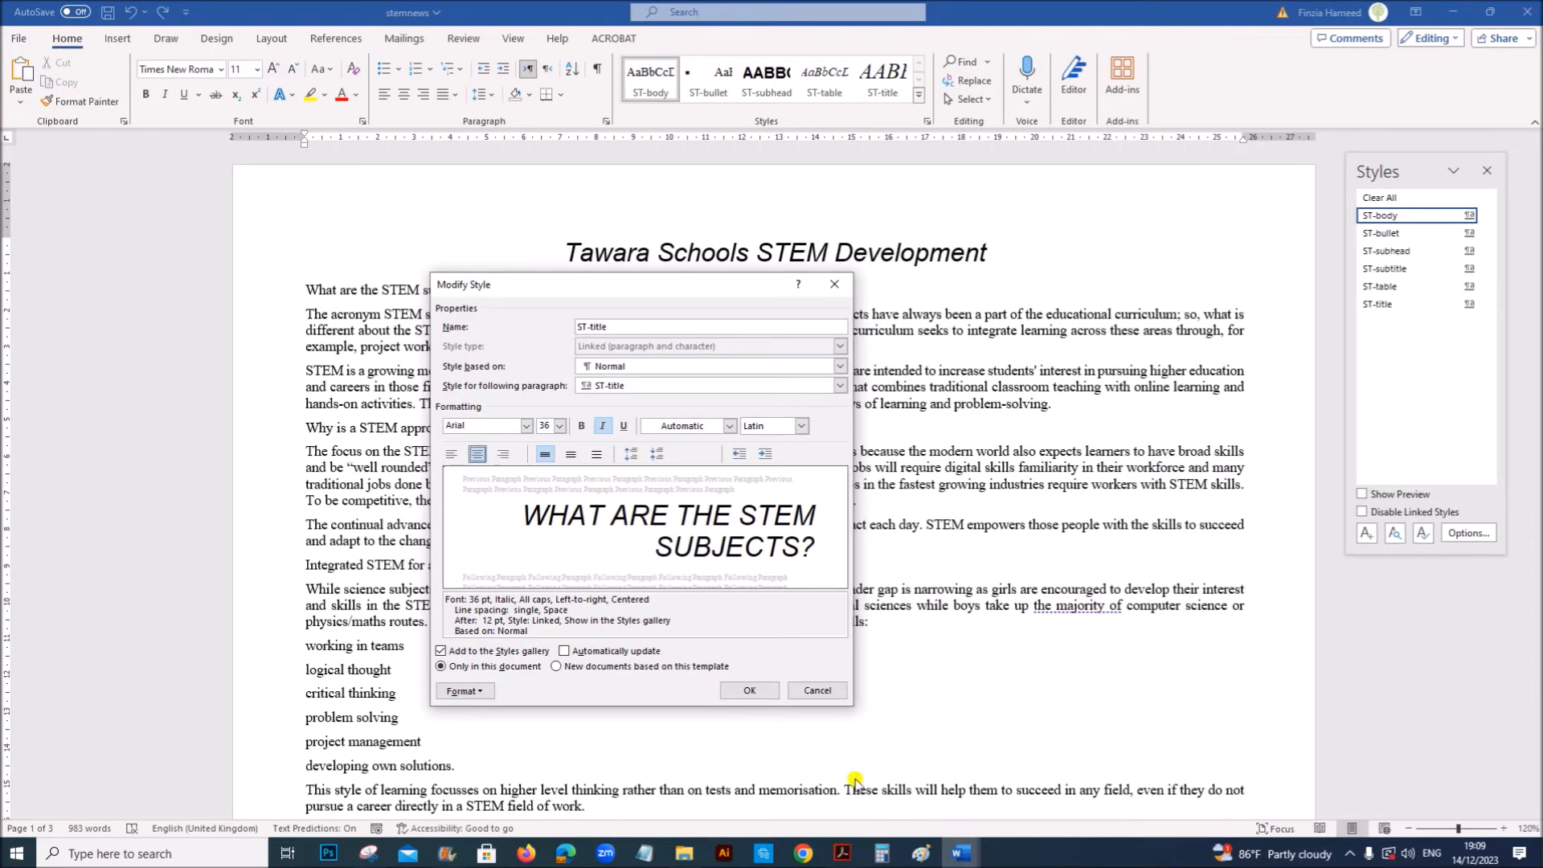
Make ST-title bold and underlined instead of italic, rechecking the requirements.
click(580, 425)
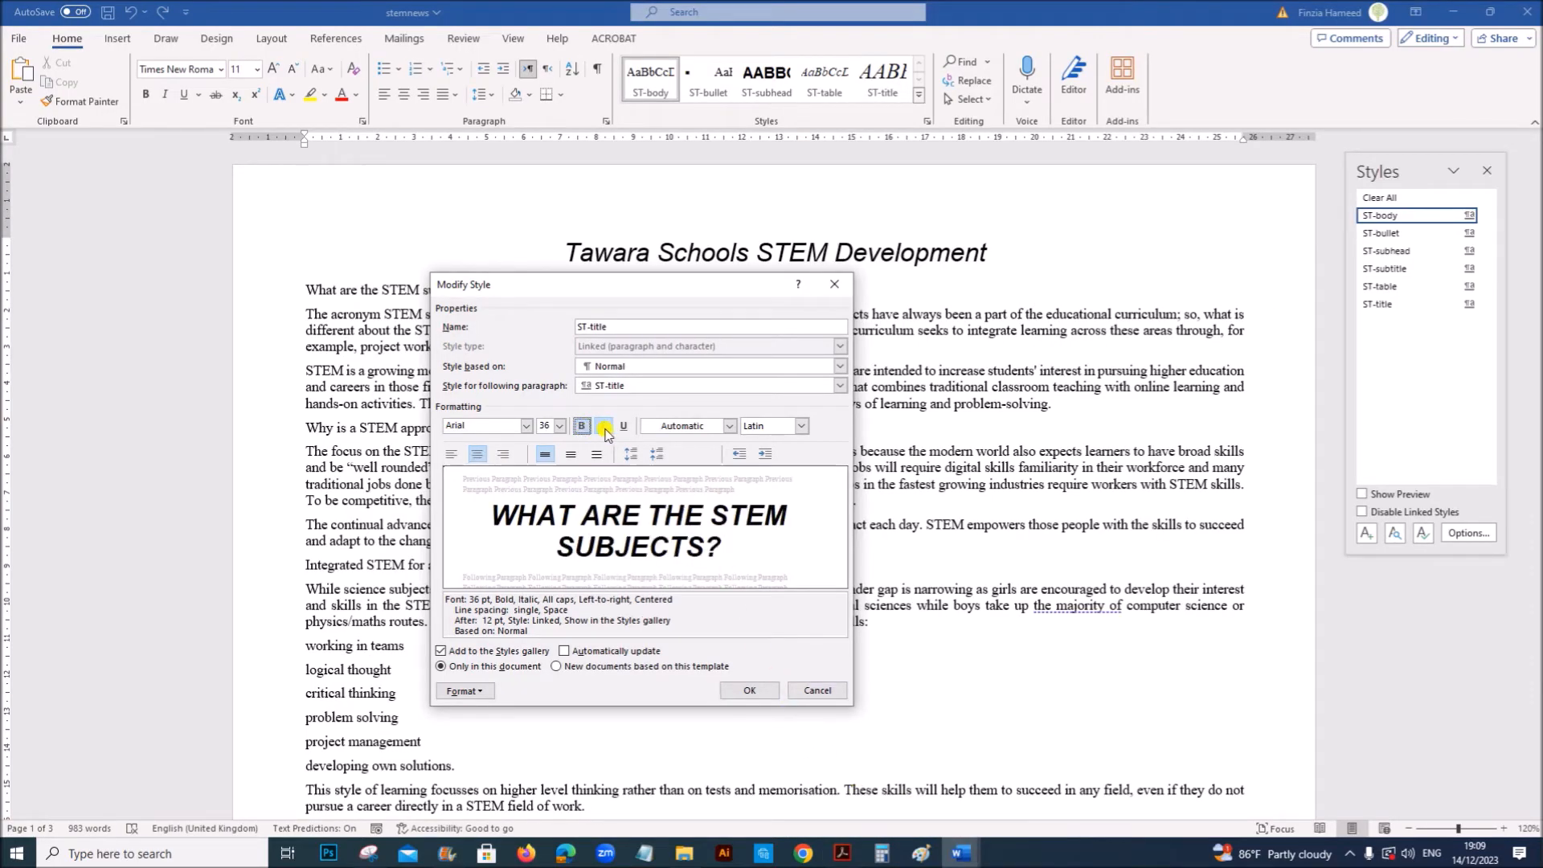
click(623, 425)
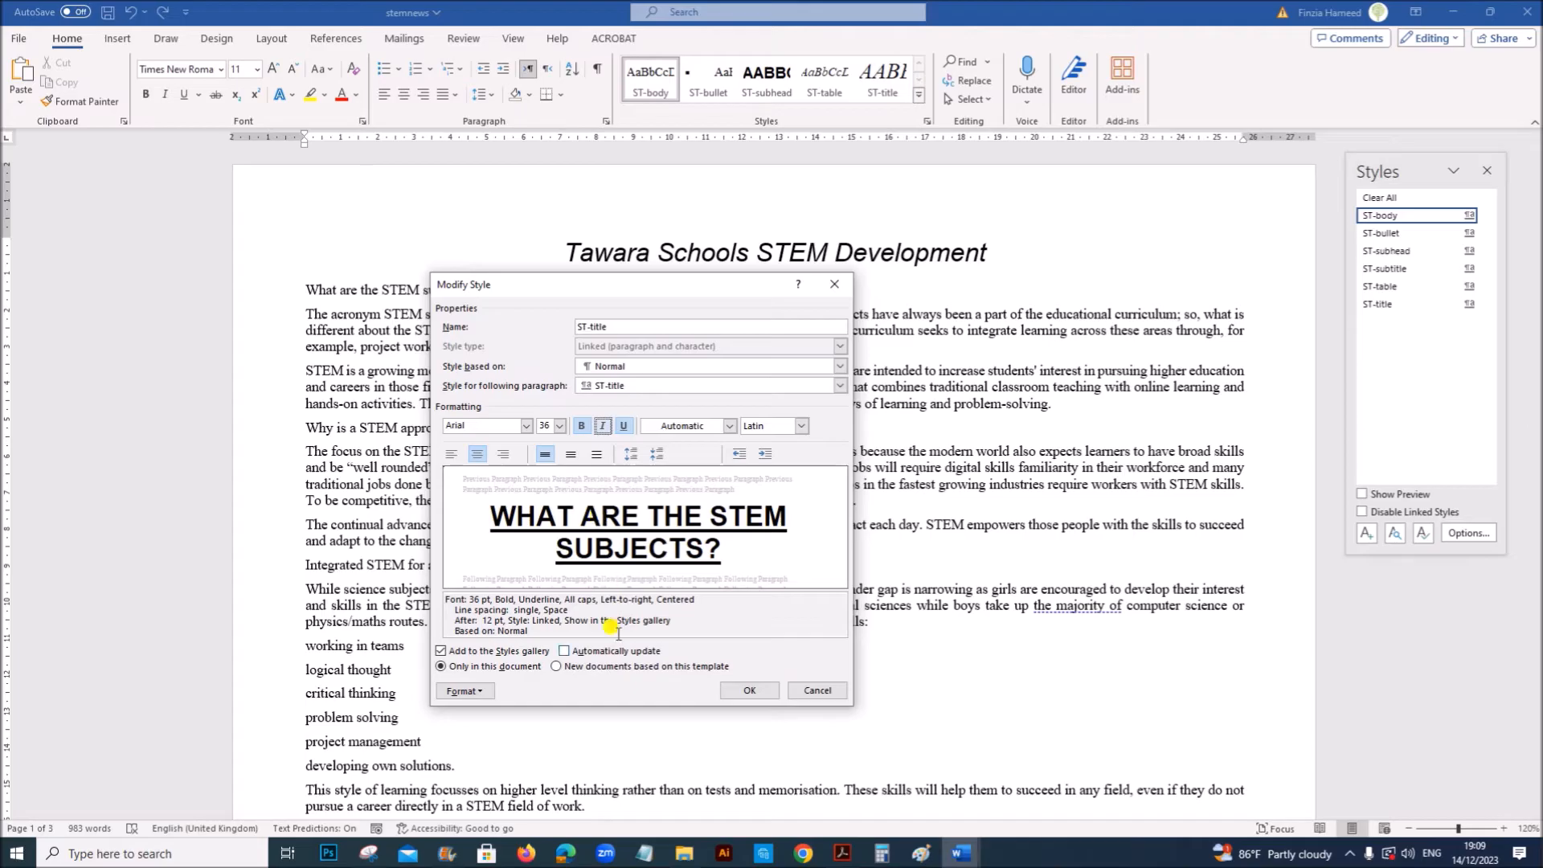
click(841, 854)
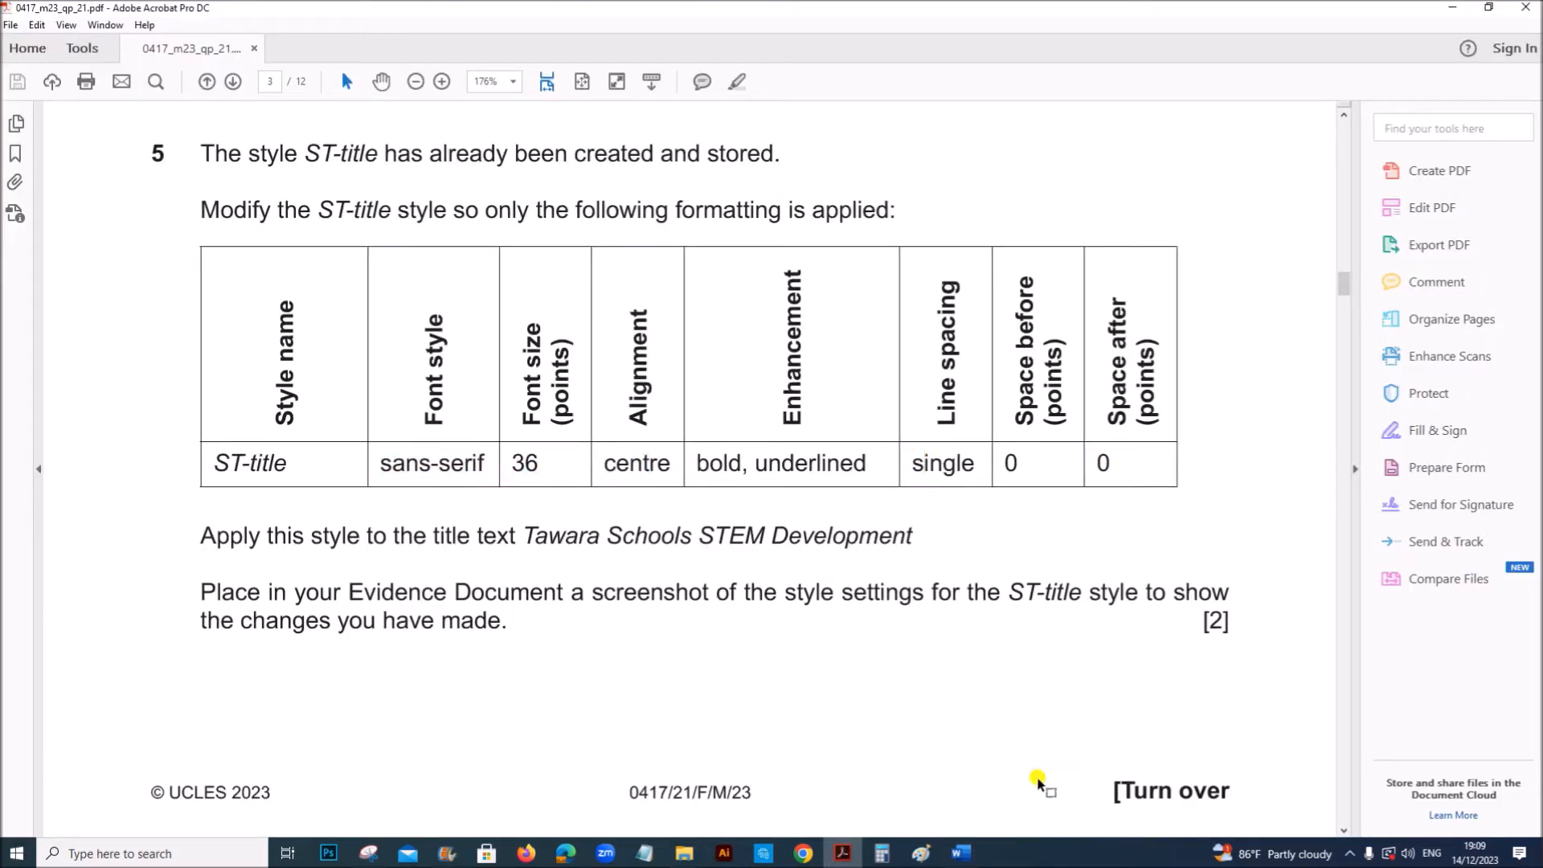
click(959, 853)
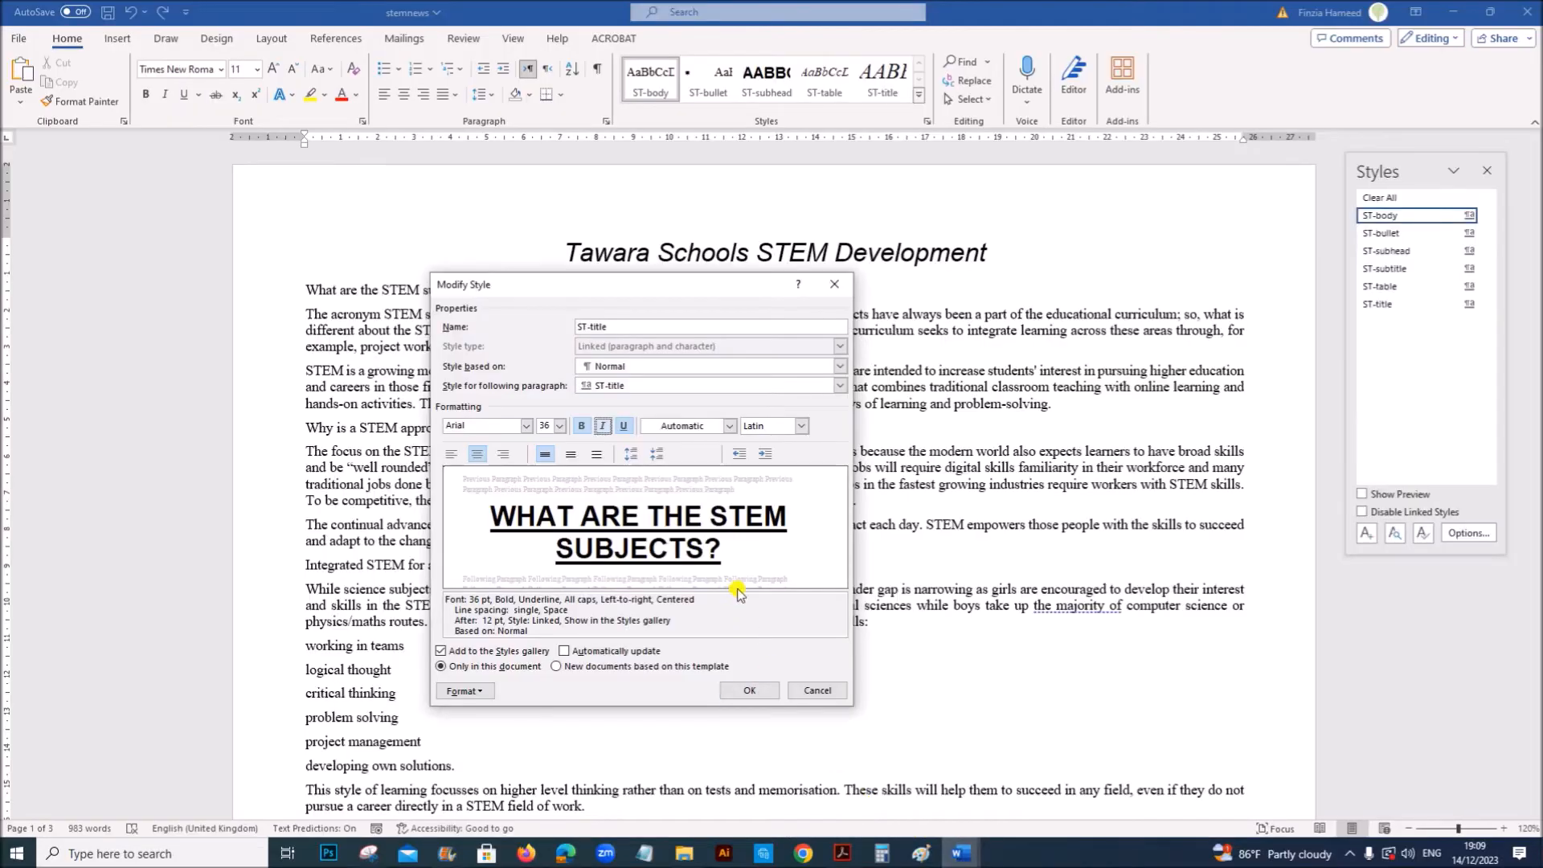
click(463, 690)
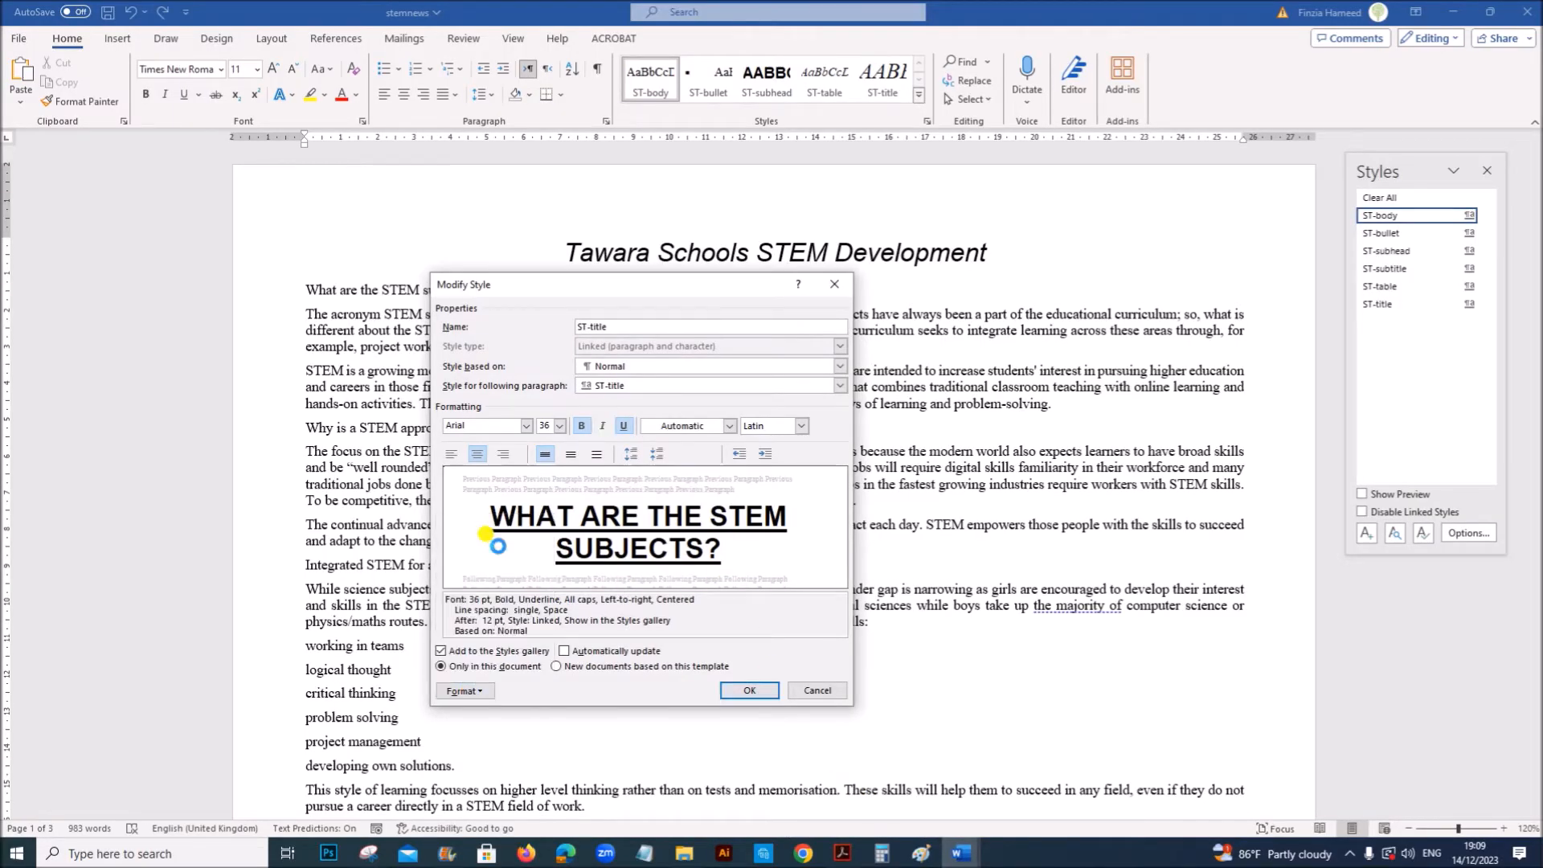
Give ST-title single line spacing with 0 pt space after.
click(1127, 538)
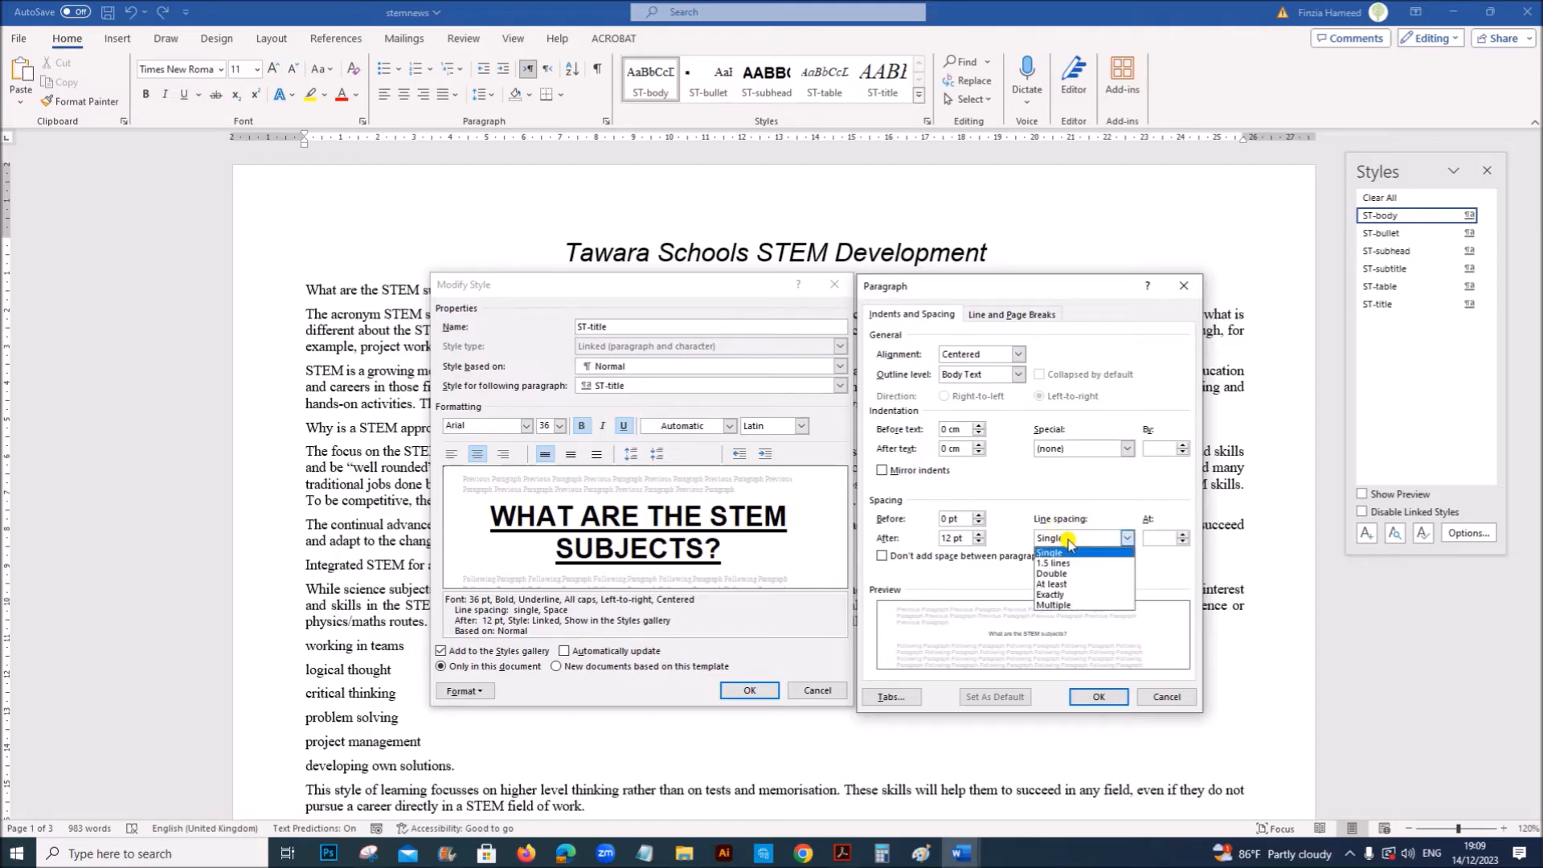
click(1052, 553)
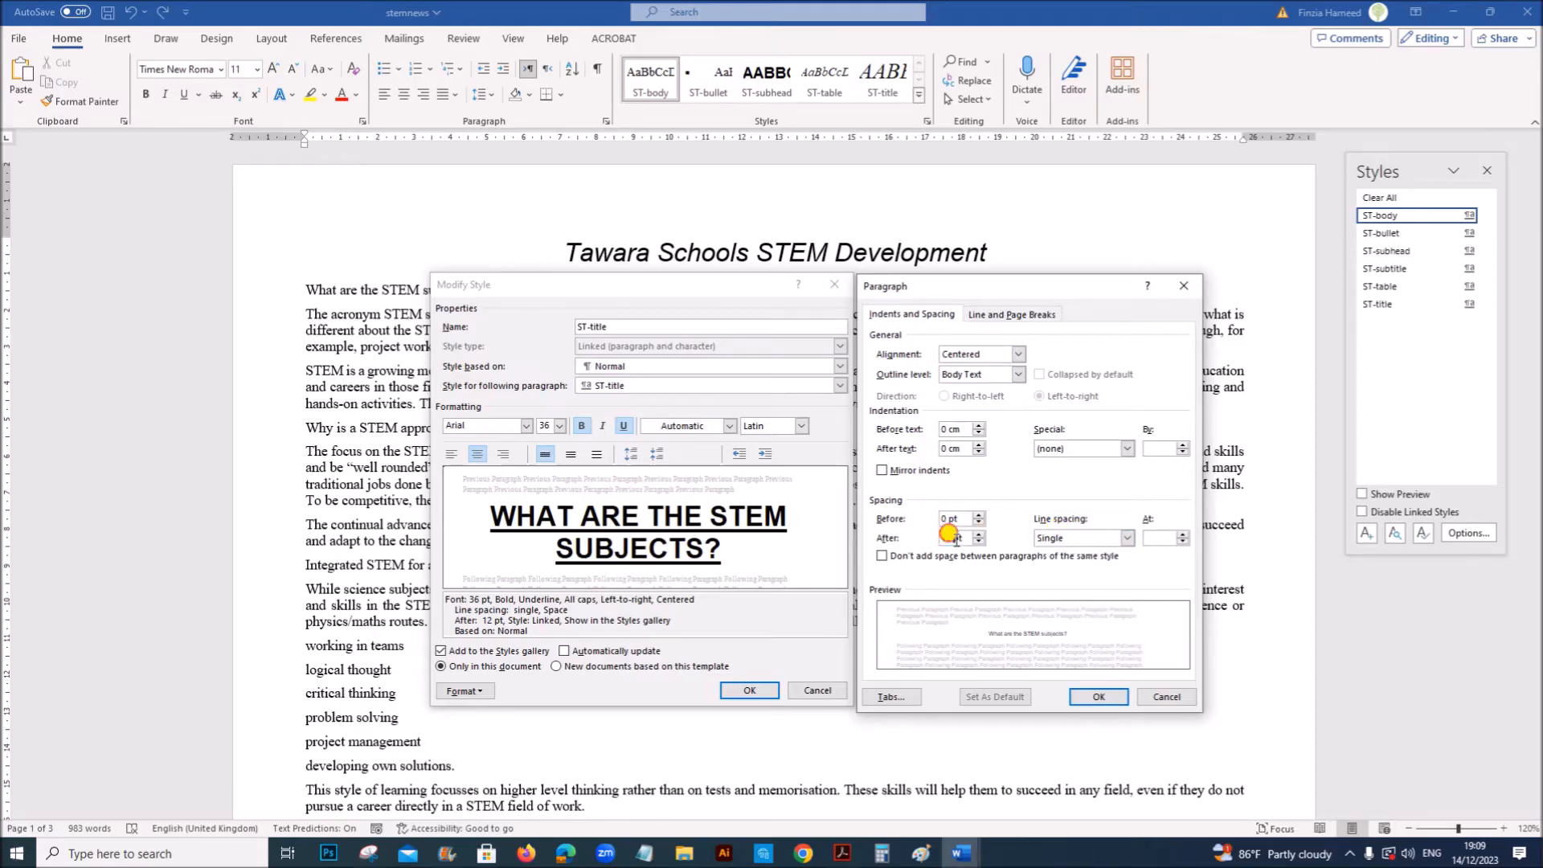
click(977, 534)
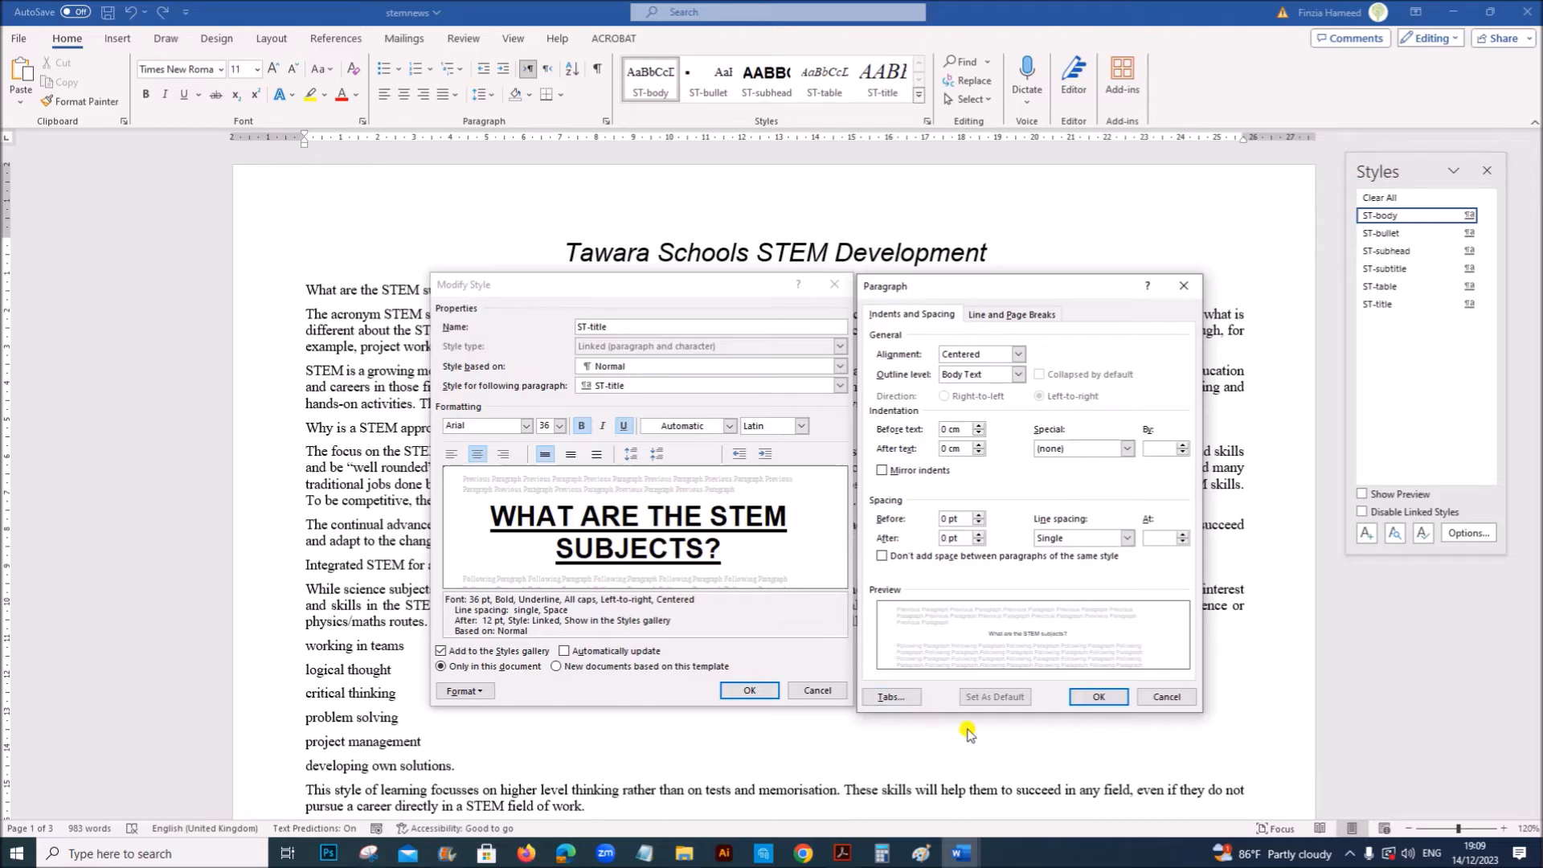
click(1099, 697)
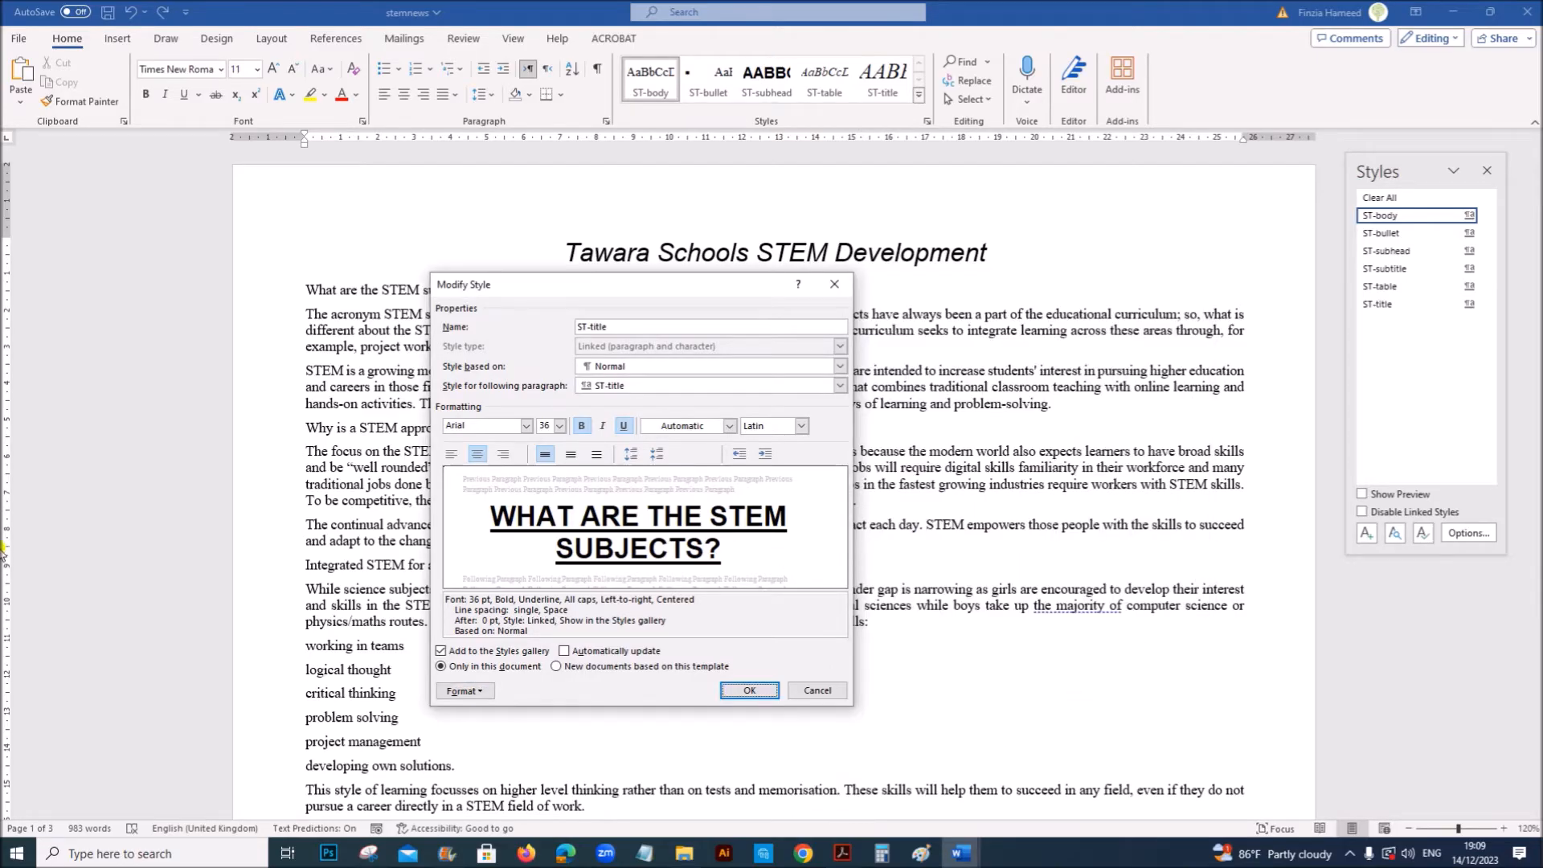
mouse_move(737, 559)
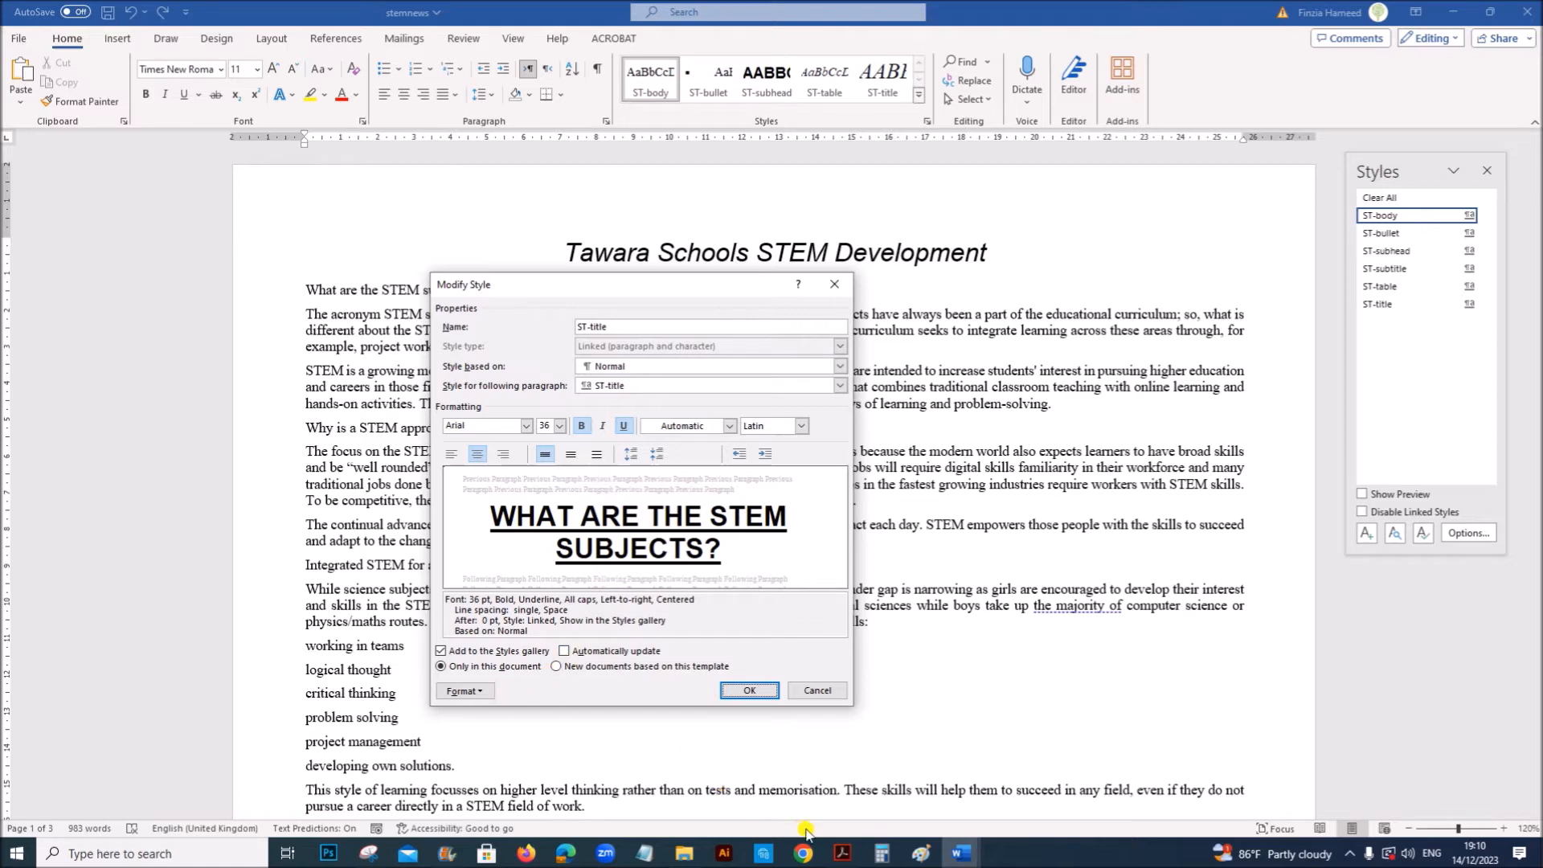
Turn off all caps in the ST-title font settings and save the style.
click(840, 853)
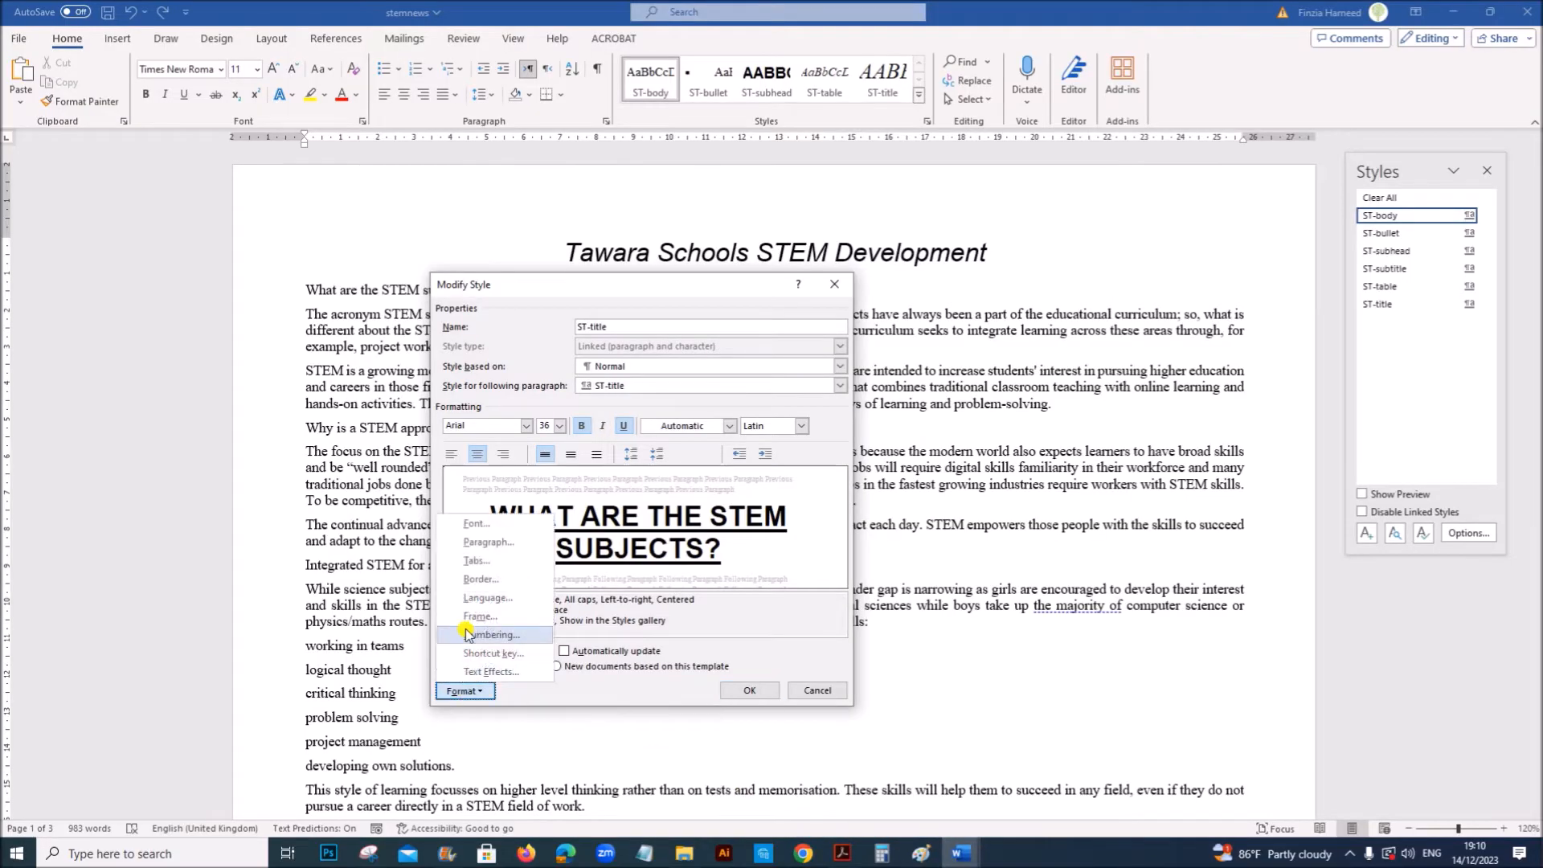
click(477, 522)
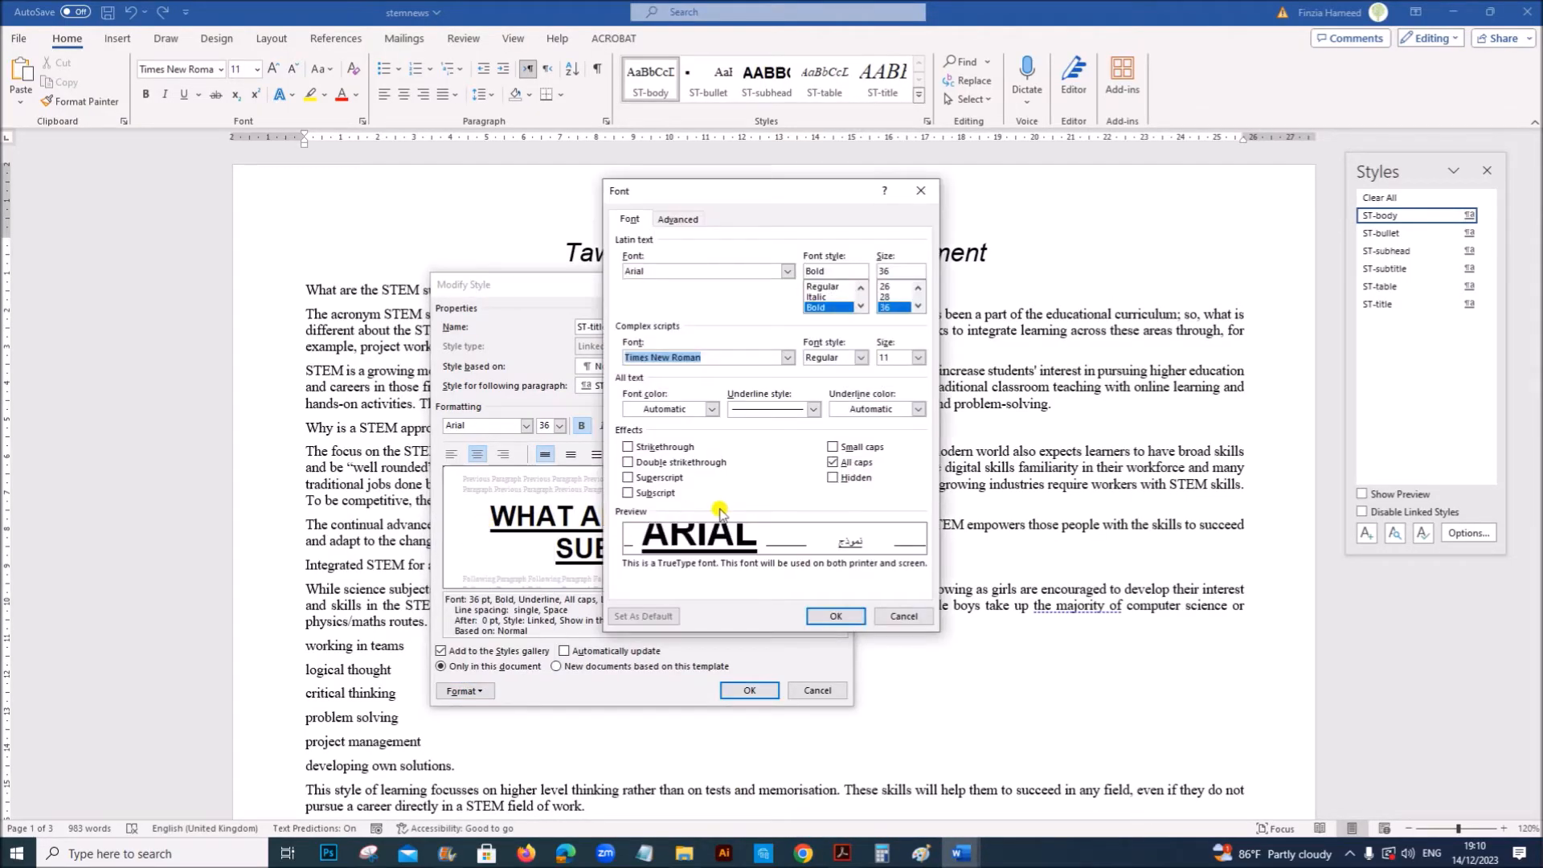
click(833, 461)
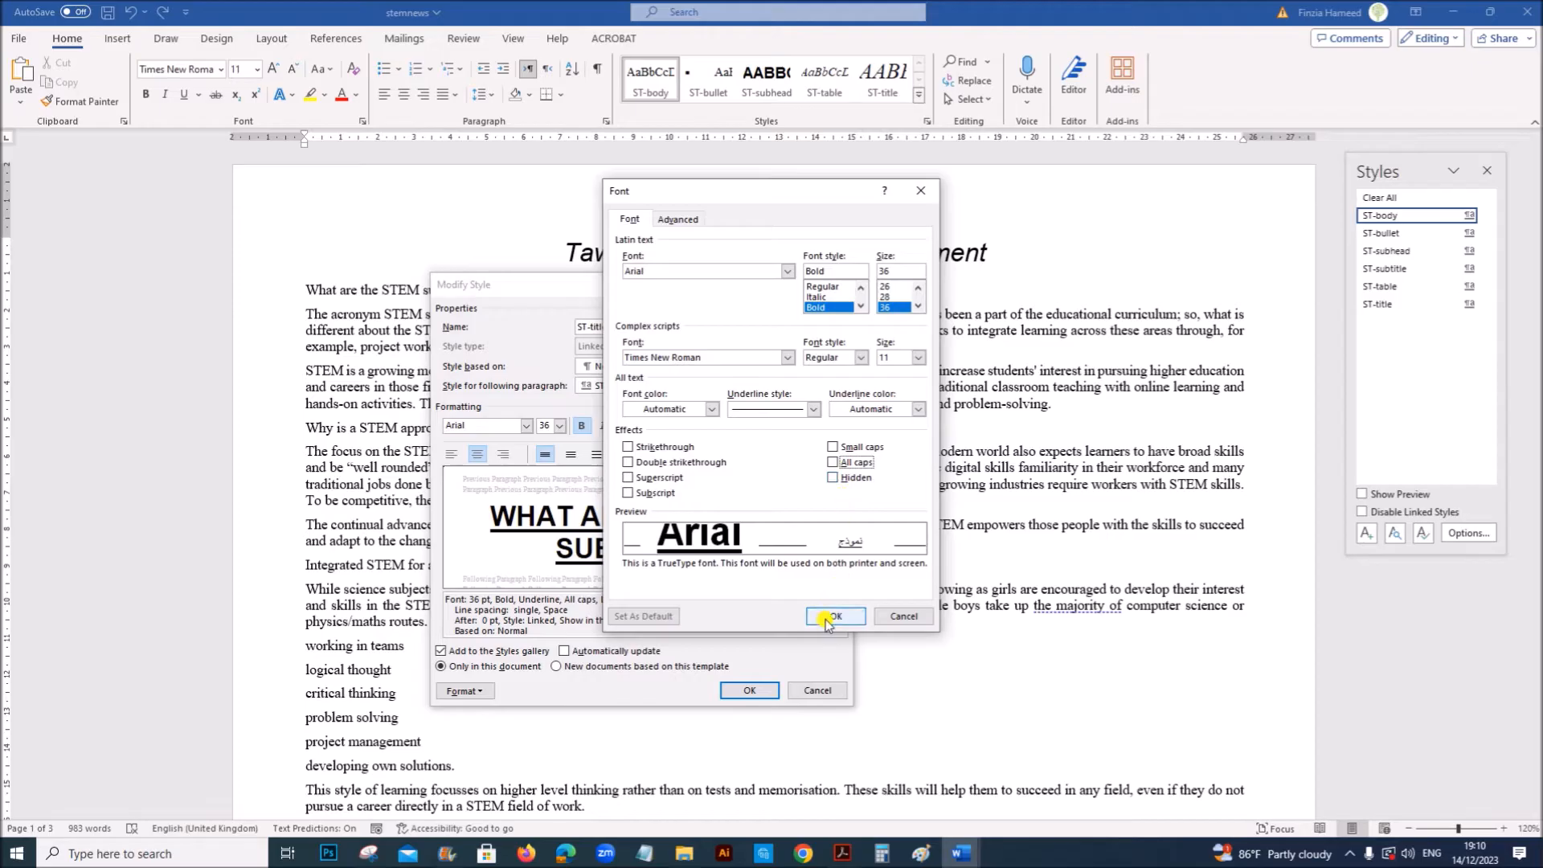
click(834, 616)
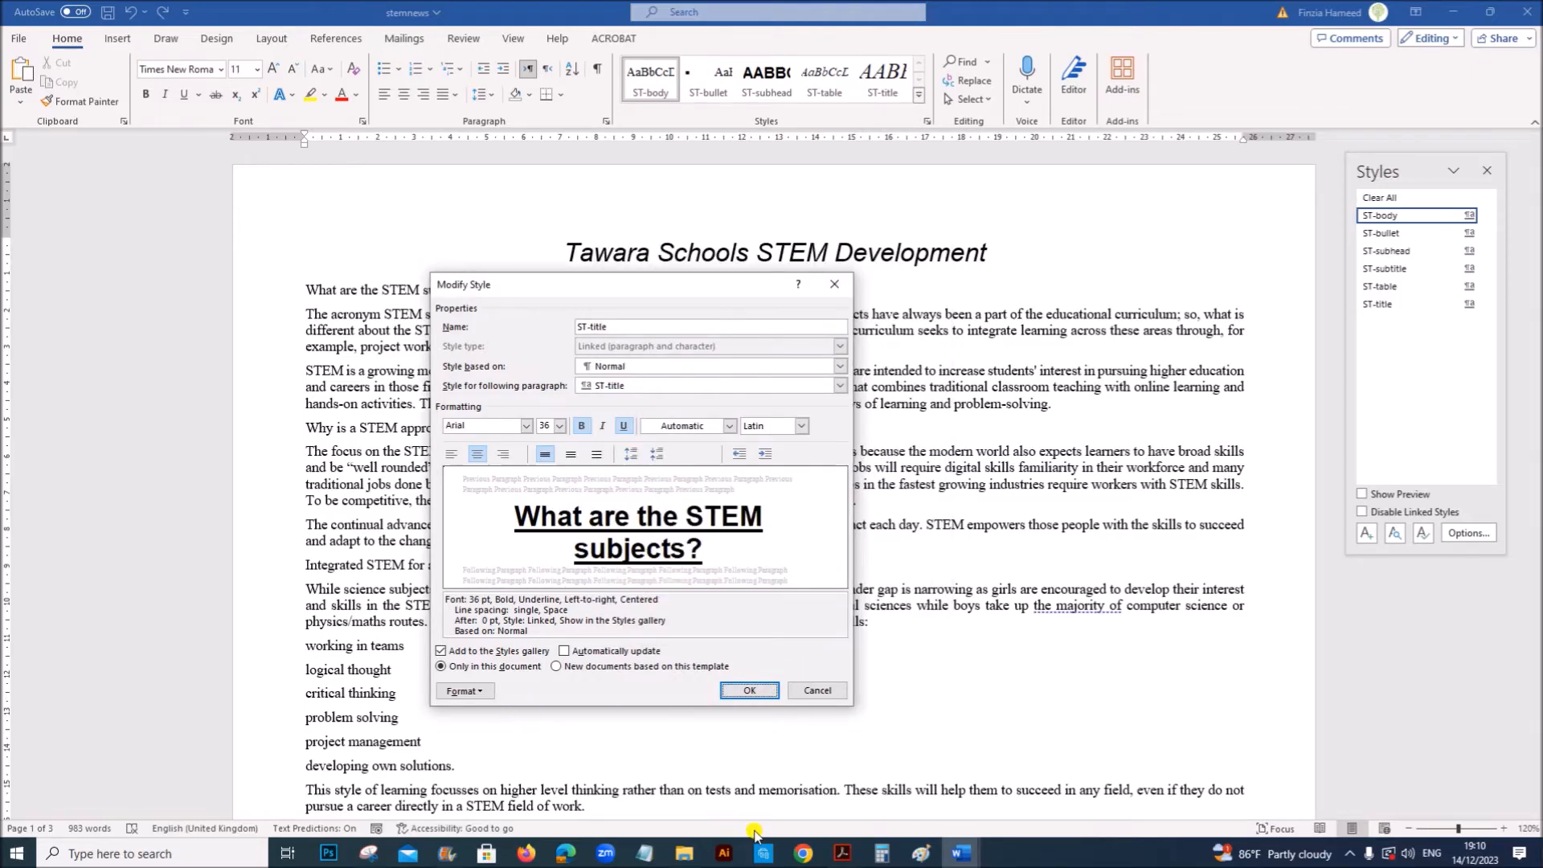
click(749, 690)
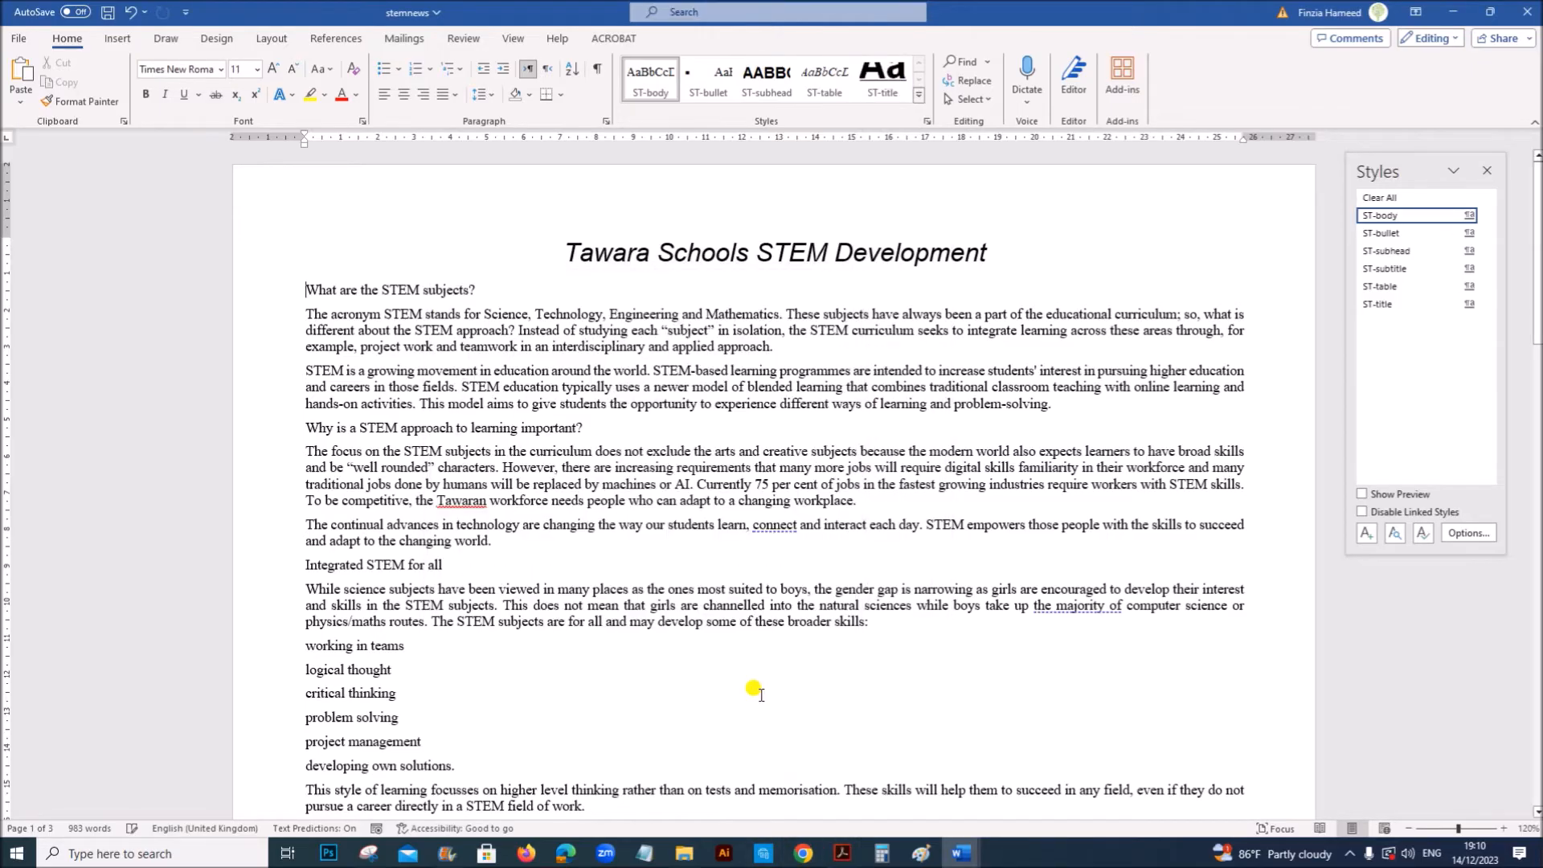
Select the title 'Tawara Schools STEM Development' and apply the ST-title style.
click(839, 854)
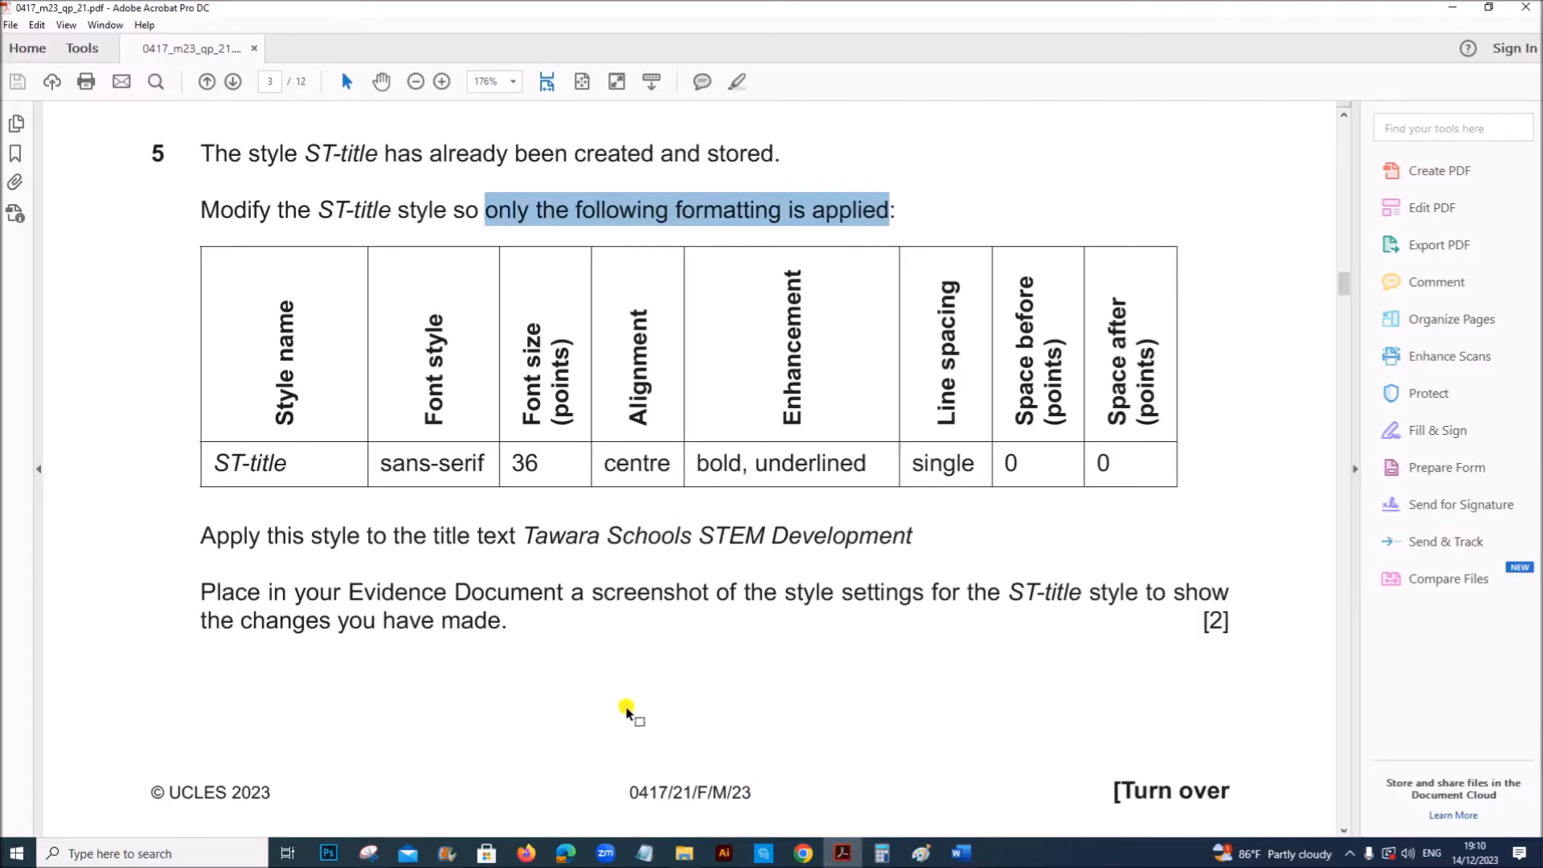
mouse_move(247, 502)
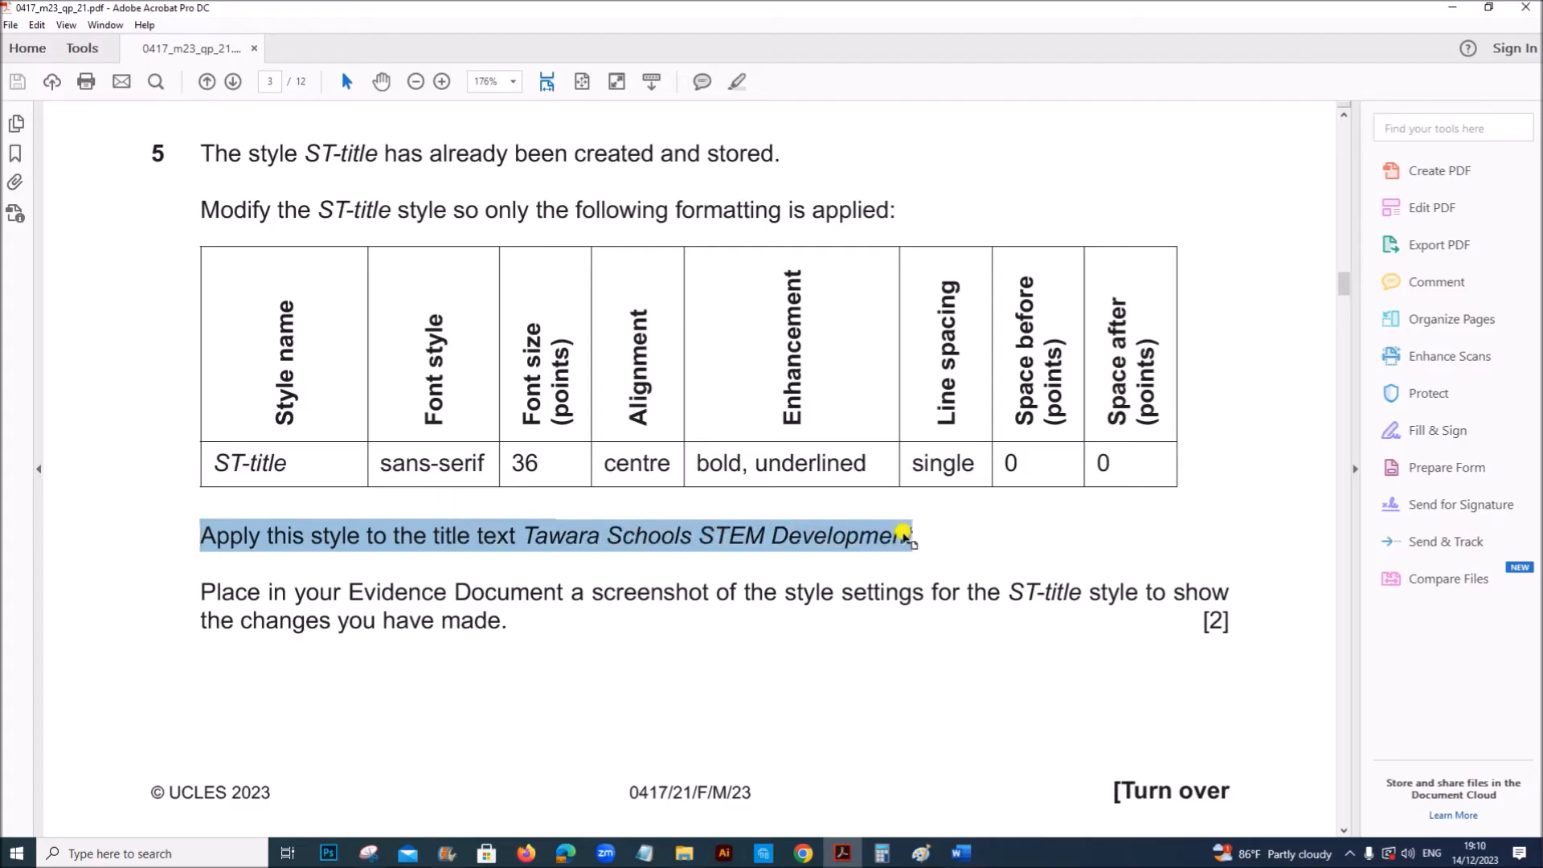
click(955, 854)
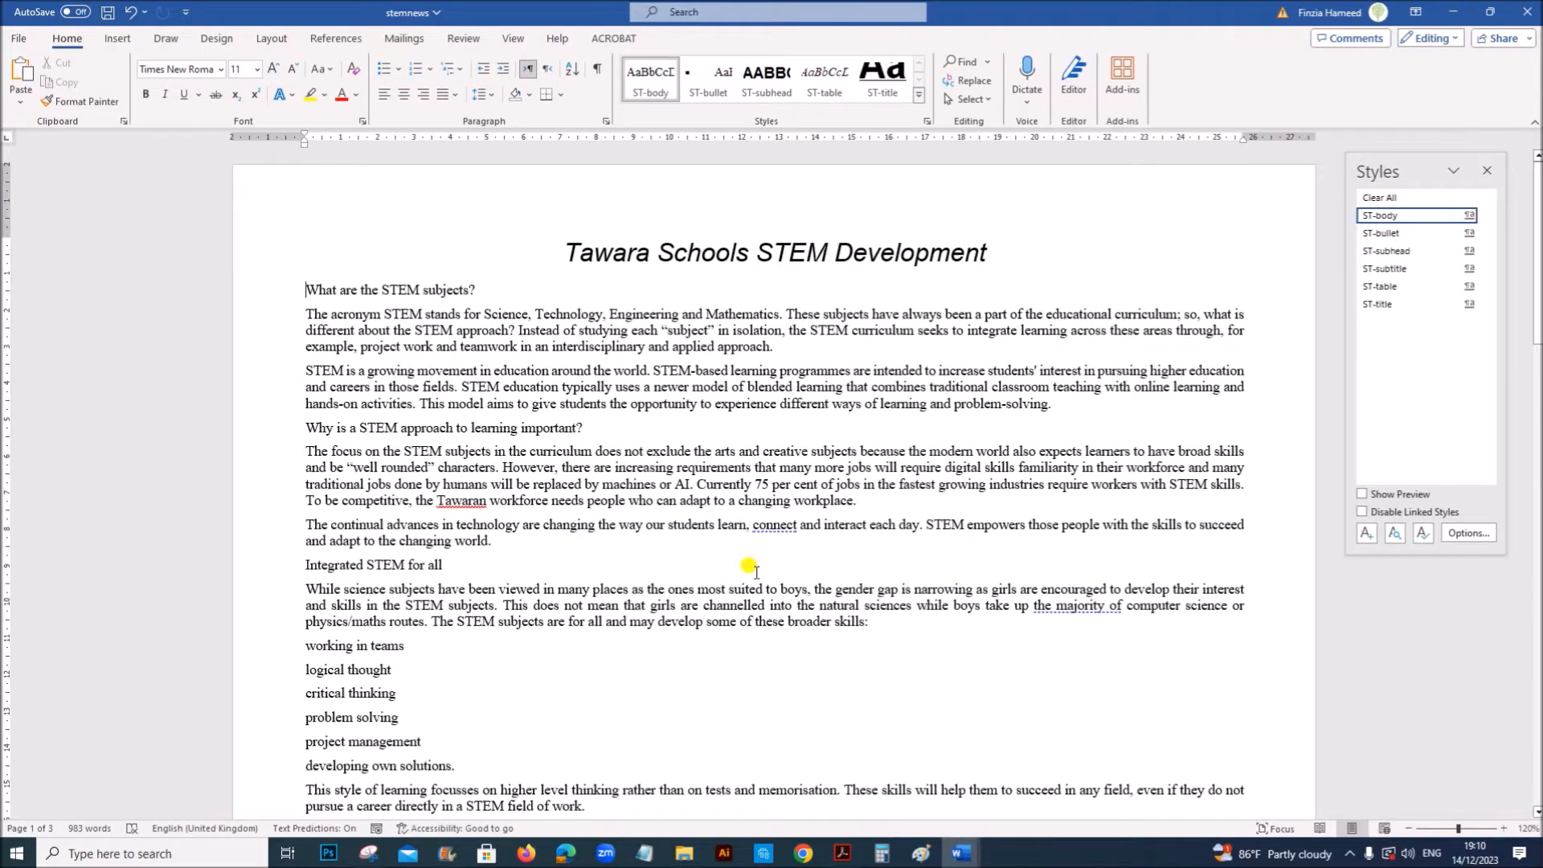
triple_click(773, 252)
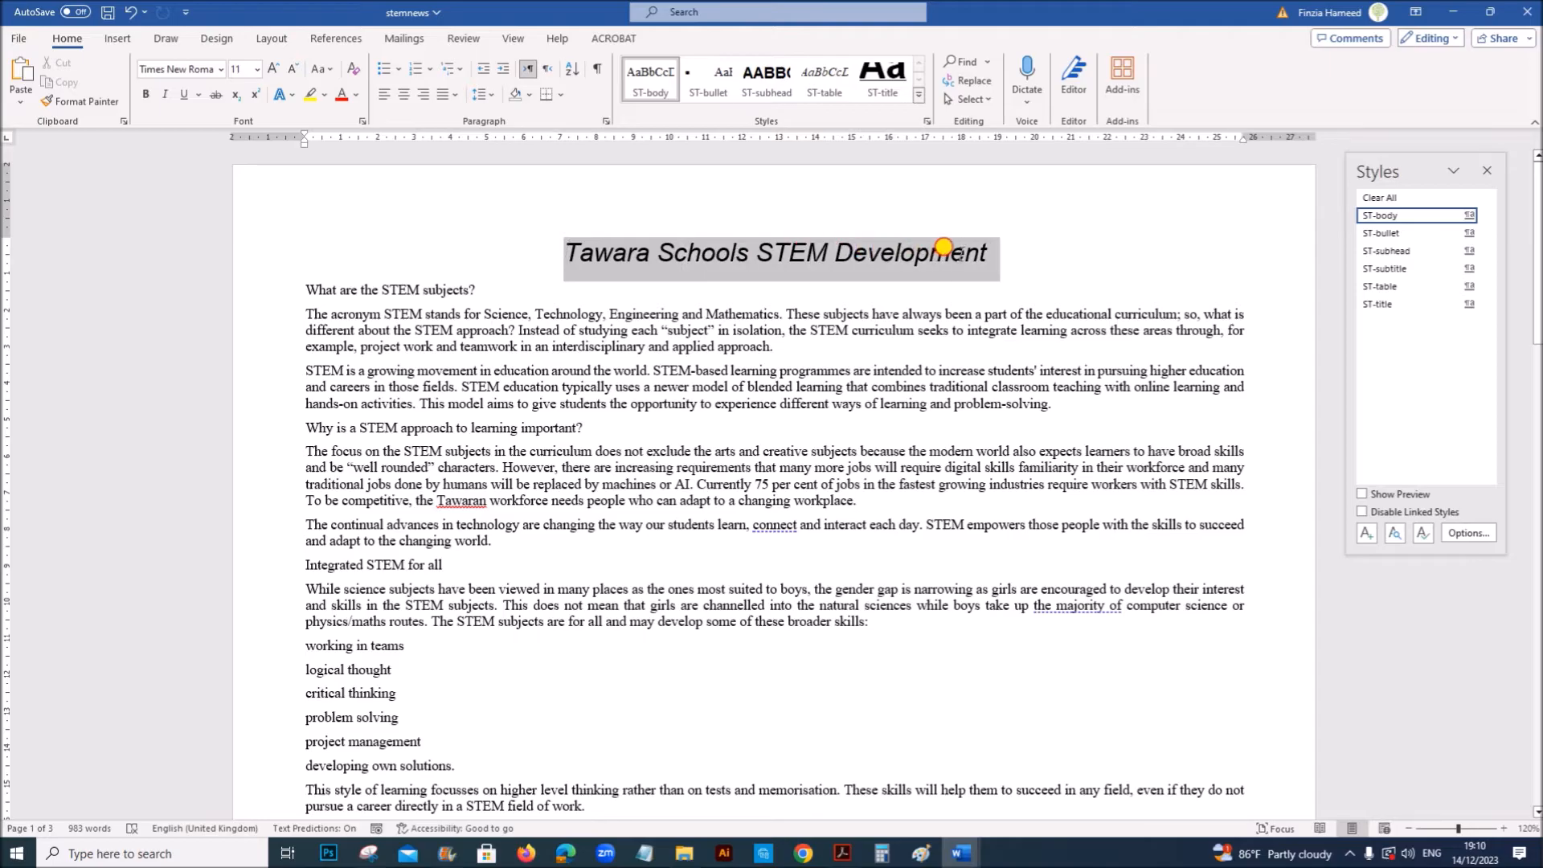
click(1398, 268)
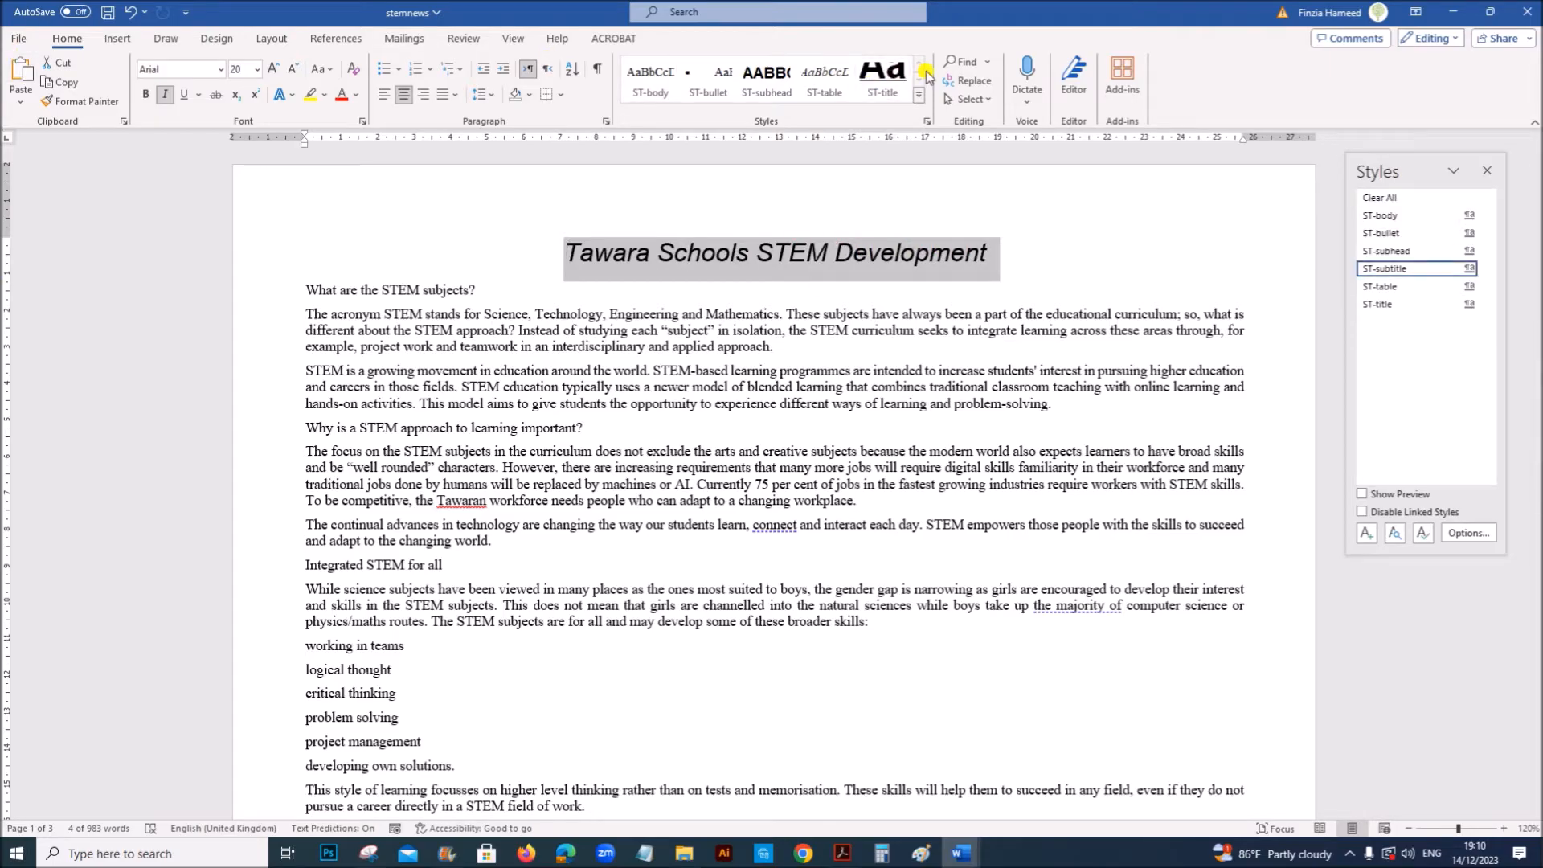
click(882, 78)
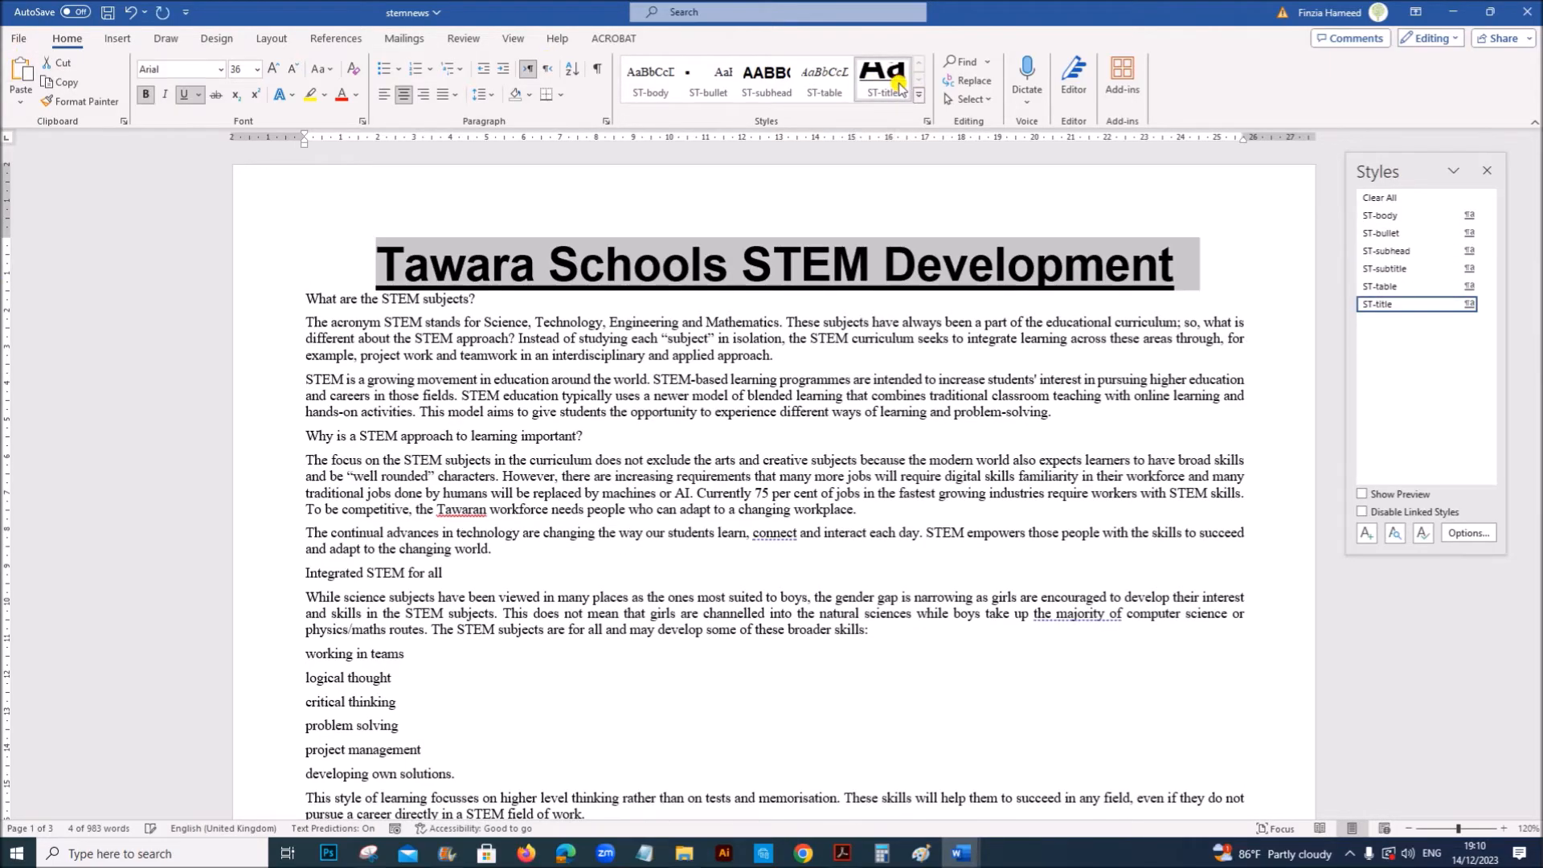
click(841, 854)
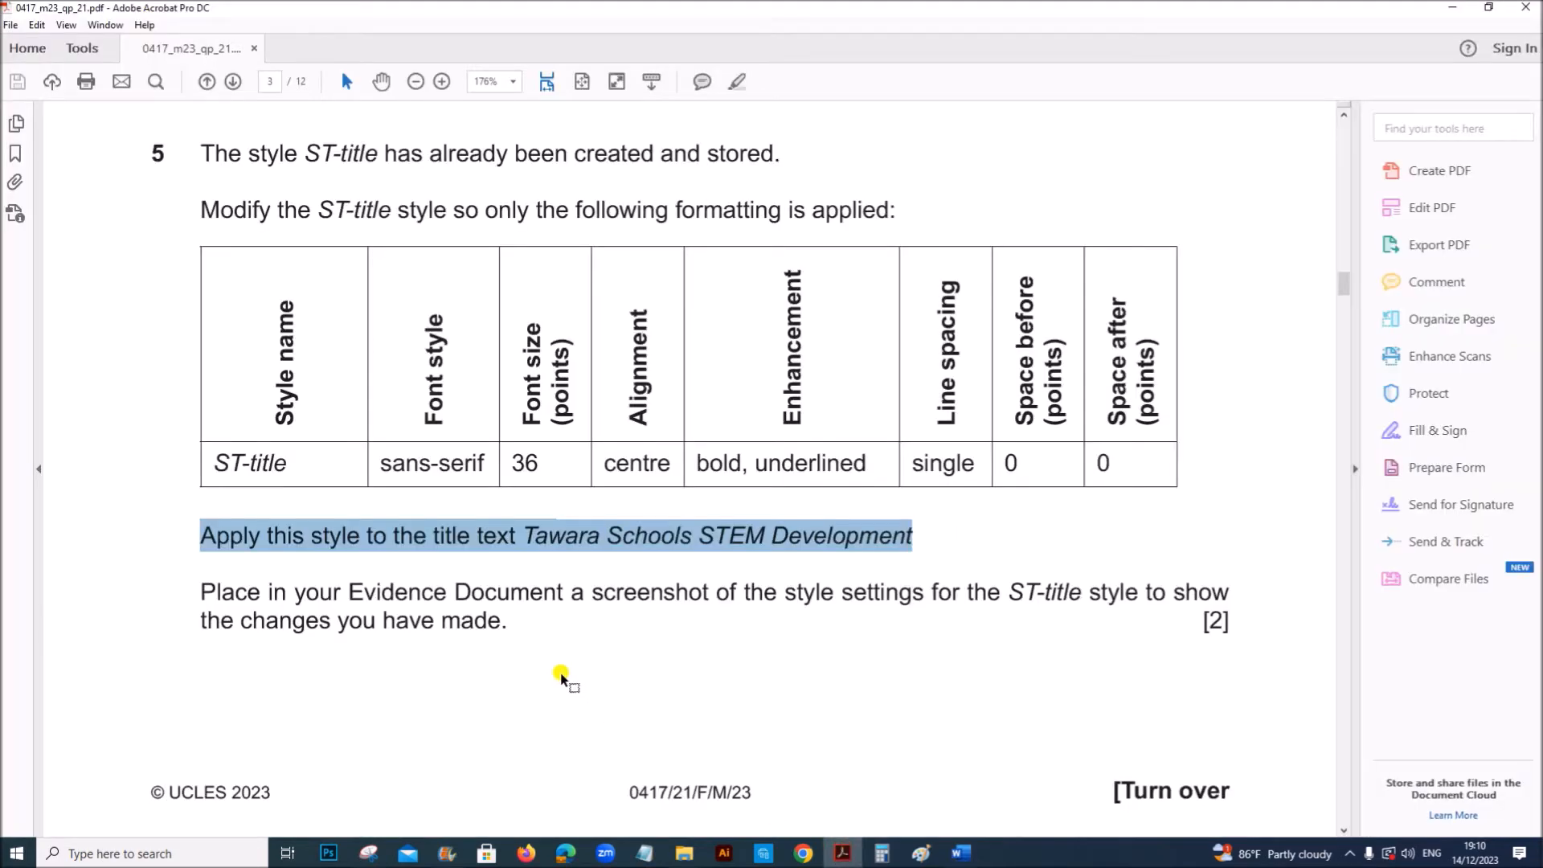
scroll(down, 3)
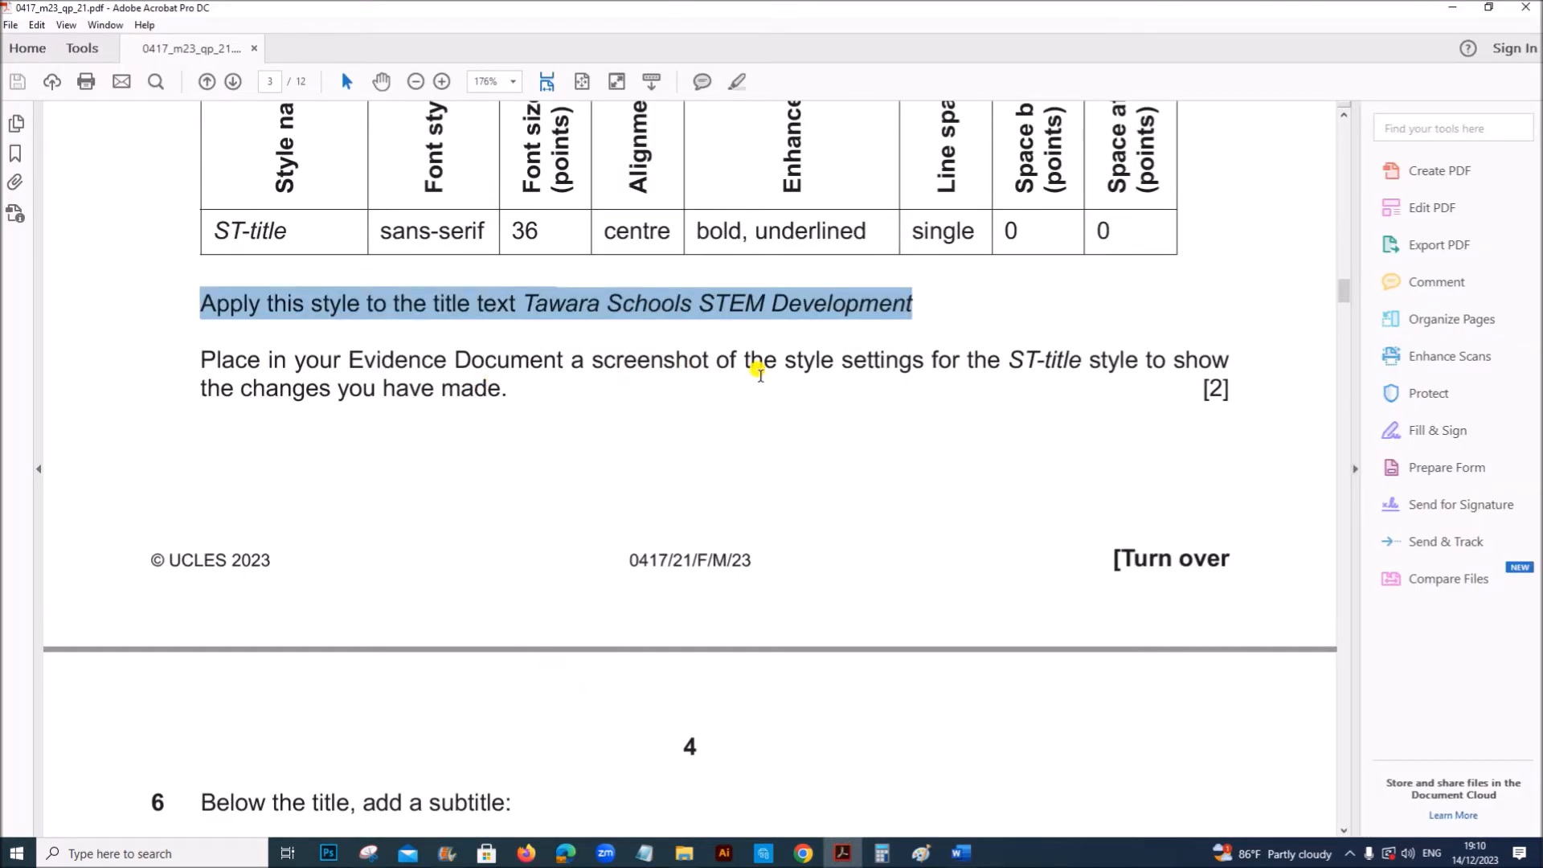
mouse_move(1065, 749)
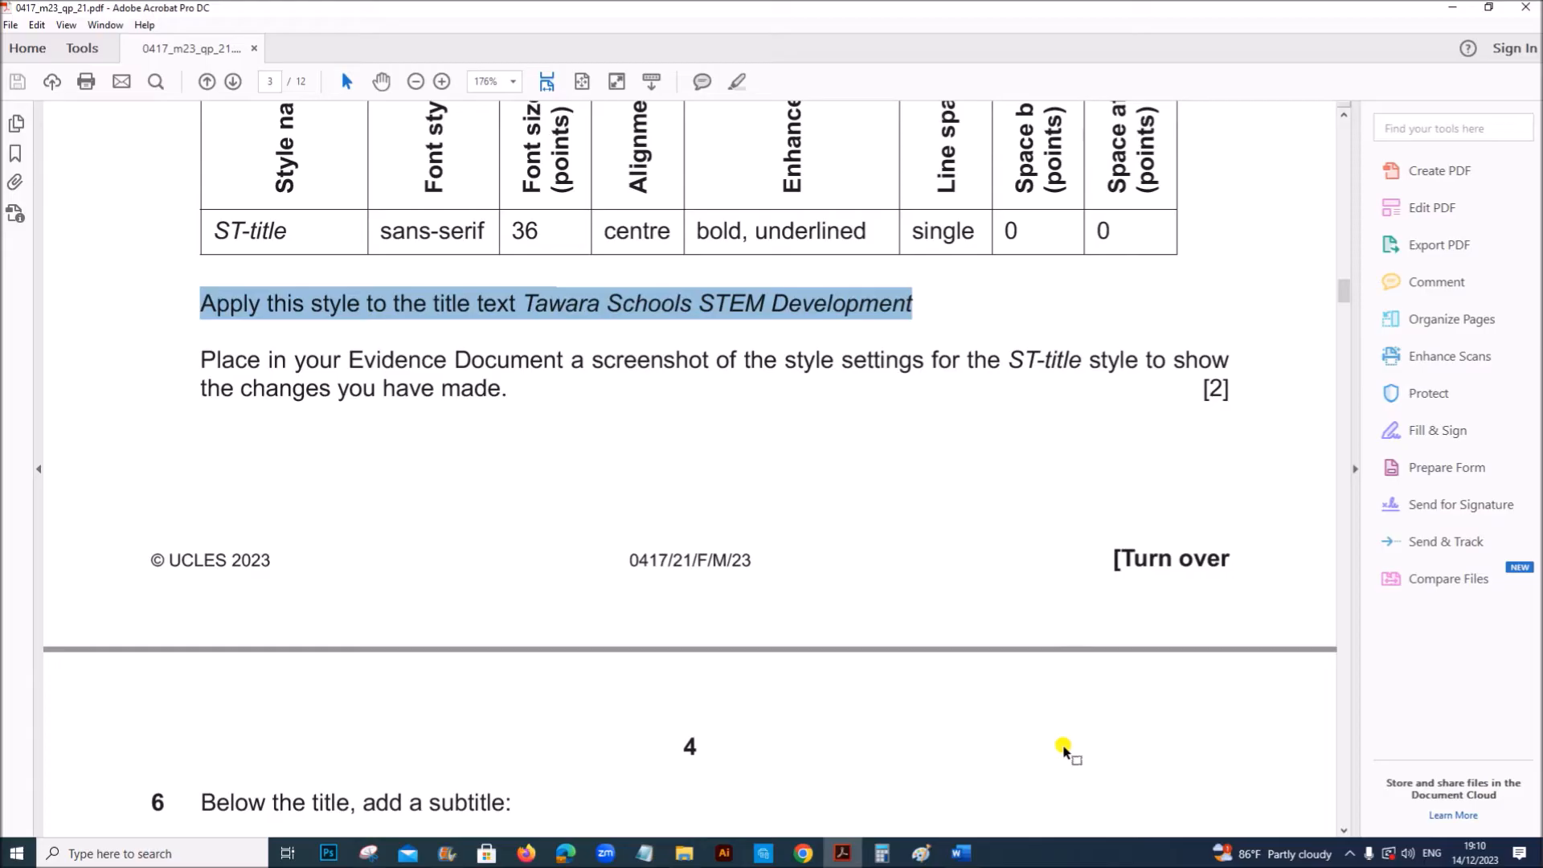
click(959, 854)
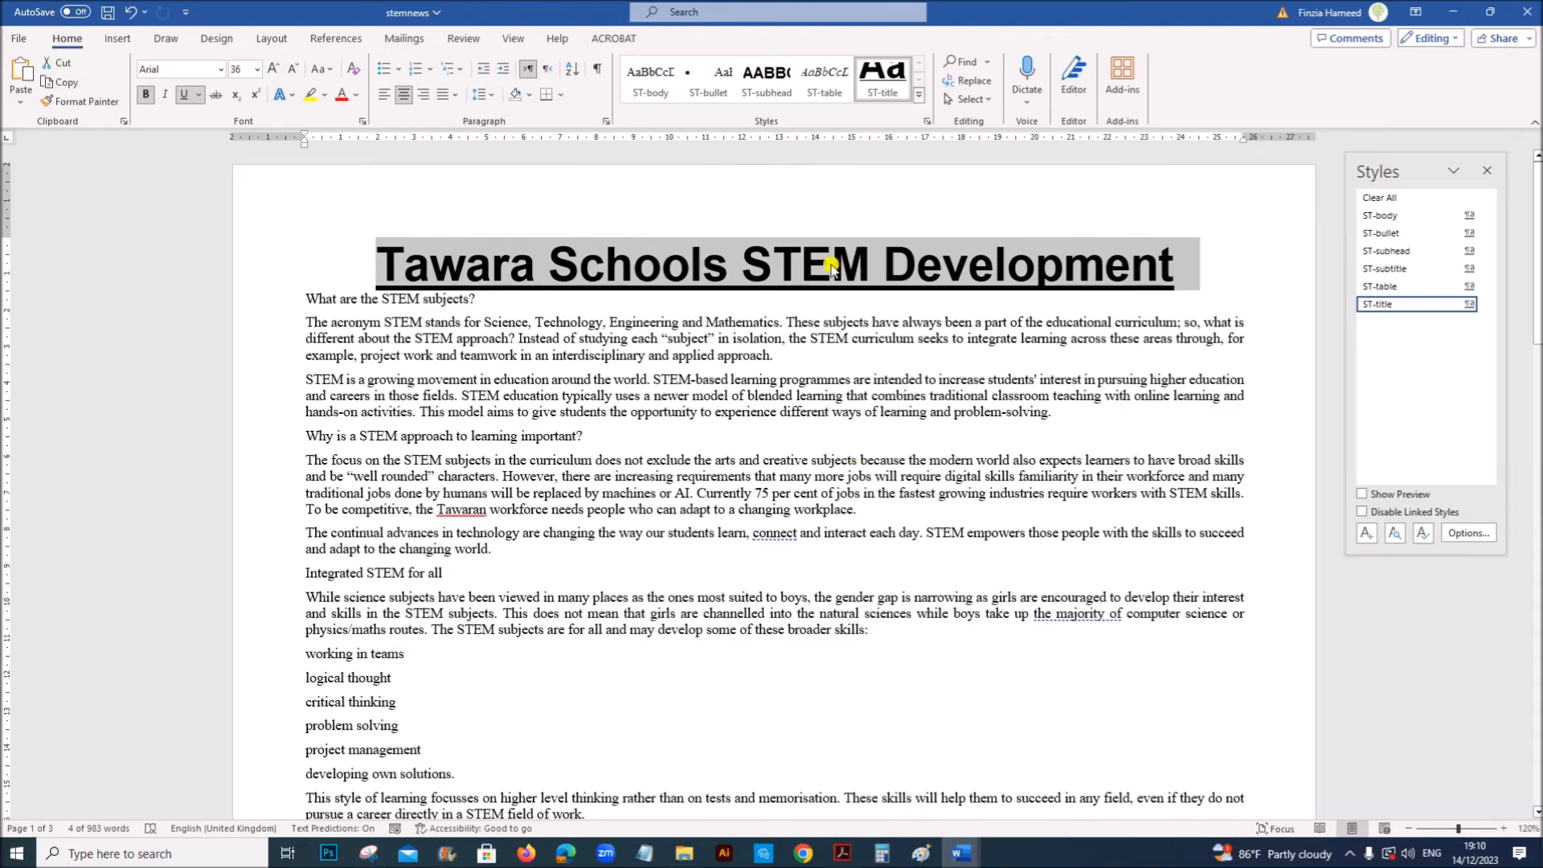
Capture the ST-title Modify Style and Paragraph dialogs as a screenshot for Step 5 evidence.
right_click(882, 74)
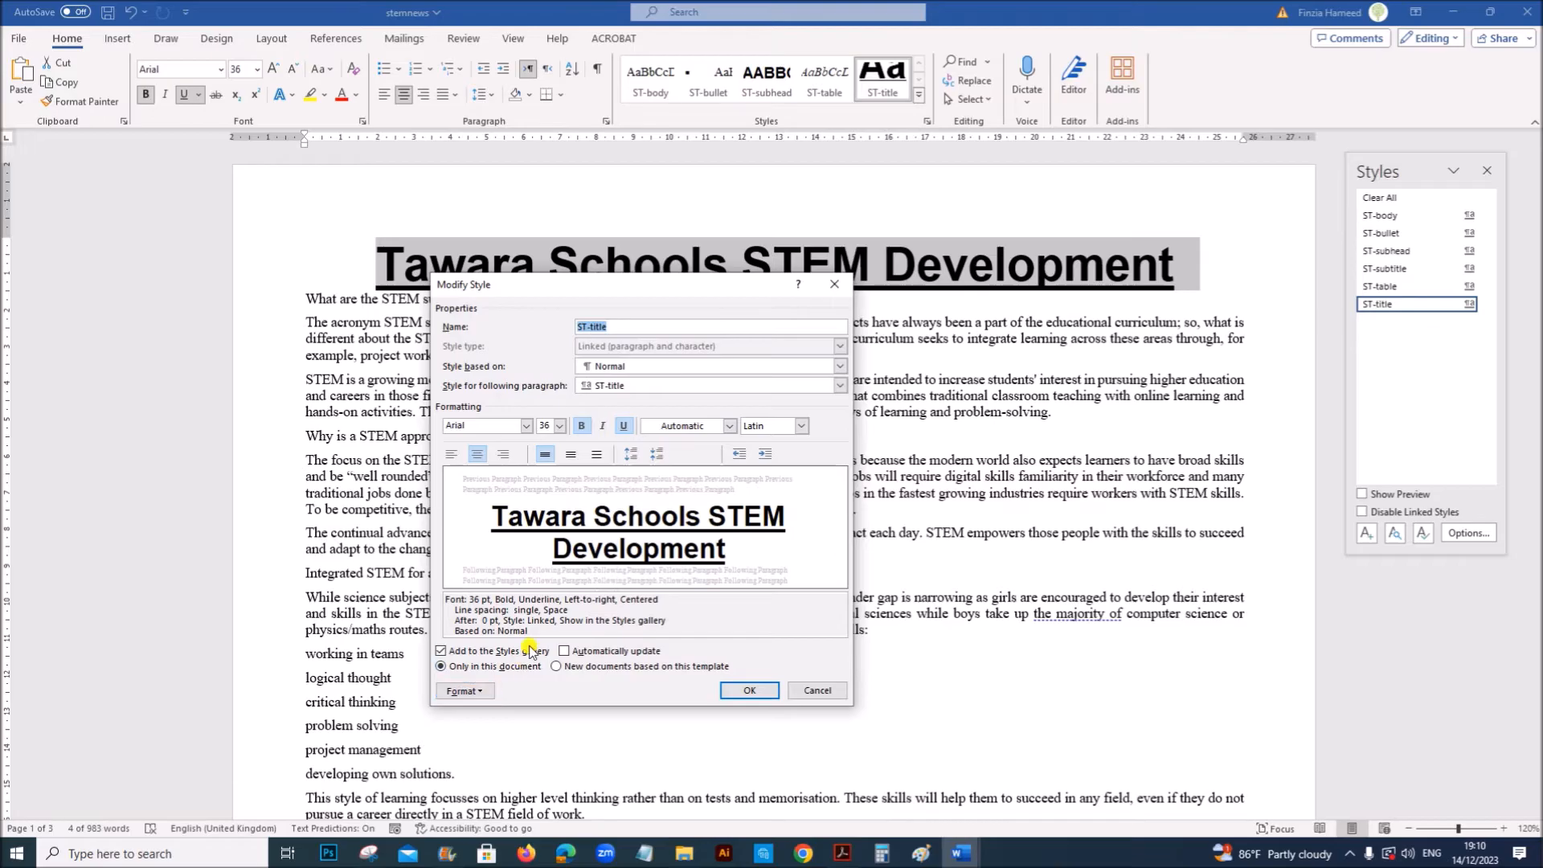
mouse_move(463, 689)
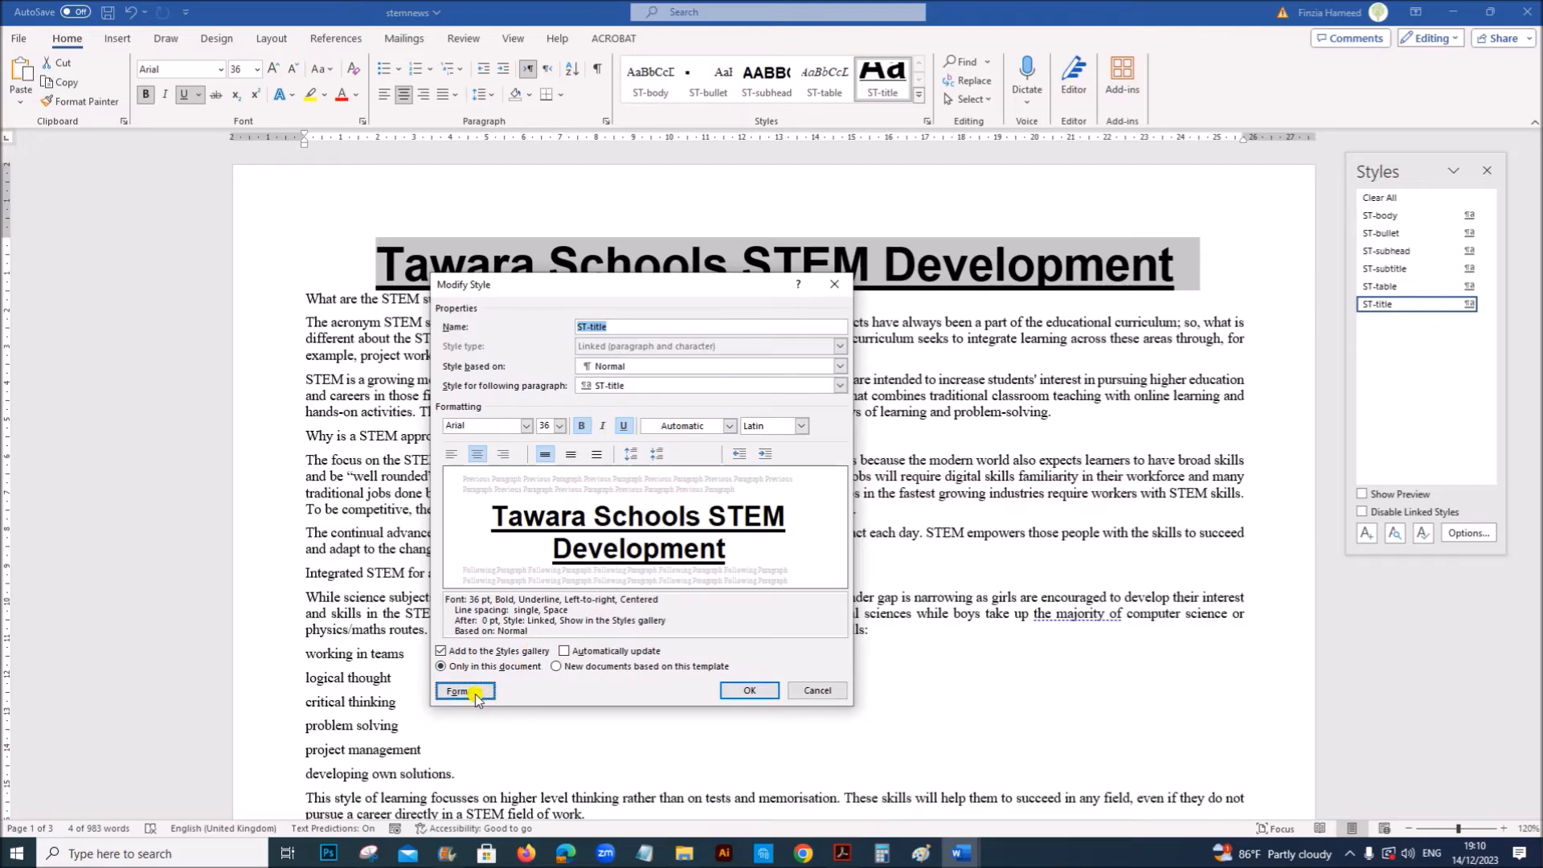
click(463, 690)
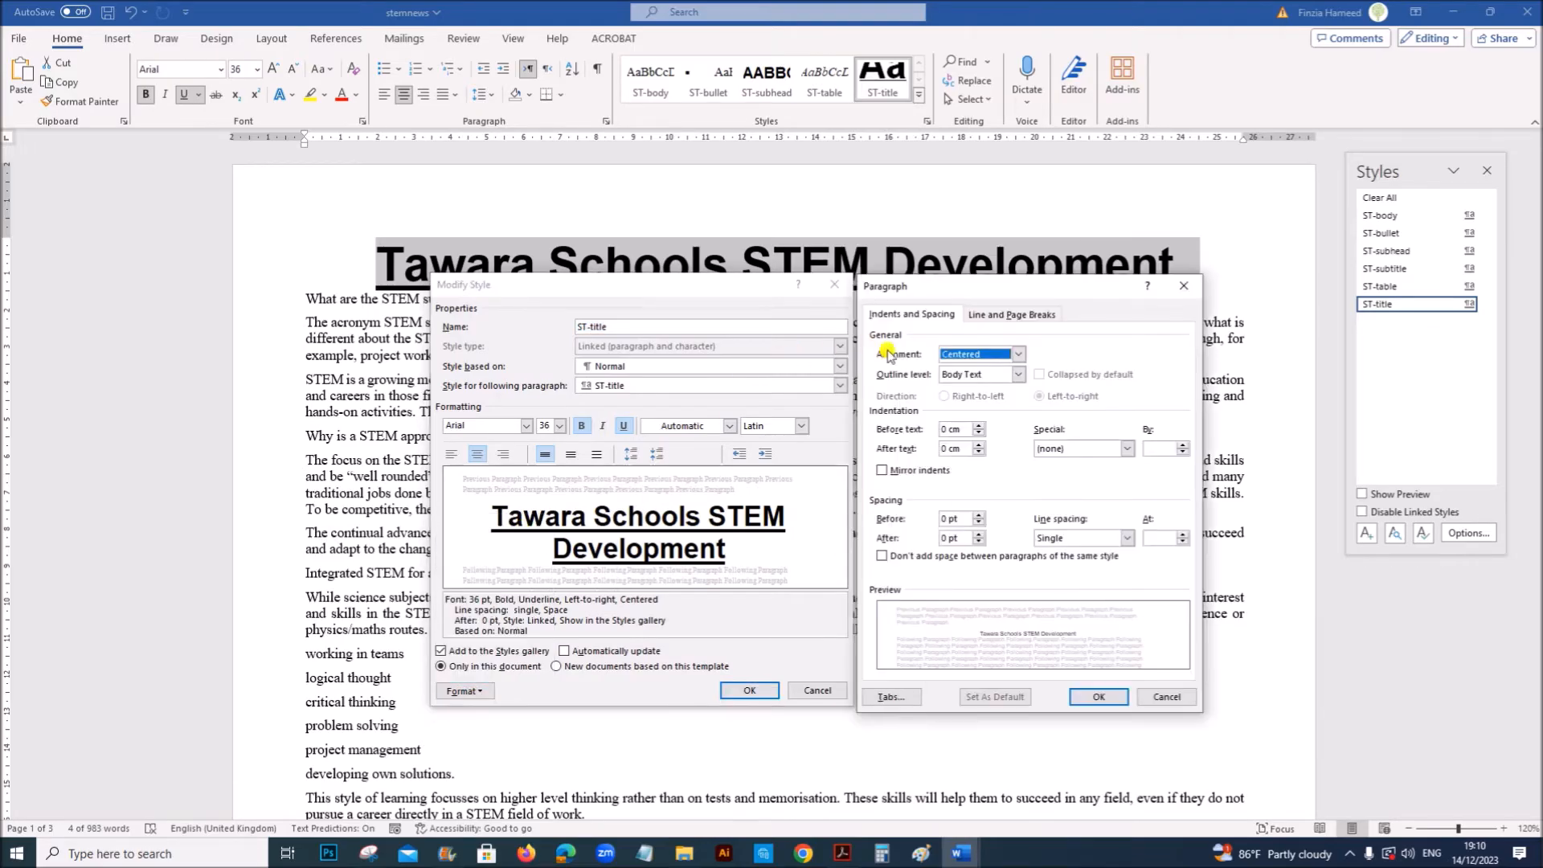
mouse_move(368, 854)
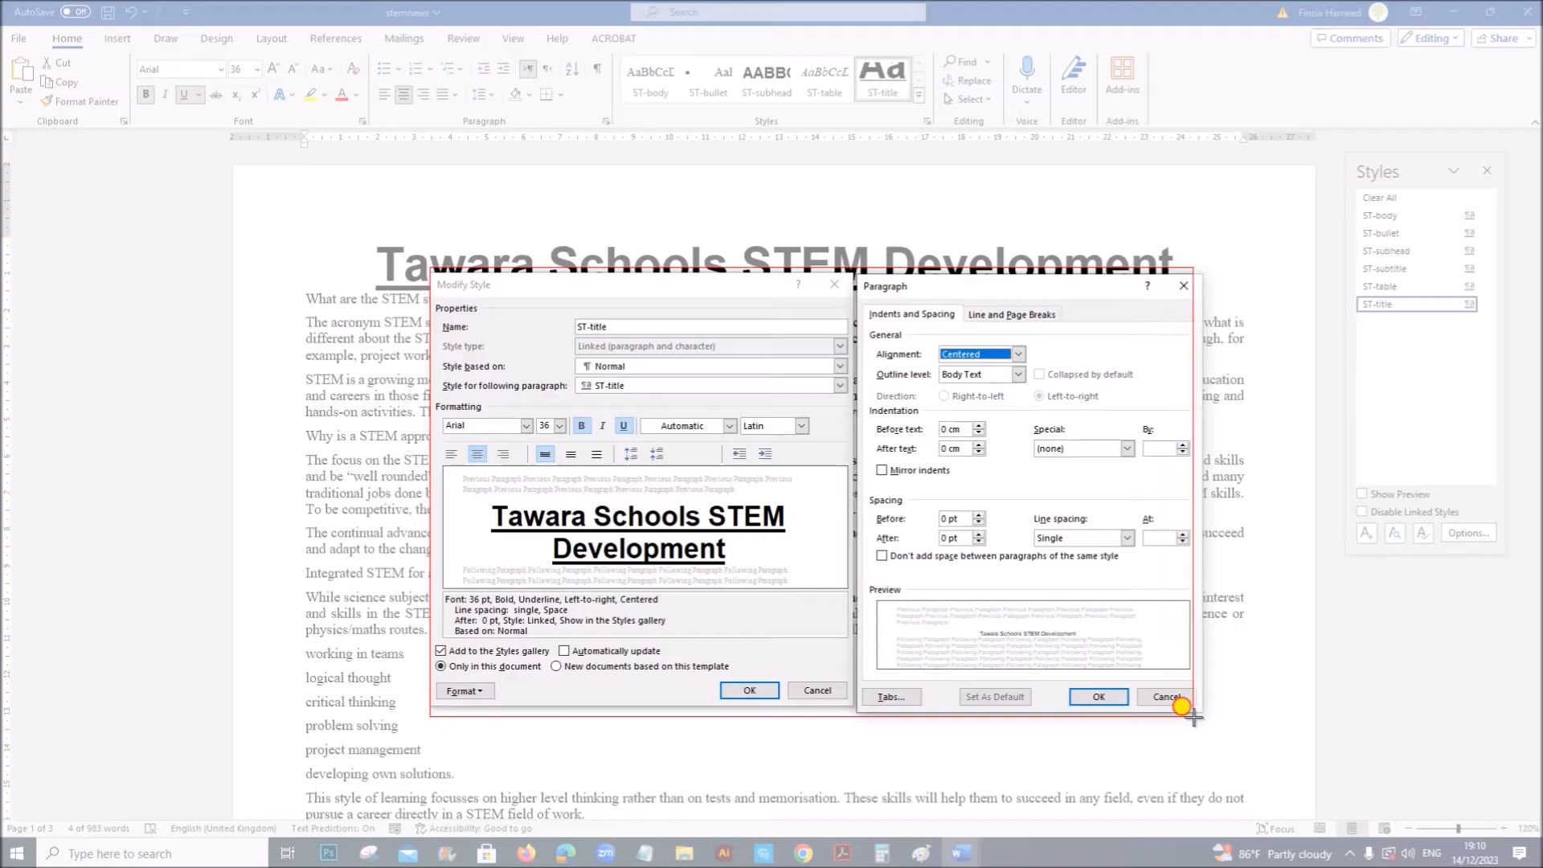
click(1166, 697)
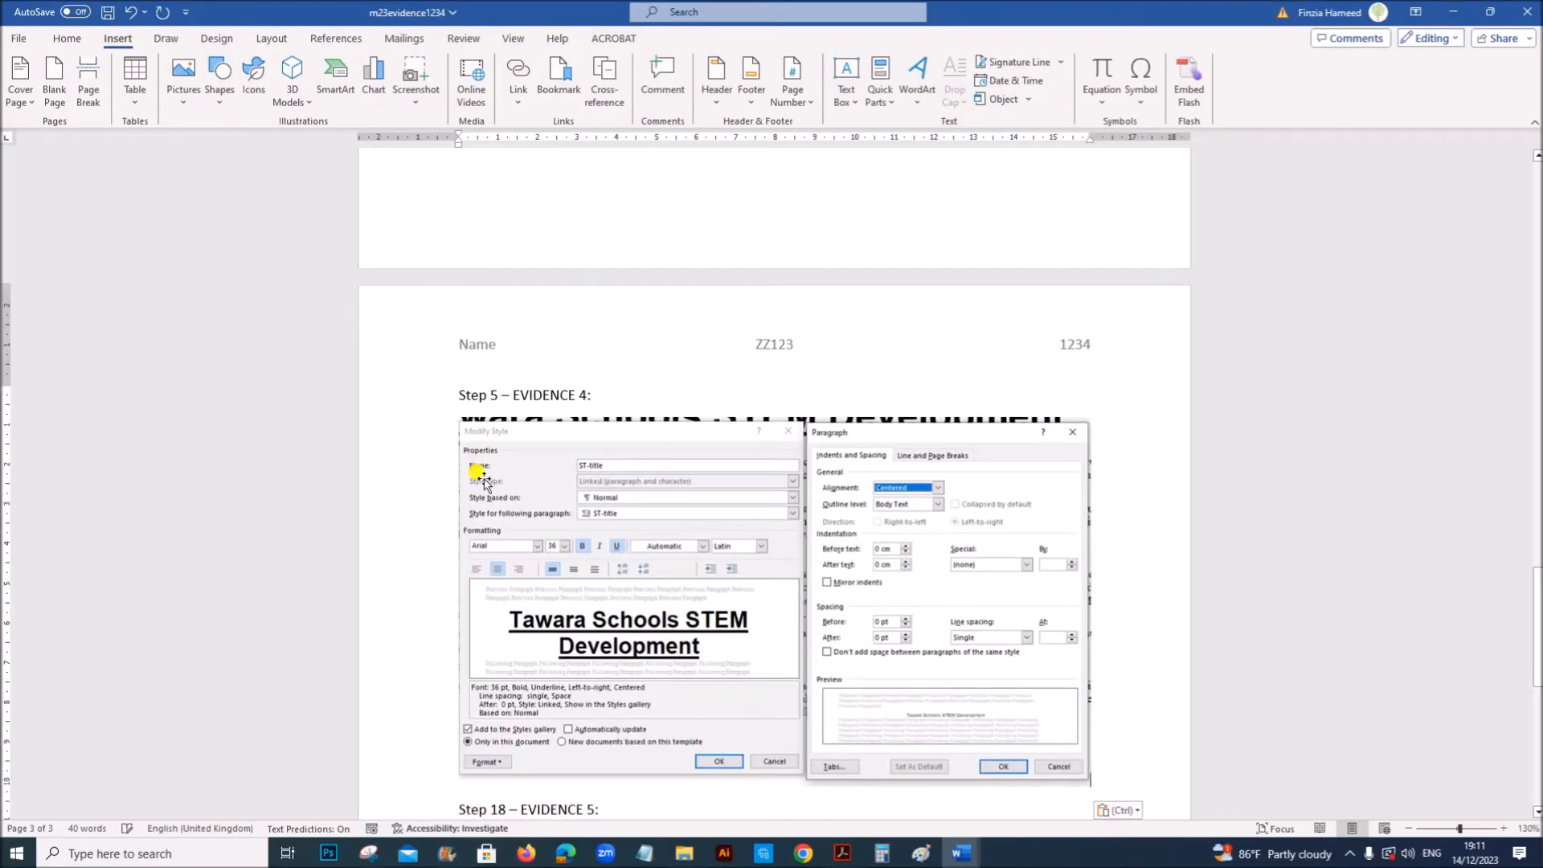
click(839, 854)
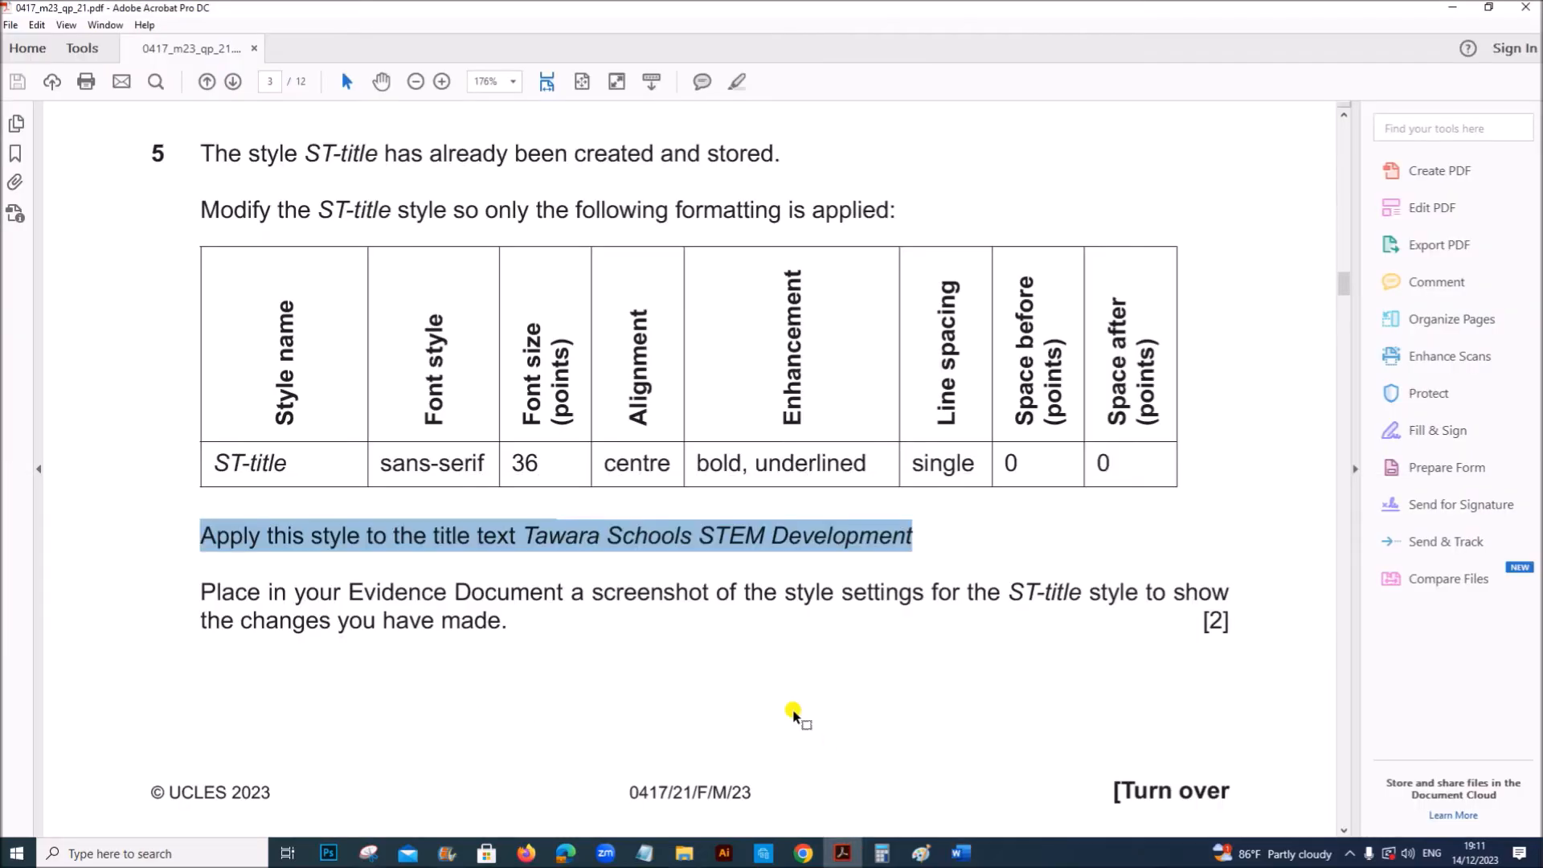
Copy 'Innovations in Science Education' from the PDF, paste it below the title, style it ST-subtitle.
scroll(down, 3)
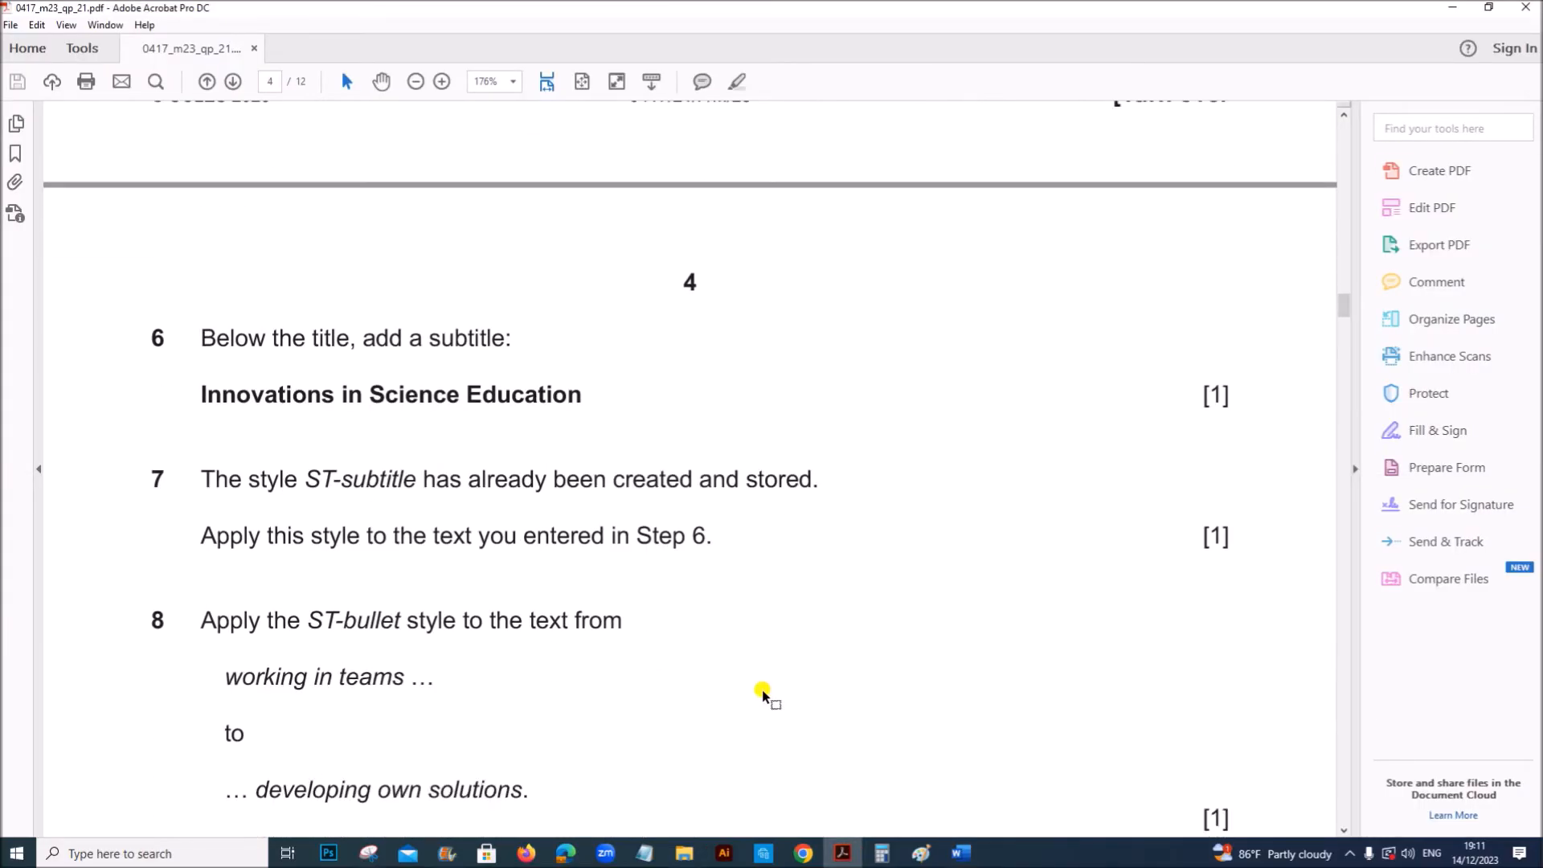
drag(306, 337, 507, 338)
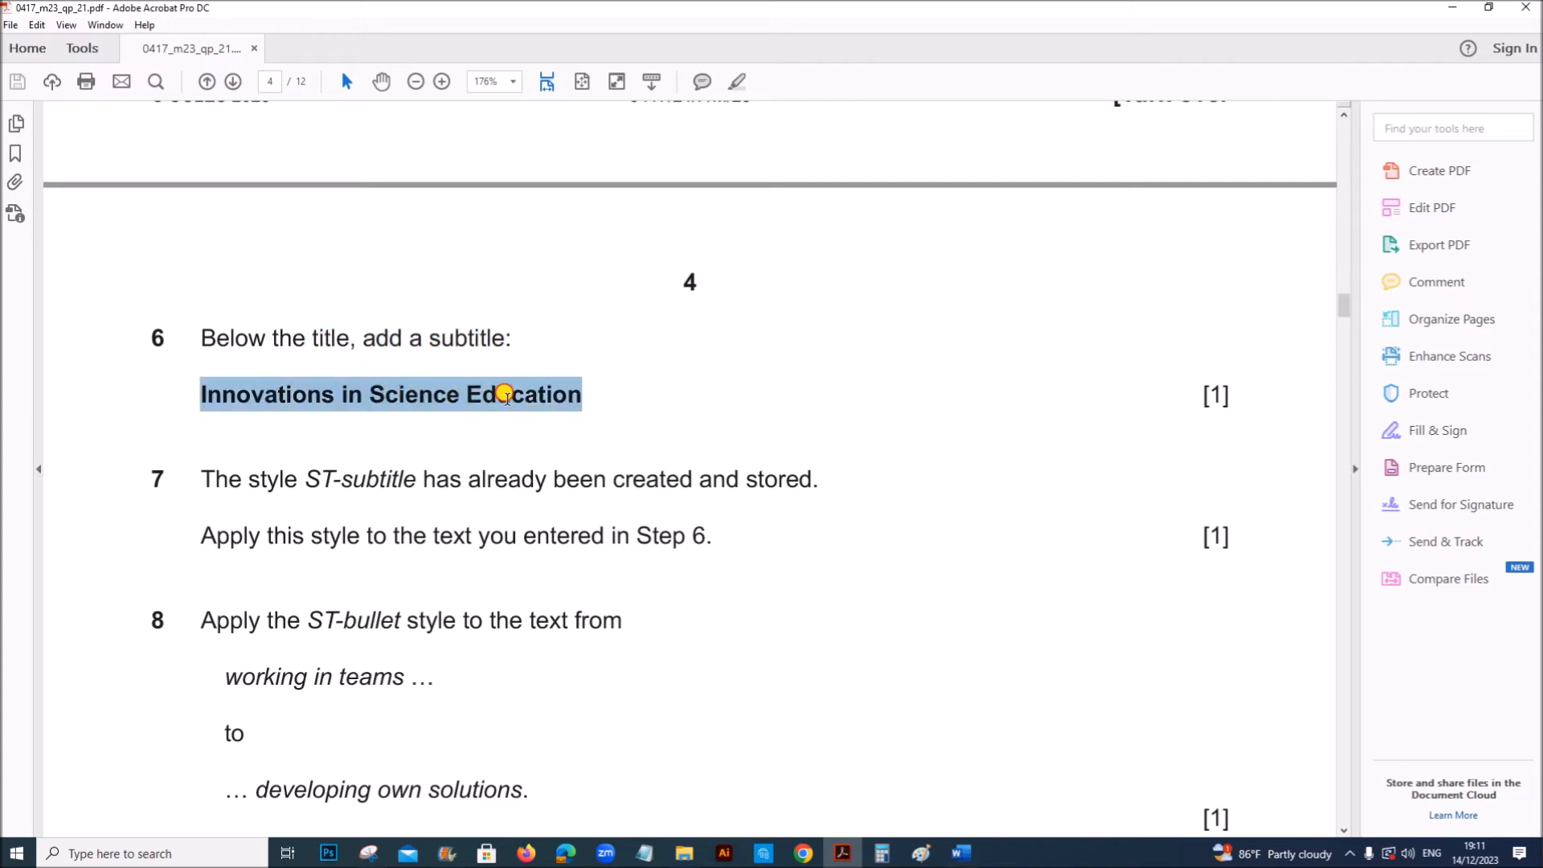
mouse_move(956, 854)
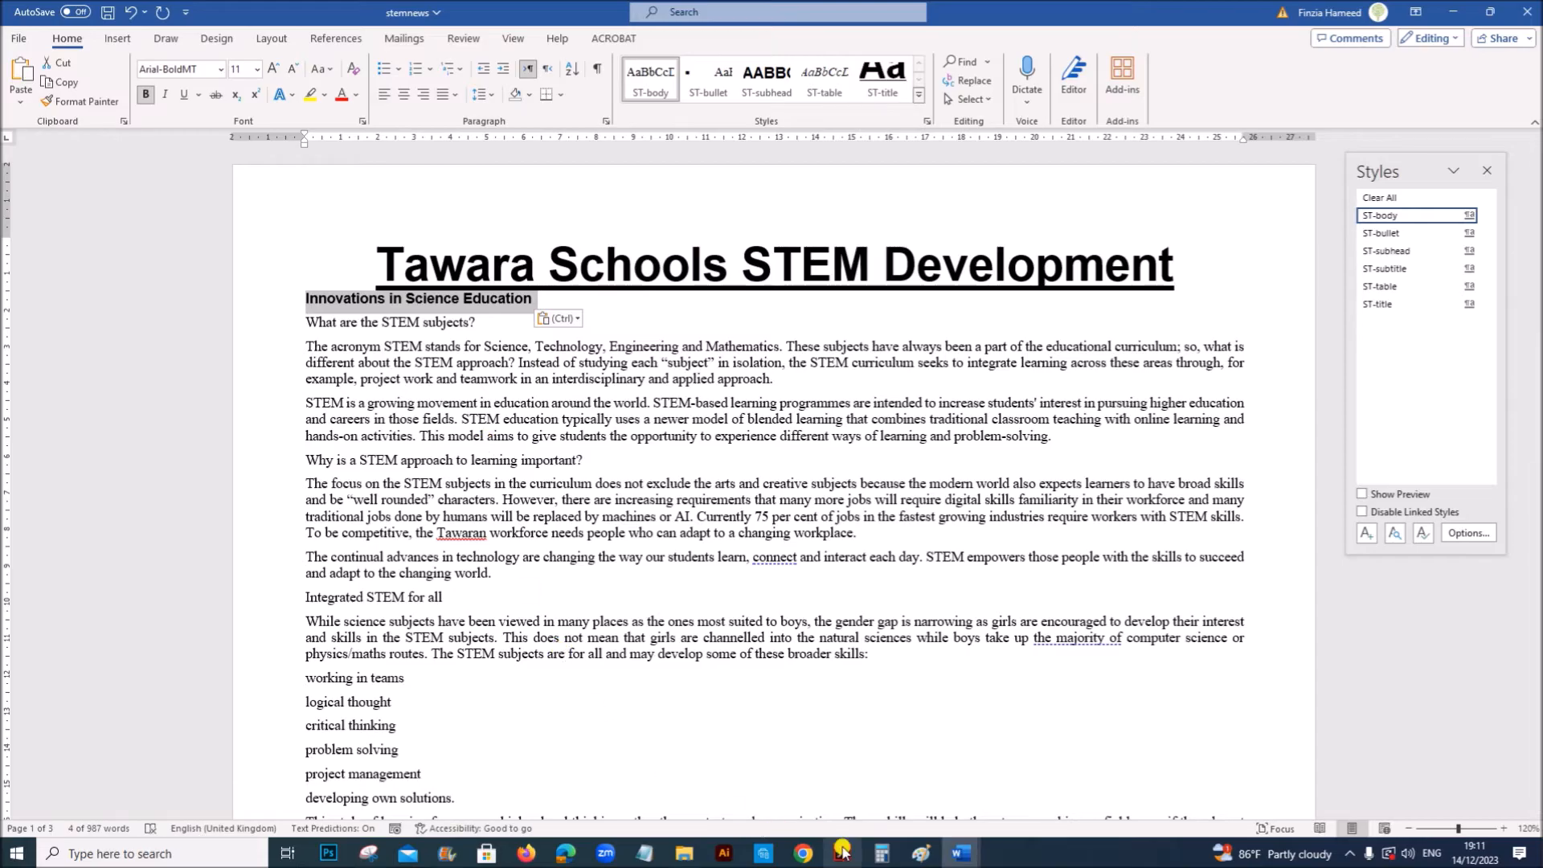
click(839, 852)
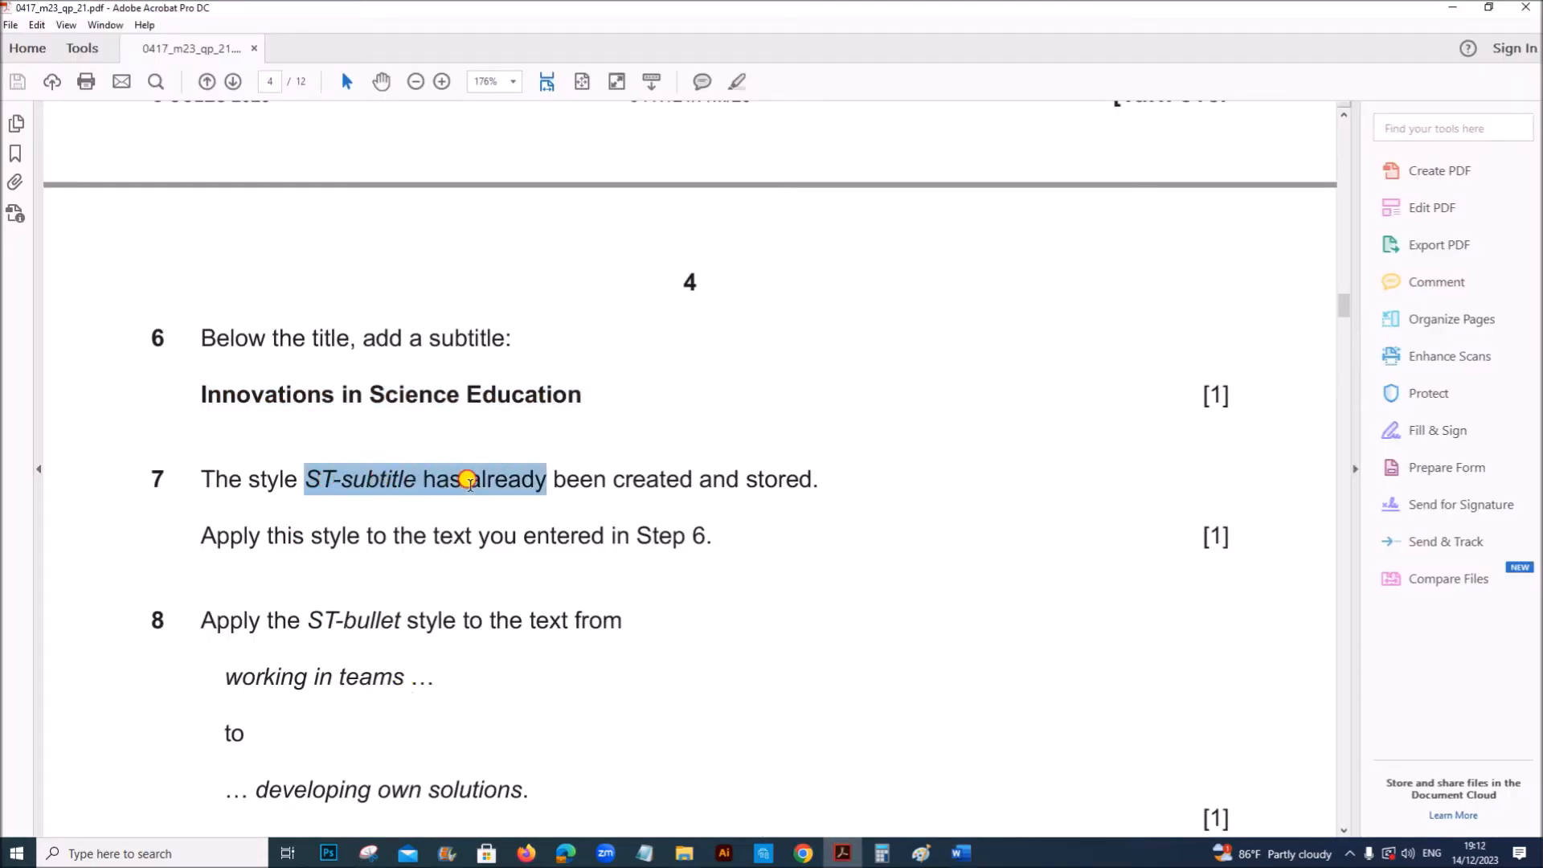
click(279, 480)
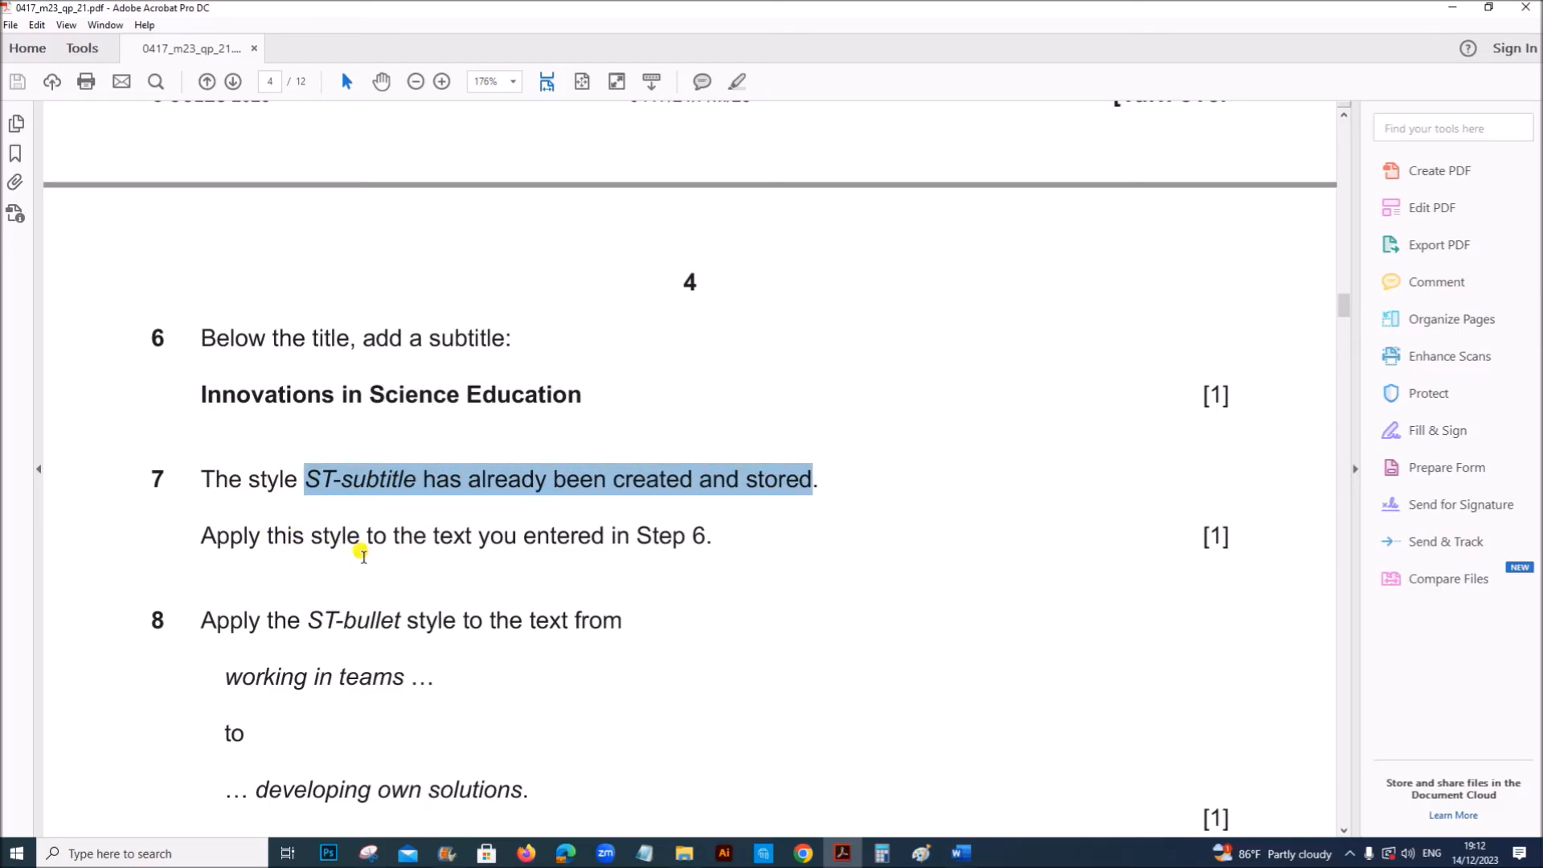
mouse_move(957, 854)
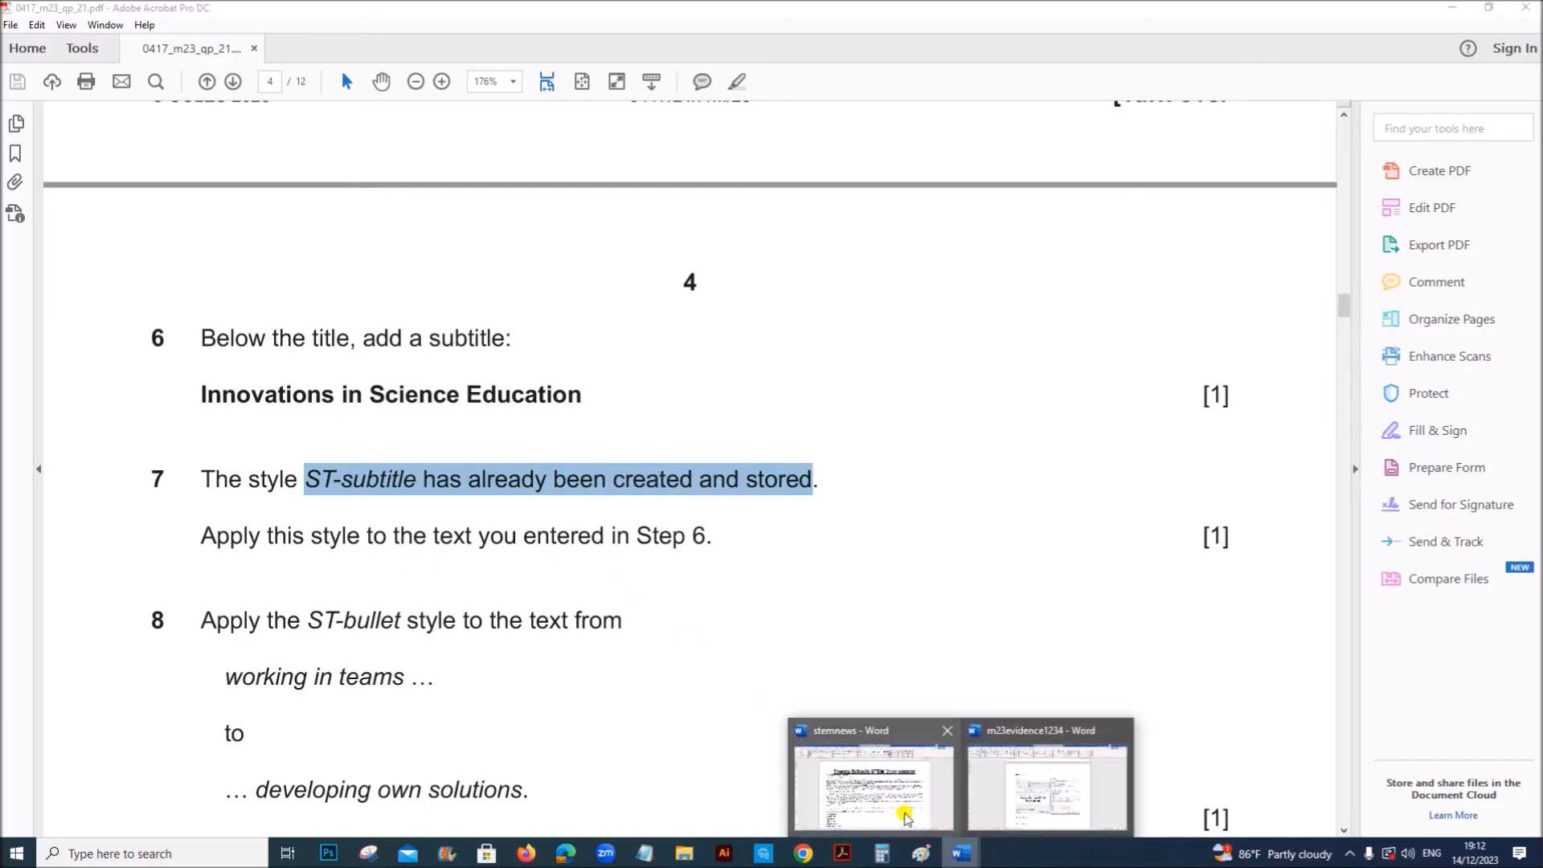
click(870, 782)
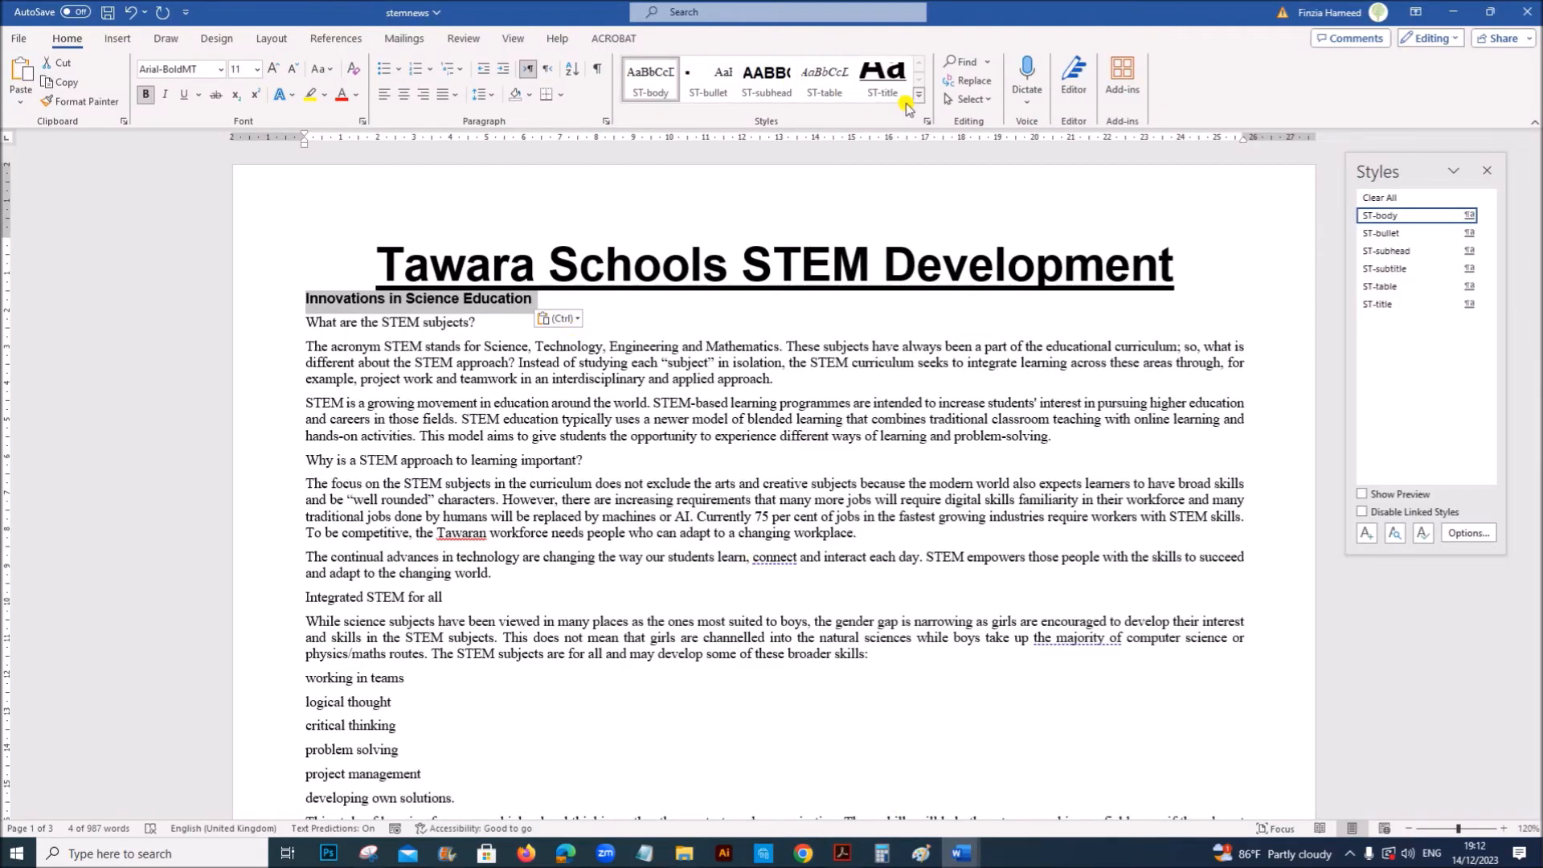
click(918, 95)
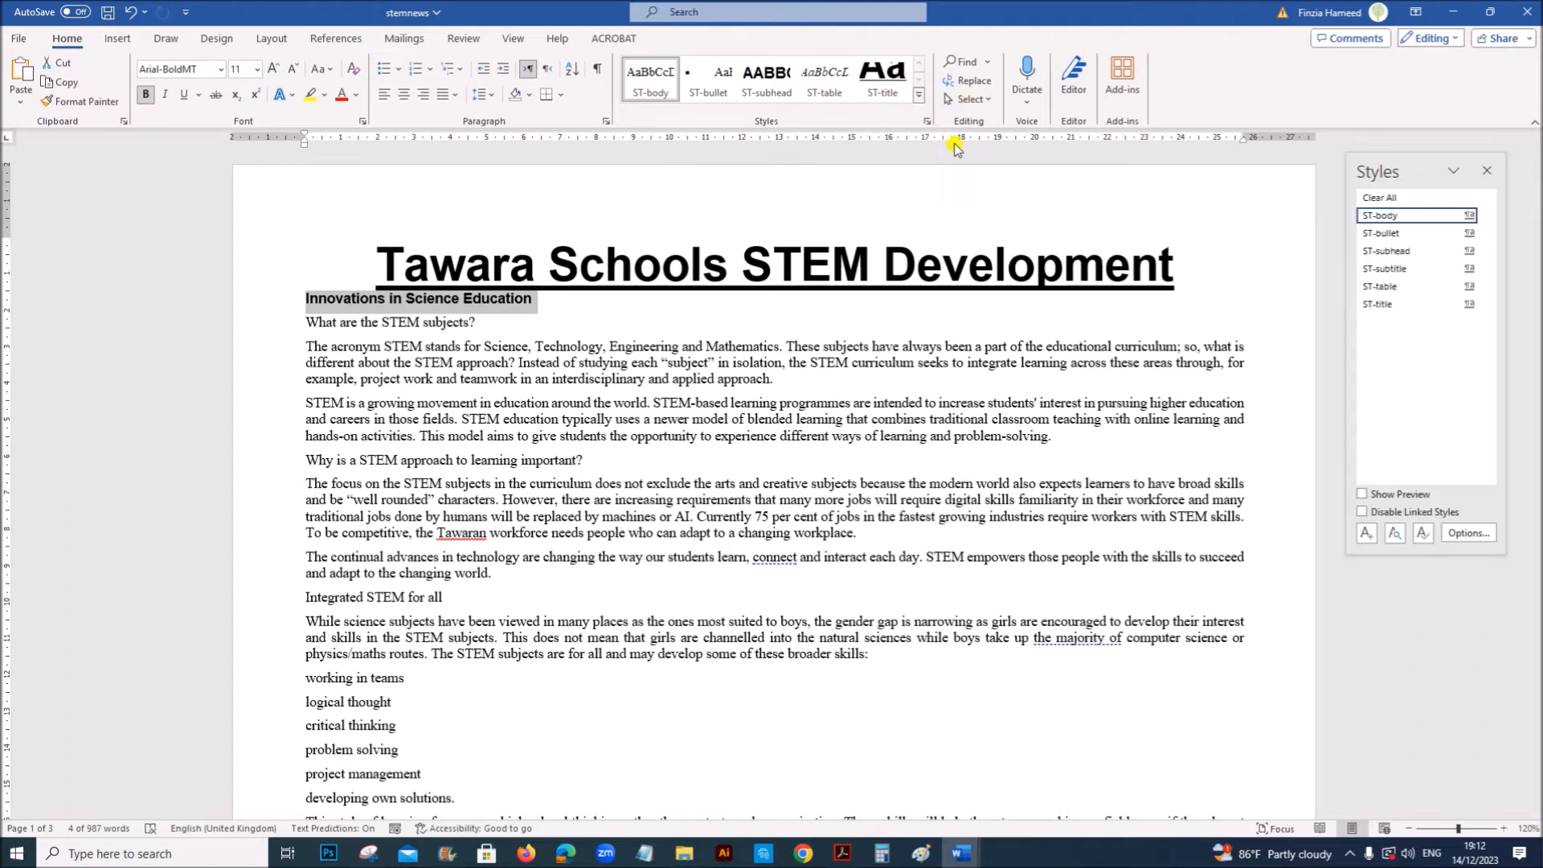
mouse_move(1390, 268)
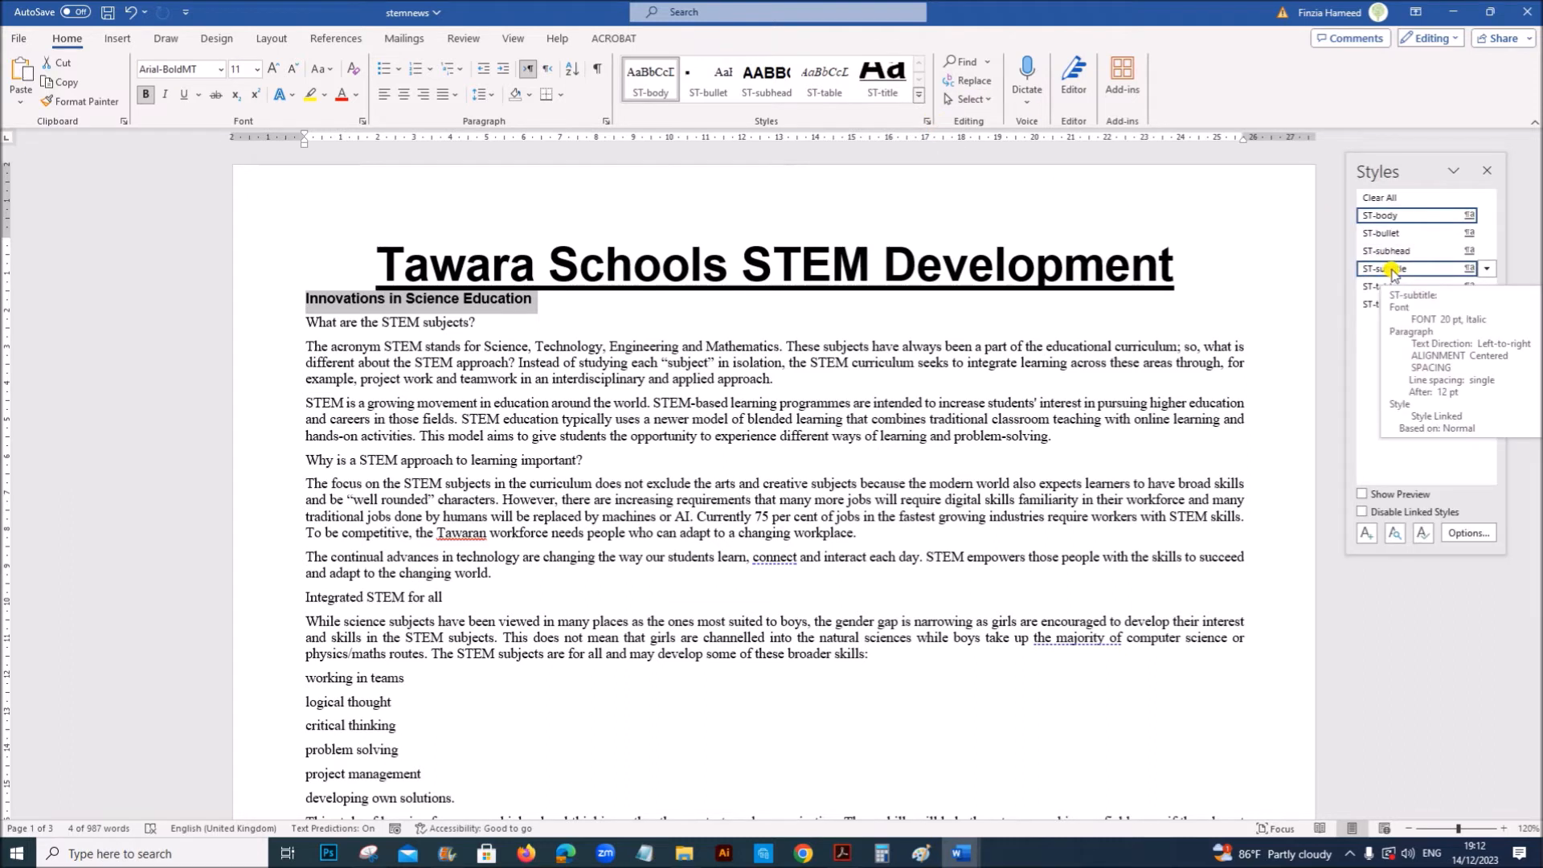
click(1386, 268)
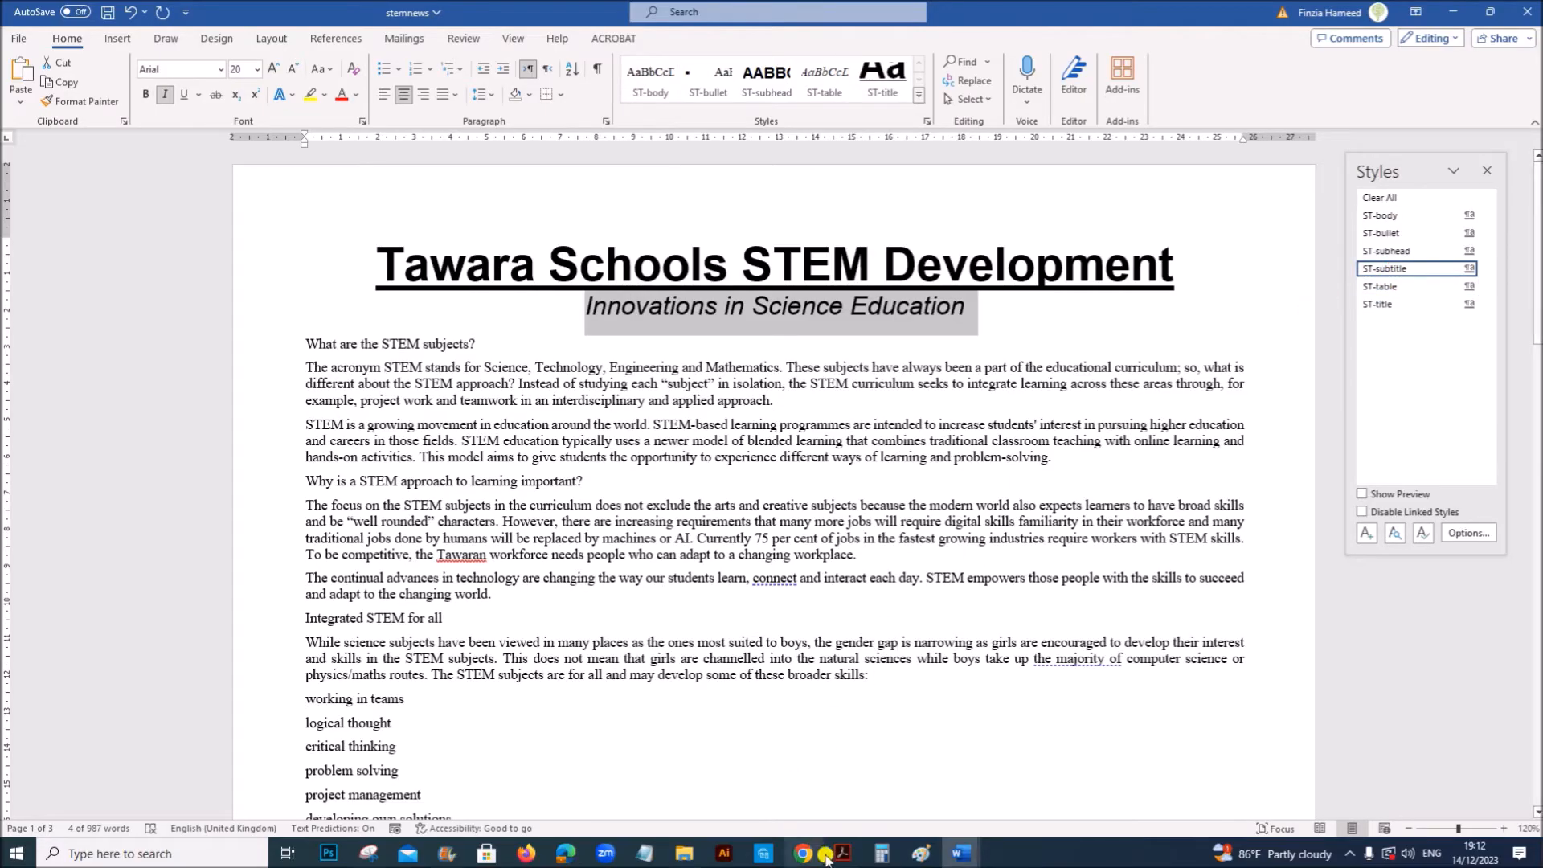
click(839, 854)
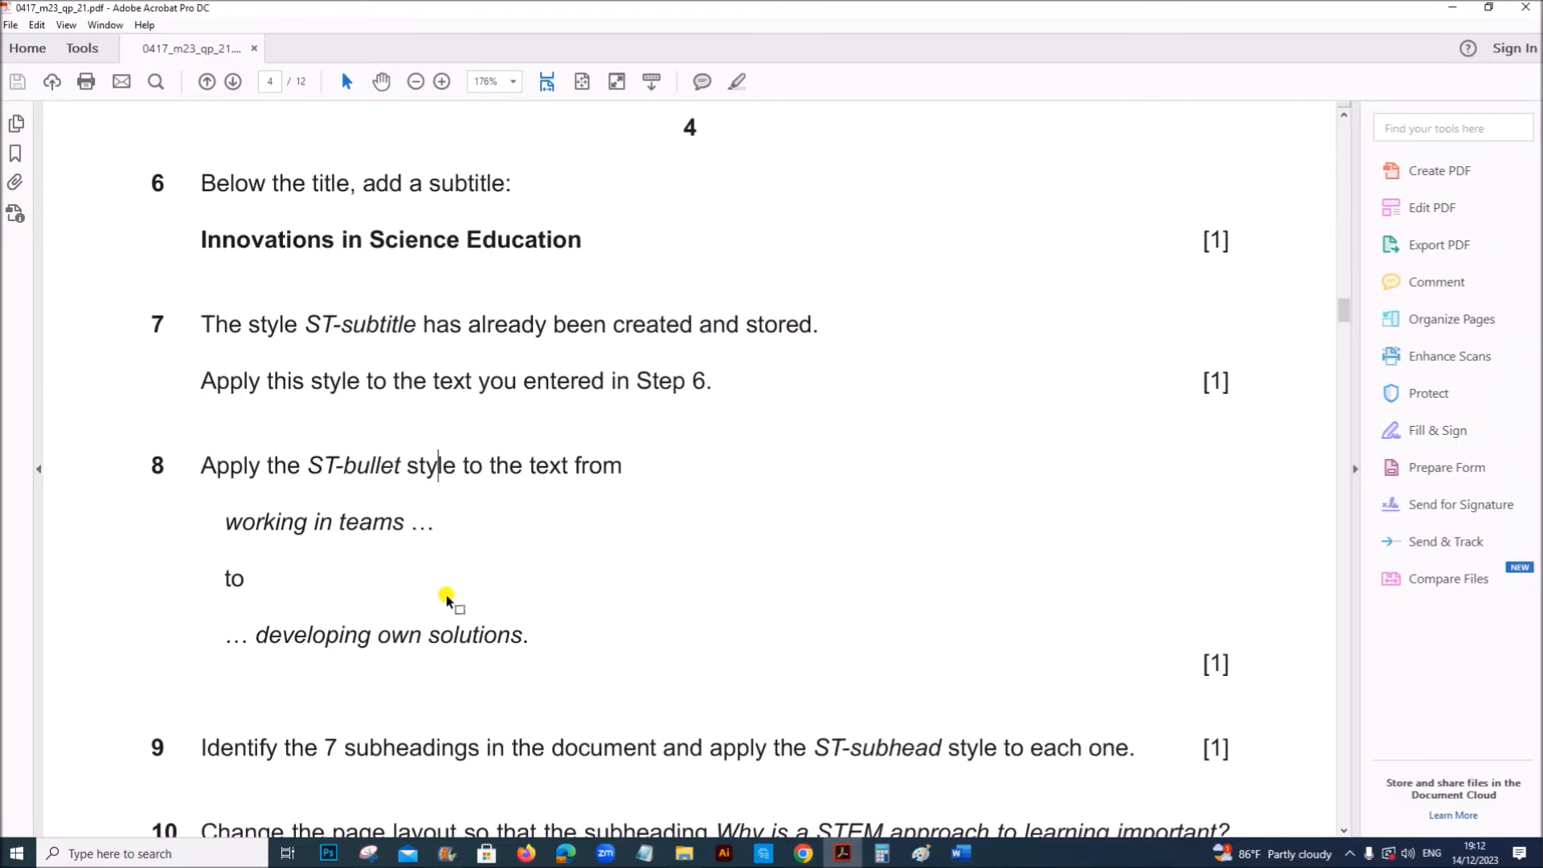
mouse_move(628, 458)
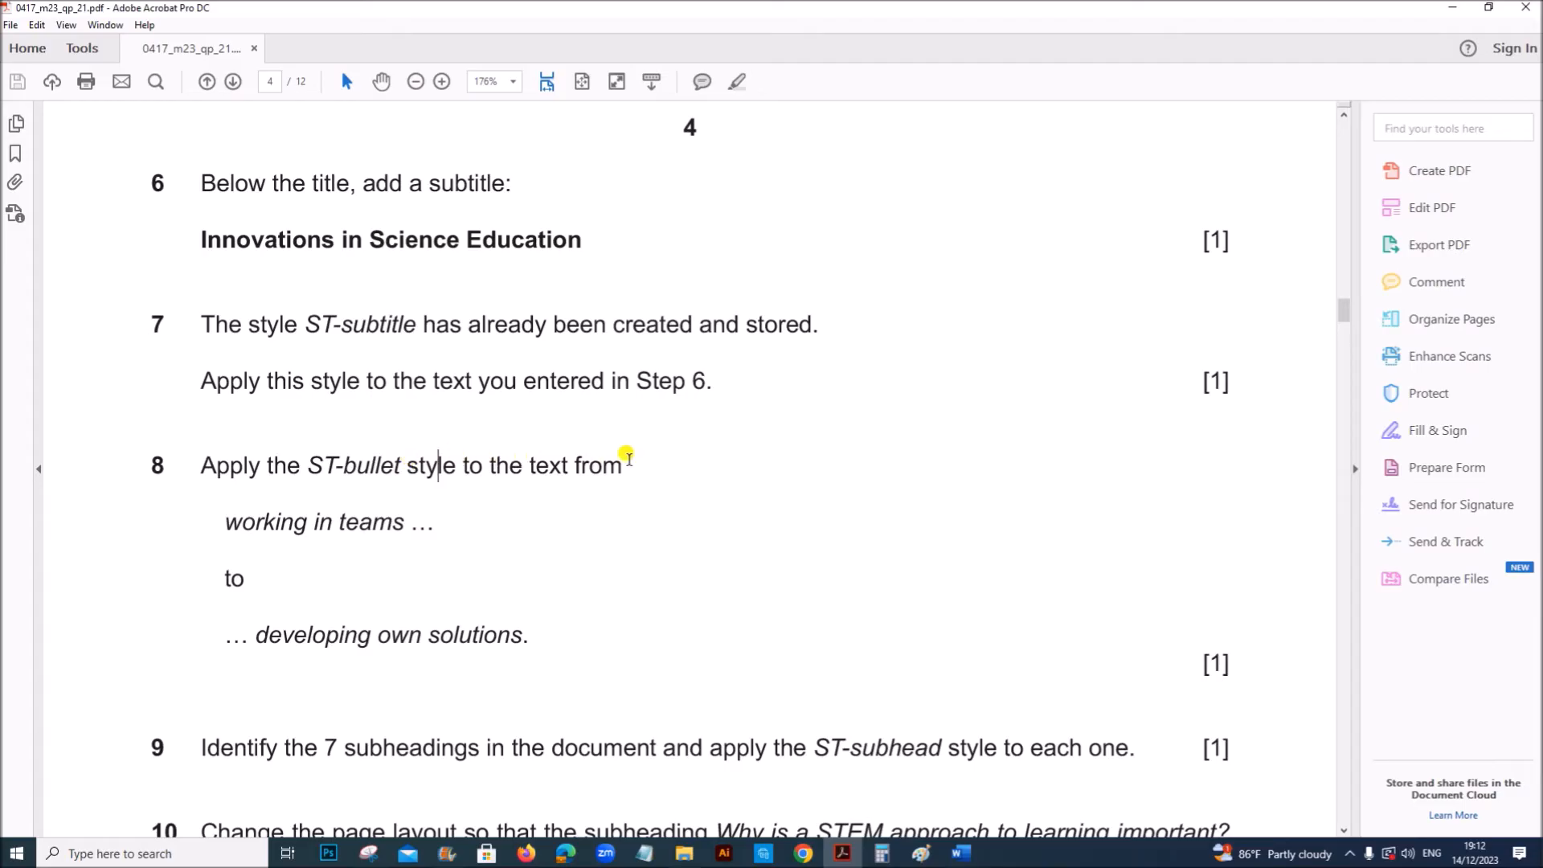
mouse_move(513, 680)
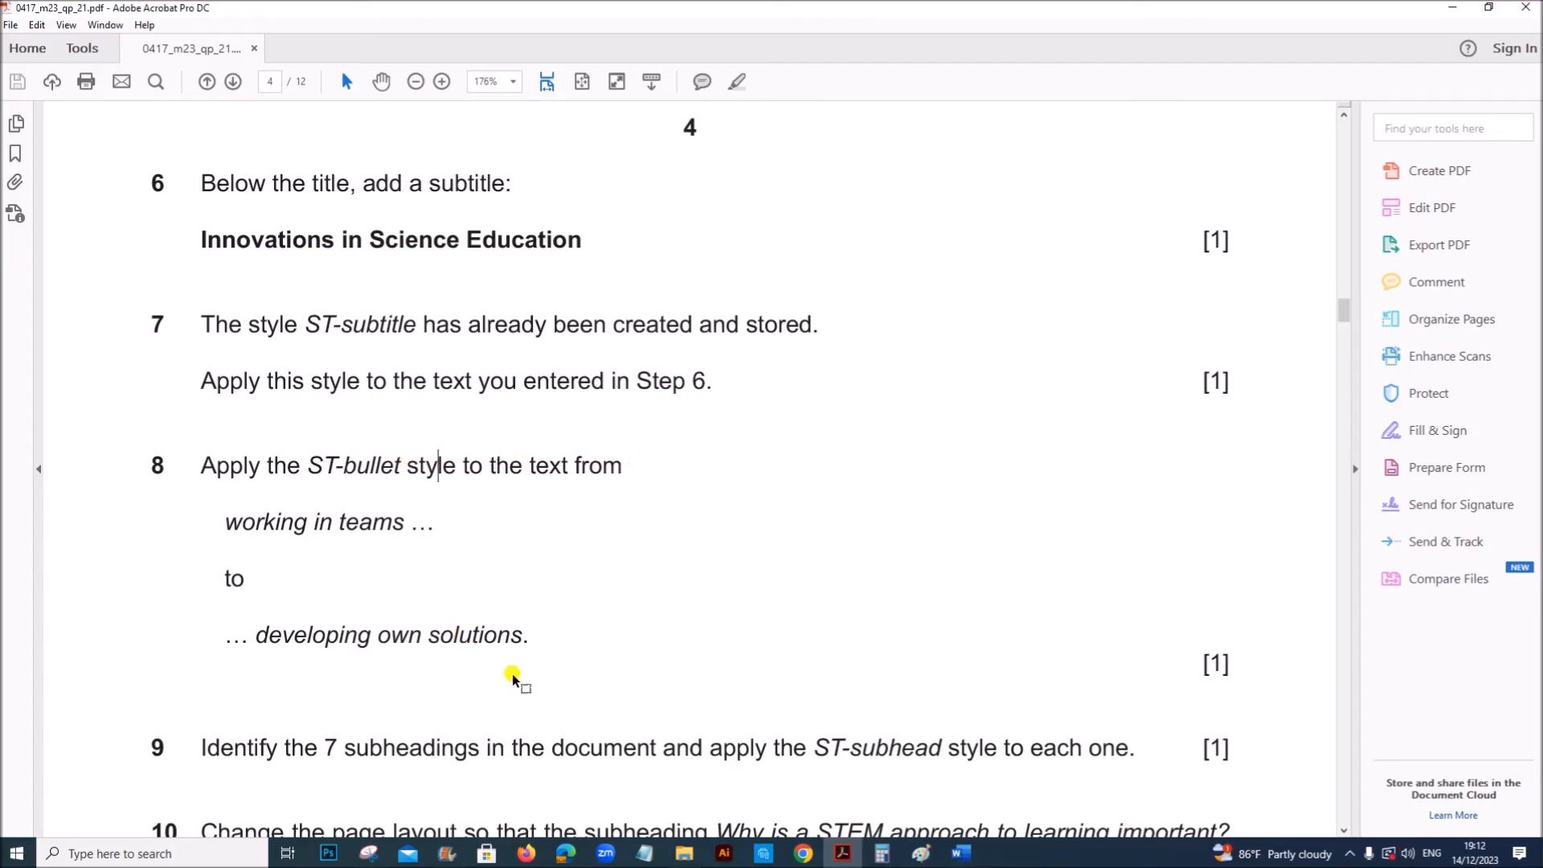
Apply ST-bullet to the list from 'working in teams' to 'developing own solutions'.
click(957, 854)
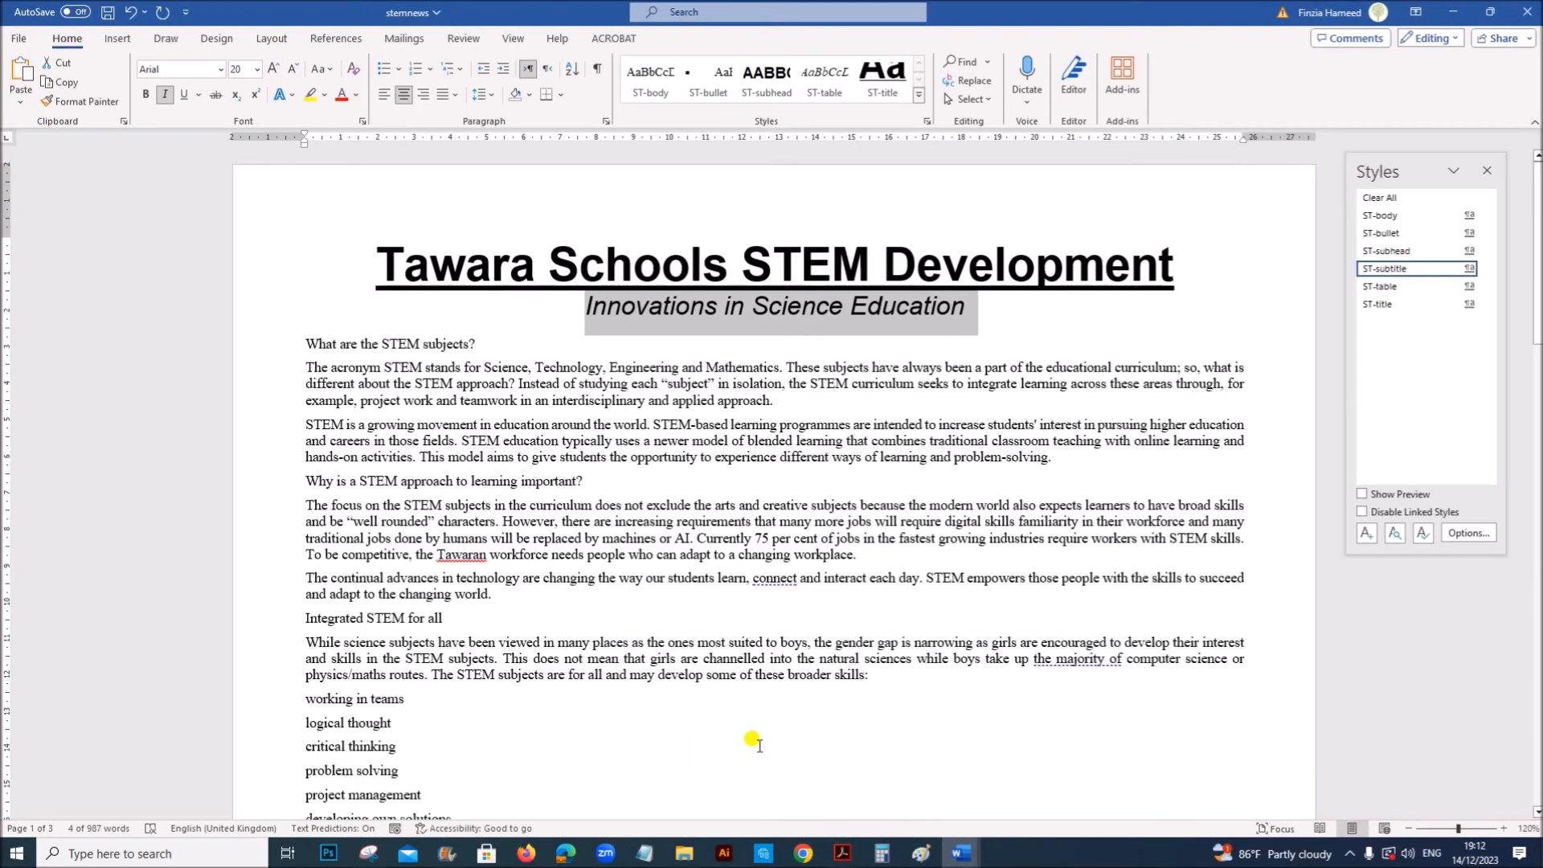
scroll(down, 3)
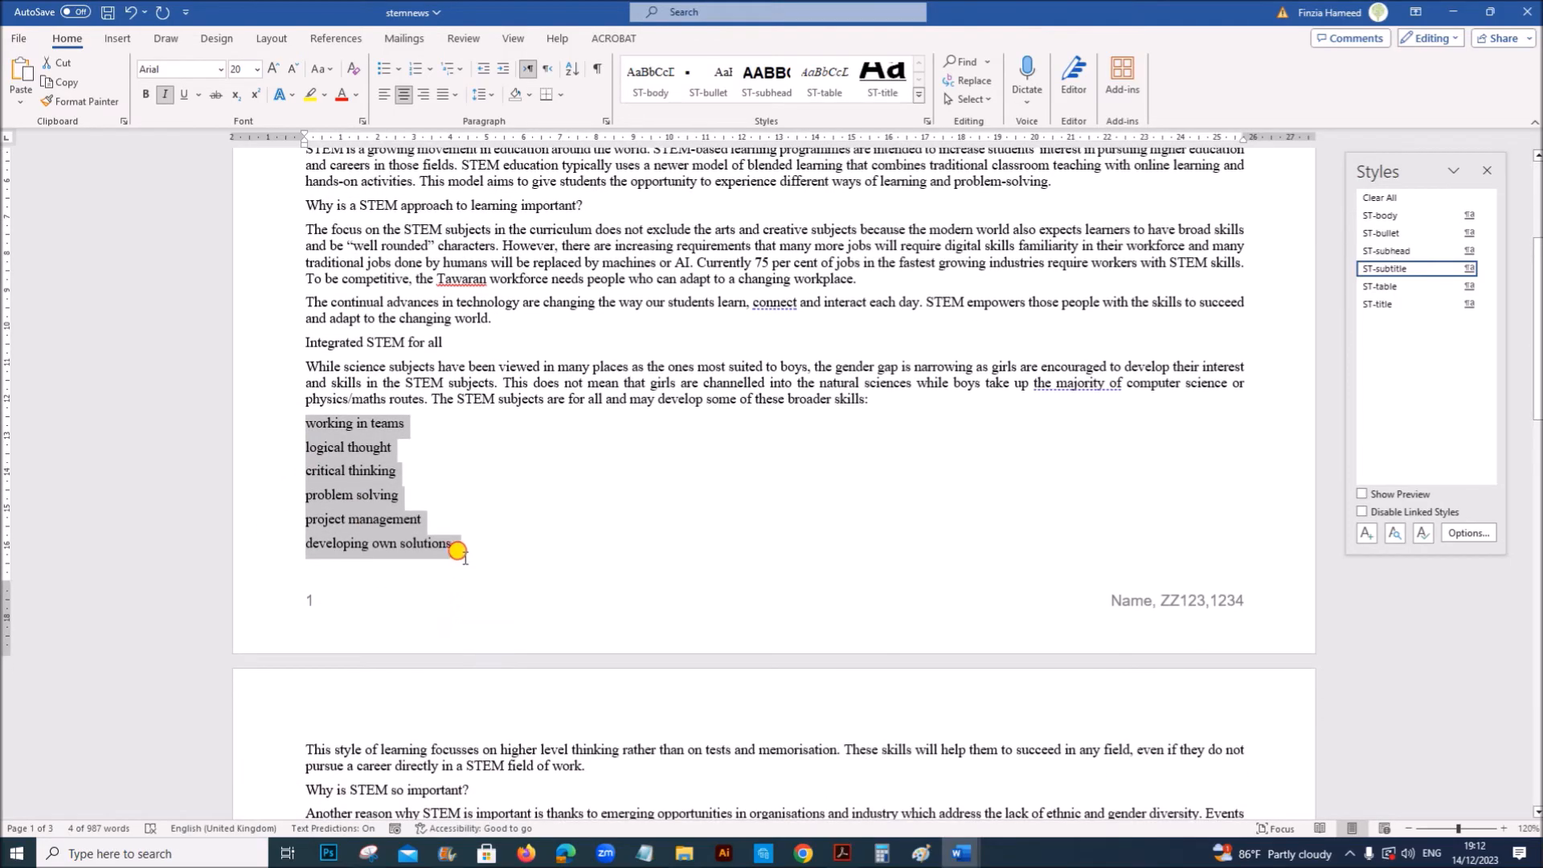
click(1417, 215)
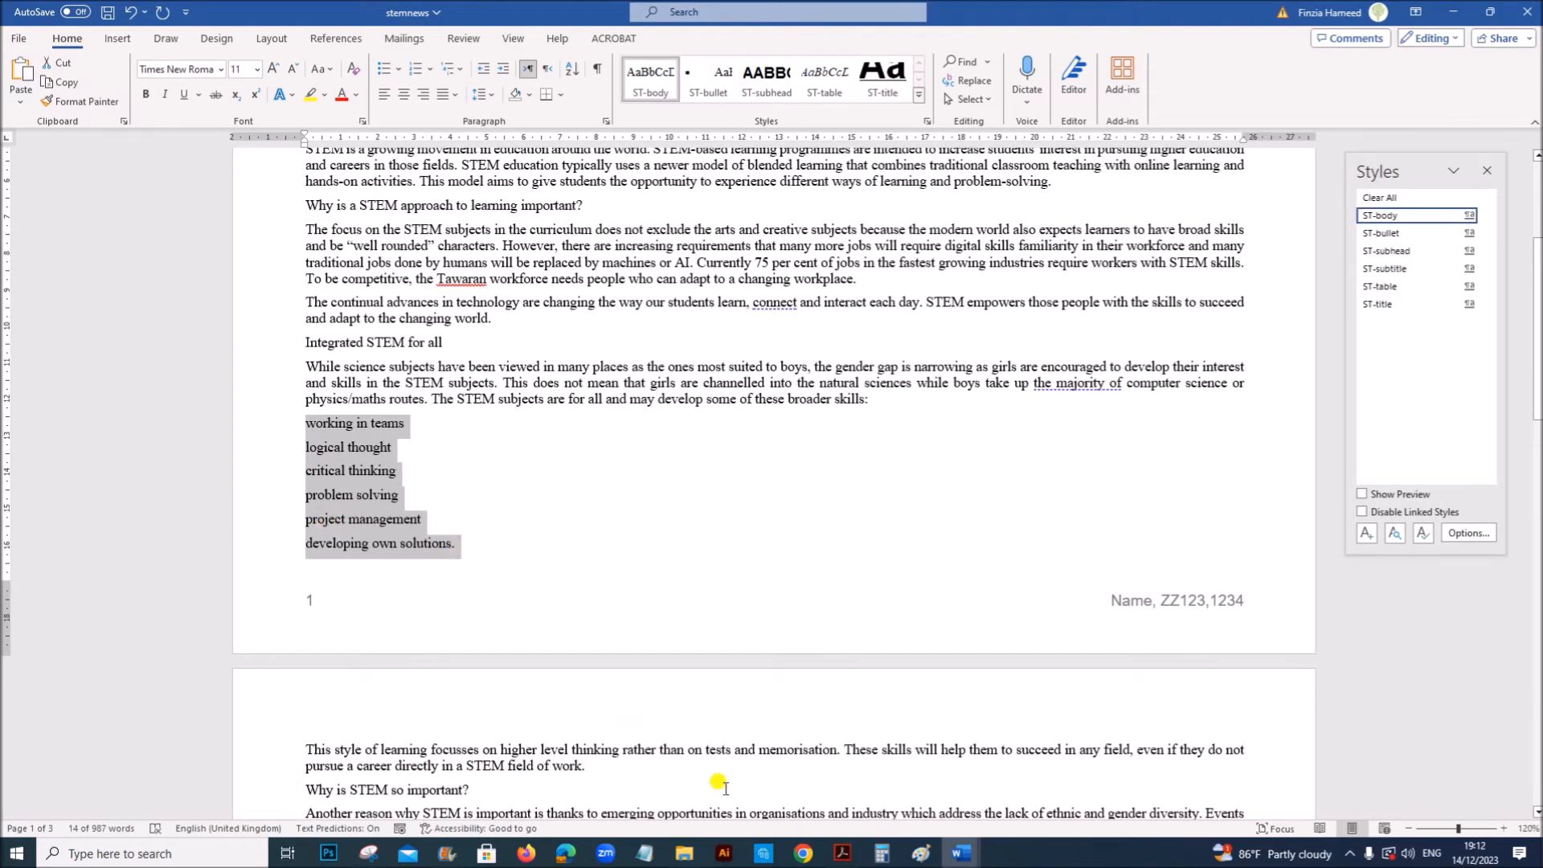
click(838, 854)
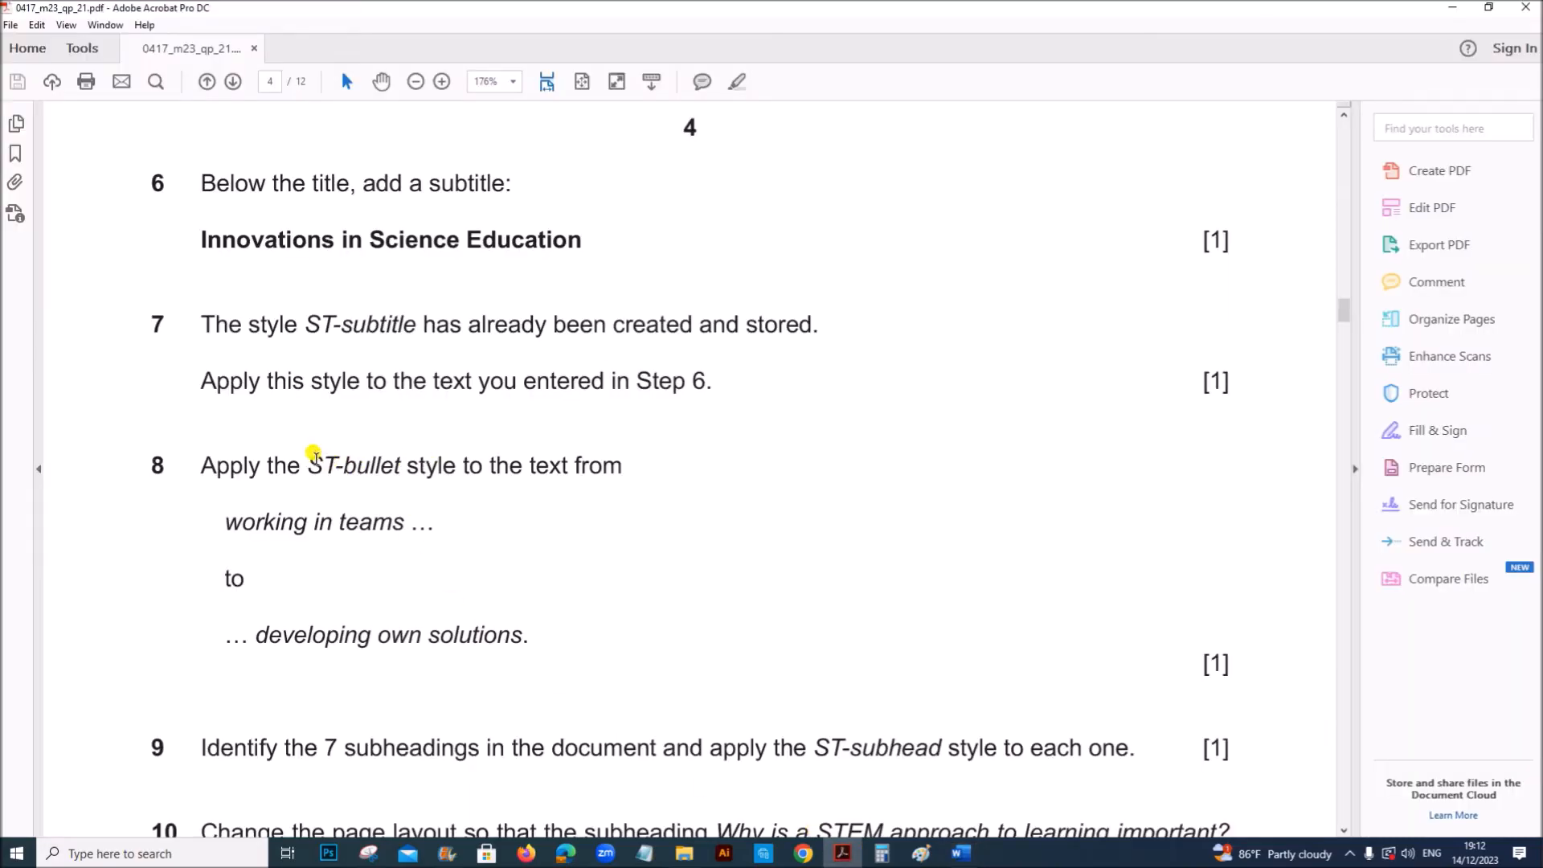
mouse_move(959, 854)
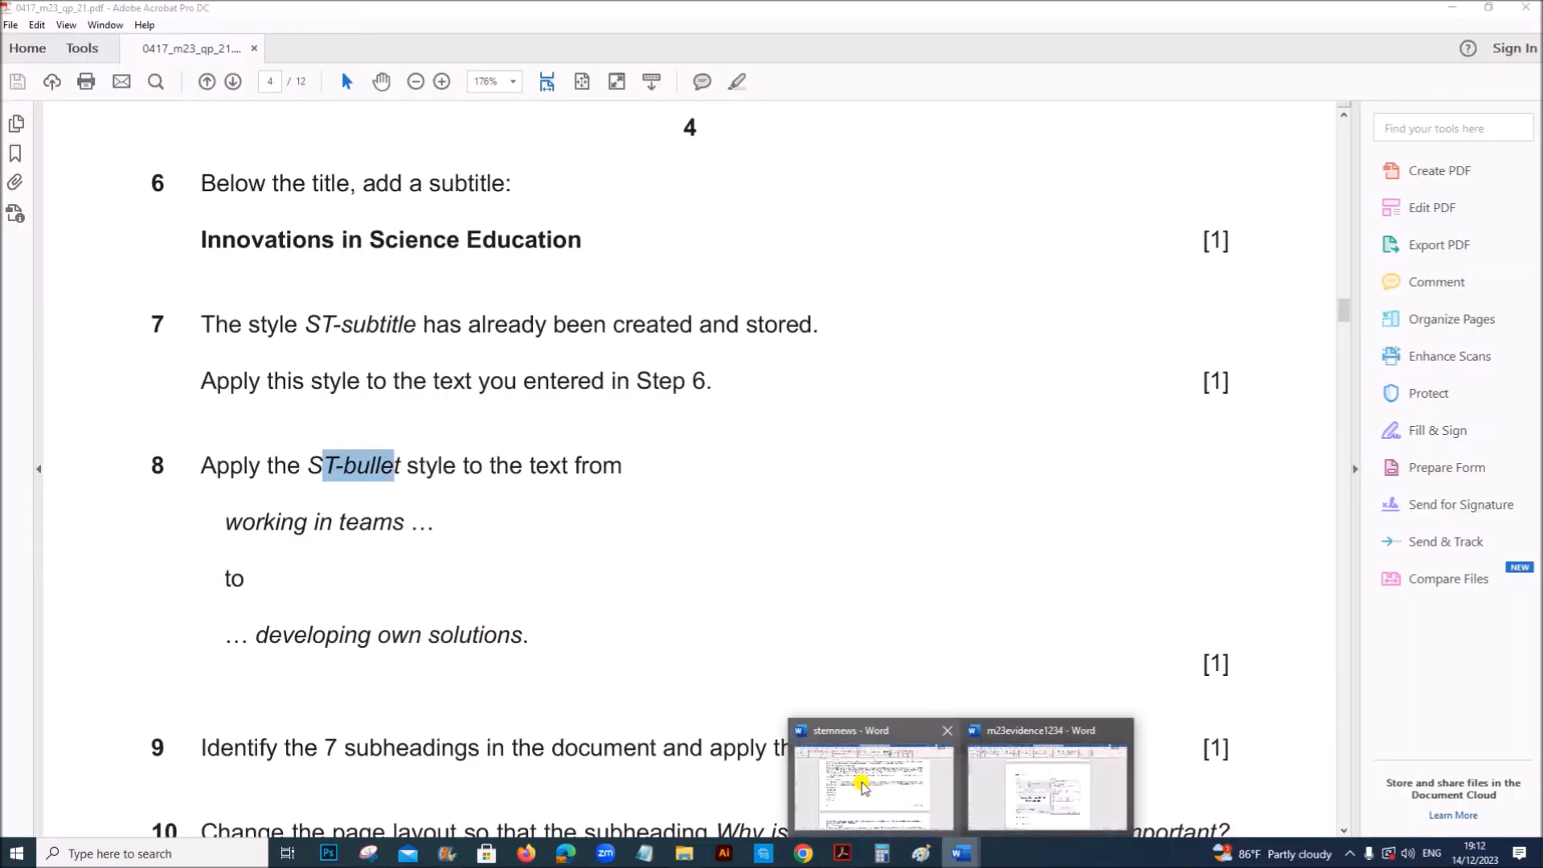
click(872, 782)
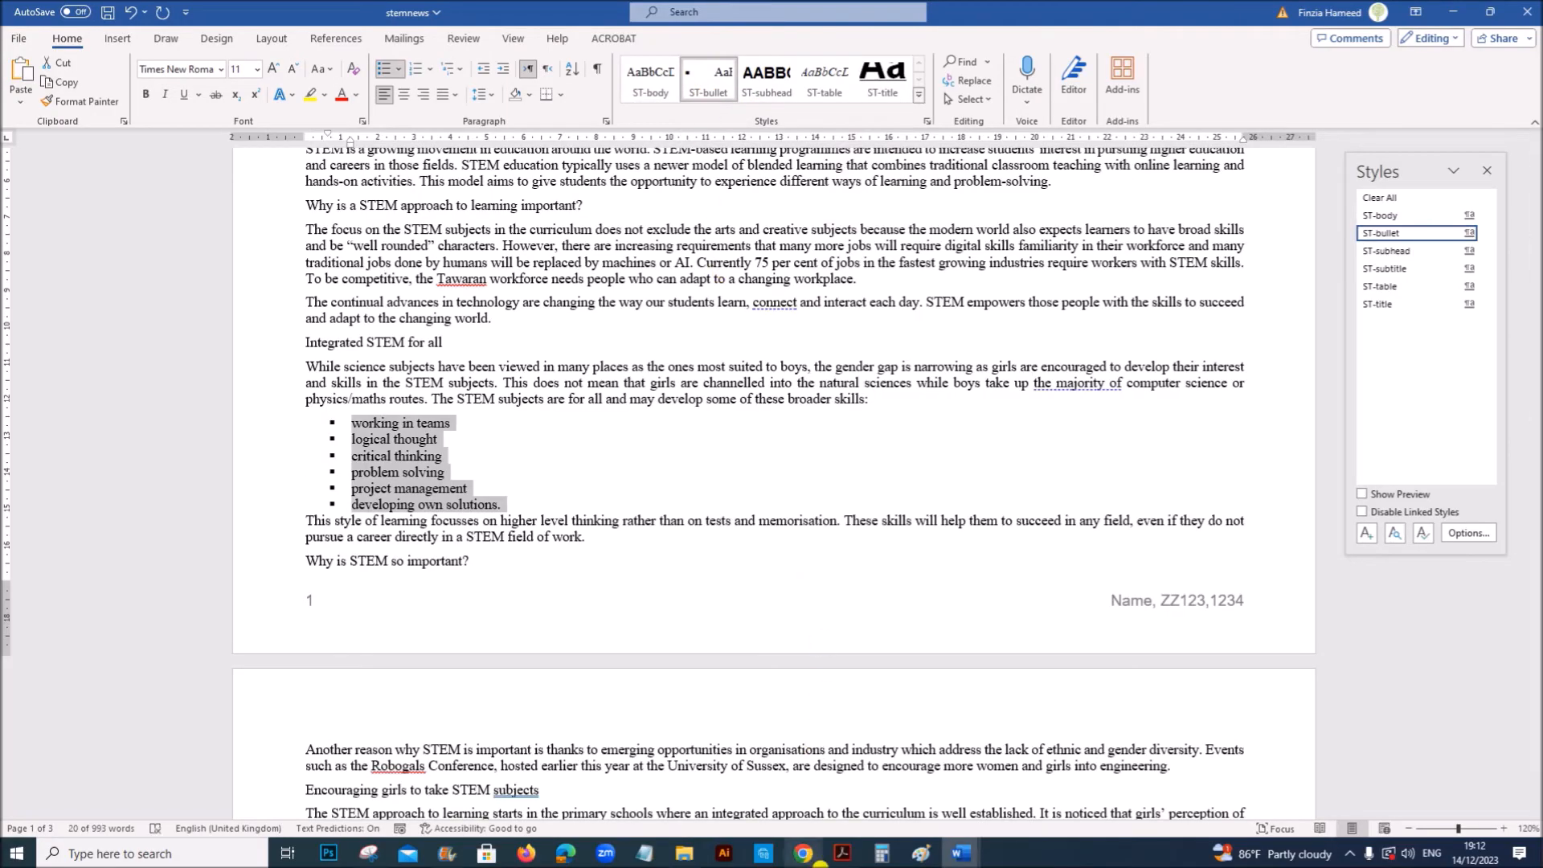
click(841, 854)
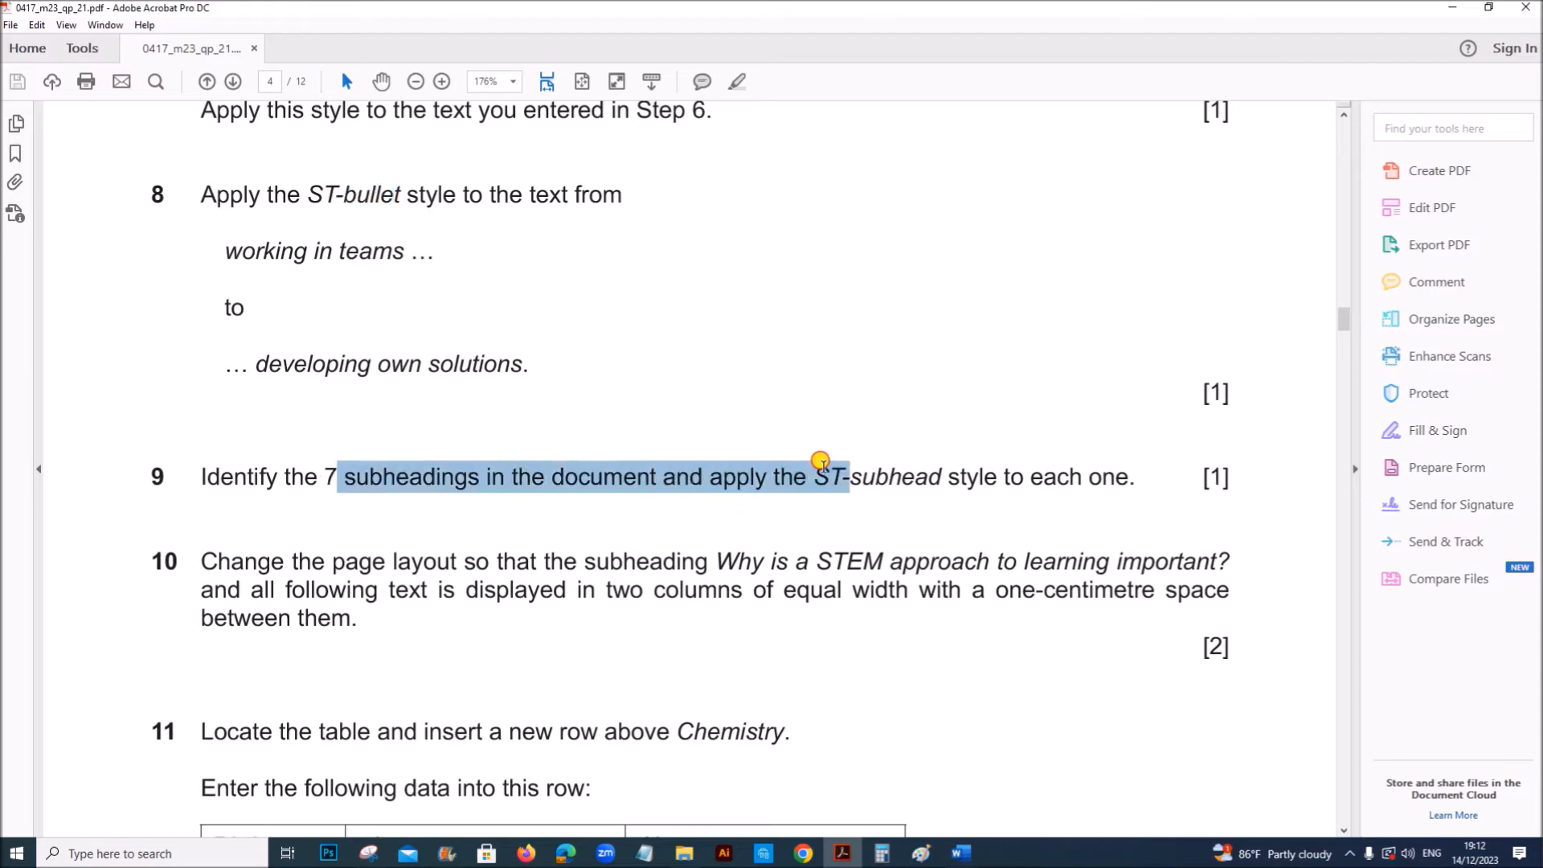
mouse_move(956, 852)
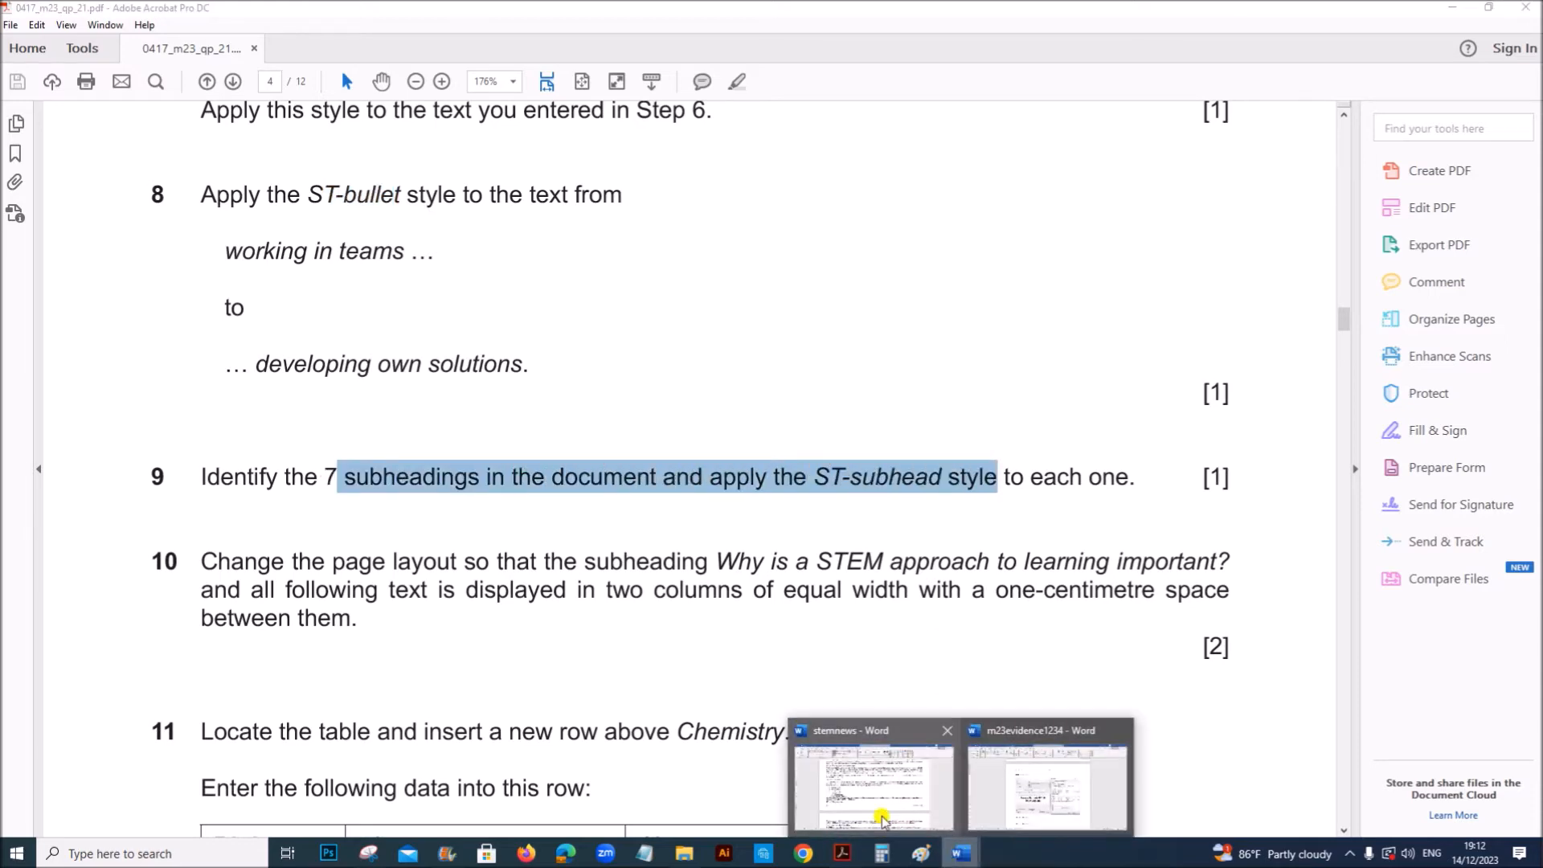
Select the seven subheadings, starting with 'What are the STEM subjects?', and apply ST-subhead.
click(869, 778)
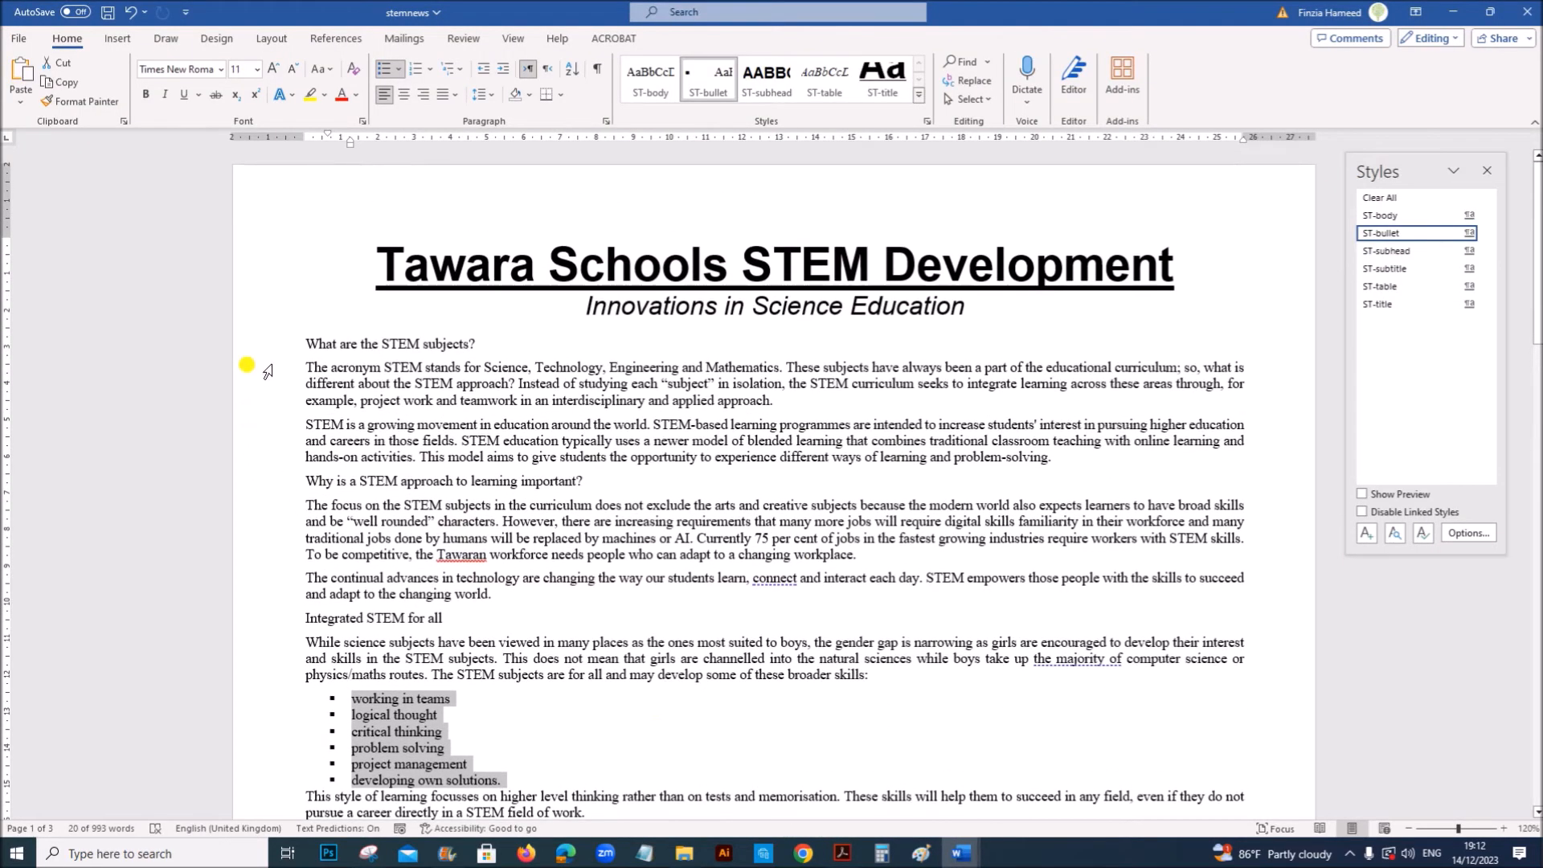
click(1411, 214)
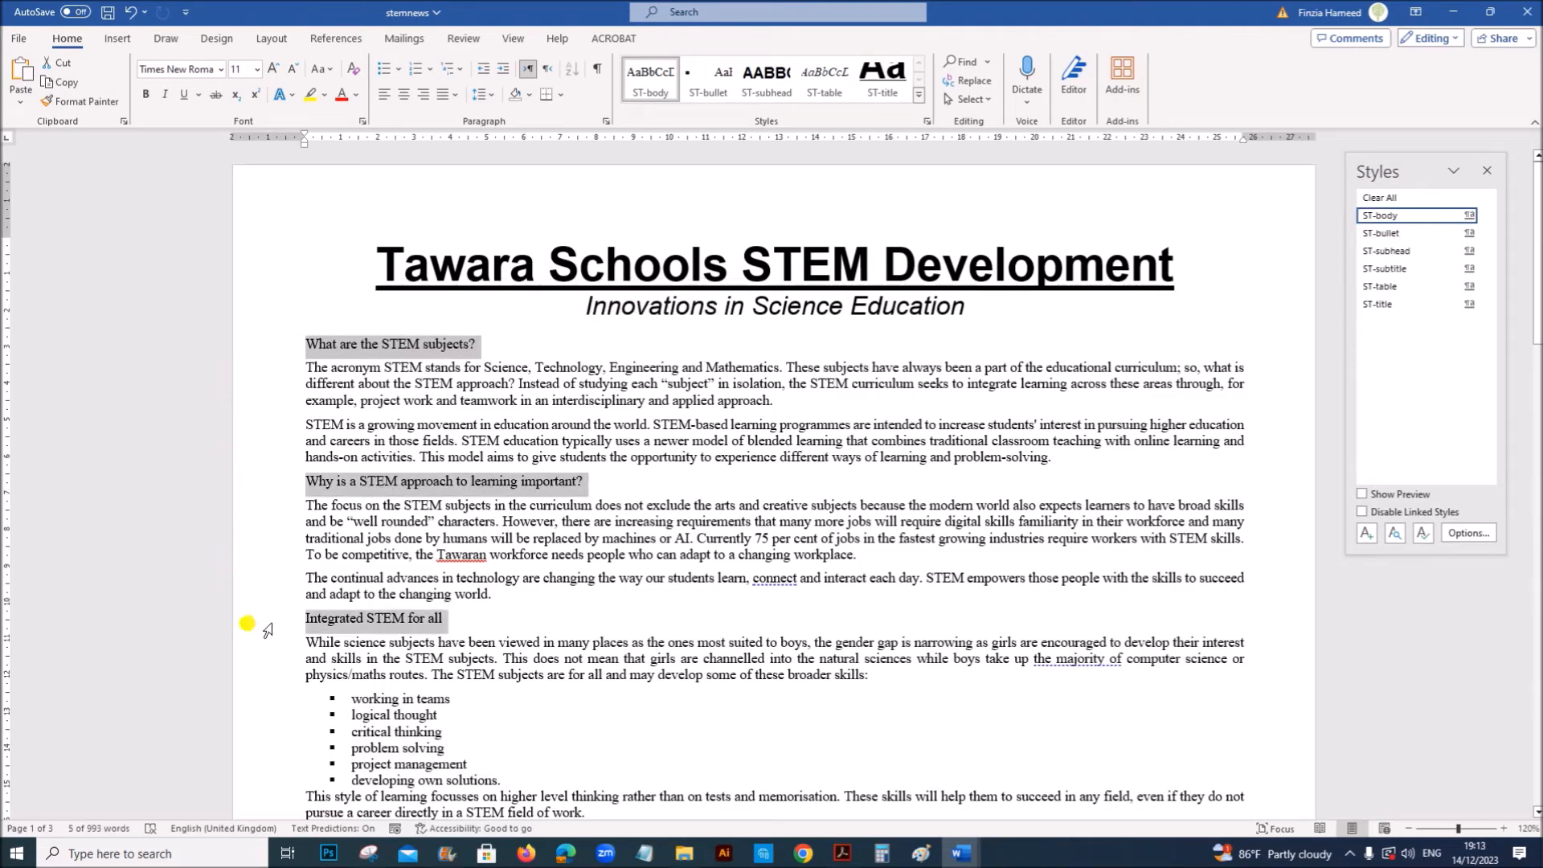
scroll(down, 3)
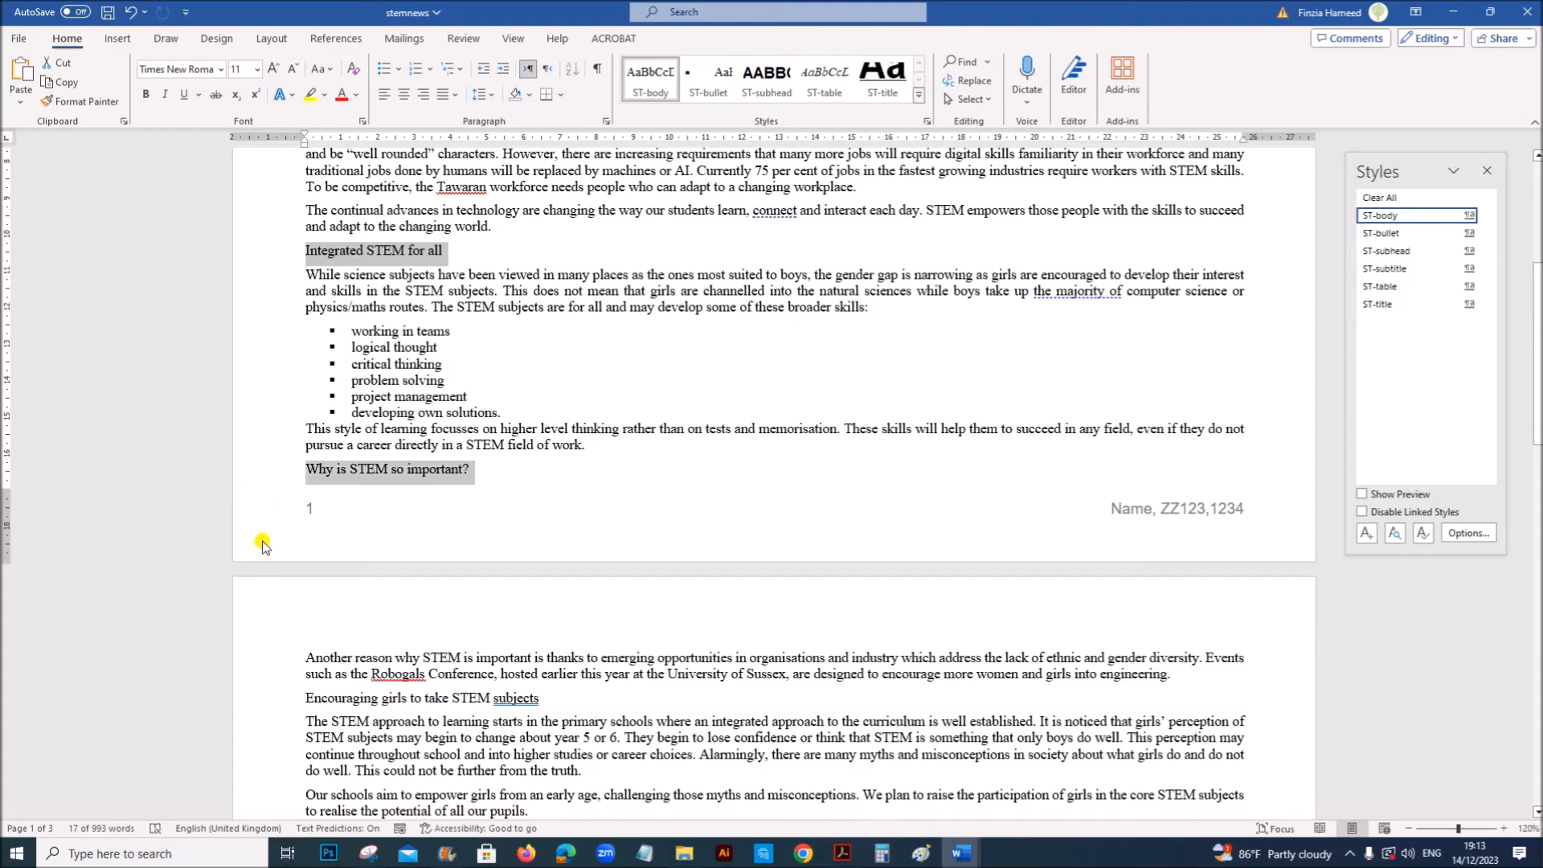
scroll(down, 3)
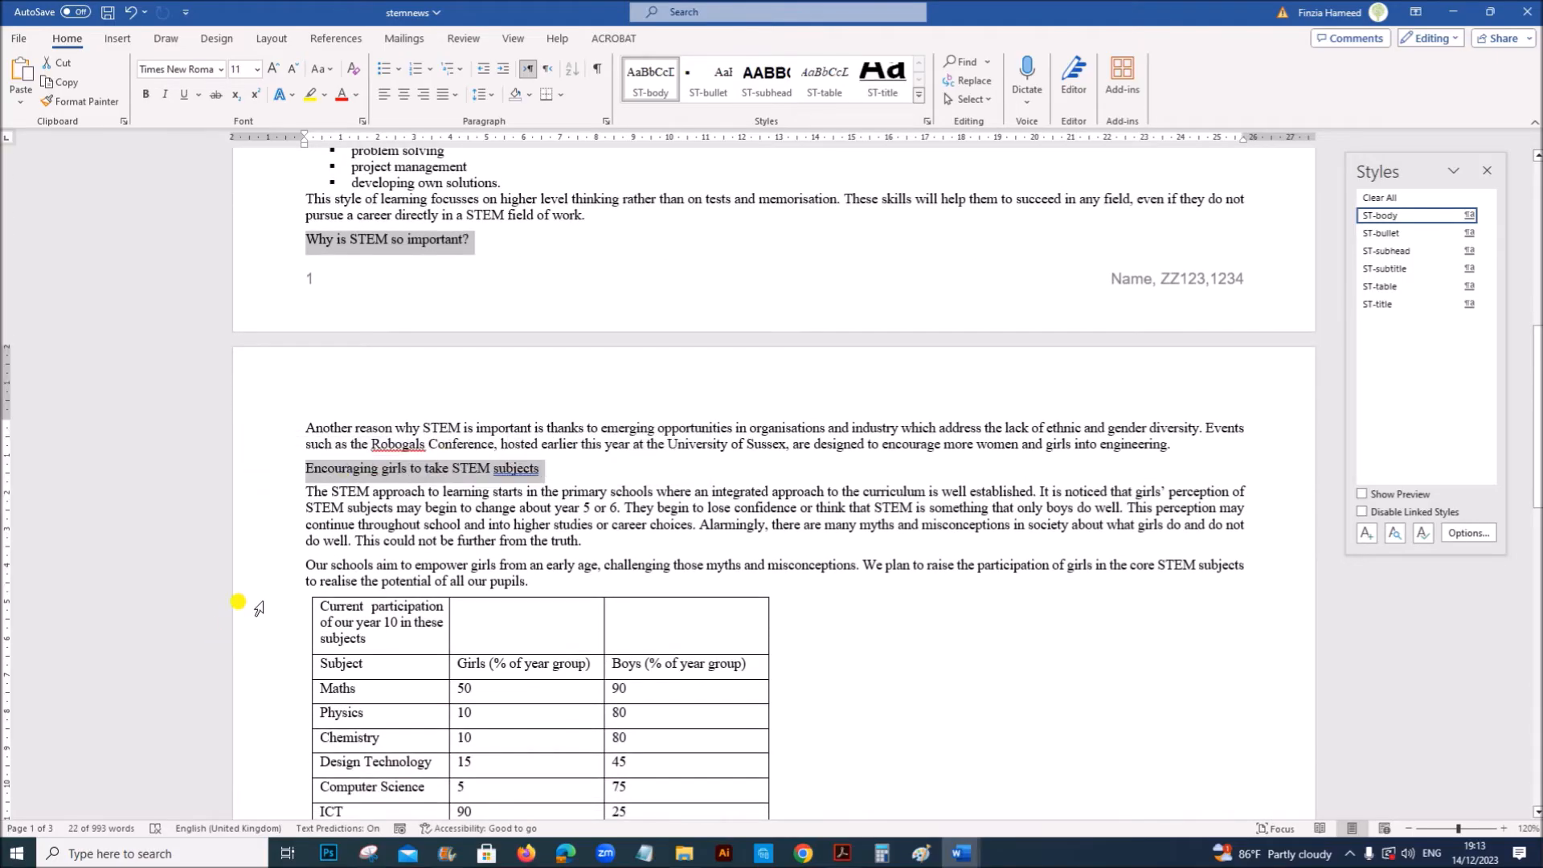
scroll(down, 3)
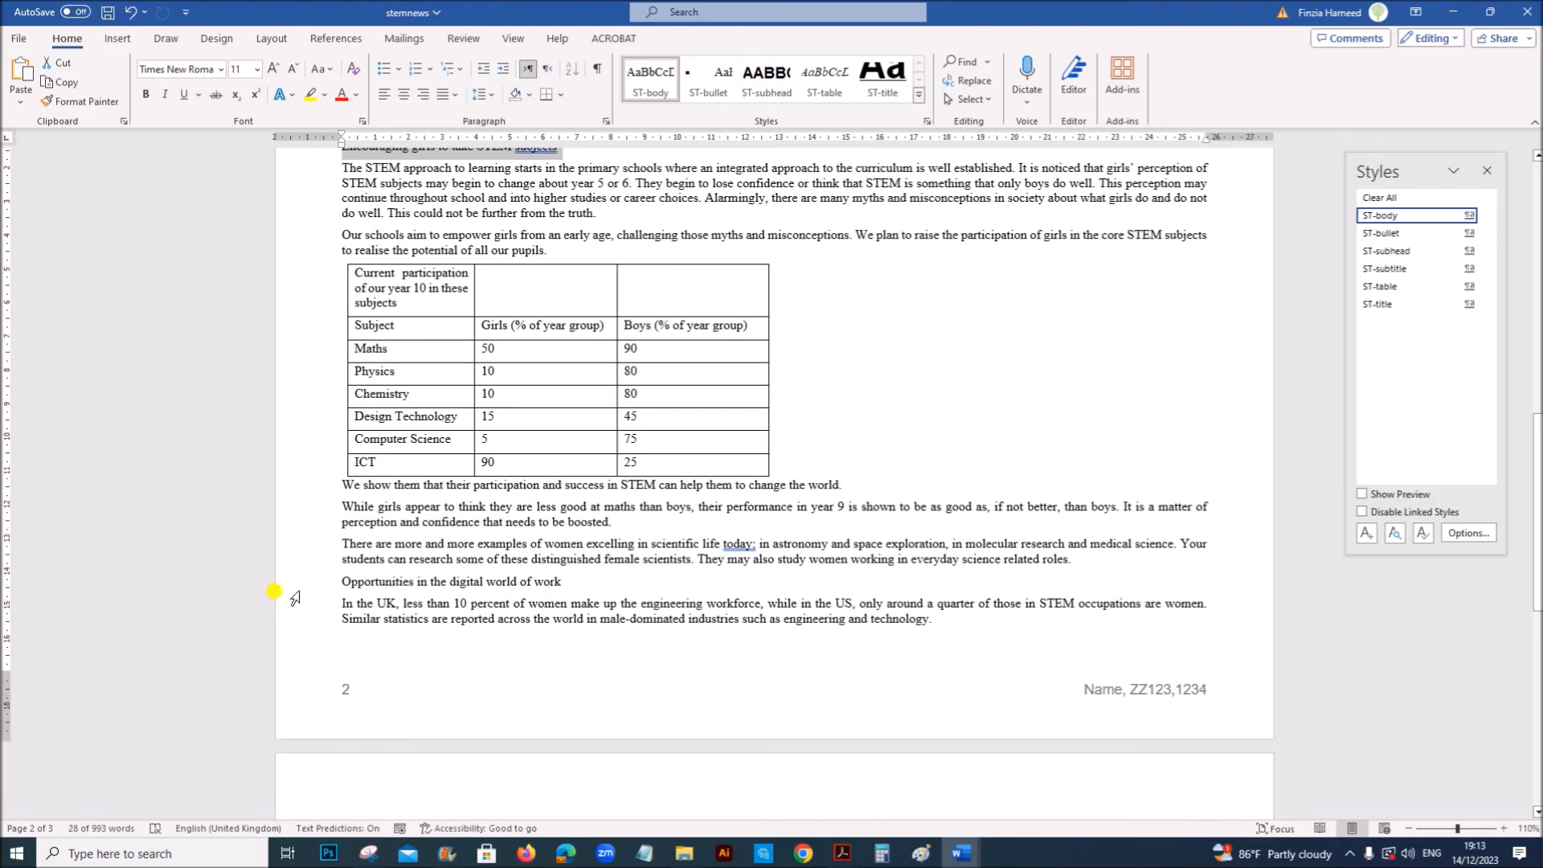
scroll(down, 3)
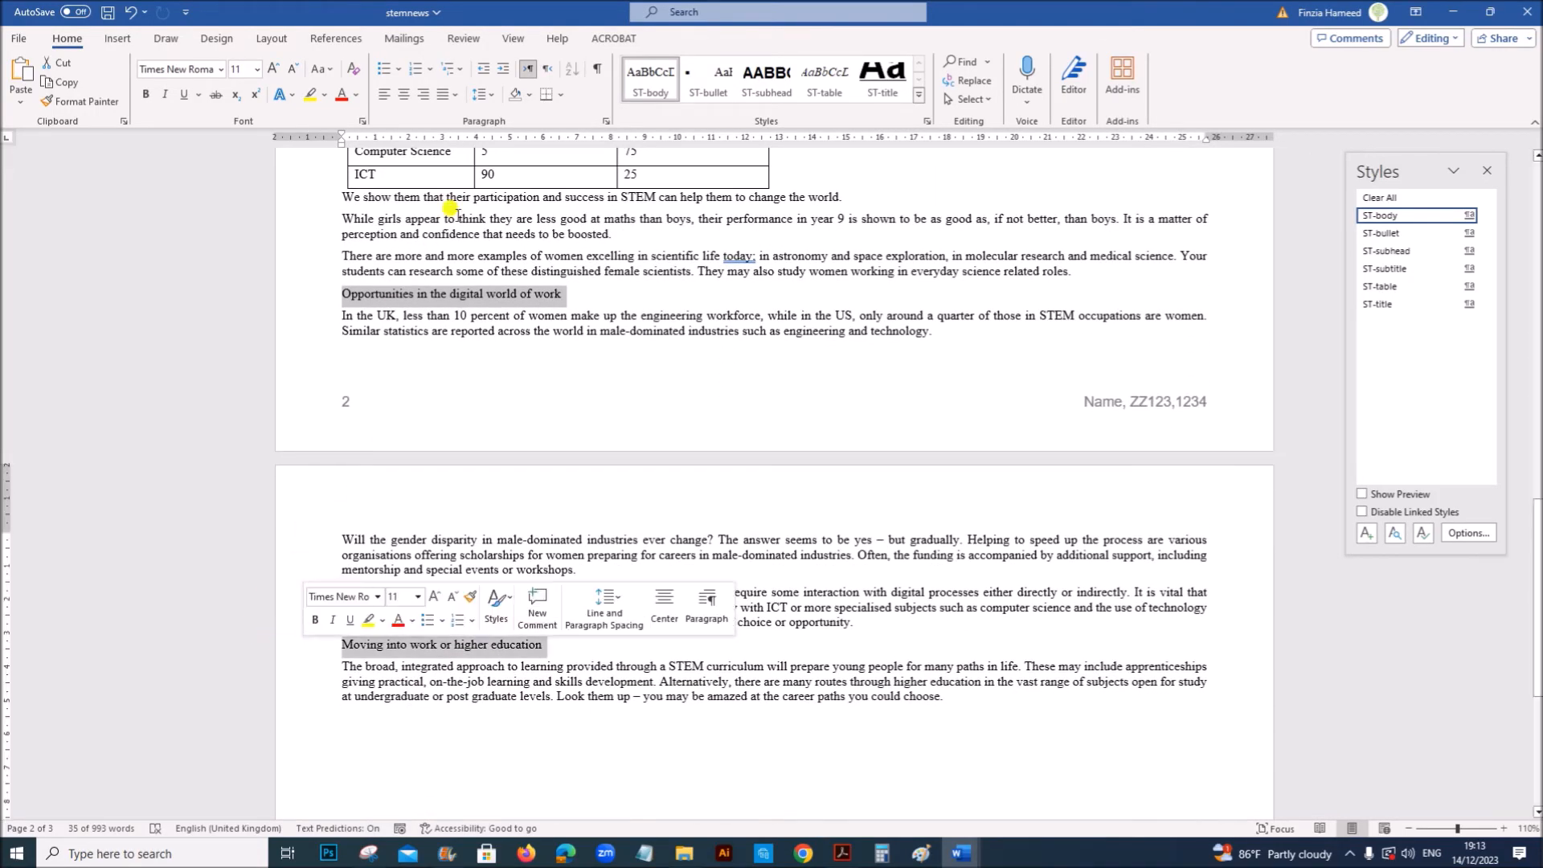
click(767, 79)
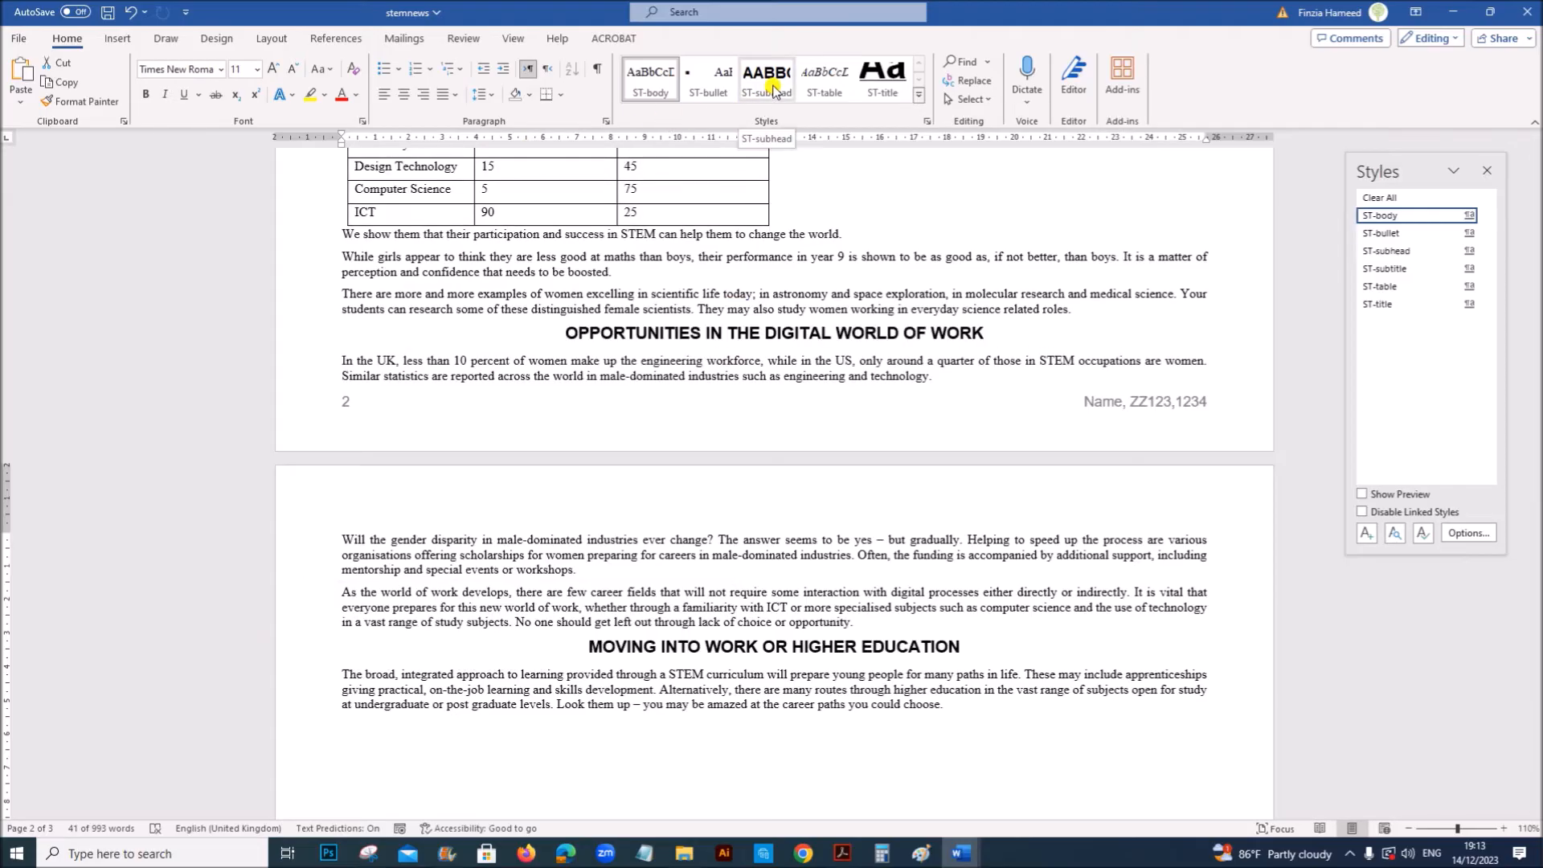
click(840, 854)
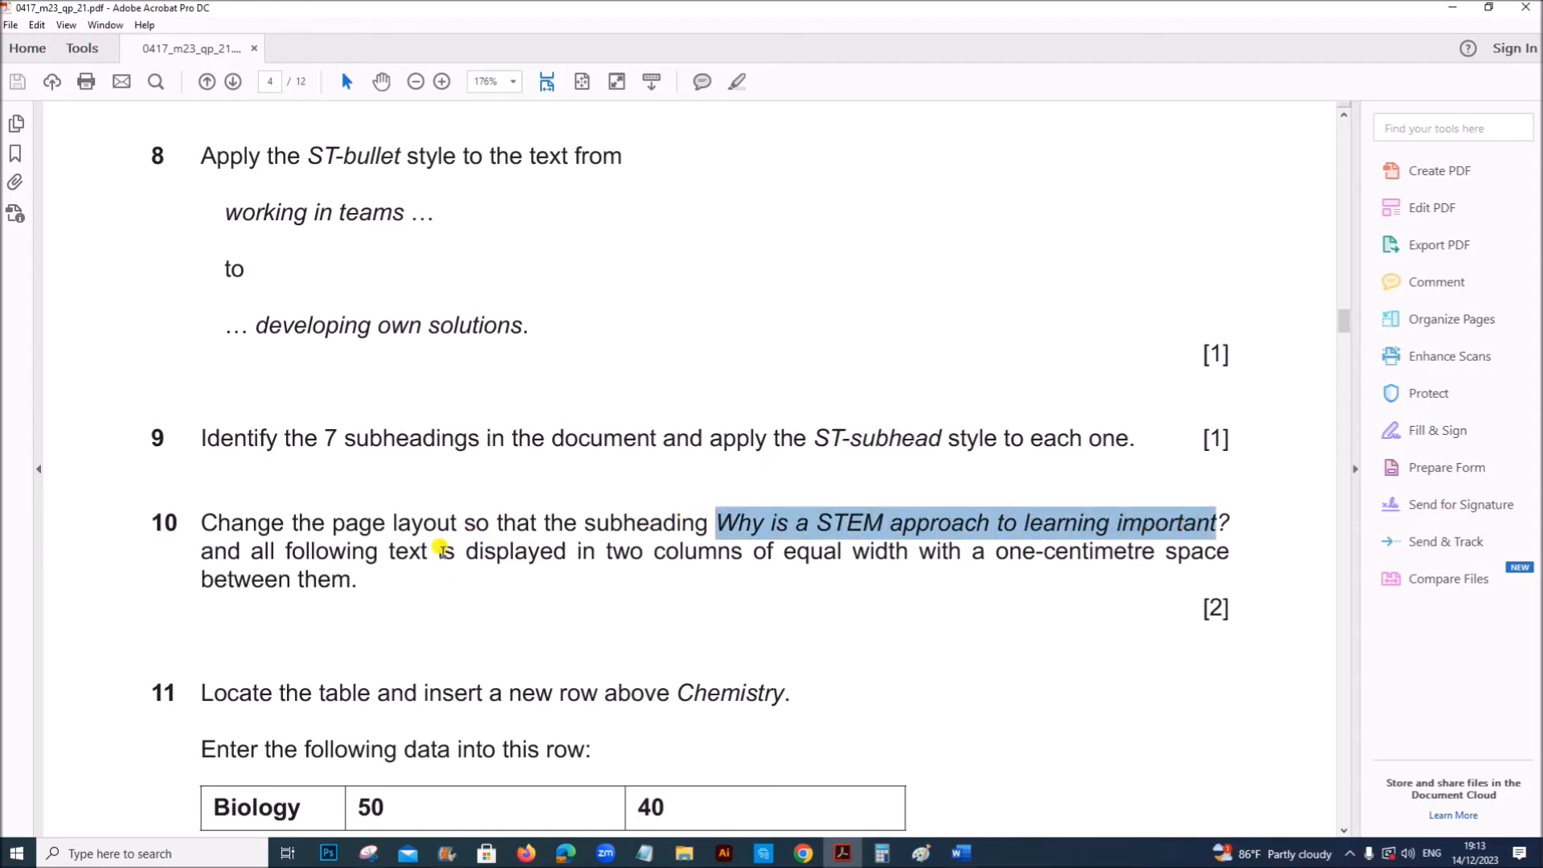
mouse_move(952, 700)
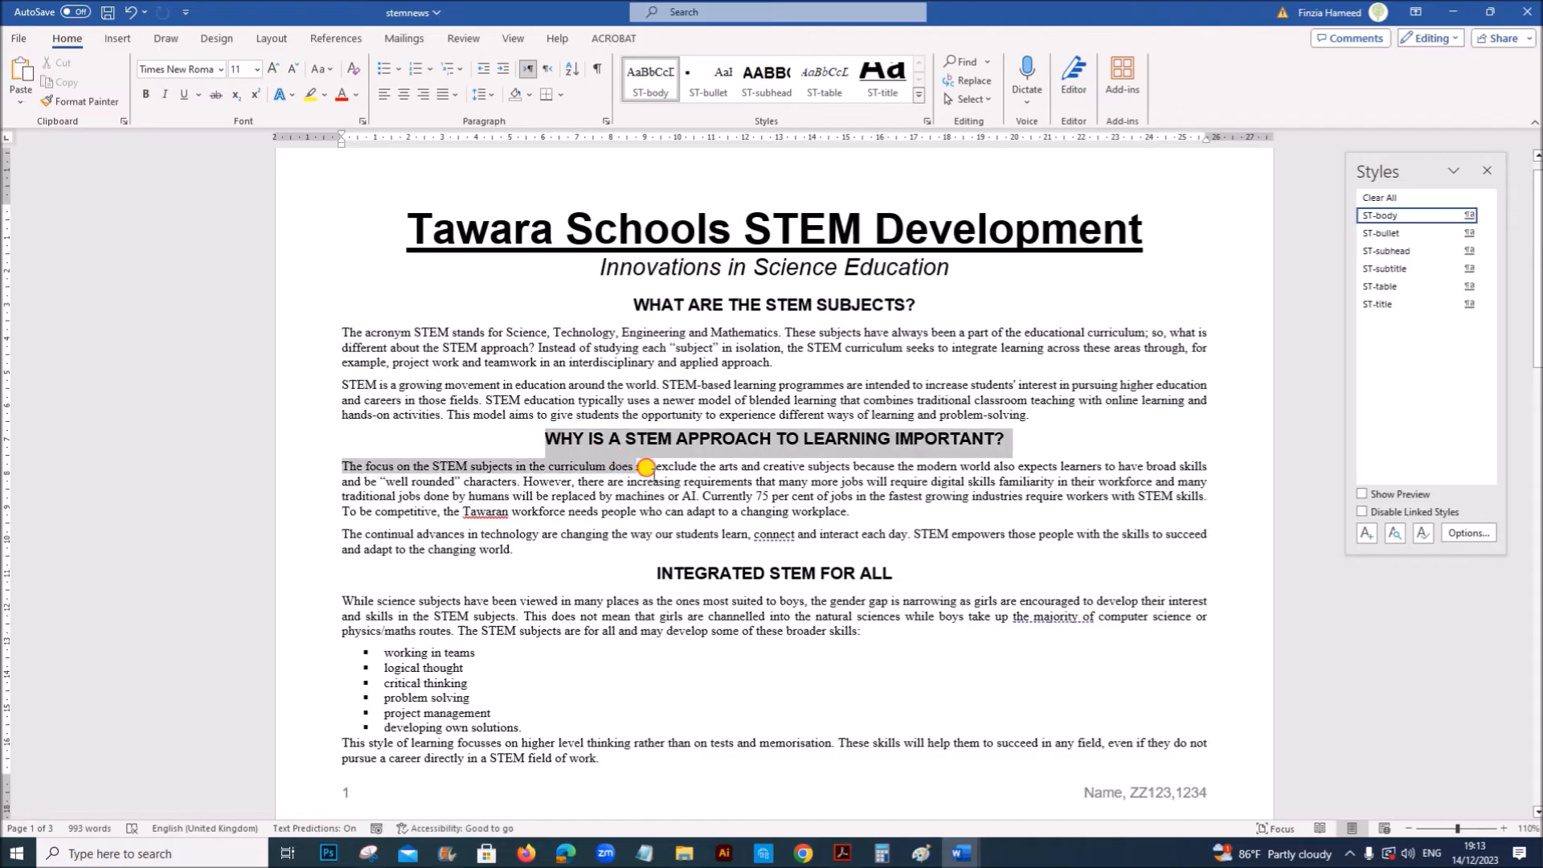
Format the text from 'Why is a STEM approach to learning important?' as two equal columns, 1 cm apart.
scroll(down, 3)
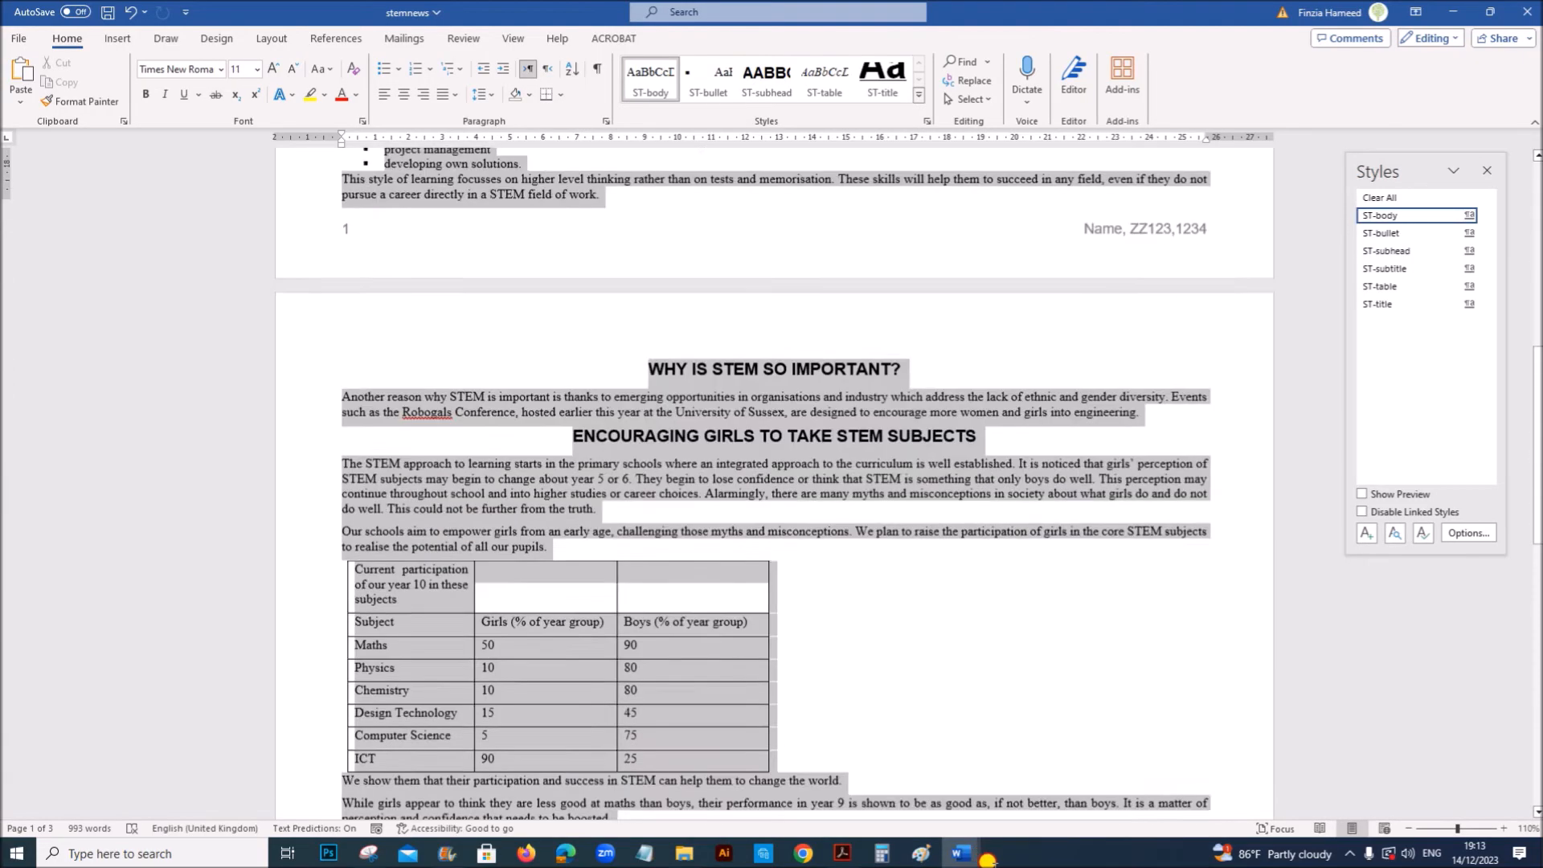
scroll(down, 3)
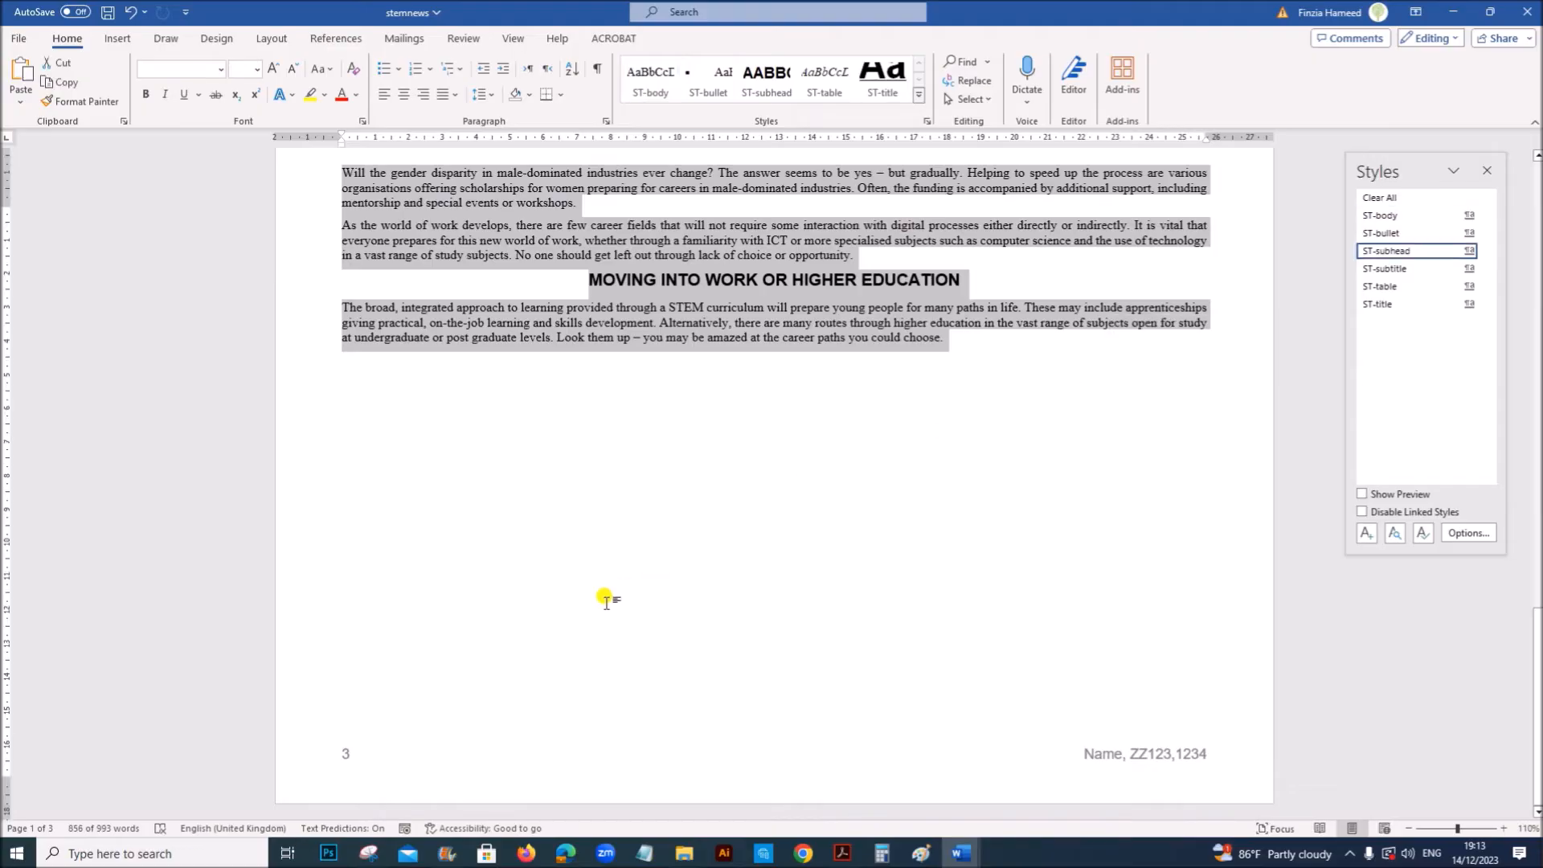
scroll(up, 3)
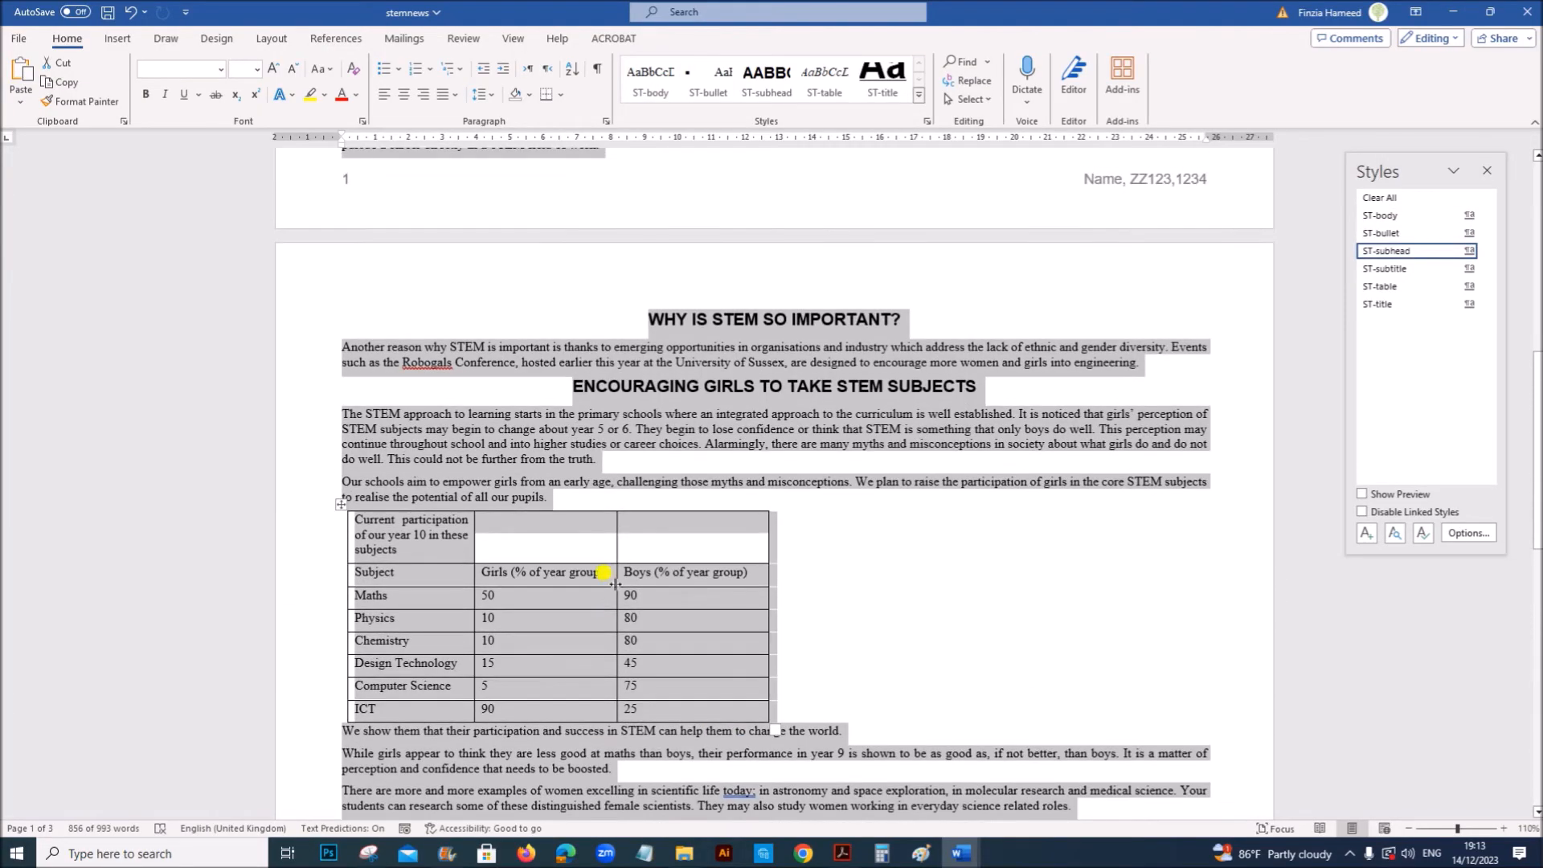
click(271, 39)
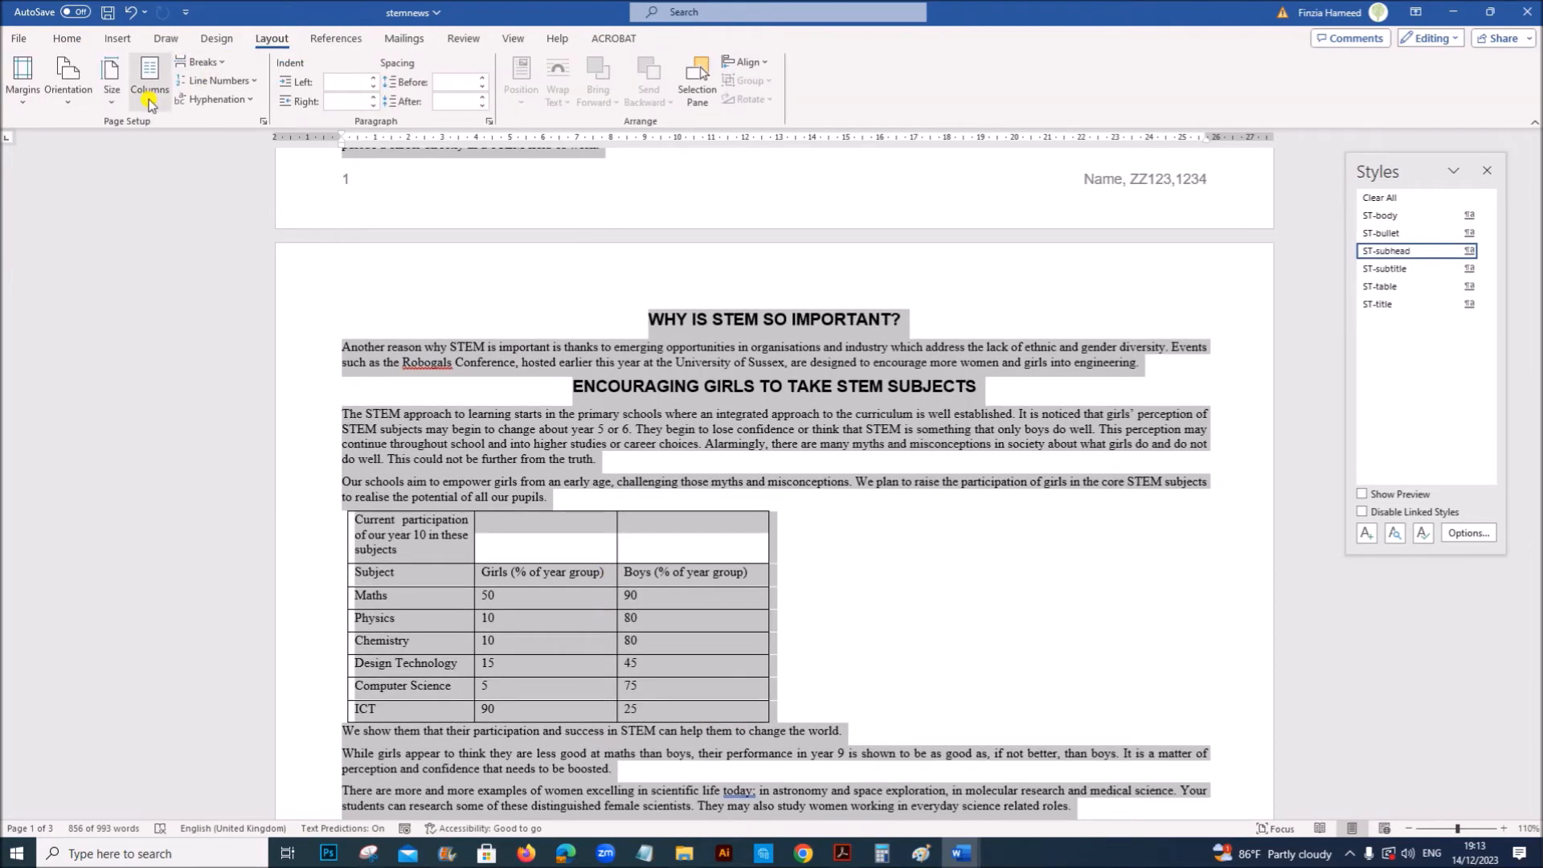
click(150, 76)
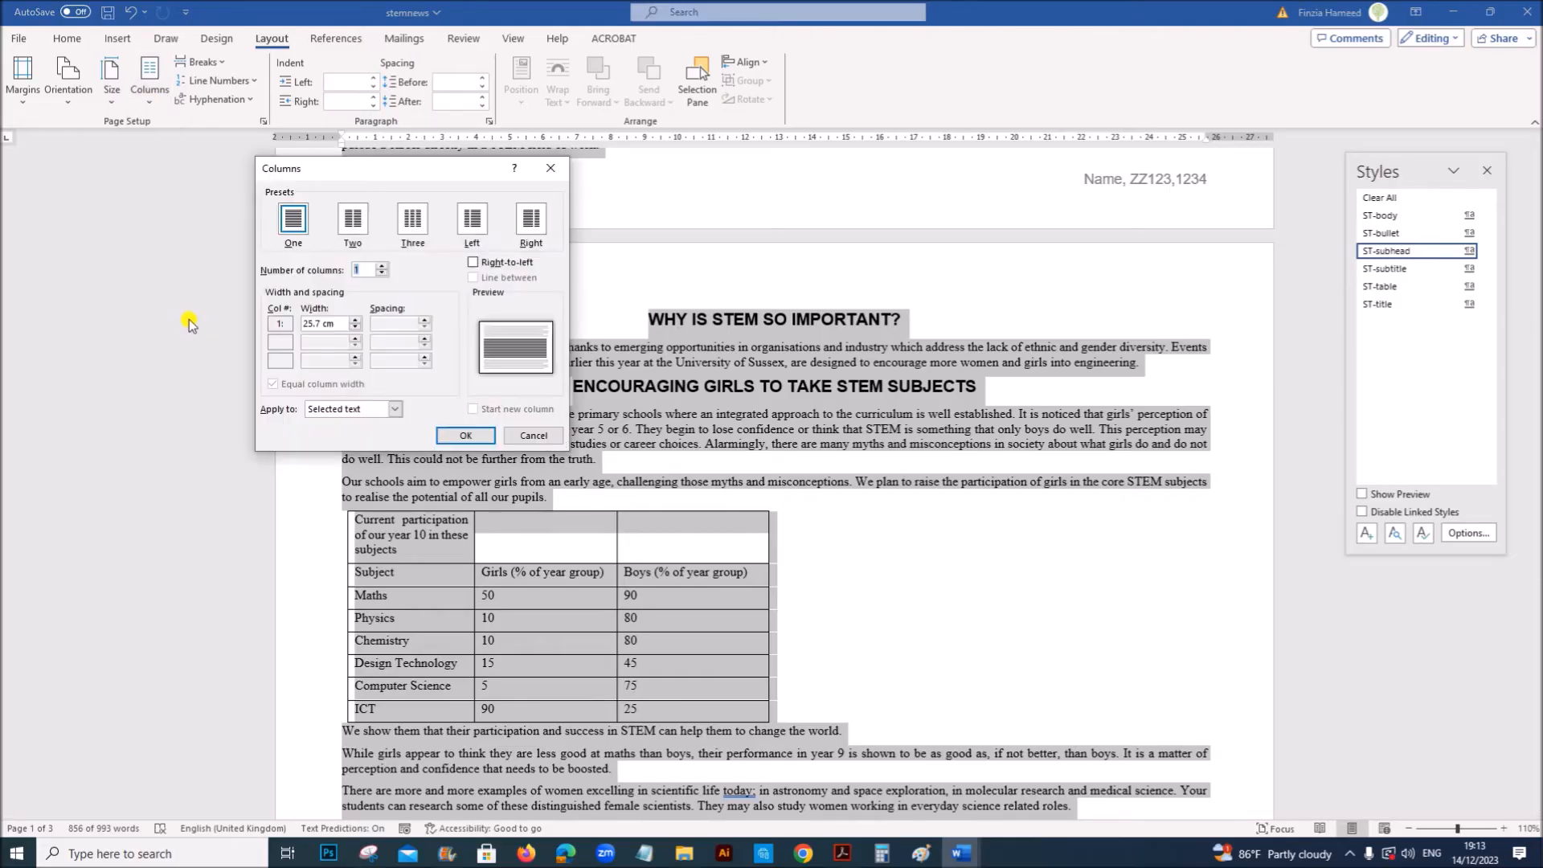
click(353, 219)
text(1)
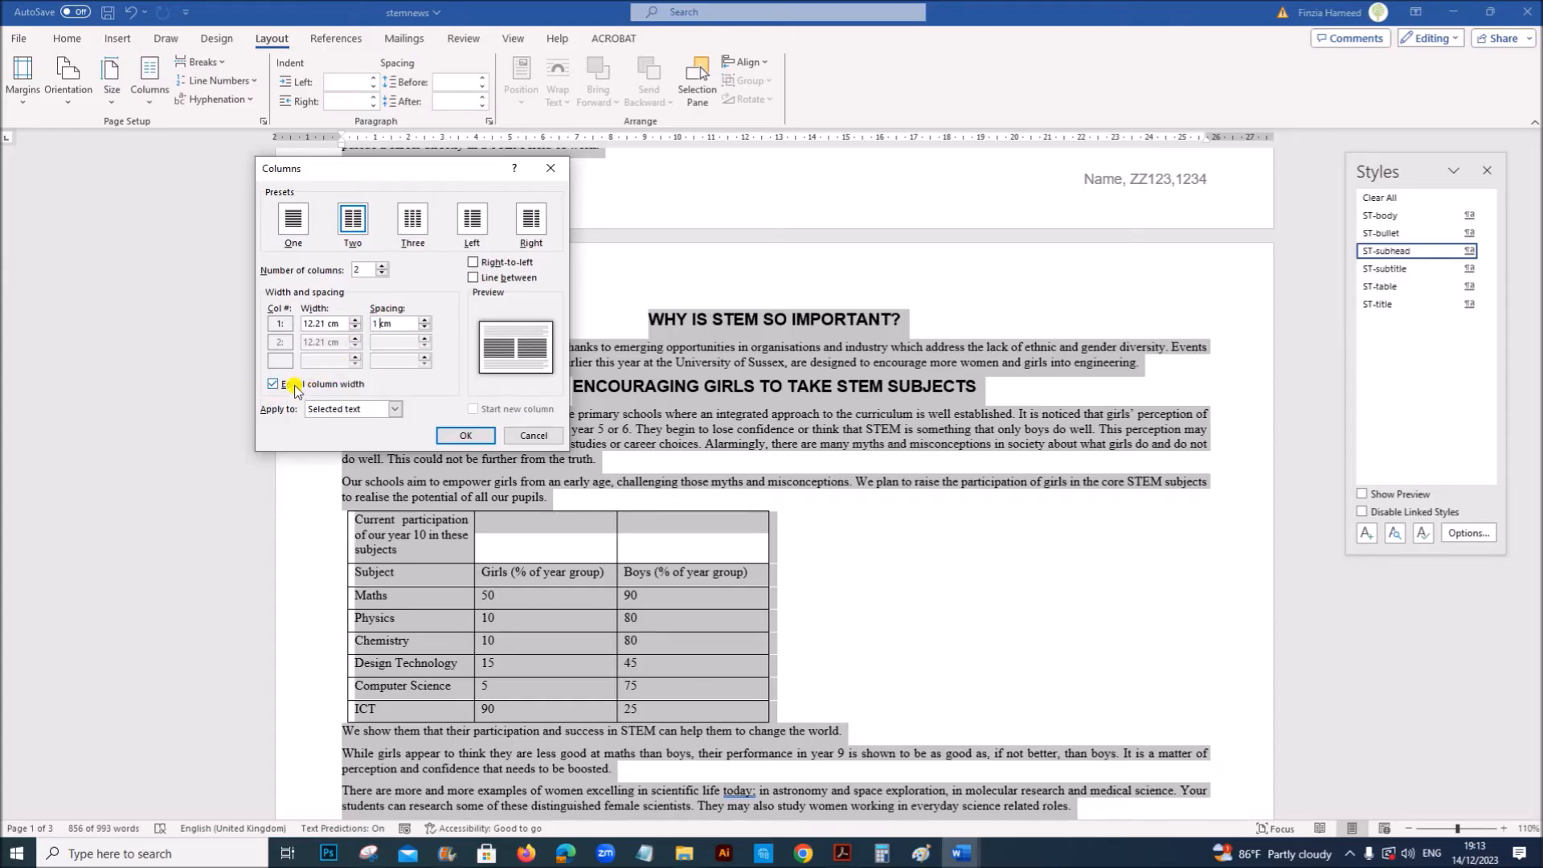
mouse_move(343, 393)
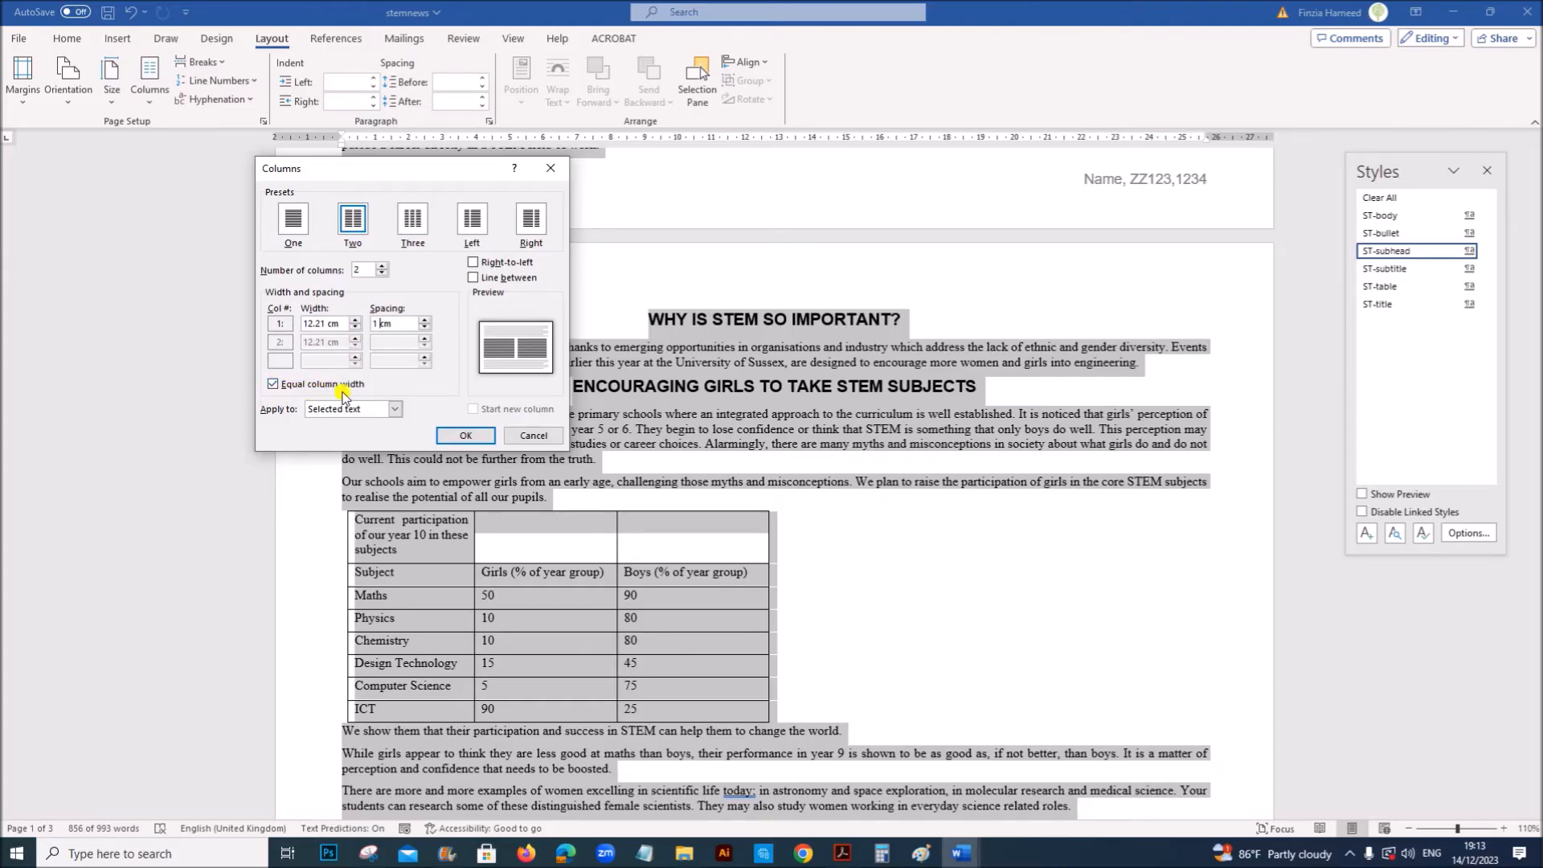
click(464, 435)
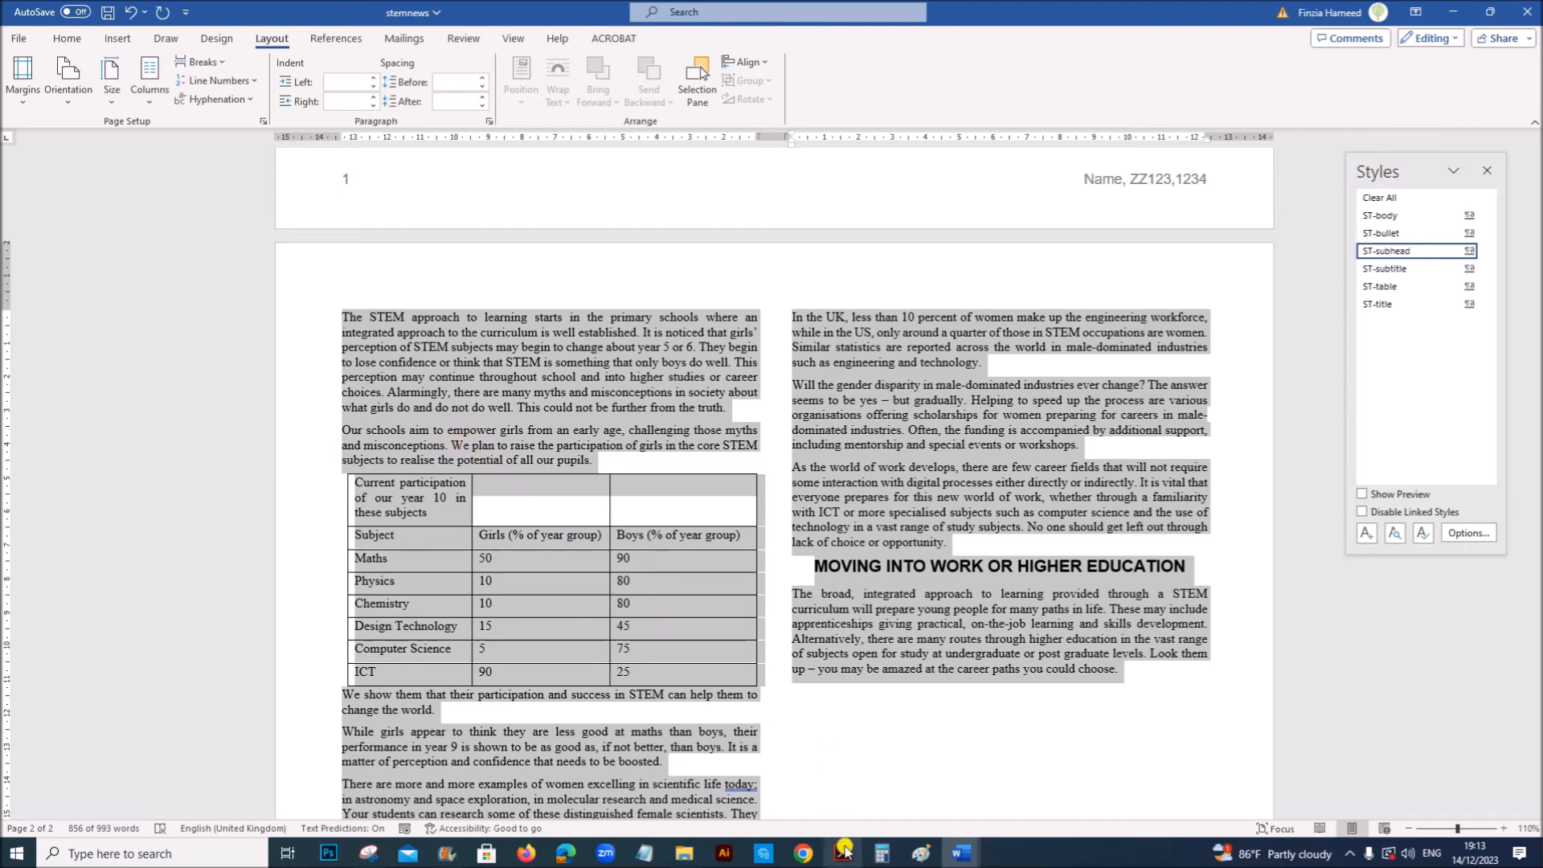
click(841, 860)
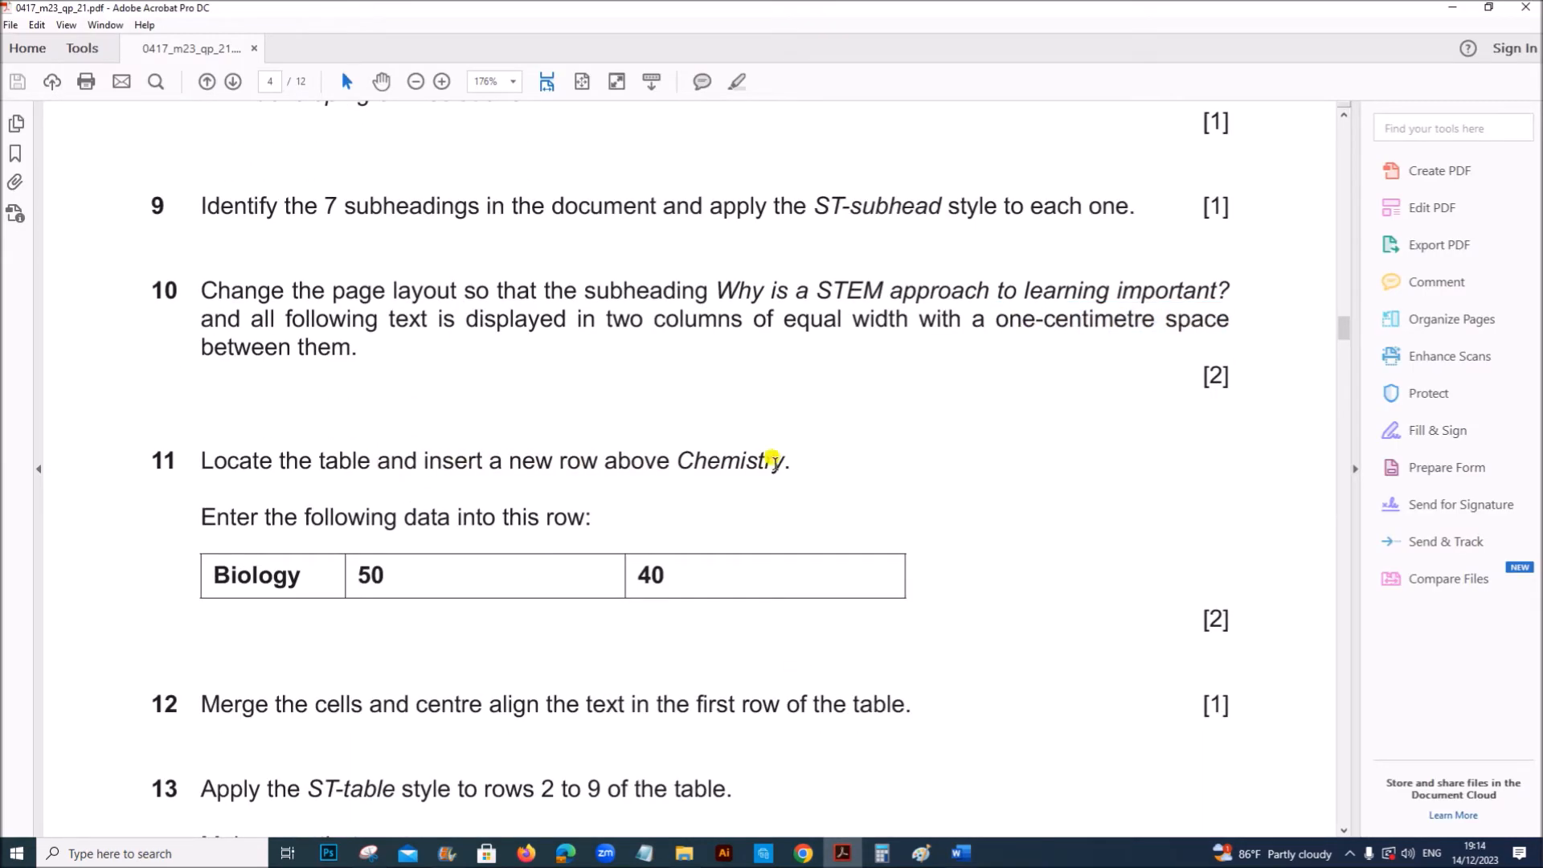
mouse_move(929, 823)
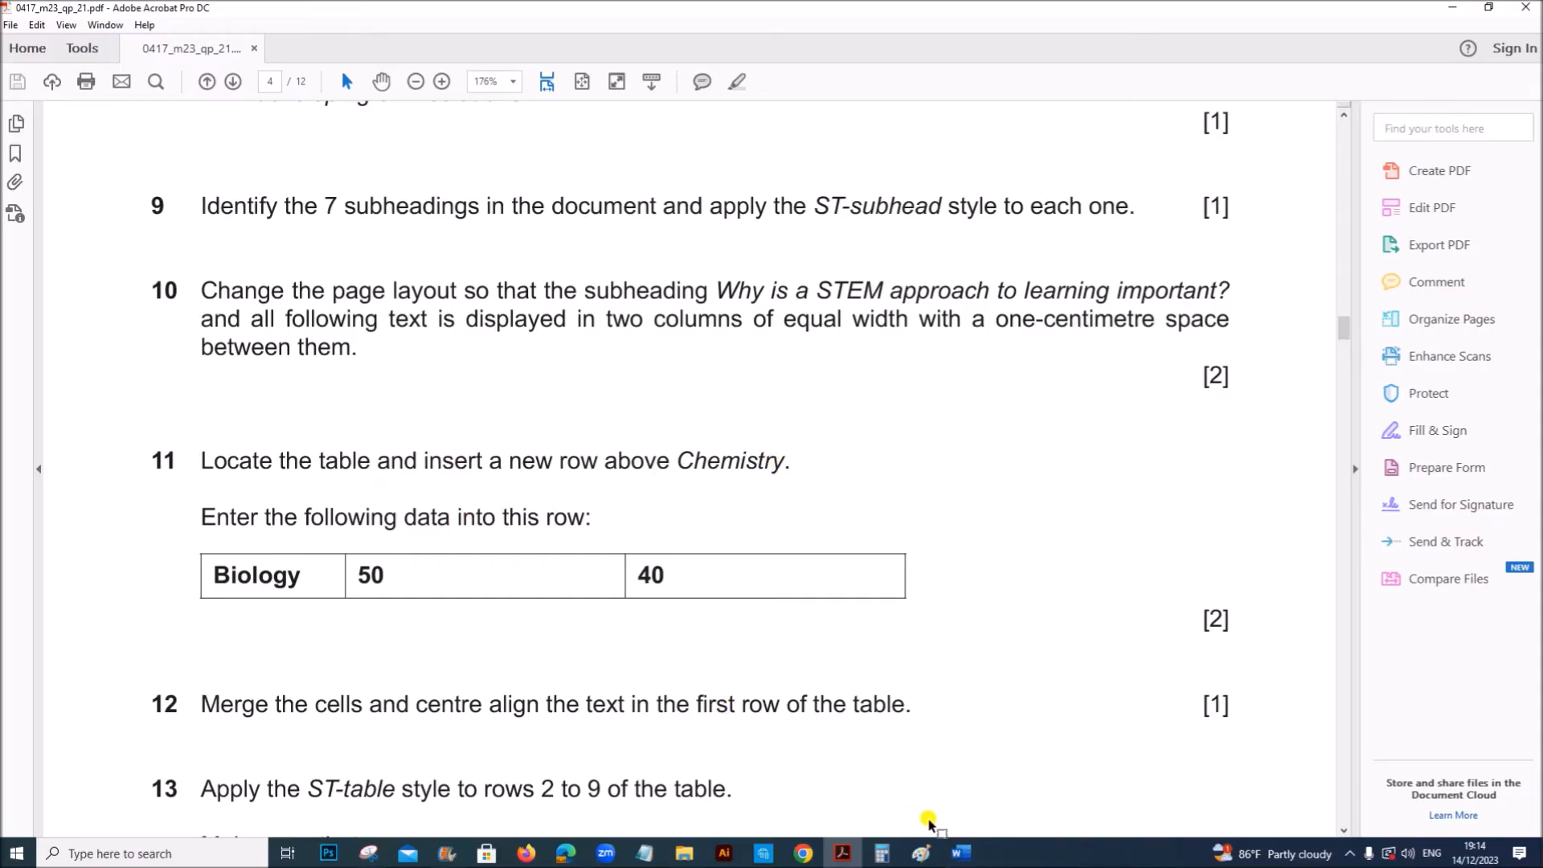
Insert a new row above the Chemistry row of the newsletter table.
click(959, 854)
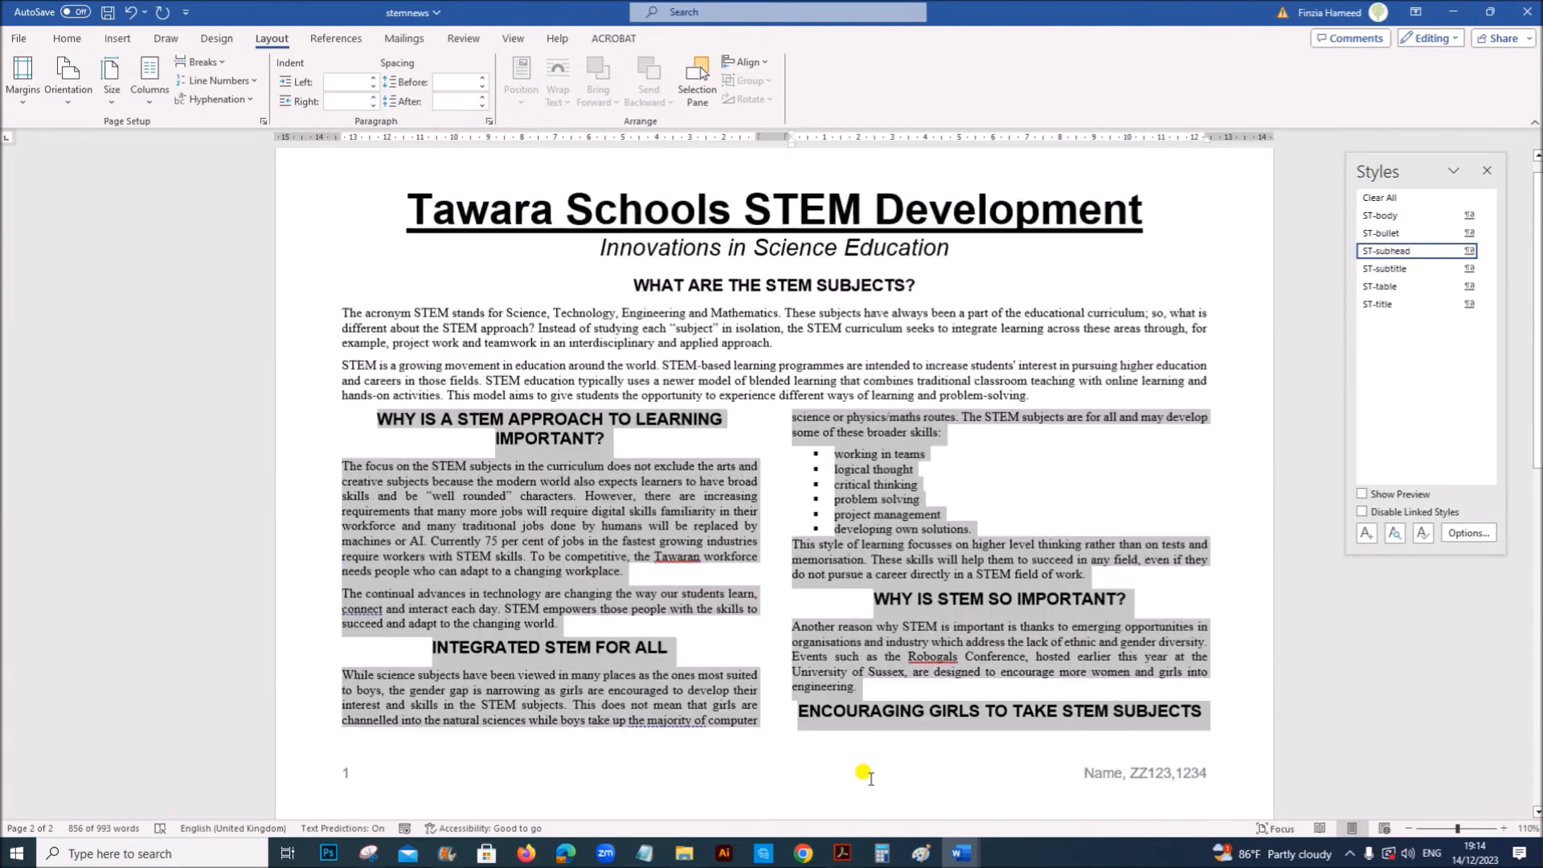
scroll(down, 3)
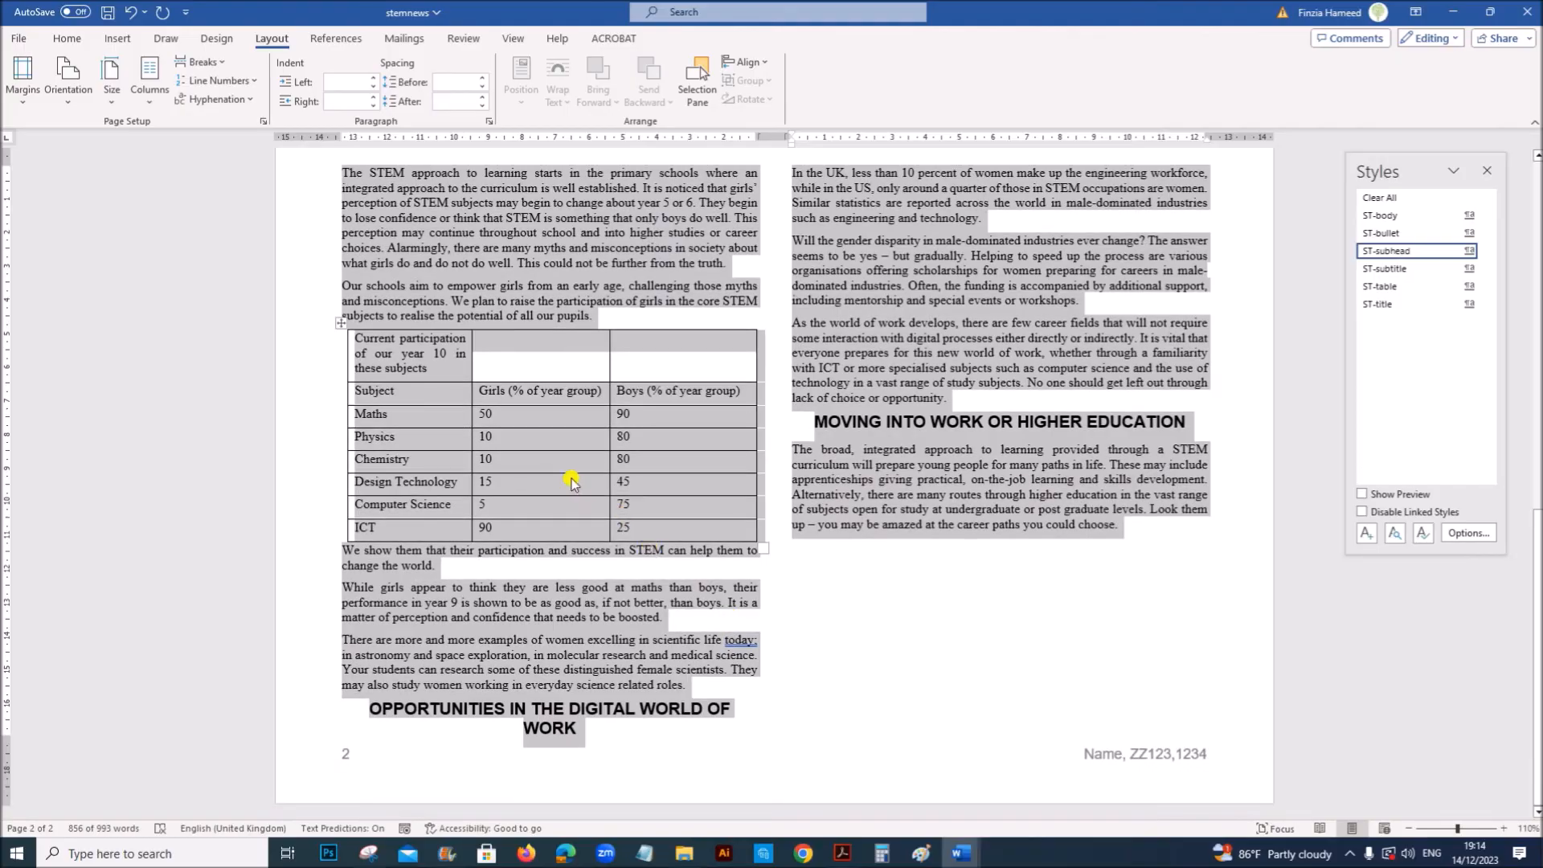
click(411, 459)
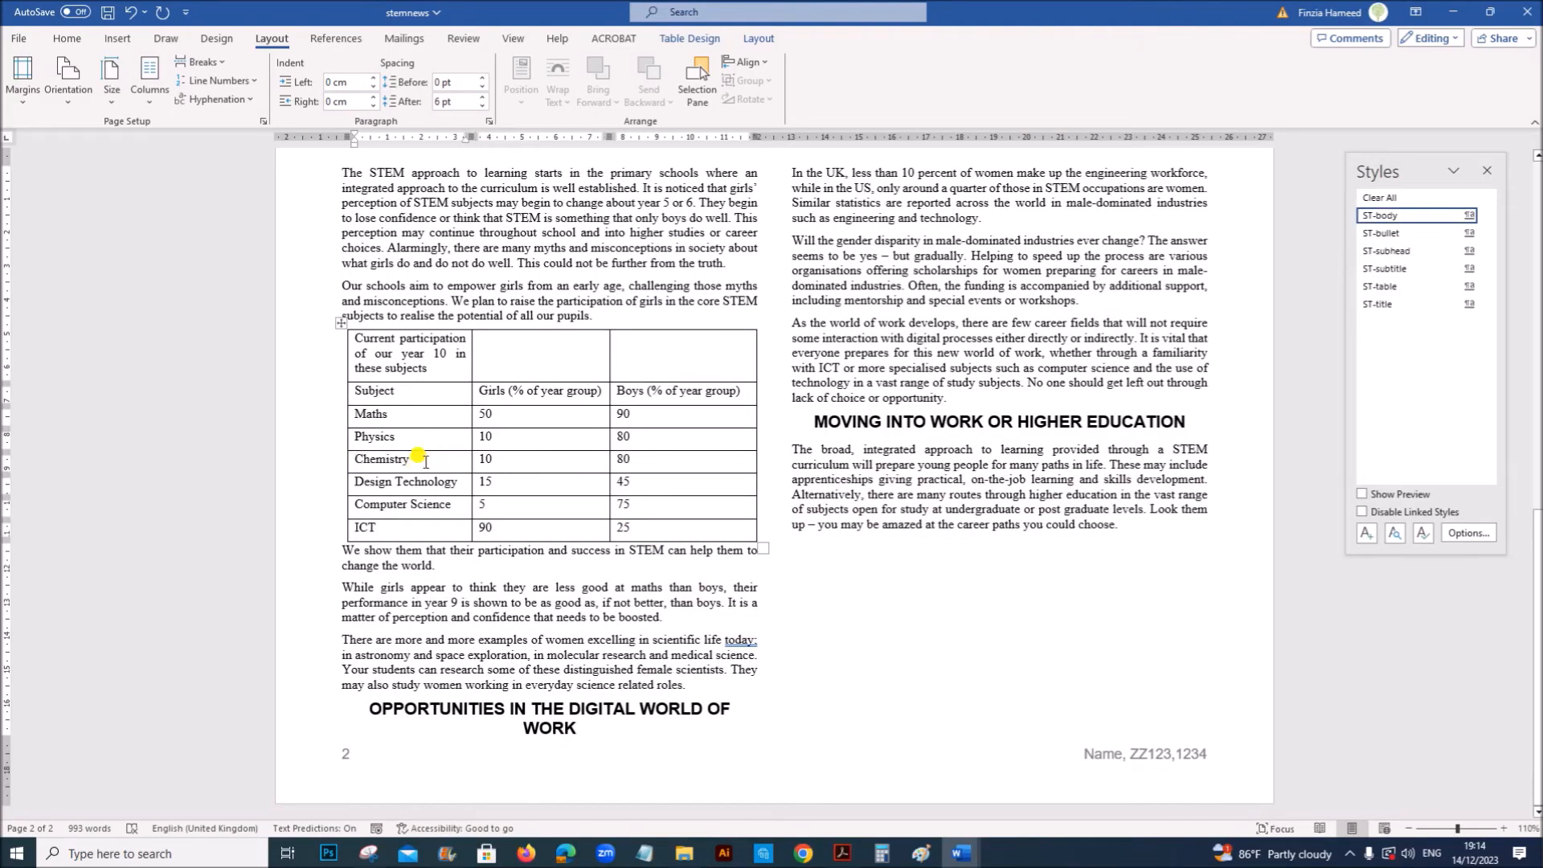
right_click(420, 459)
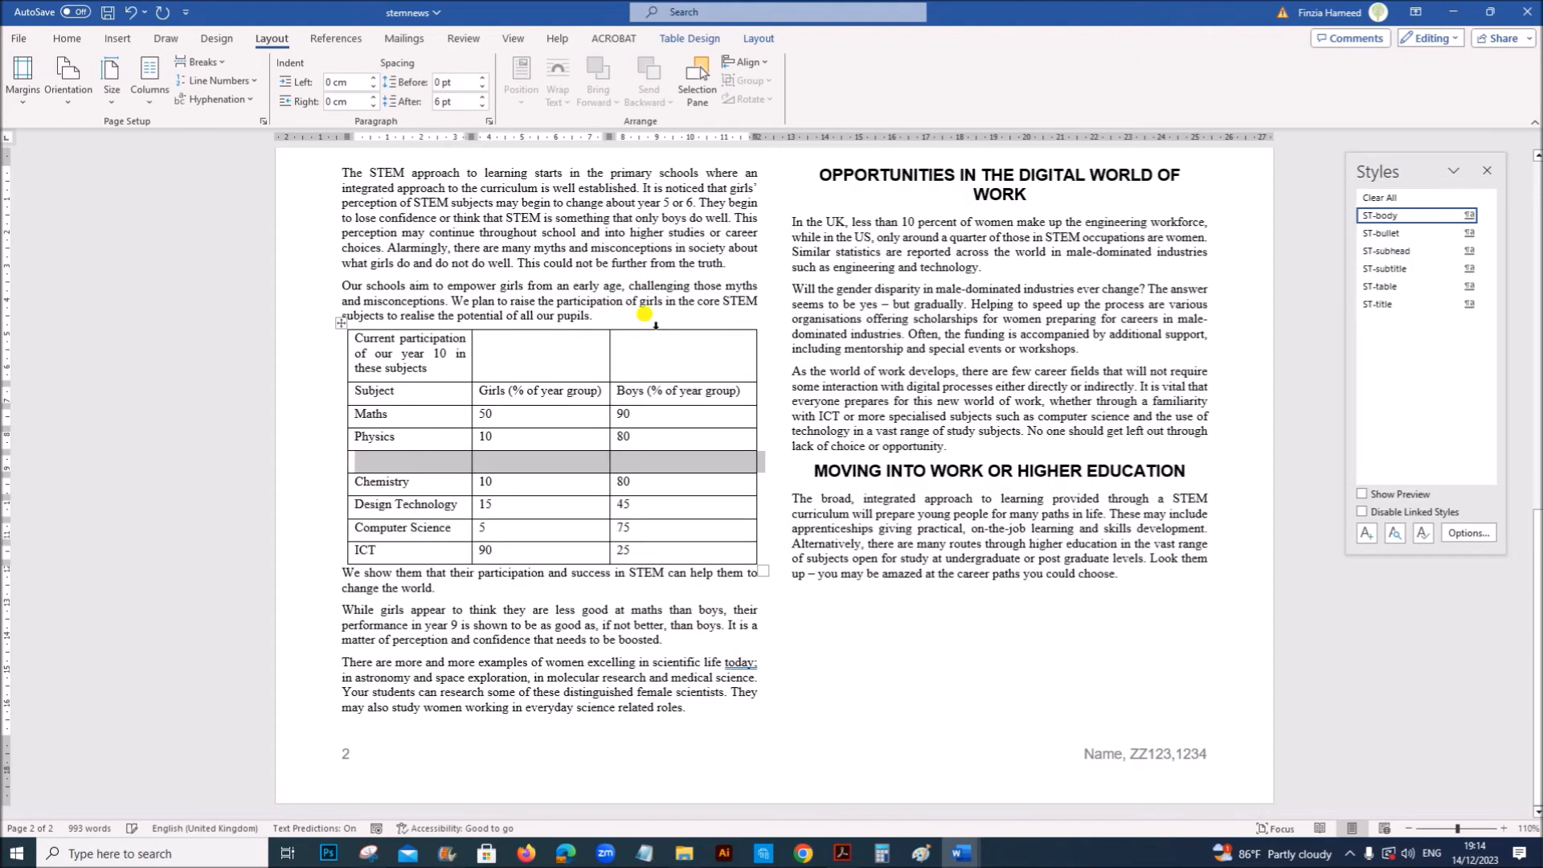
Fill the new row with Biology, 50 for girls and 40 for boys.
click(839, 854)
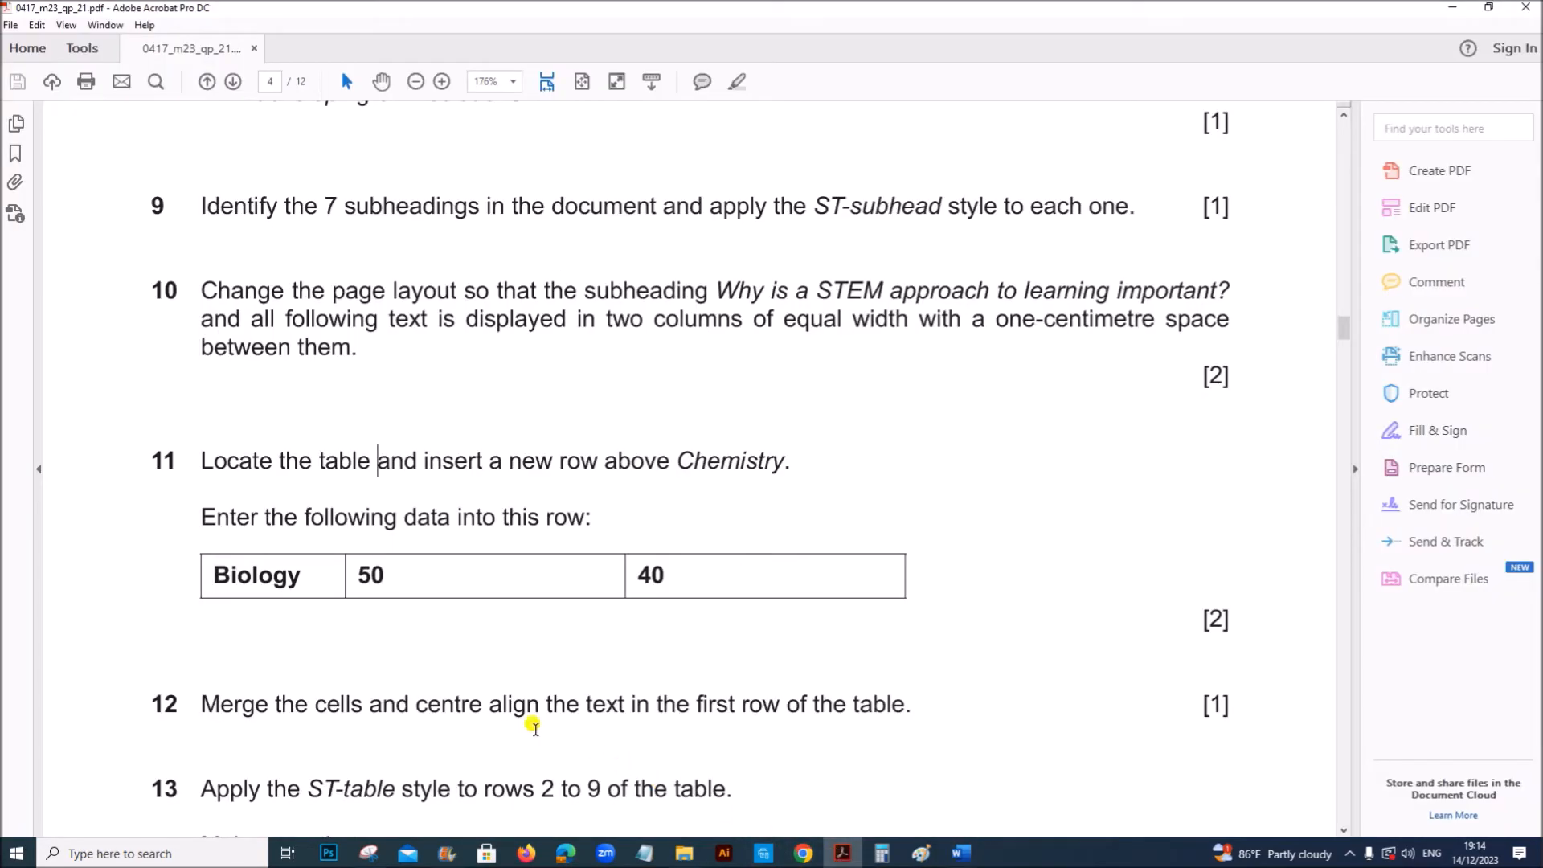
mouse_move(707, 589)
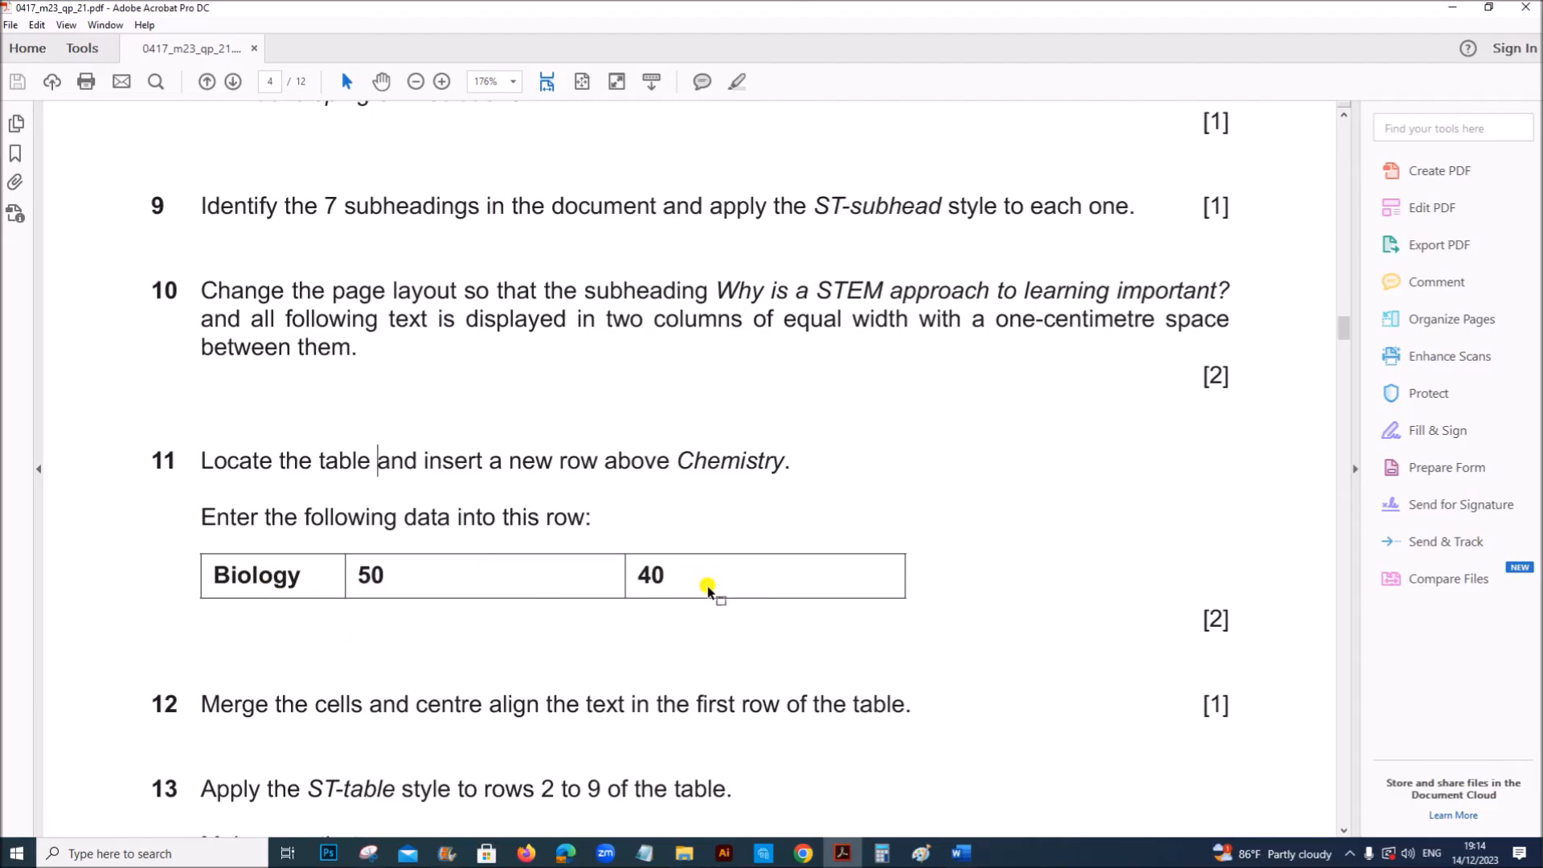
click(957, 854)
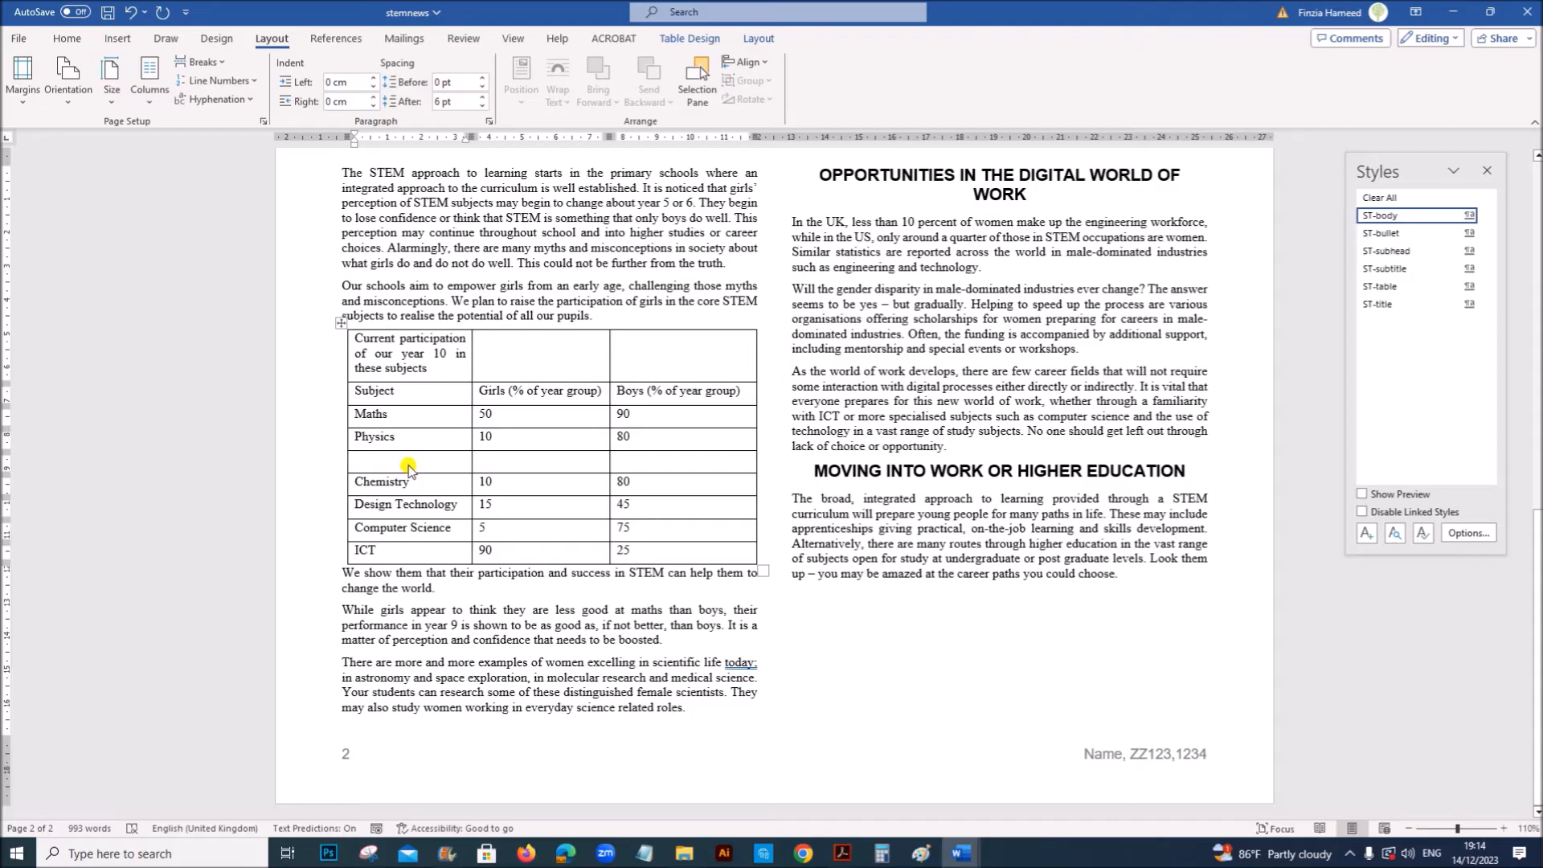
text(Biology)
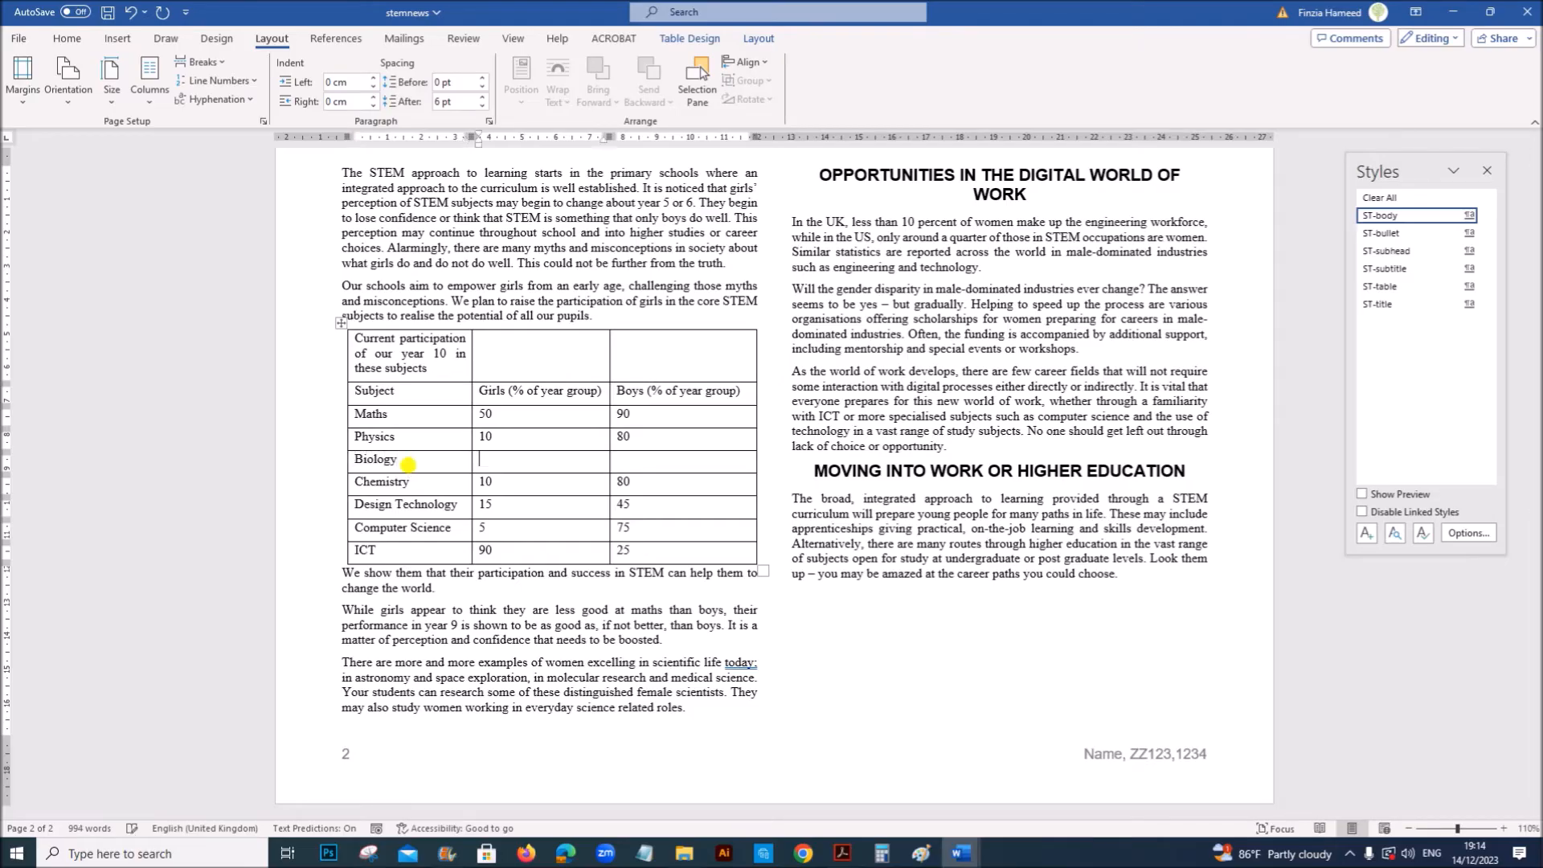
text(50	40)
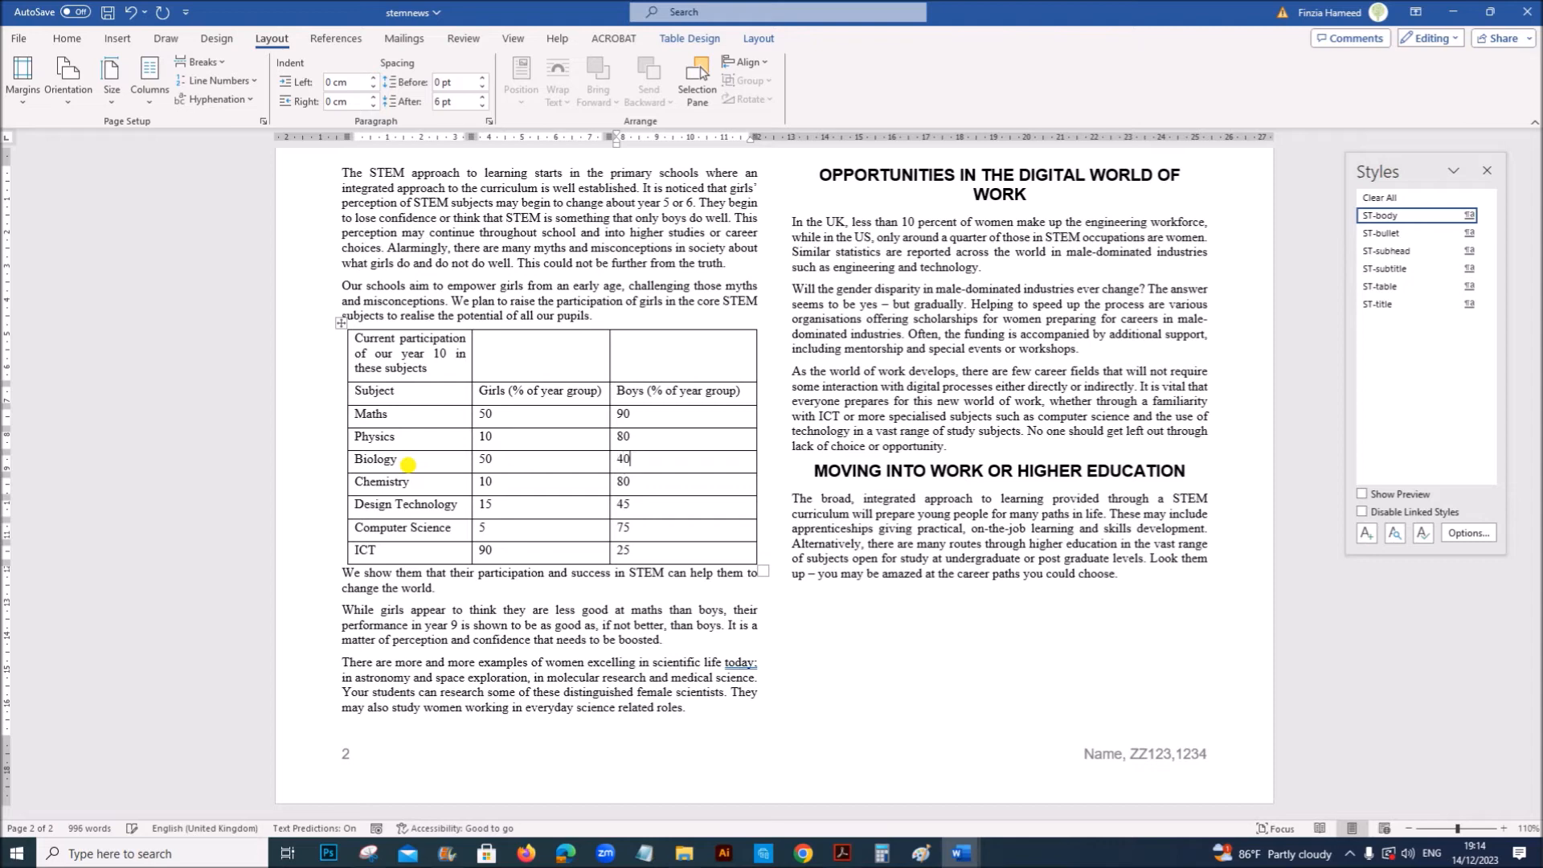
click(841, 854)
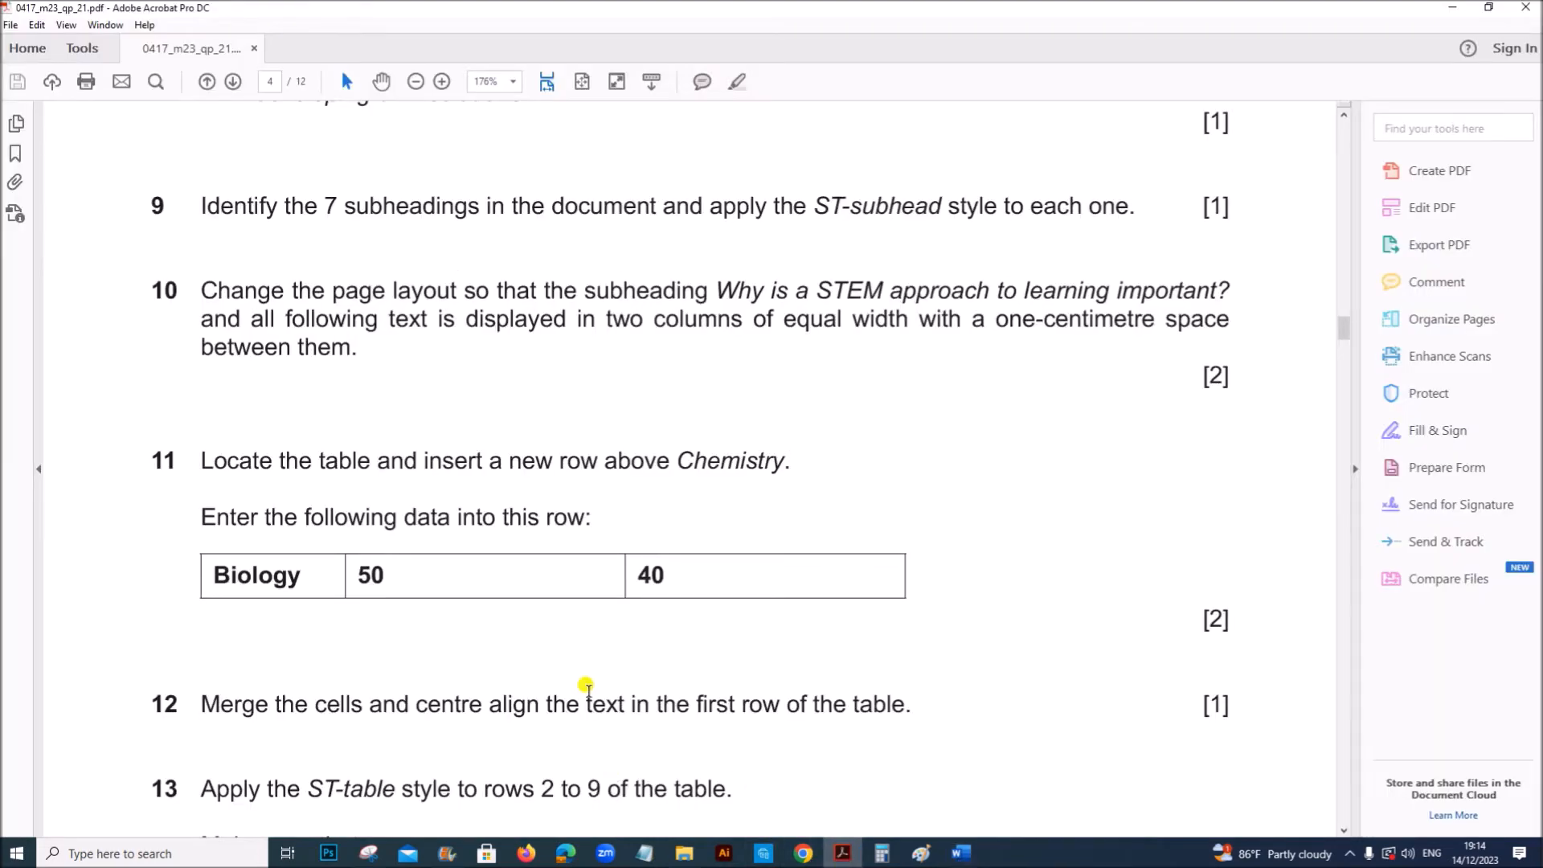
Merge the table's first row into one cell and centre its heading text.
scroll(down, 3)
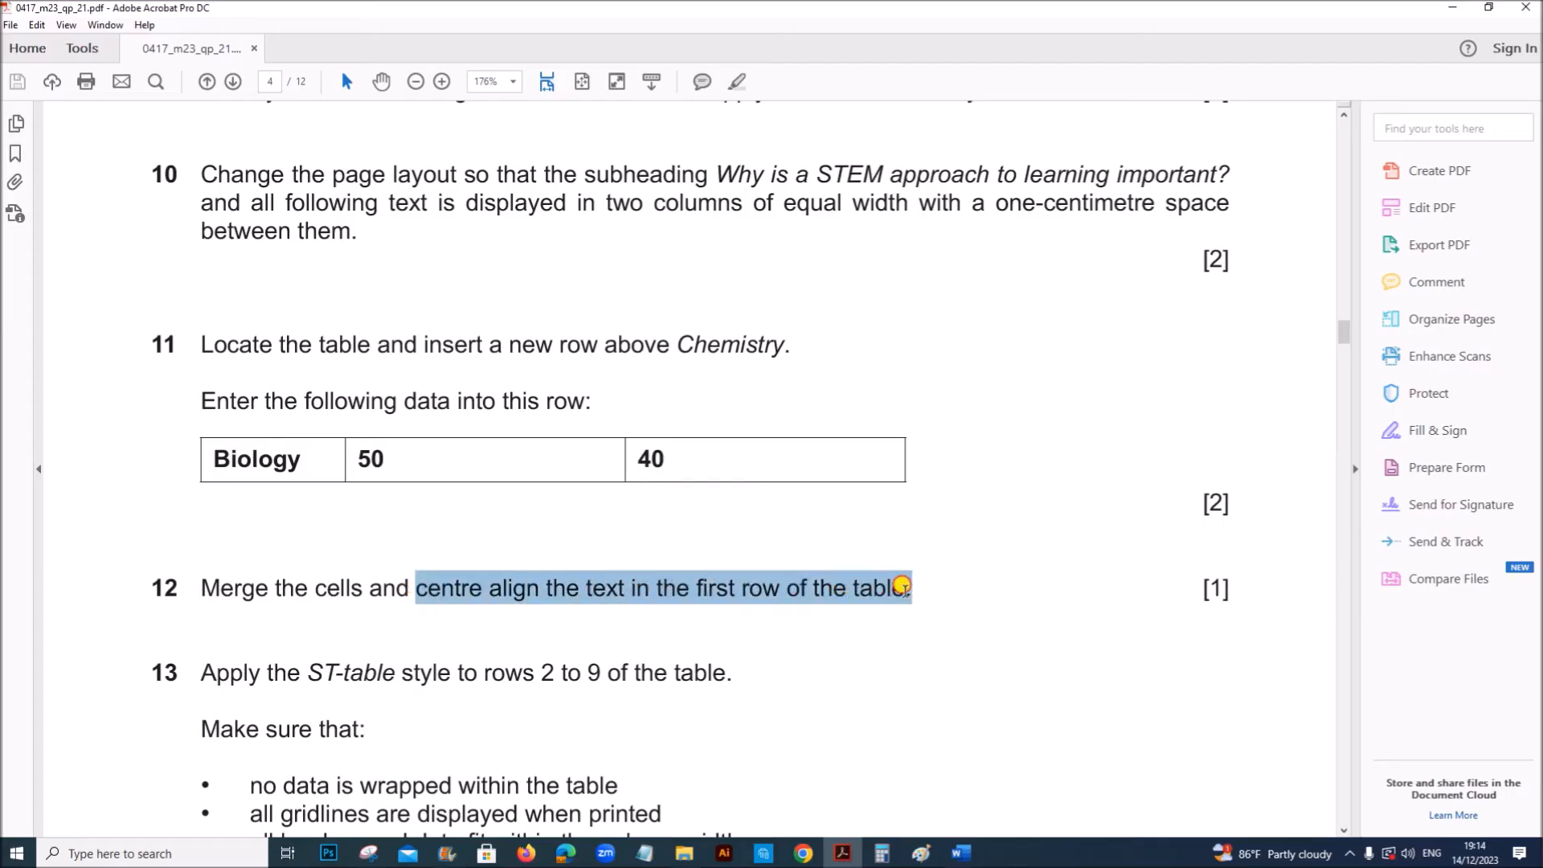
click(956, 854)
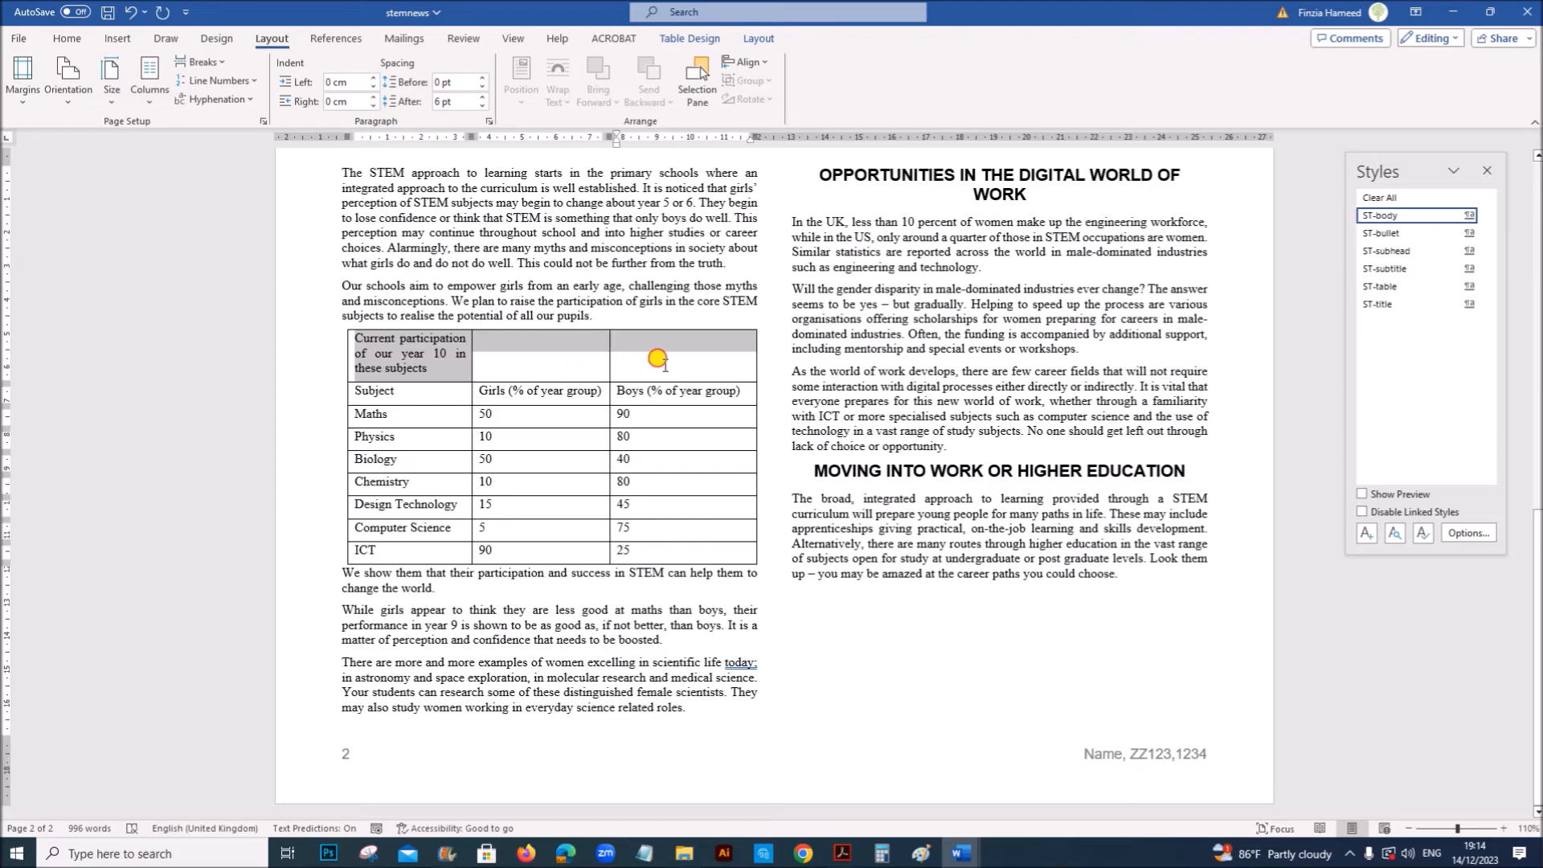
mouse_move(391, 357)
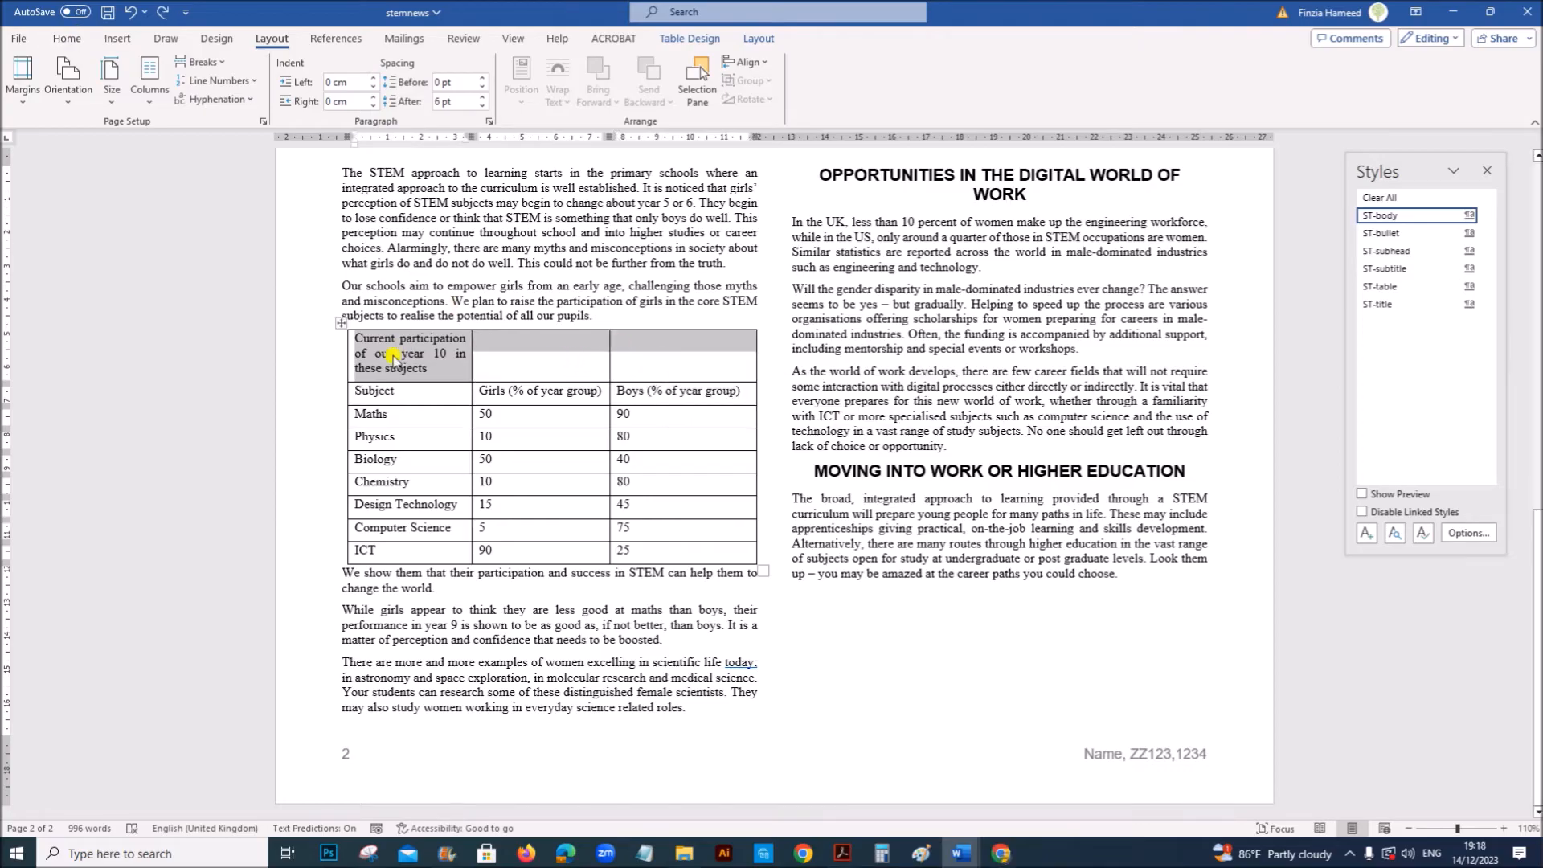
right_click(392, 354)
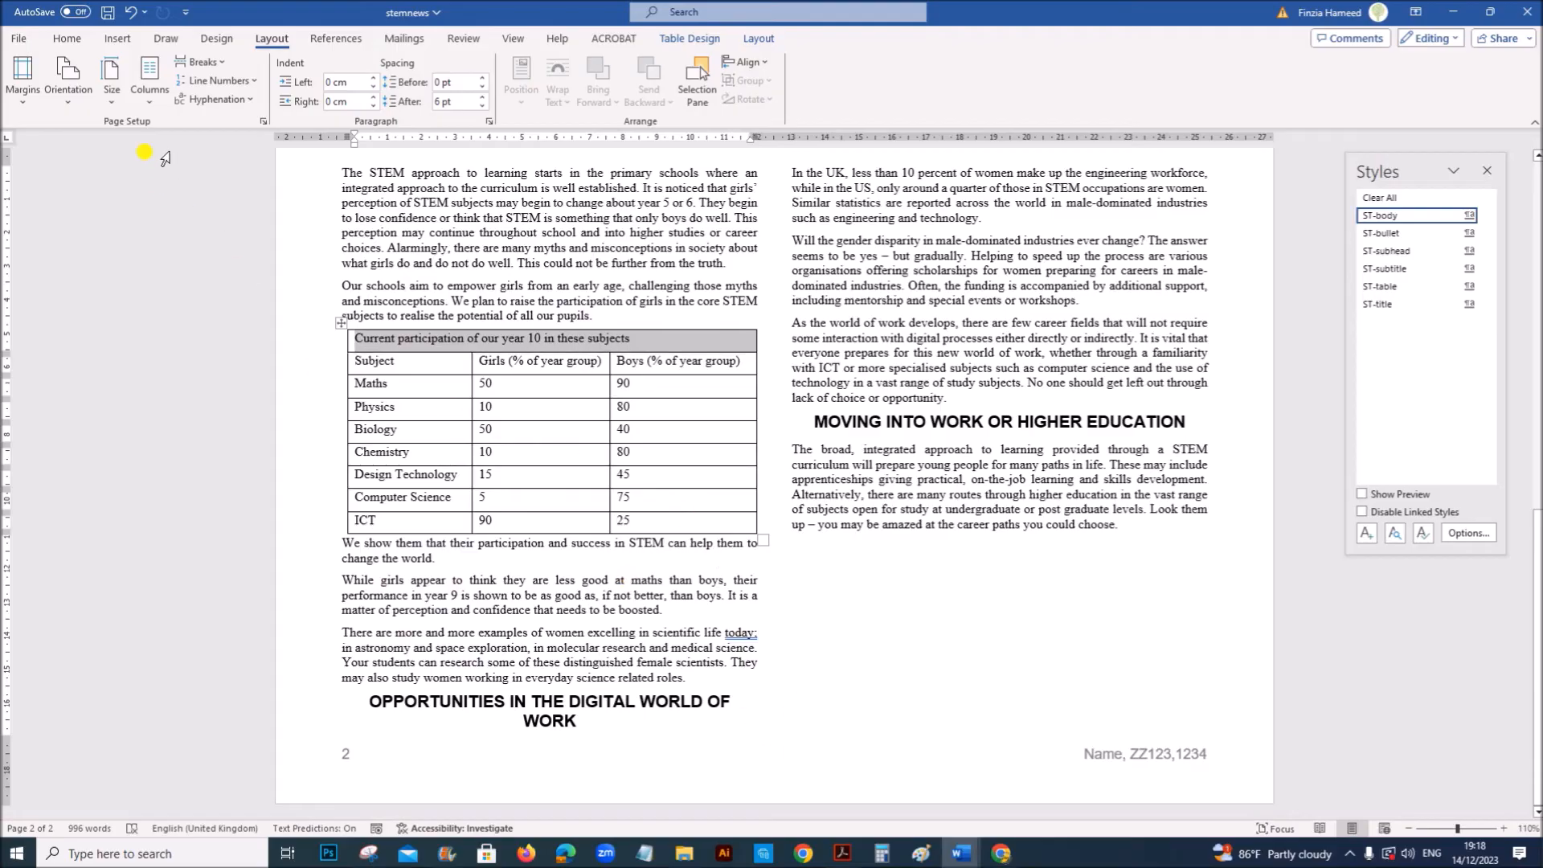
click(66, 39)
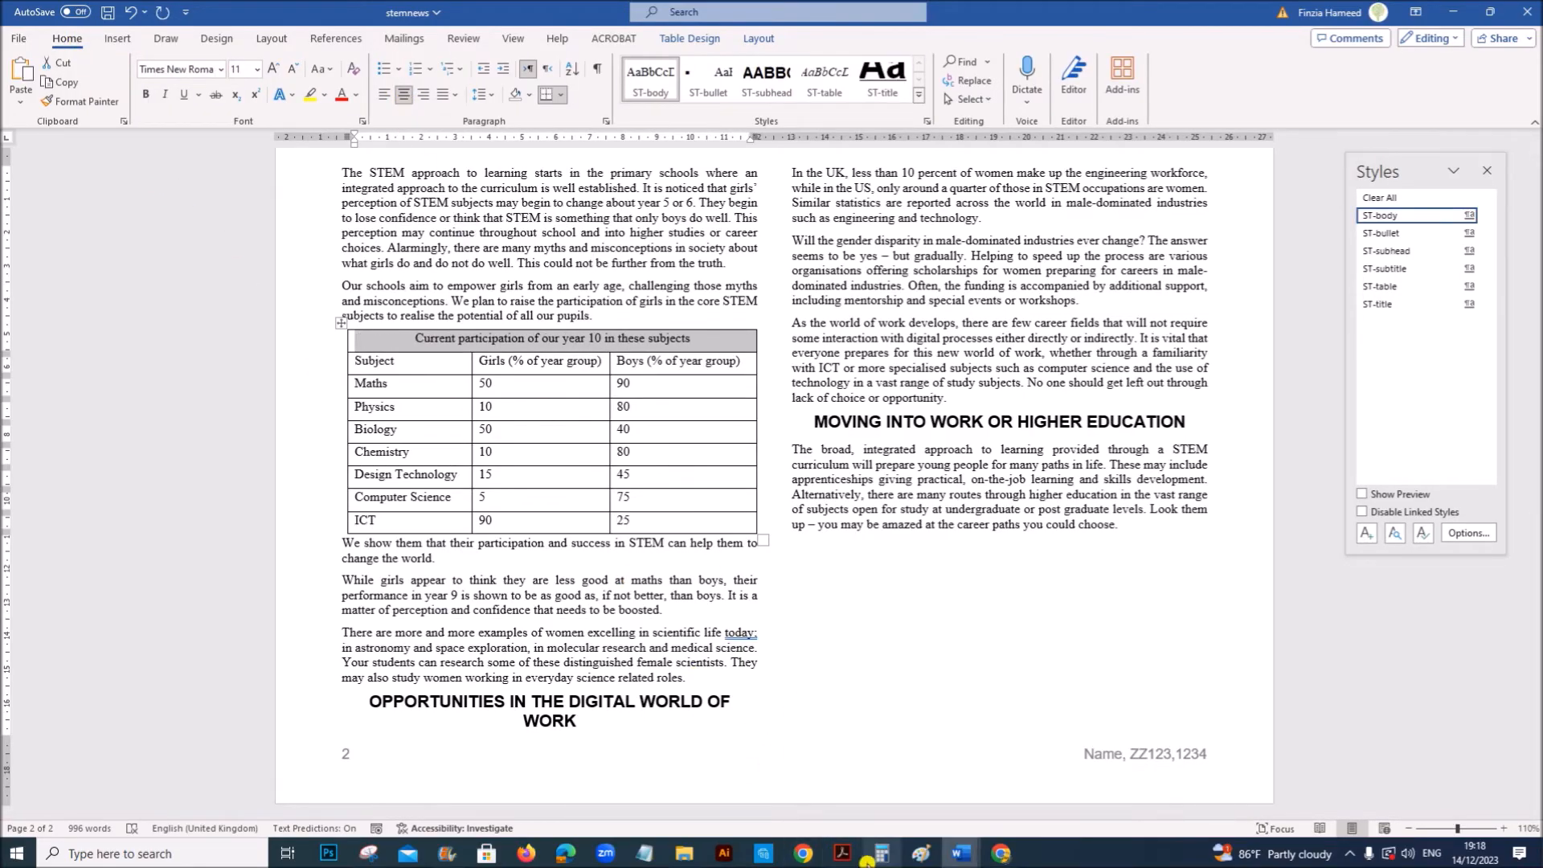
click(840, 854)
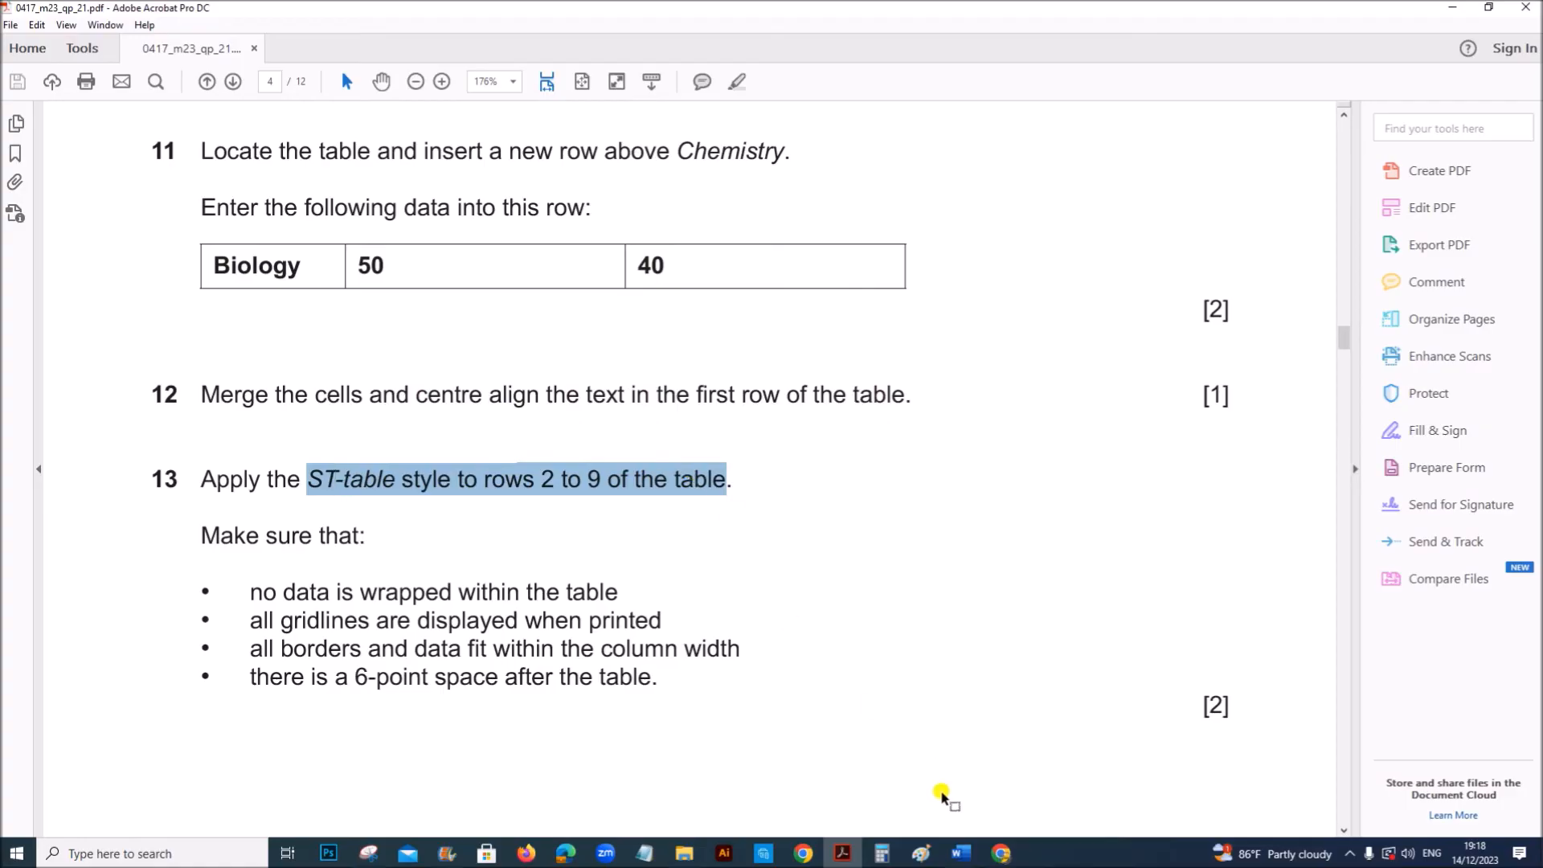
Apply the italic ST-table style to table rows 2 to 9, checking question 13.
click(955, 854)
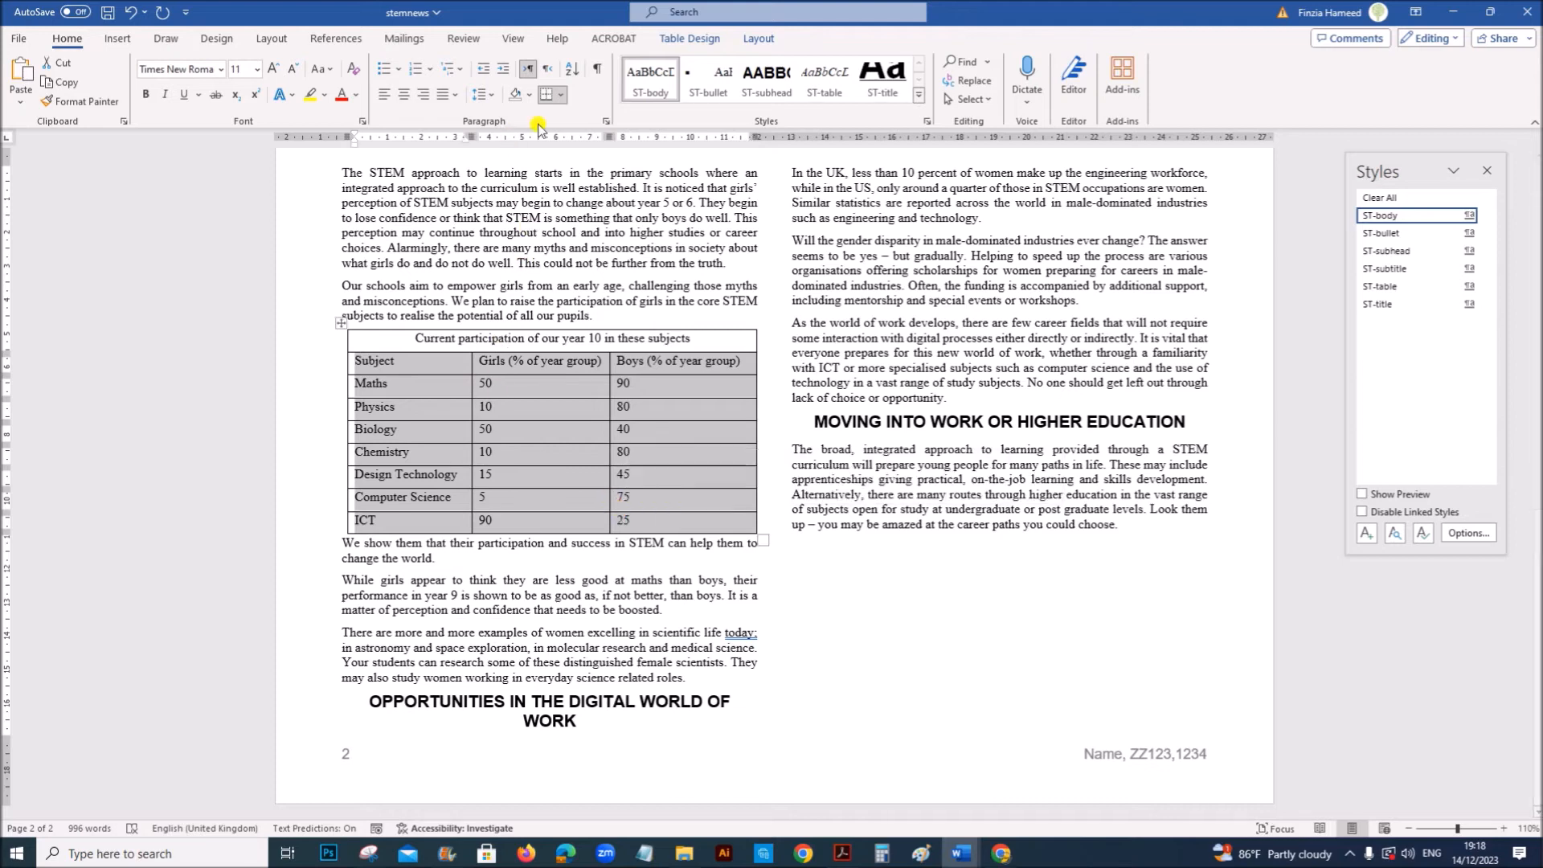
click(823, 72)
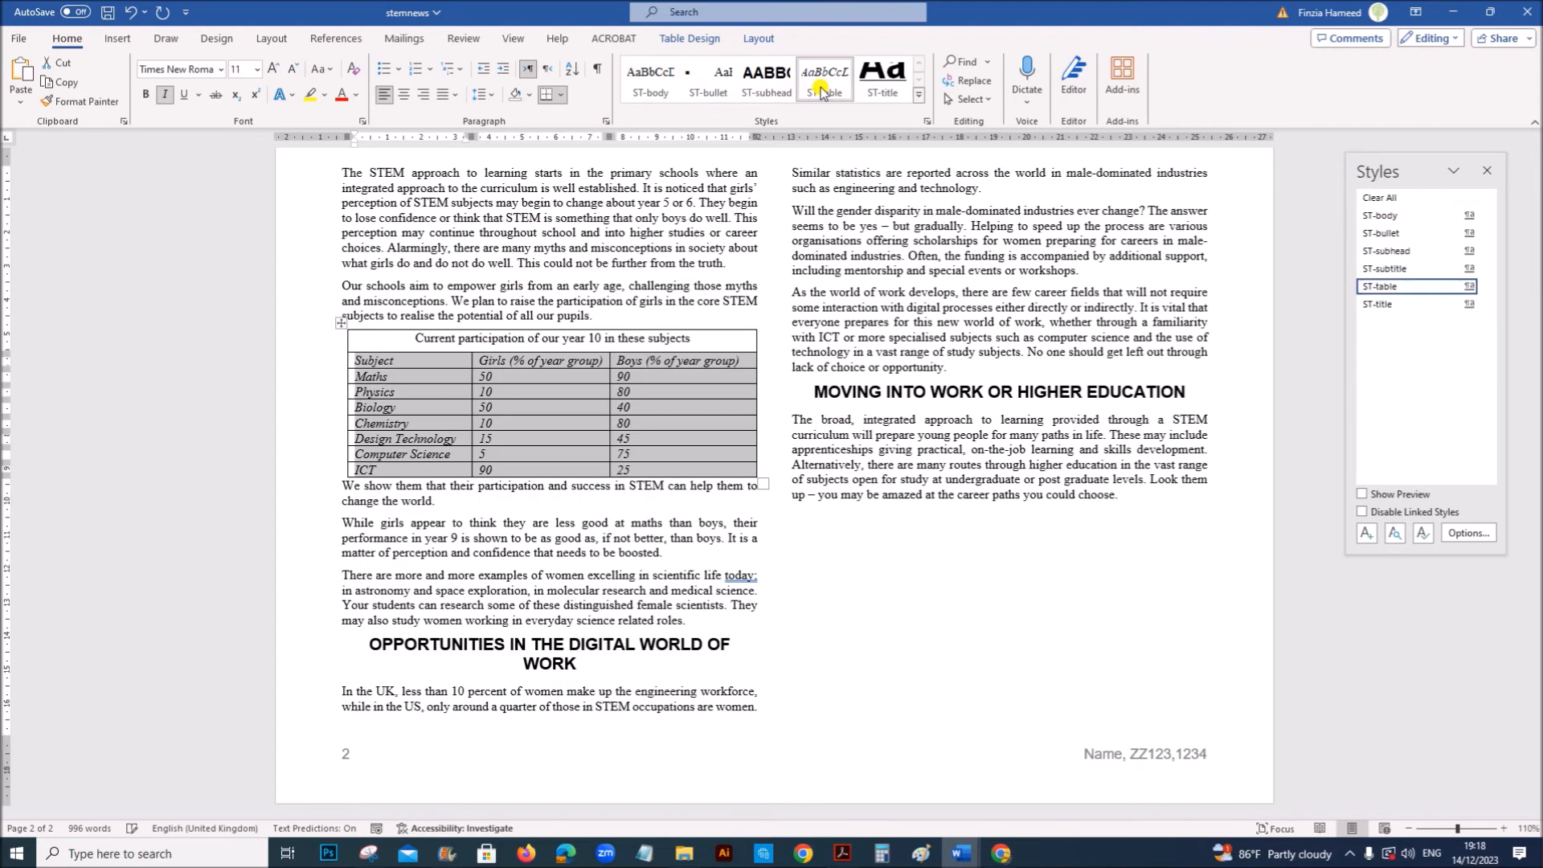
click(839, 854)
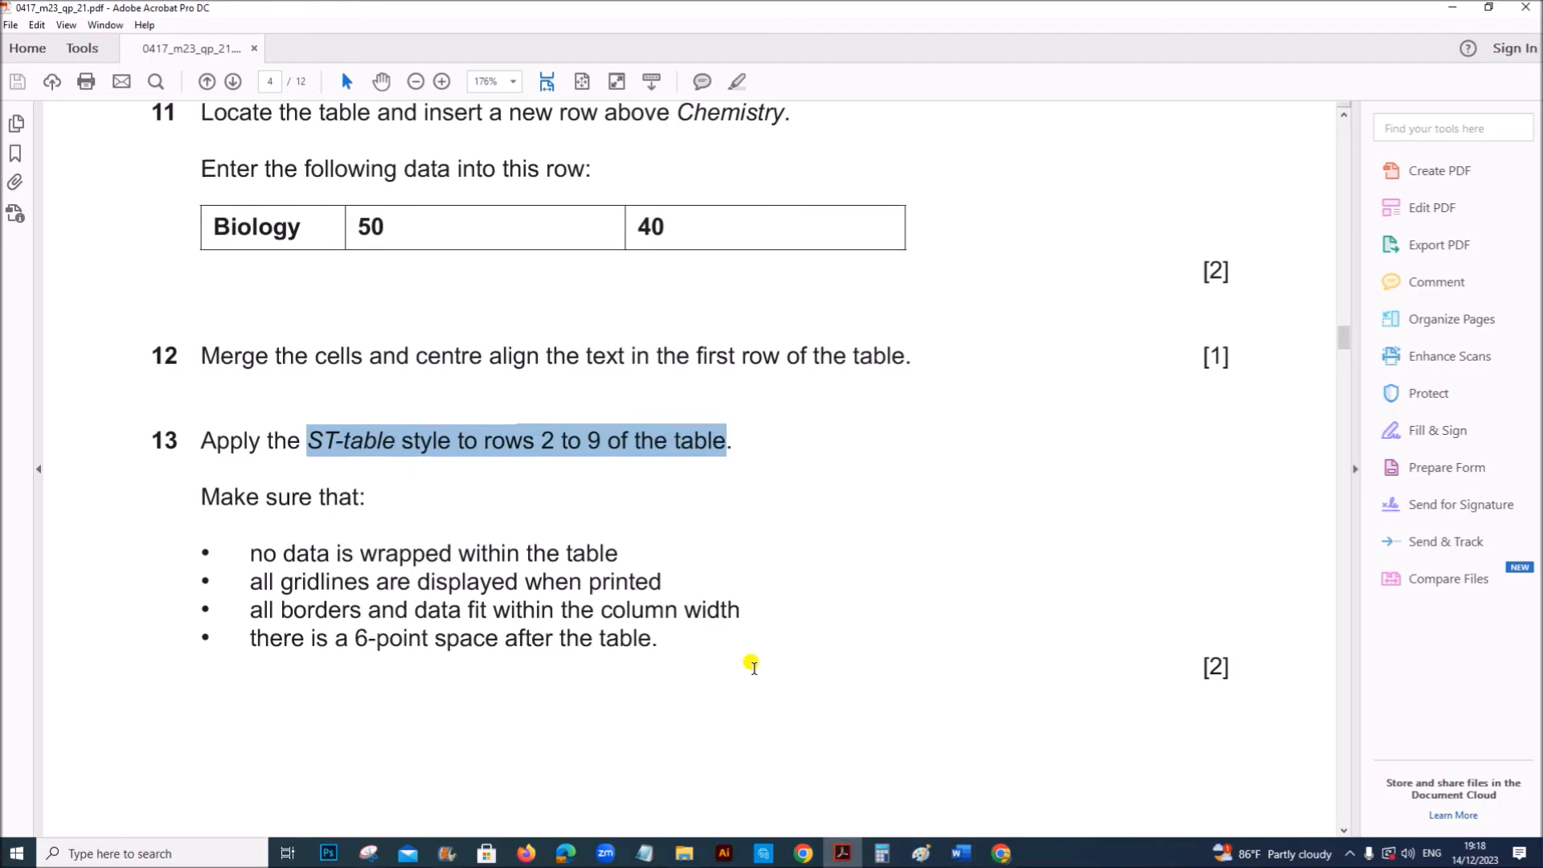
scroll(down, 3)
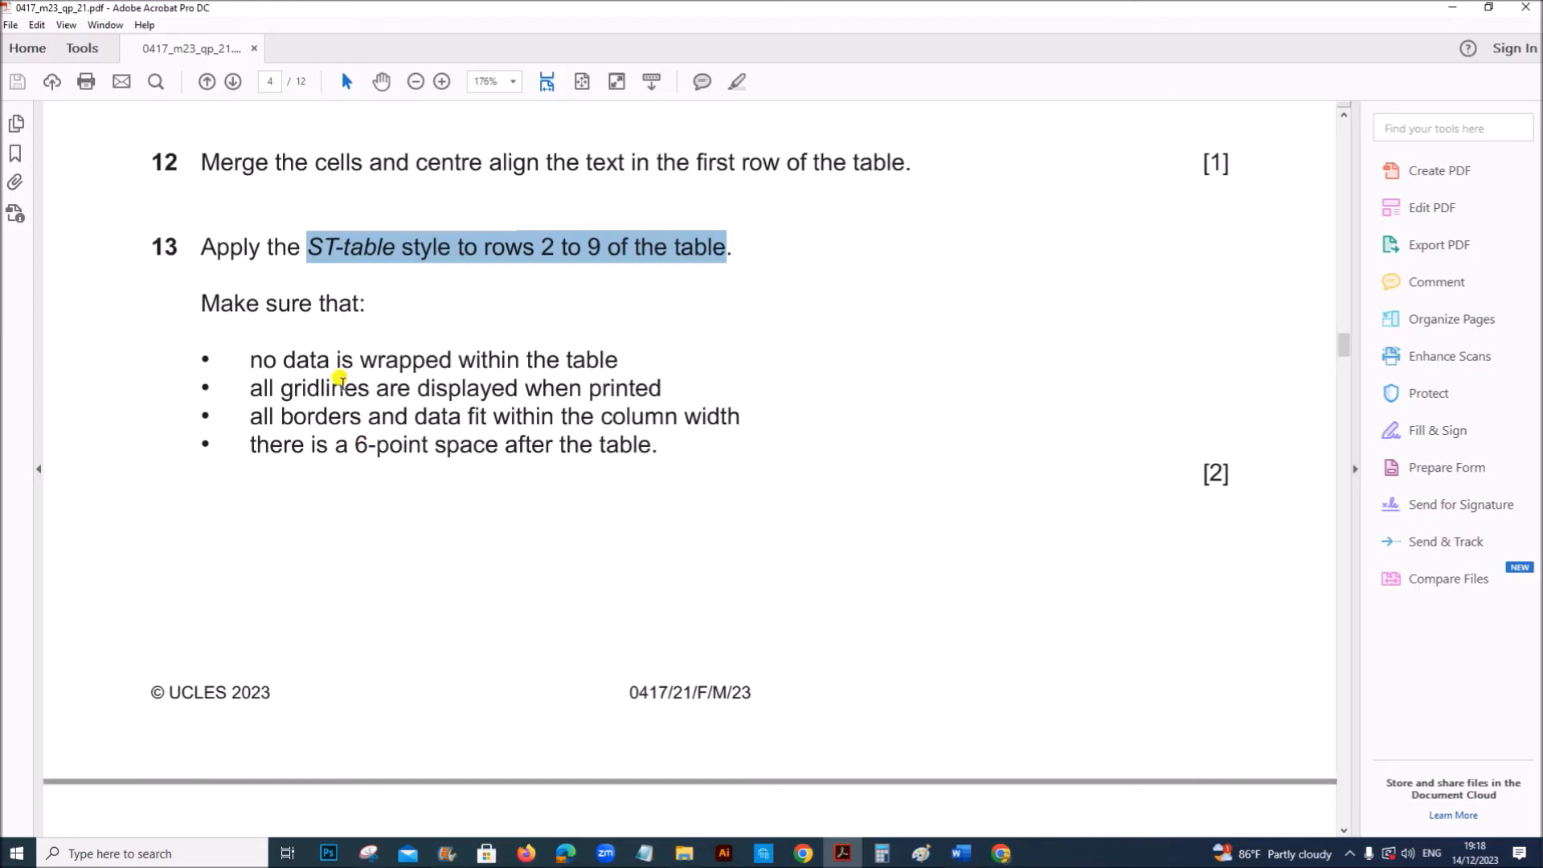
scroll(up, 3)
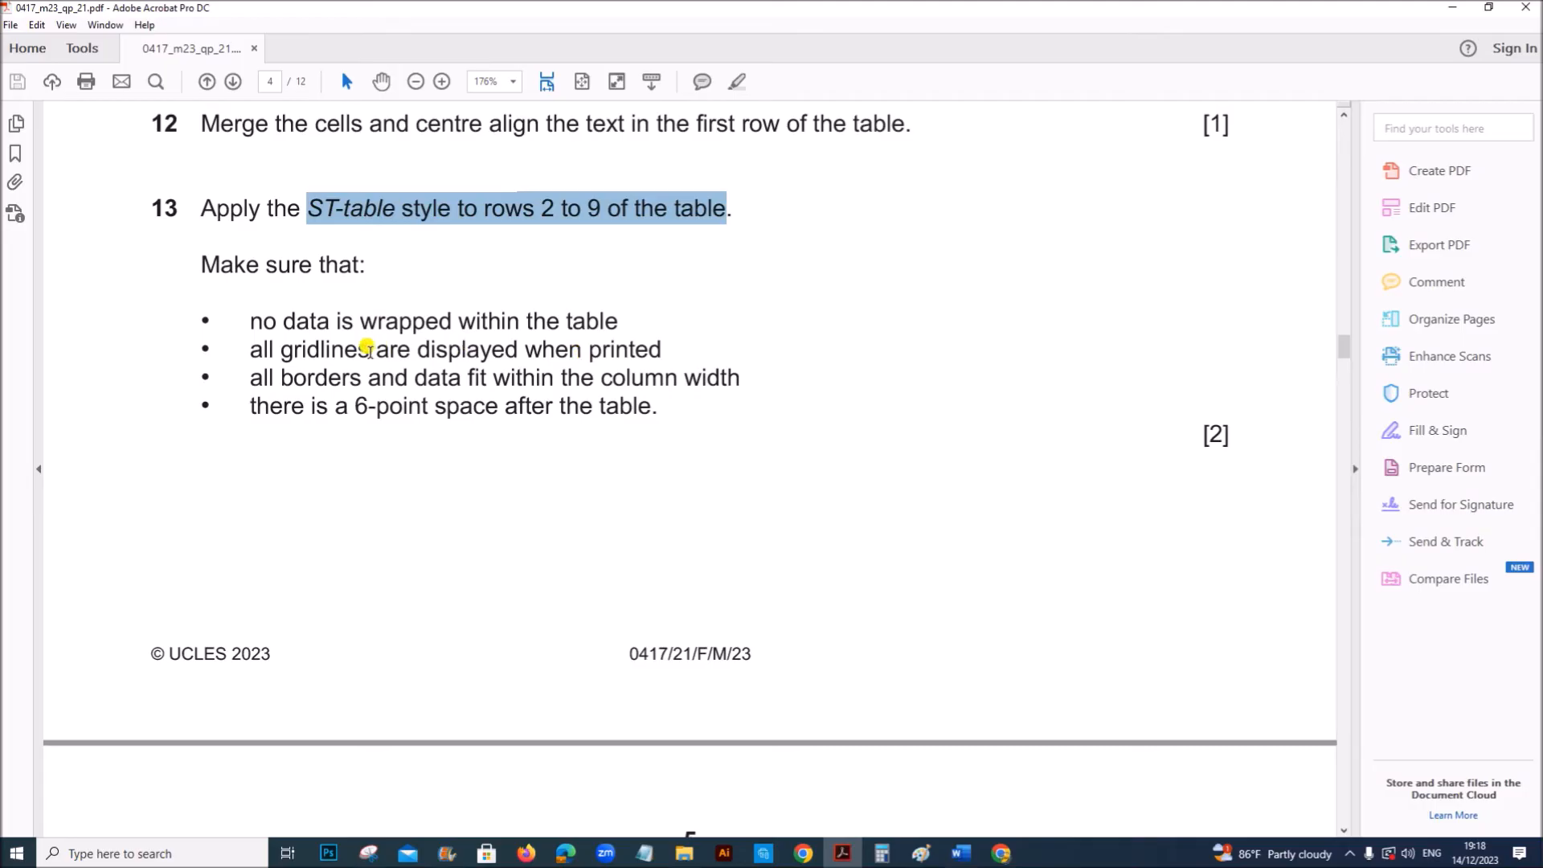
mouse_move(416, 377)
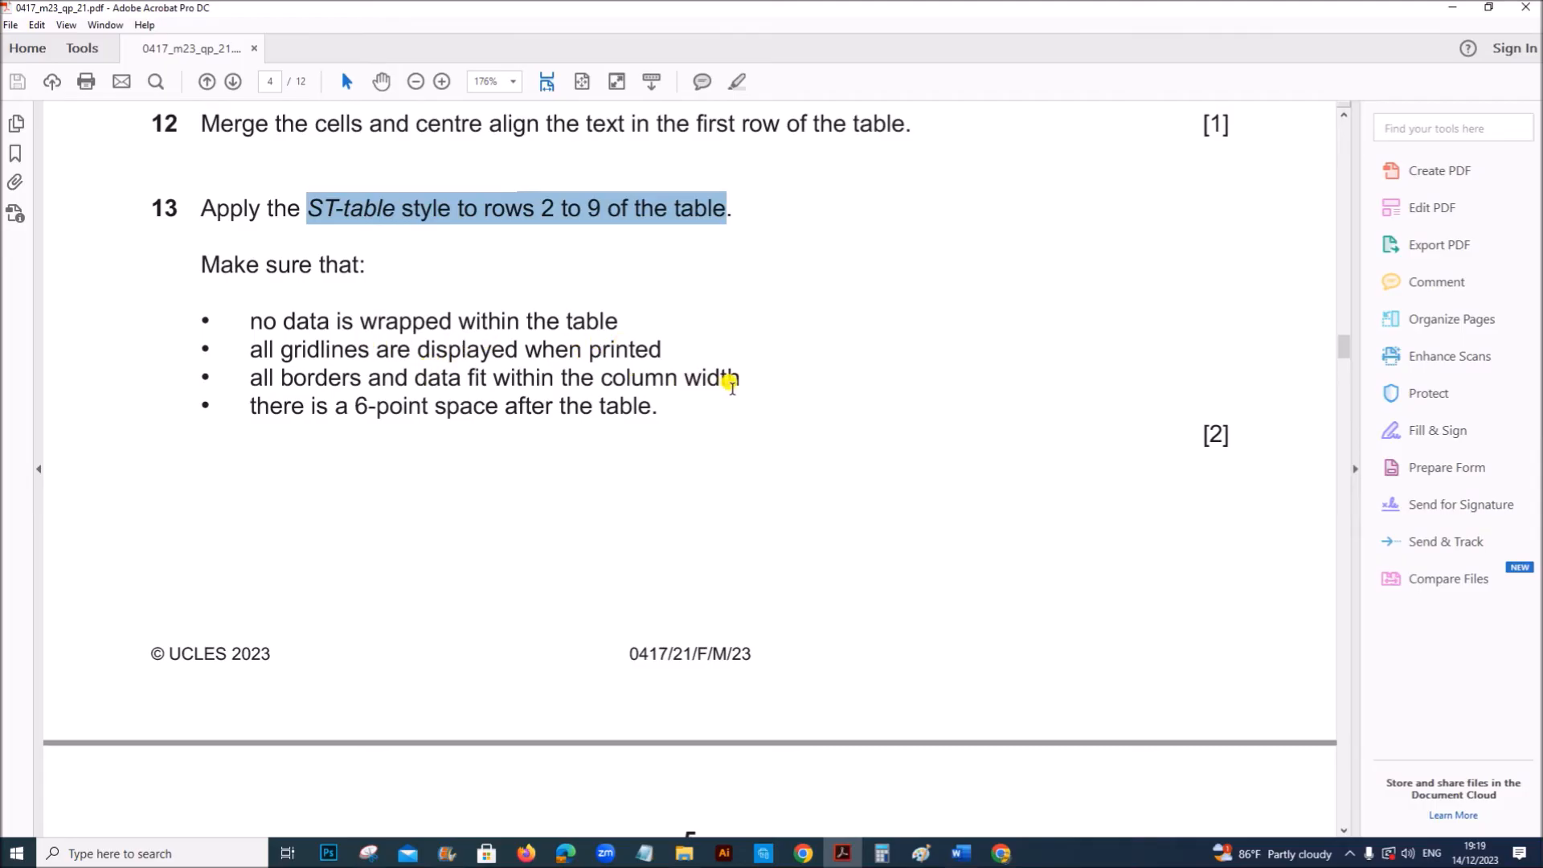
mouse_move(799, 548)
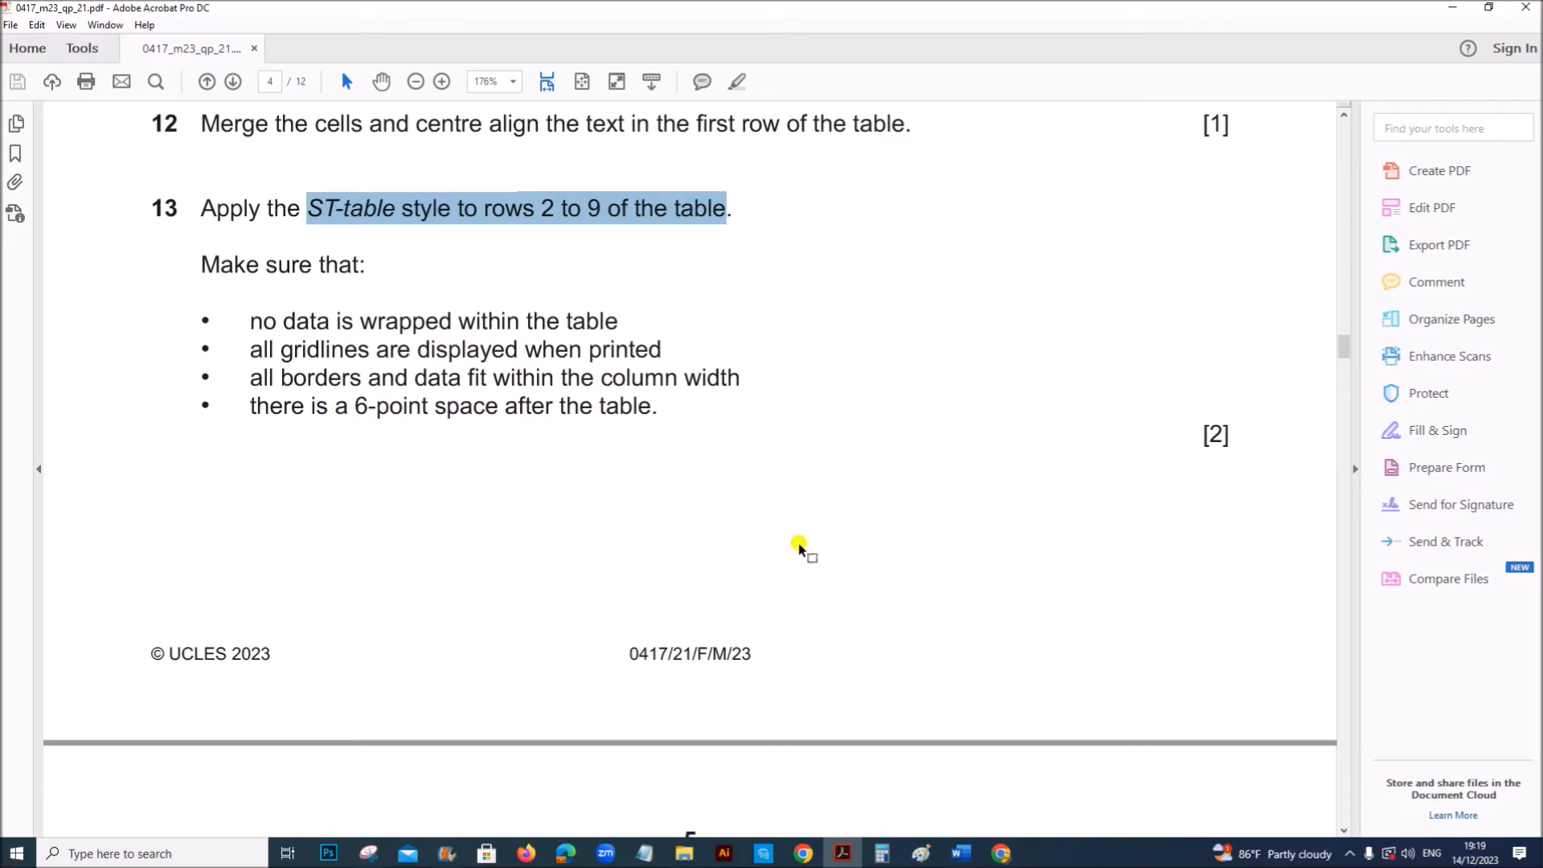
mouse_move(955, 852)
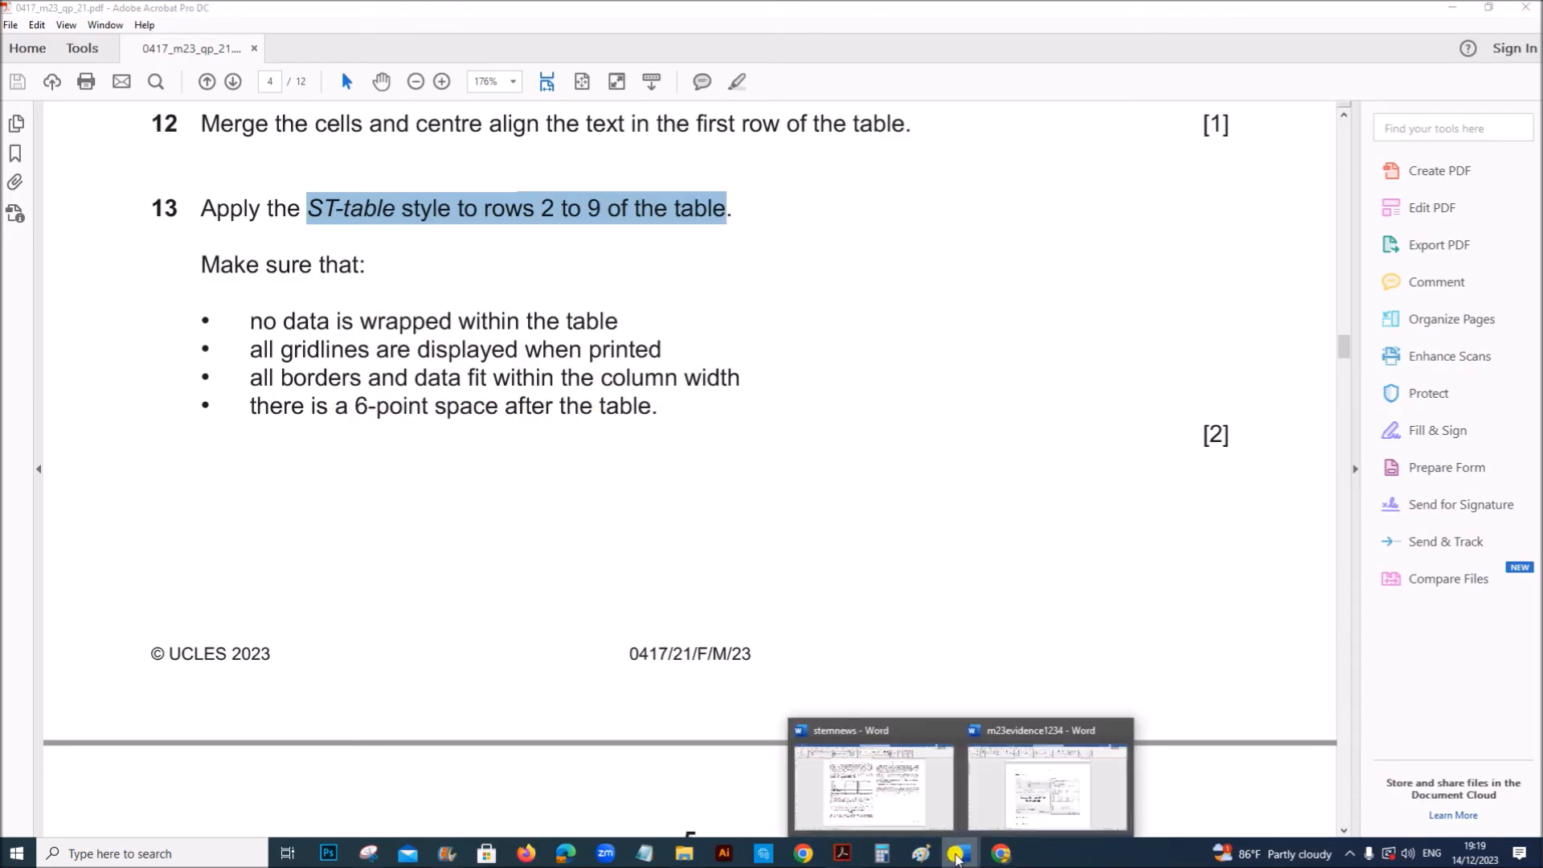
click(870, 788)
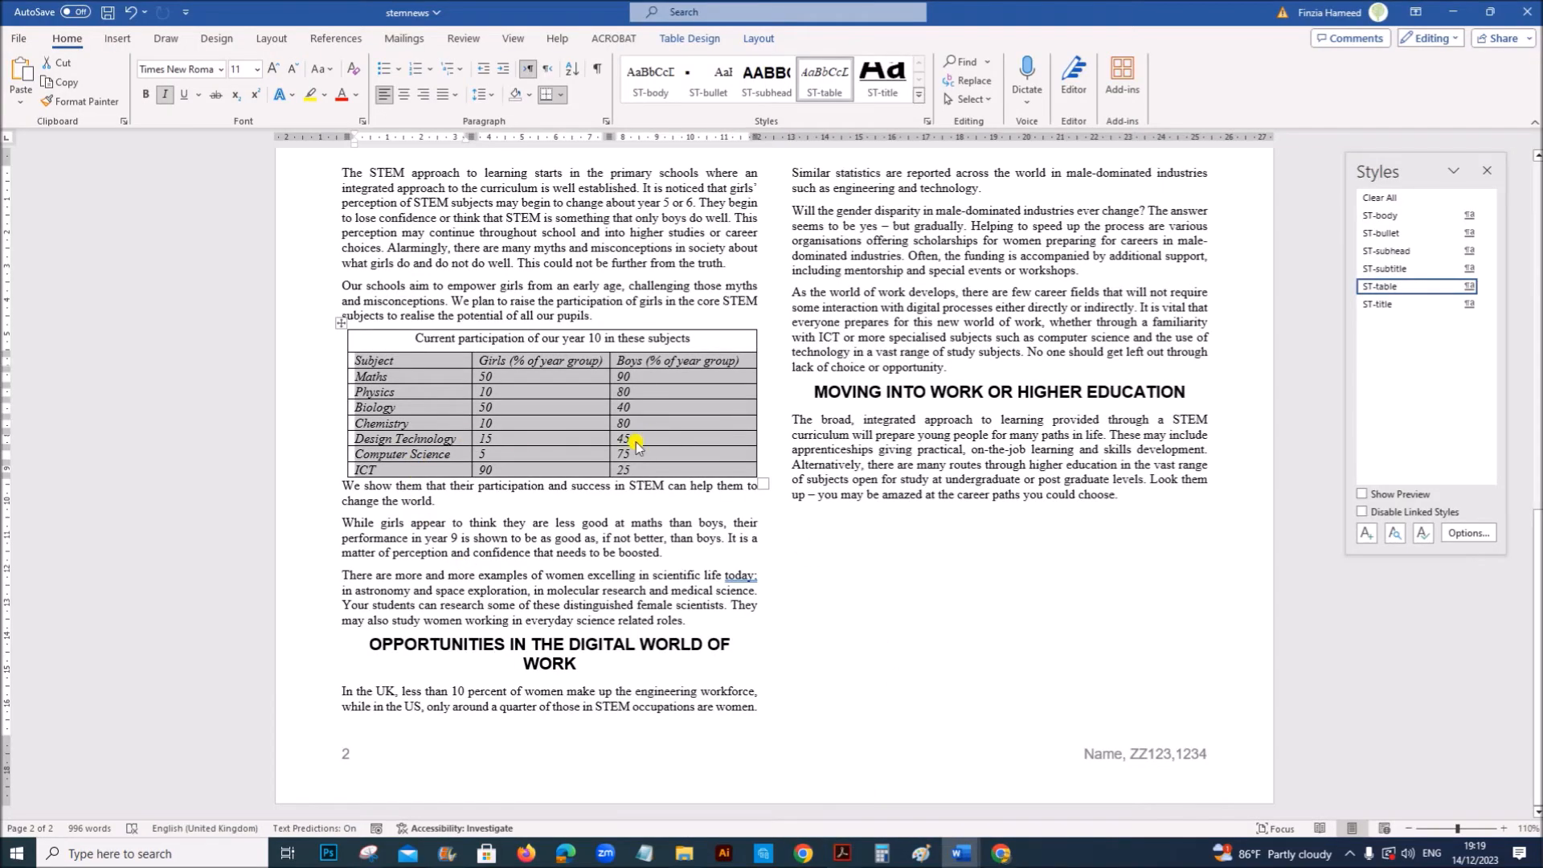
mouse_move(342, 357)
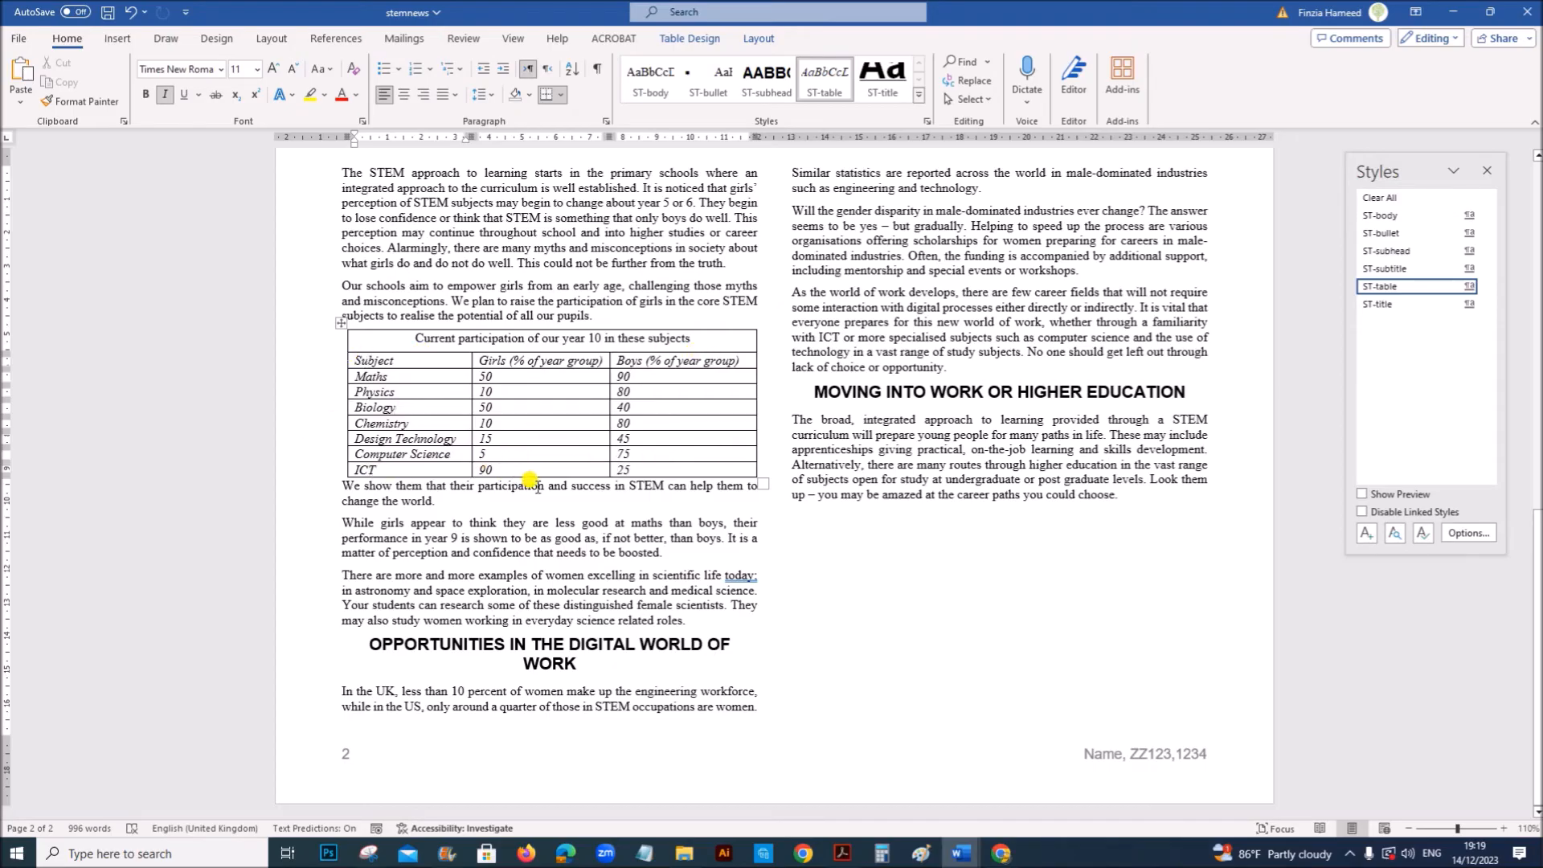
mouse_move(496, 541)
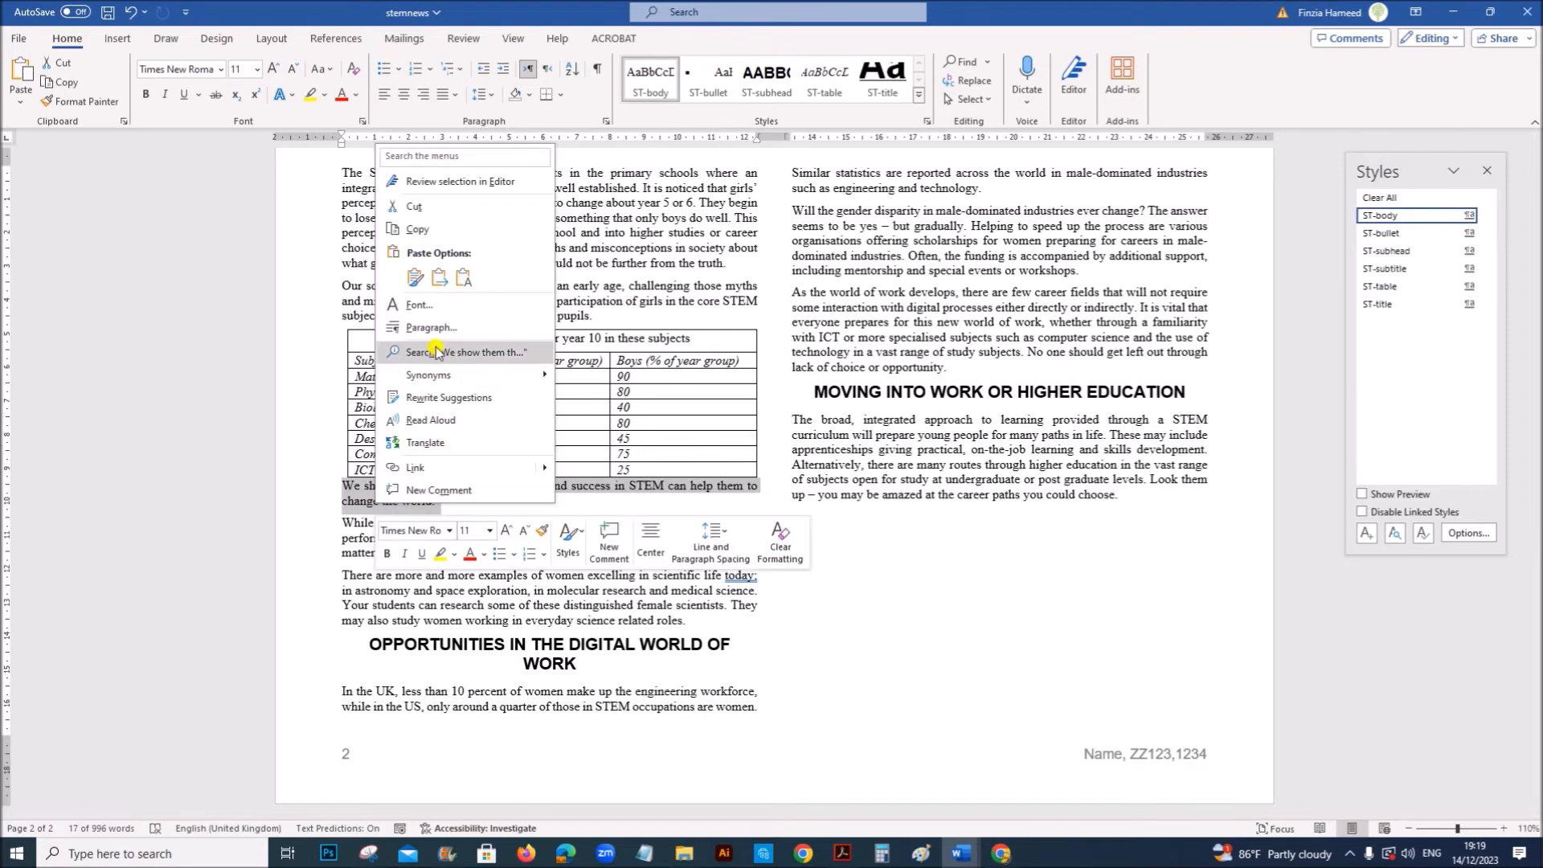
Set 6 pt Spacing Before on the 'We show them' paragraph after the table.
click(429, 327)
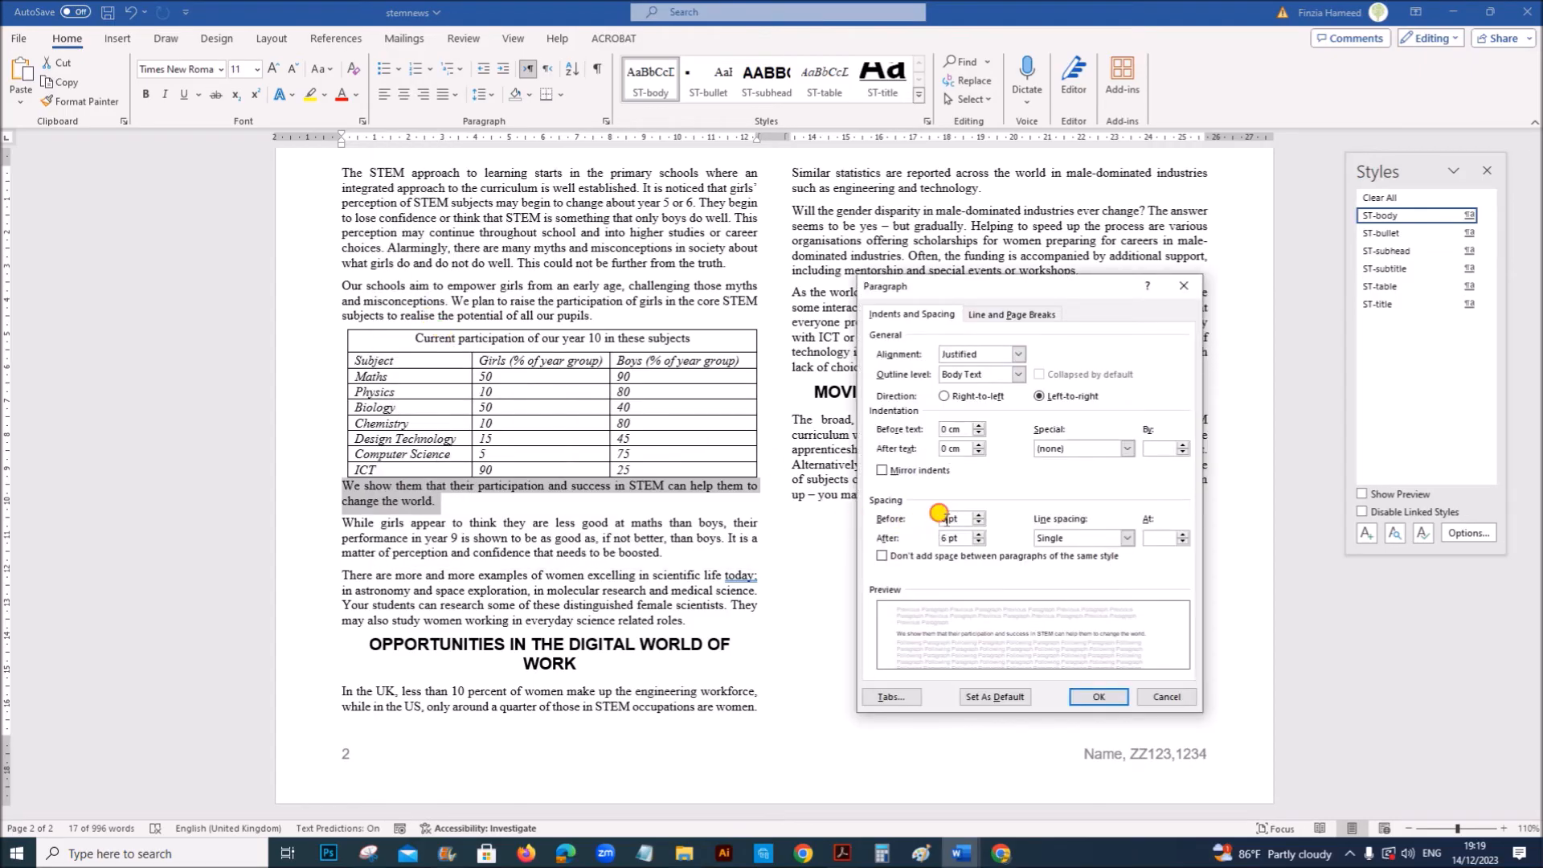
click(979, 522)
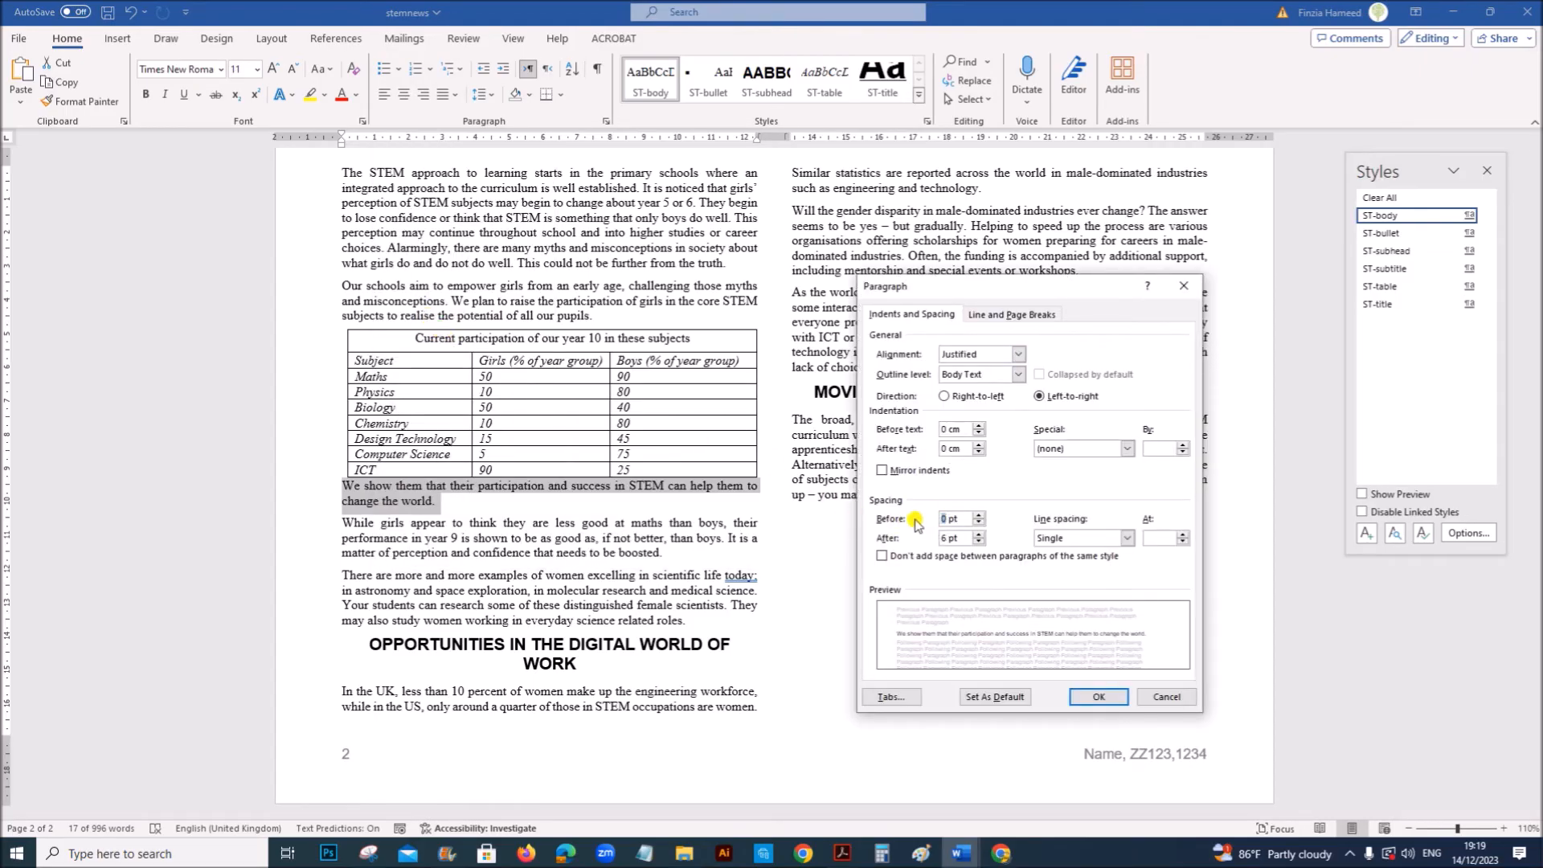
click(975, 514)
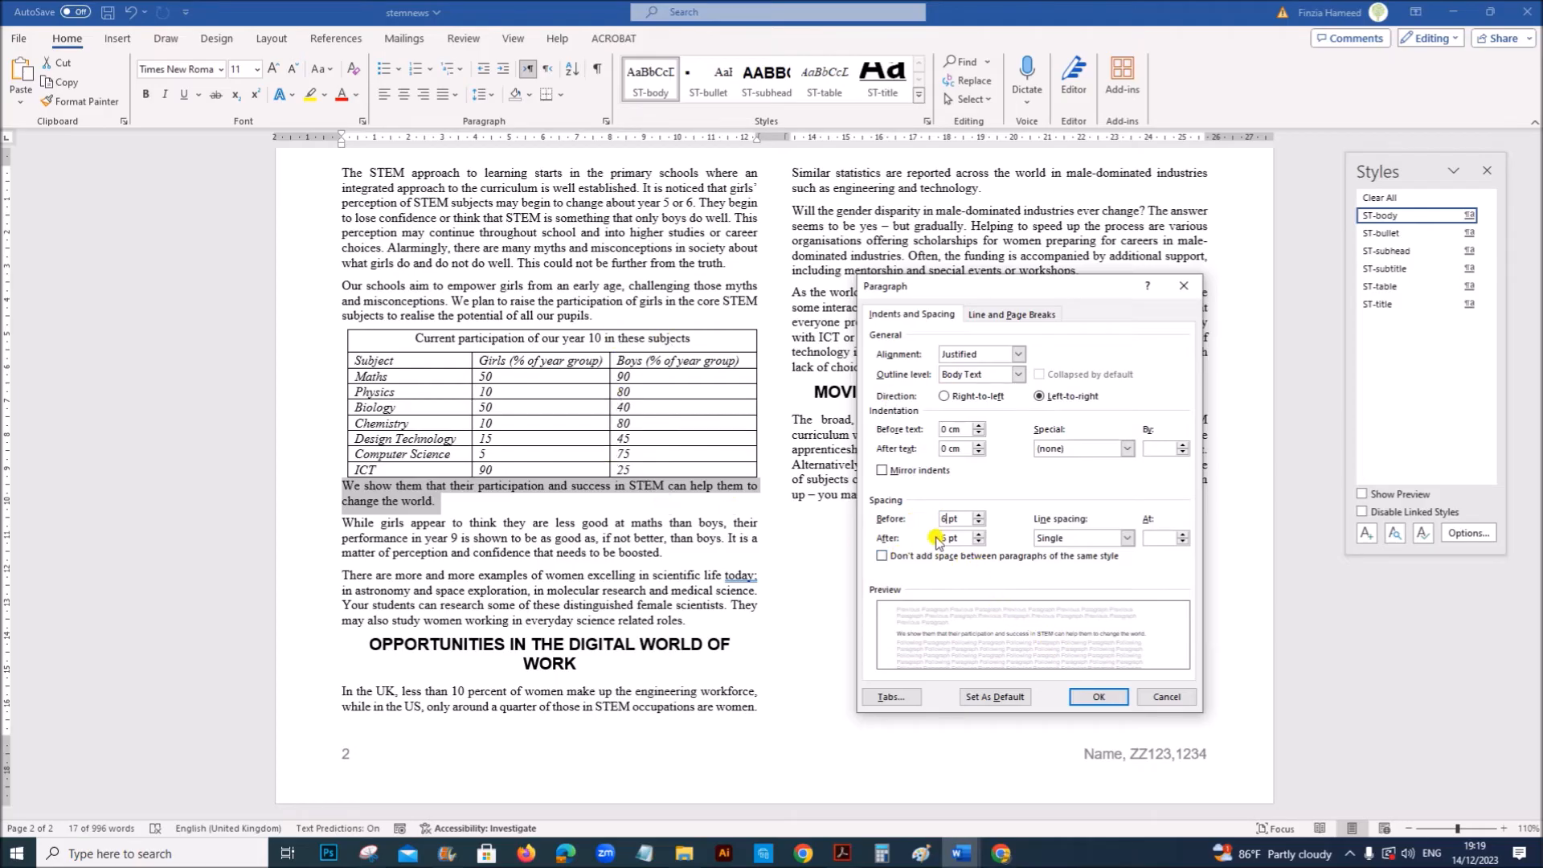
click(1097, 696)
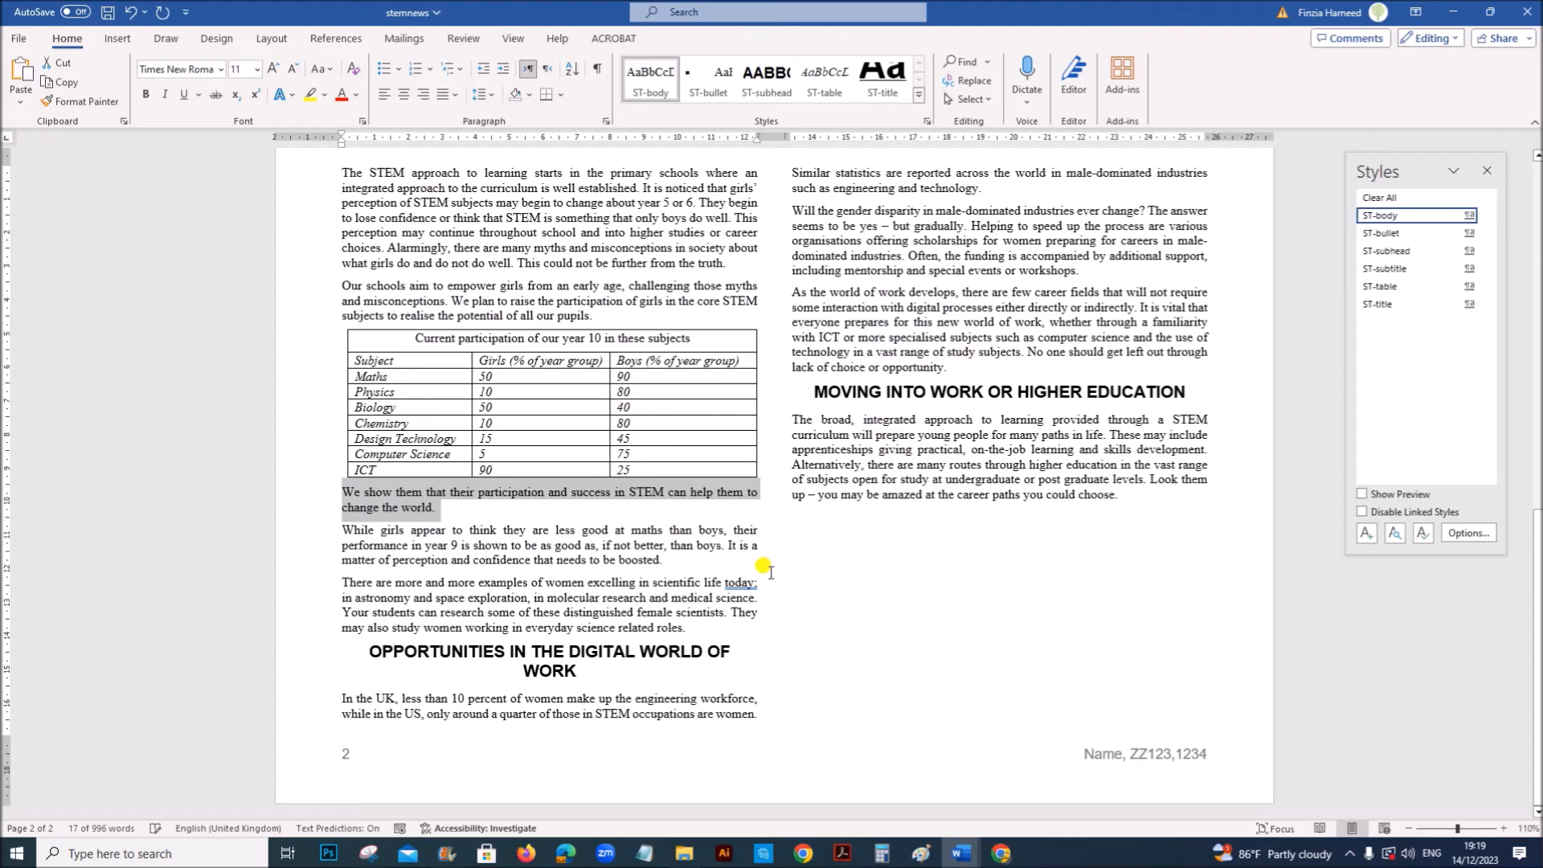
Scroll the question paper to page 5, question 14 on the m23scientist image.
click(841, 854)
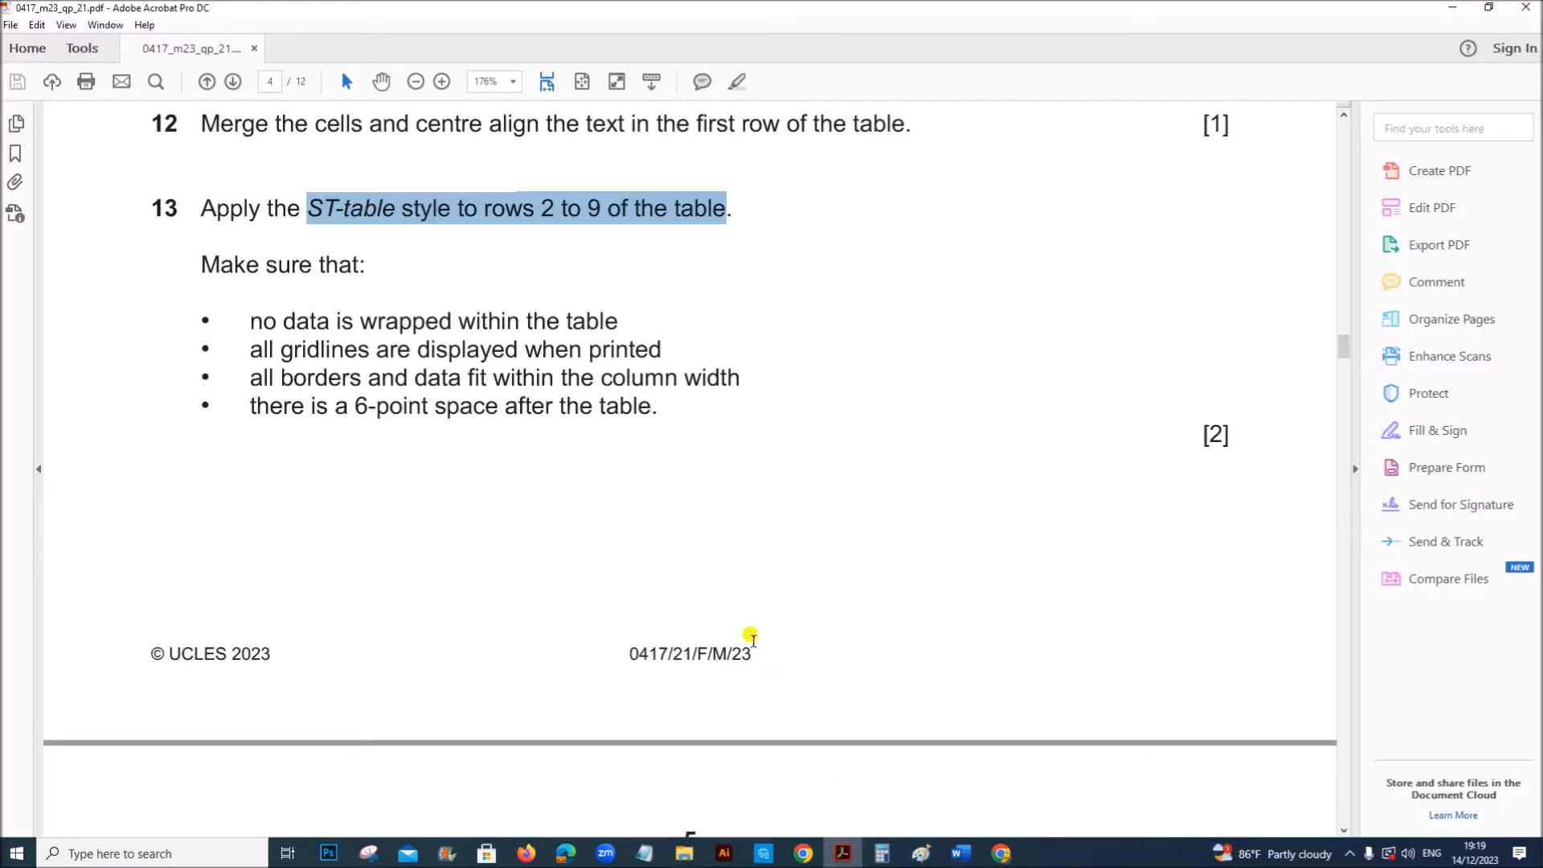
scroll(down, 3)
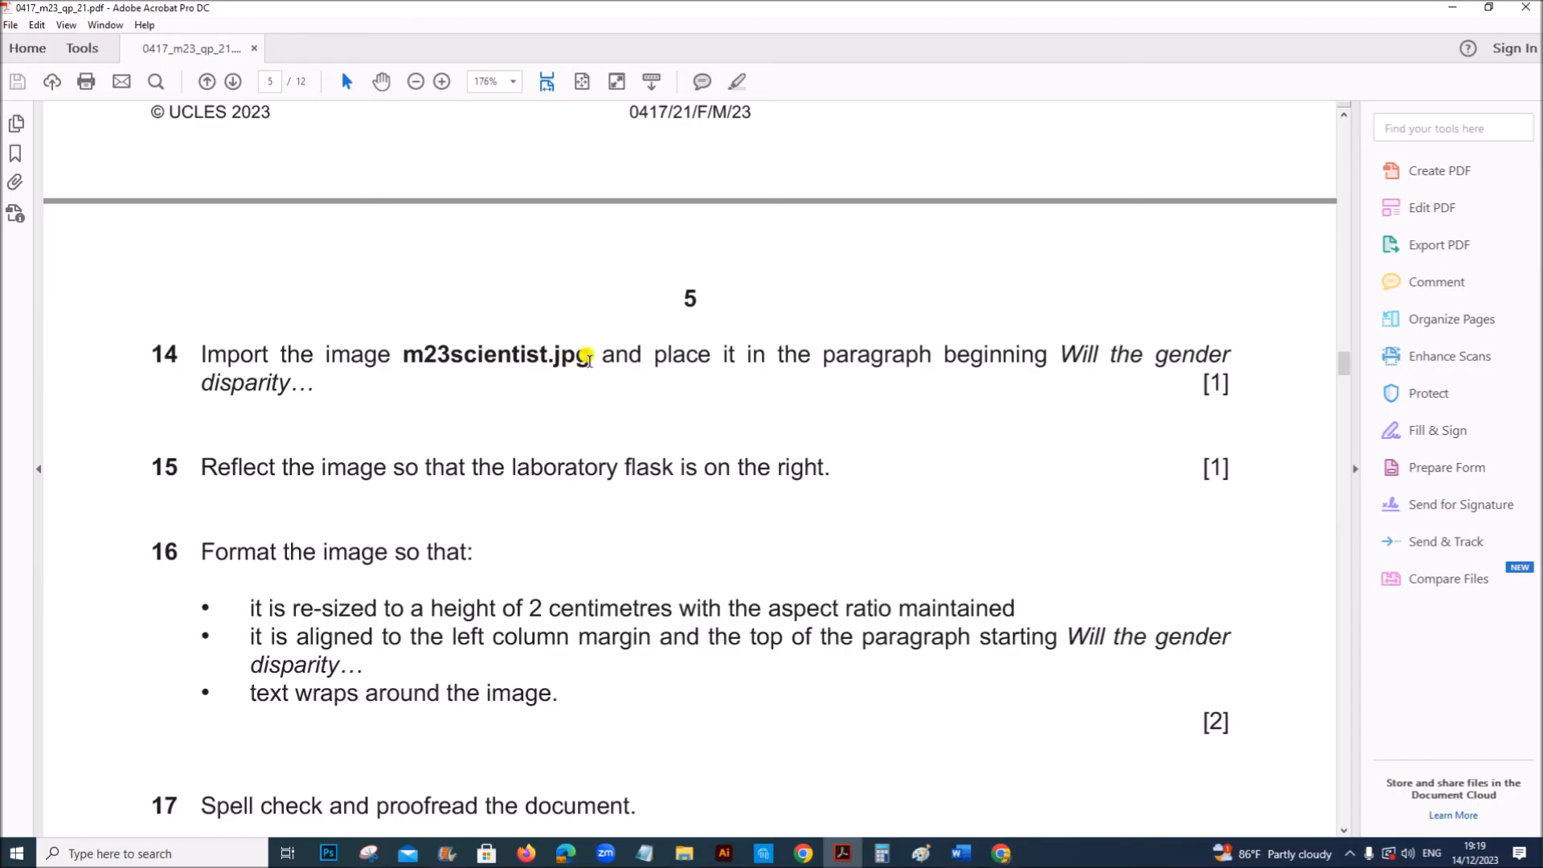
mouse_move(1058, 373)
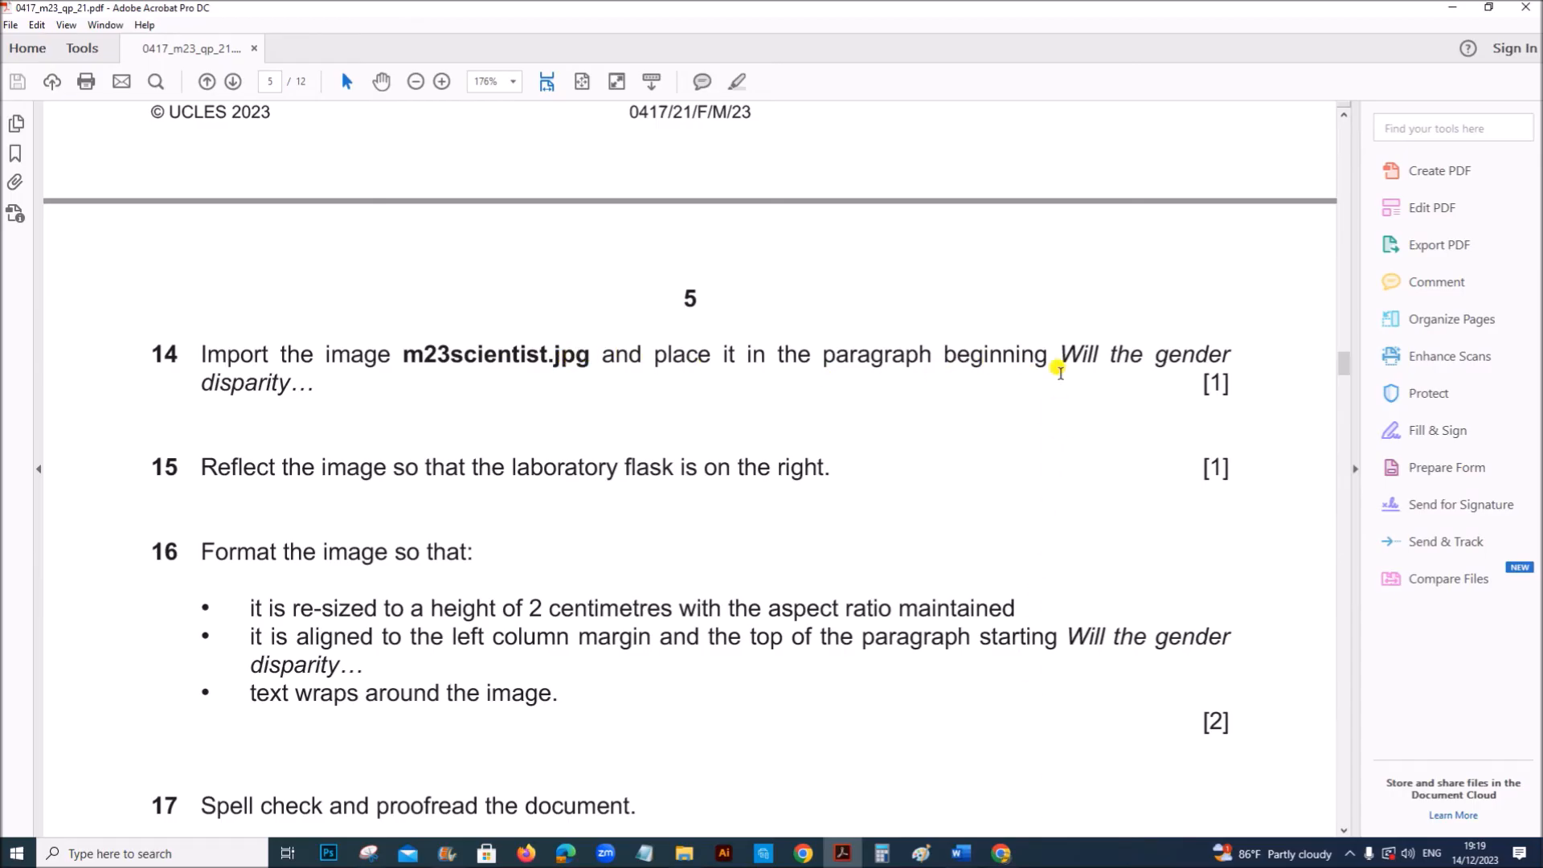
mouse_move(960, 854)
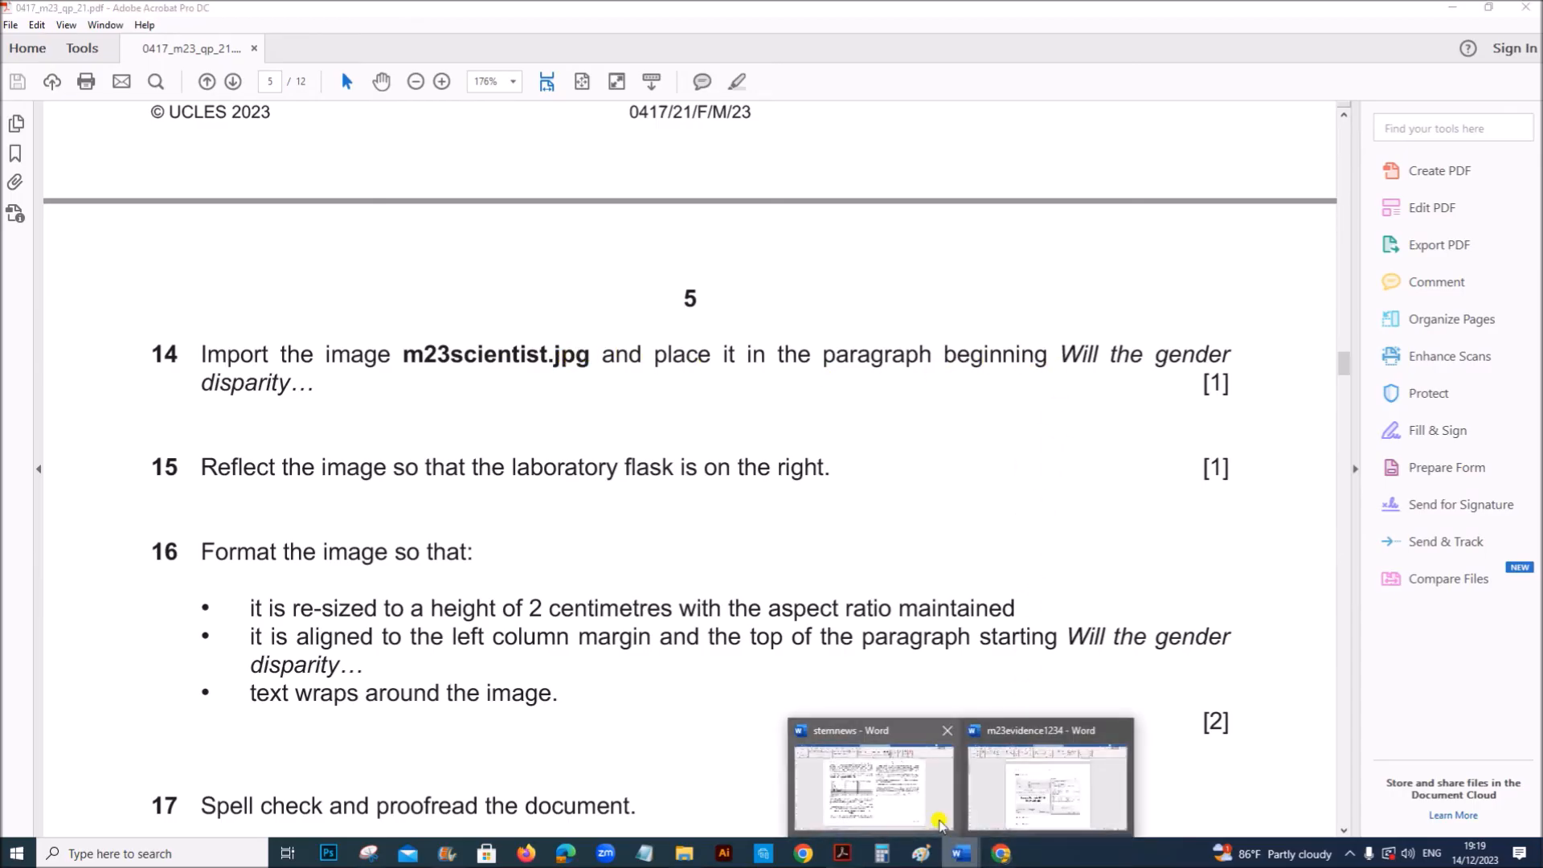
Search for 'Will the' in the newsletter, then close the Styles and Navigation panes.
click(870, 782)
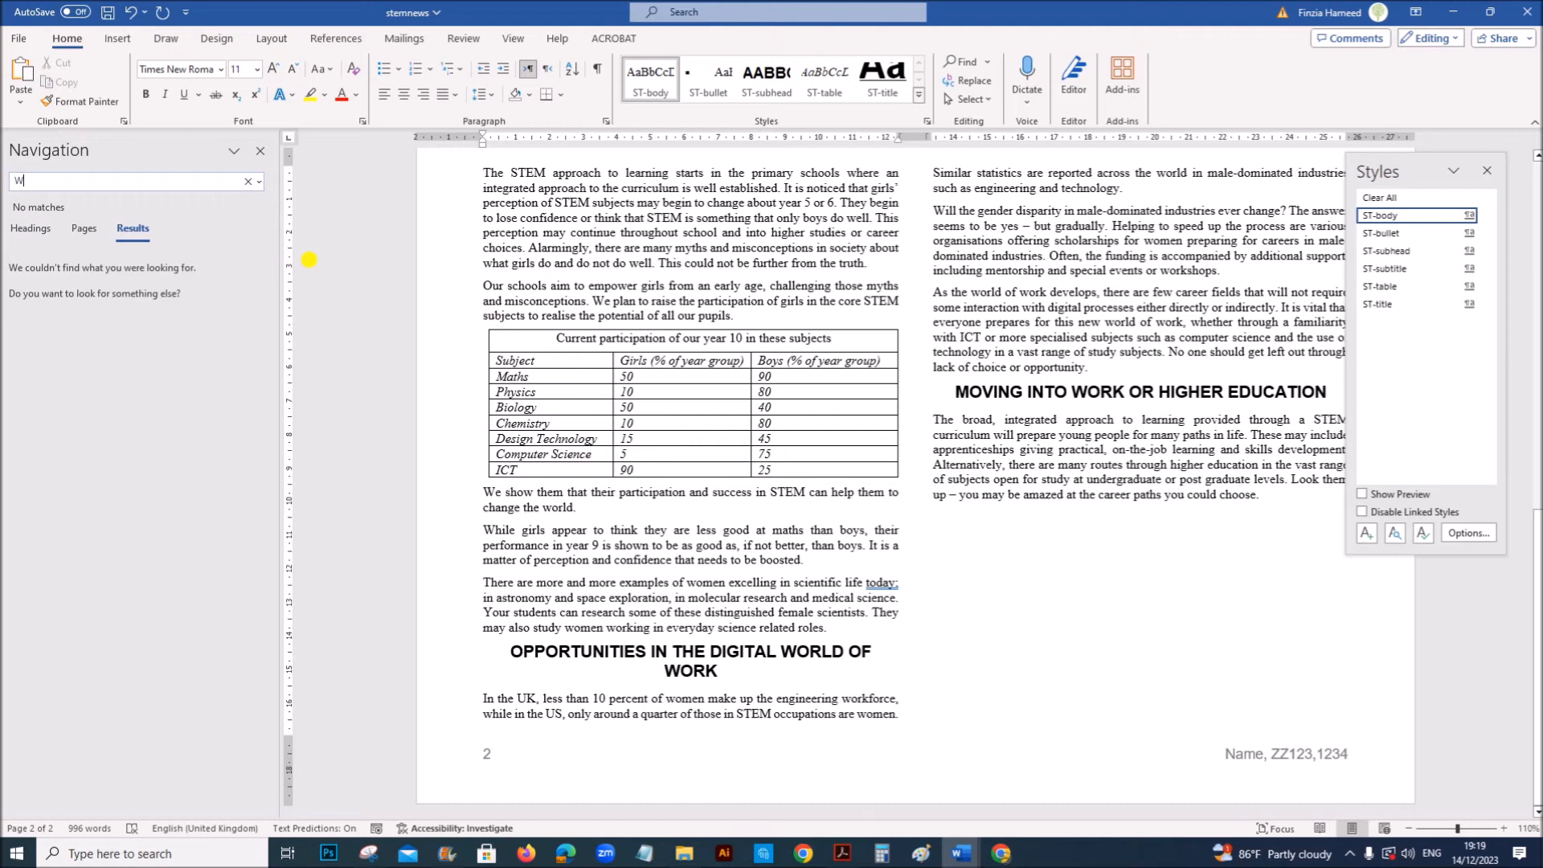
text(ill th)
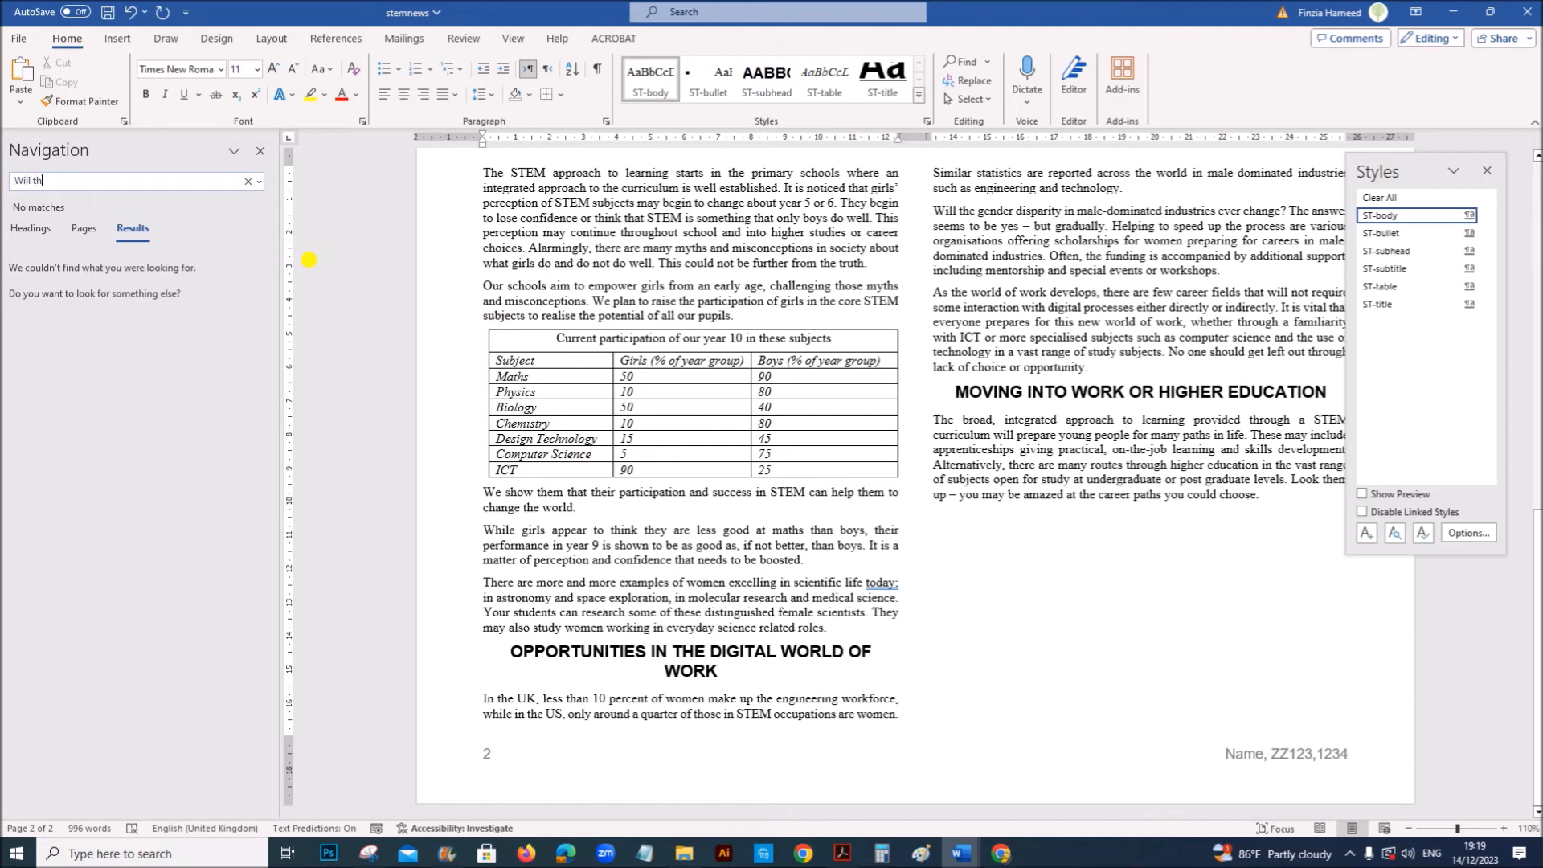
text(e)
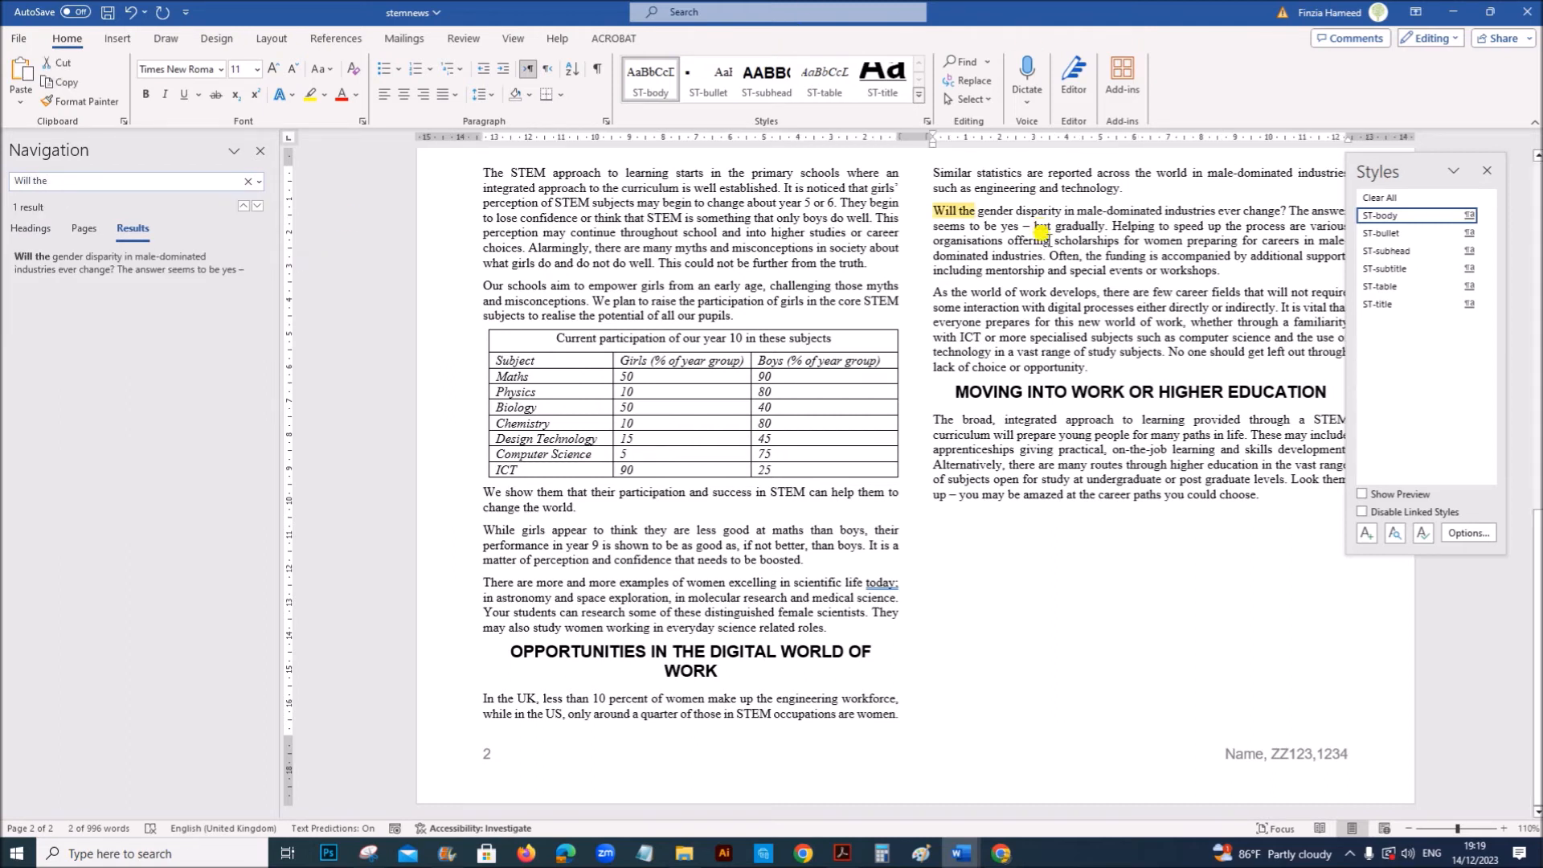
click(1486, 170)
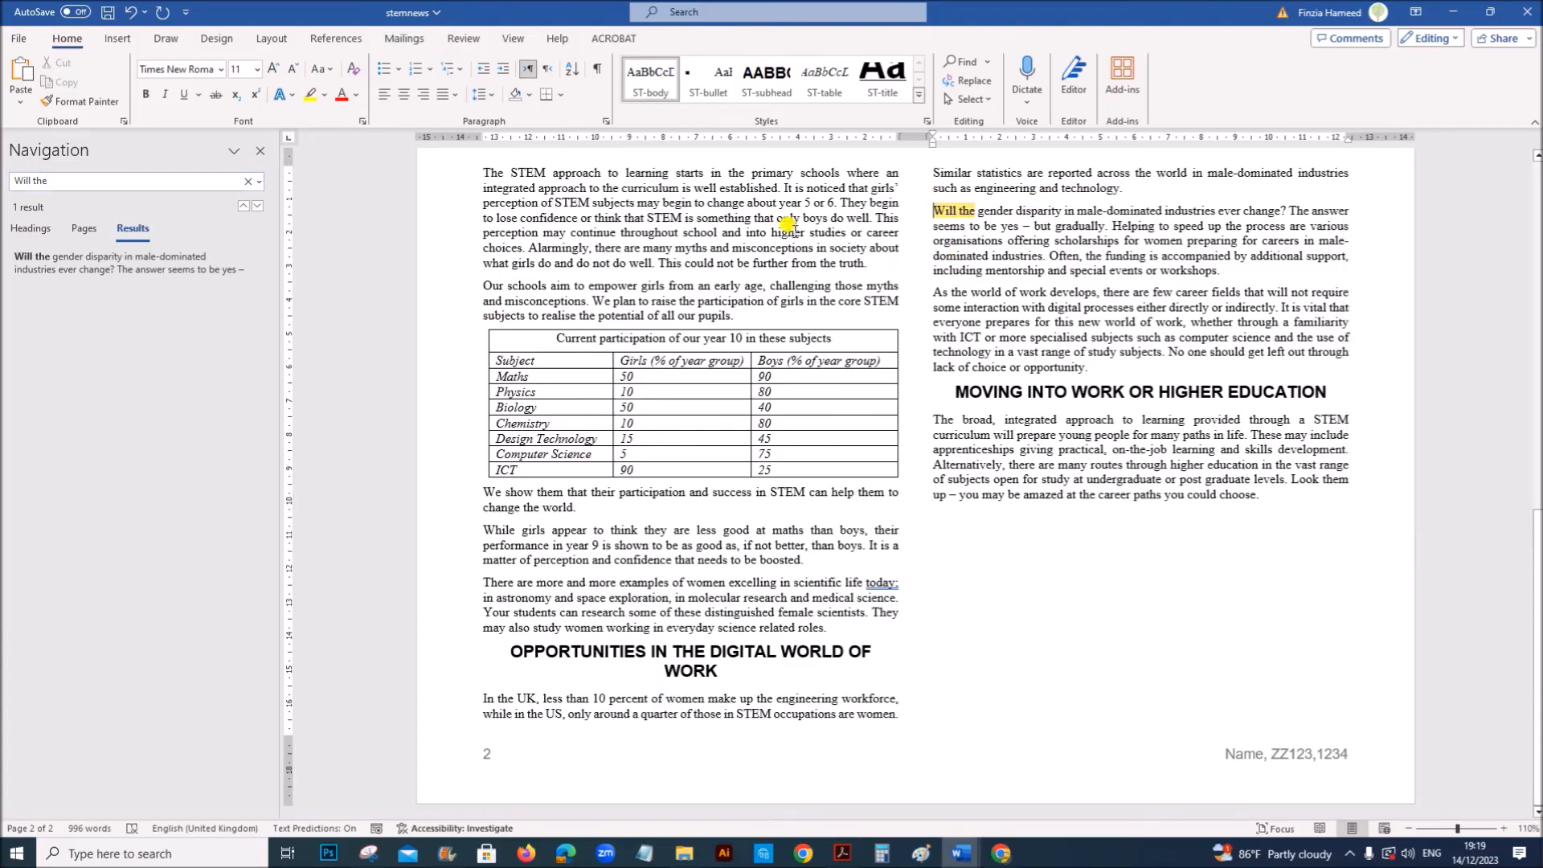
click(260, 150)
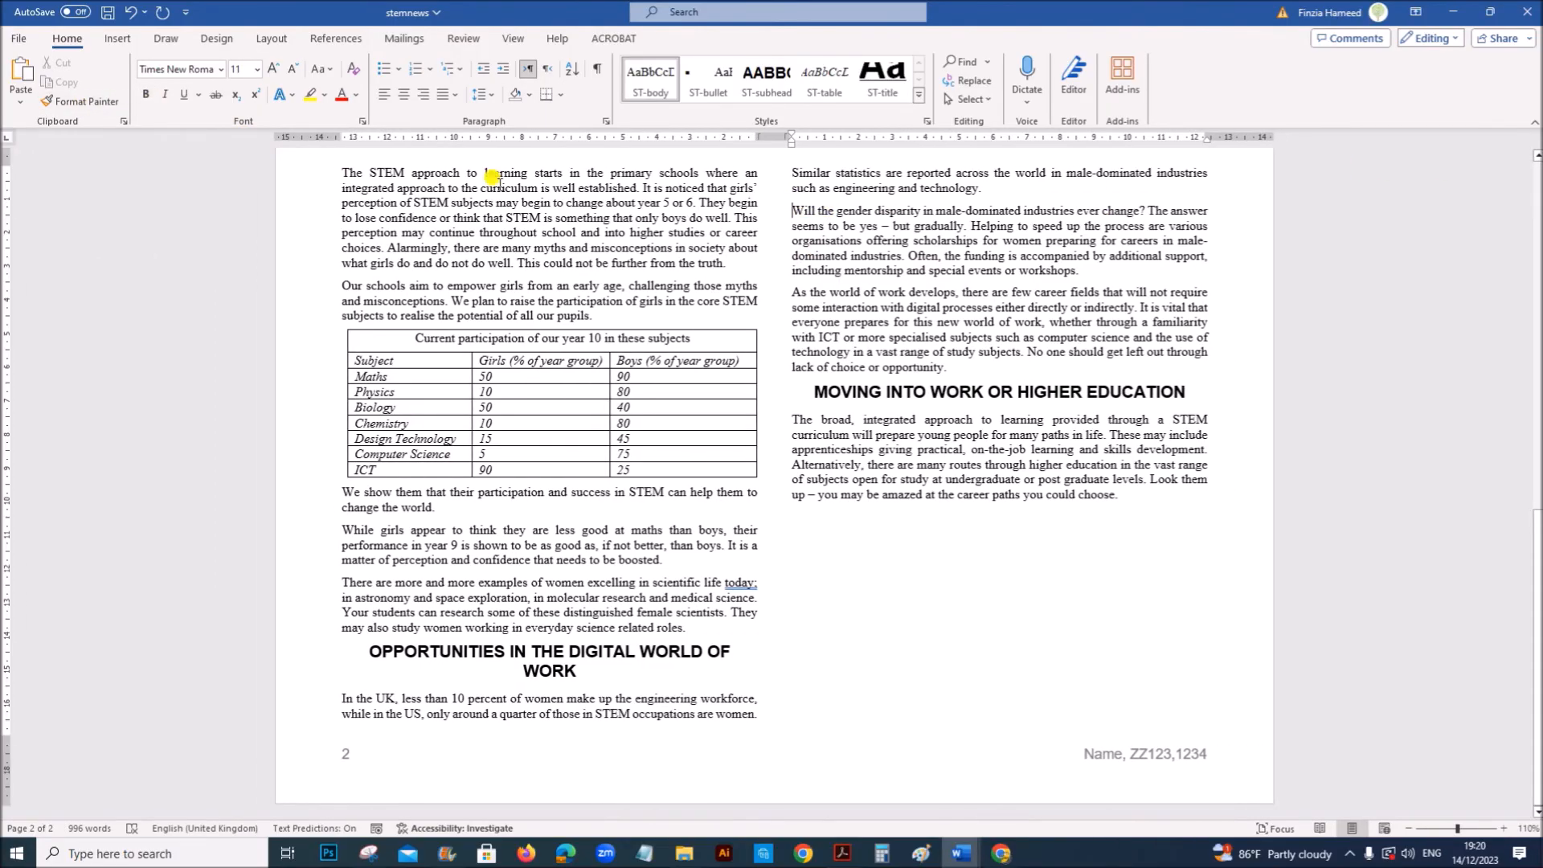
scroll(up, 3)
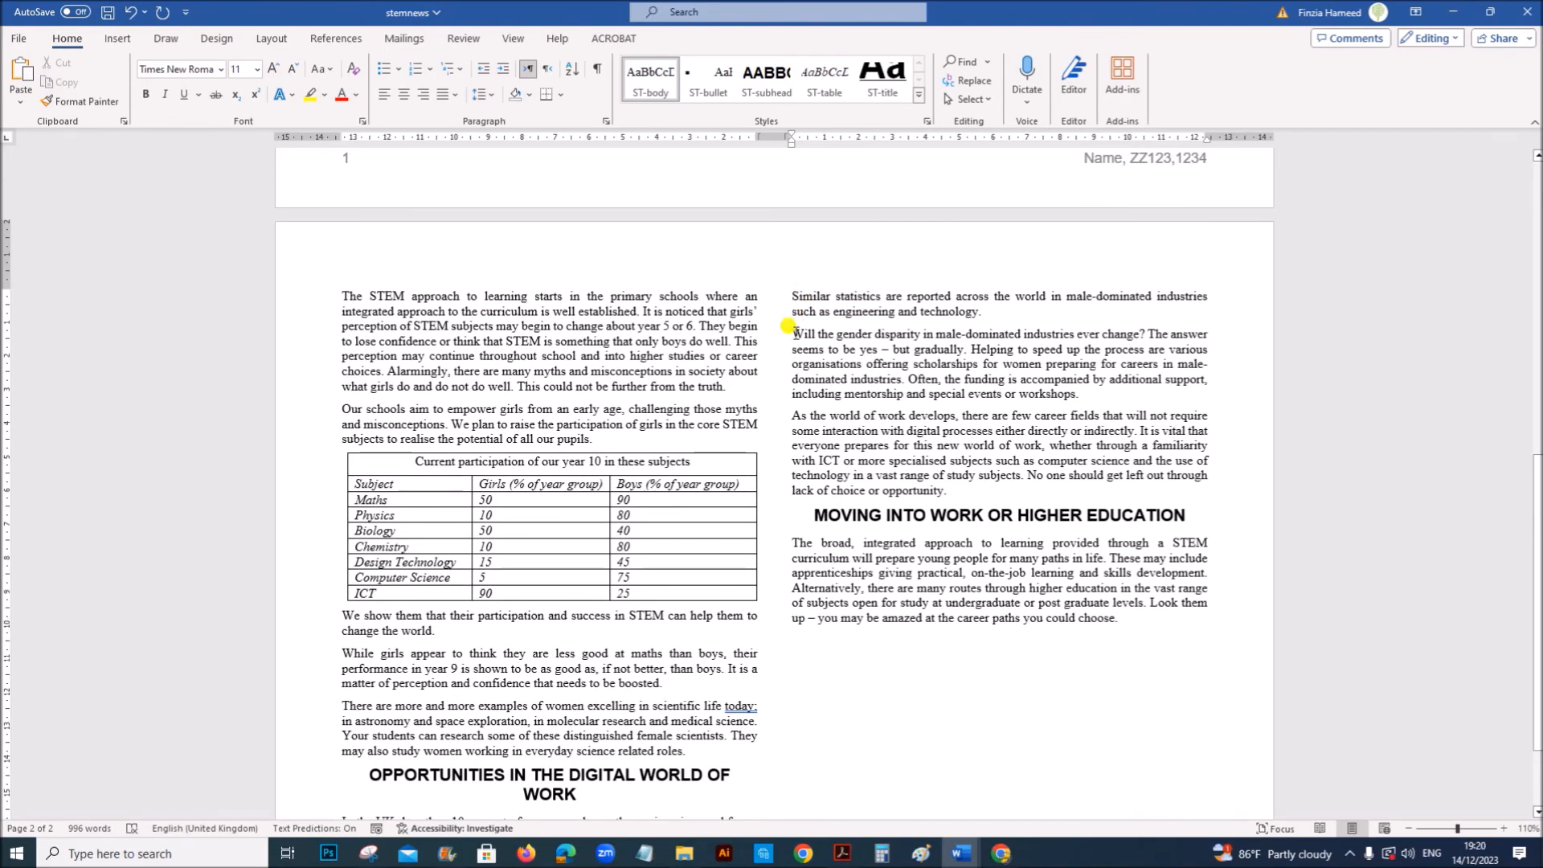
Insert m23scientist from the March 2023 P2 folder into the gender disparity paragraph.
click(116, 38)
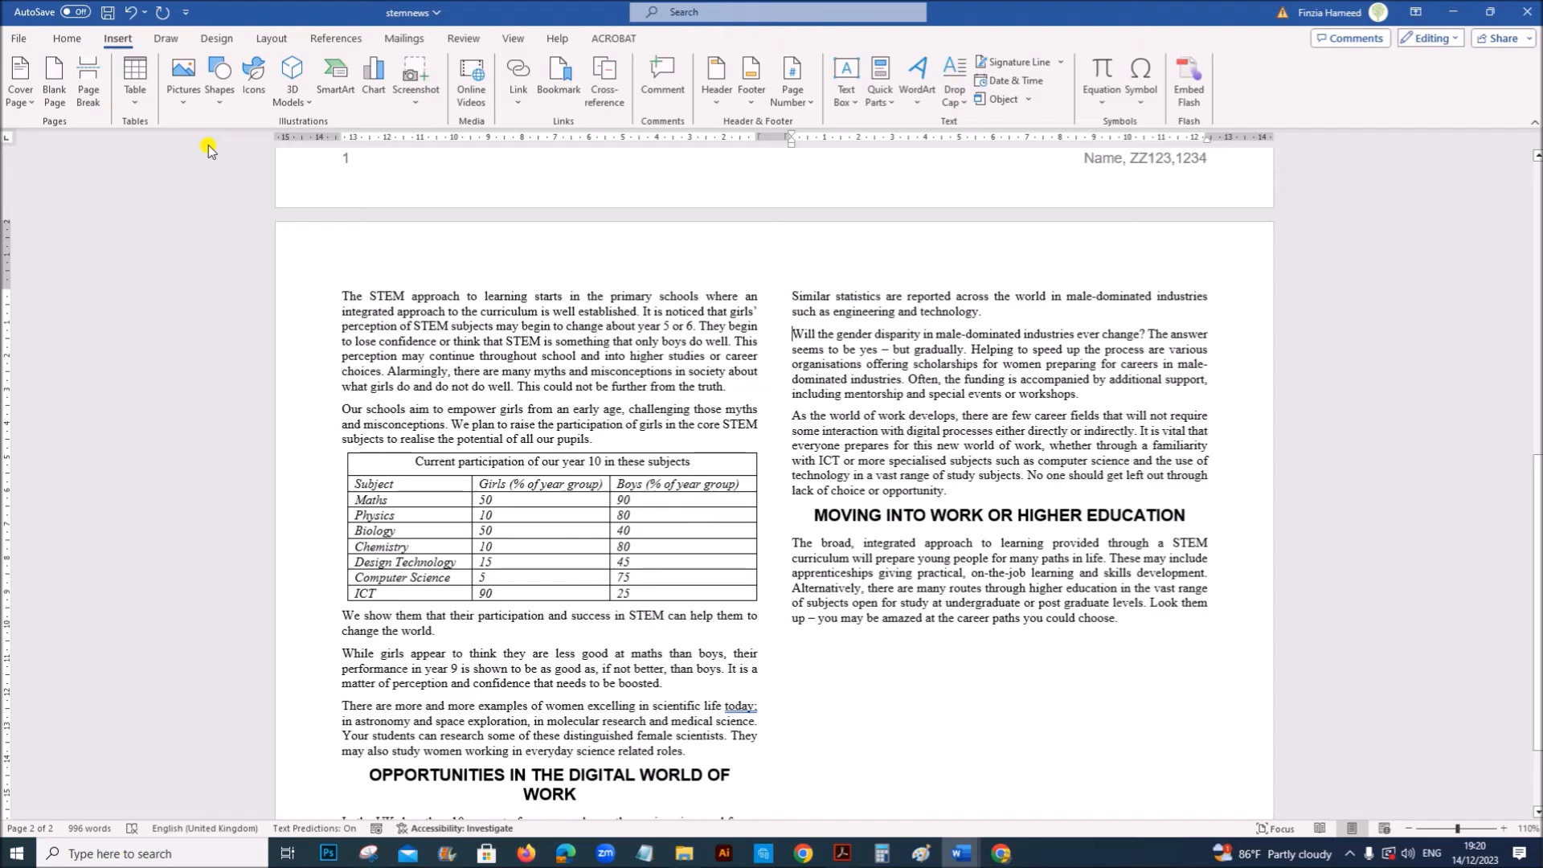
click(182, 74)
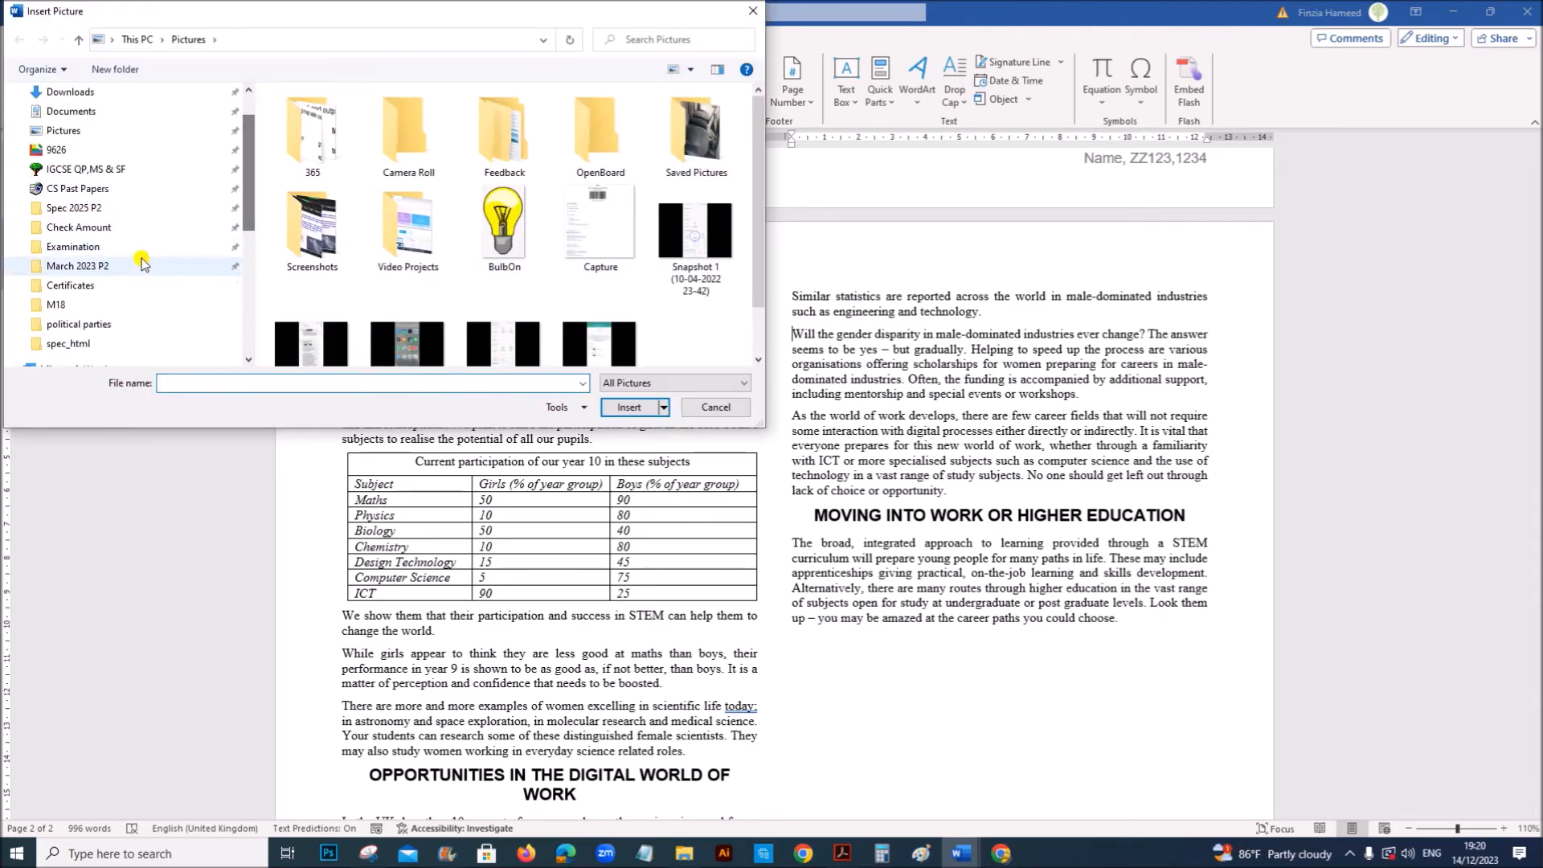
double_click(77, 266)
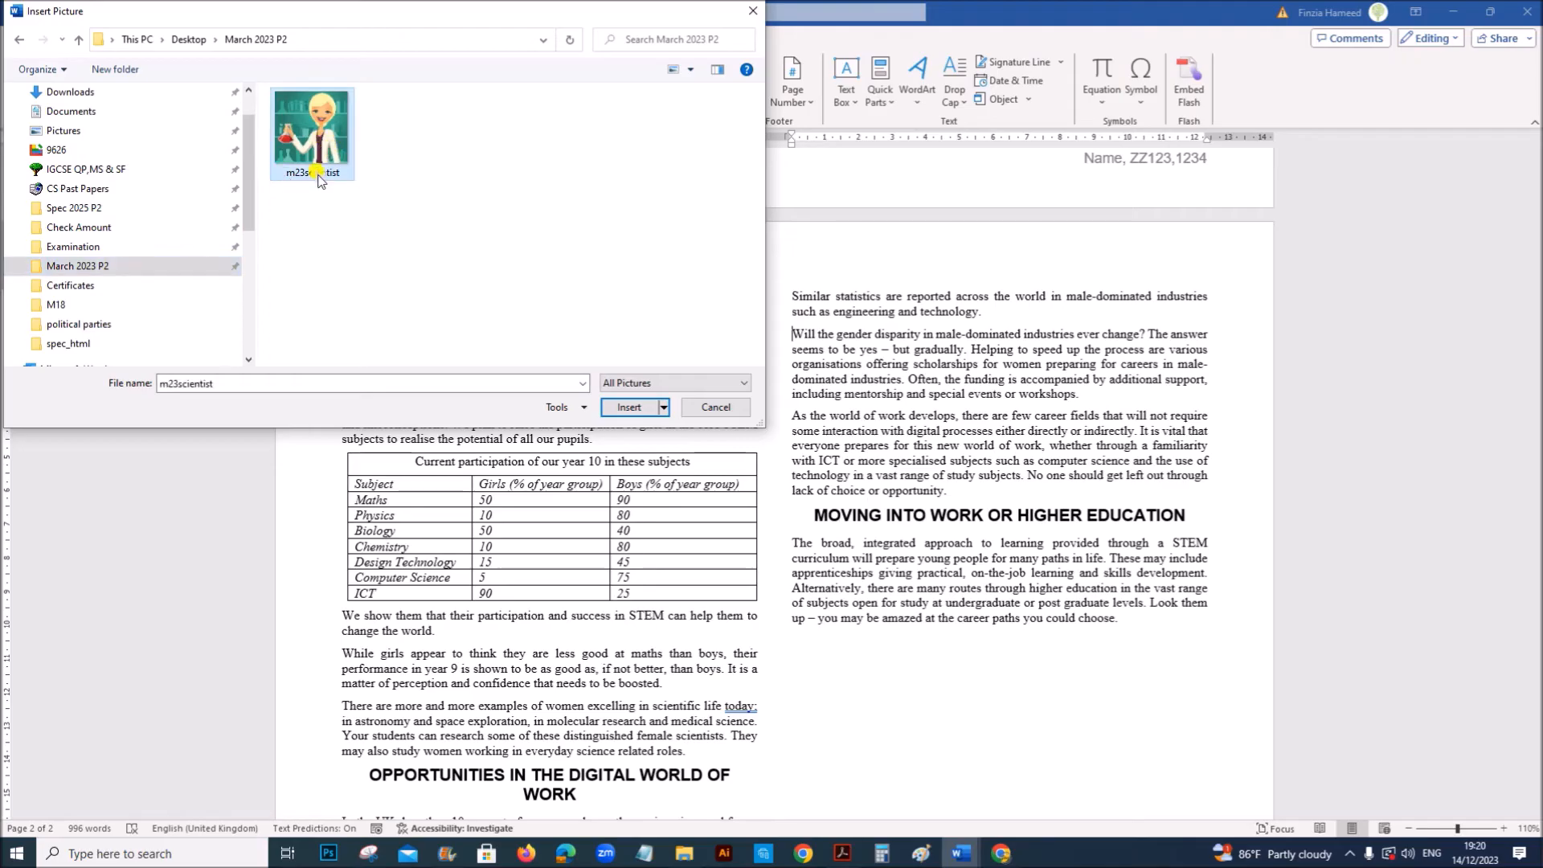
click(628, 407)
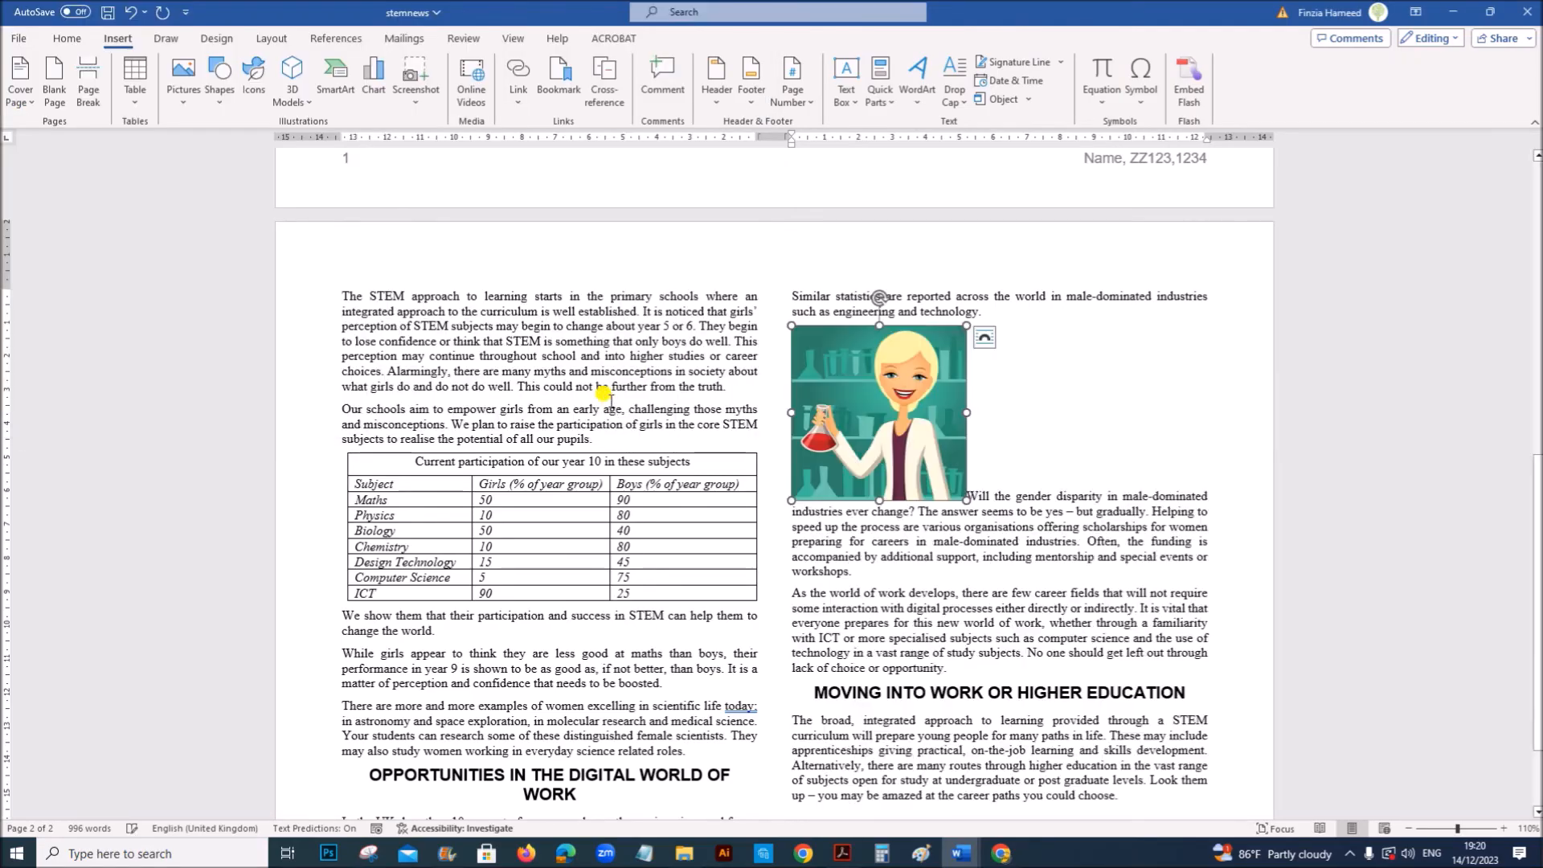
click(839, 853)
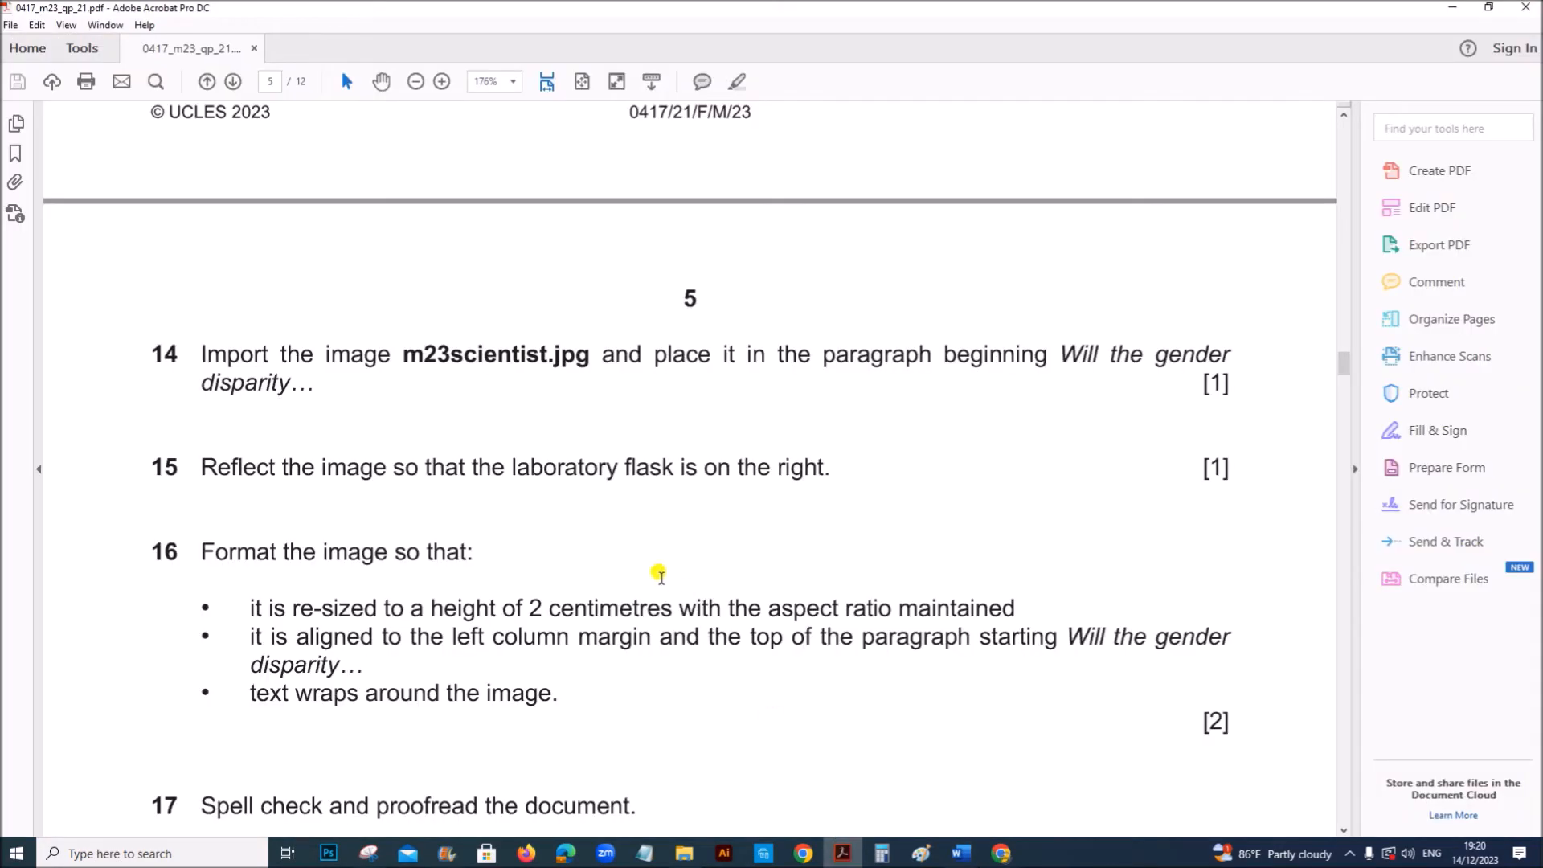
mouse_move(435, 460)
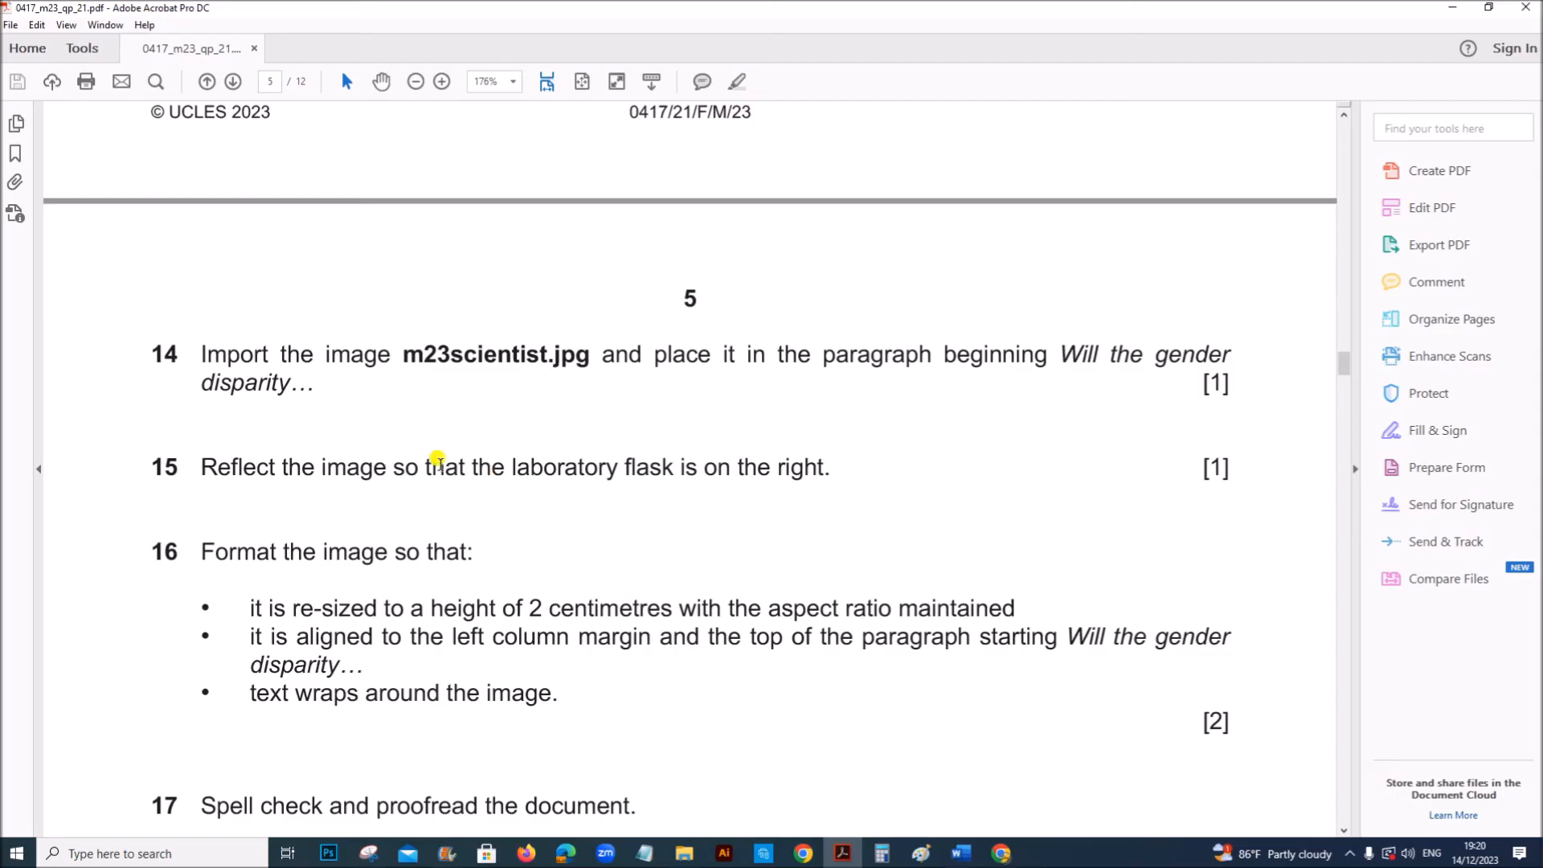
mouse_move(950, 766)
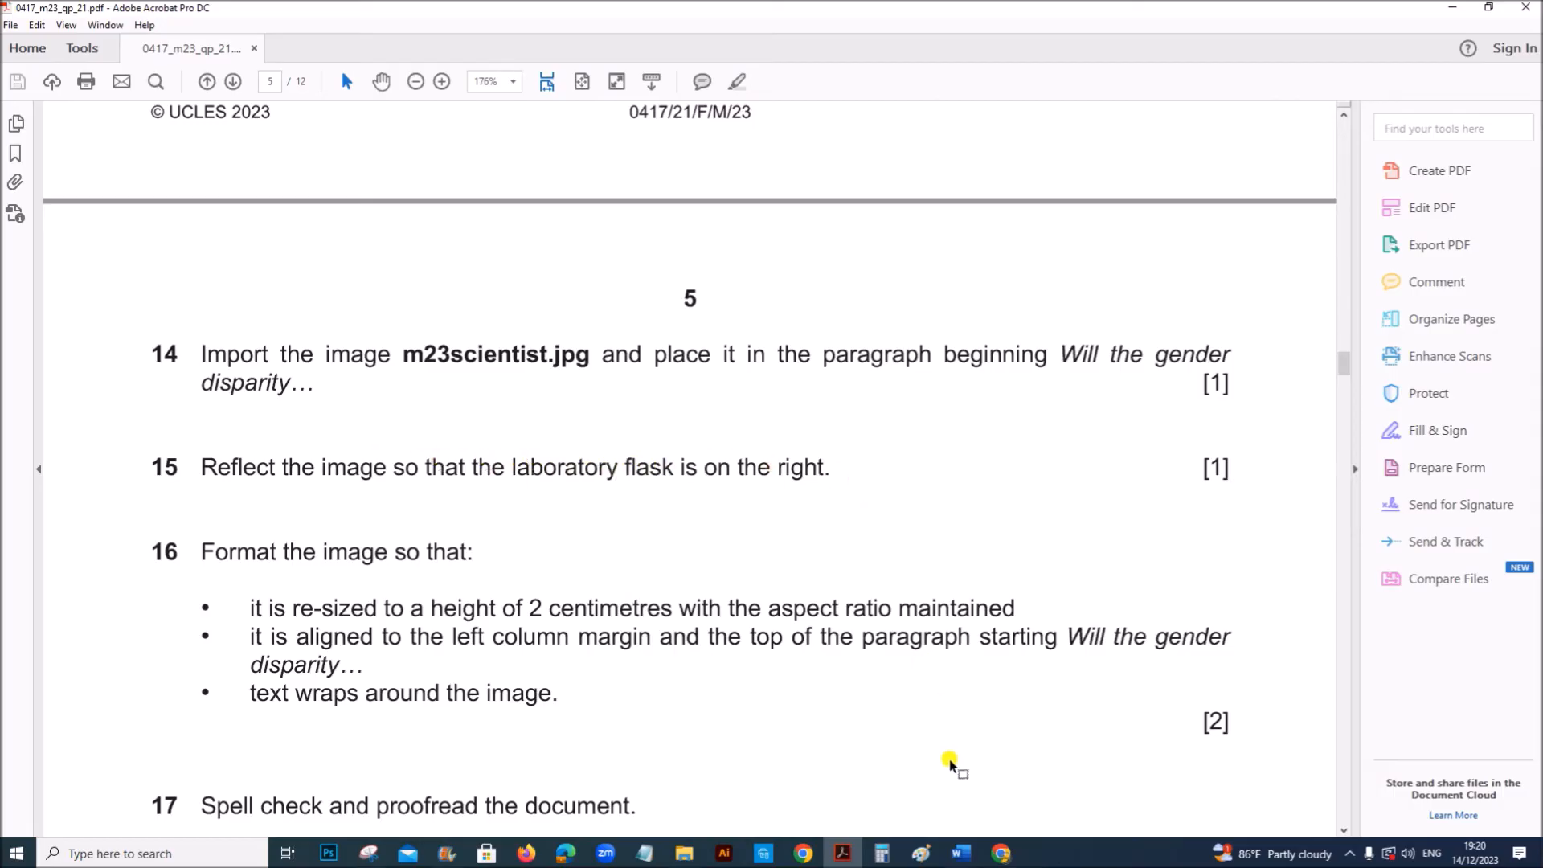
Flip the m23scientist picture horizontally so the flask is on the right.
click(957, 854)
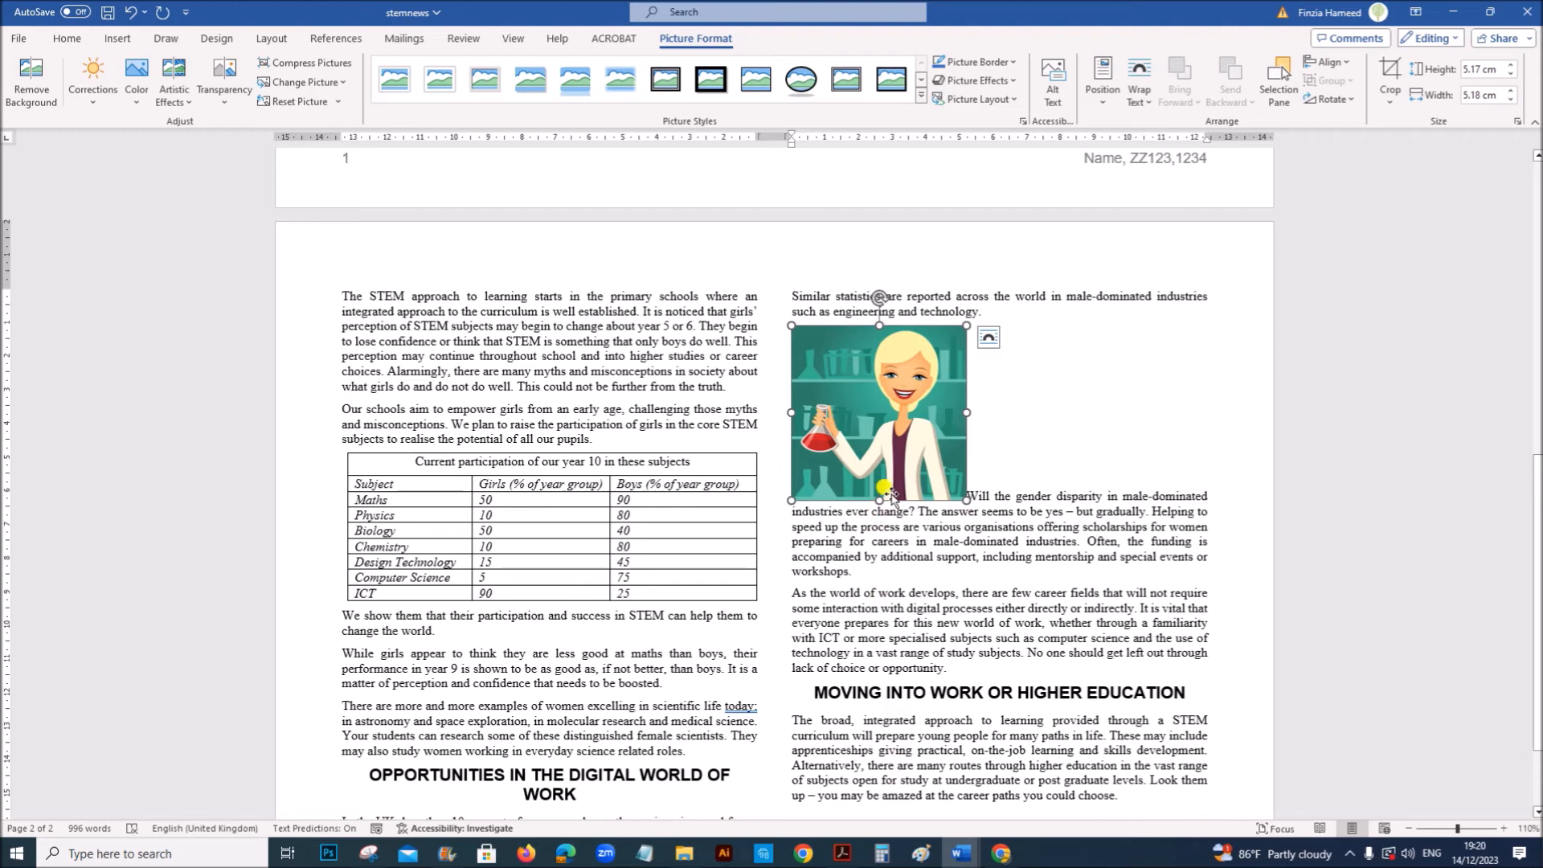
mouse_move(921, 418)
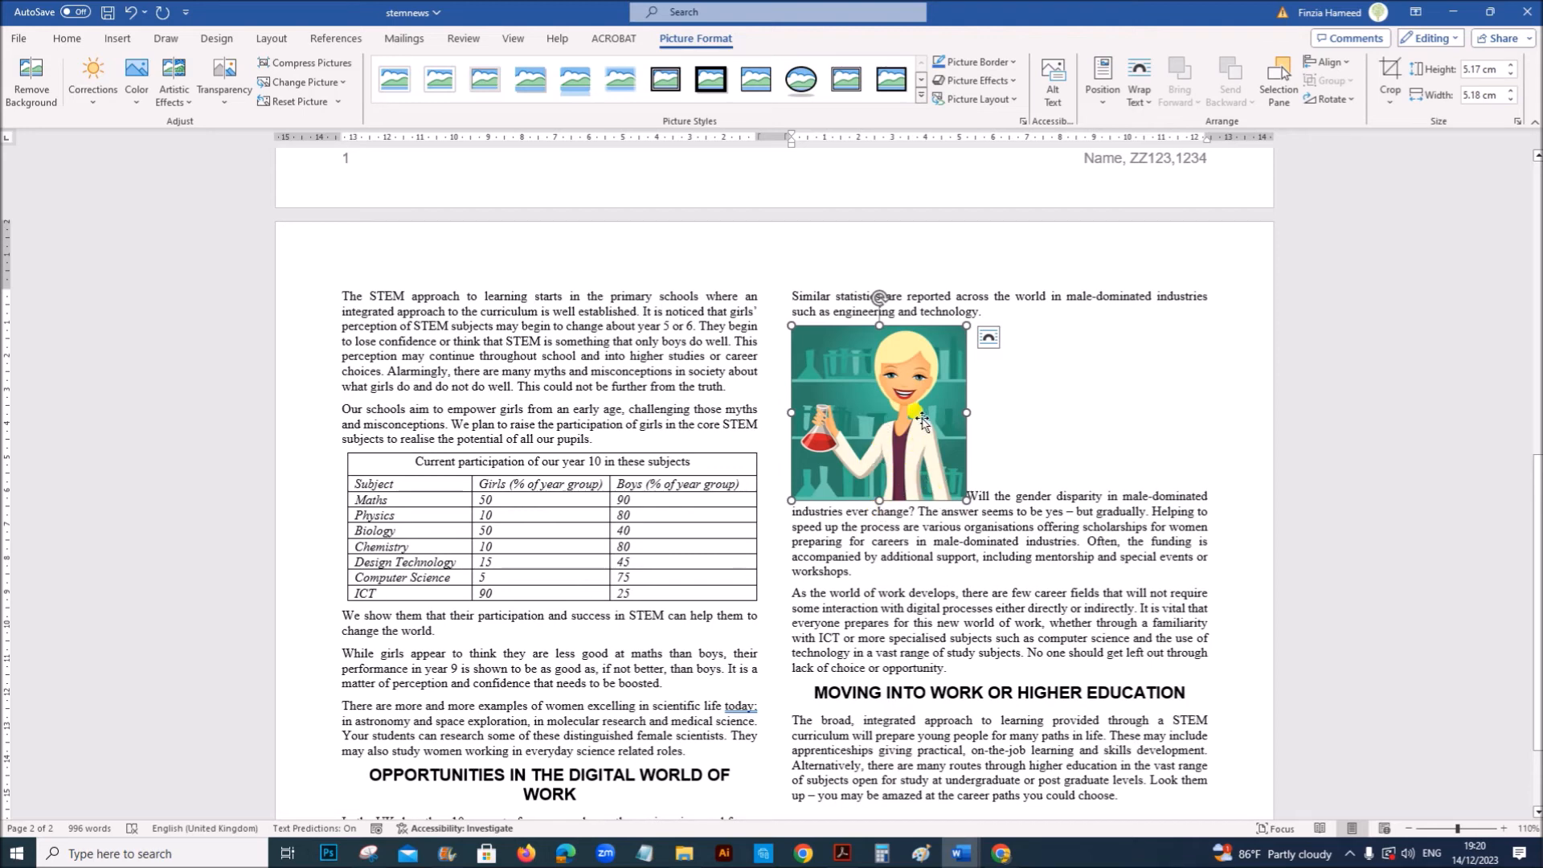
mouse_move(1335, 100)
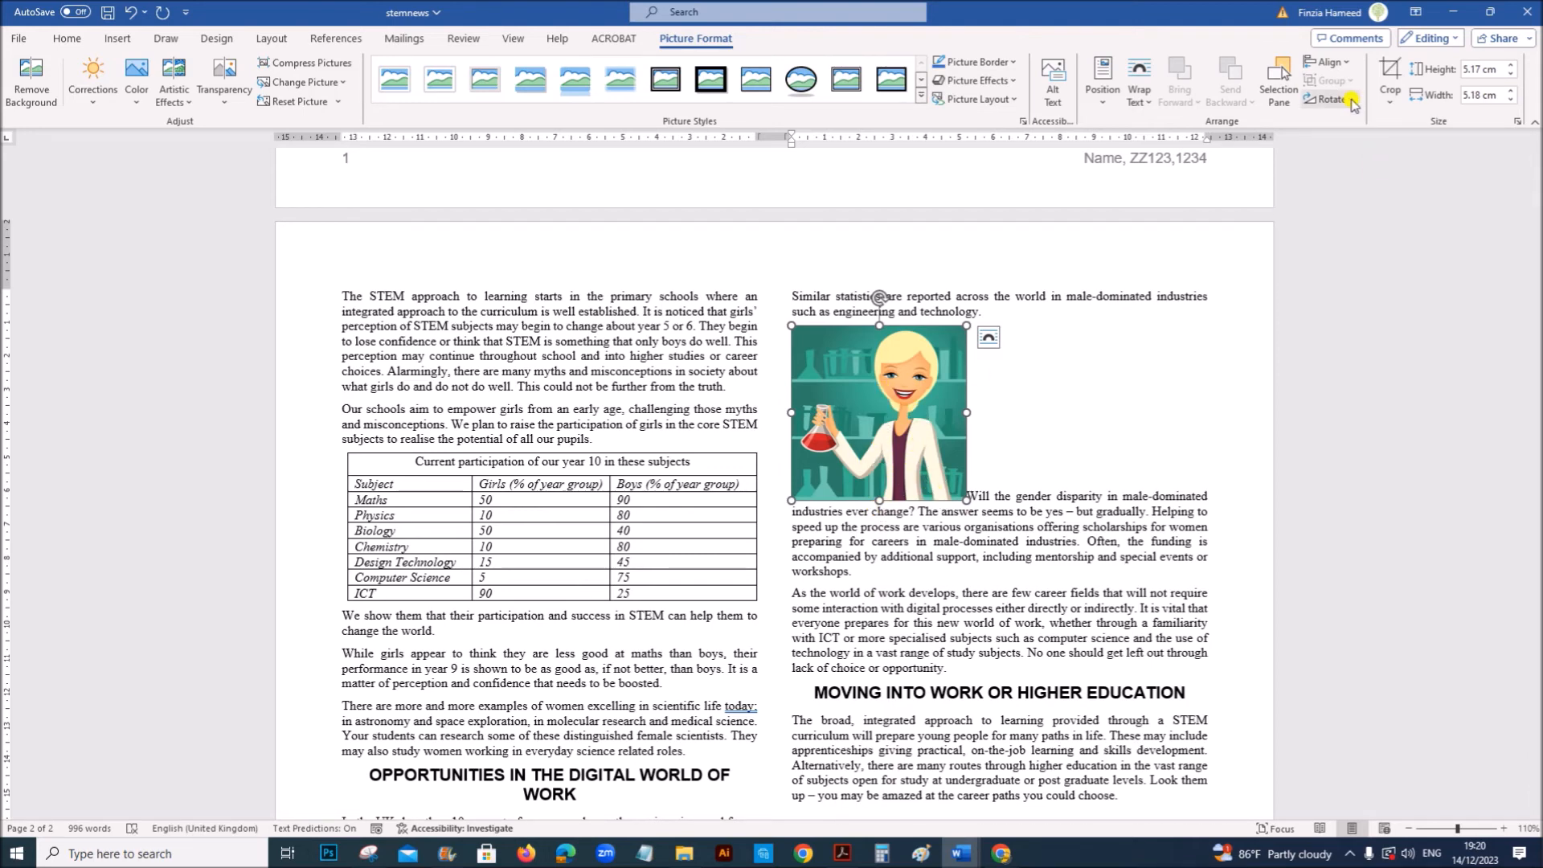
click(1333, 98)
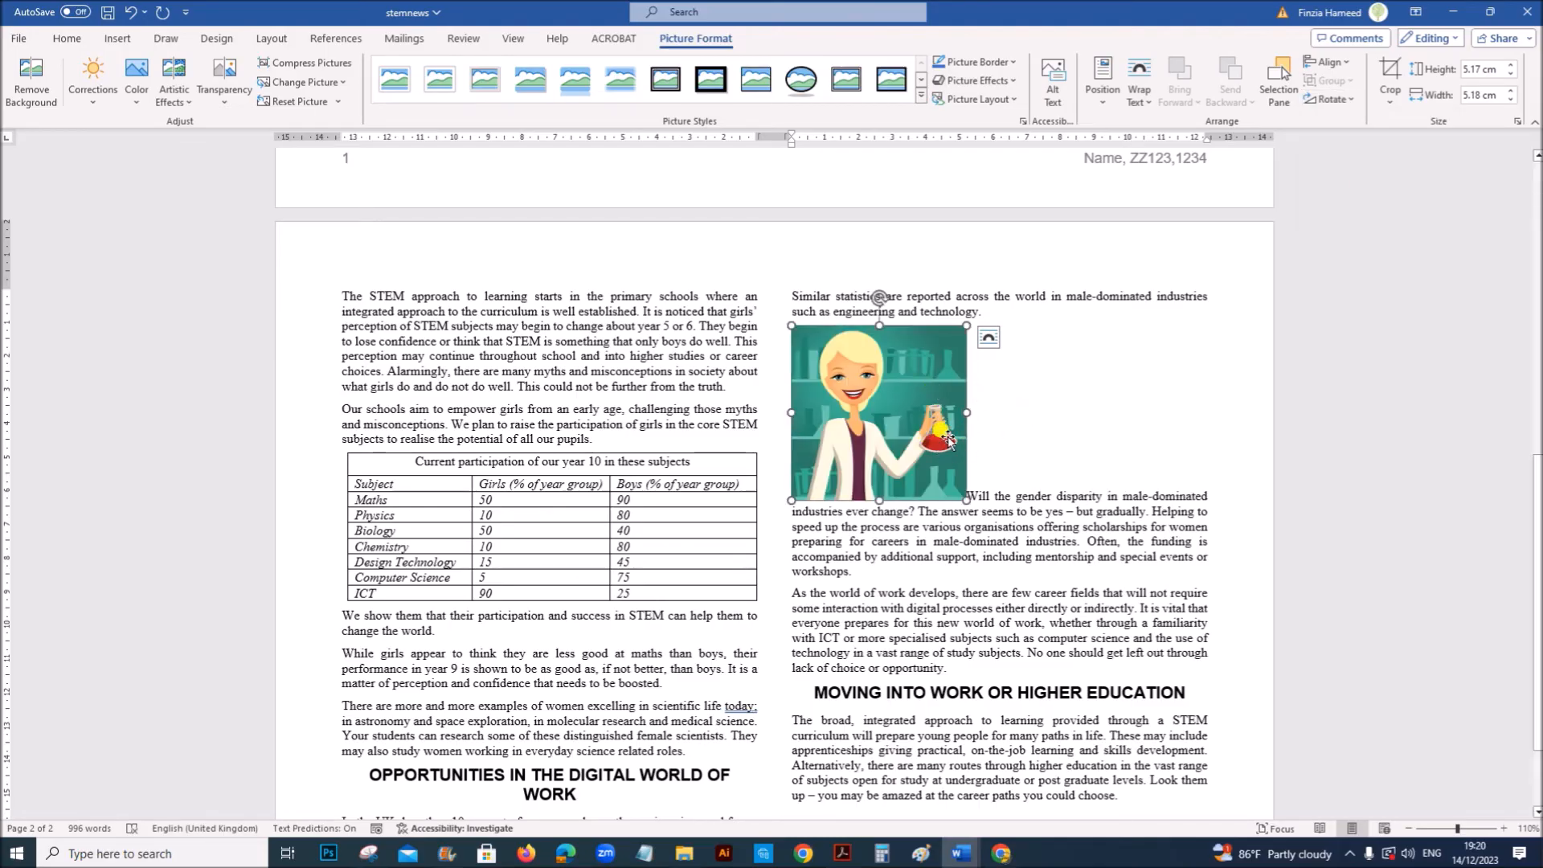
click(841, 853)
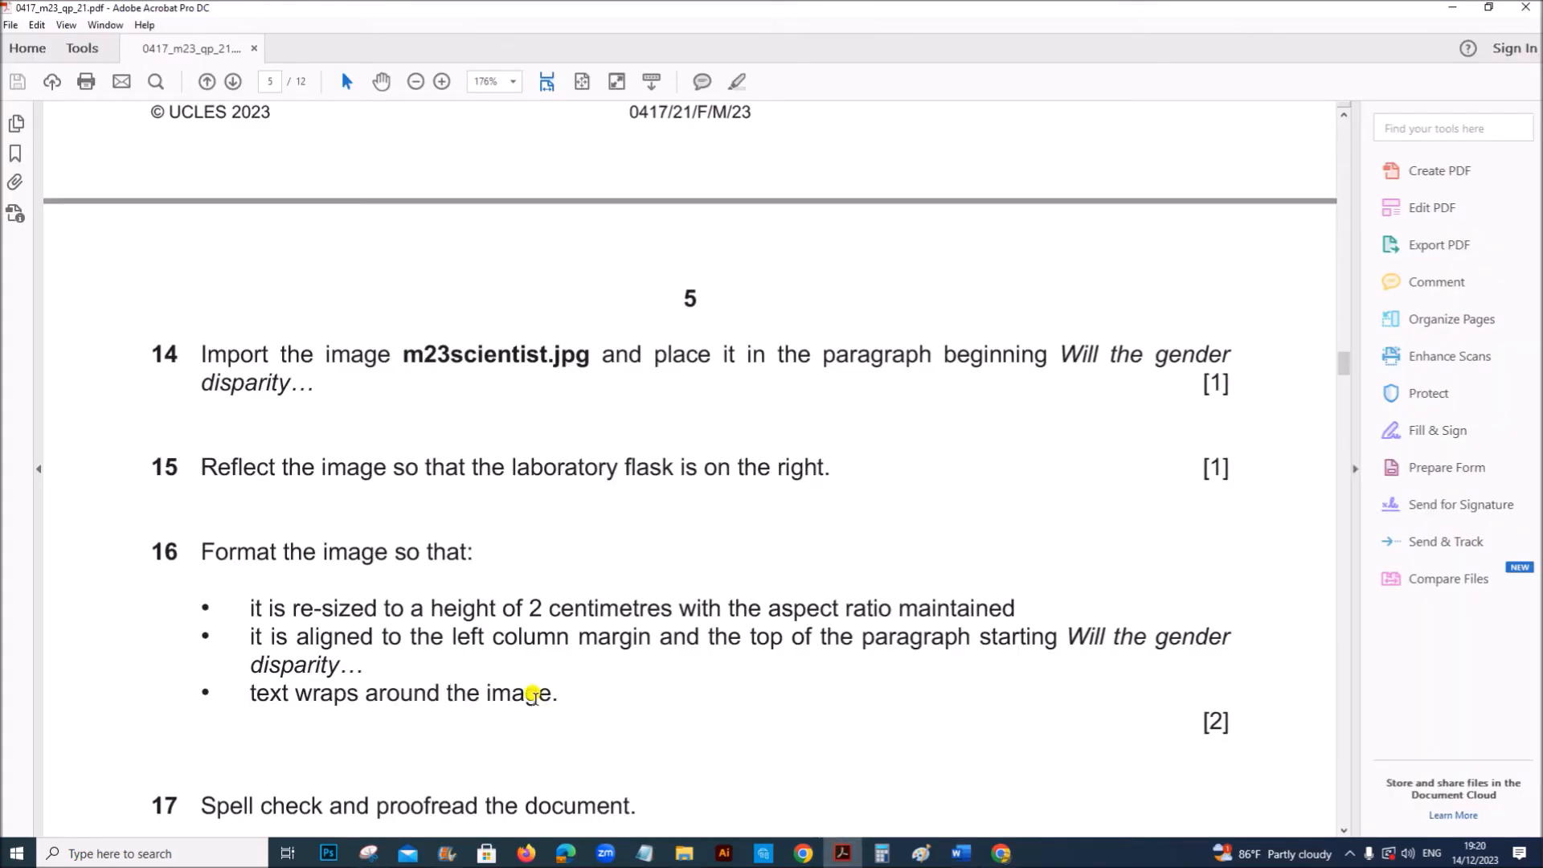
Set the picture's absolute height to 2 cm with aspect ratio locked.
scroll(down, 3)
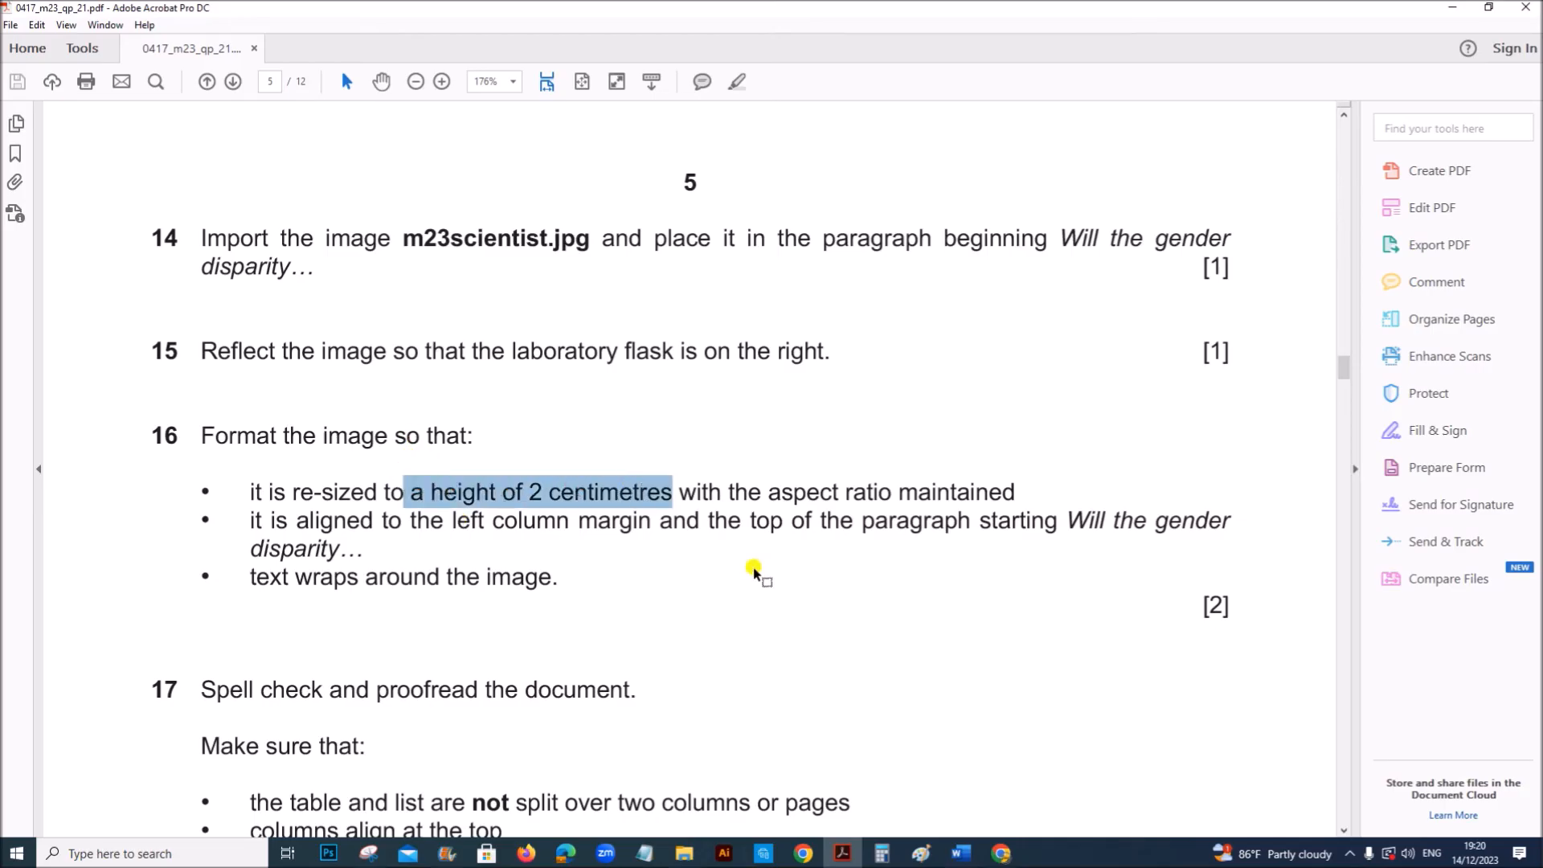
mouse_move(960, 854)
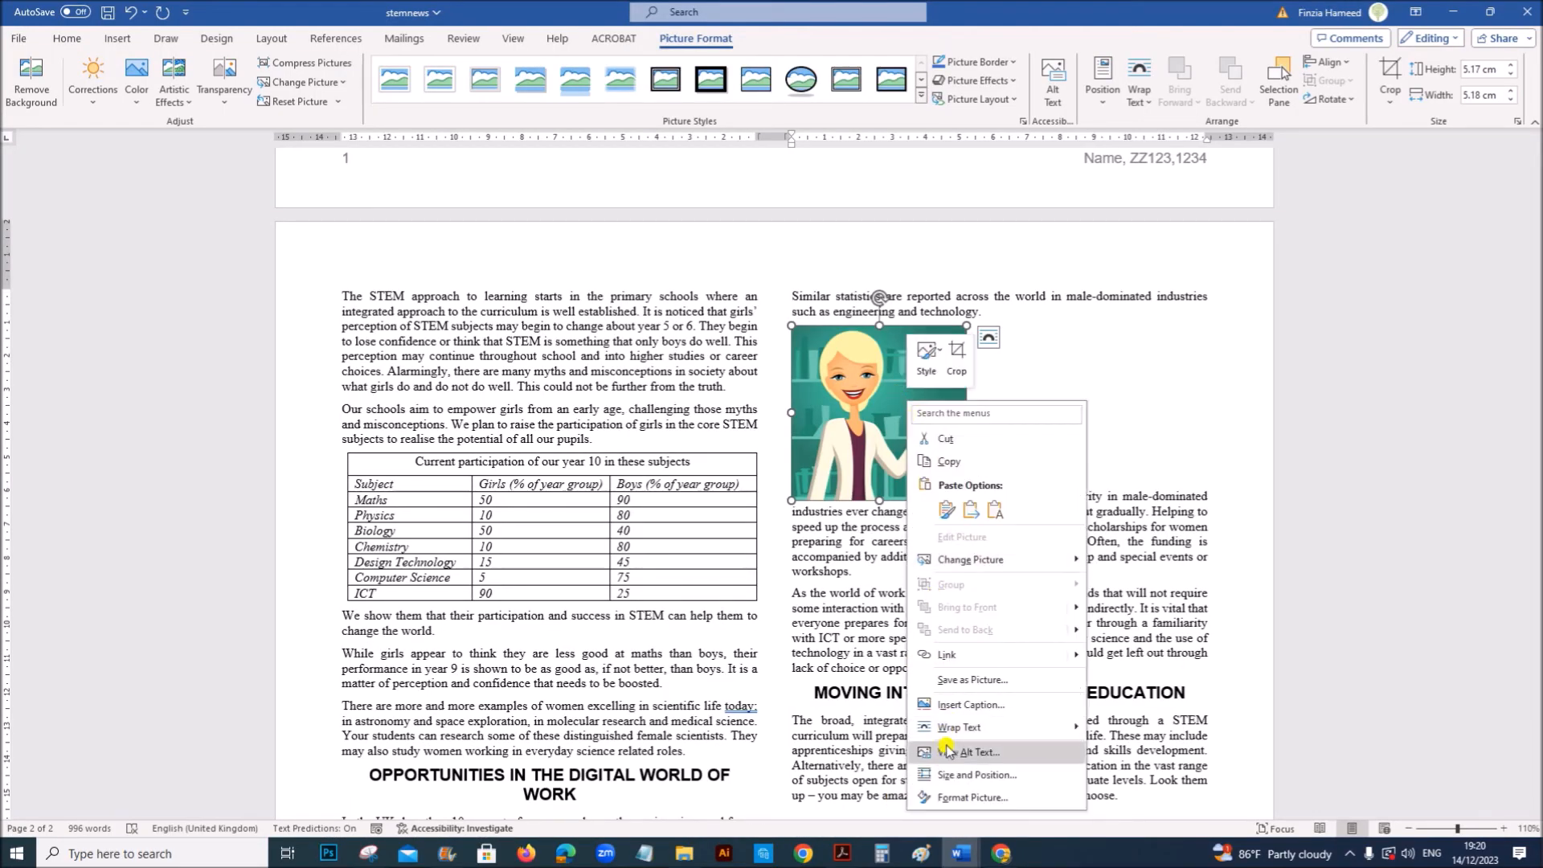
click(978, 775)
text(2)
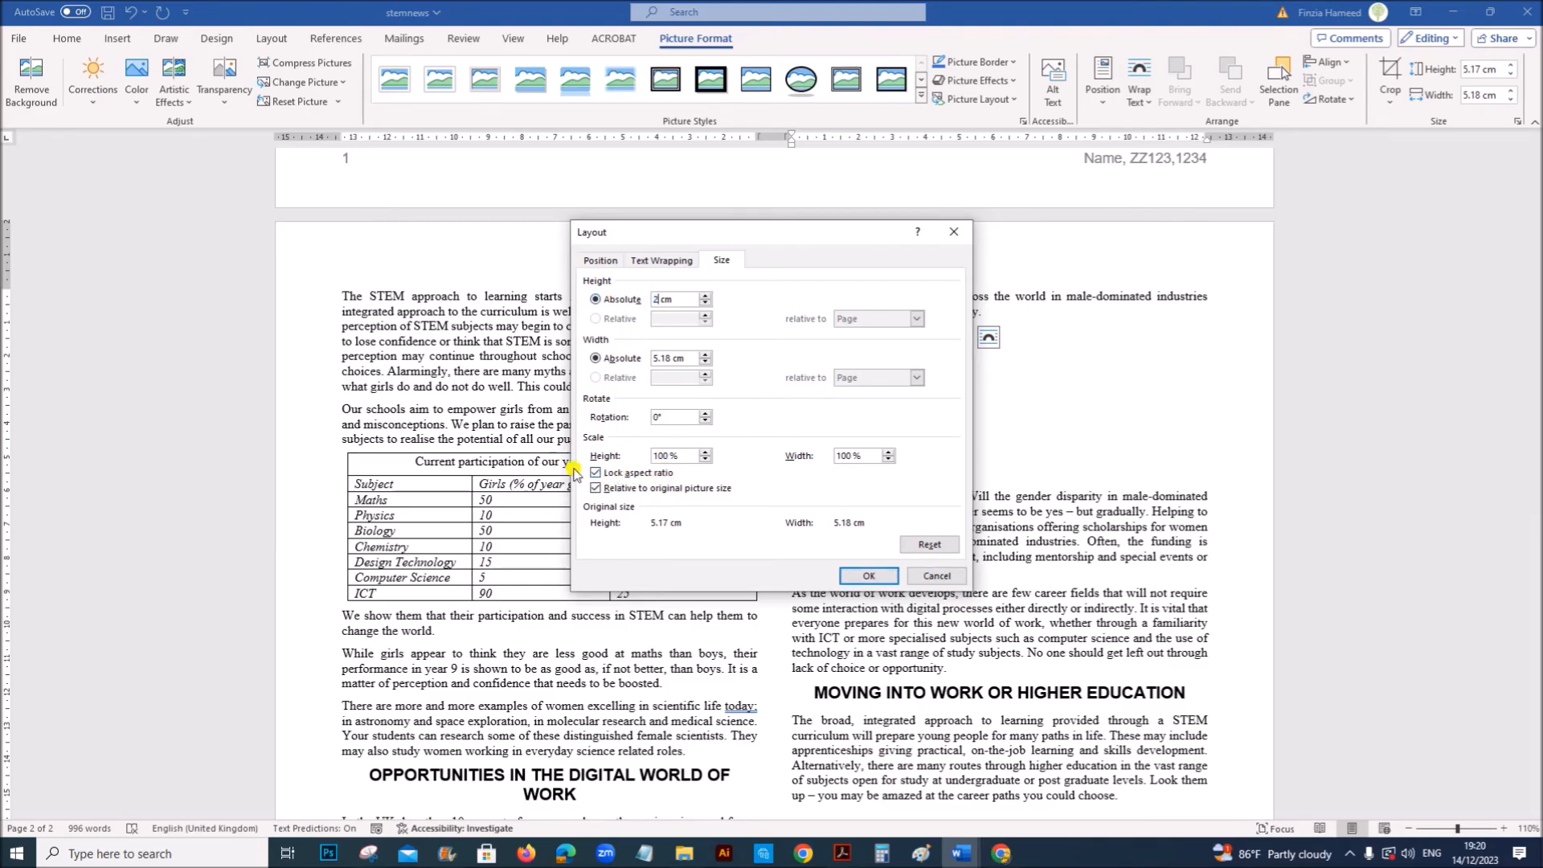
click(867, 574)
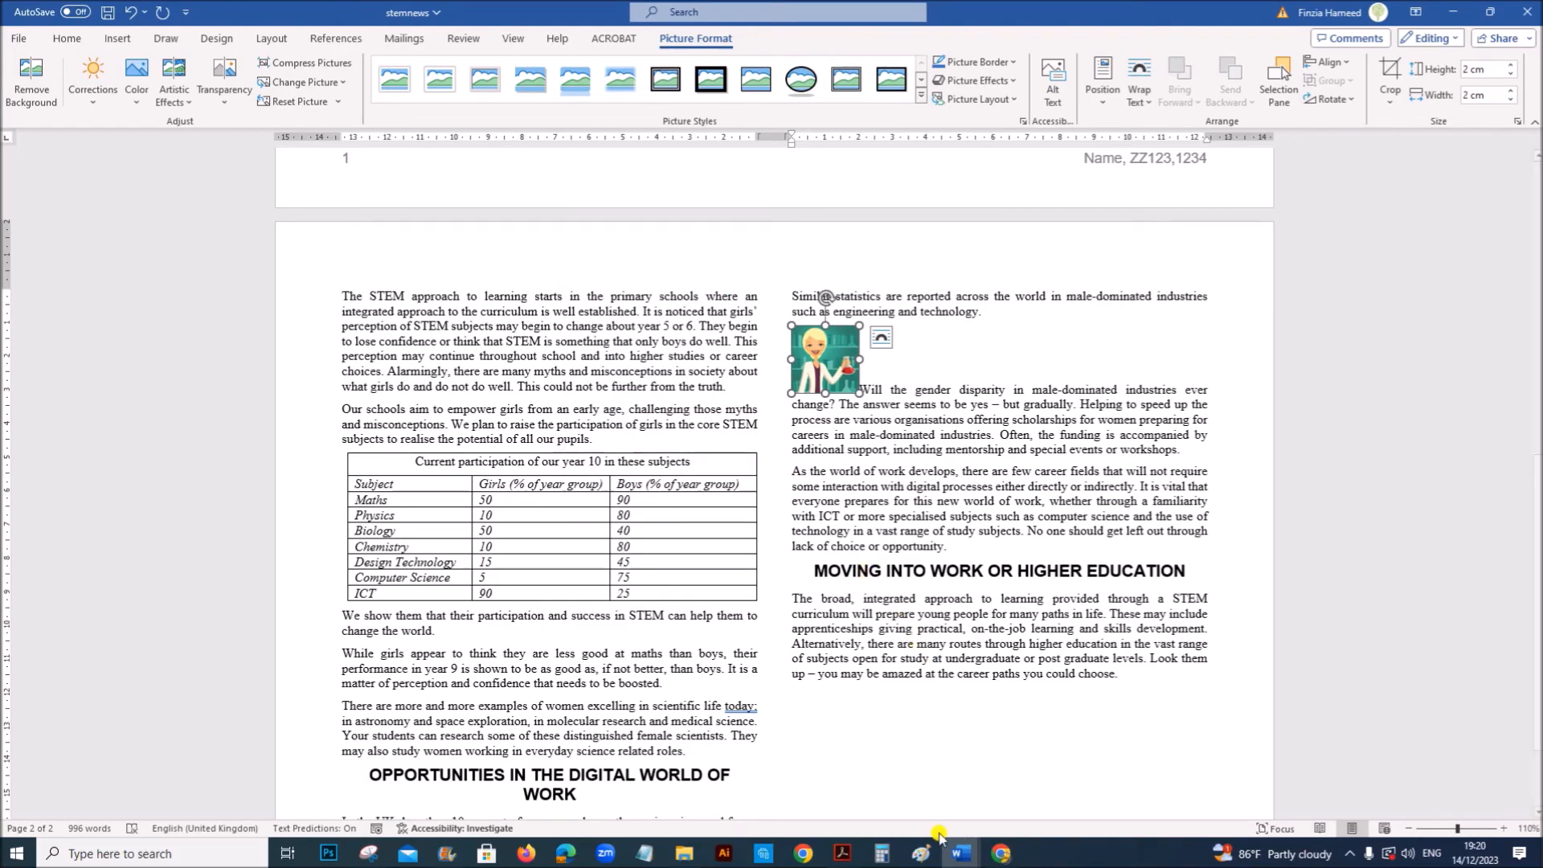
click(841, 854)
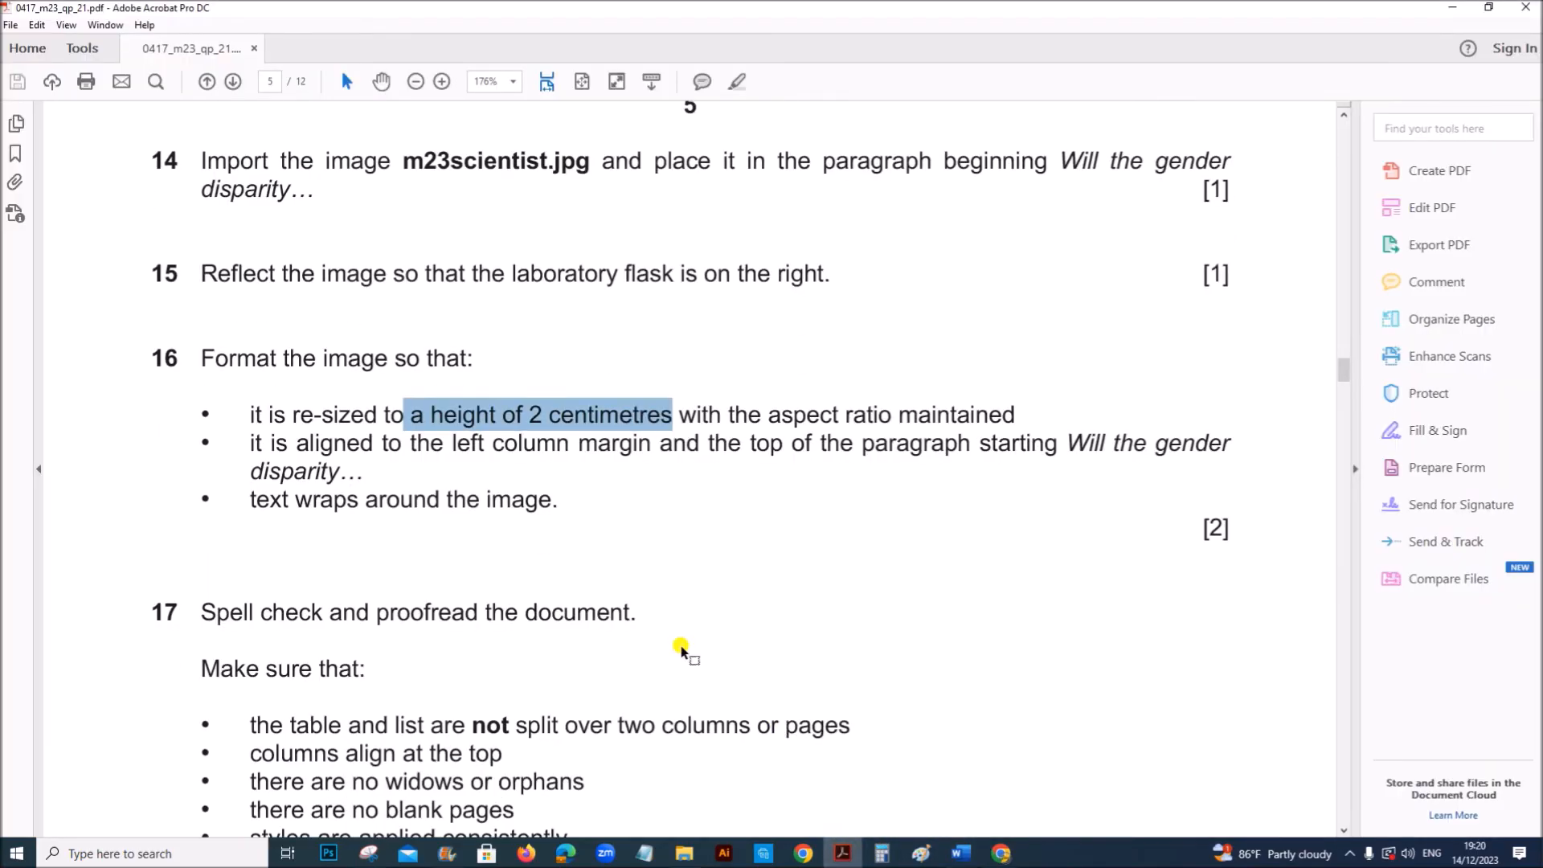
mouse_move(561, 448)
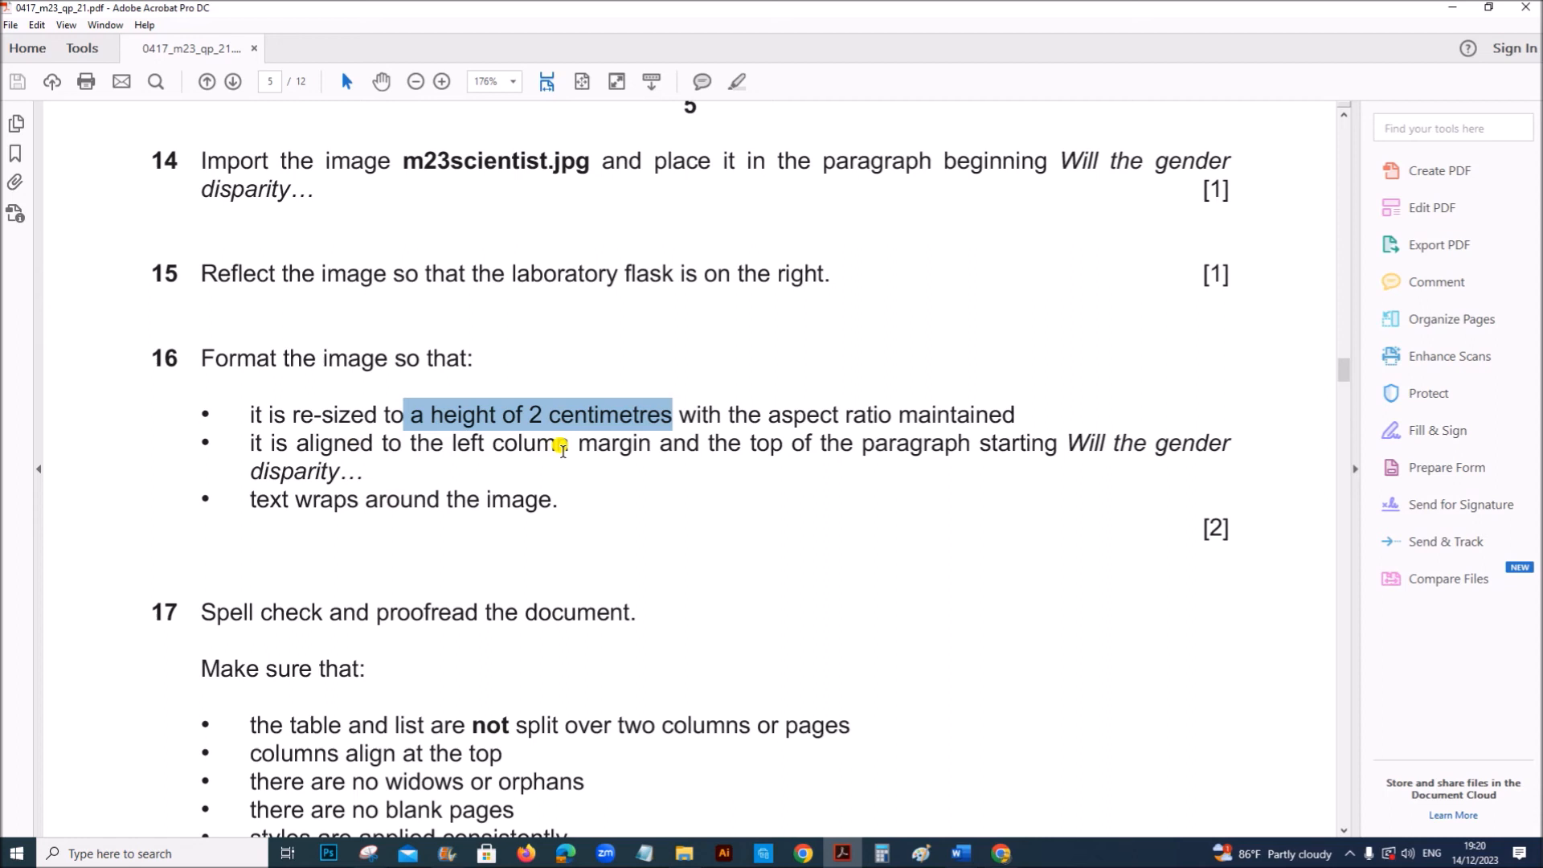
mouse_move(359, 561)
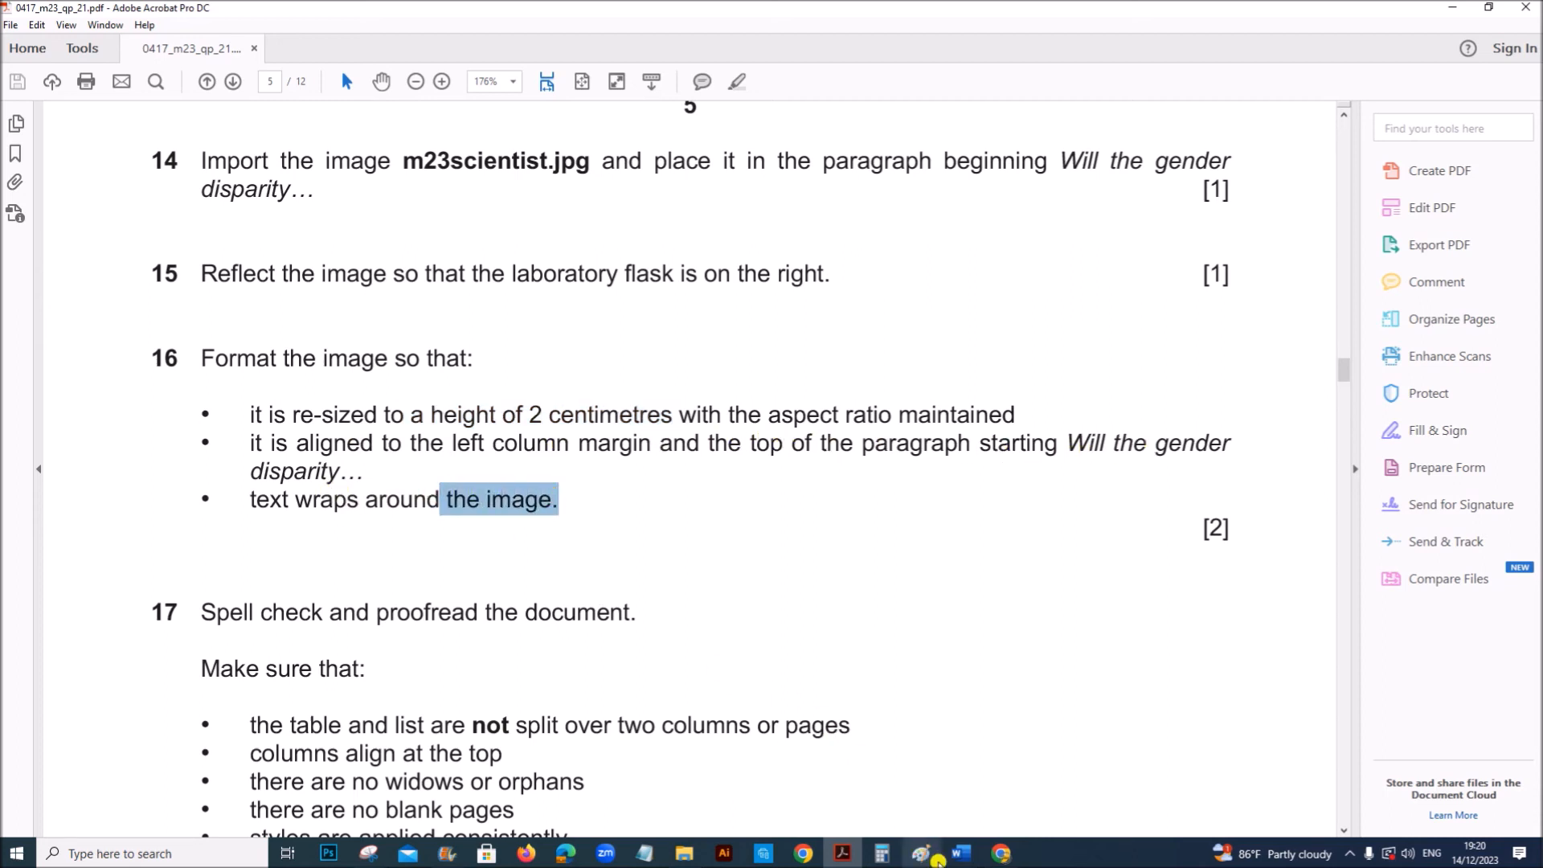
click(957, 854)
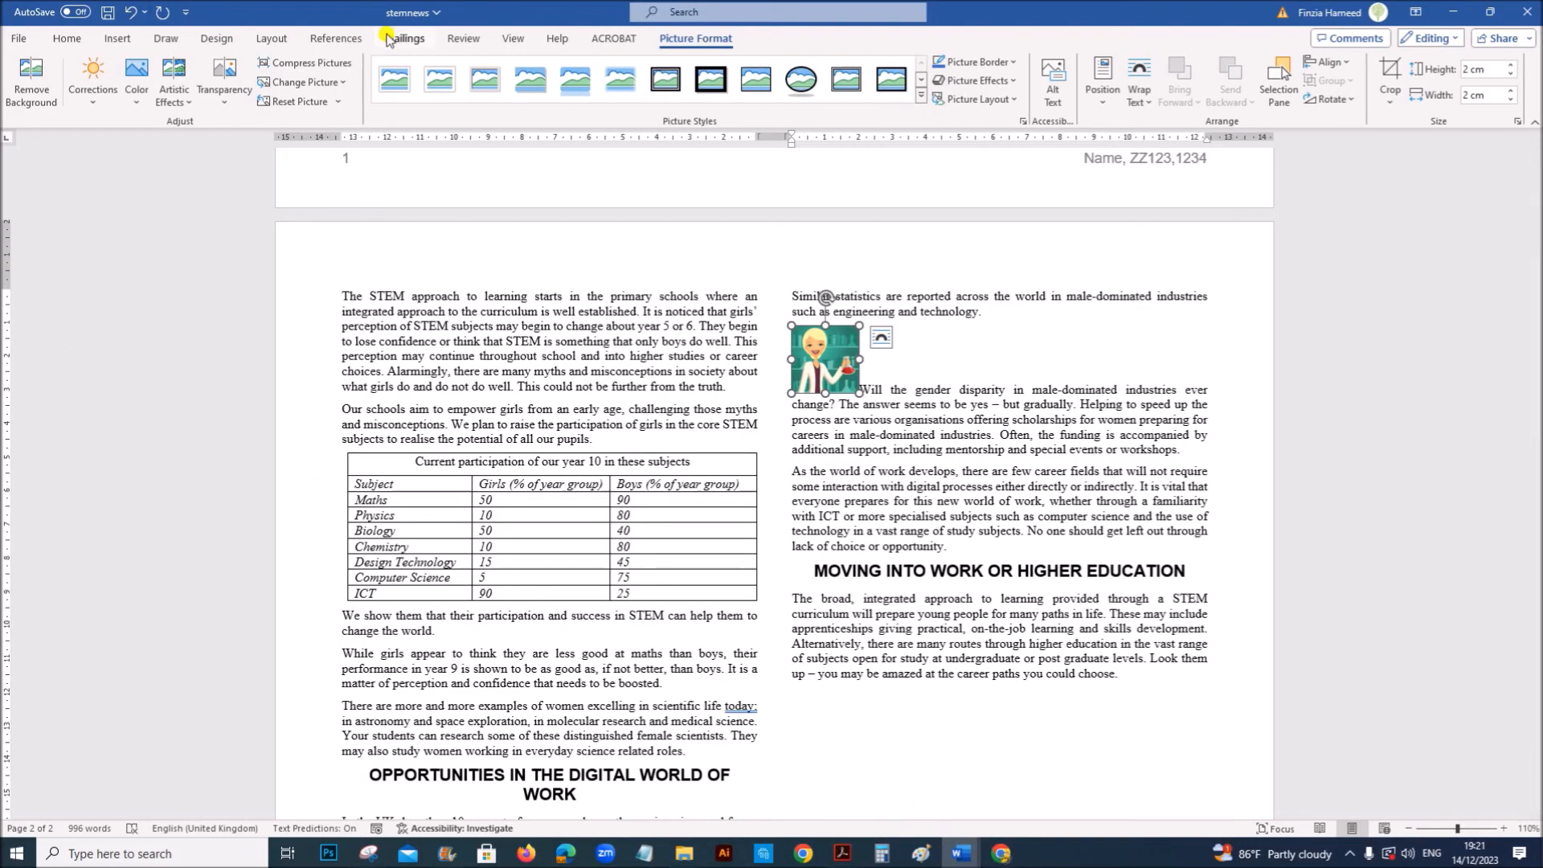
mouse_move(990, 171)
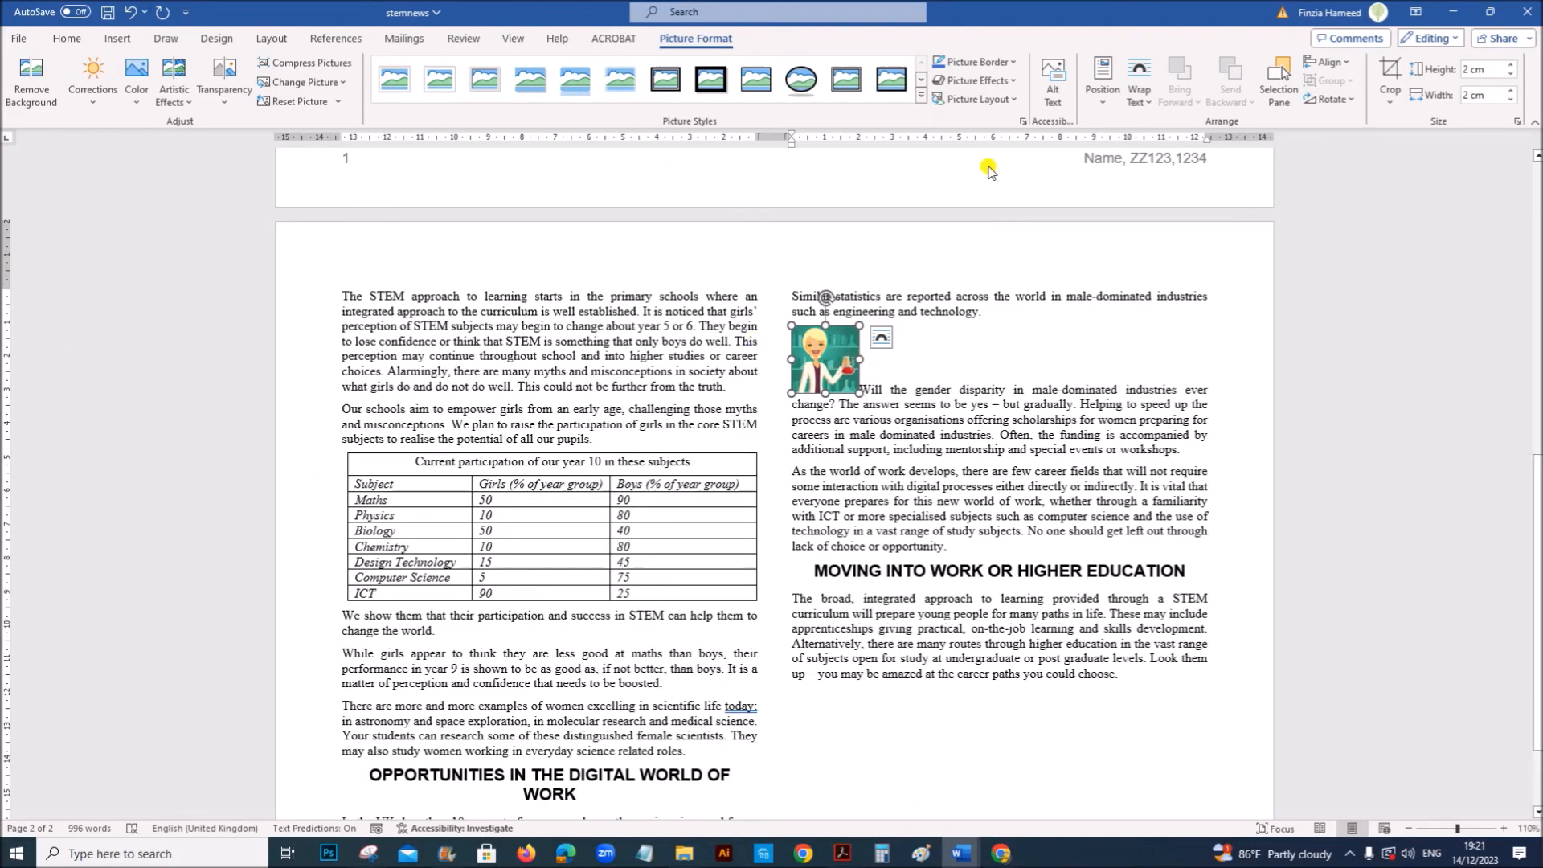
Wrap paragraph text around the picture, then read the step 17 proofreading checklist.
click(1139, 79)
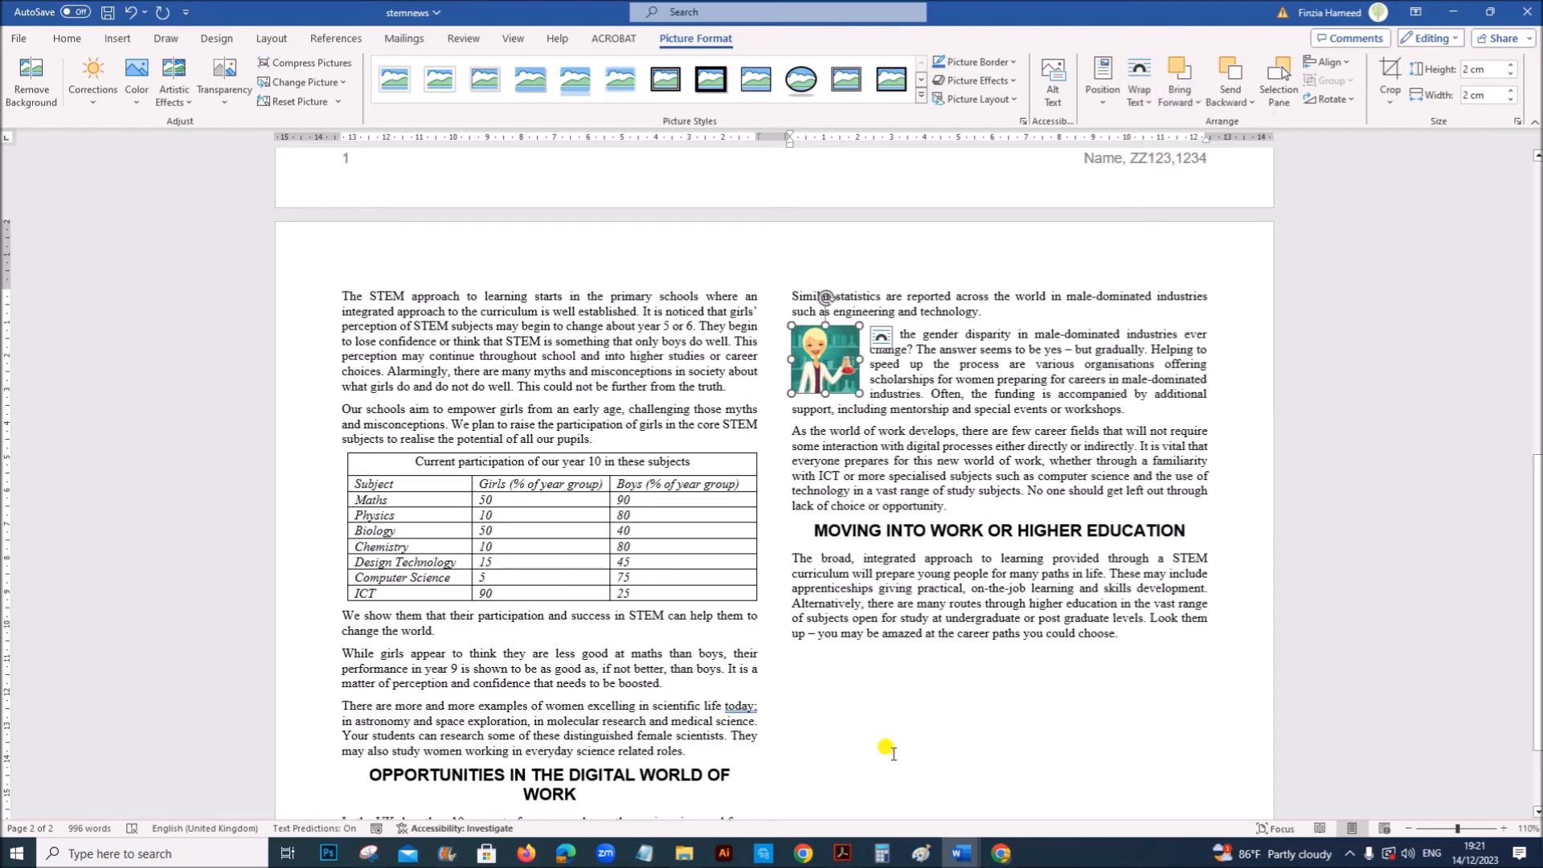
click(840, 853)
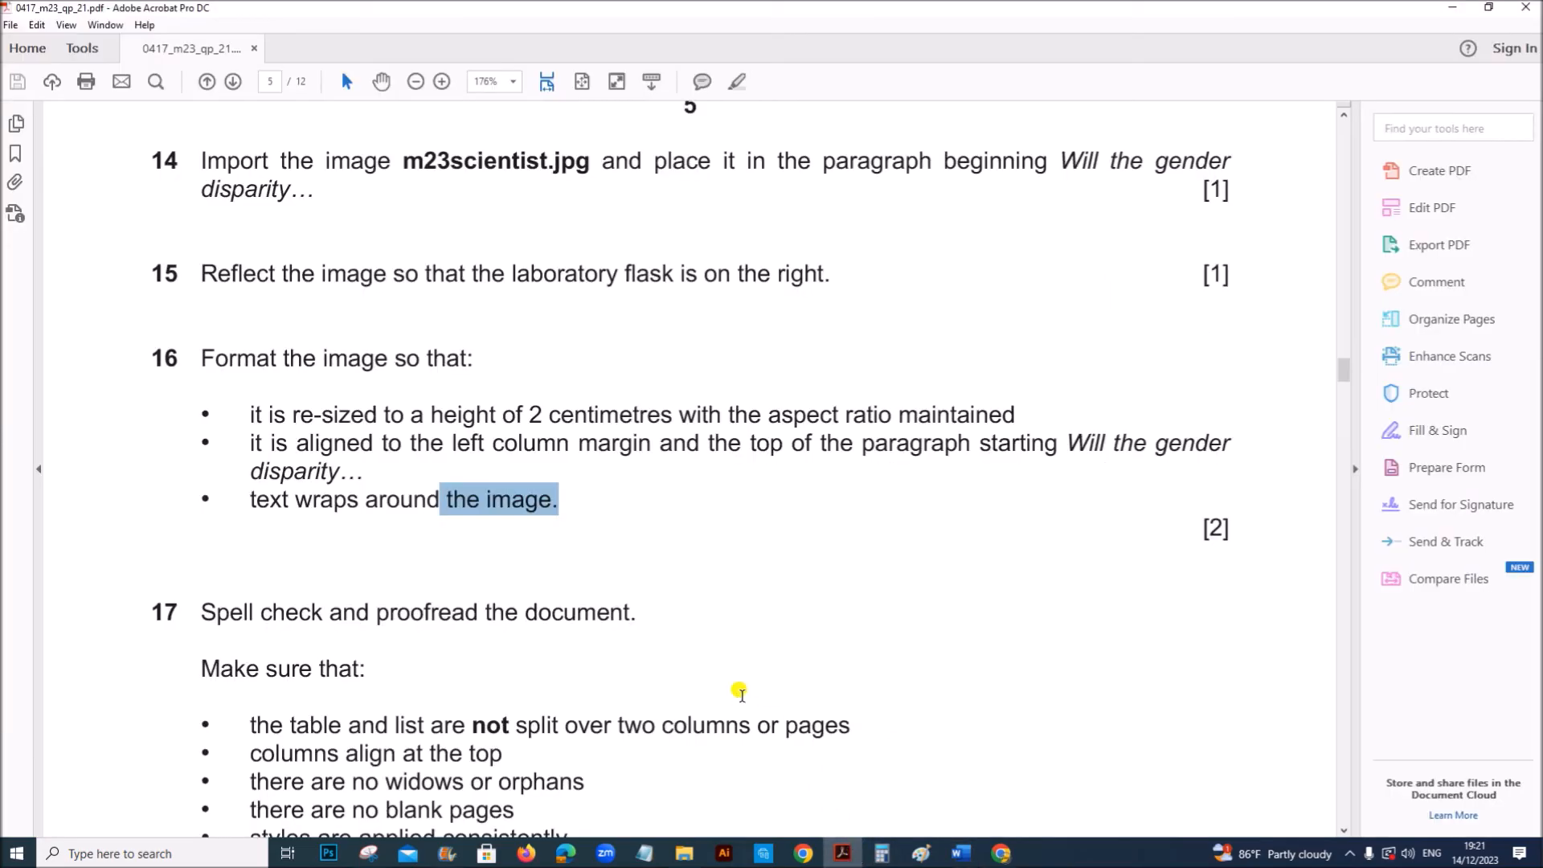
scroll(down, 3)
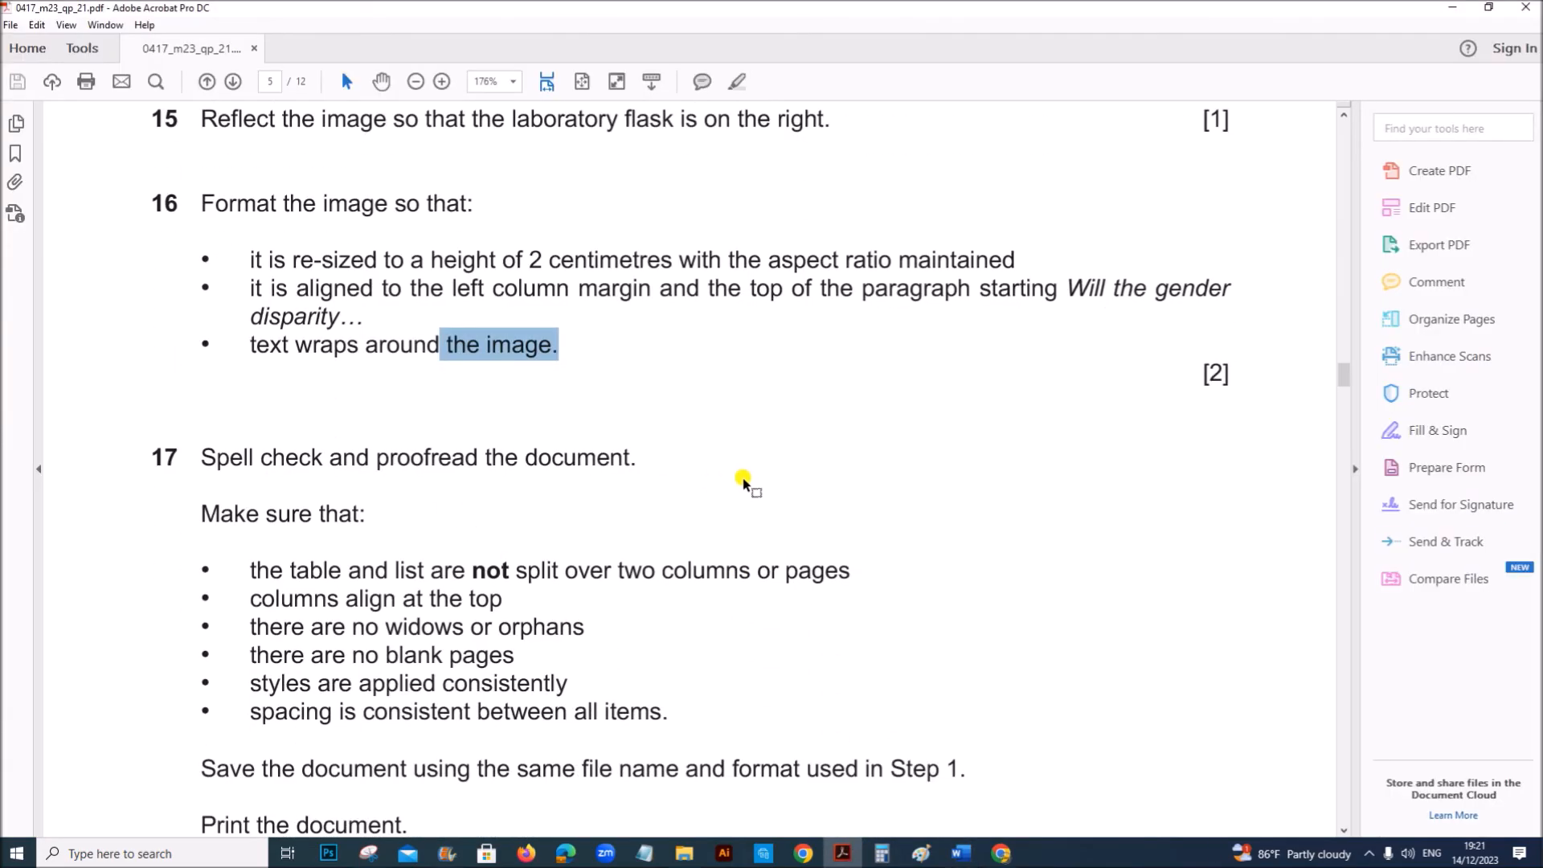
mouse_move(290, 565)
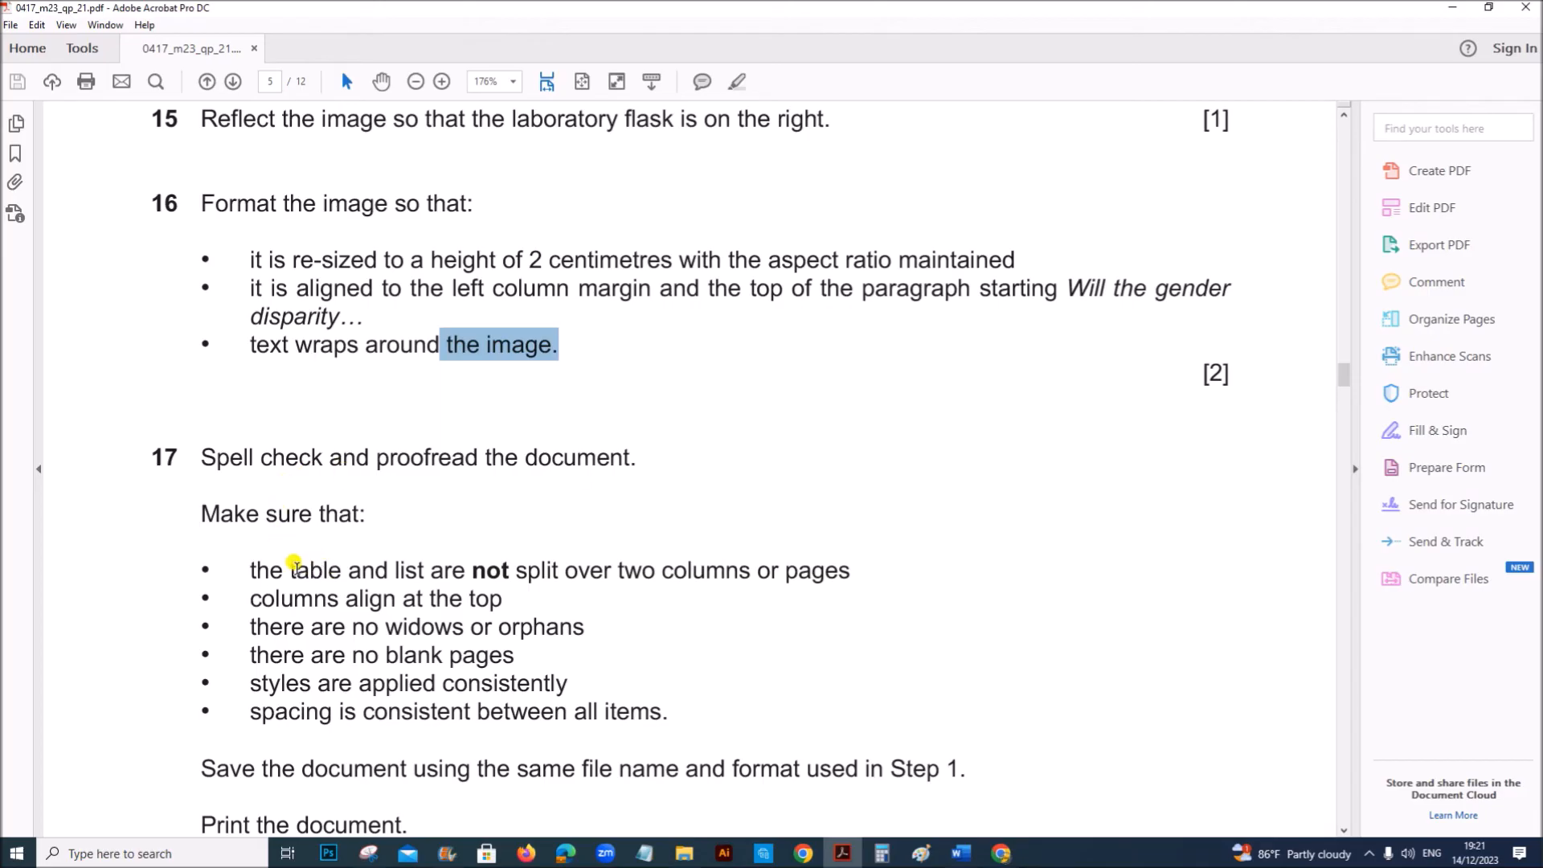
mouse_move(386, 604)
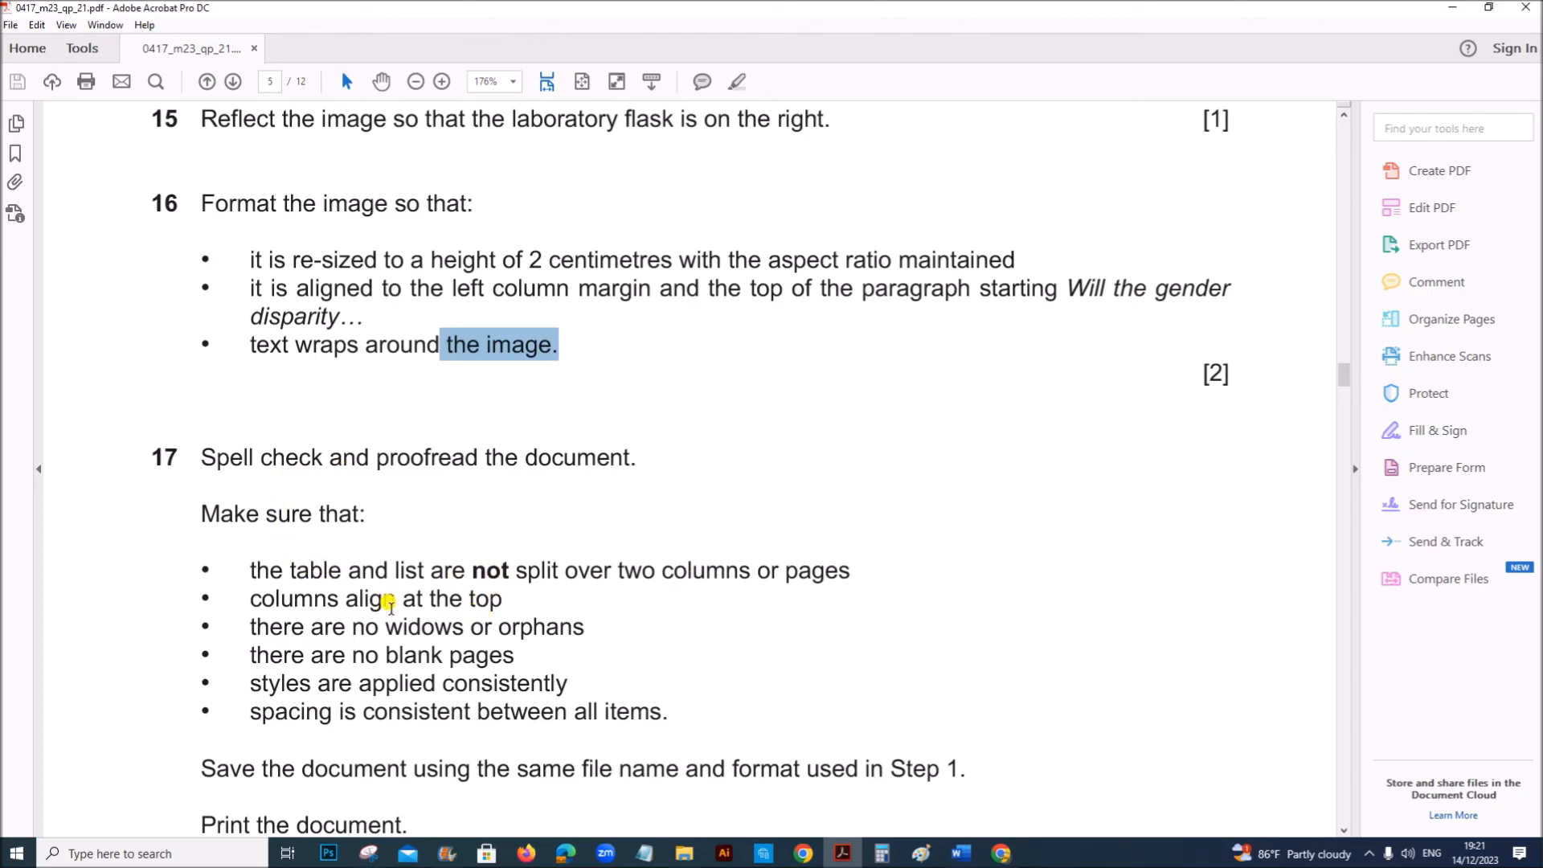
mouse_move(527, 640)
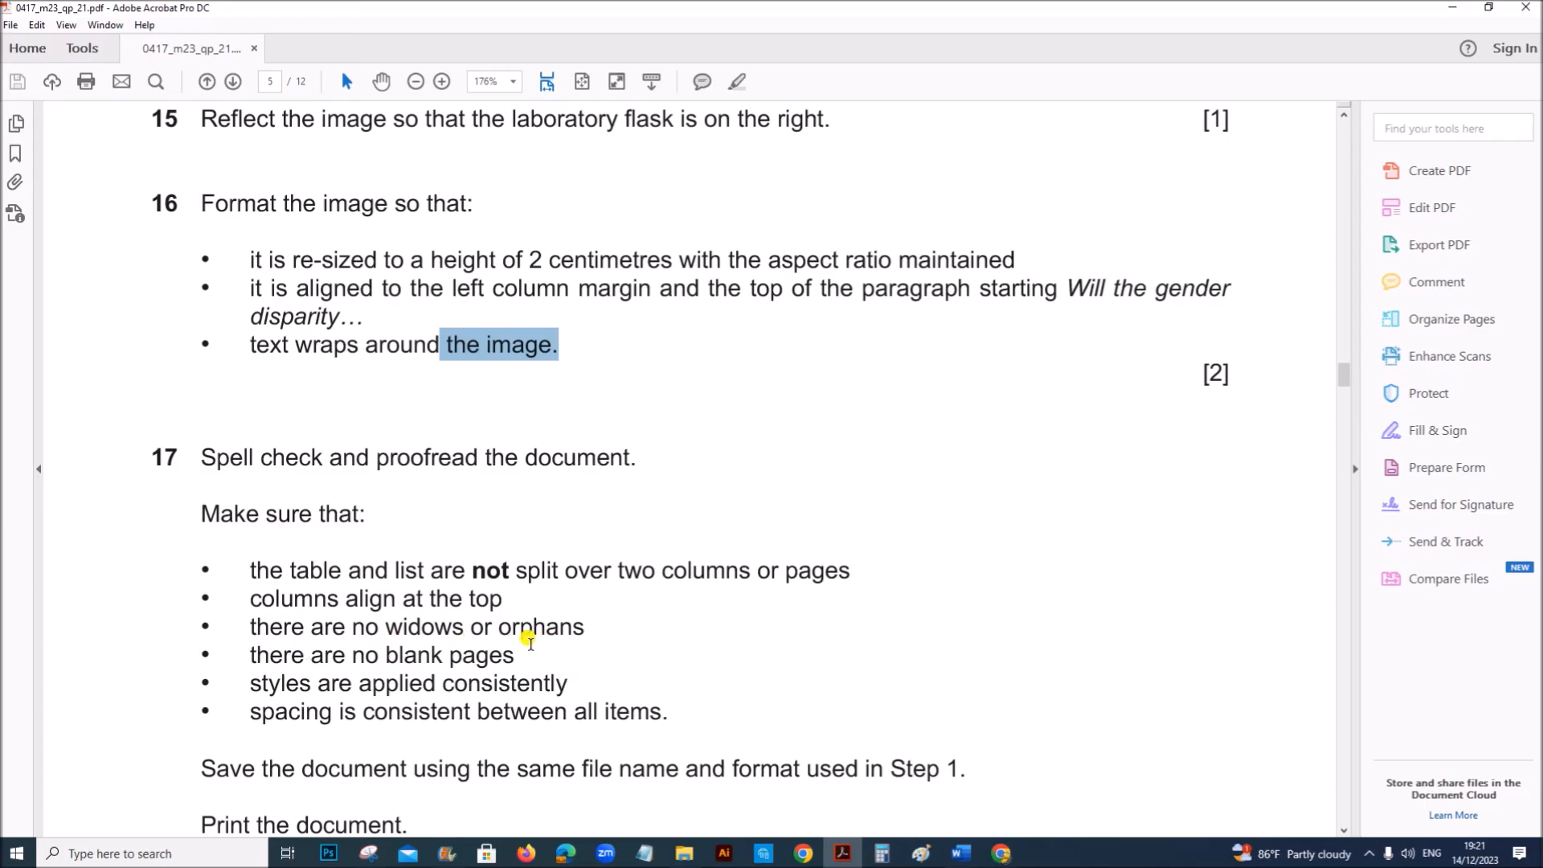
mouse_move(512, 672)
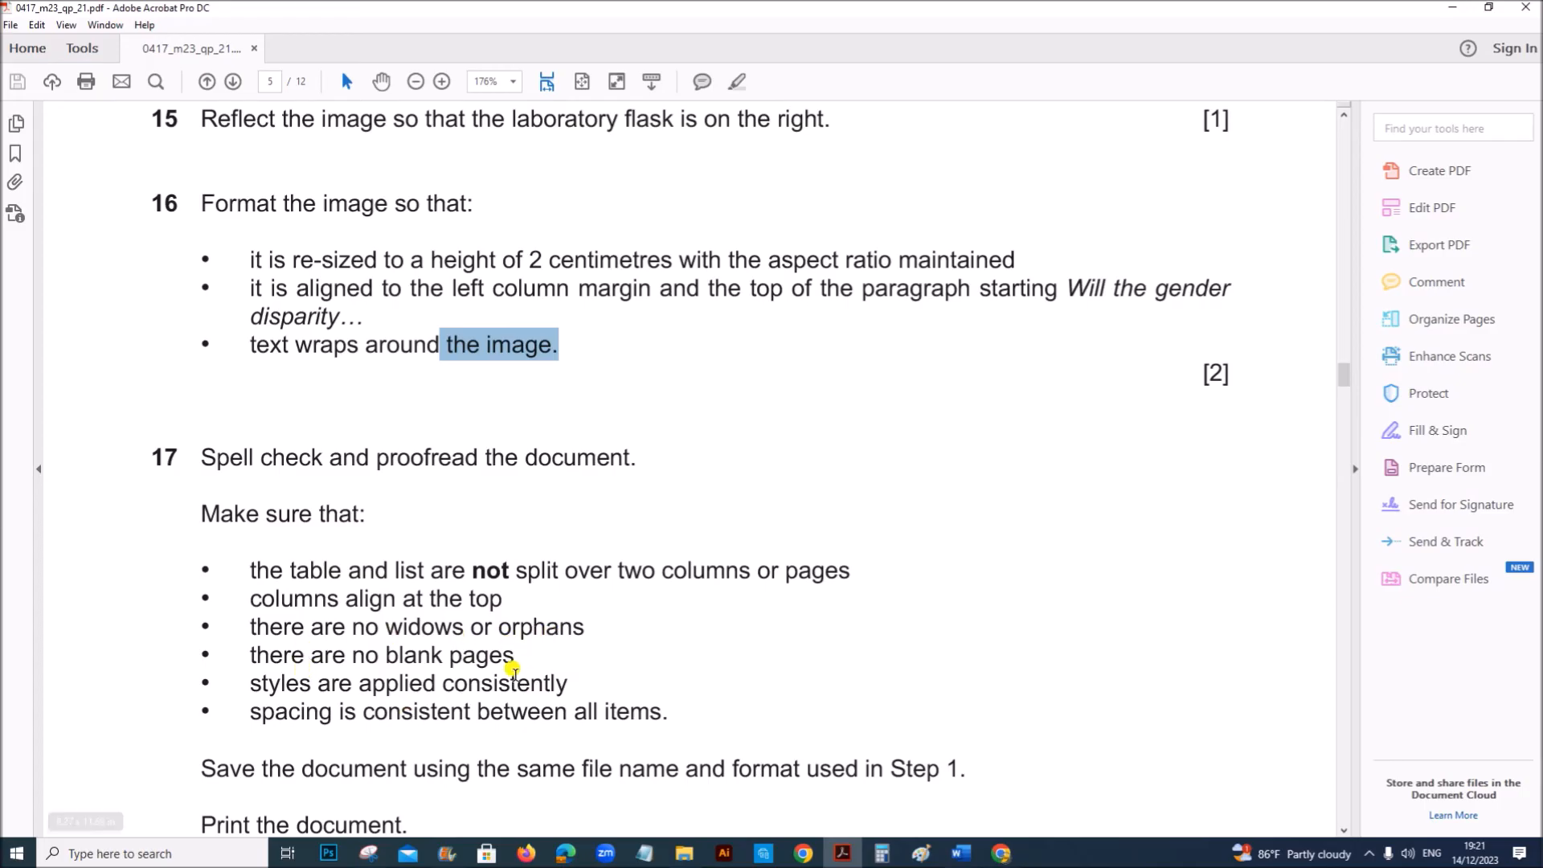
mouse_move(698, 719)
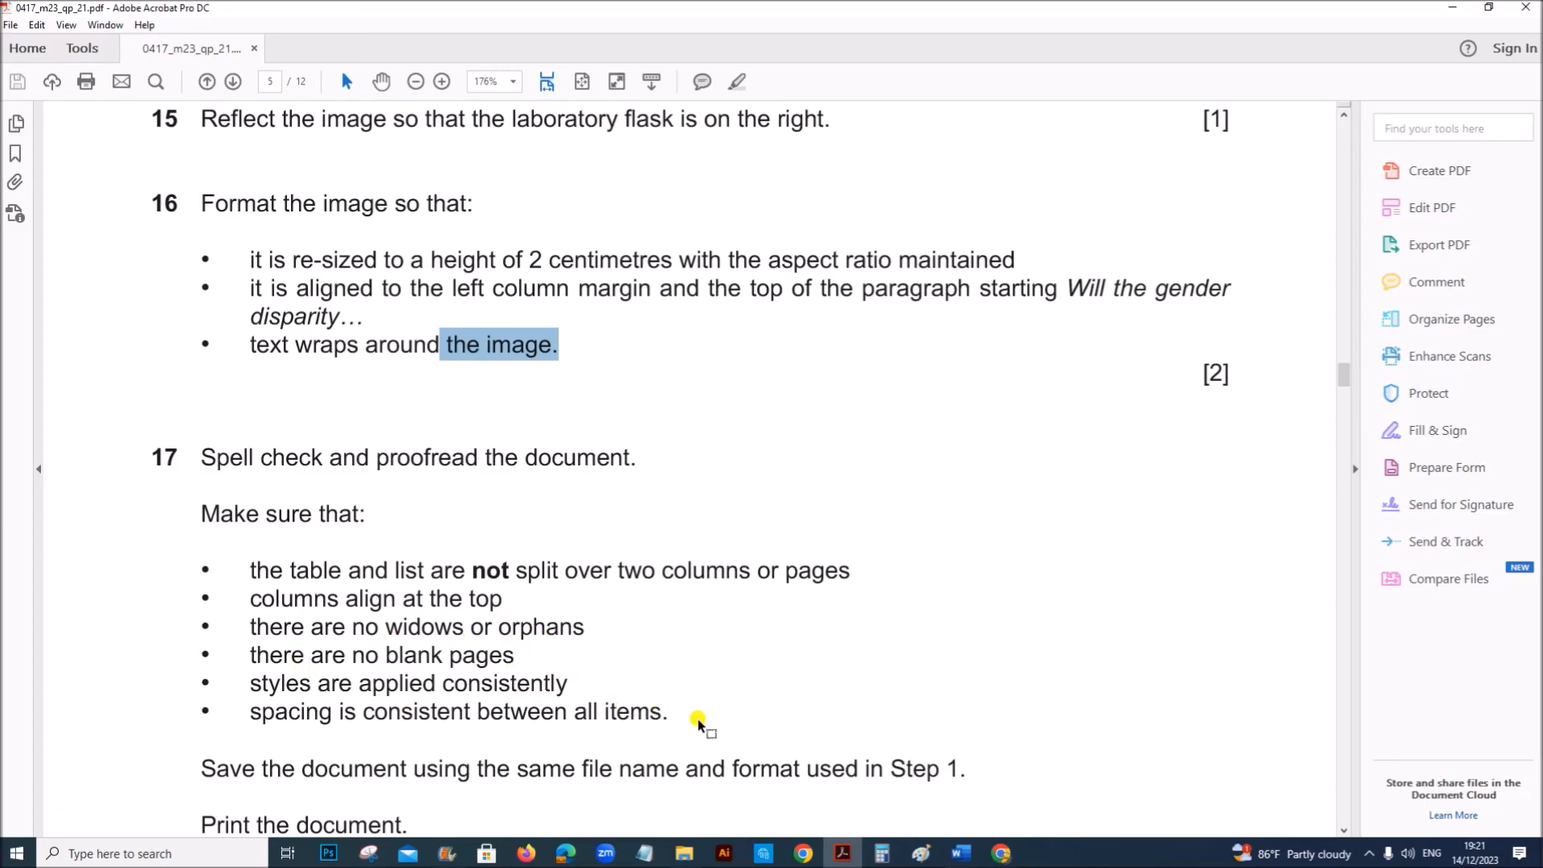
mouse_move(934, 832)
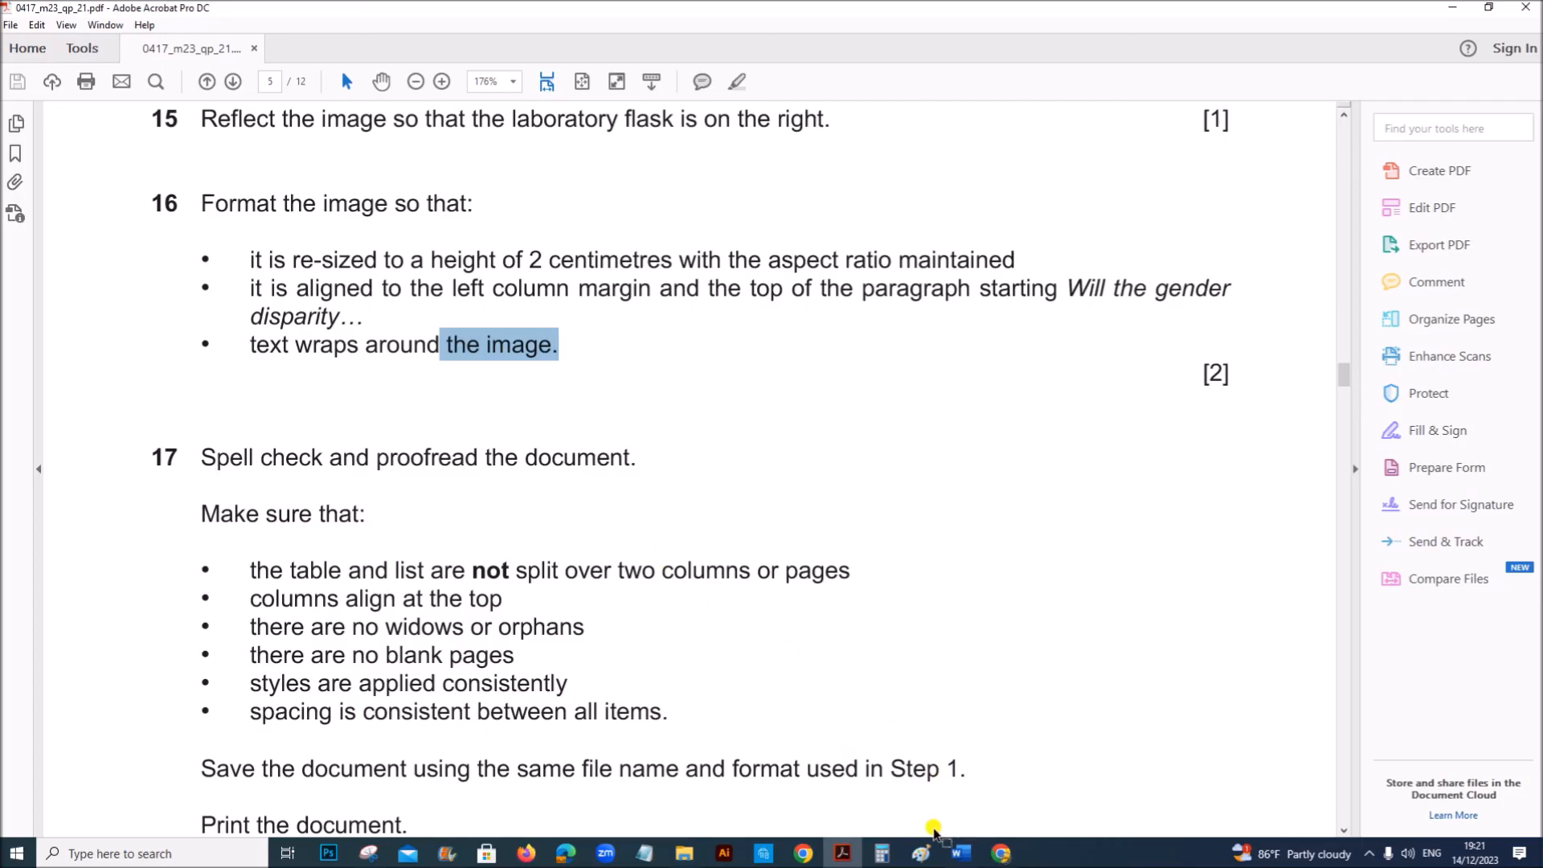
Run the Review spelling check and ignore the flagged word 'Tawaran' in the newsletter.
click(956, 853)
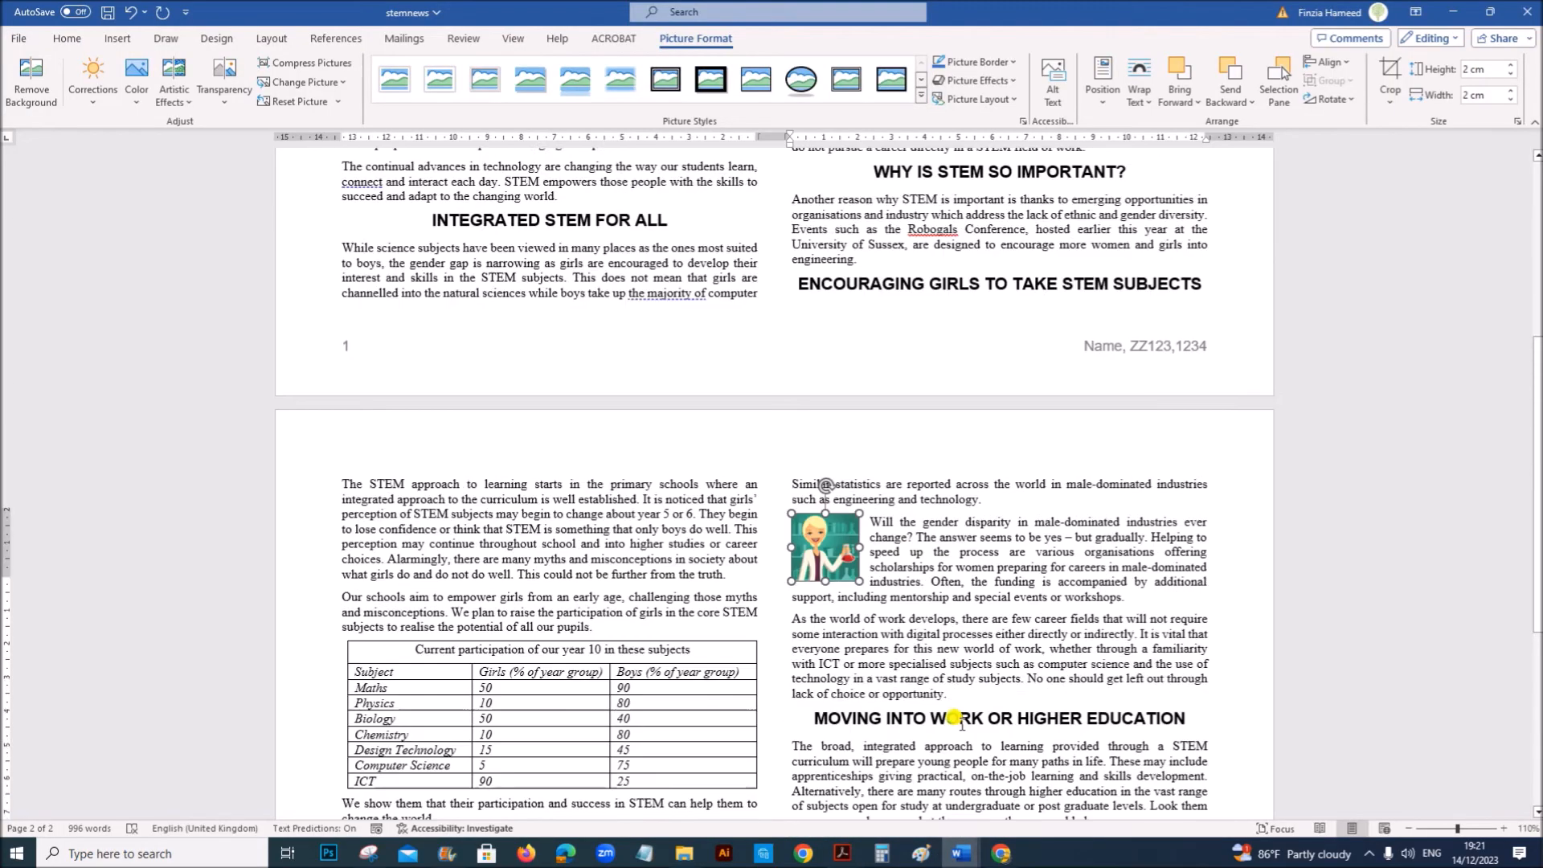
scroll(up, 3)
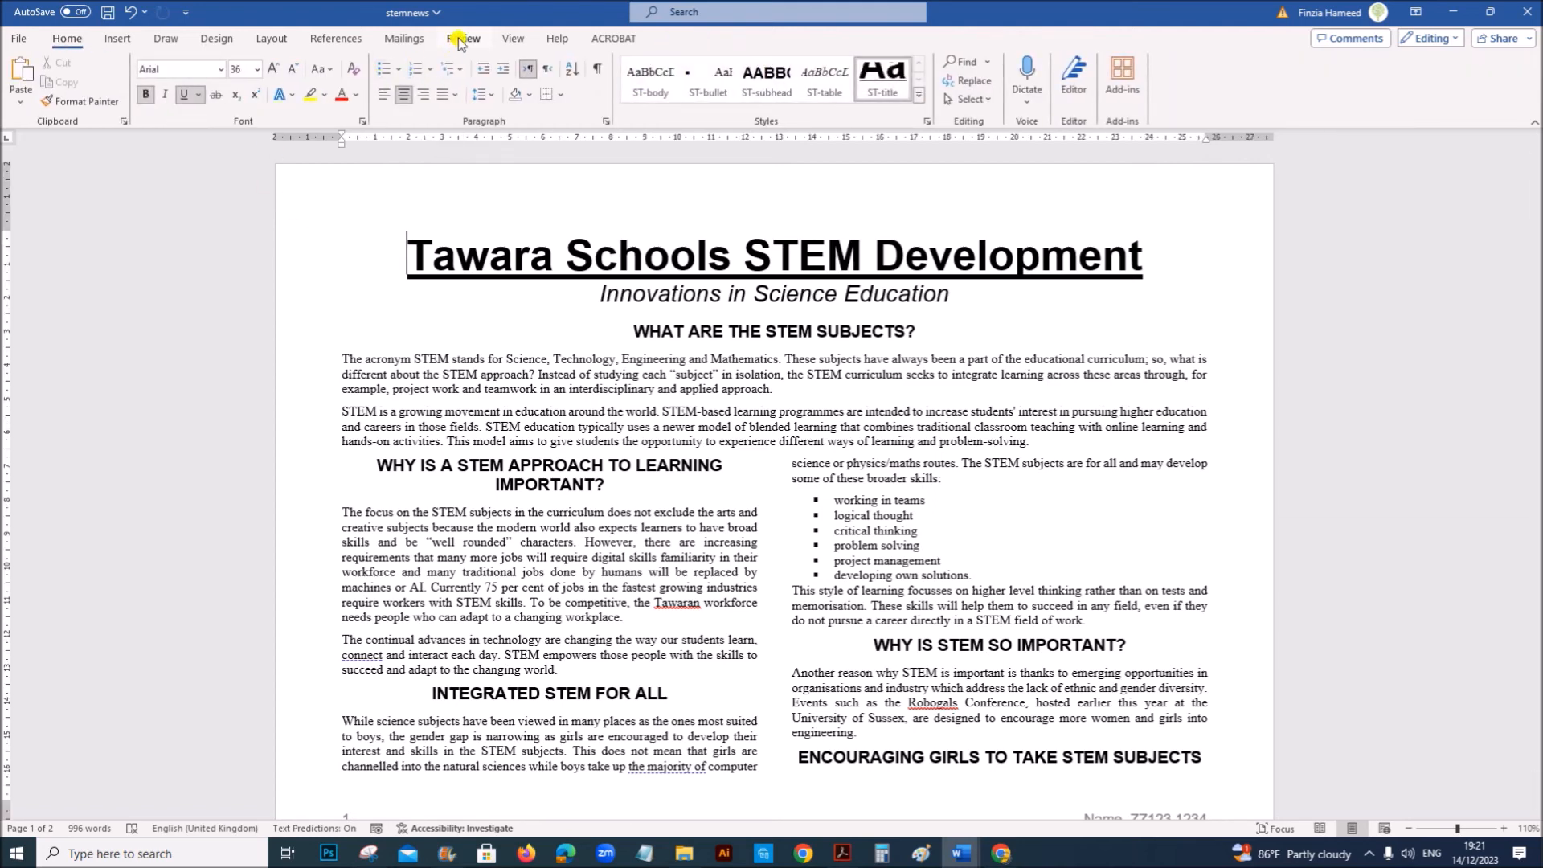
click(463, 39)
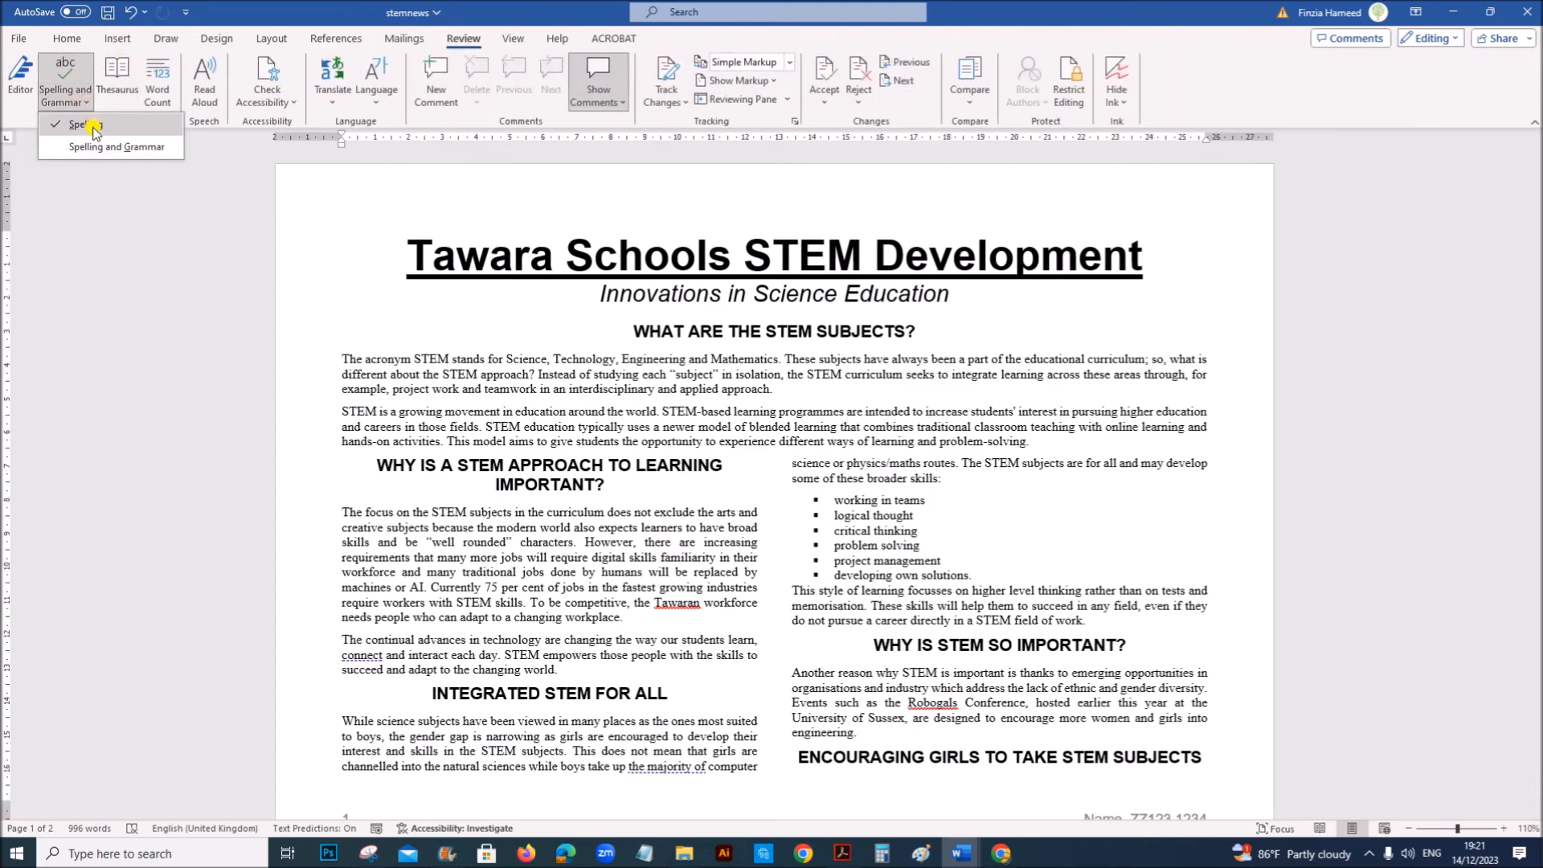
click(113, 145)
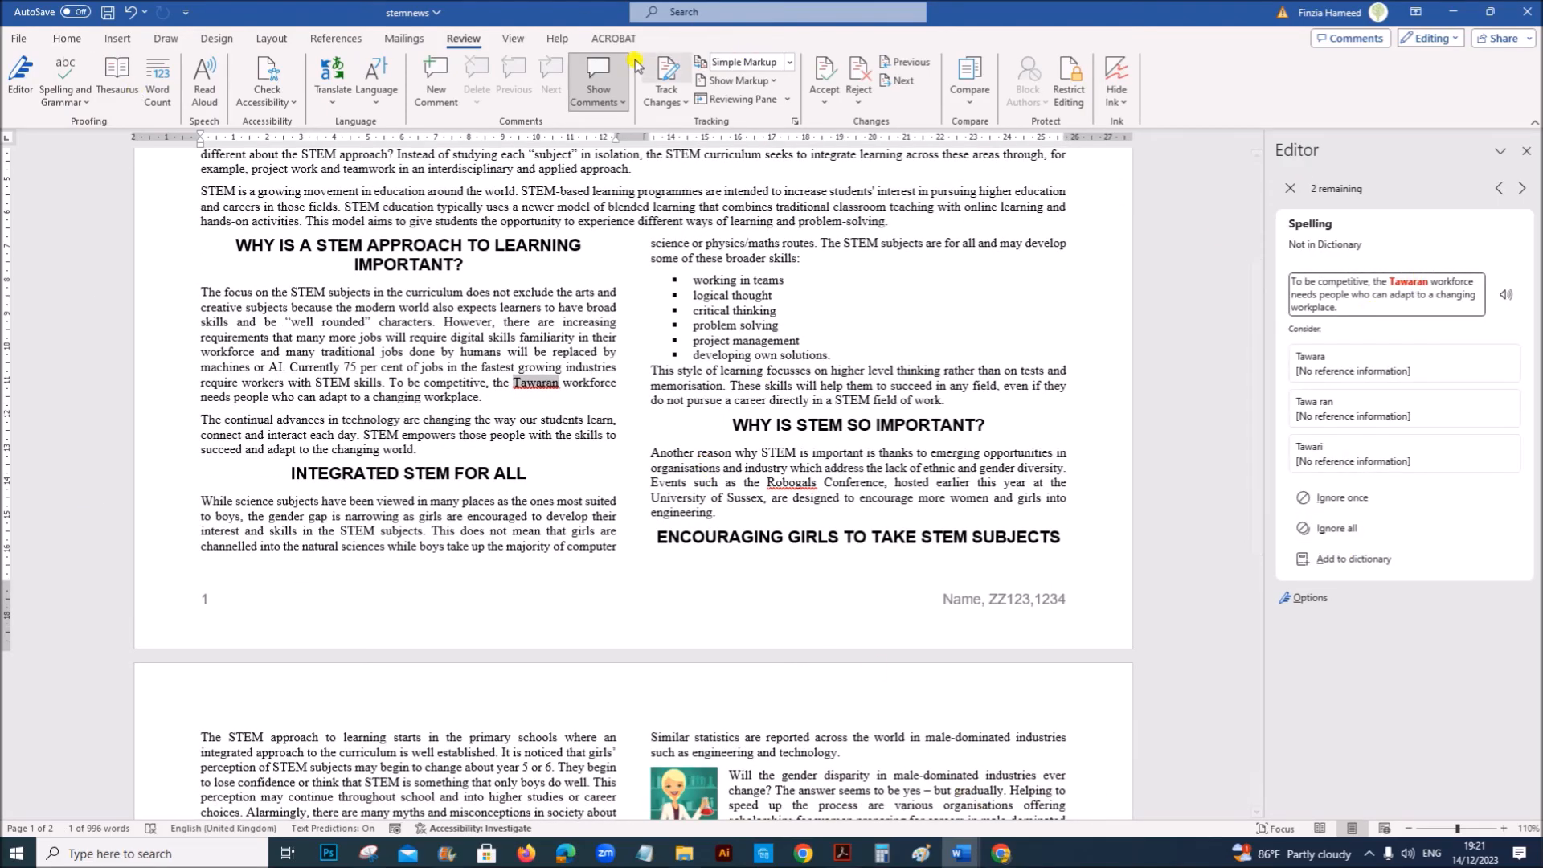
mouse_move(1342, 496)
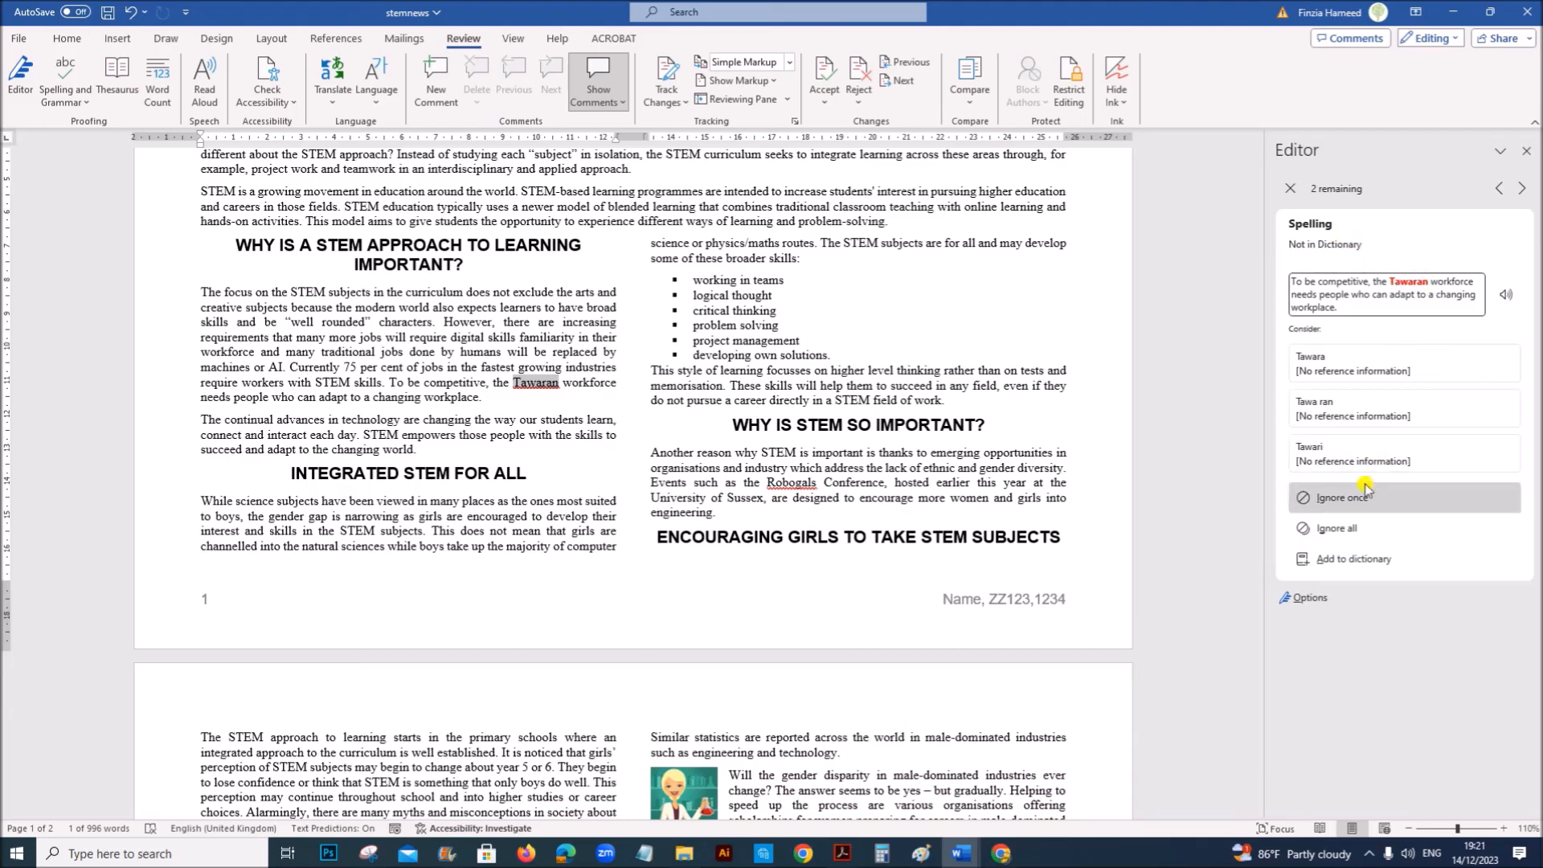
click(1340, 496)
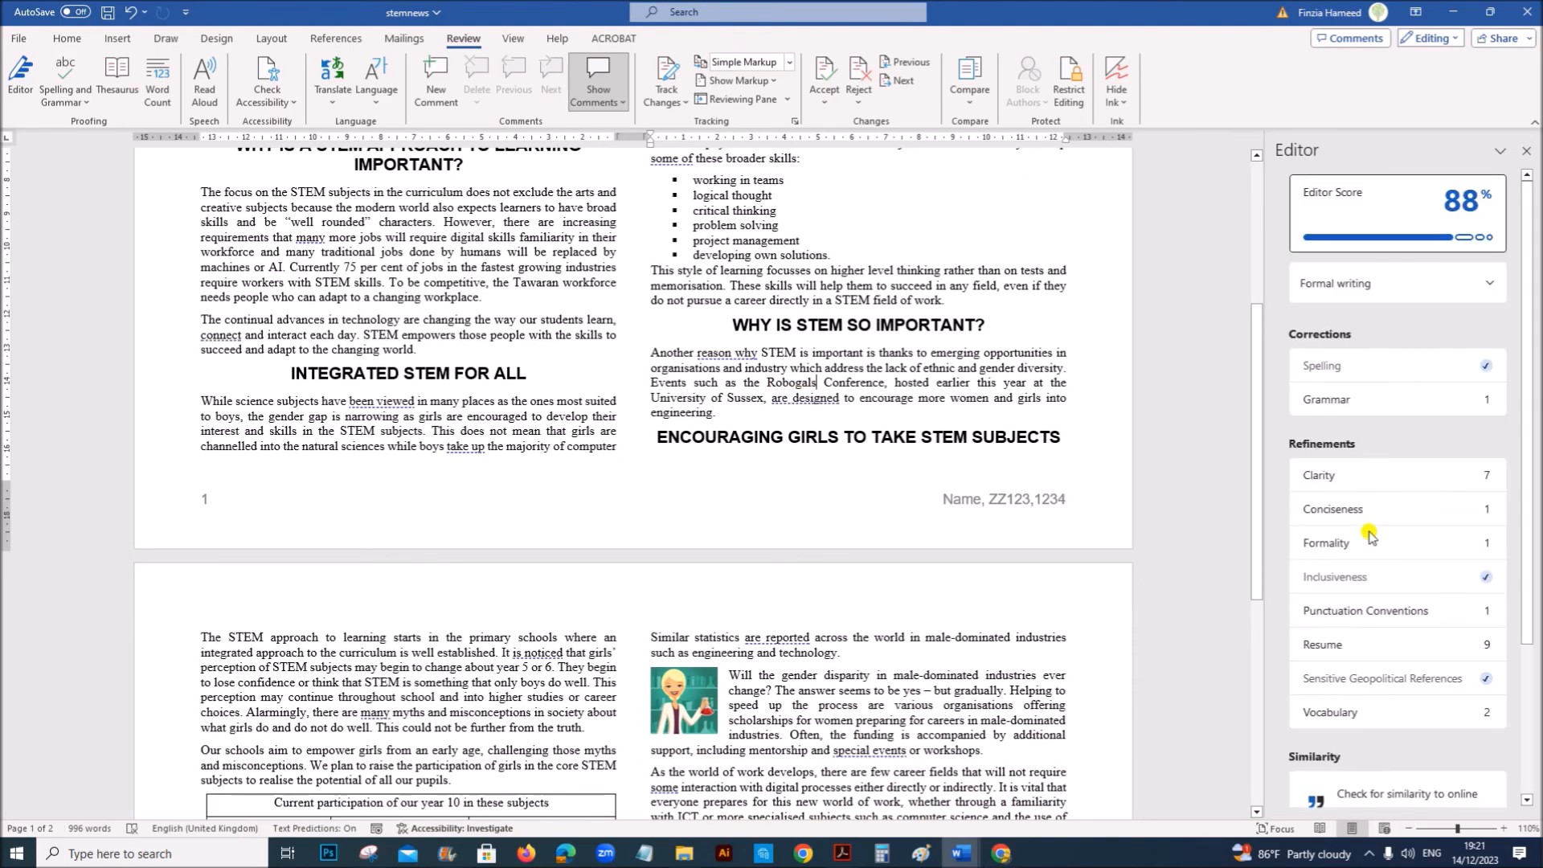
mouse_move(1392, 365)
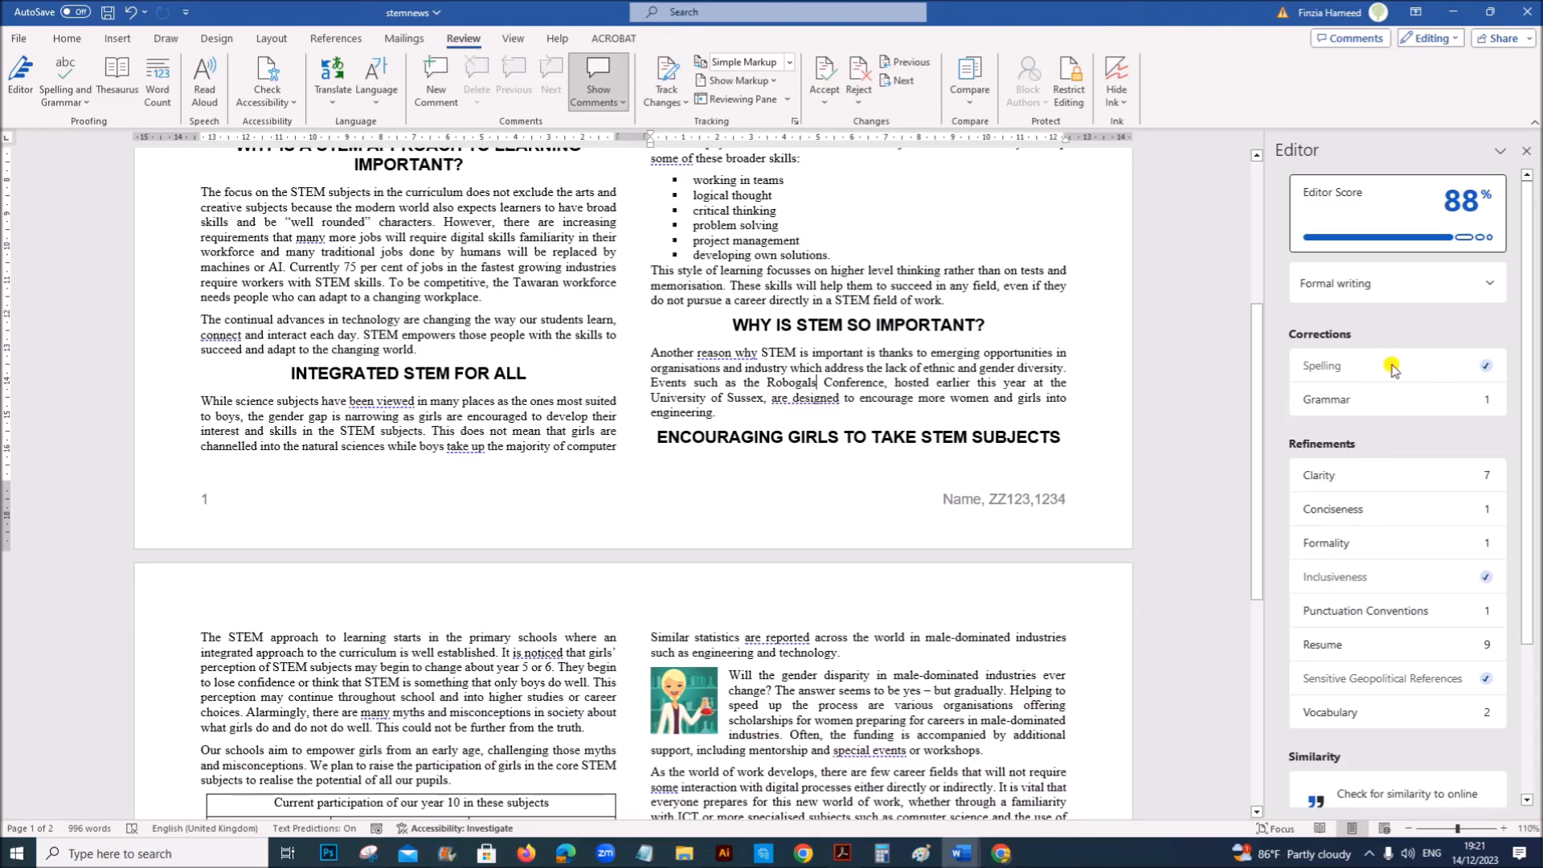
mouse_move(1109, 484)
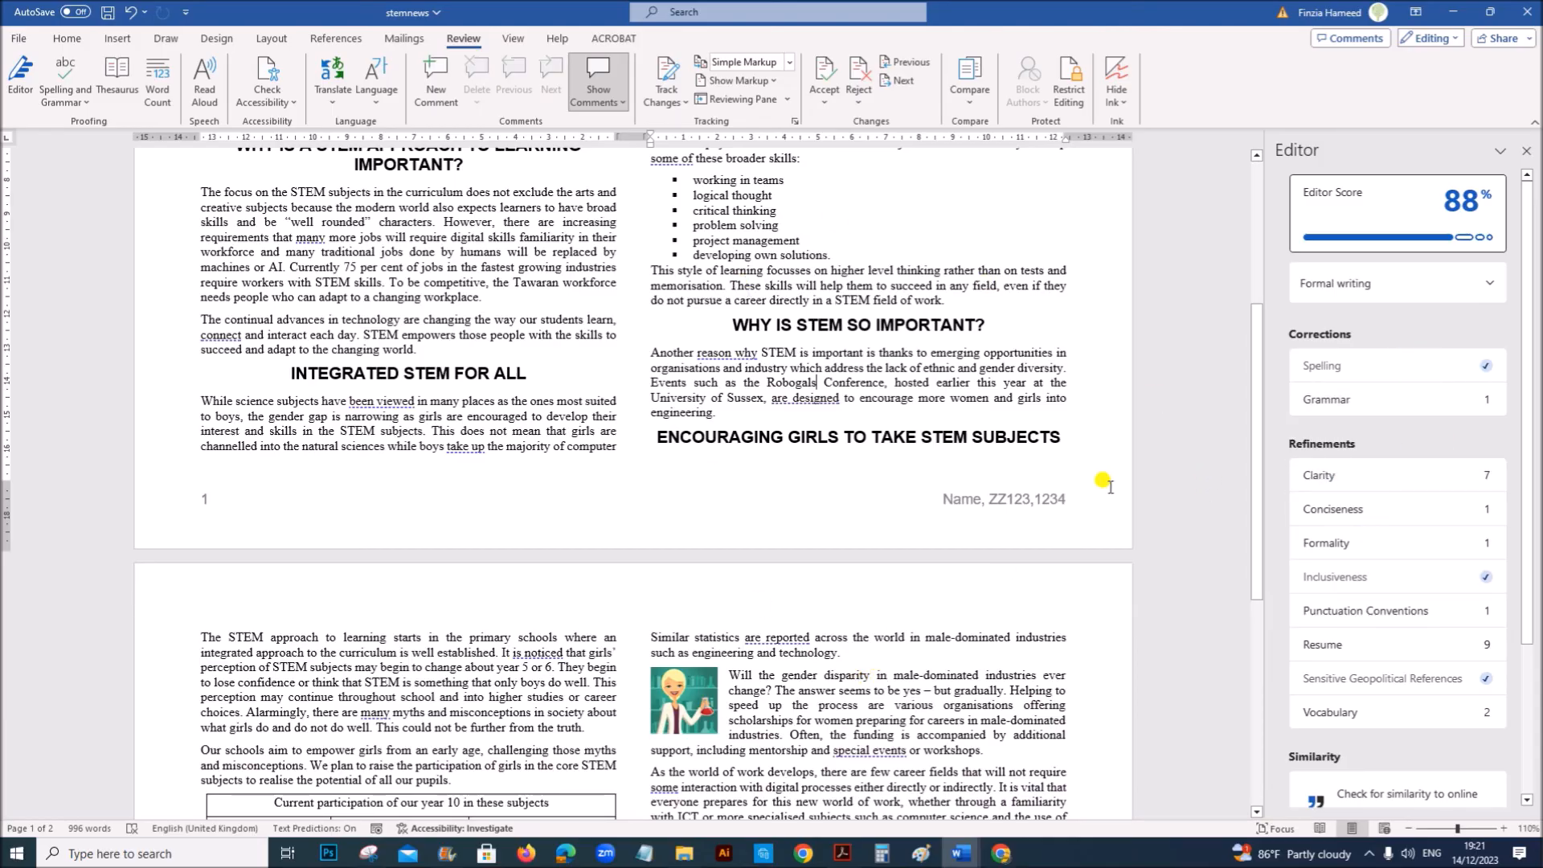
scroll(down, 3)
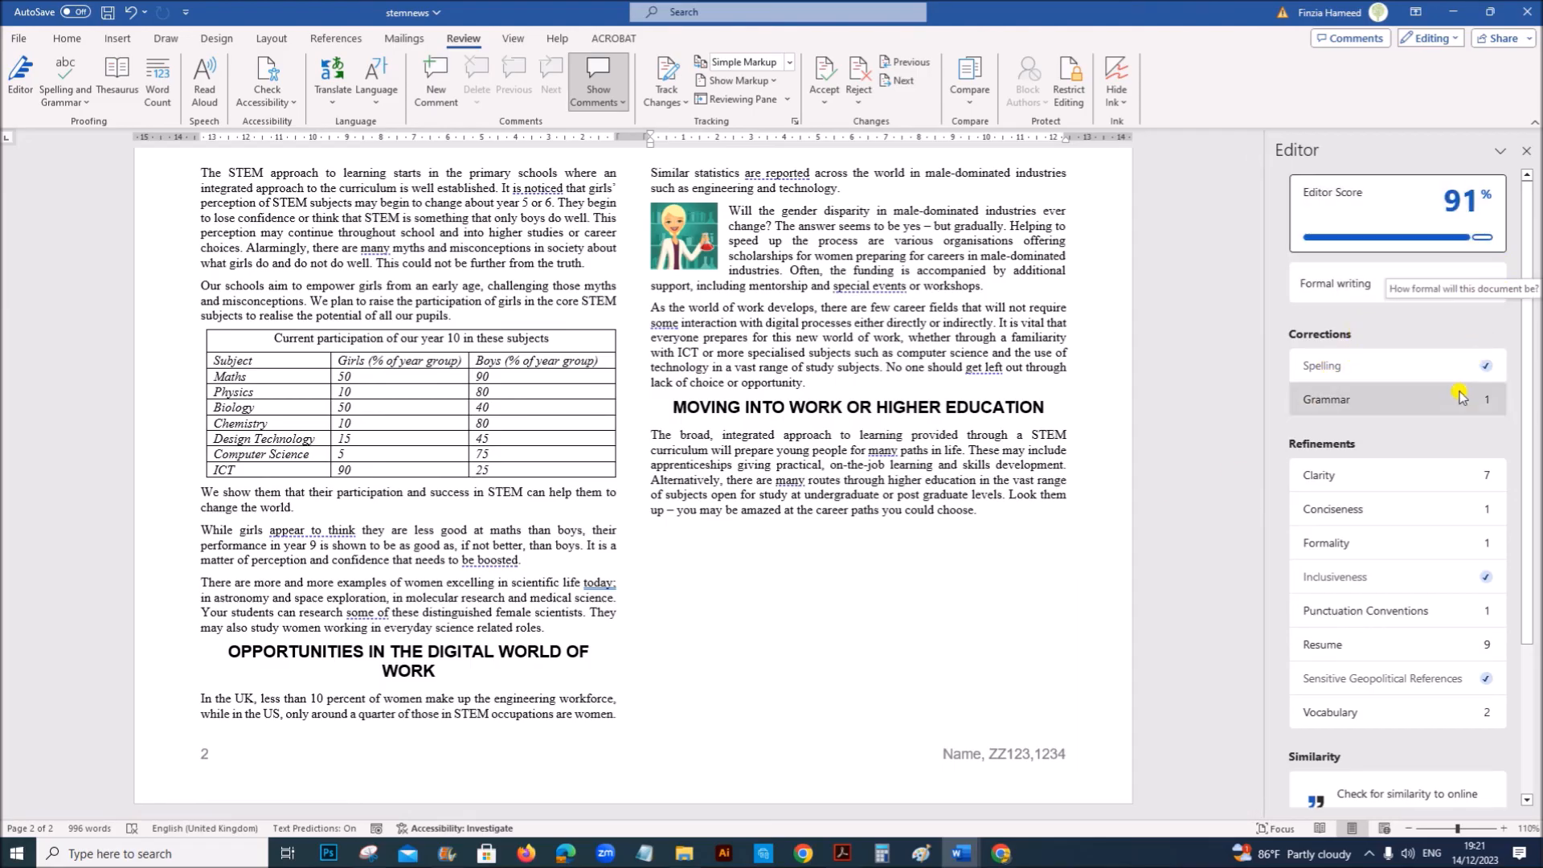
scroll(up, 3)
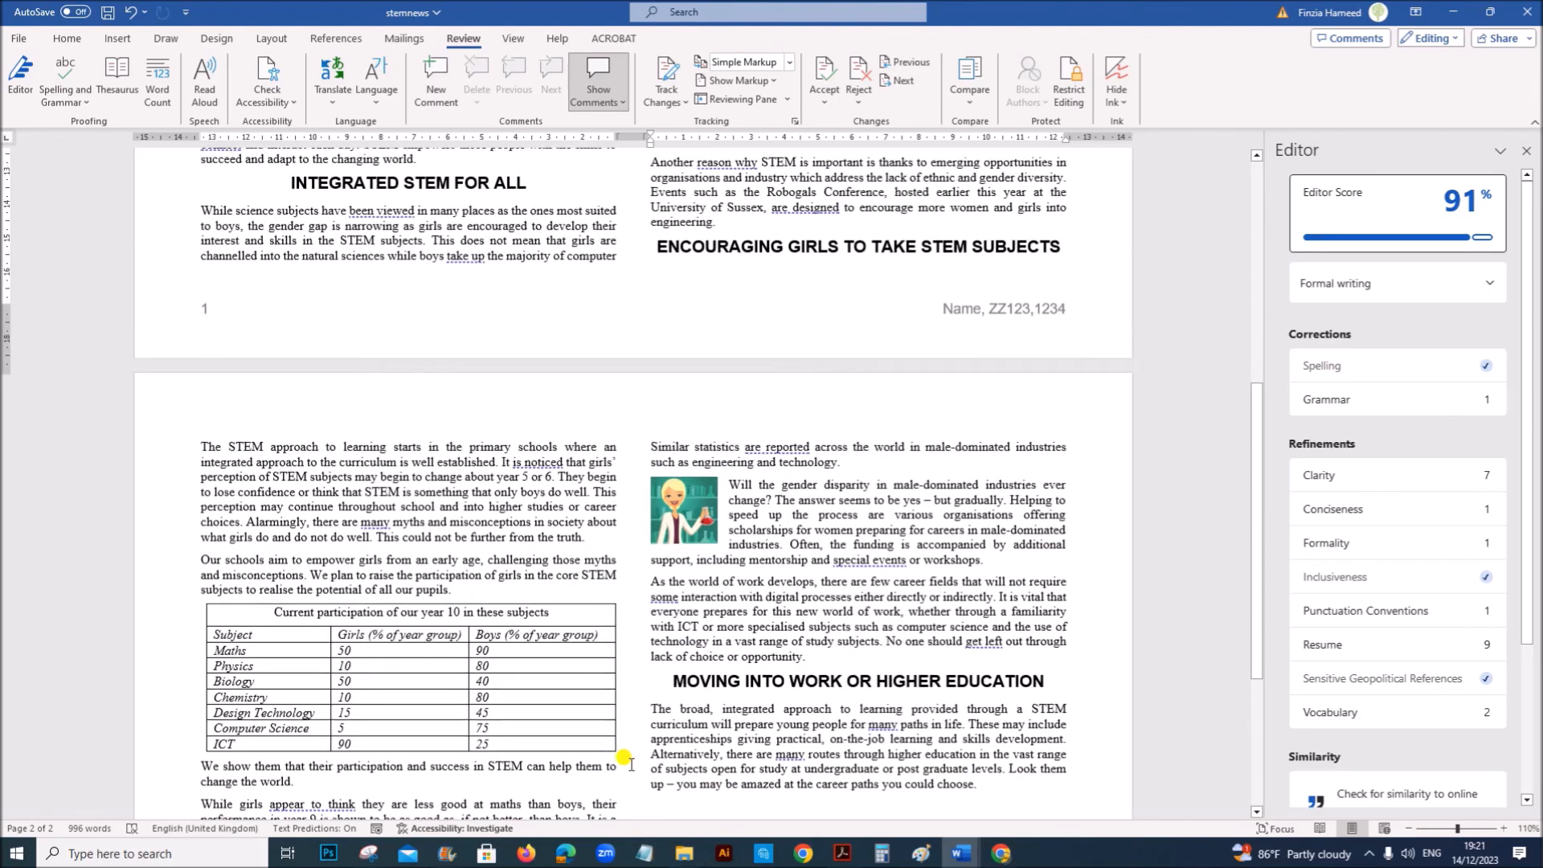
scroll(up, 3)
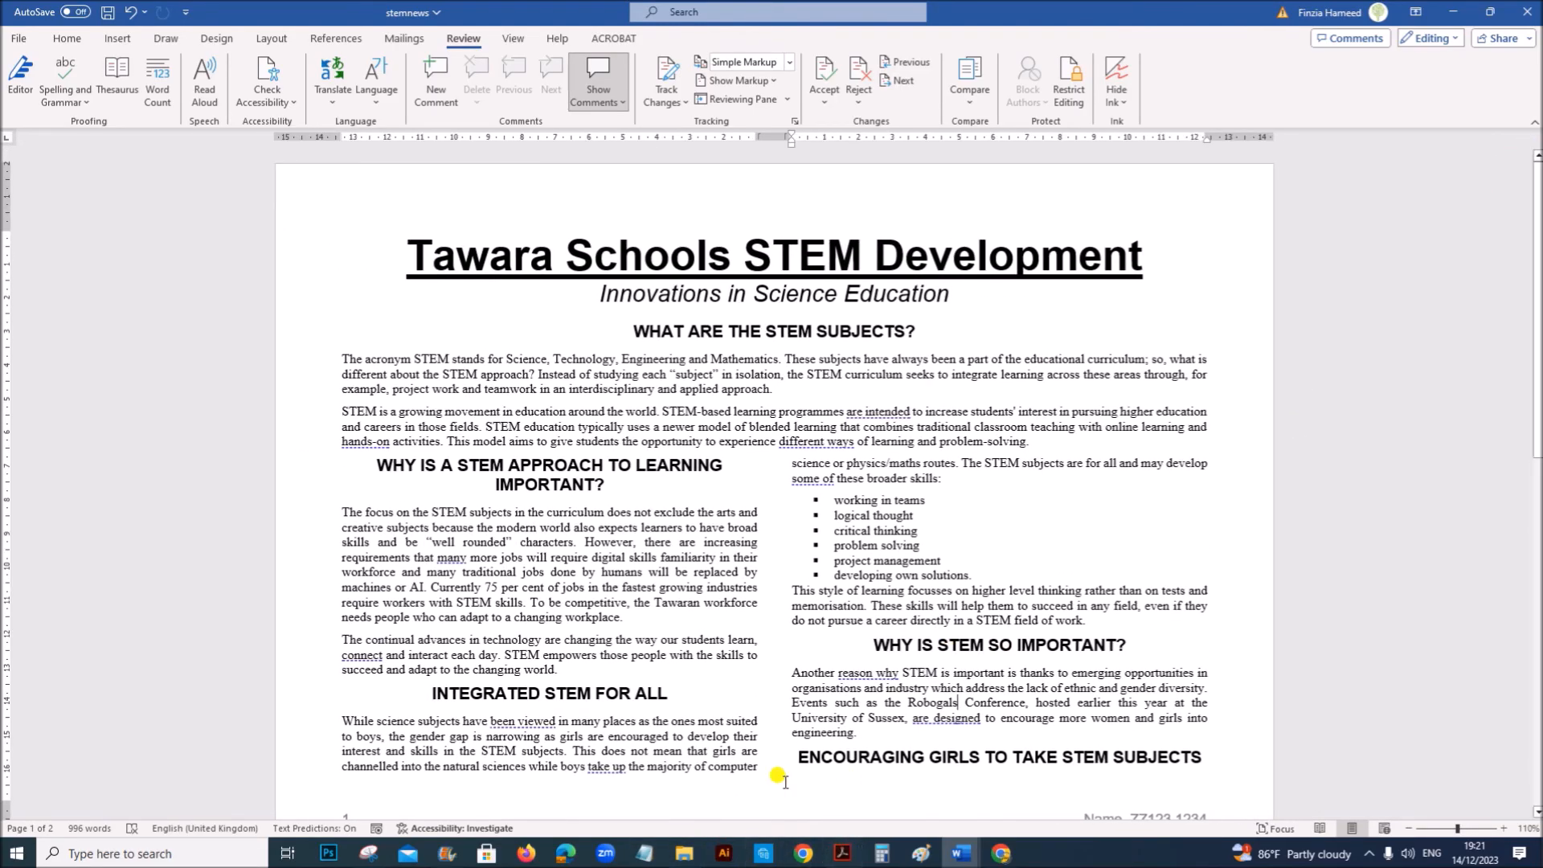
Scroll the newsletter so 'Encouraging girls' and 'Opportunities in the digital world' head page 2's columns.
scroll(down, 3)
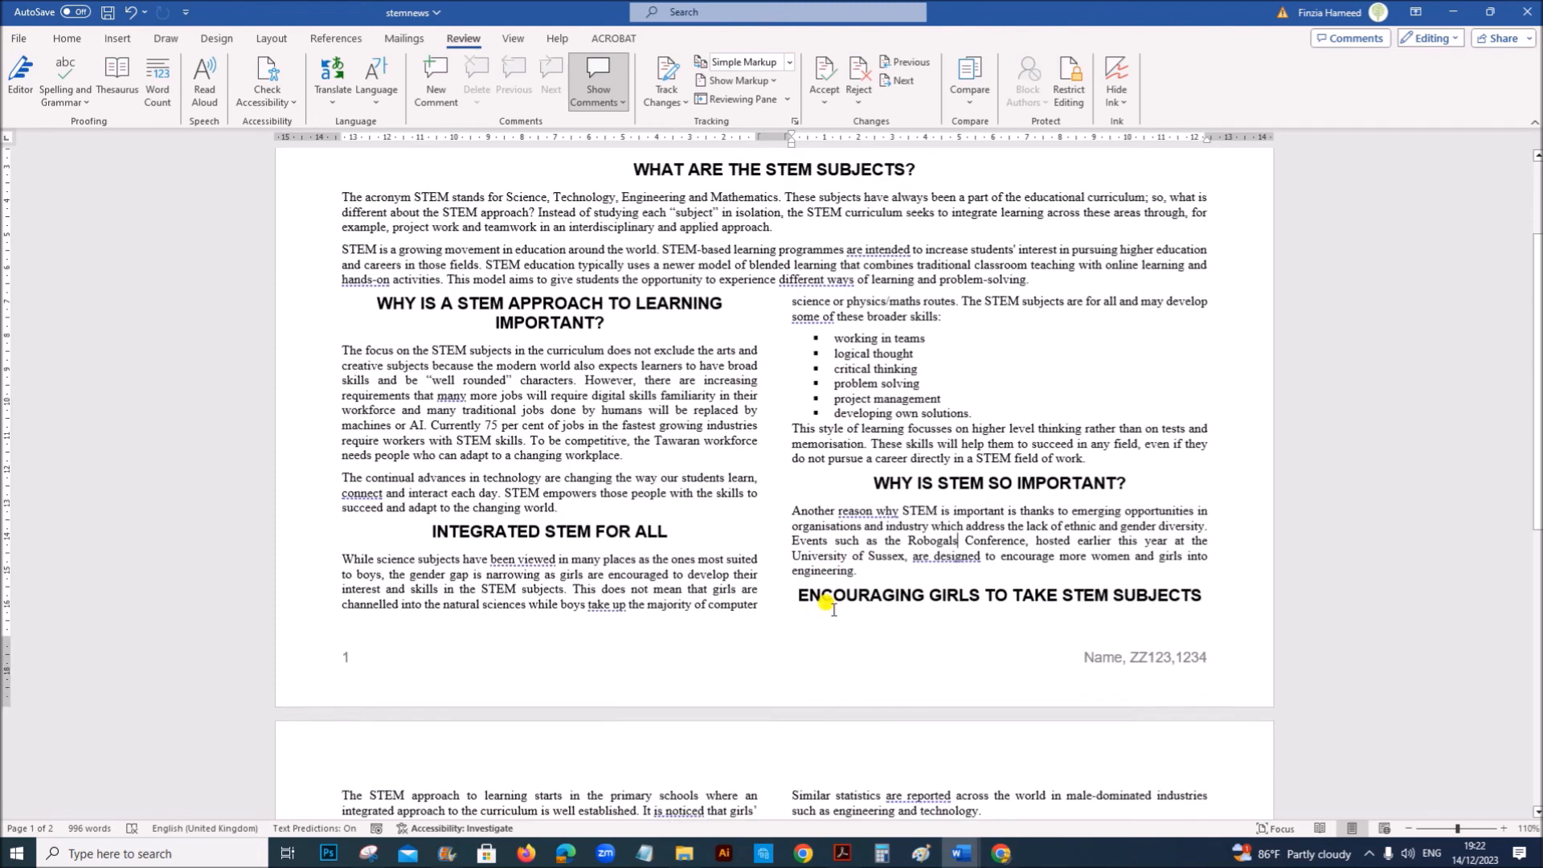
scroll(down, 3)
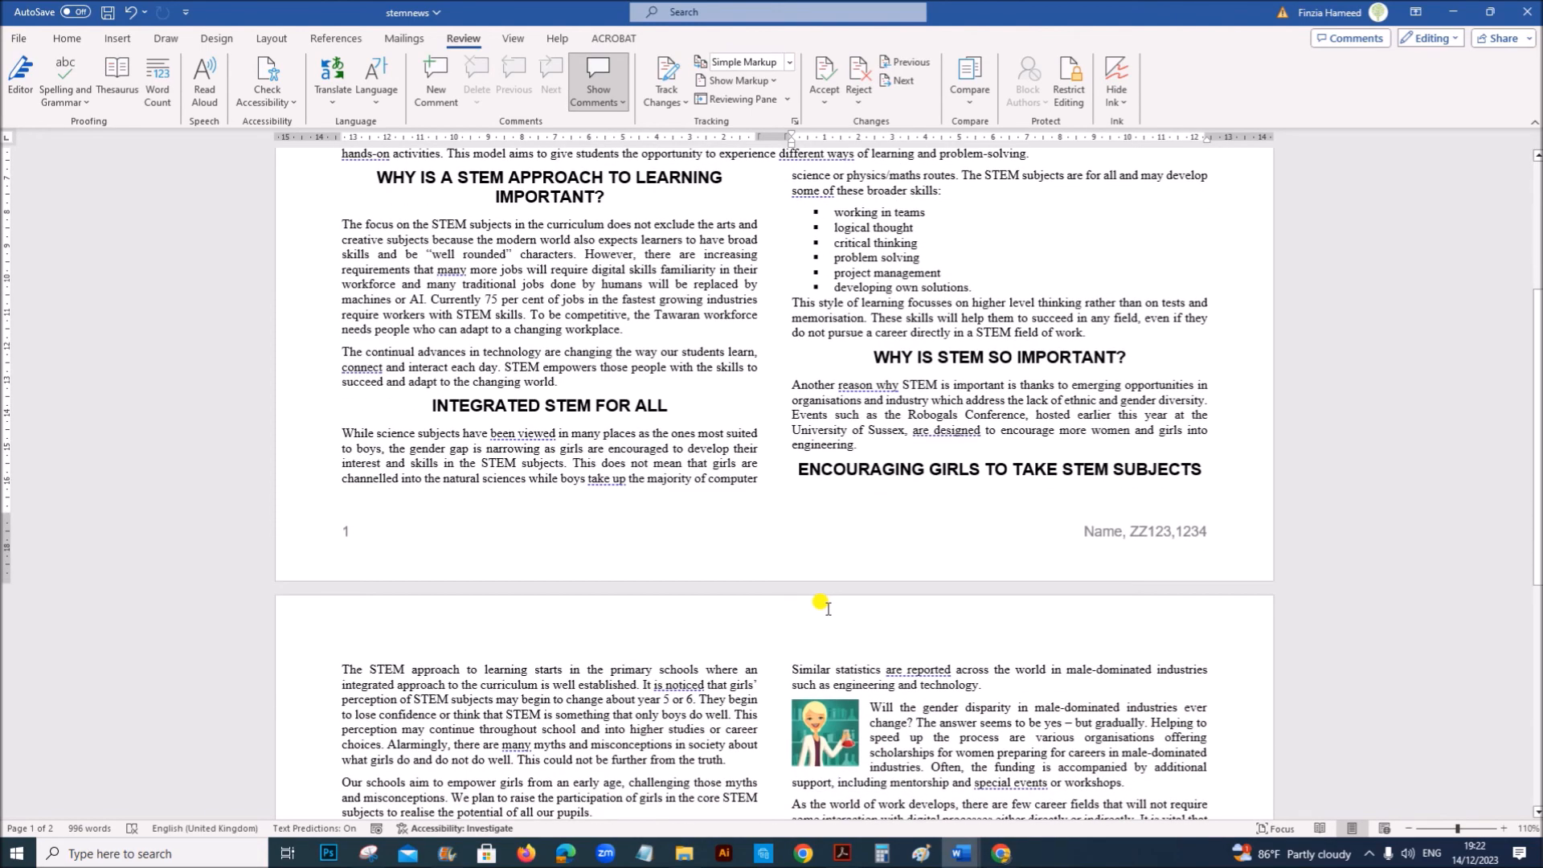
scroll(down, 3)
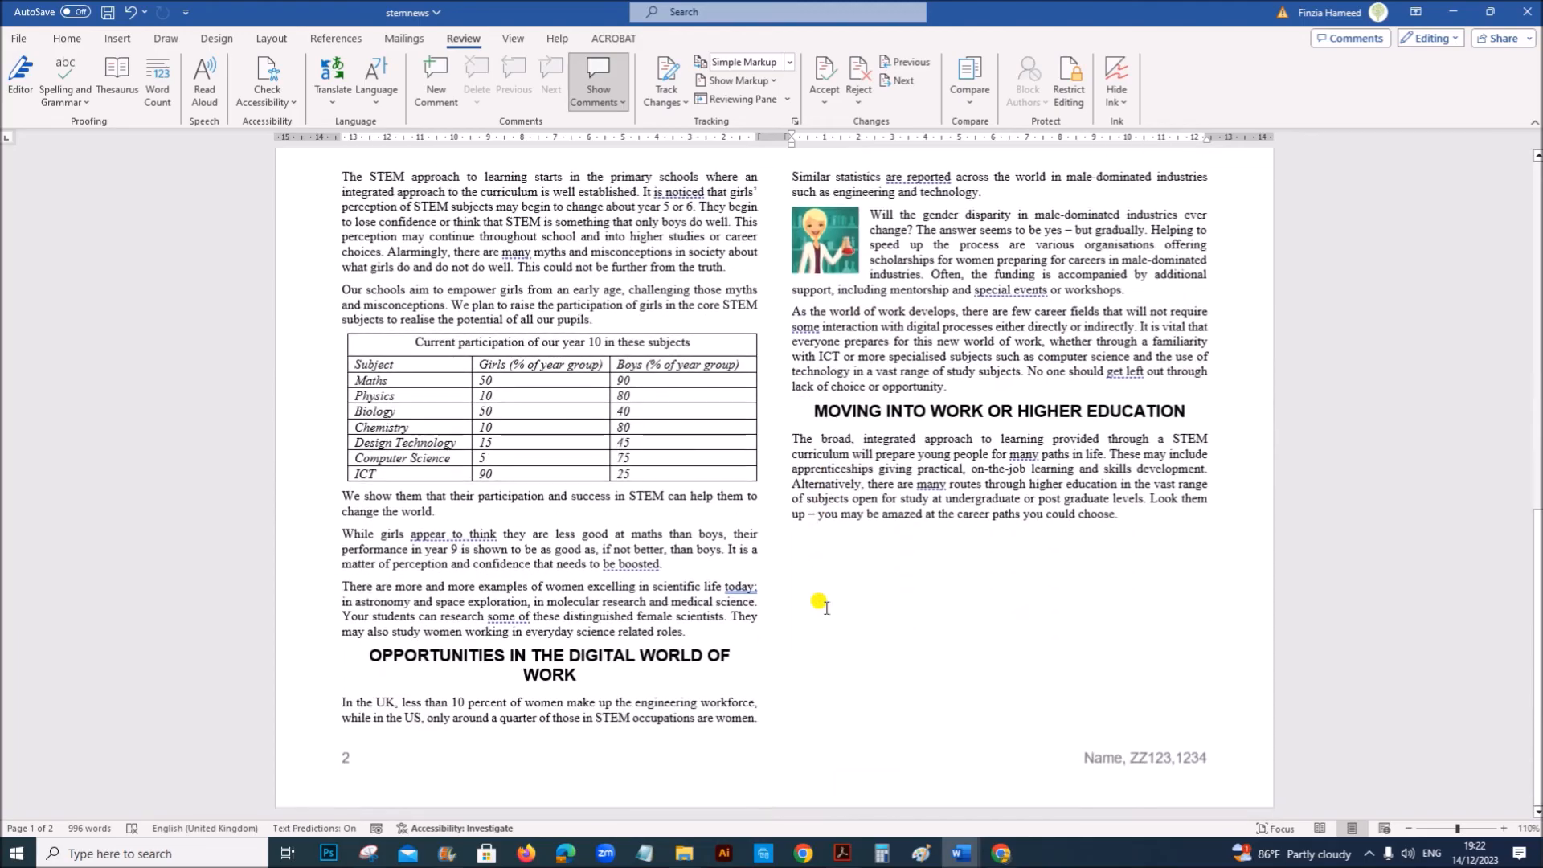
scroll(up, 3)
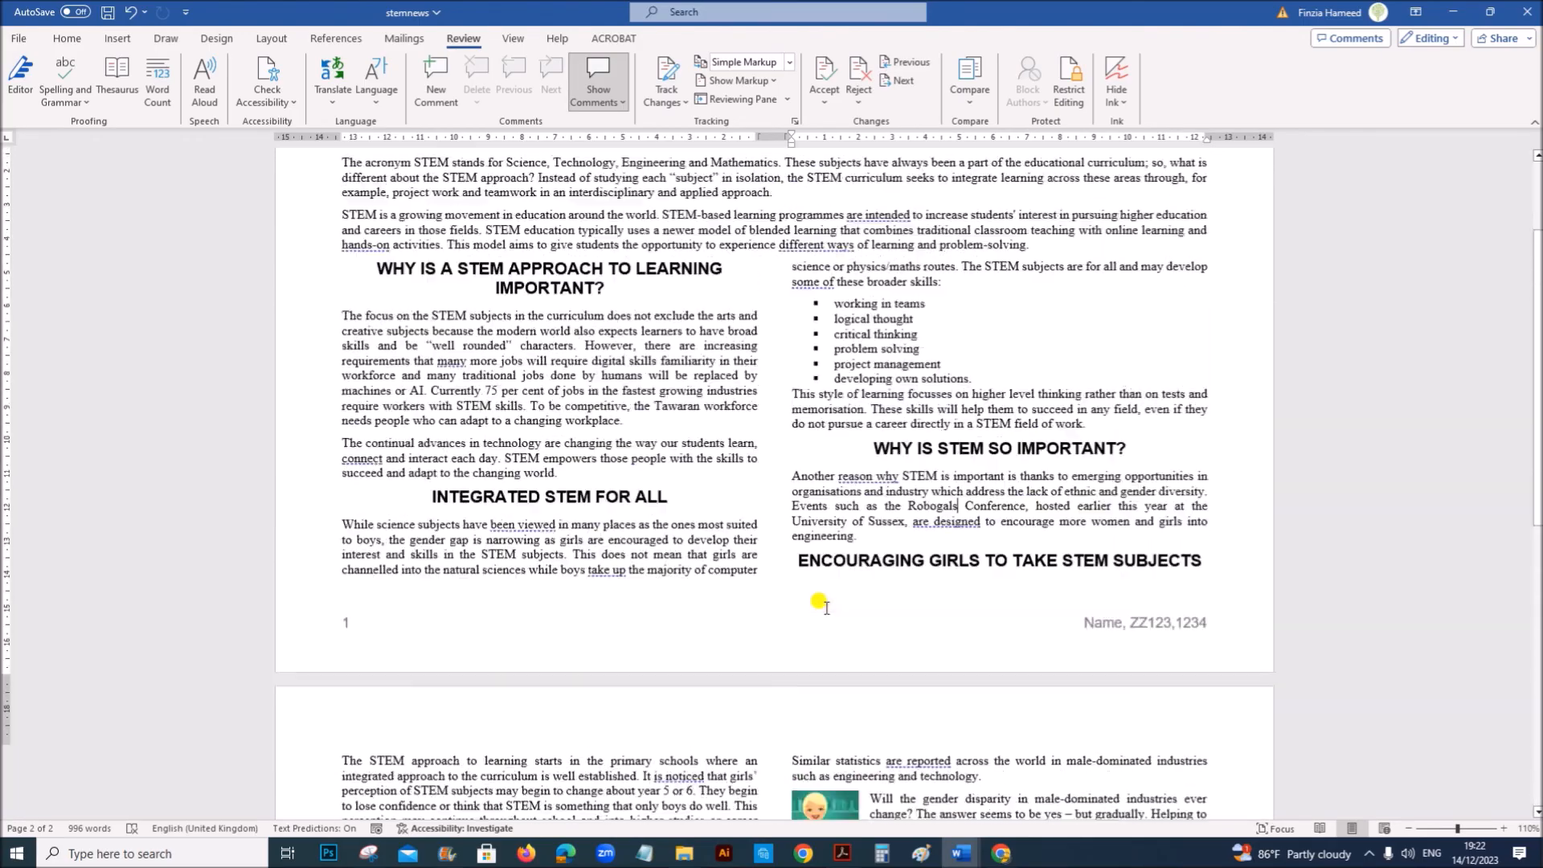
scroll(down, 3)
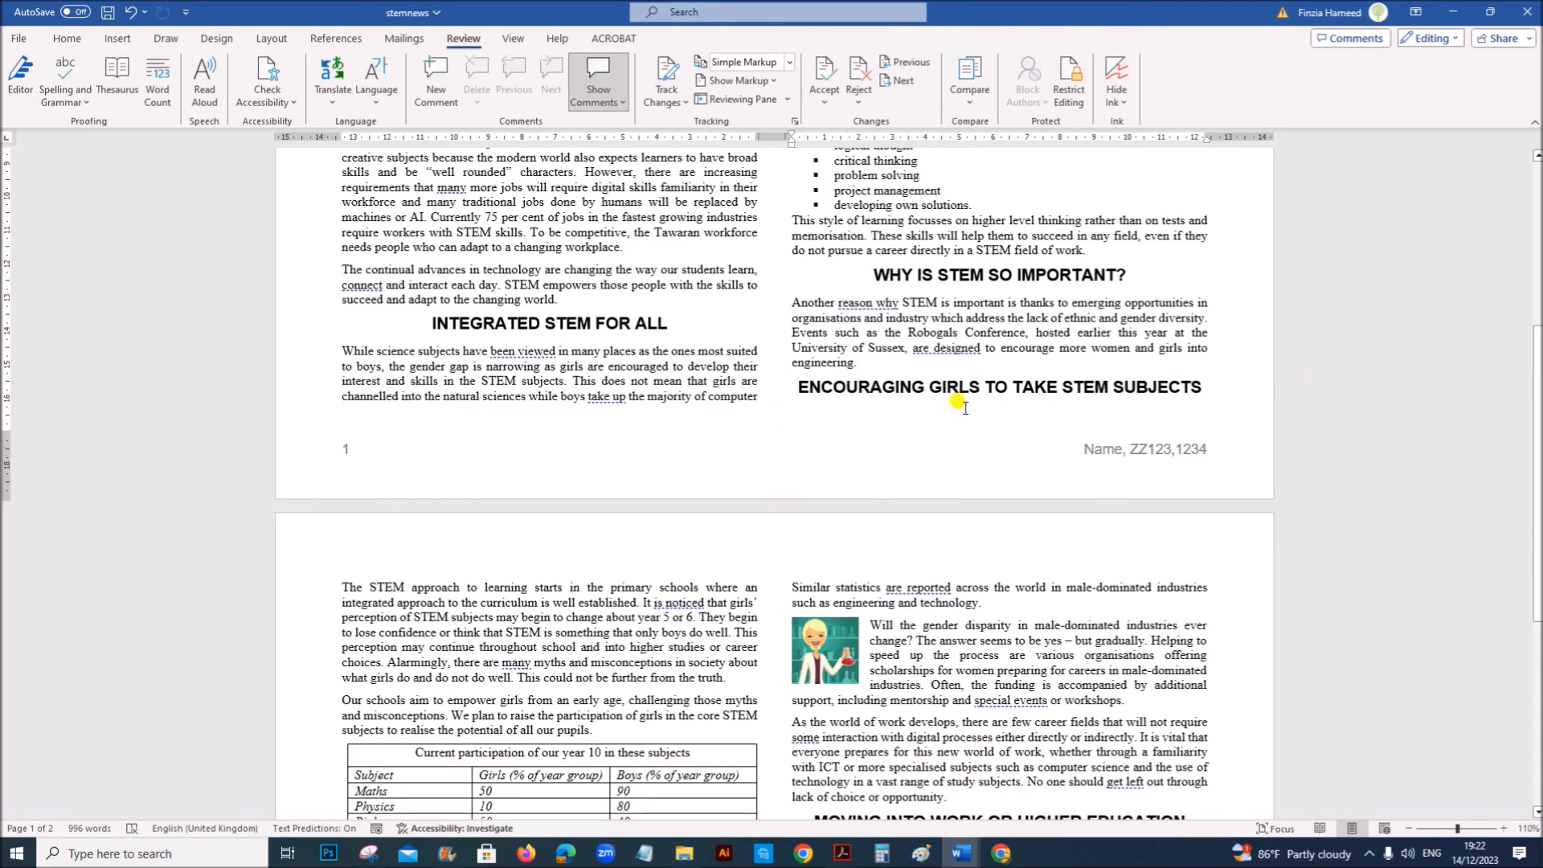
mouse_move(797, 516)
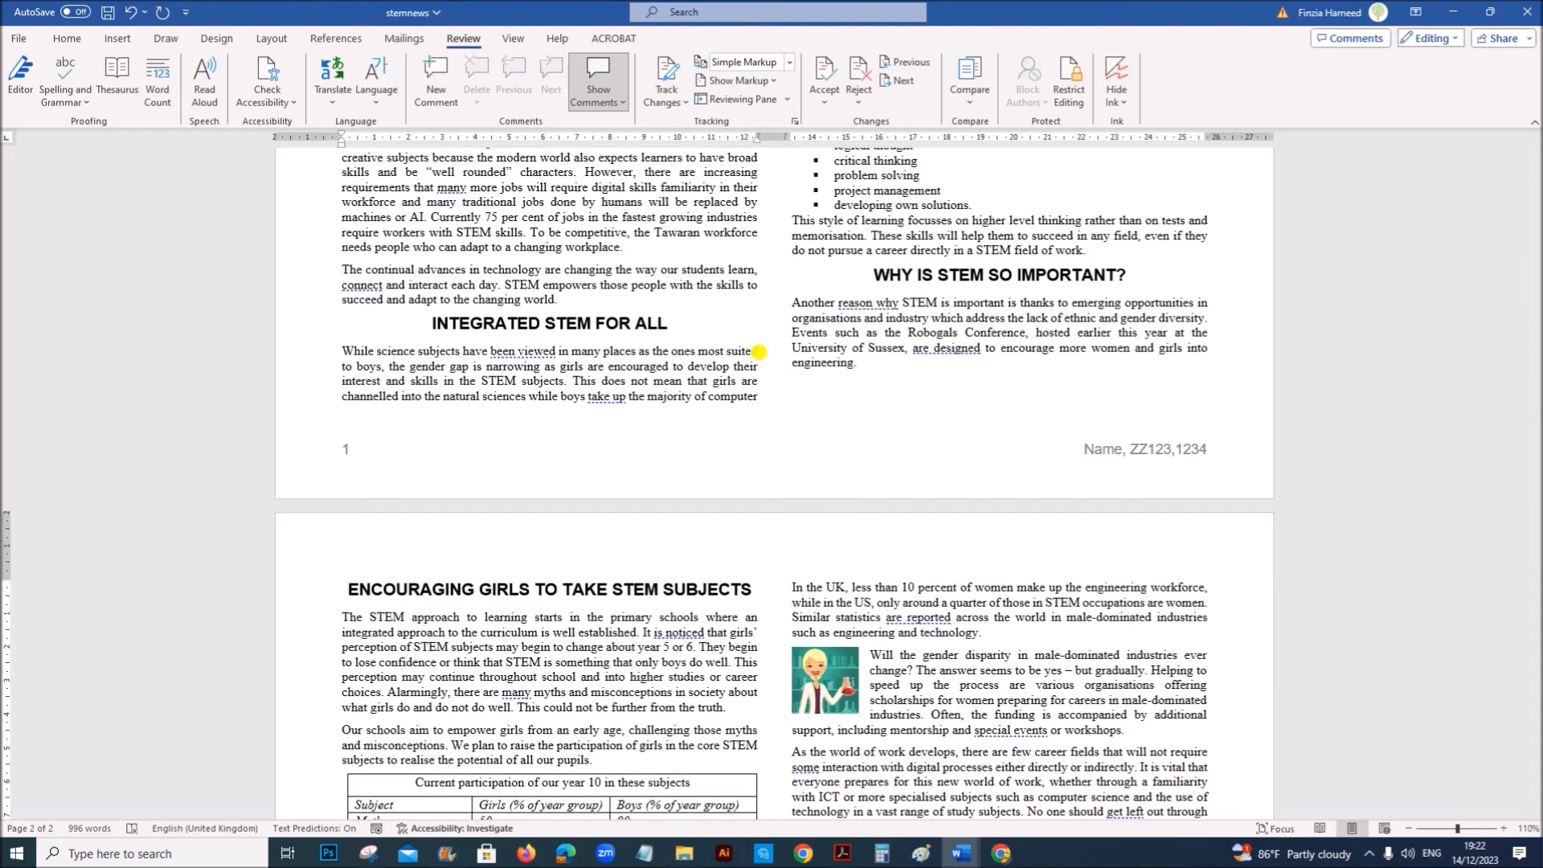
scroll(down, 3)
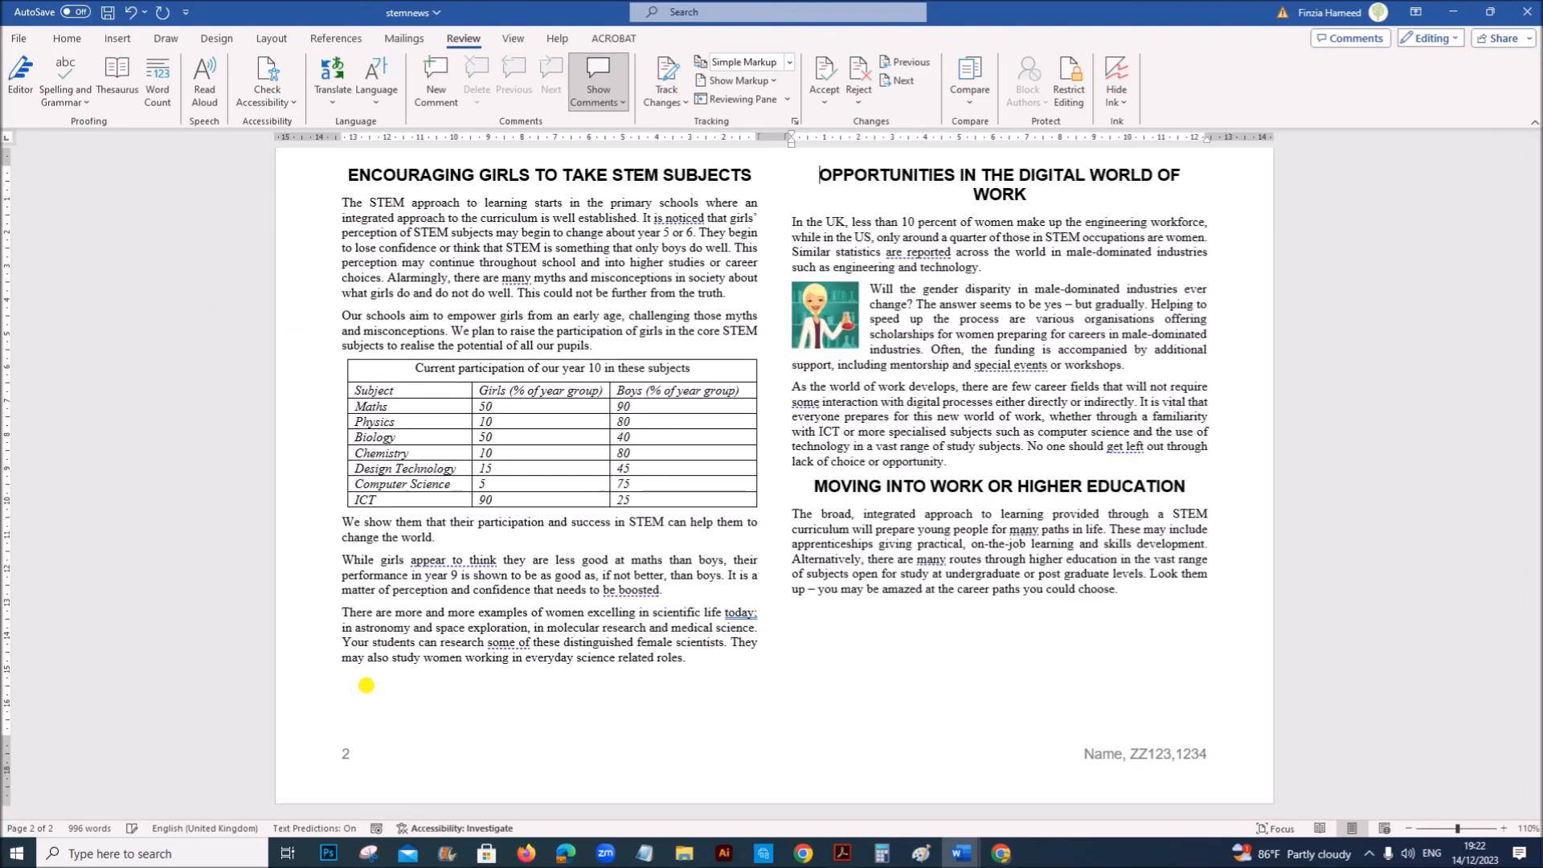
scroll(down, 3)
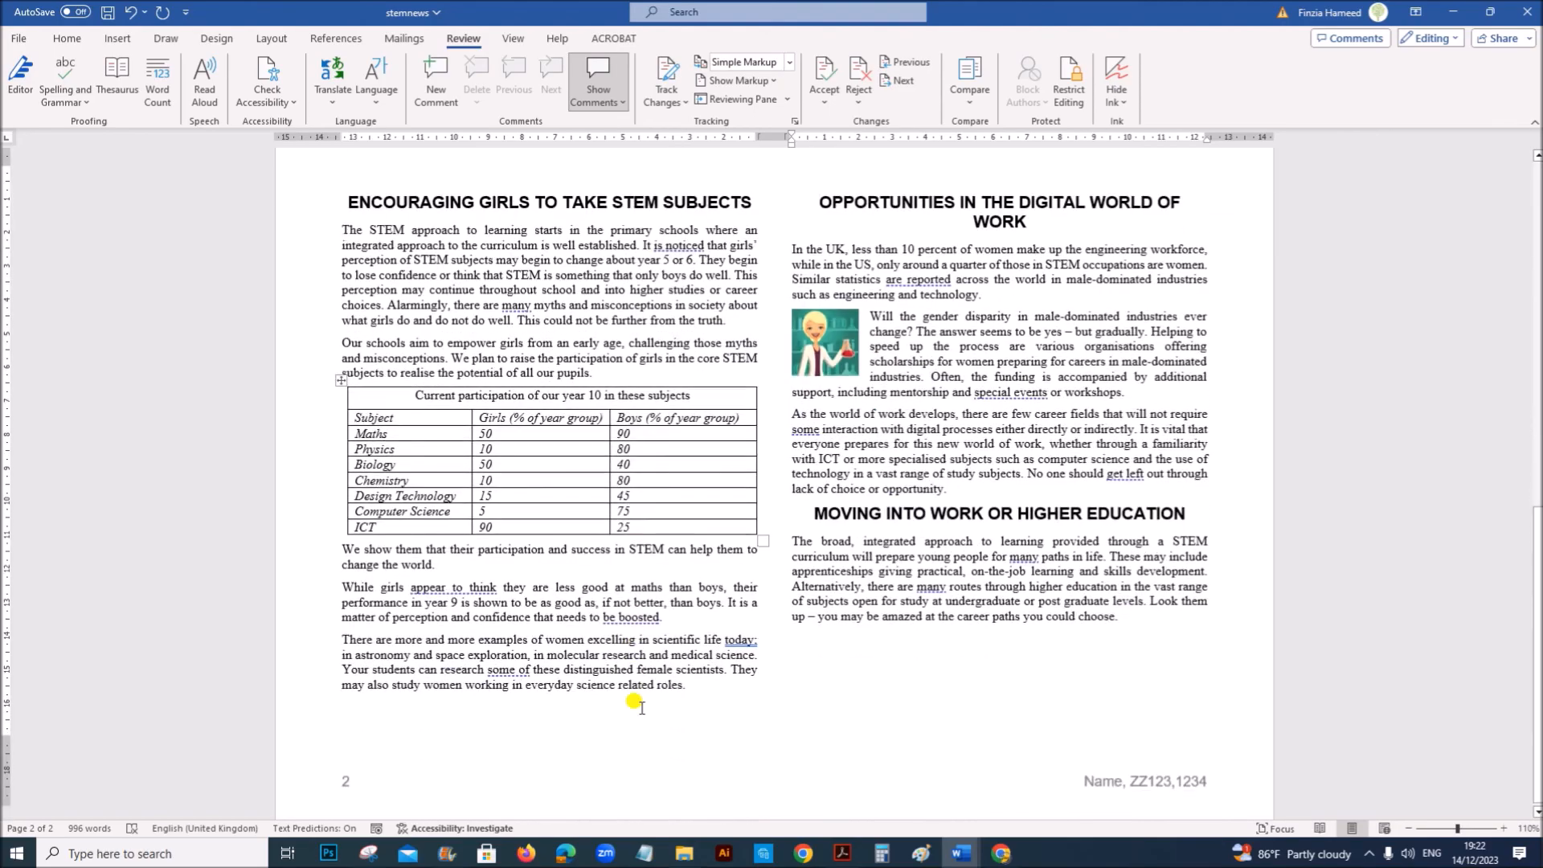
scroll(up, 3)
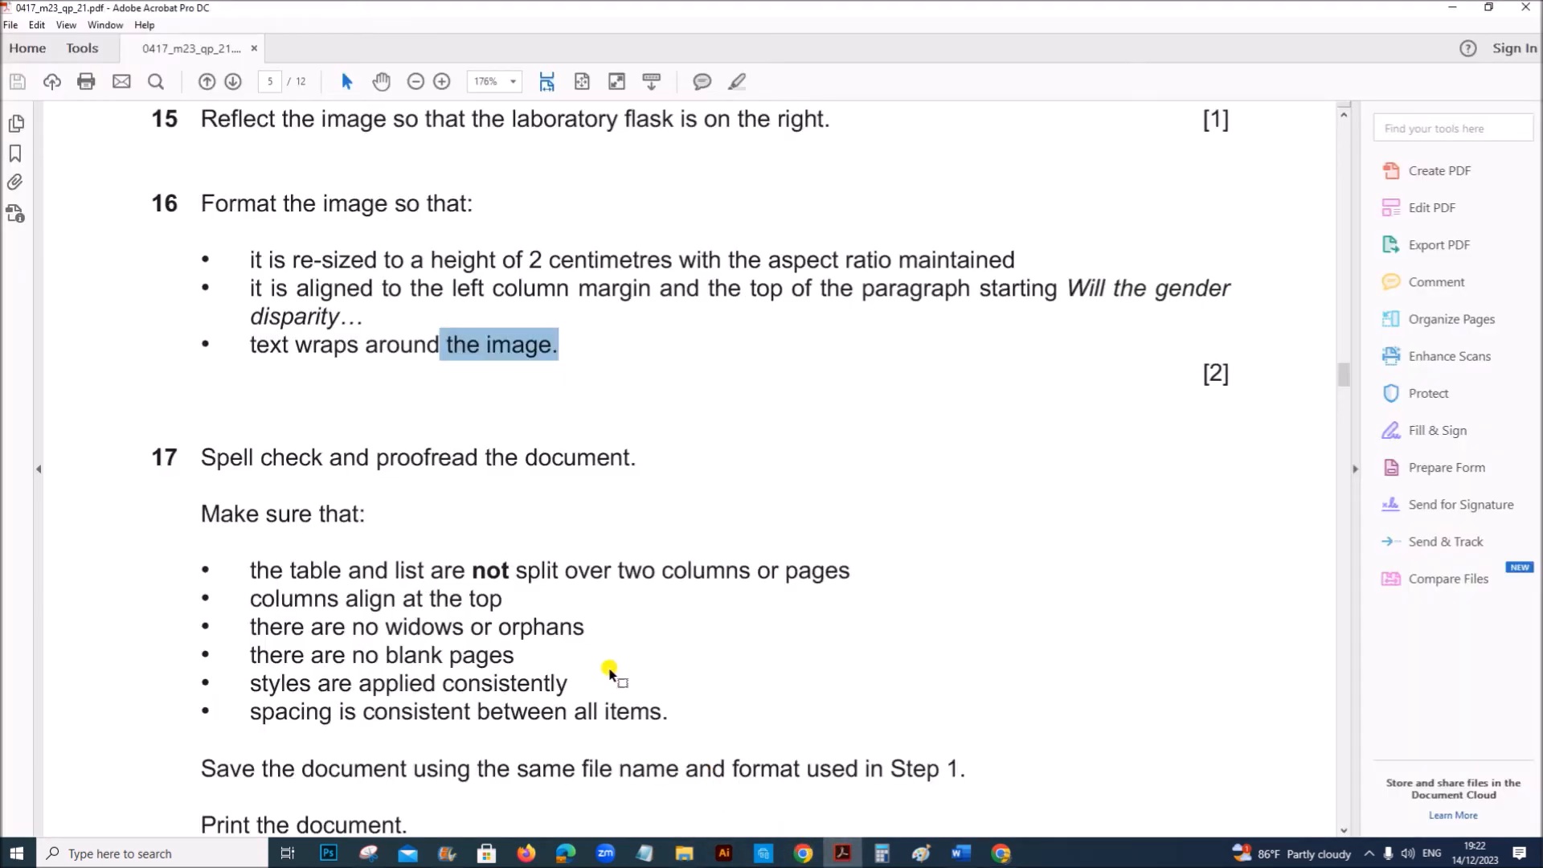
mouse_move(1002, 853)
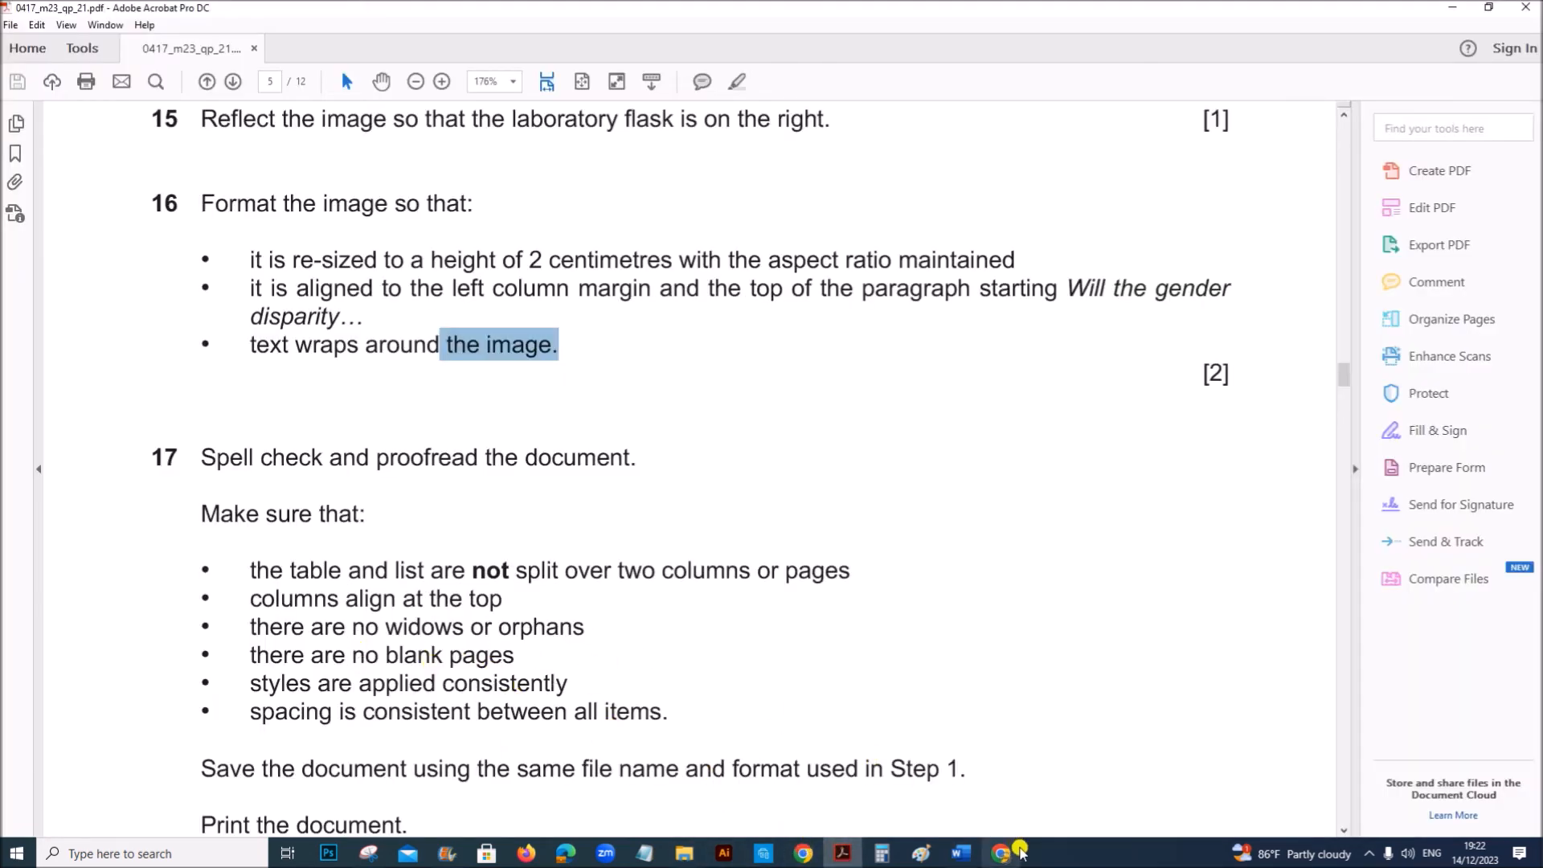
Confirm Widow/Orphan control is enabled in the career paths paragraph's Paragraph settings.
click(956, 853)
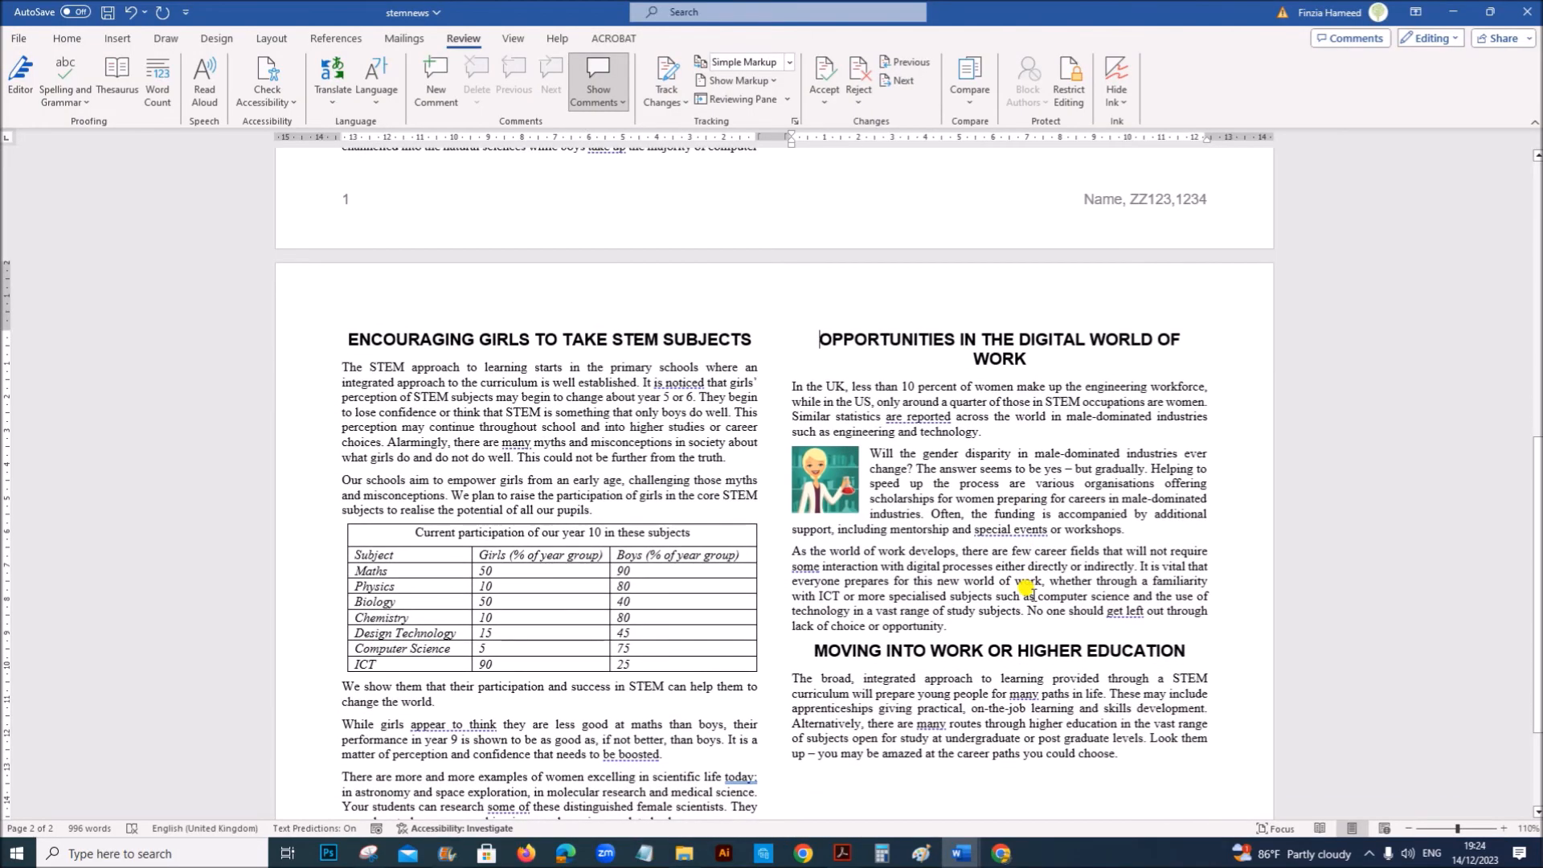
mouse_move(1068, 501)
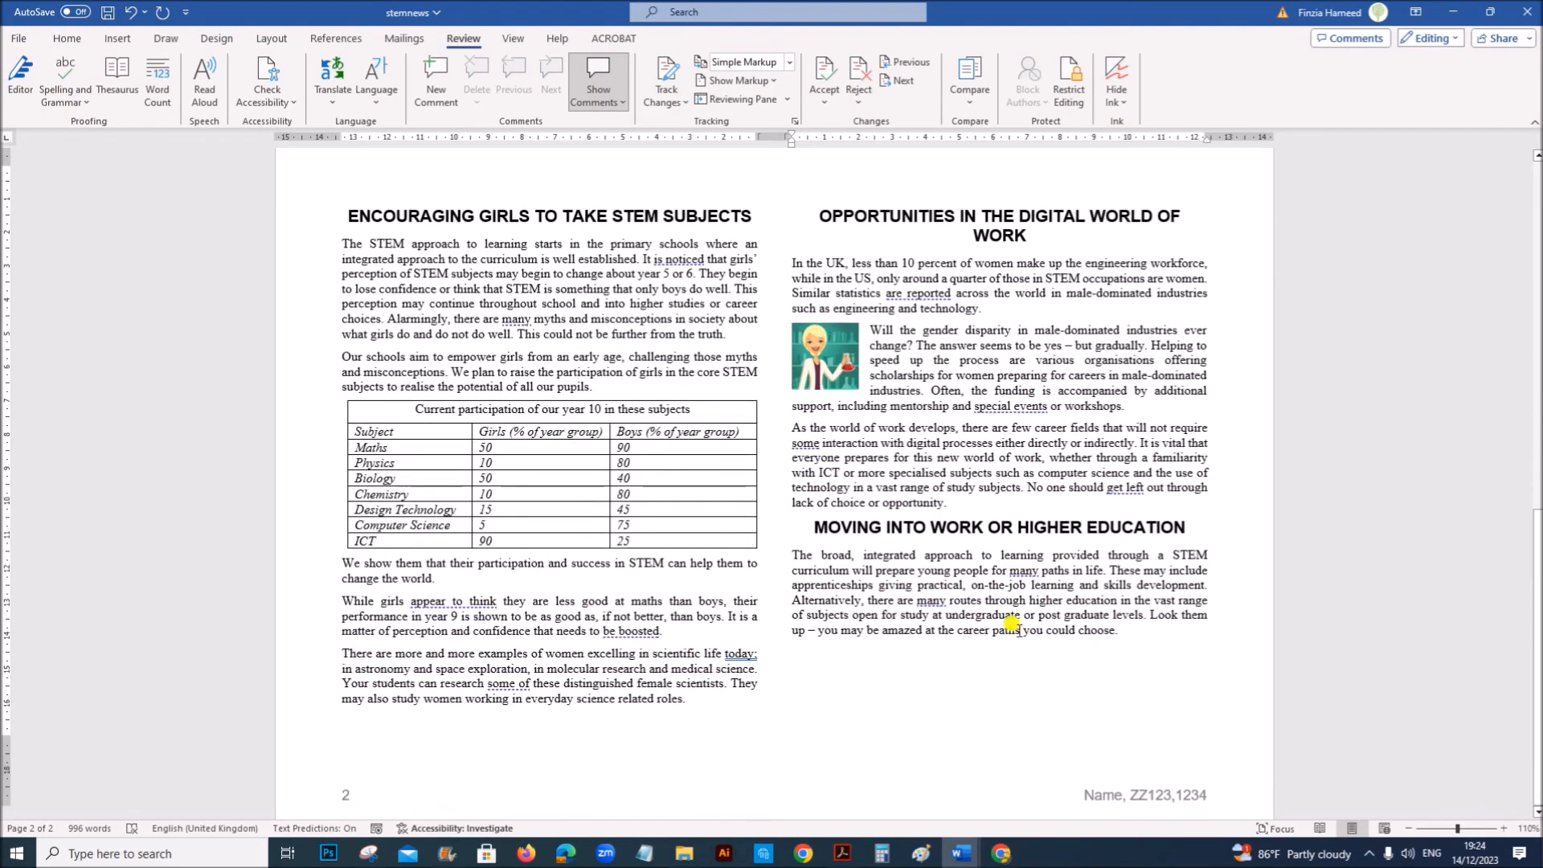
right_click(1014, 626)
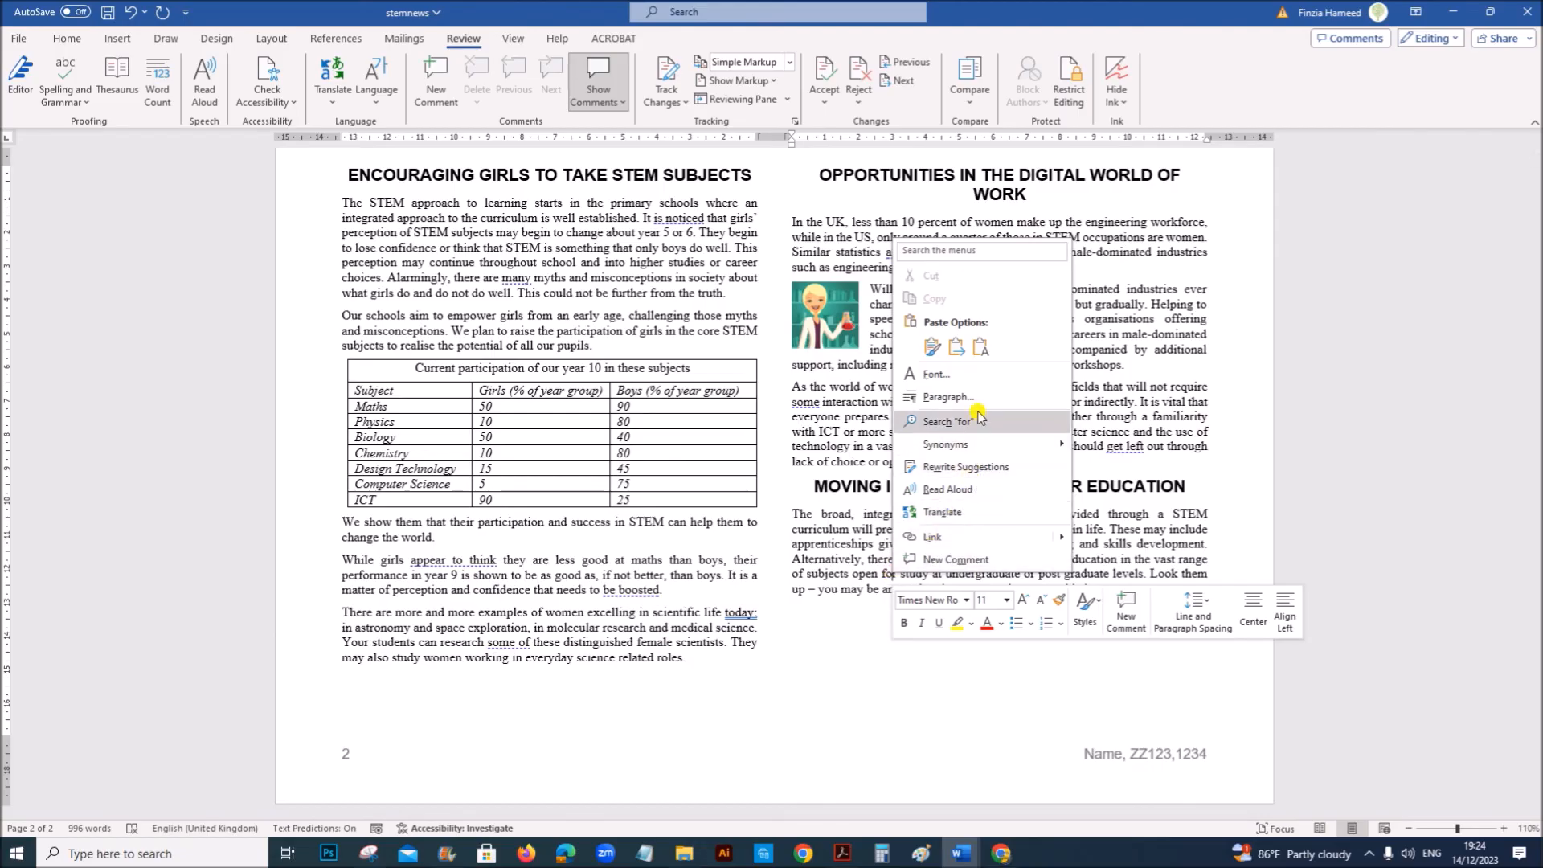
click(945, 398)
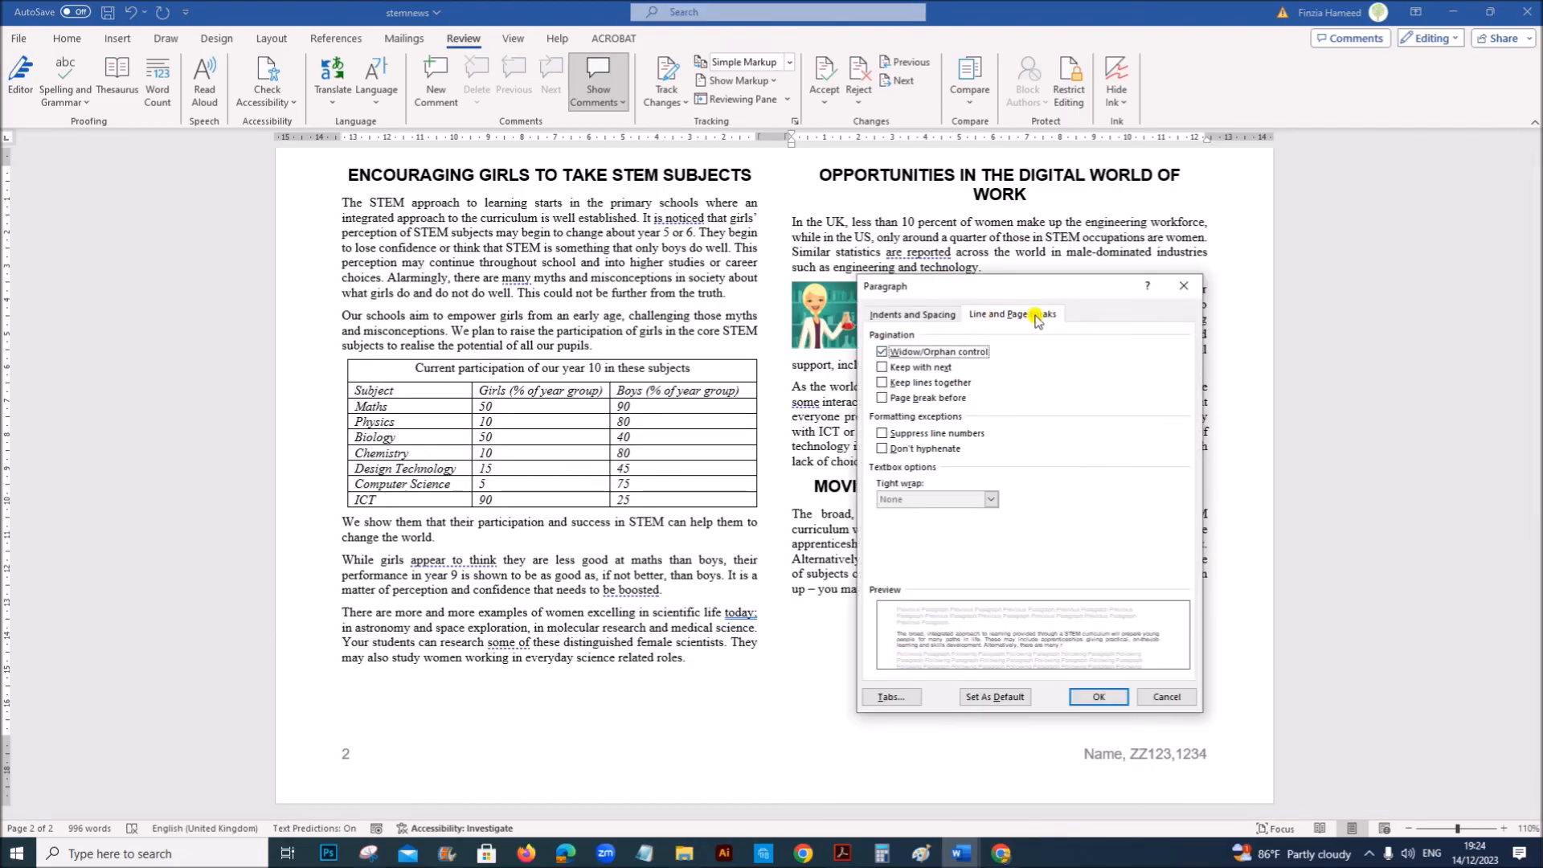
mouse_move(950, 367)
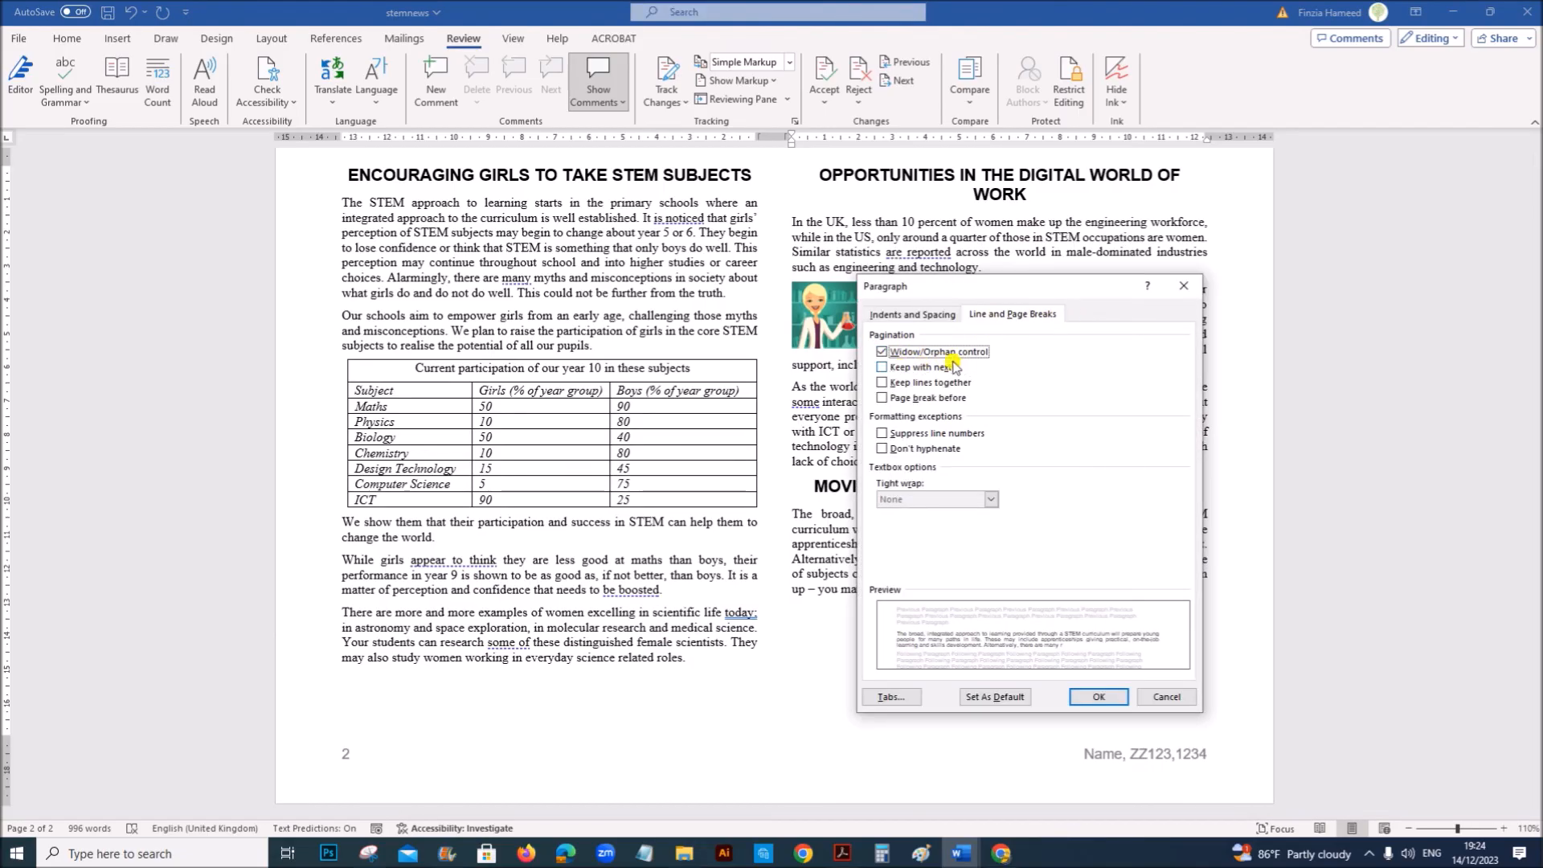
click(1097, 697)
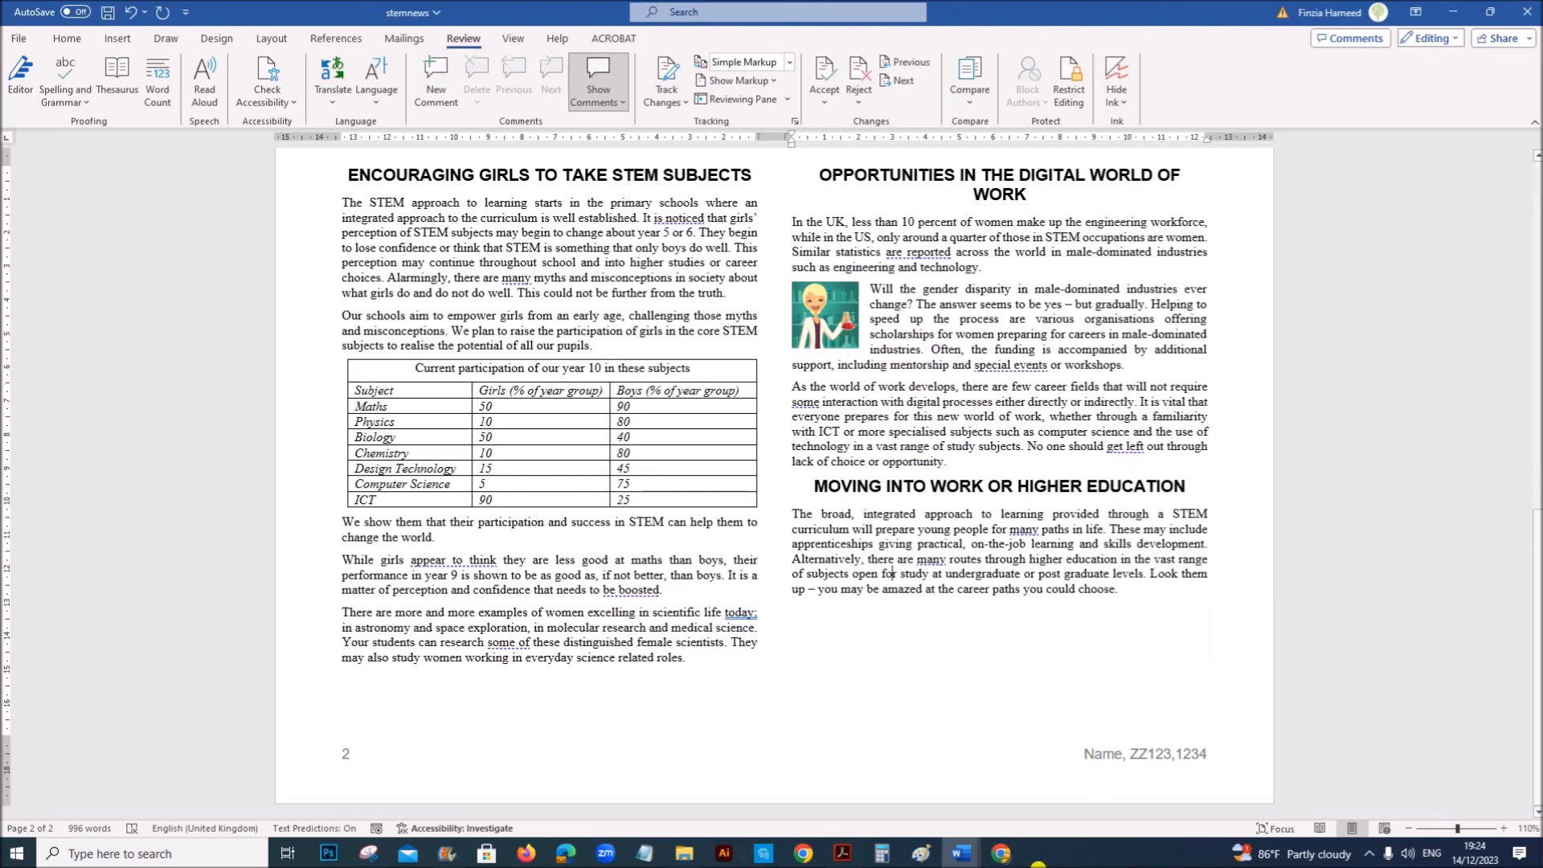
click(841, 854)
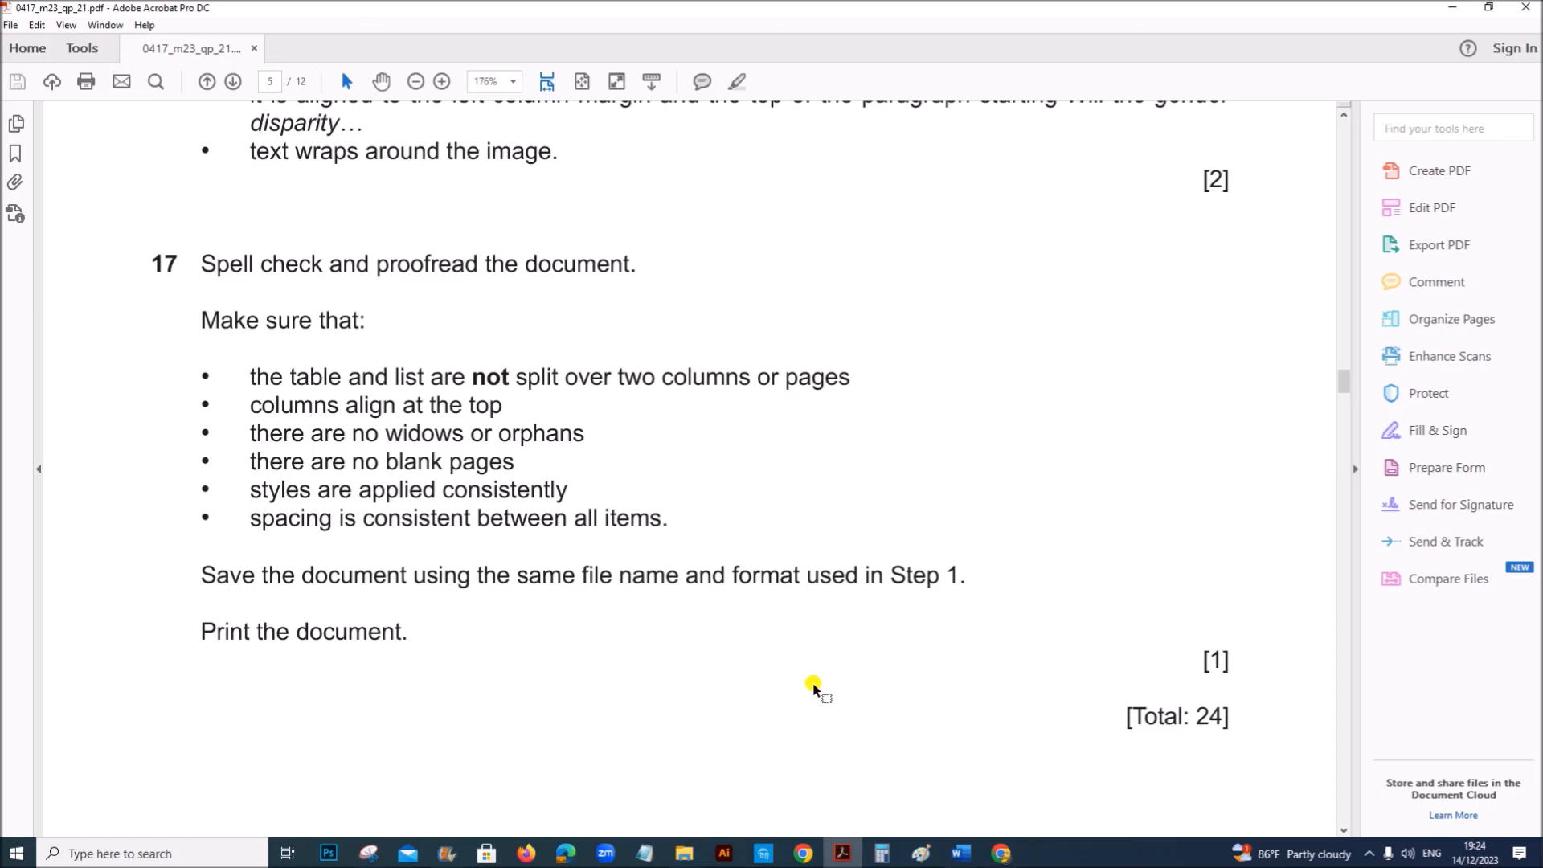
mouse_move(339, 515)
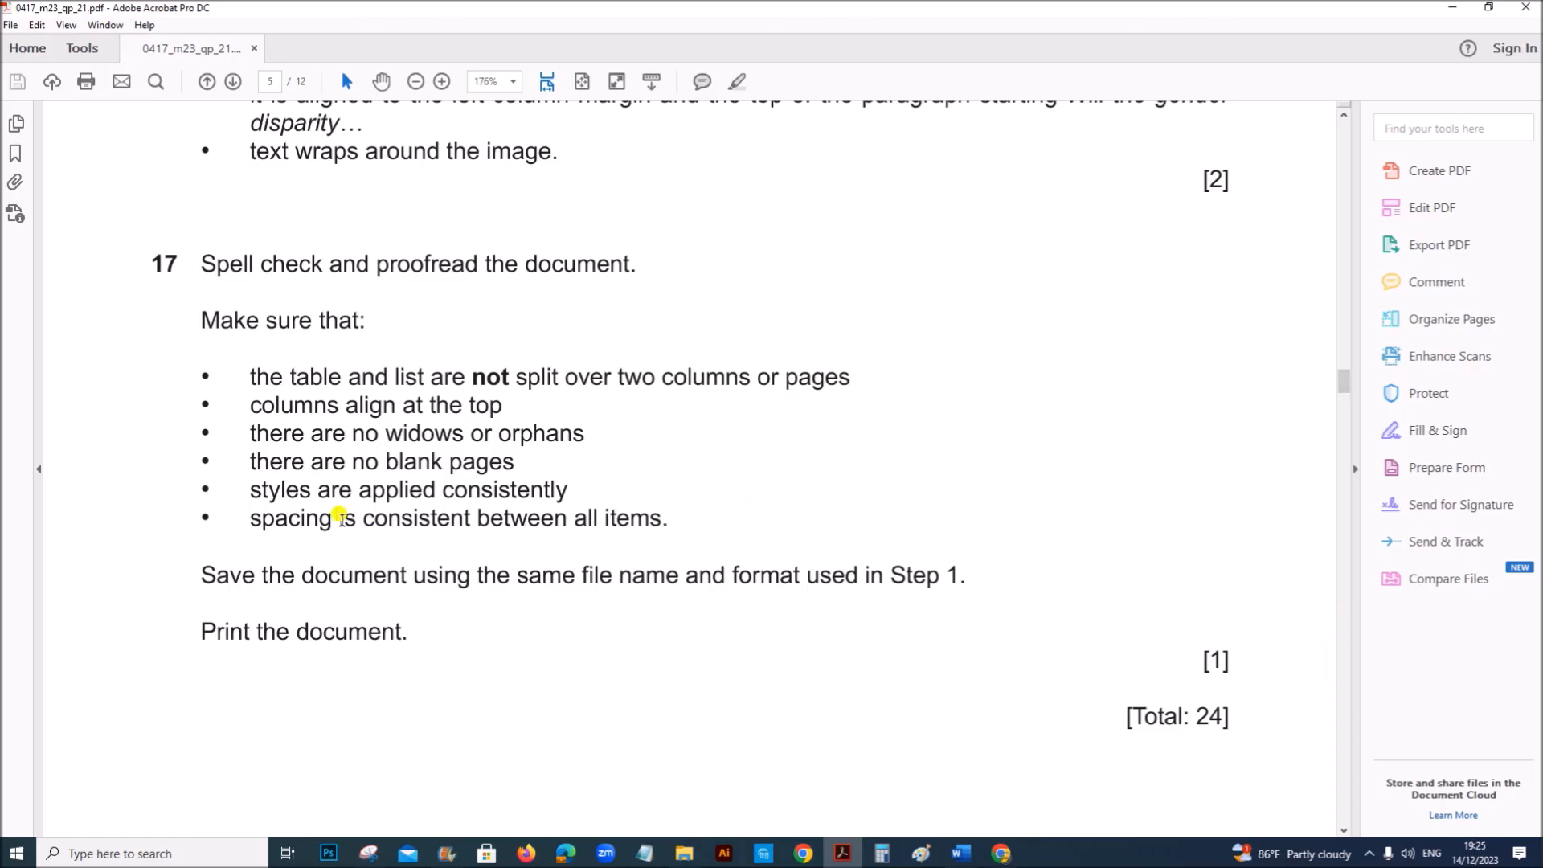
mouse_move(382, 384)
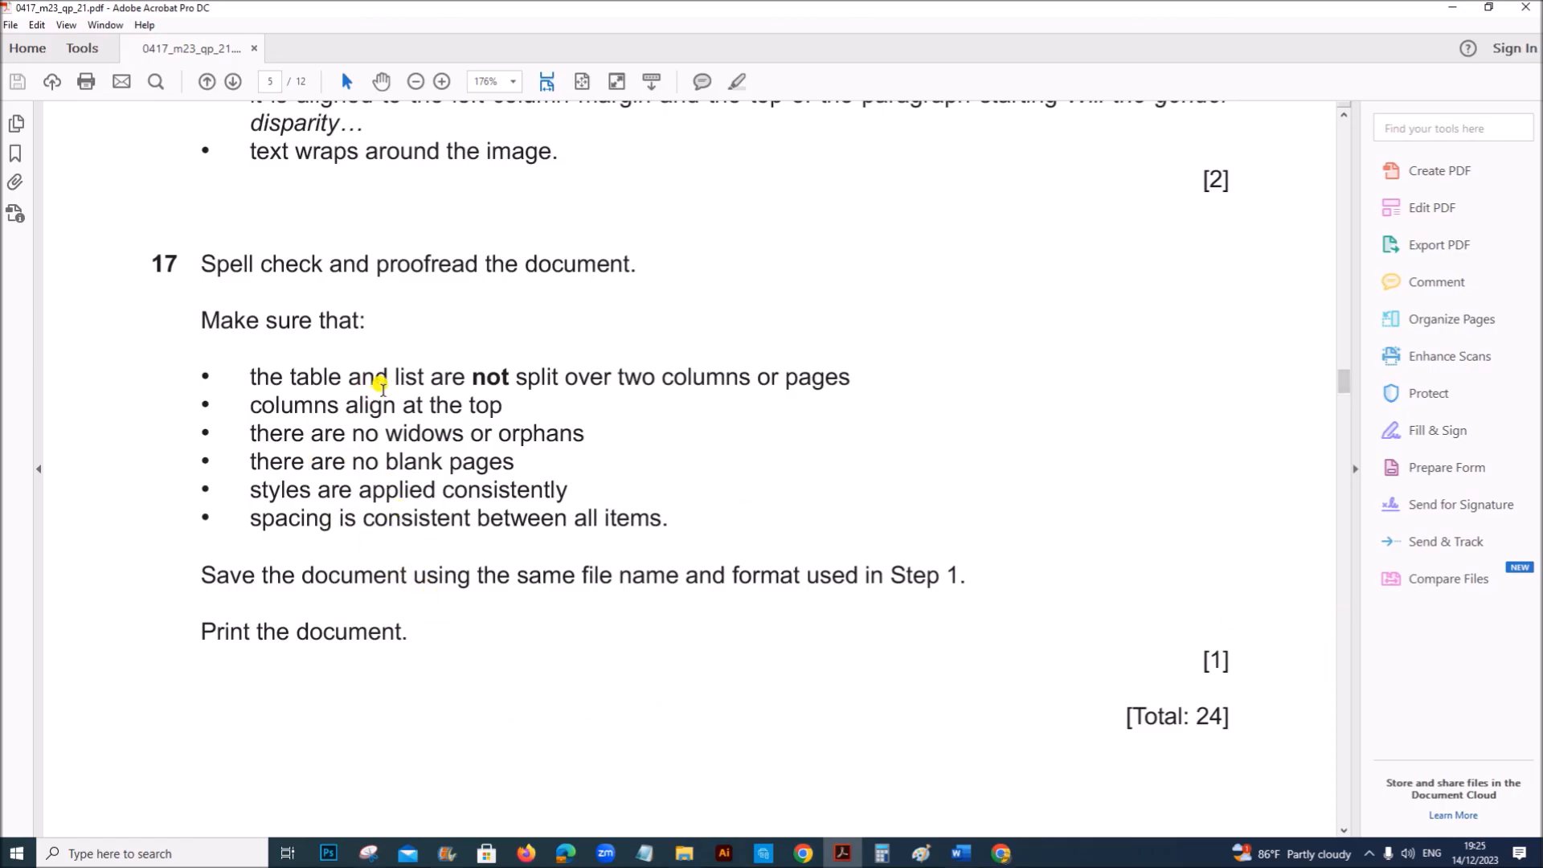
mouse_move(368, 507)
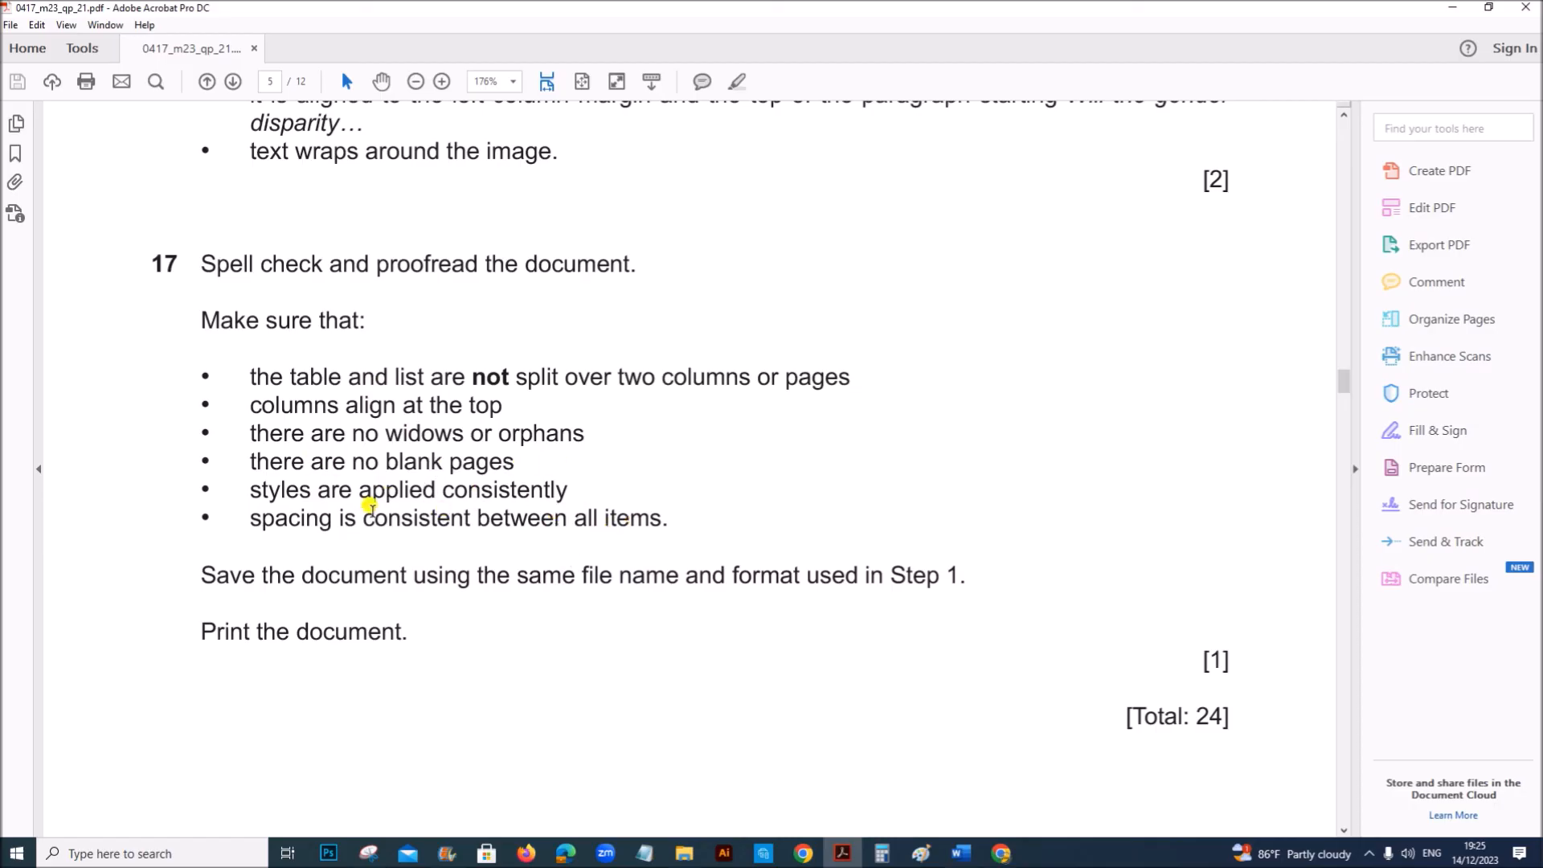
mouse_move(958, 852)
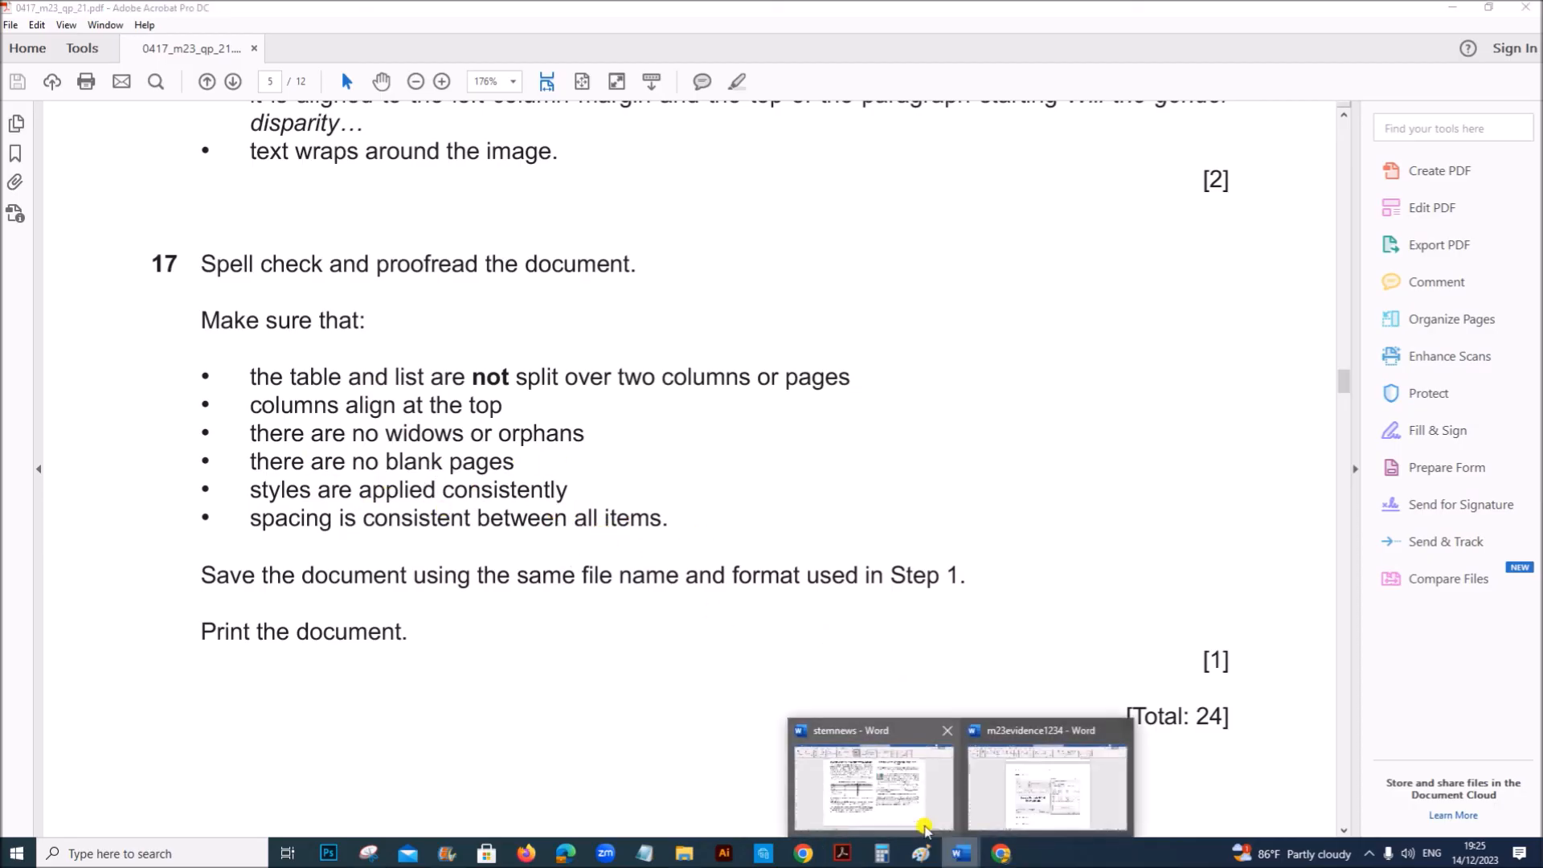
Check the stemnews newsletter against question 17's list, switching between Word and Acrobat.
click(870, 782)
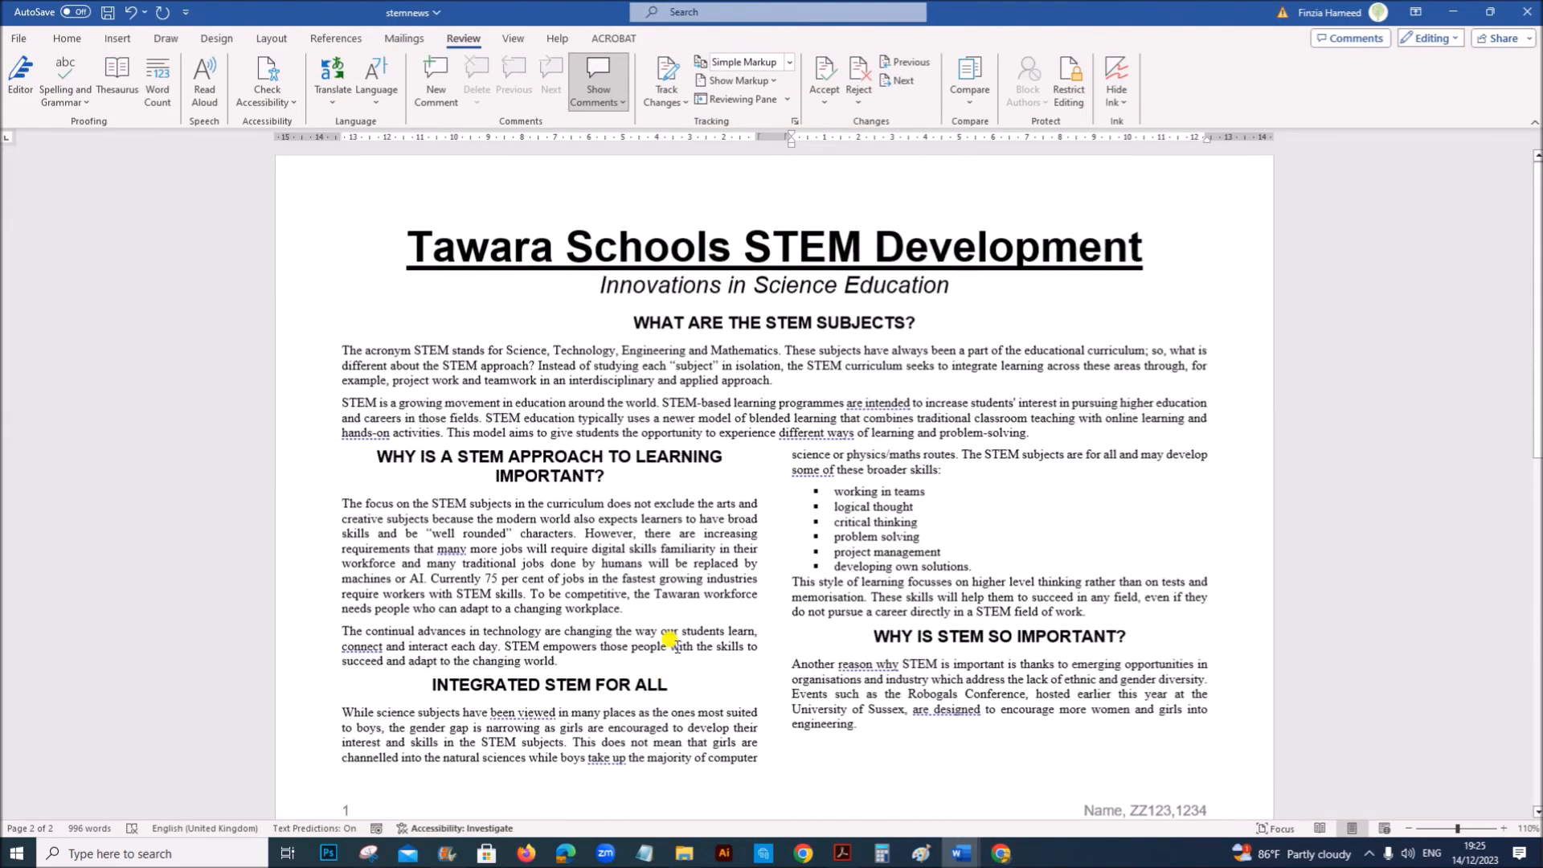
scroll(down, 3)
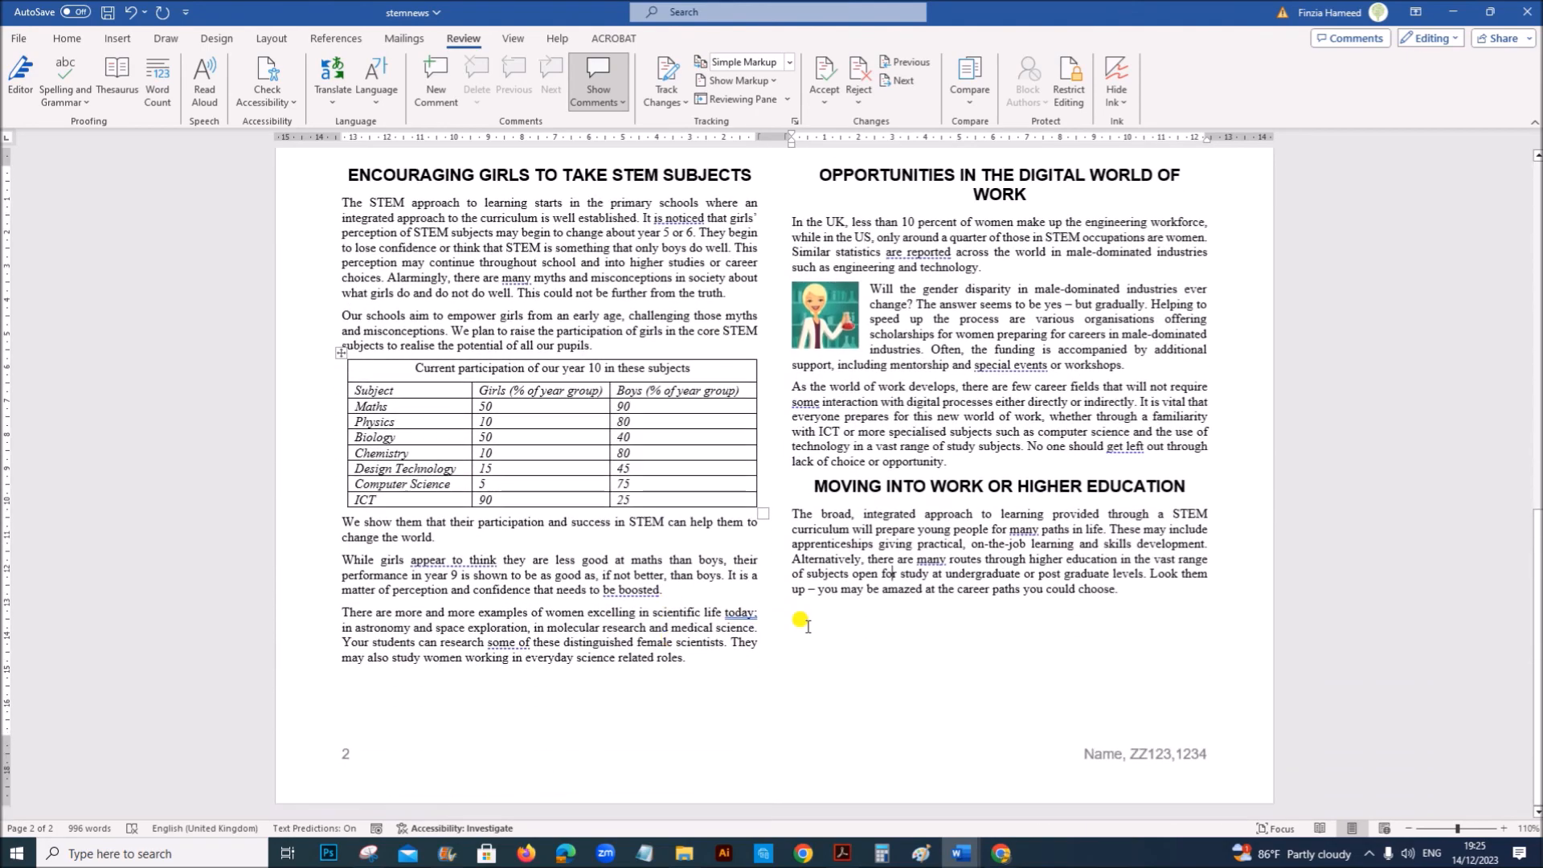
click(839, 854)
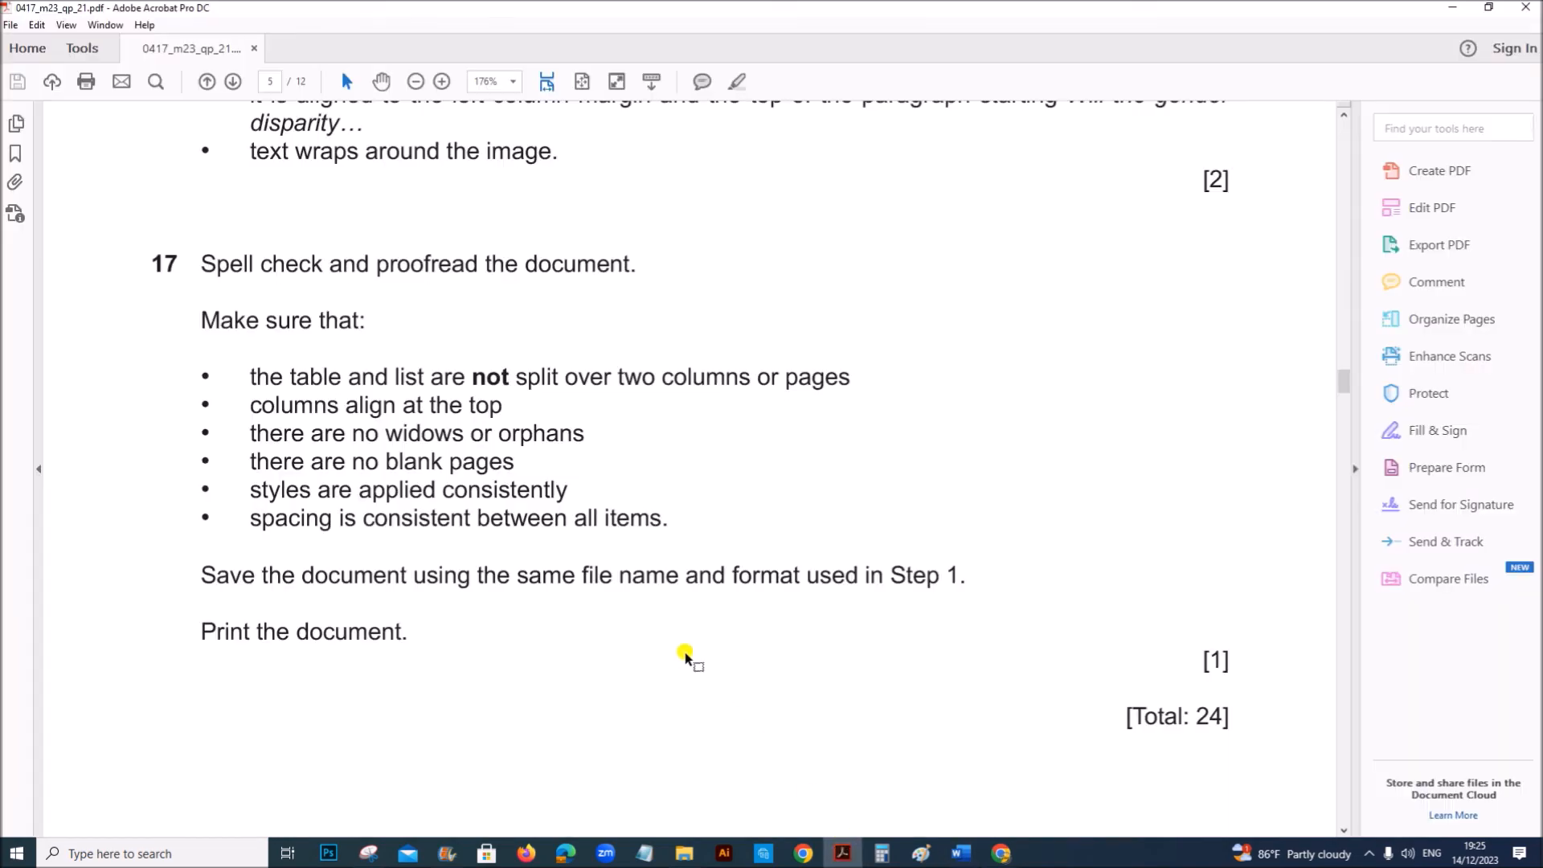
scroll(down, 3)
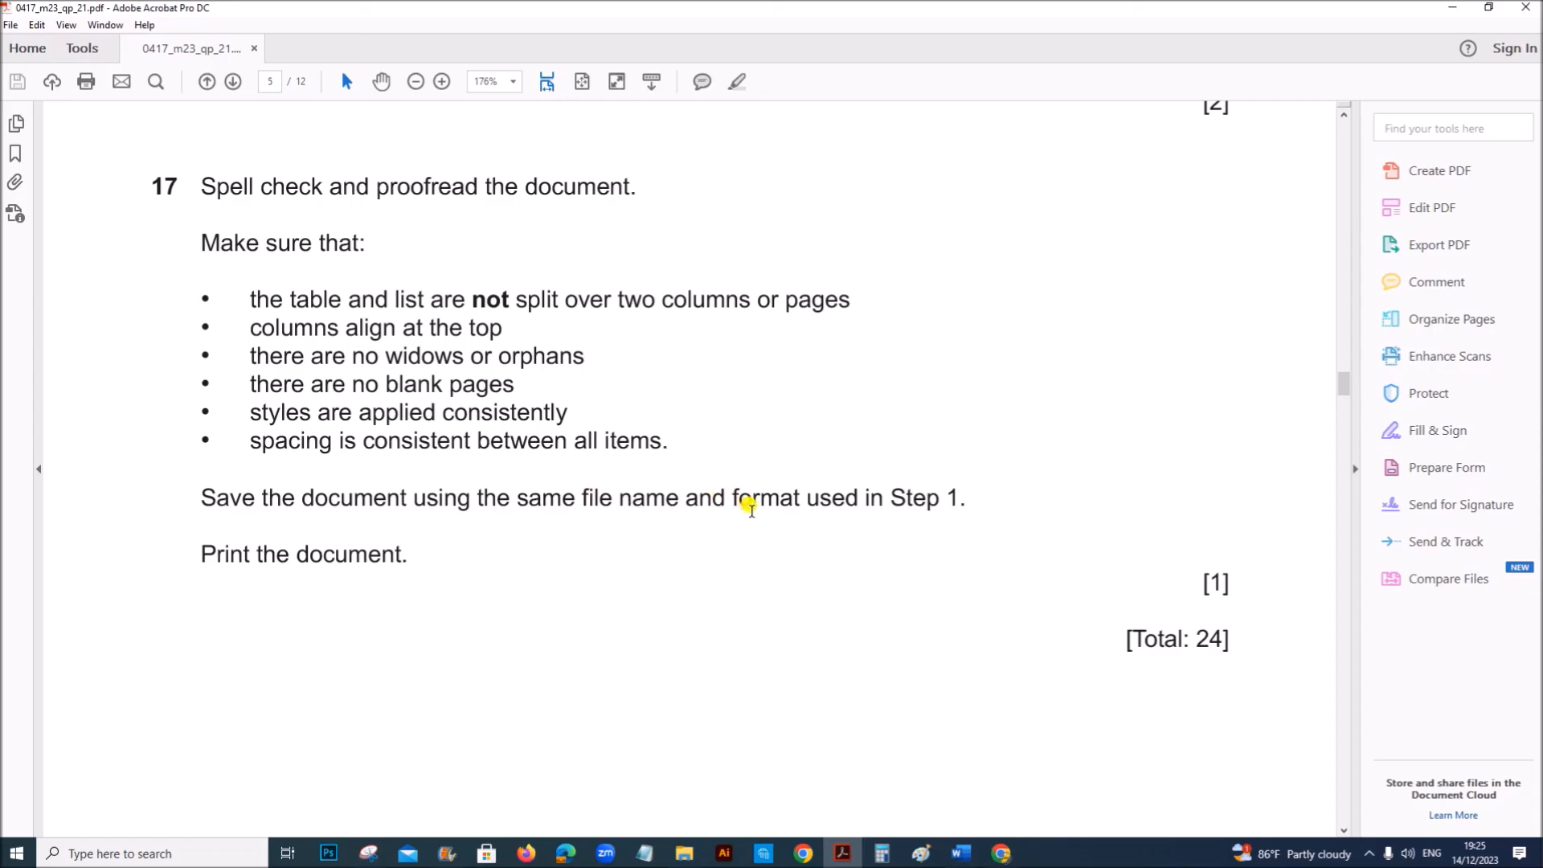
mouse_move(973, 825)
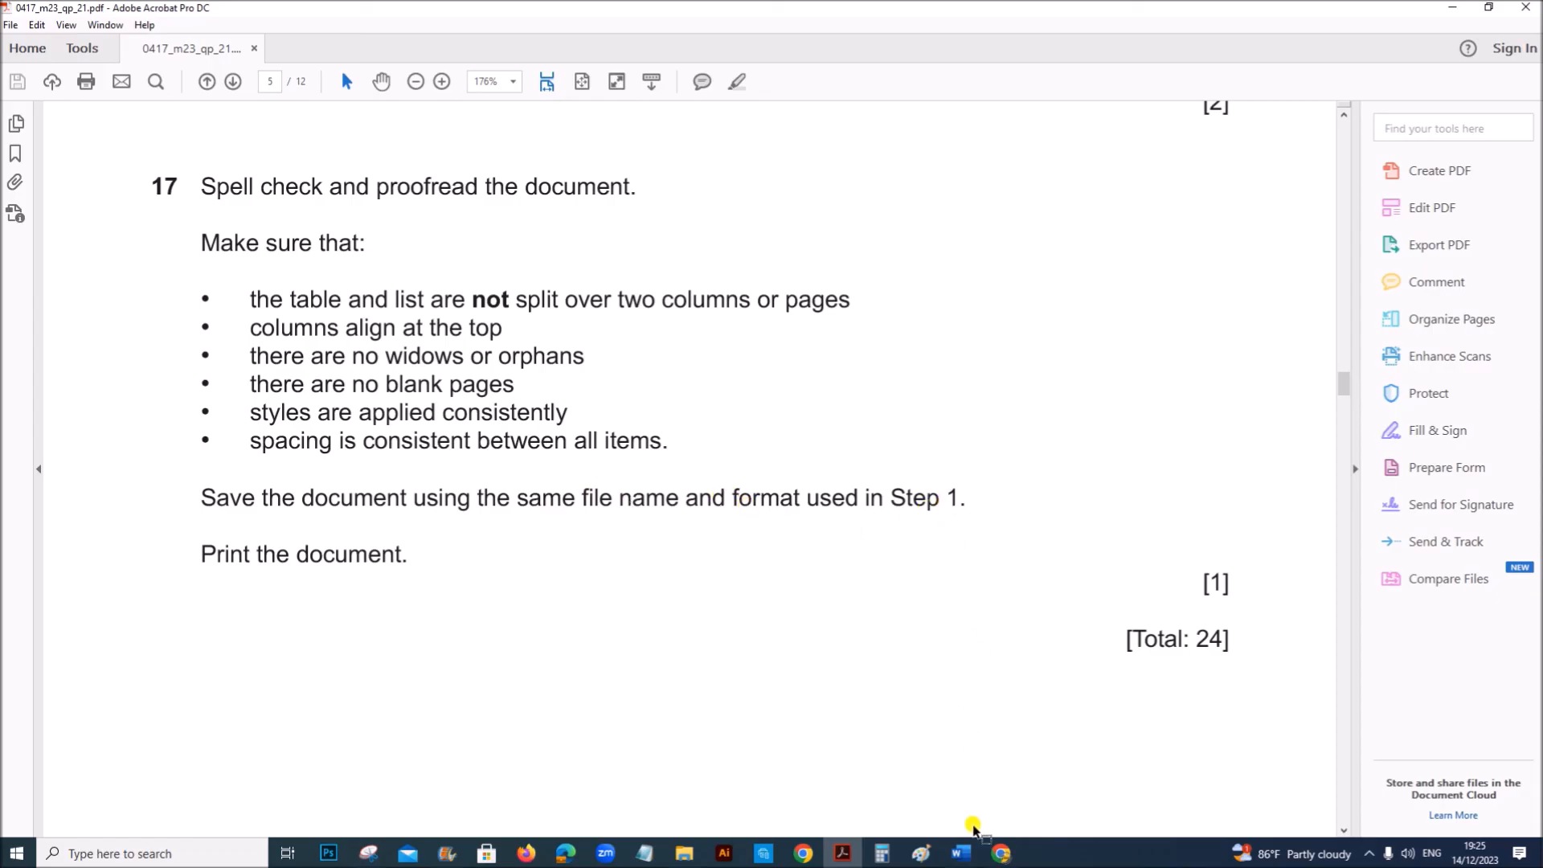
click(958, 854)
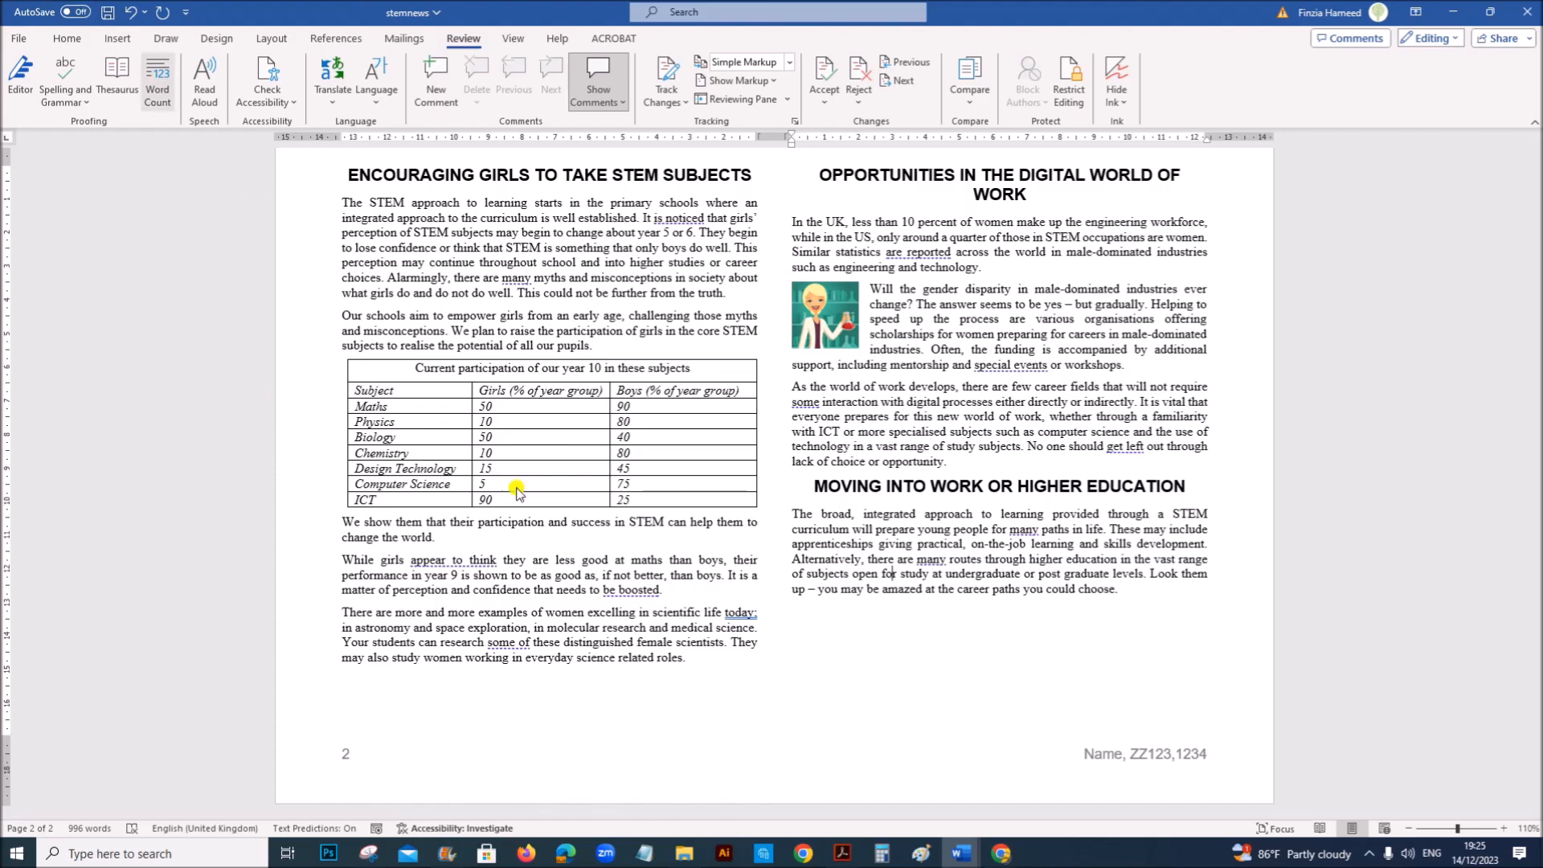
scroll(up, 3)
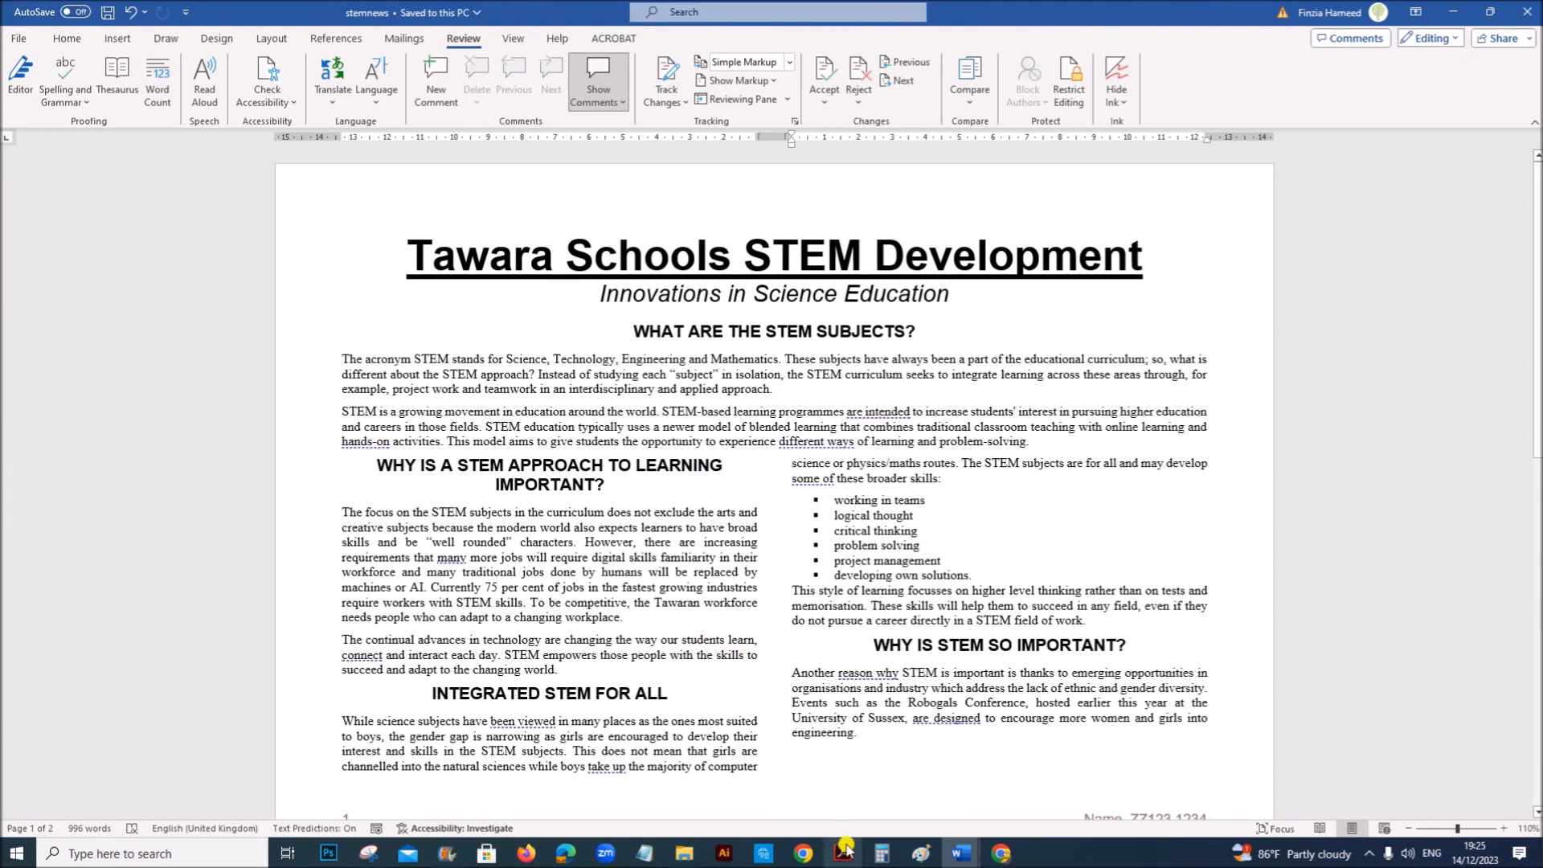
click(842, 853)
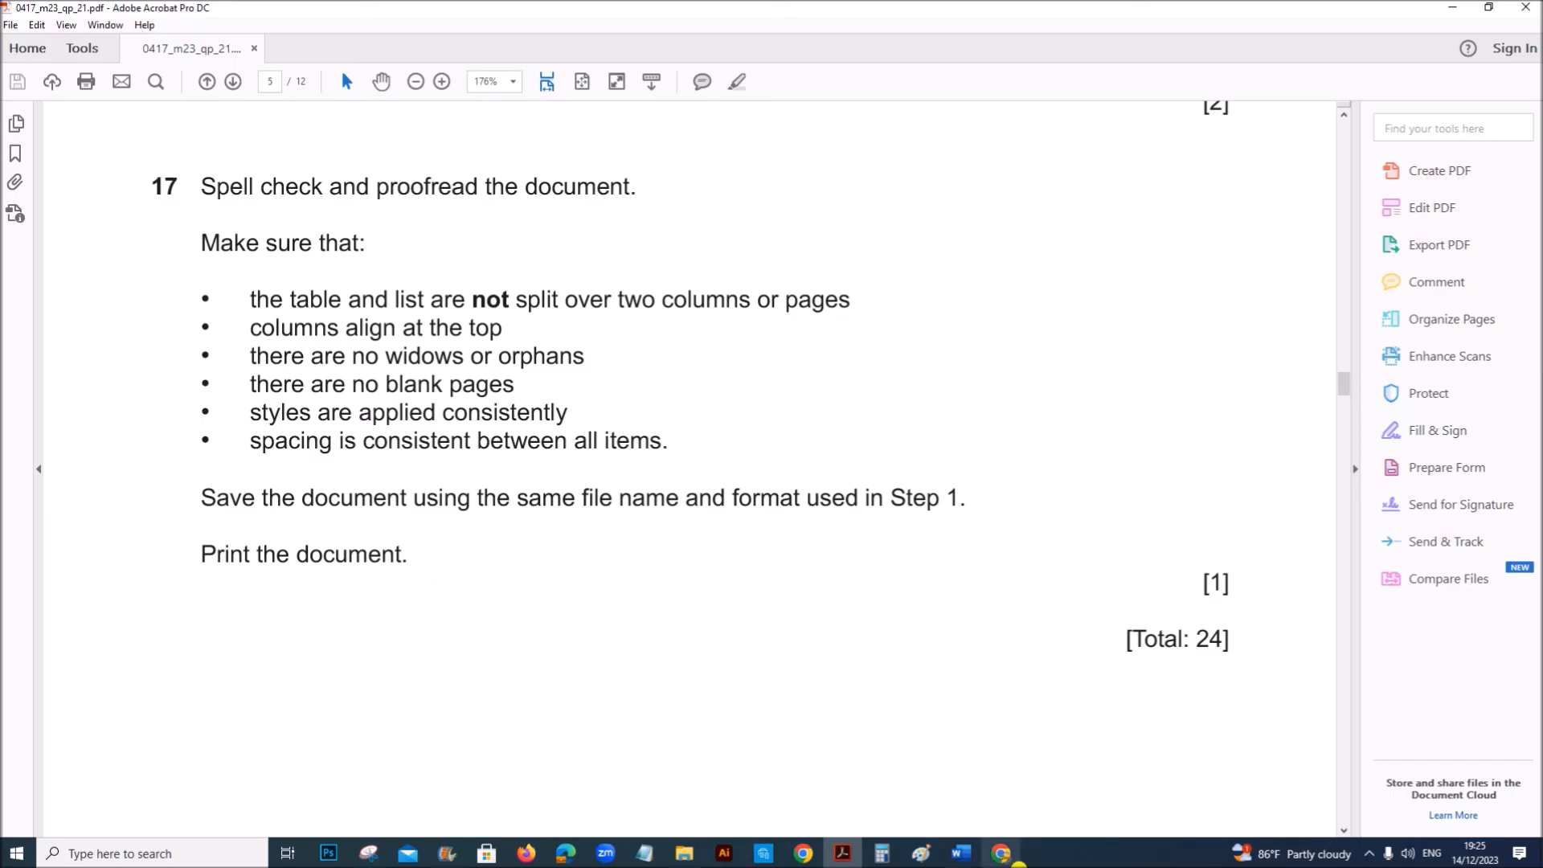
click(957, 854)
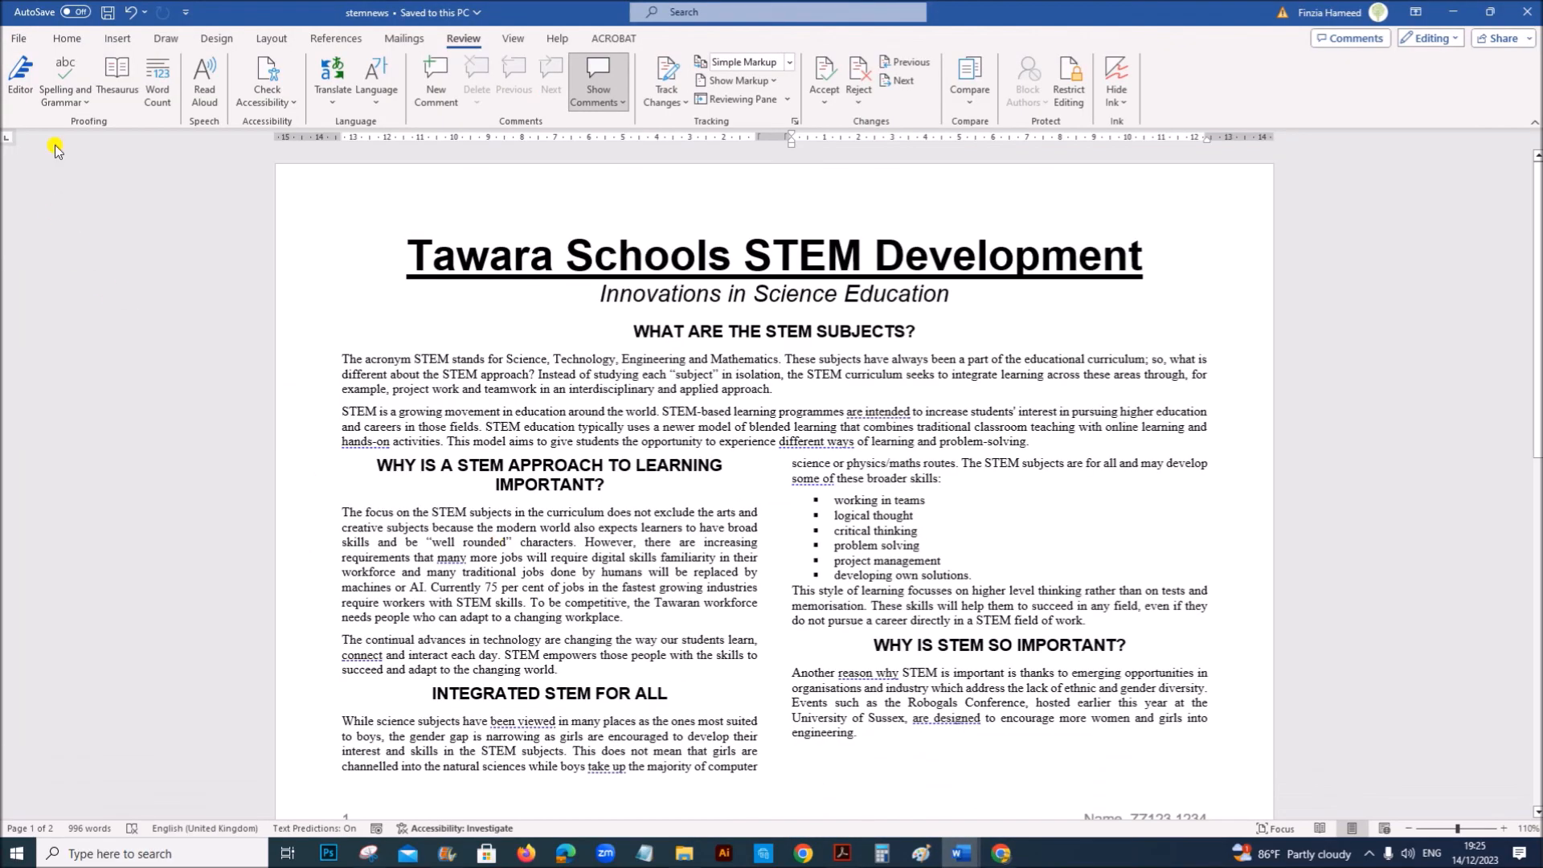
click(17, 38)
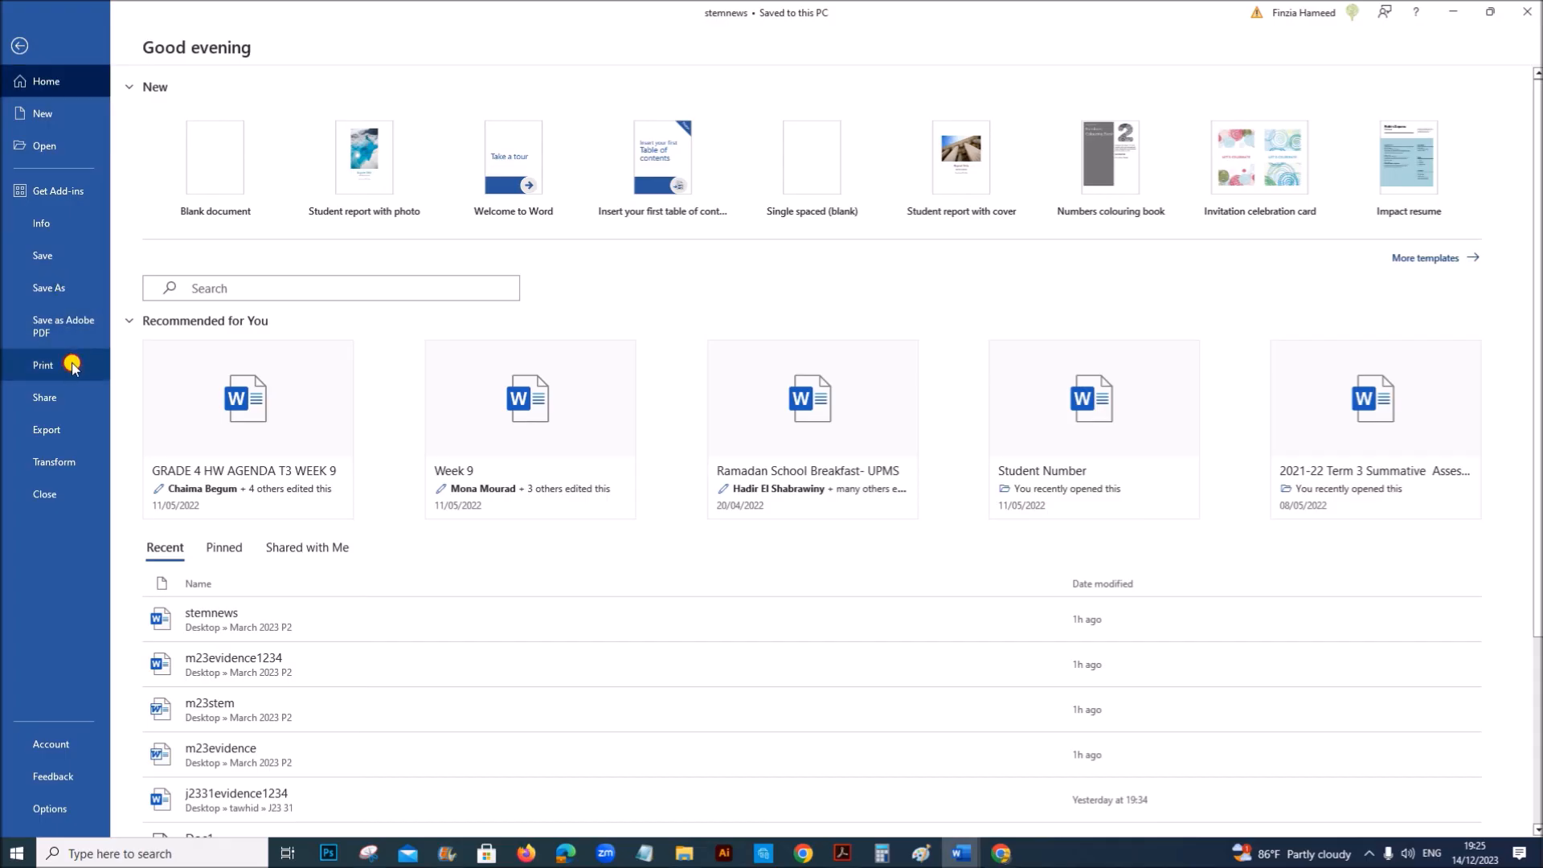
mouse_move(697, 299)
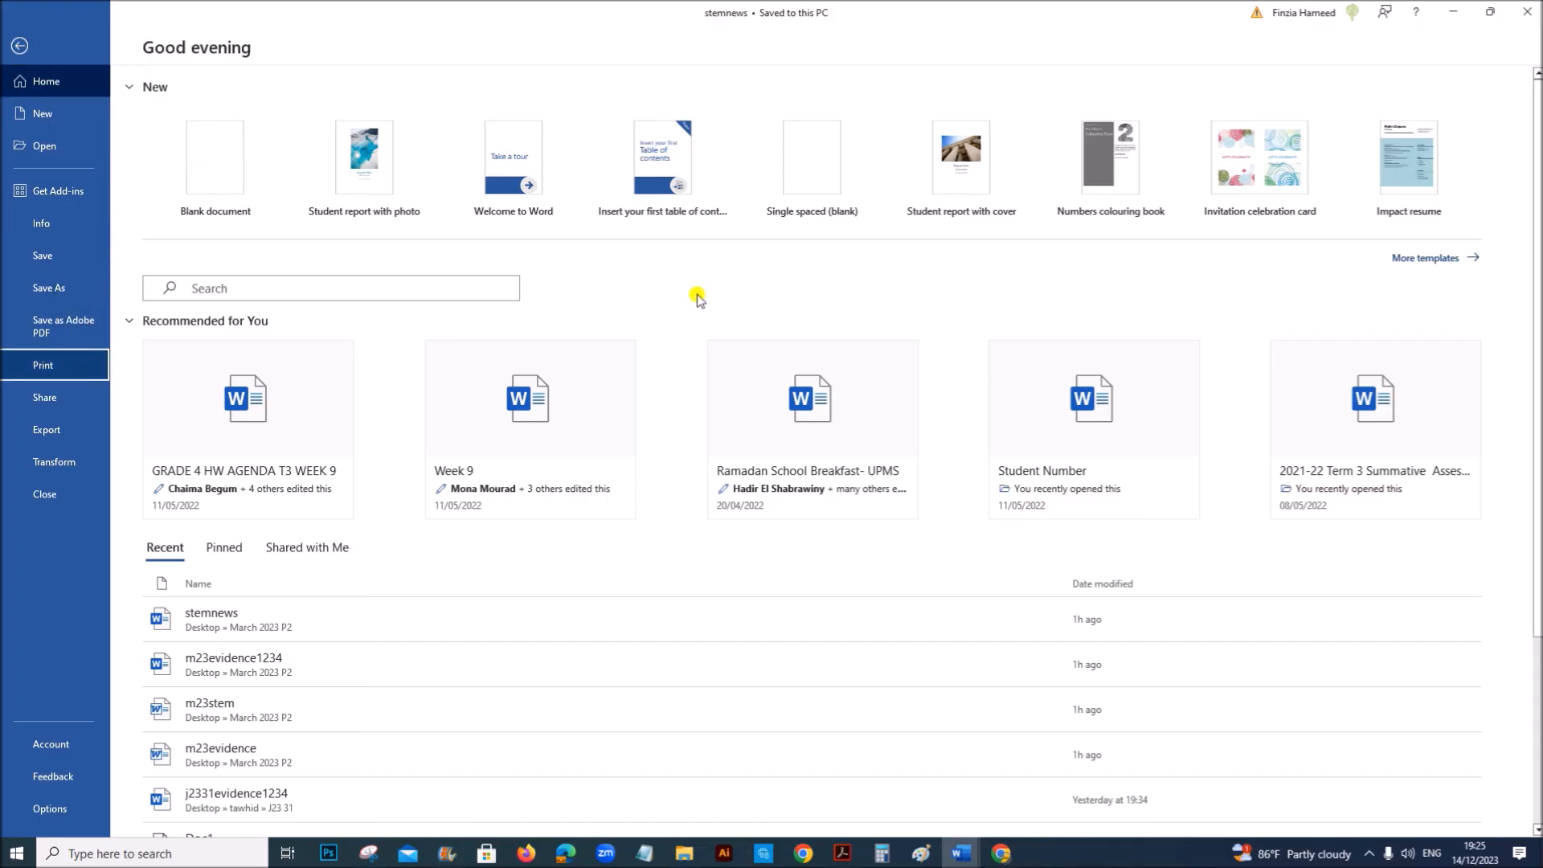
click(41, 365)
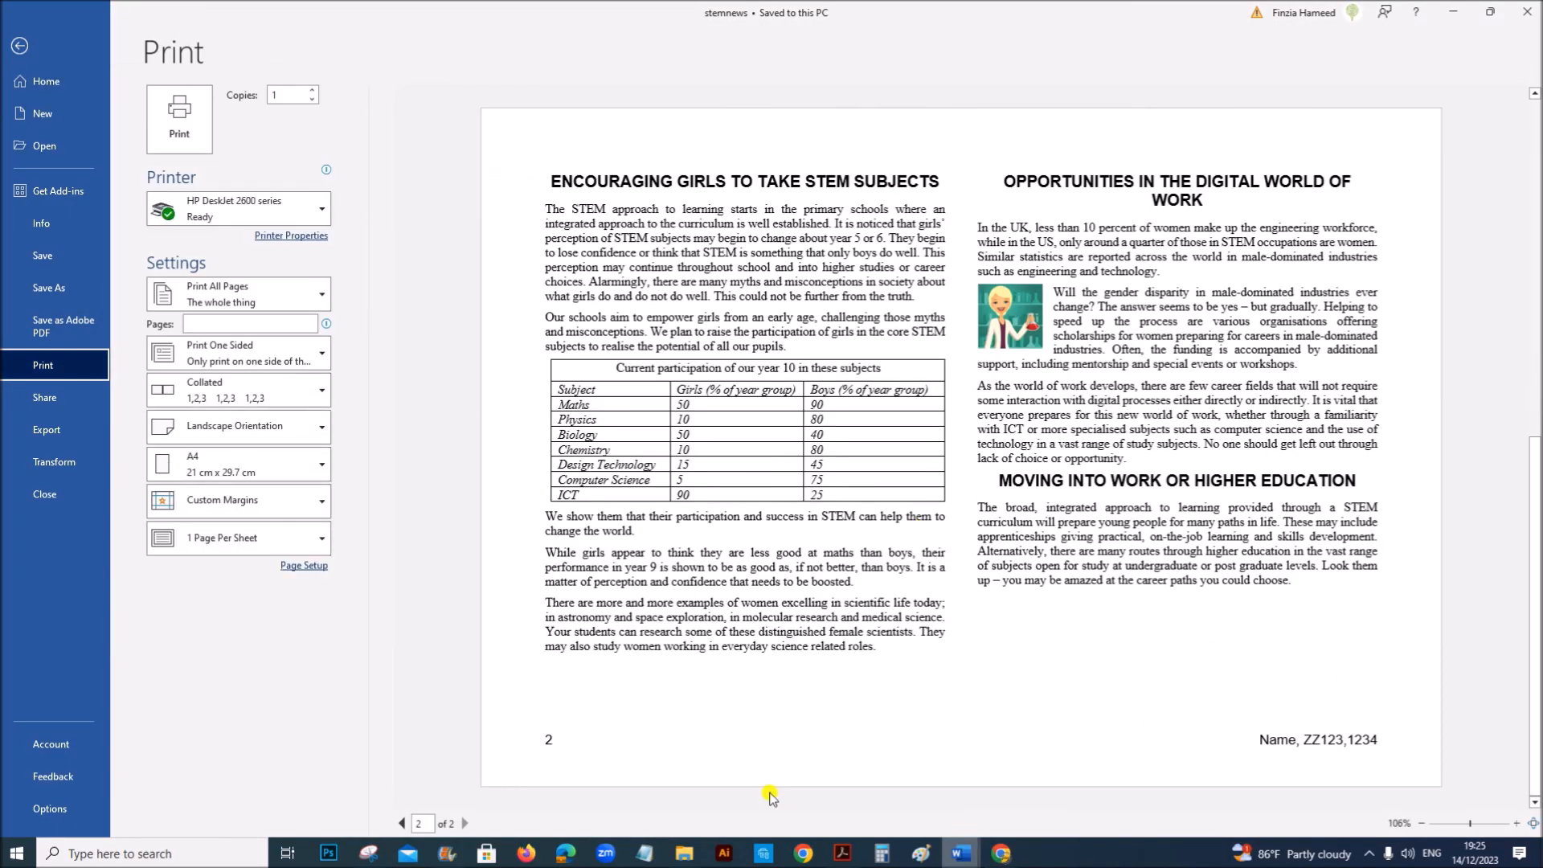
click(19, 47)
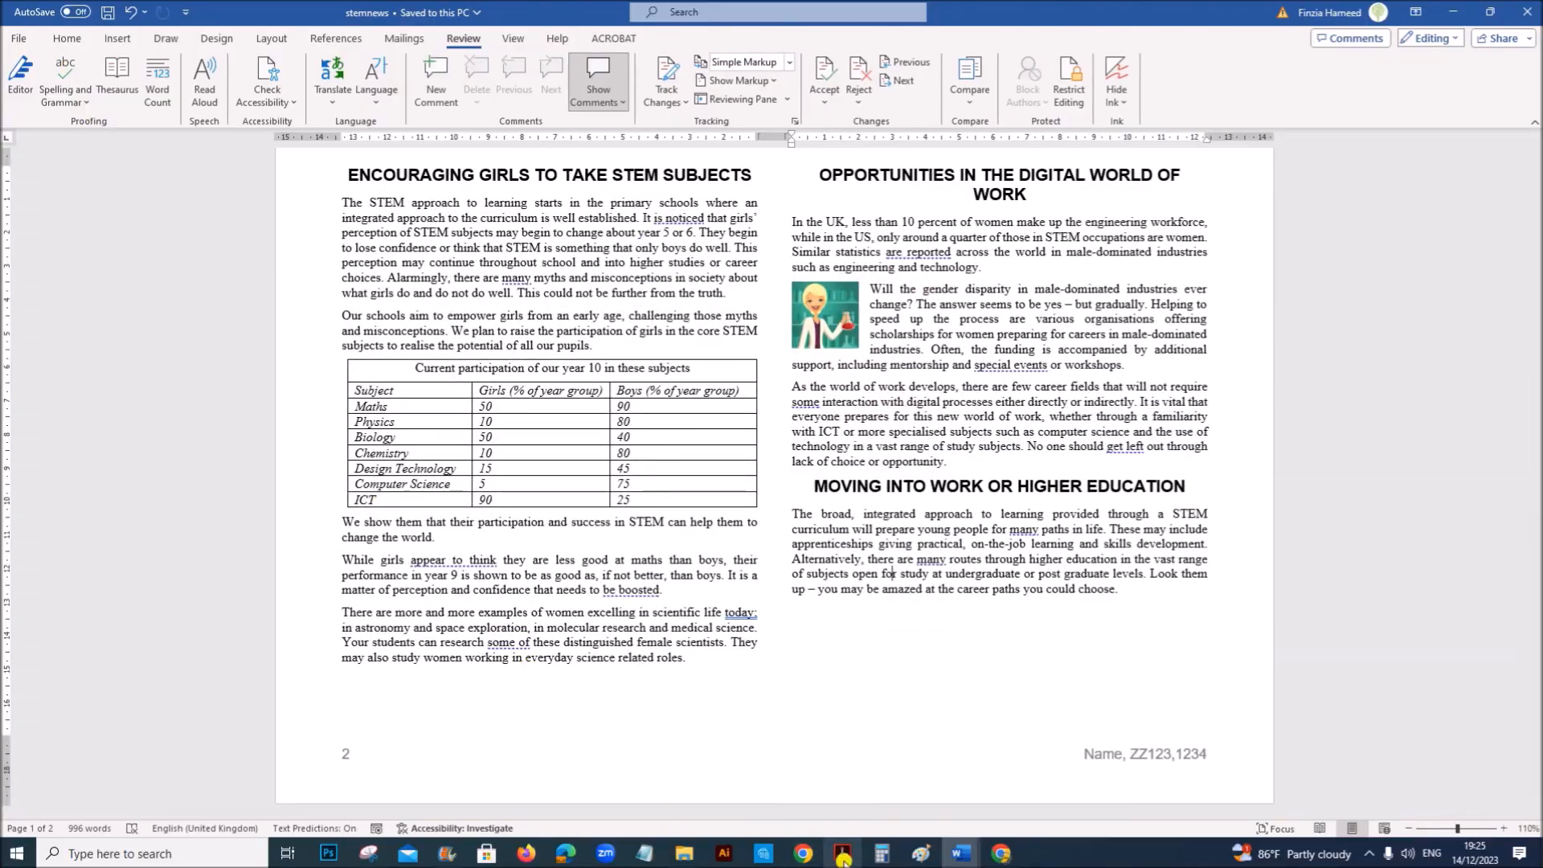
Scroll the question paper to page 6, Task 3 – Database, covering the m23tests.csv import.
click(842, 853)
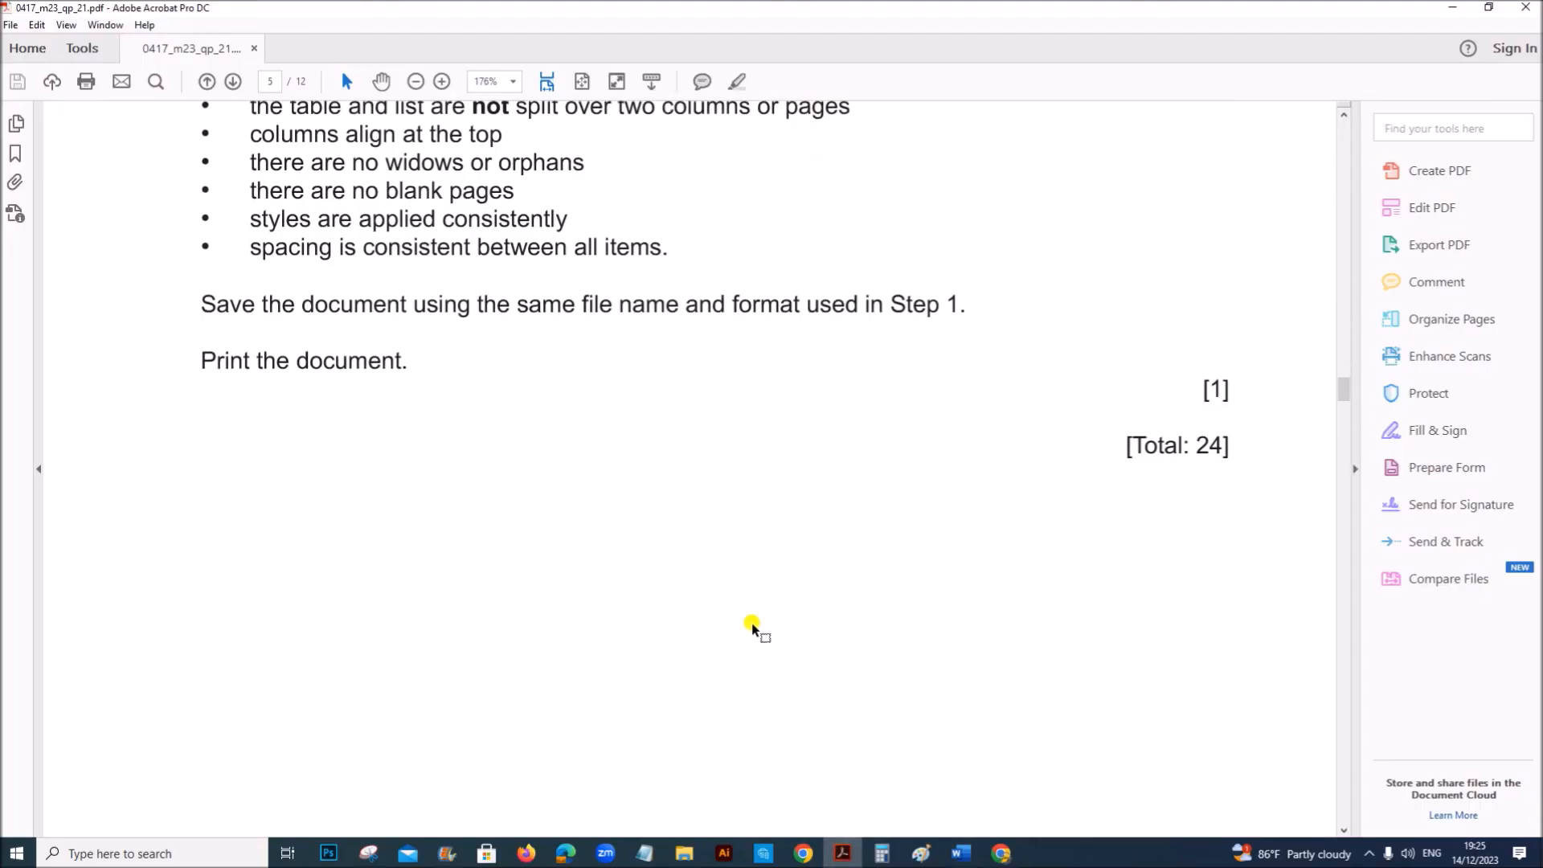
scroll(down, 3)
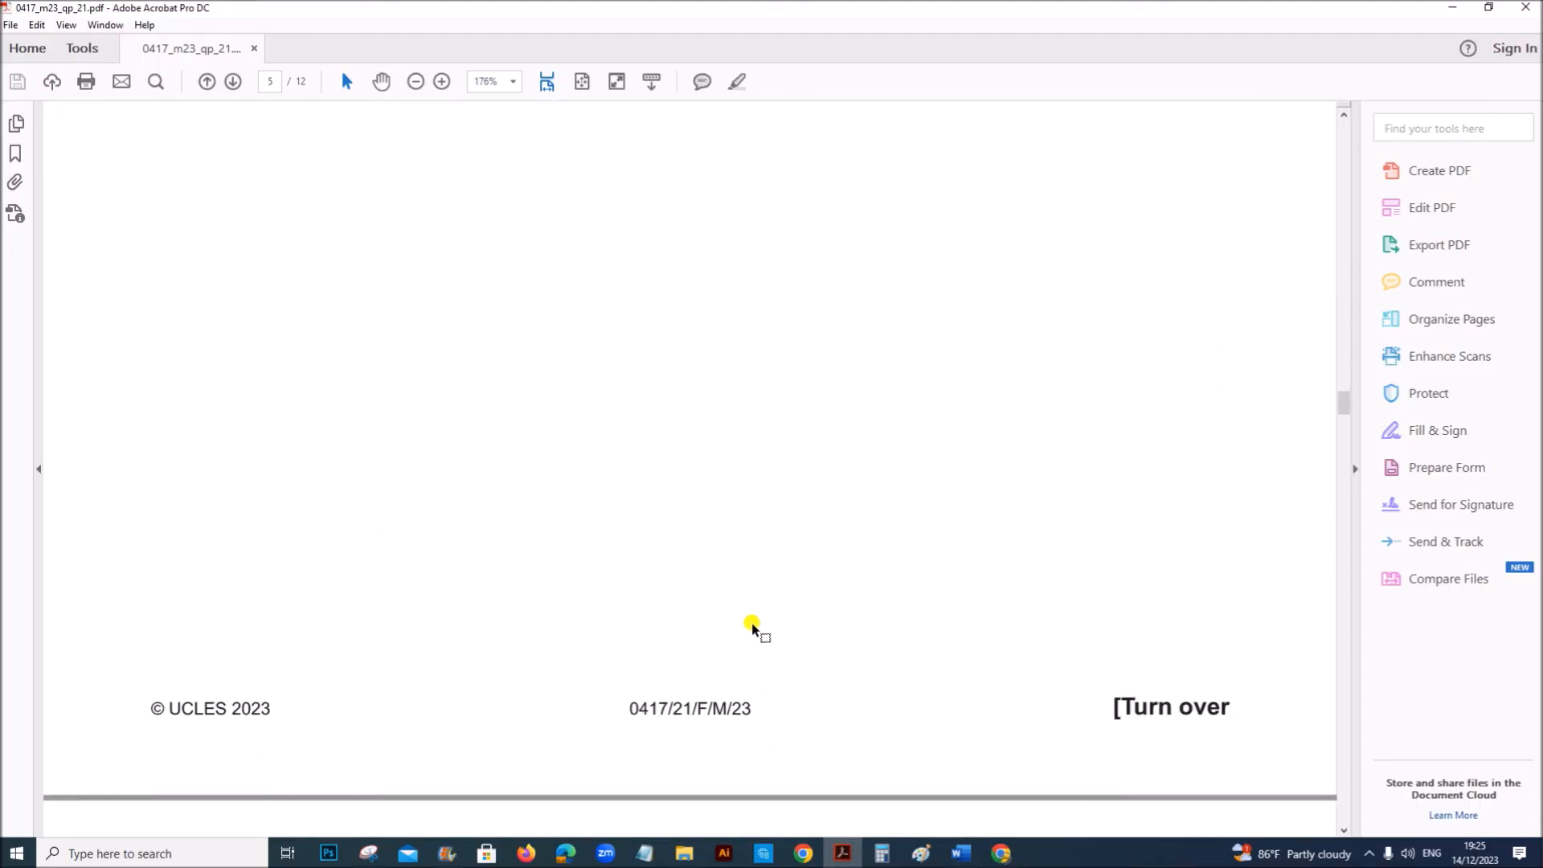
scroll(down, 3)
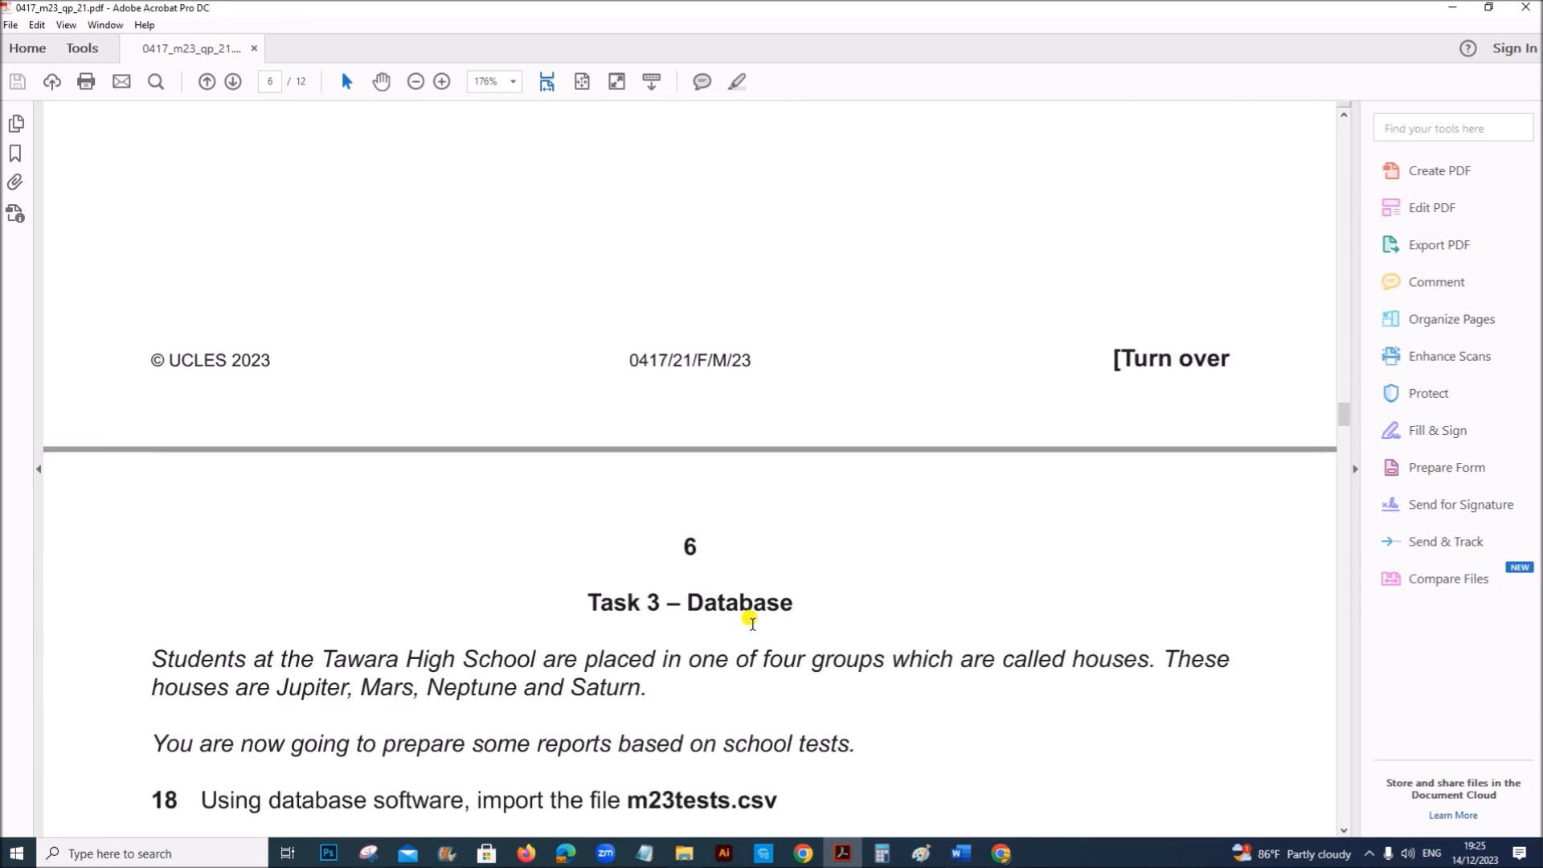
mouse_move(793, 650)
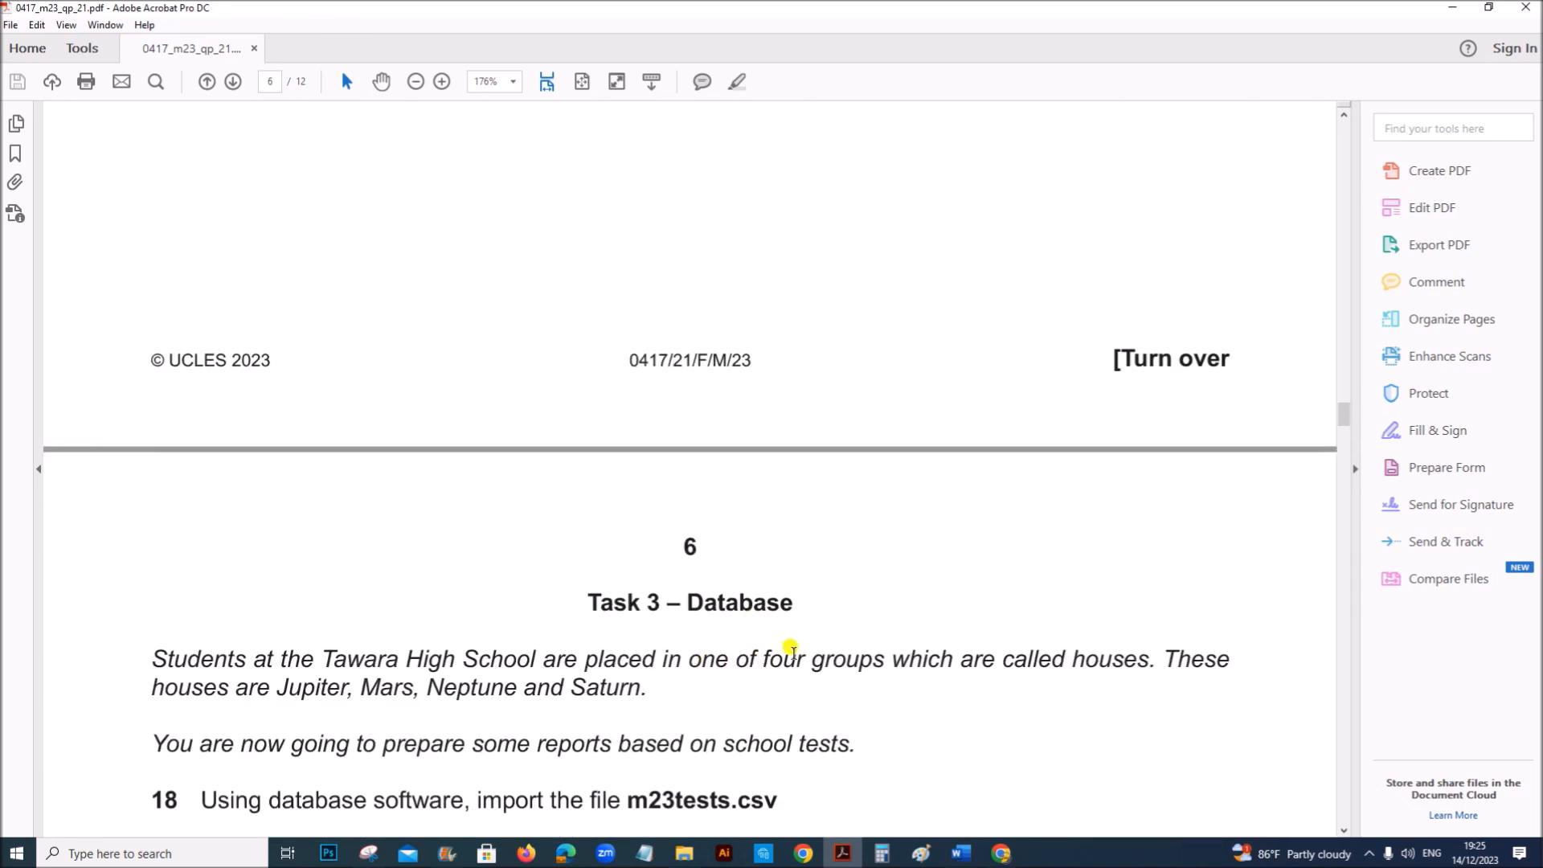
mouse_move(861, 674)
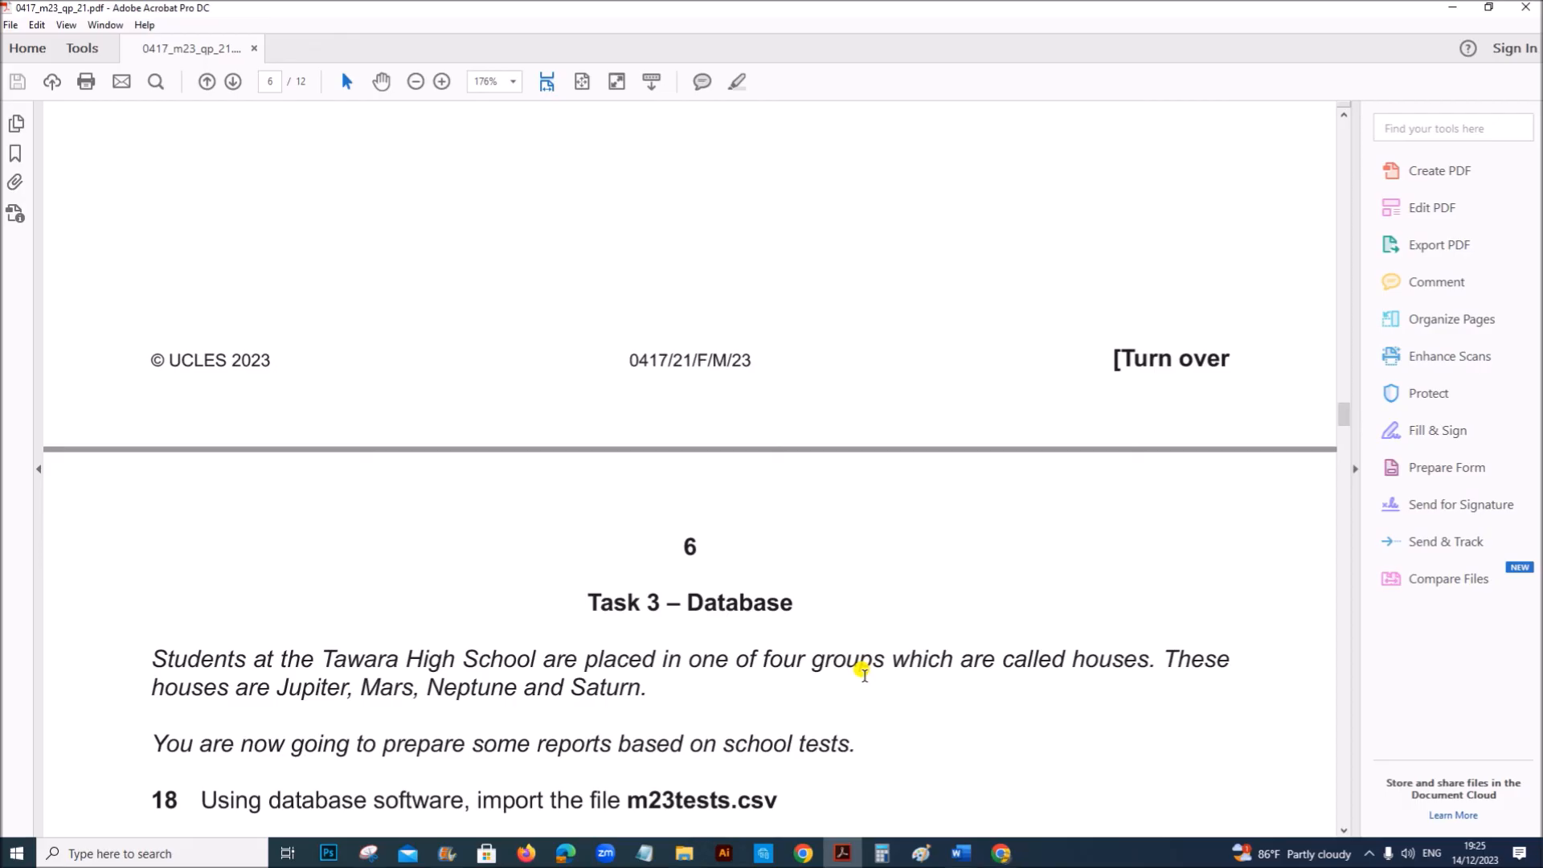
scroll(down, 3)
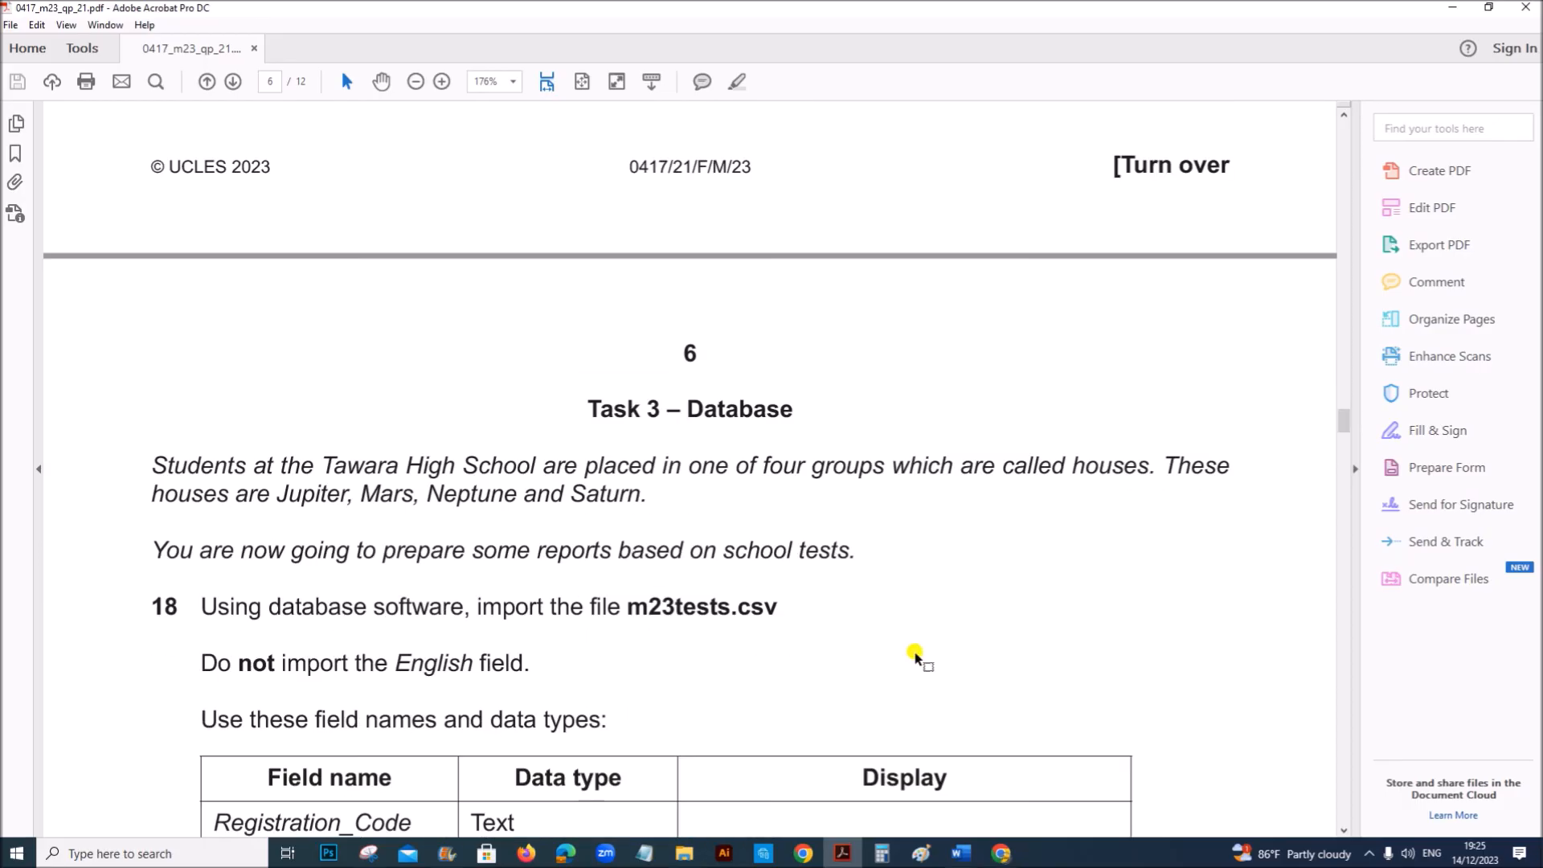